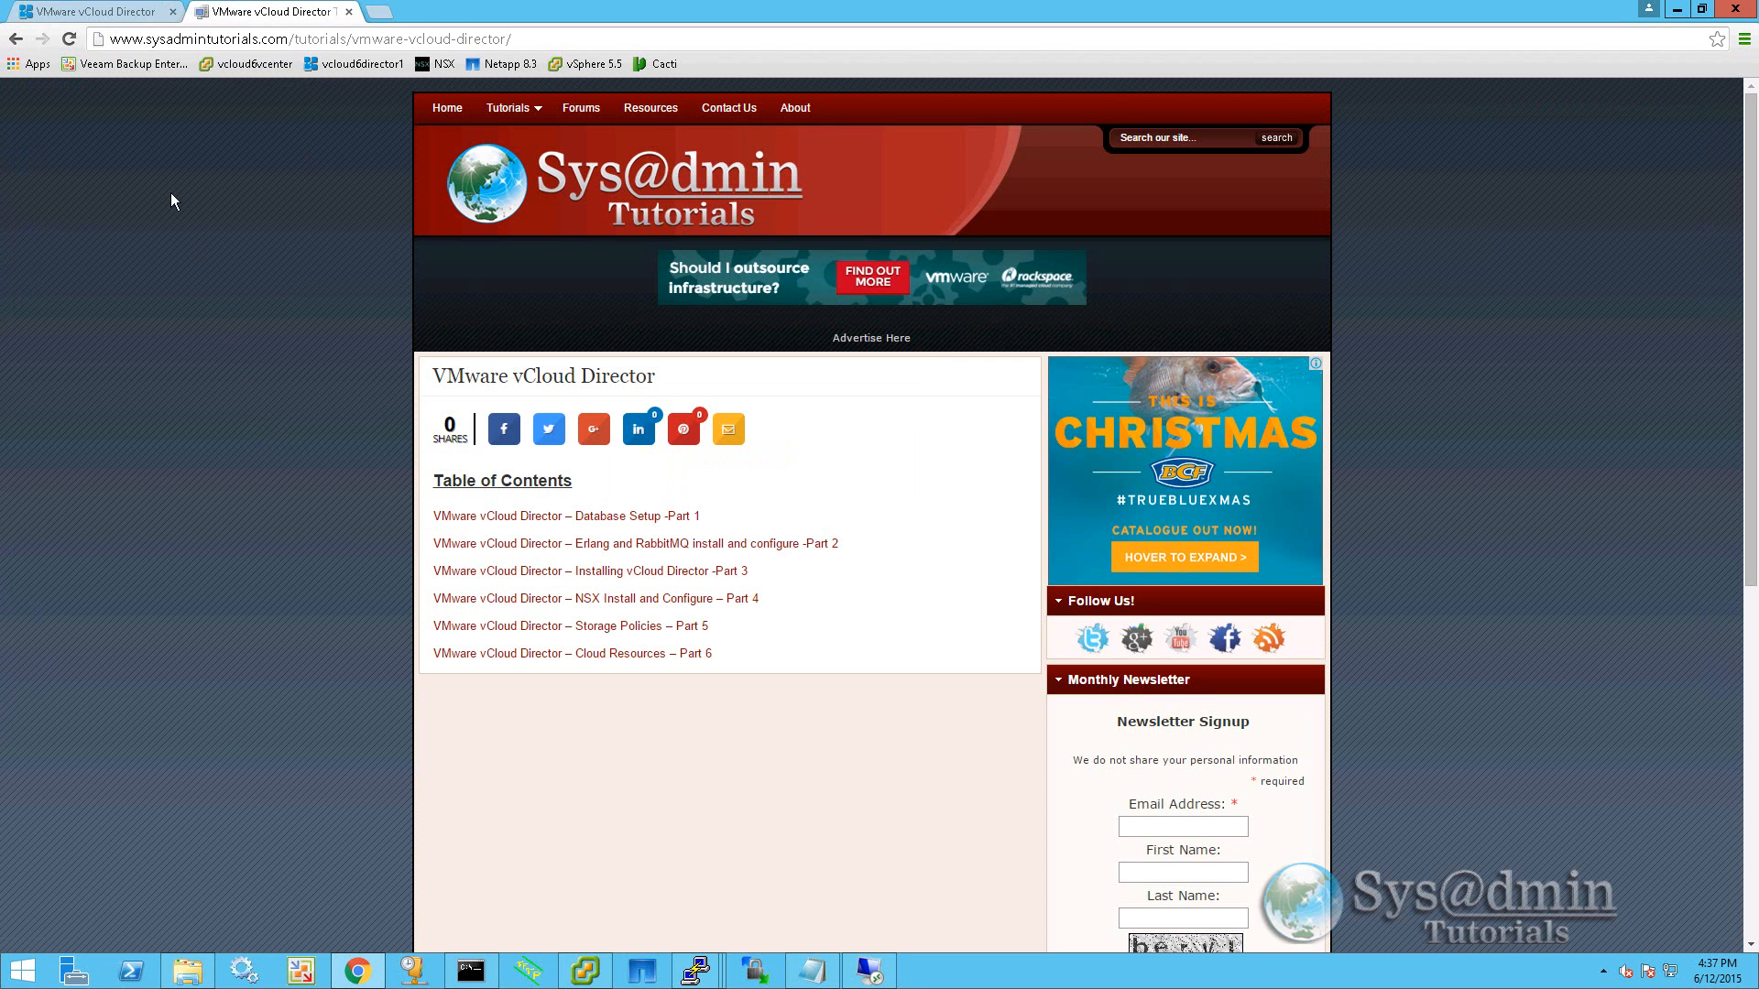
{"action": "mouse_move", "coordinate": [205, 192]}
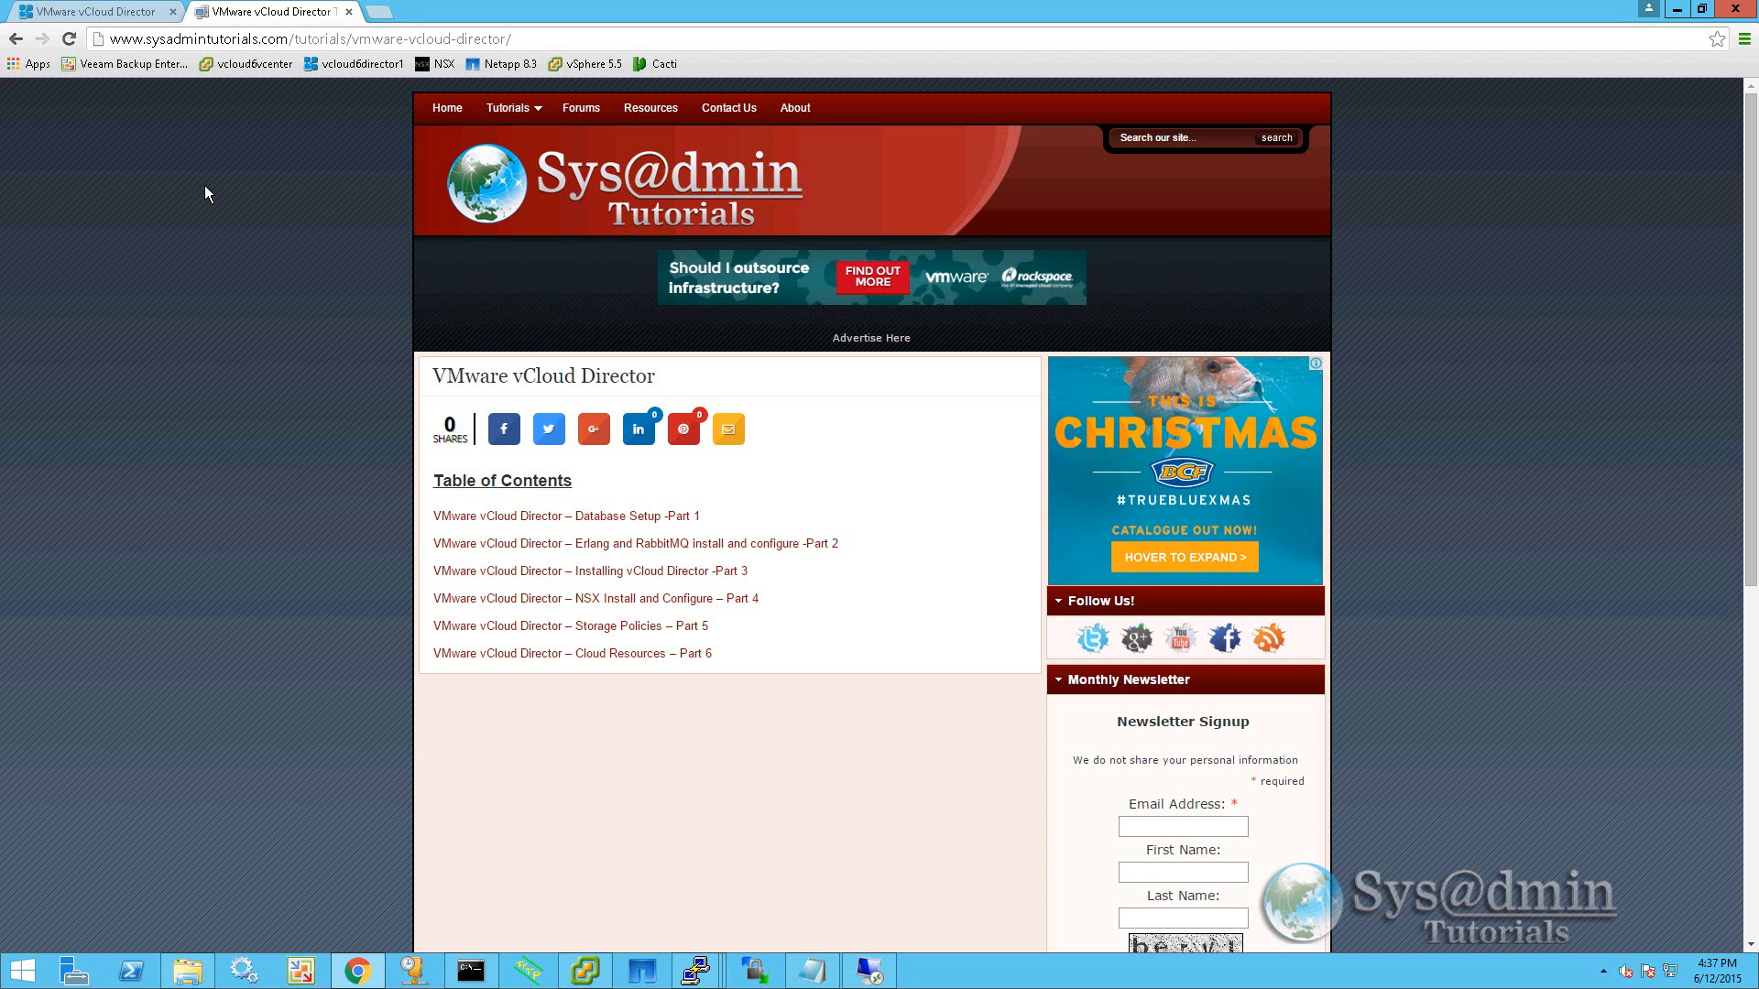
{"action": "mouse_move", "coordinate": [887, 524]}
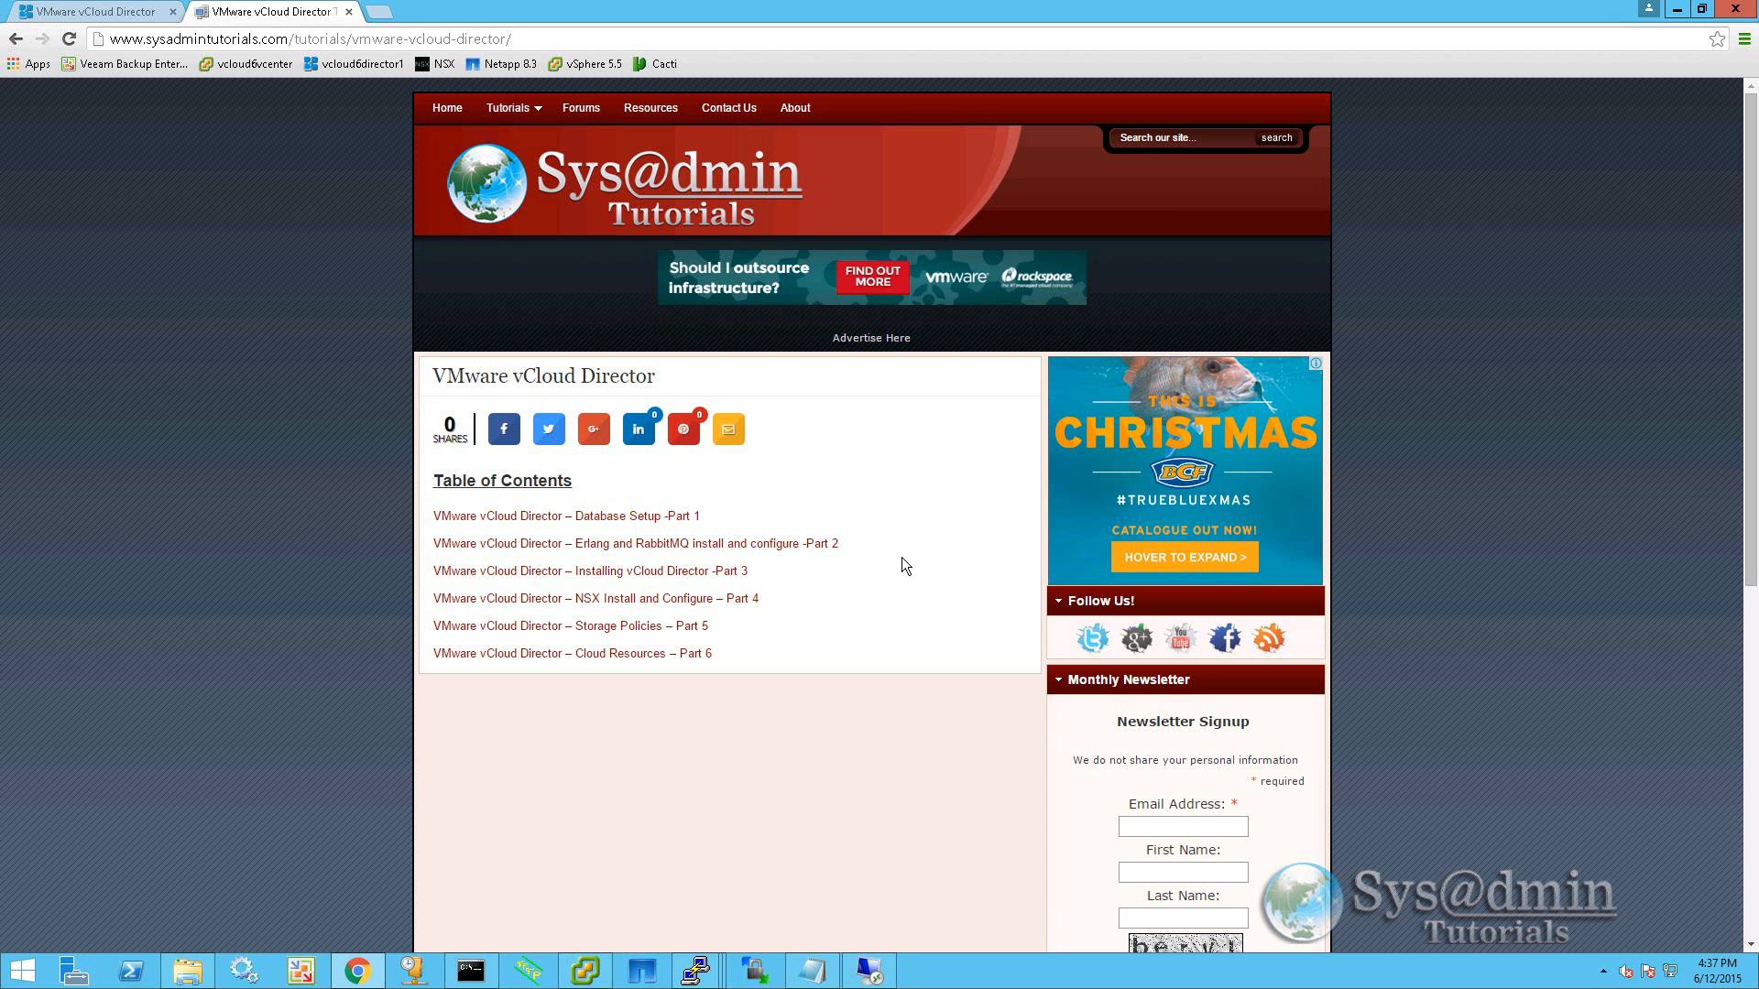
{"action": "mouse_move", "coordinate": [852, 605]}
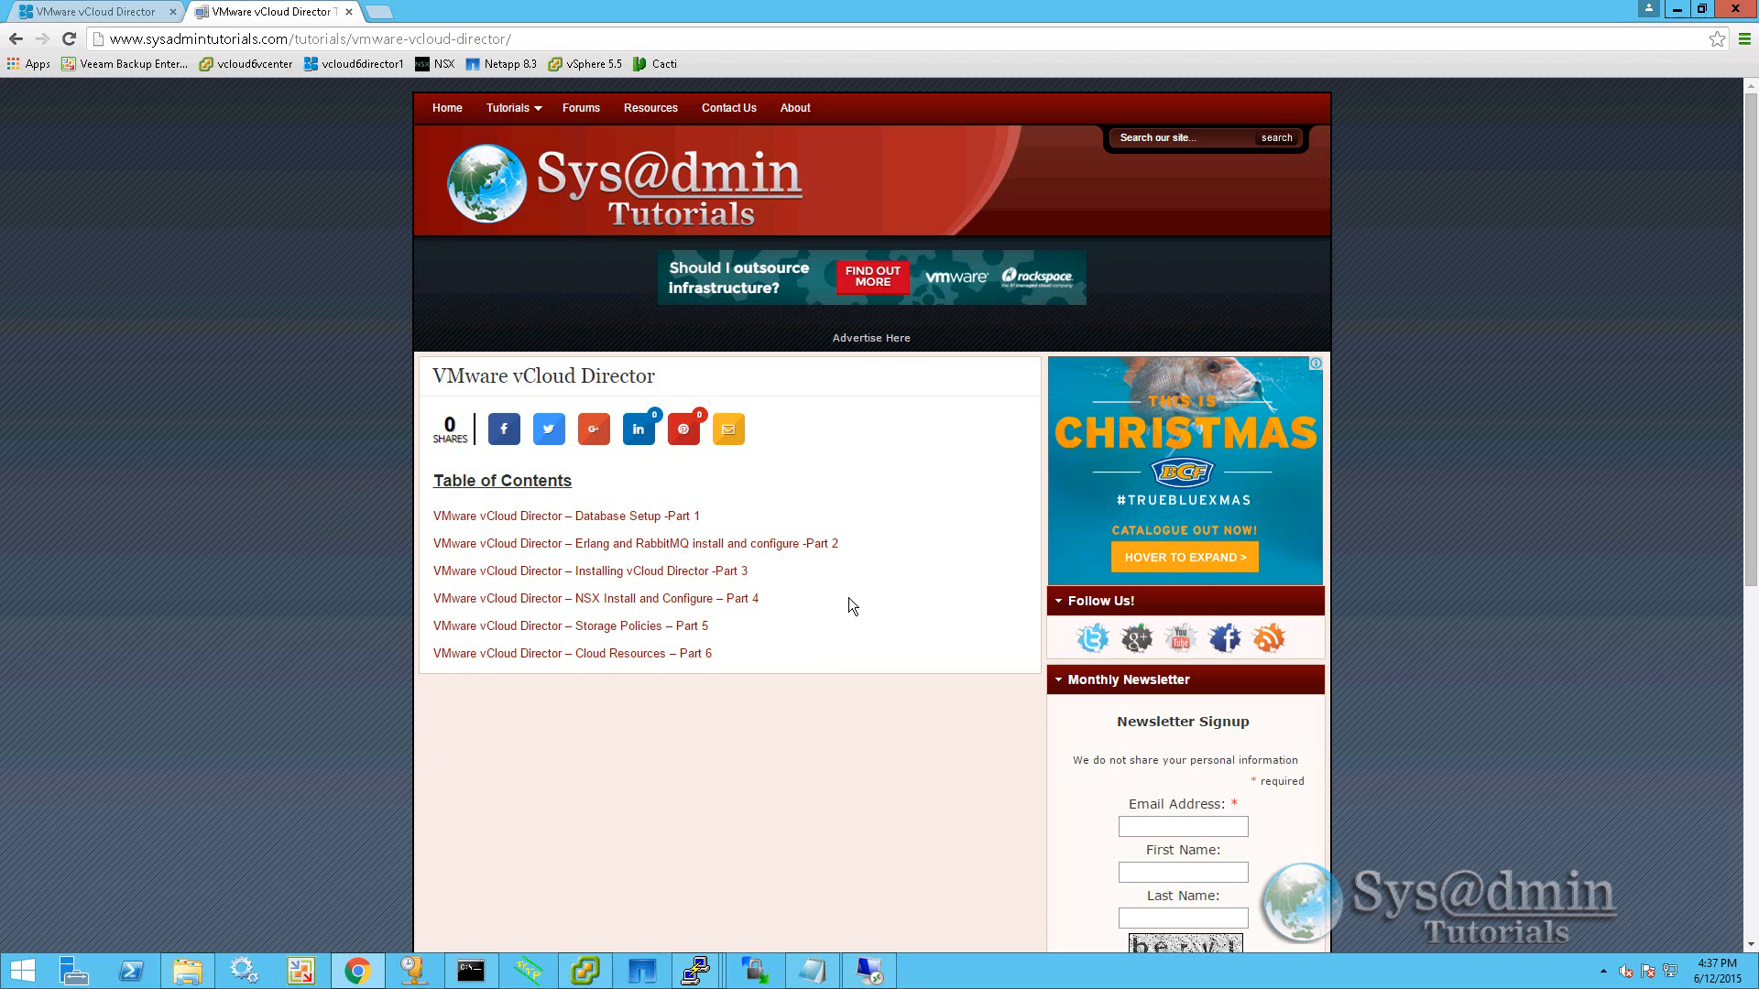
{"action": "mouse_move", "coordinate": [544, 505]}
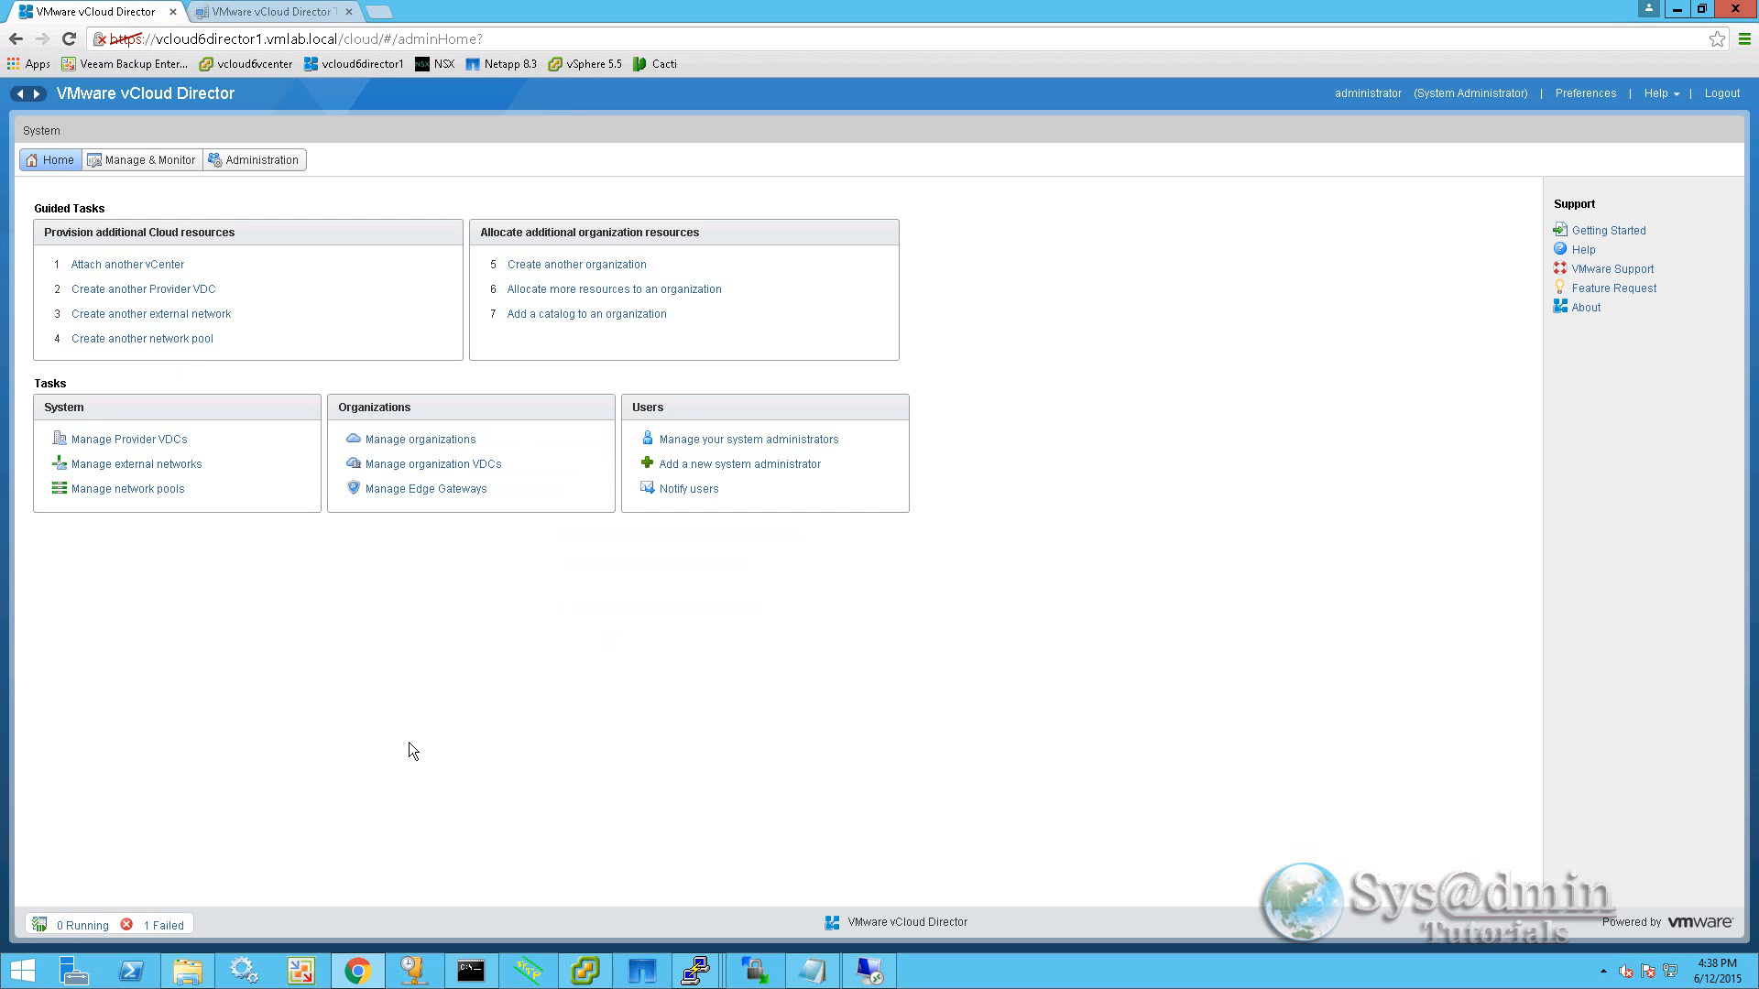
{"action": "mouse_move", "coordinate": [377, 480]}
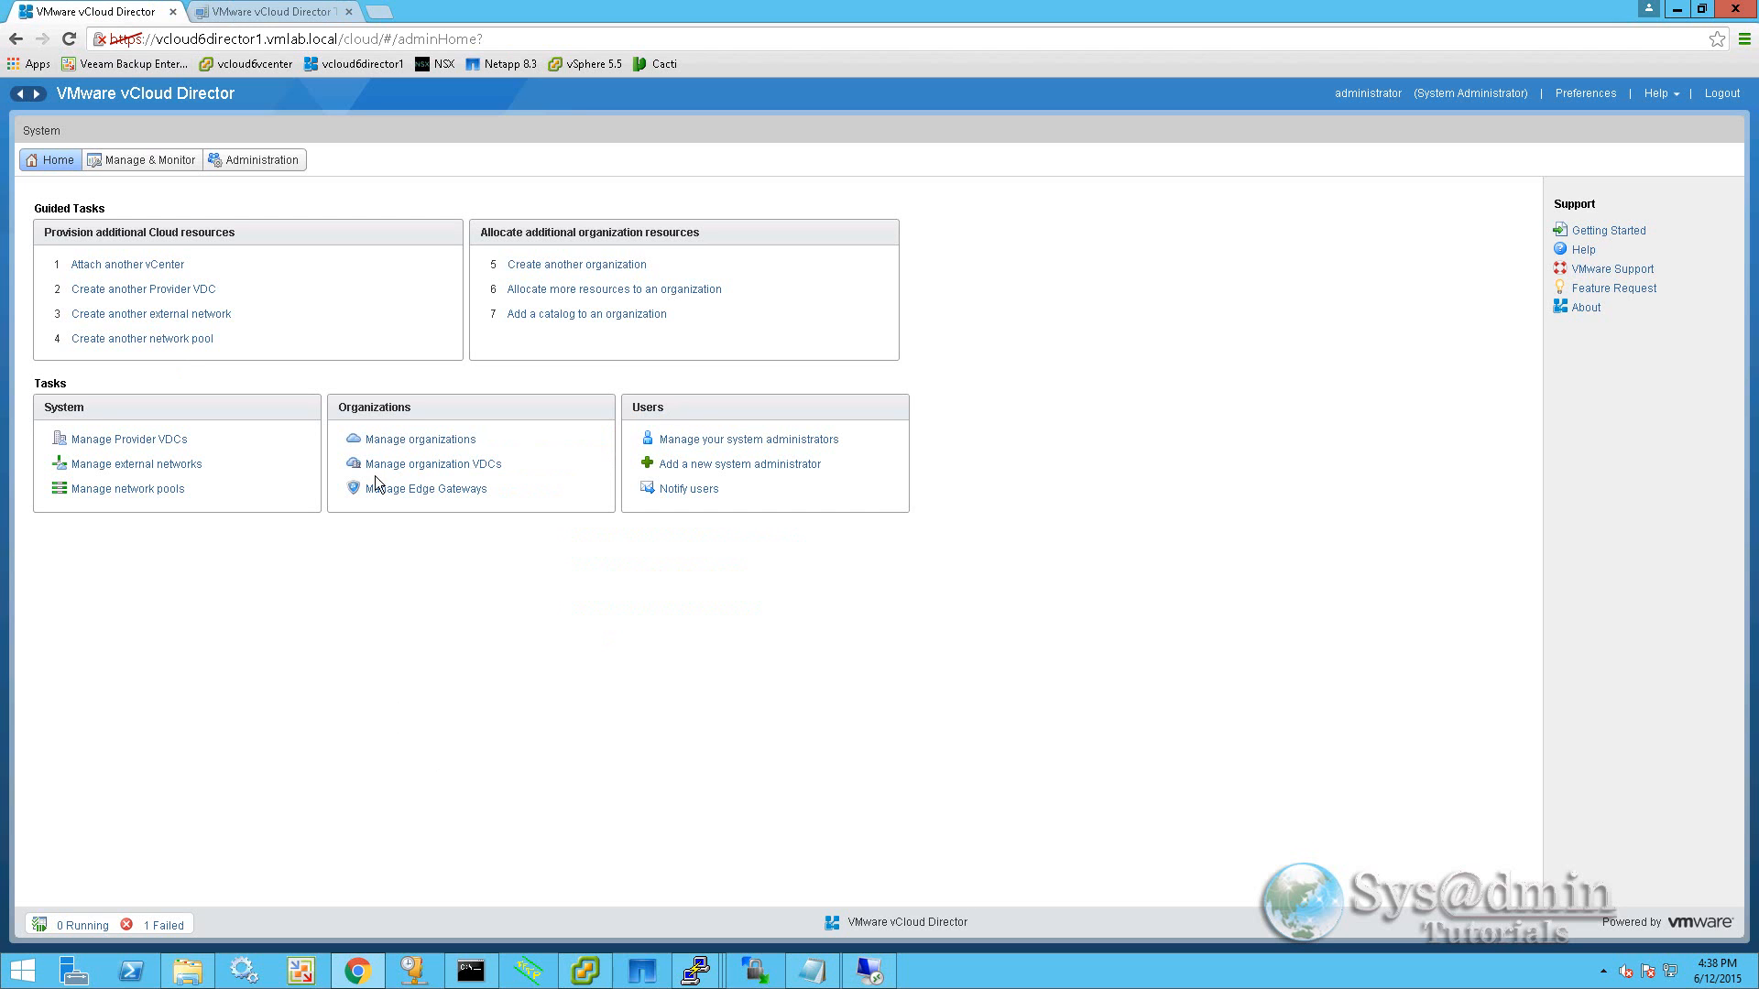
{"action": "mouse_move", "coordinate": [416, 271]}
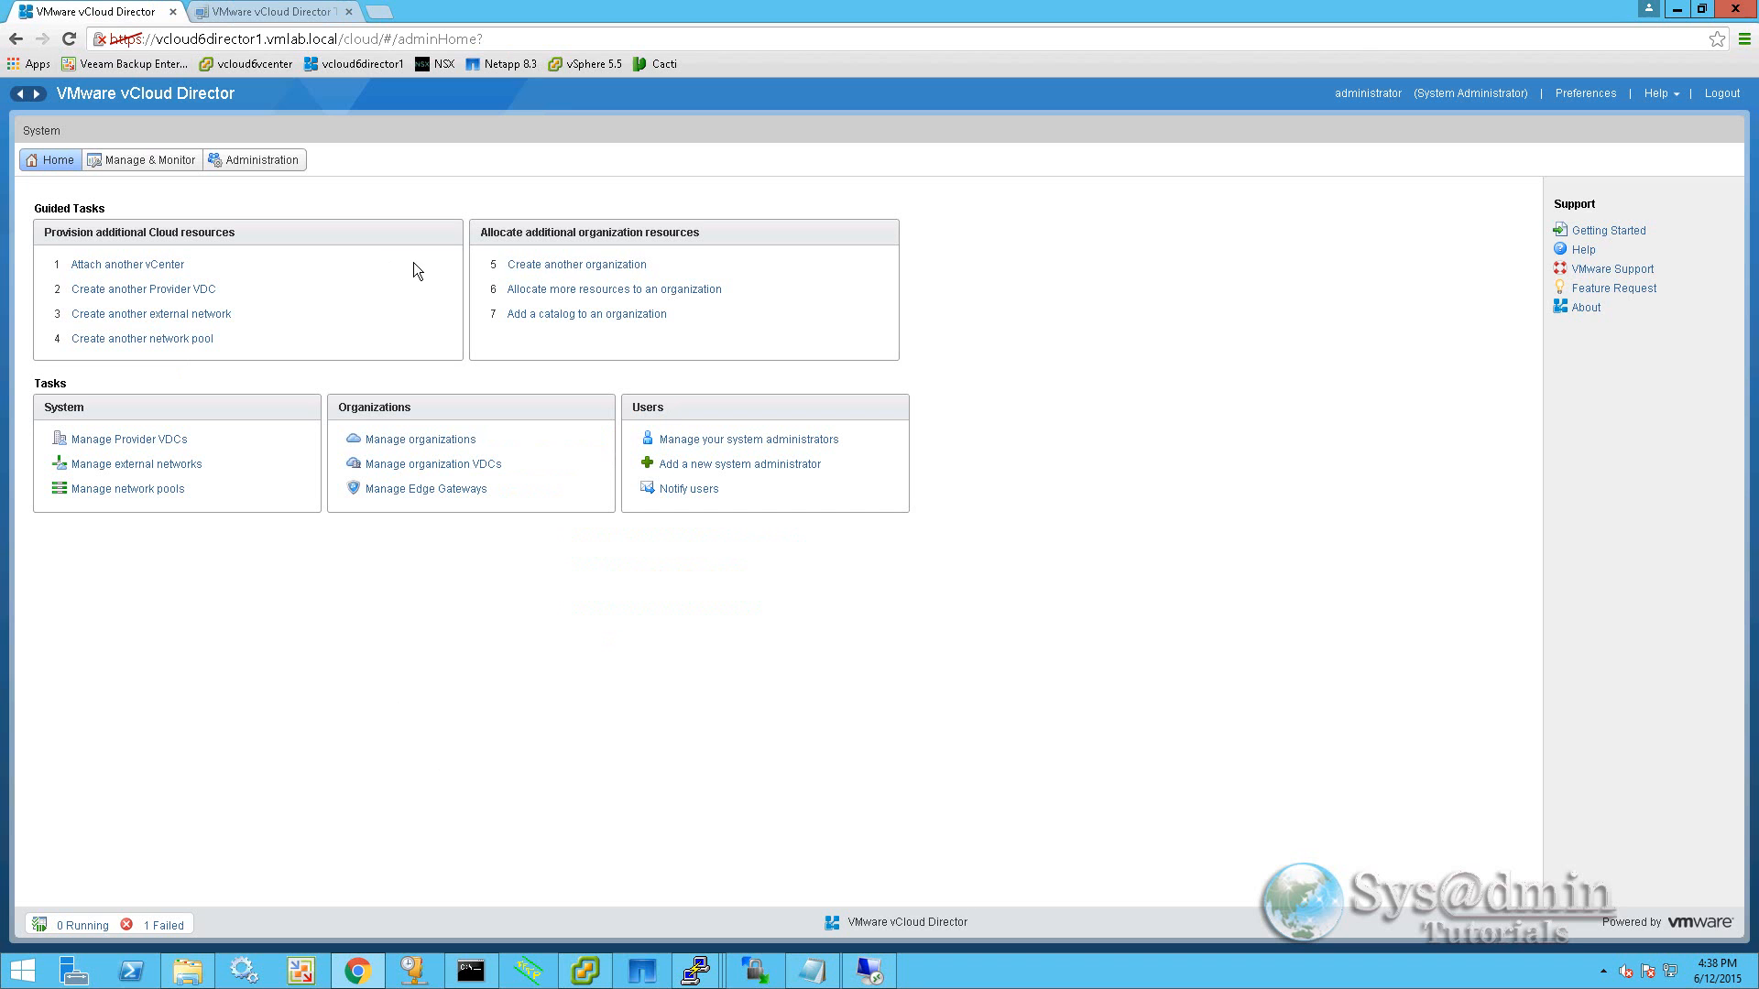
{"action": "mouse_move", "coordinate": [599, 275]}
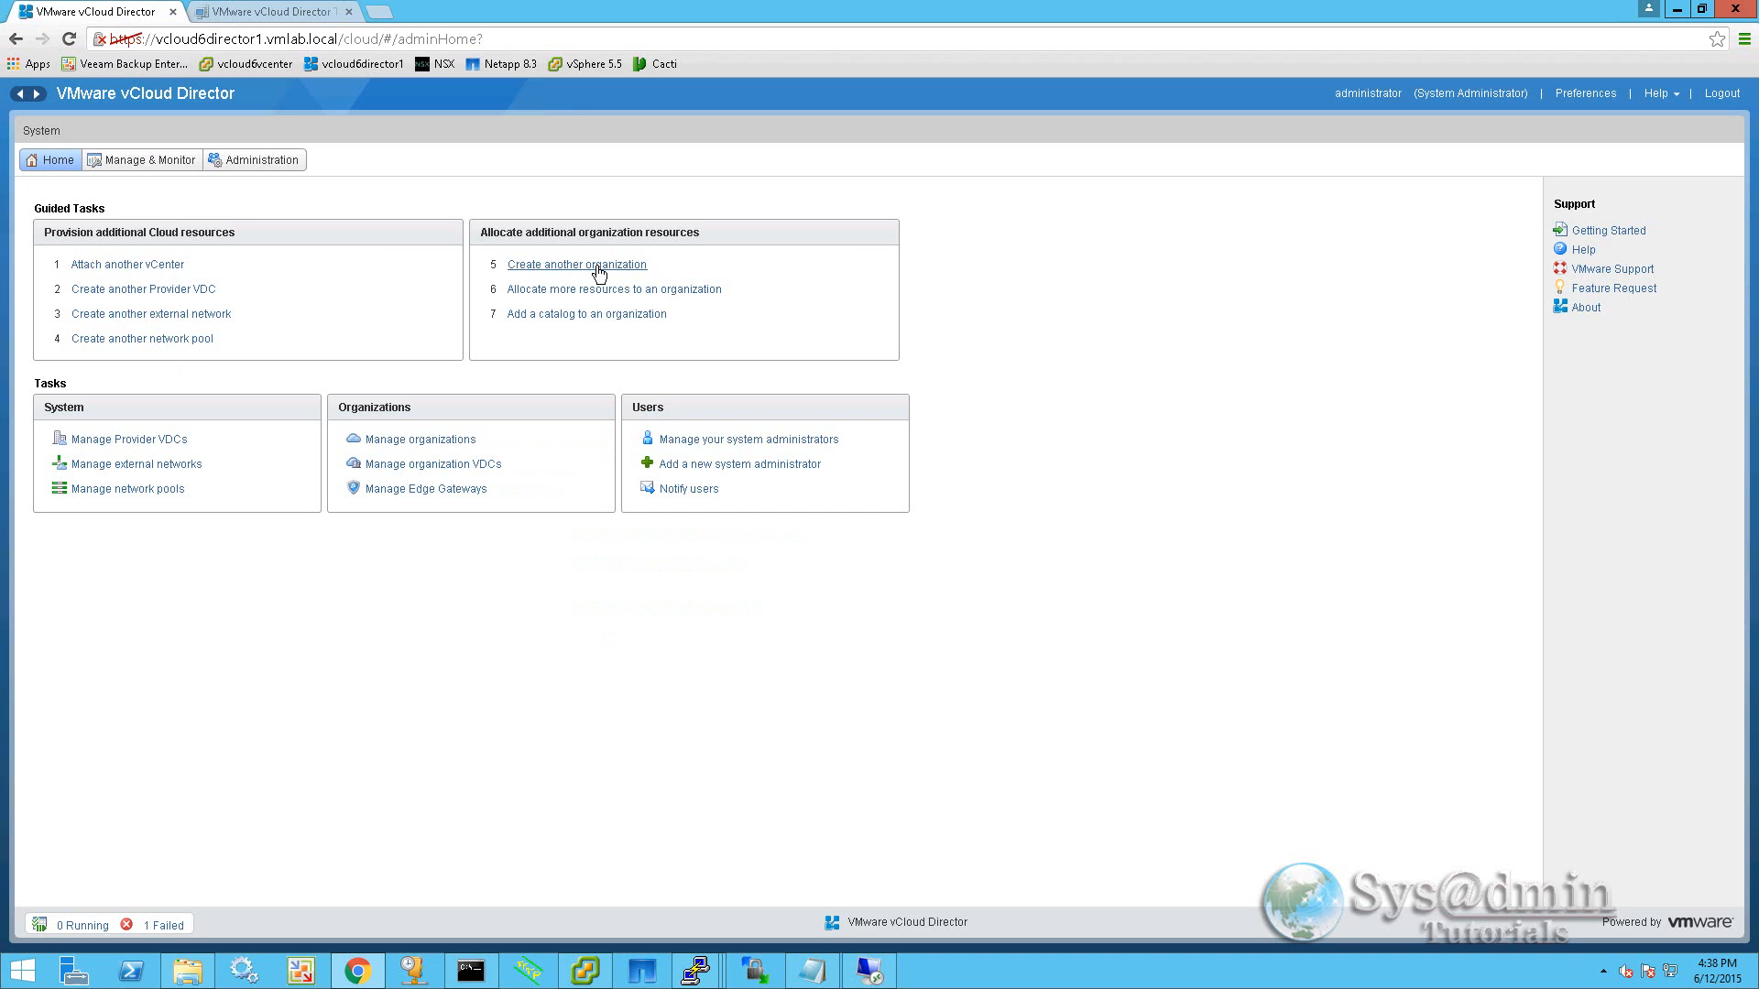
Create another organization named Company-B with full name Company B and a description, then continue to LDAP options
{"action": "left_click", "coordinate": [577, 264]}
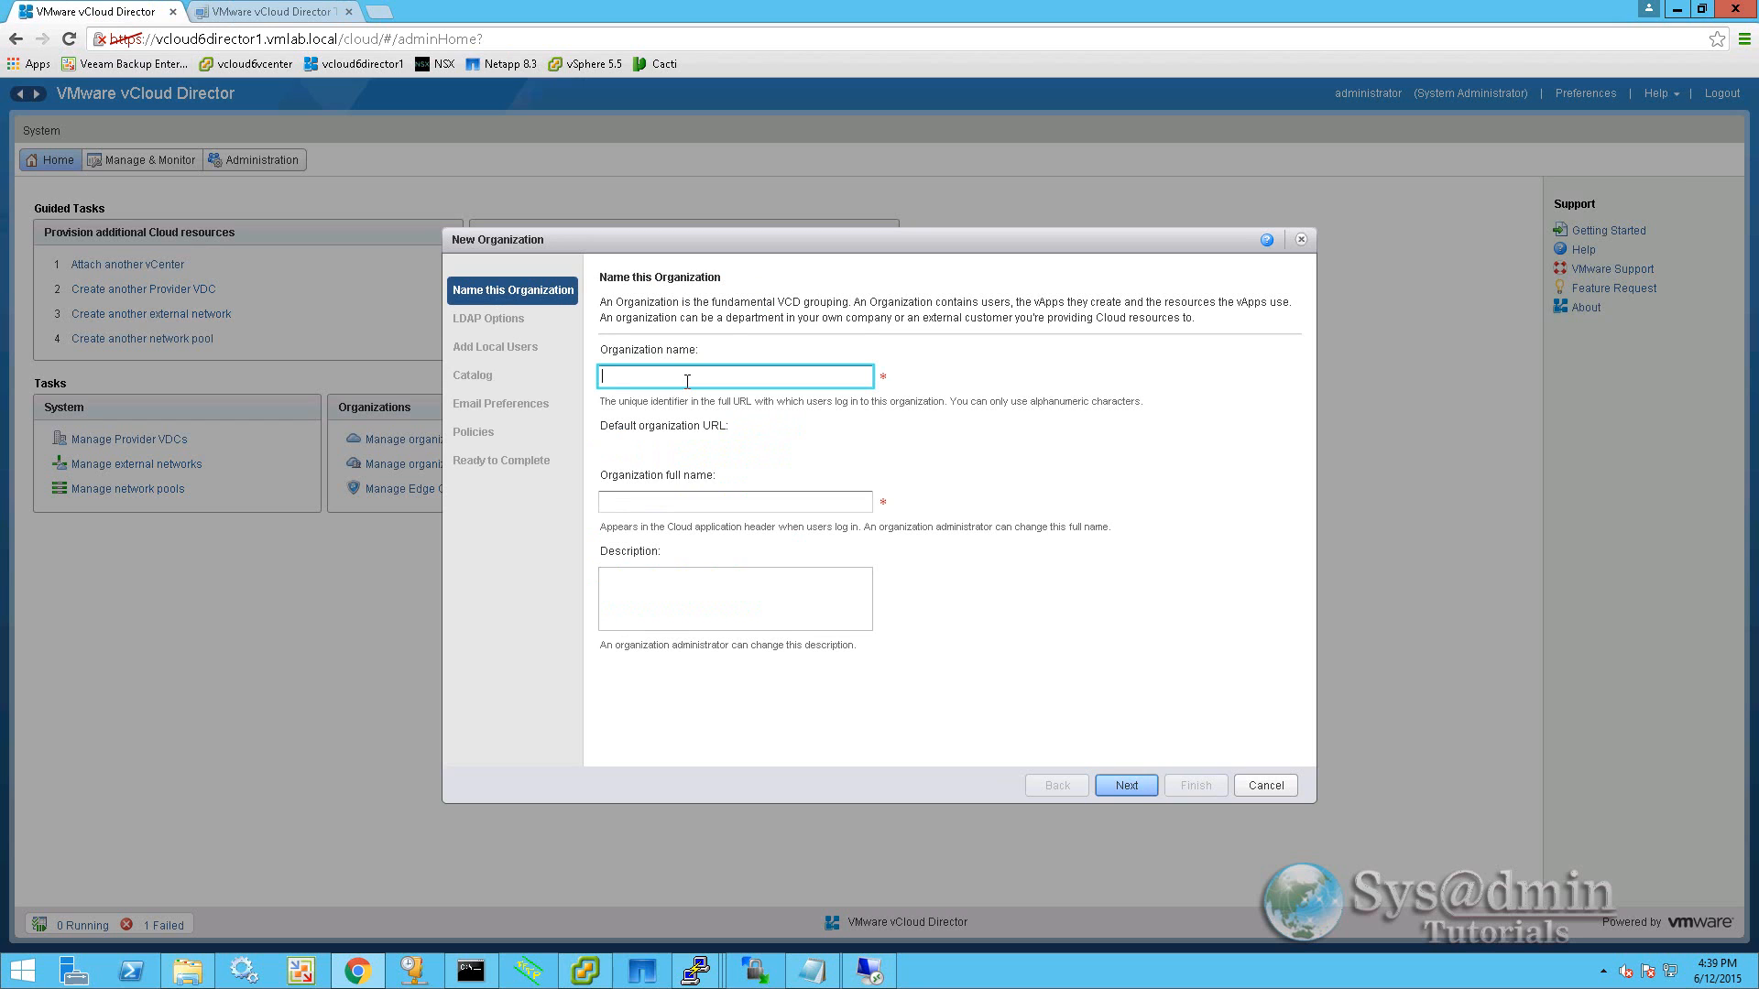
{"action": "type", "text": "Company B Description"}
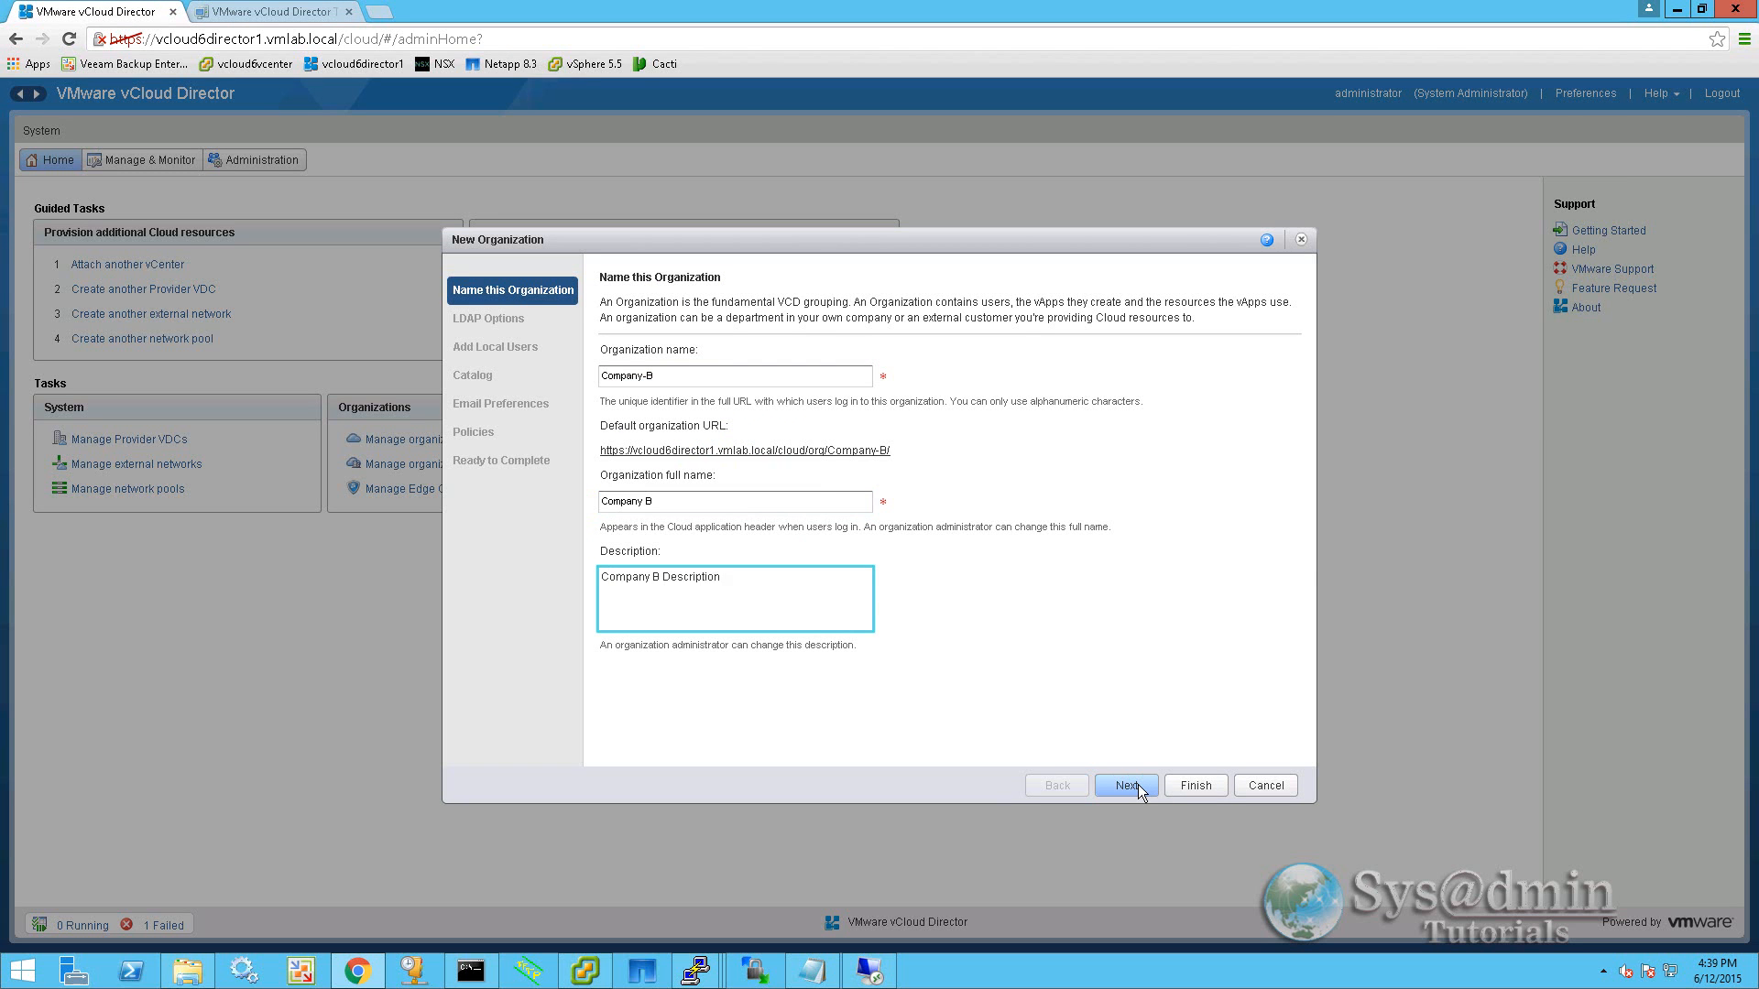
{"action": "left_click", "coordinate": [1124, 784]}
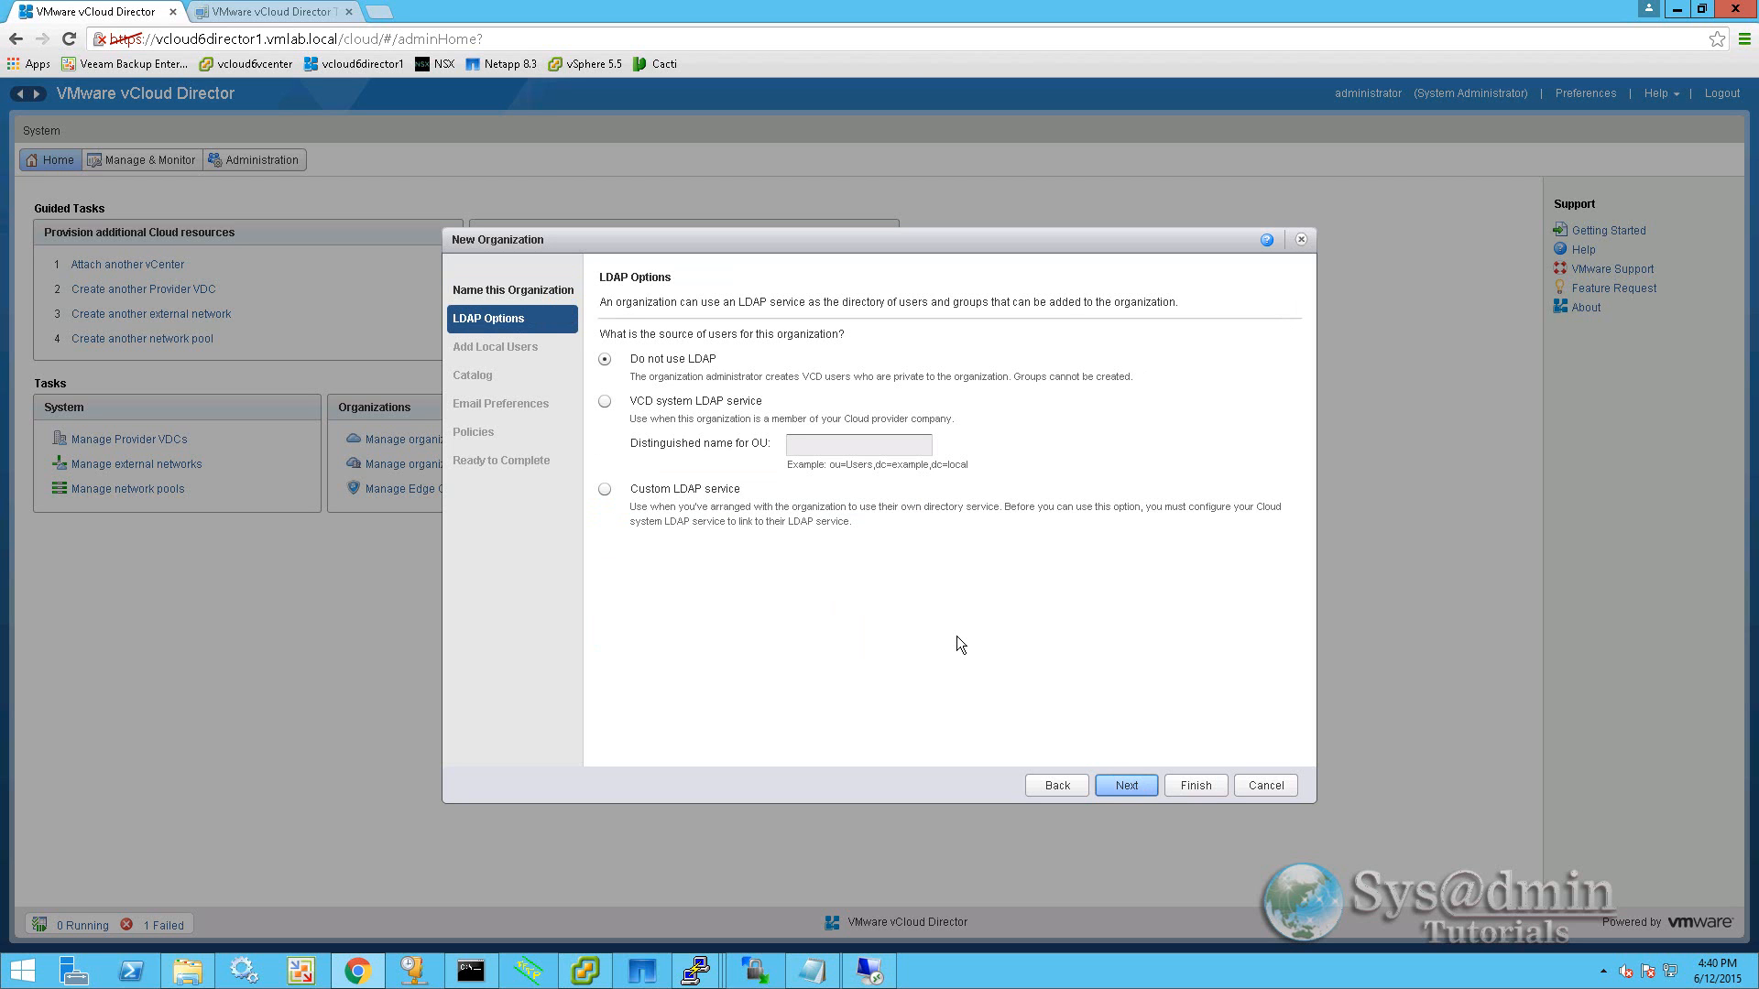
{"action": "mouse_move", "coordinate": [989, 655]}
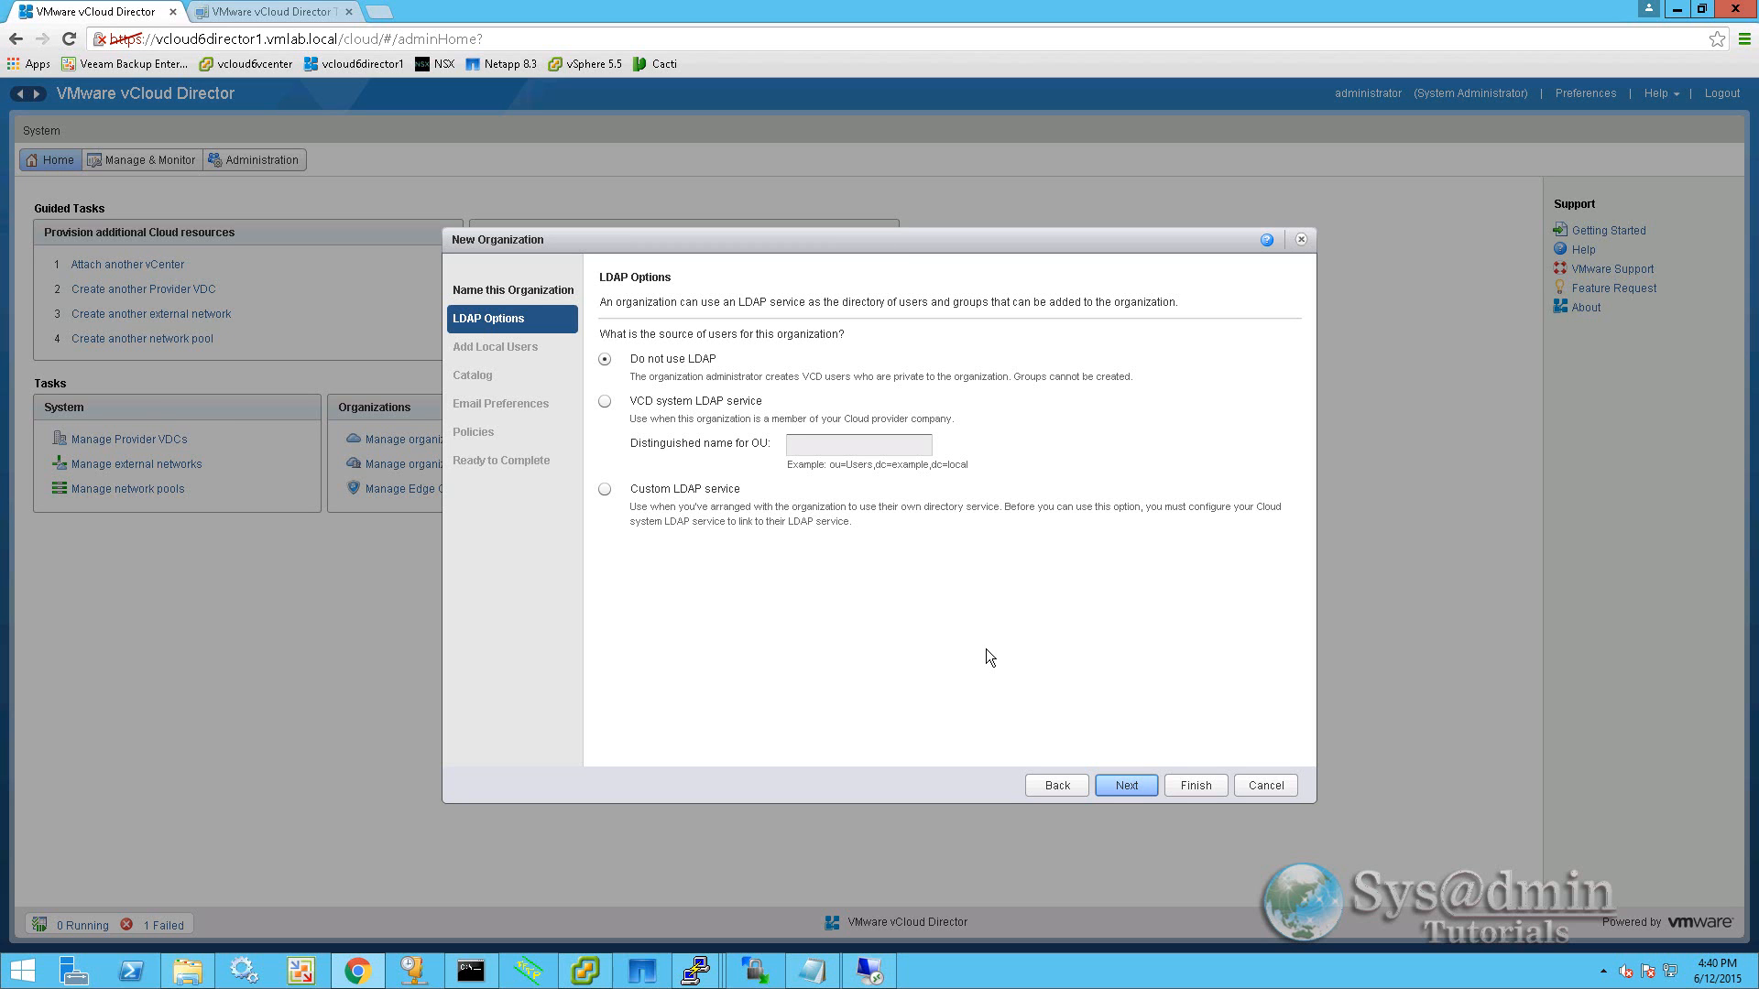
Add a local user admin with its password on the local users step
{"action": "left_click", "coordinate": [1124, 784]}
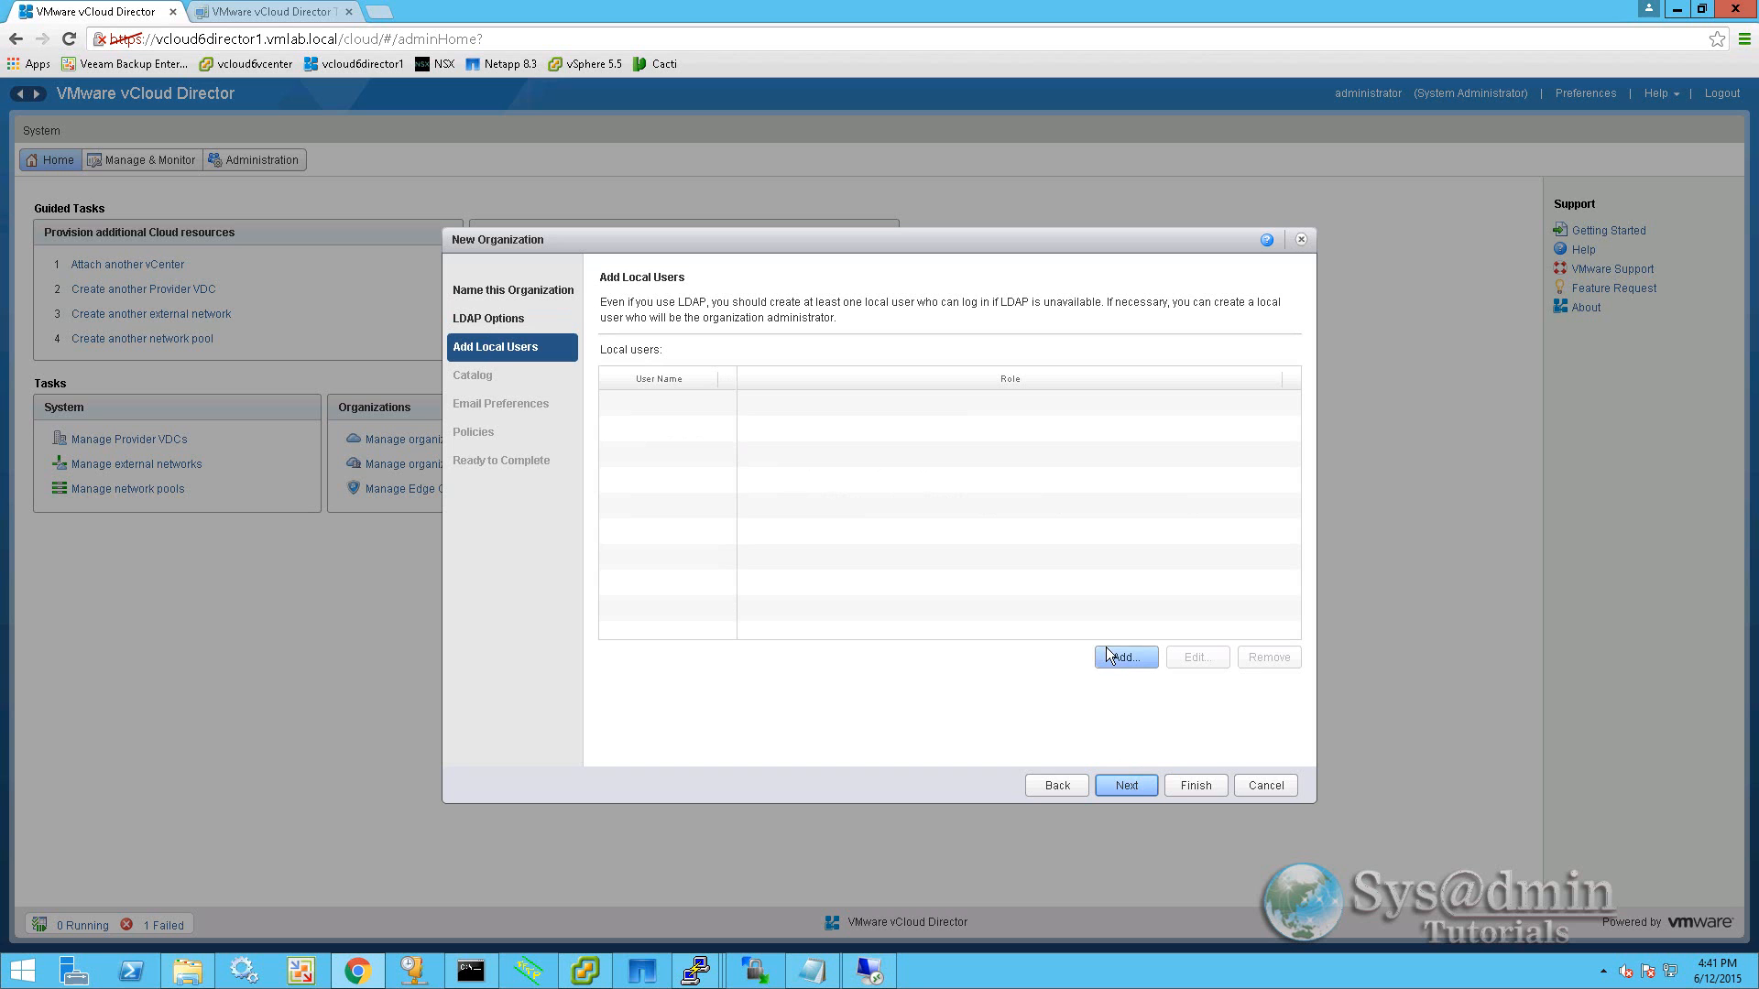
{"action": "left_click", "coordinate": [1125, 658]}
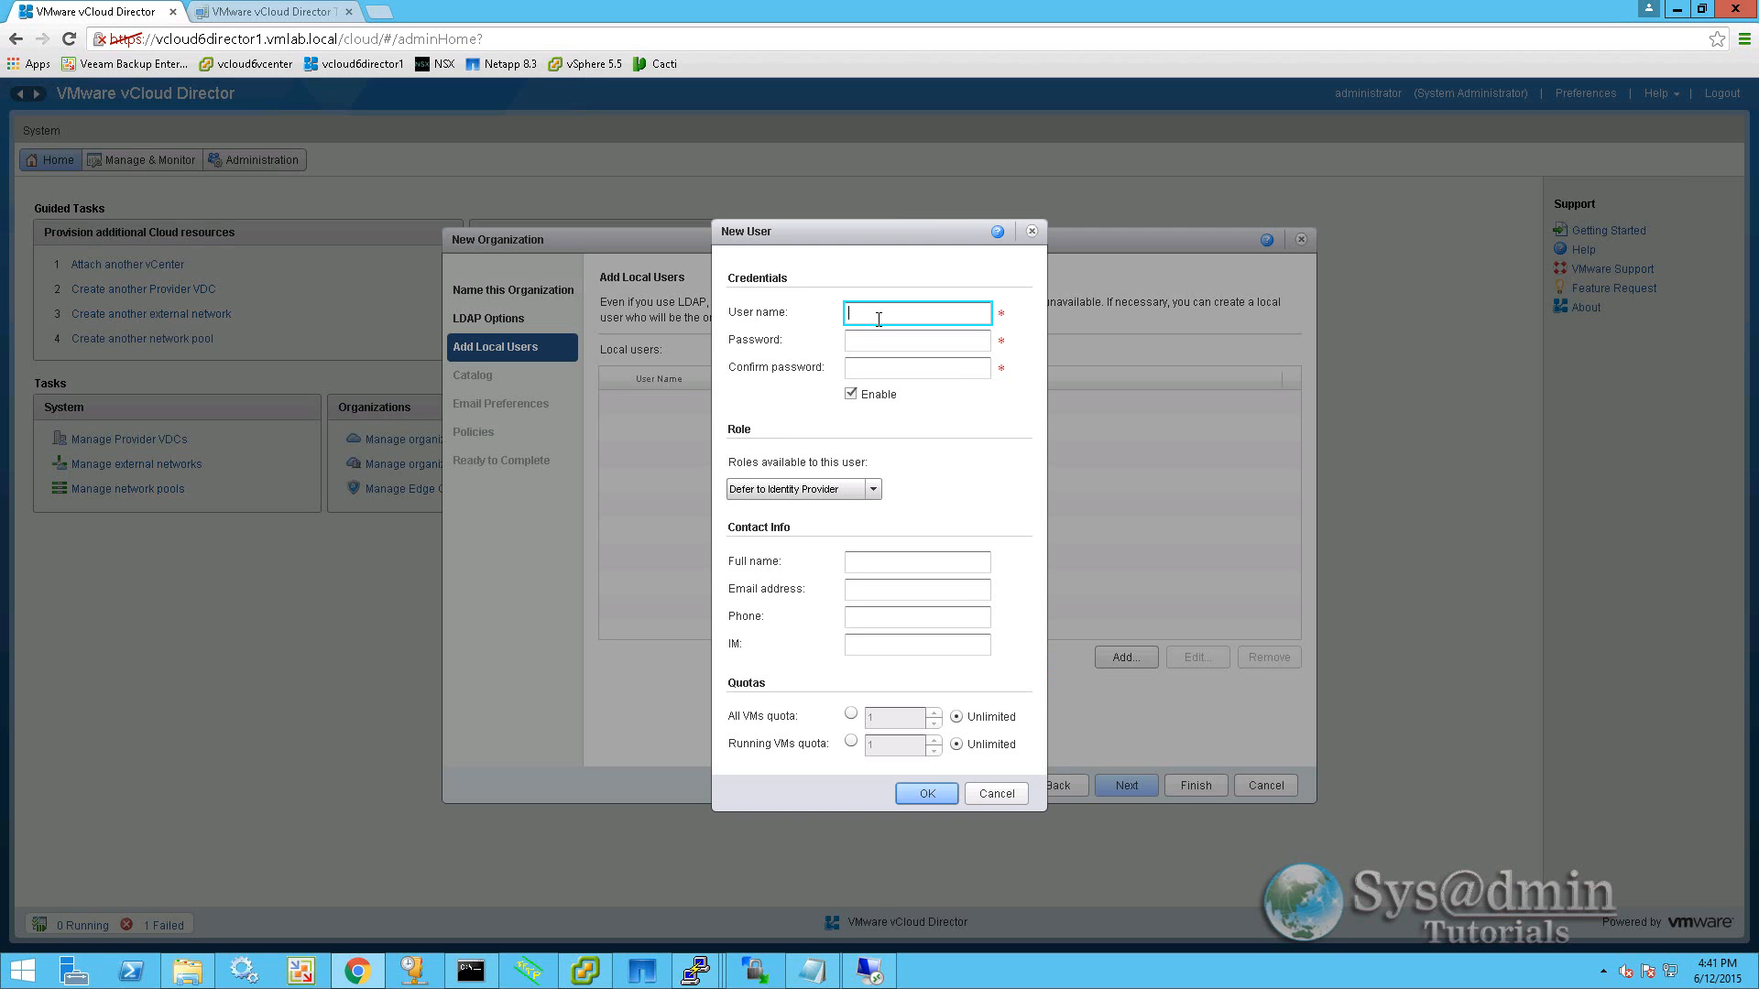
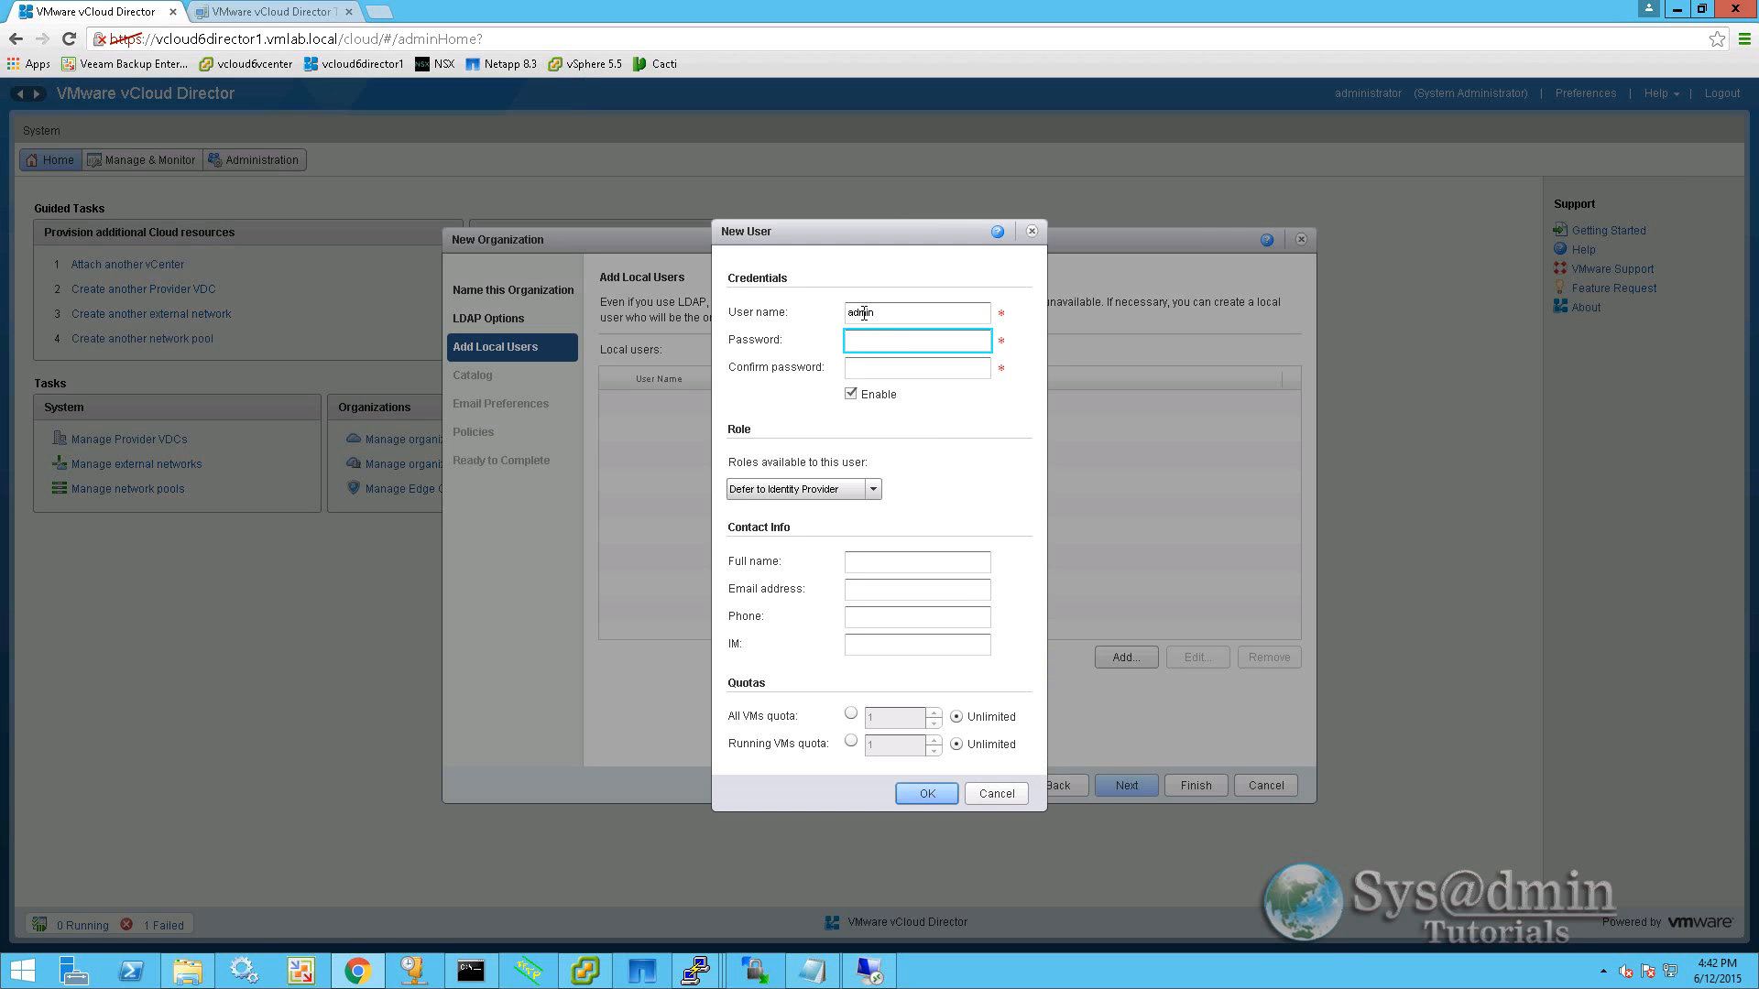
{"action": "type", "text": "***"}
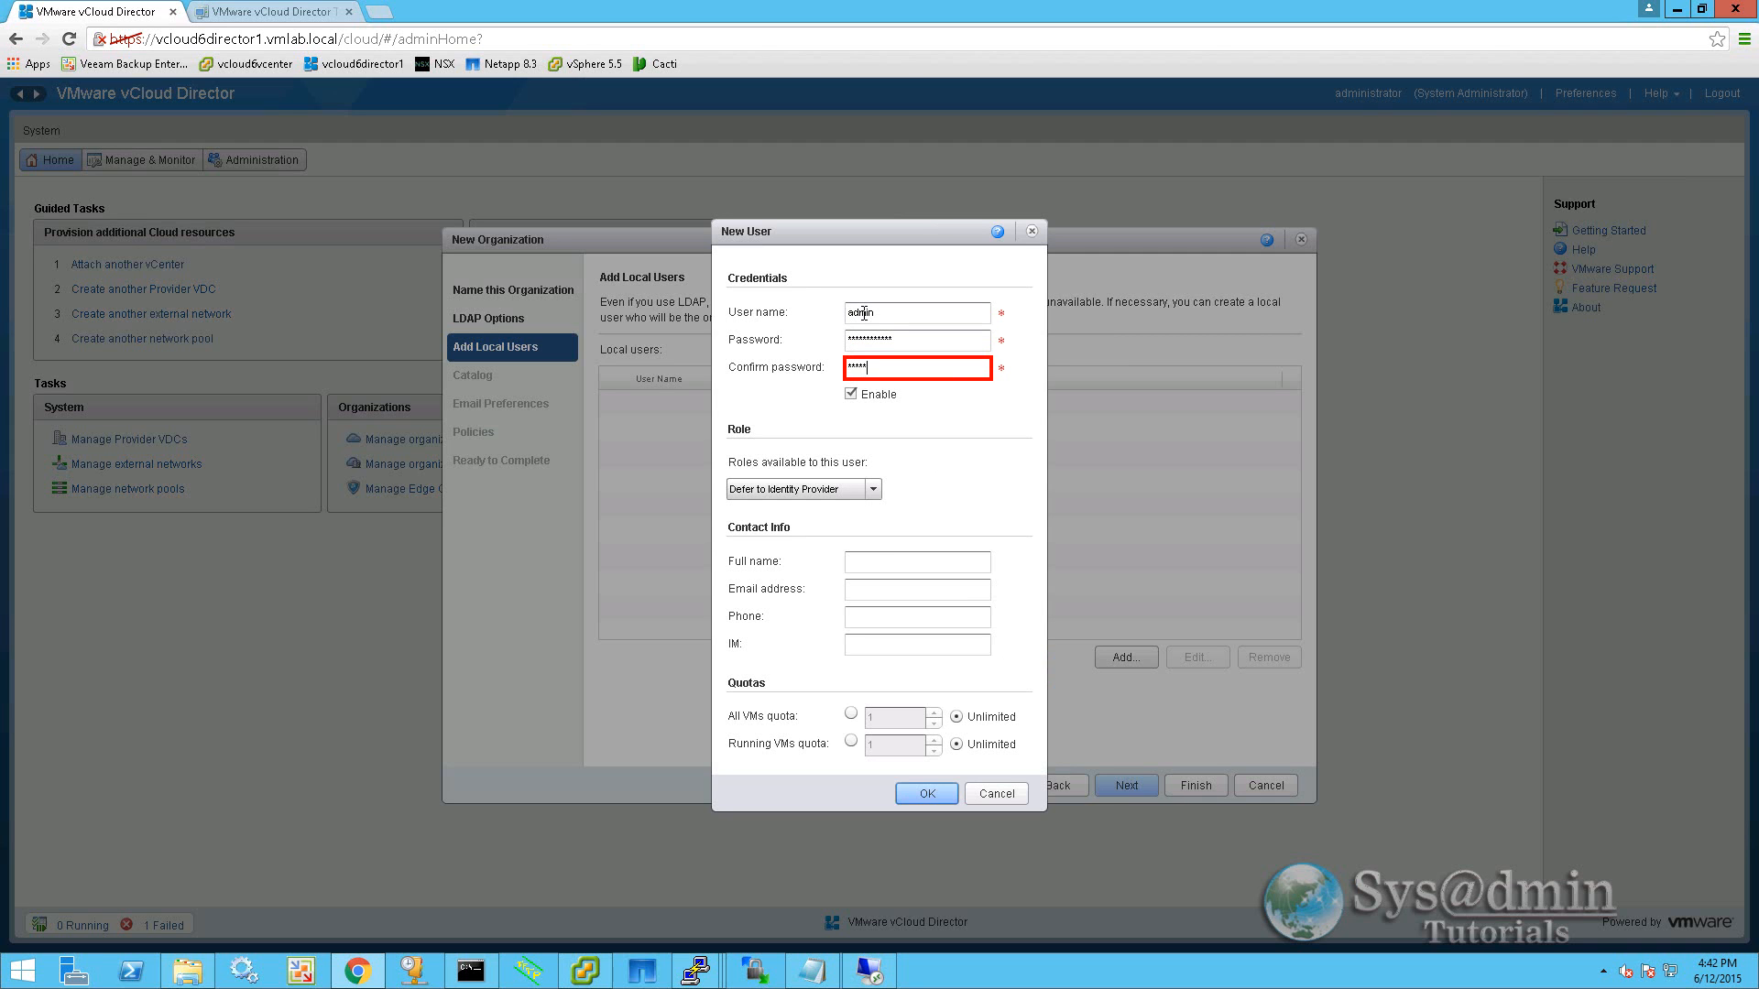
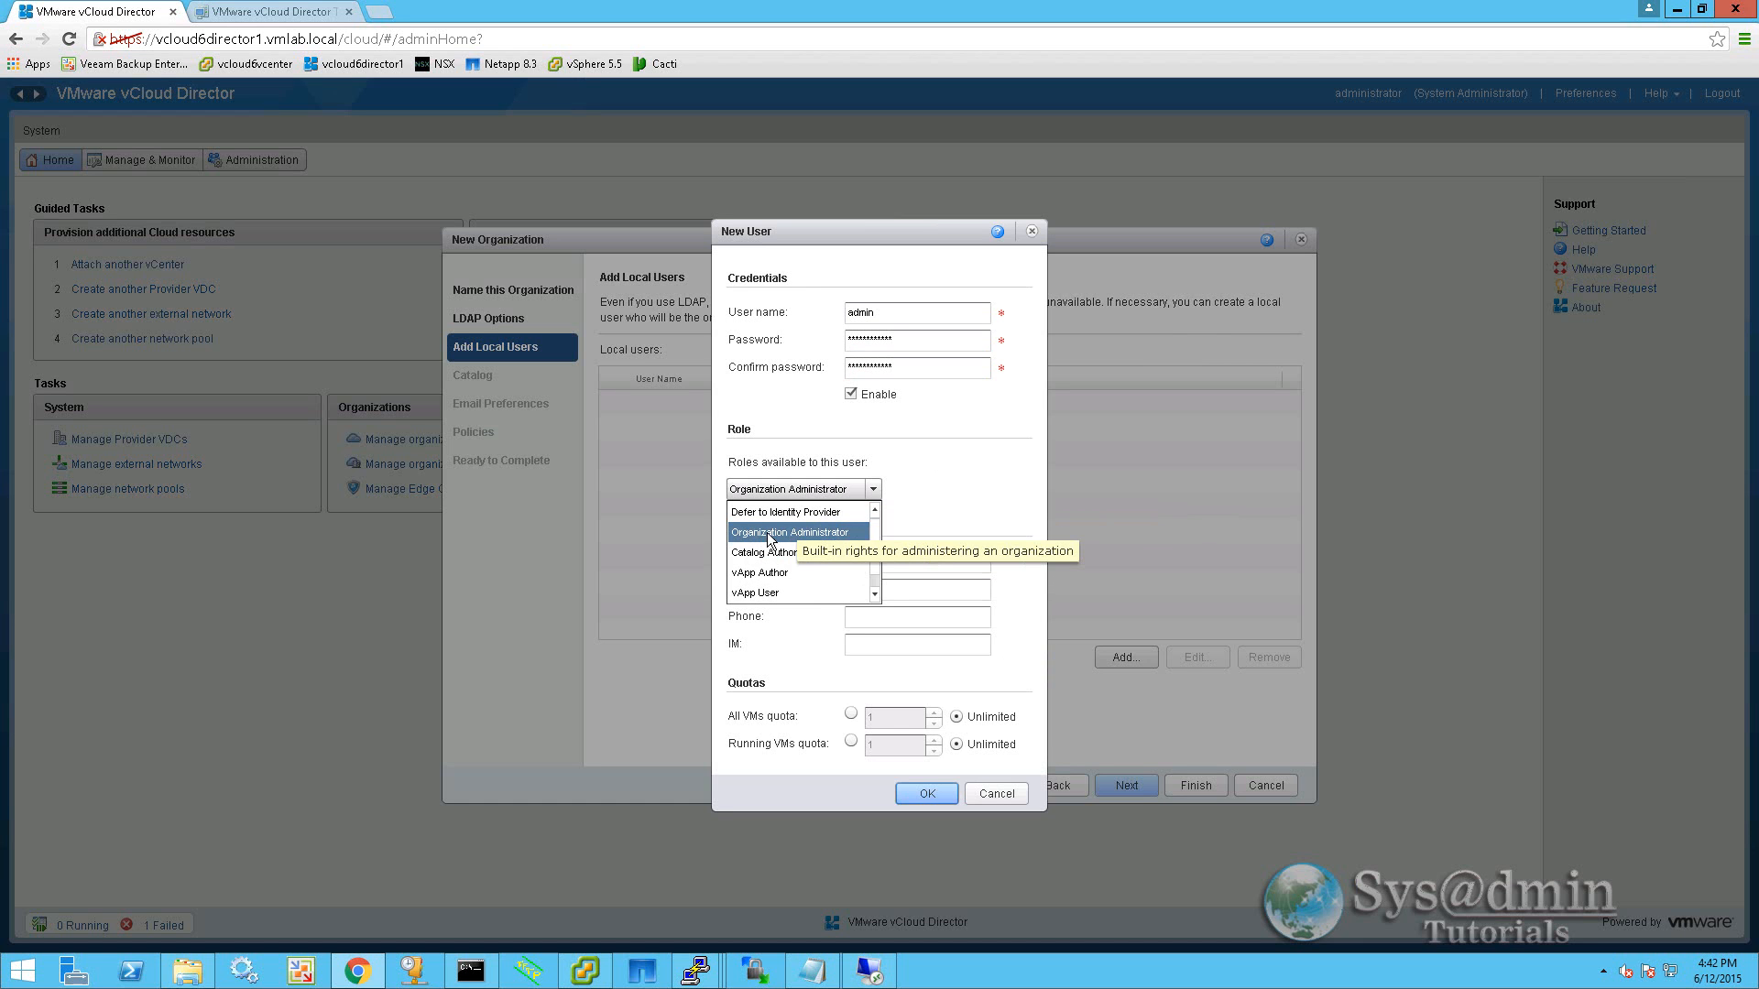
Give admin the Organization Administrator role, save the user and continue to catalog settings
{"action": "left_click", "coordinate": [793, 531]}
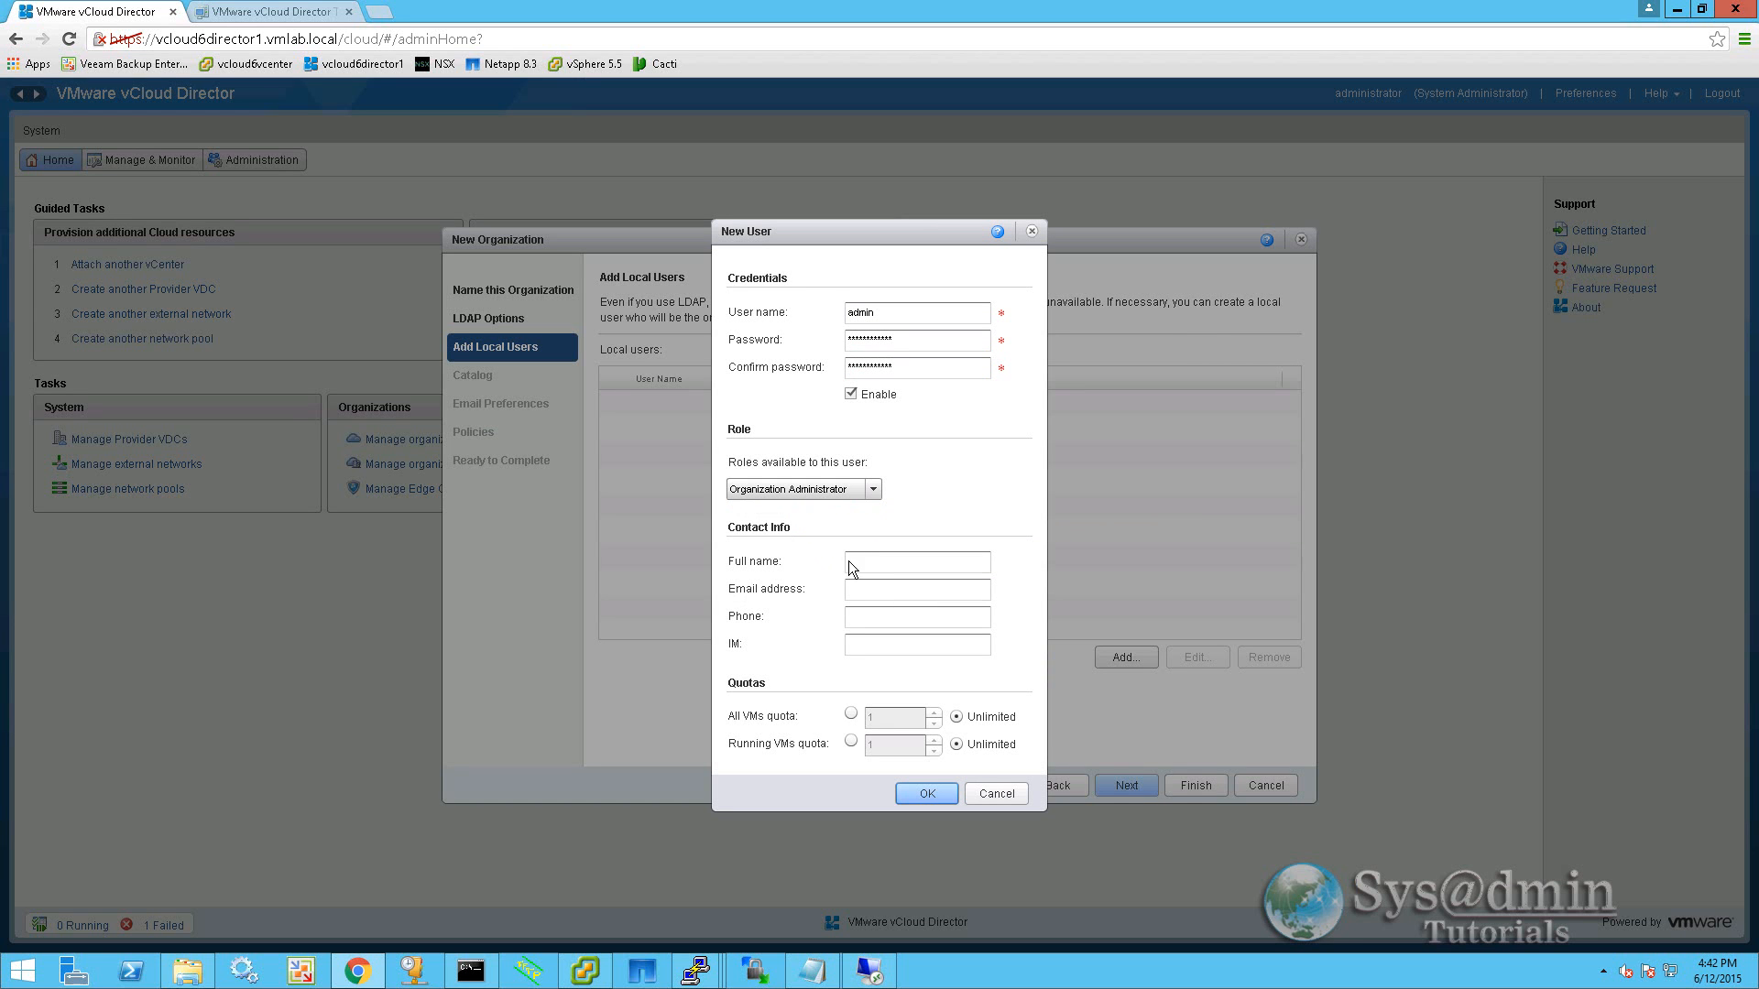
{"action": "type", "text": "admin"}
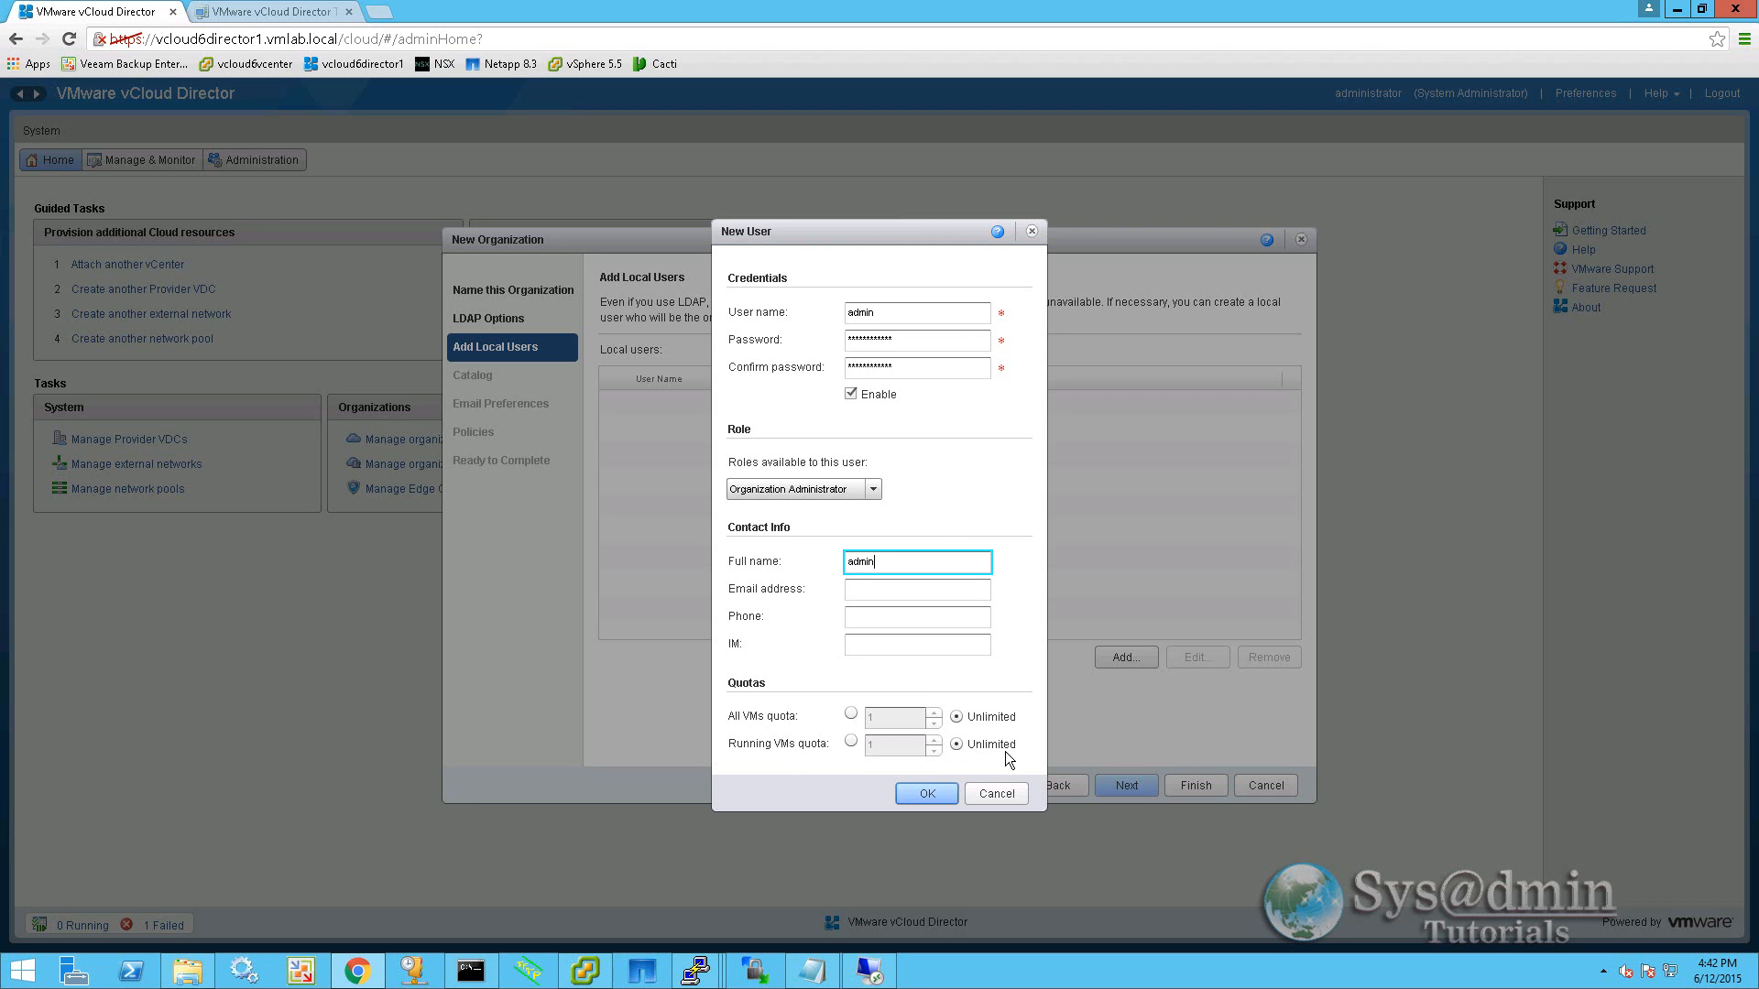
{"action": "left_click", "coordinate": [925, 793]}
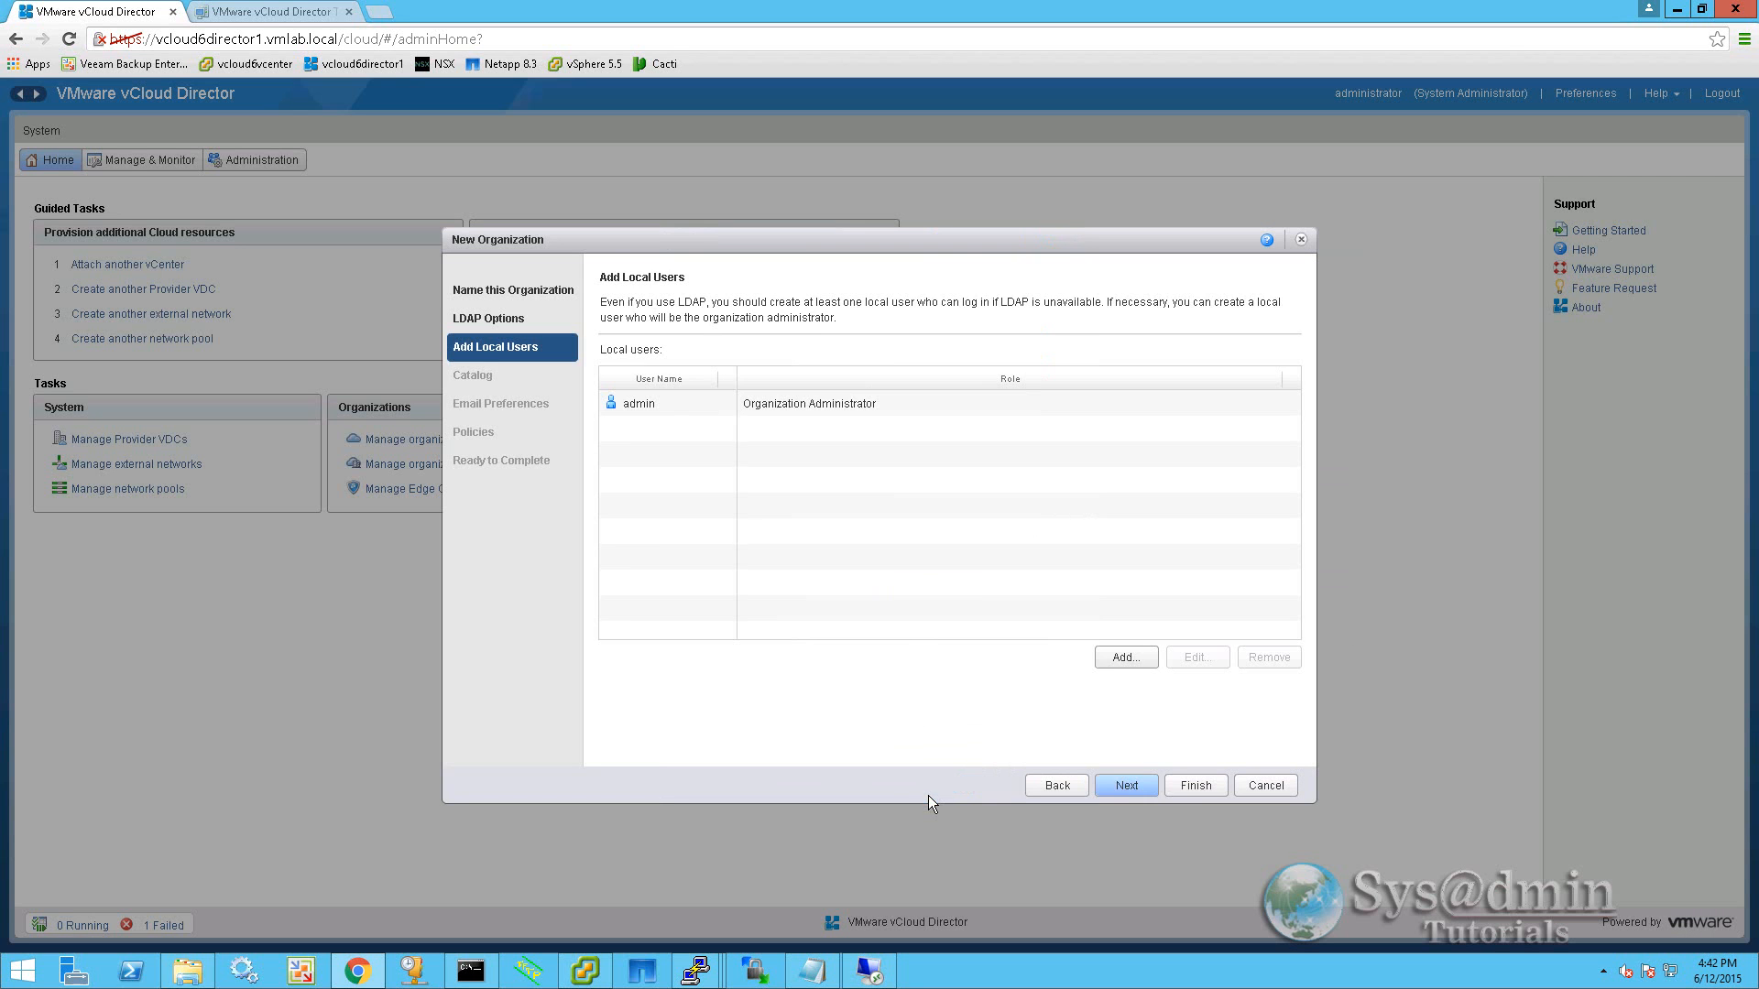
{"action": "left_click", "coordinate": [1125, 784]}
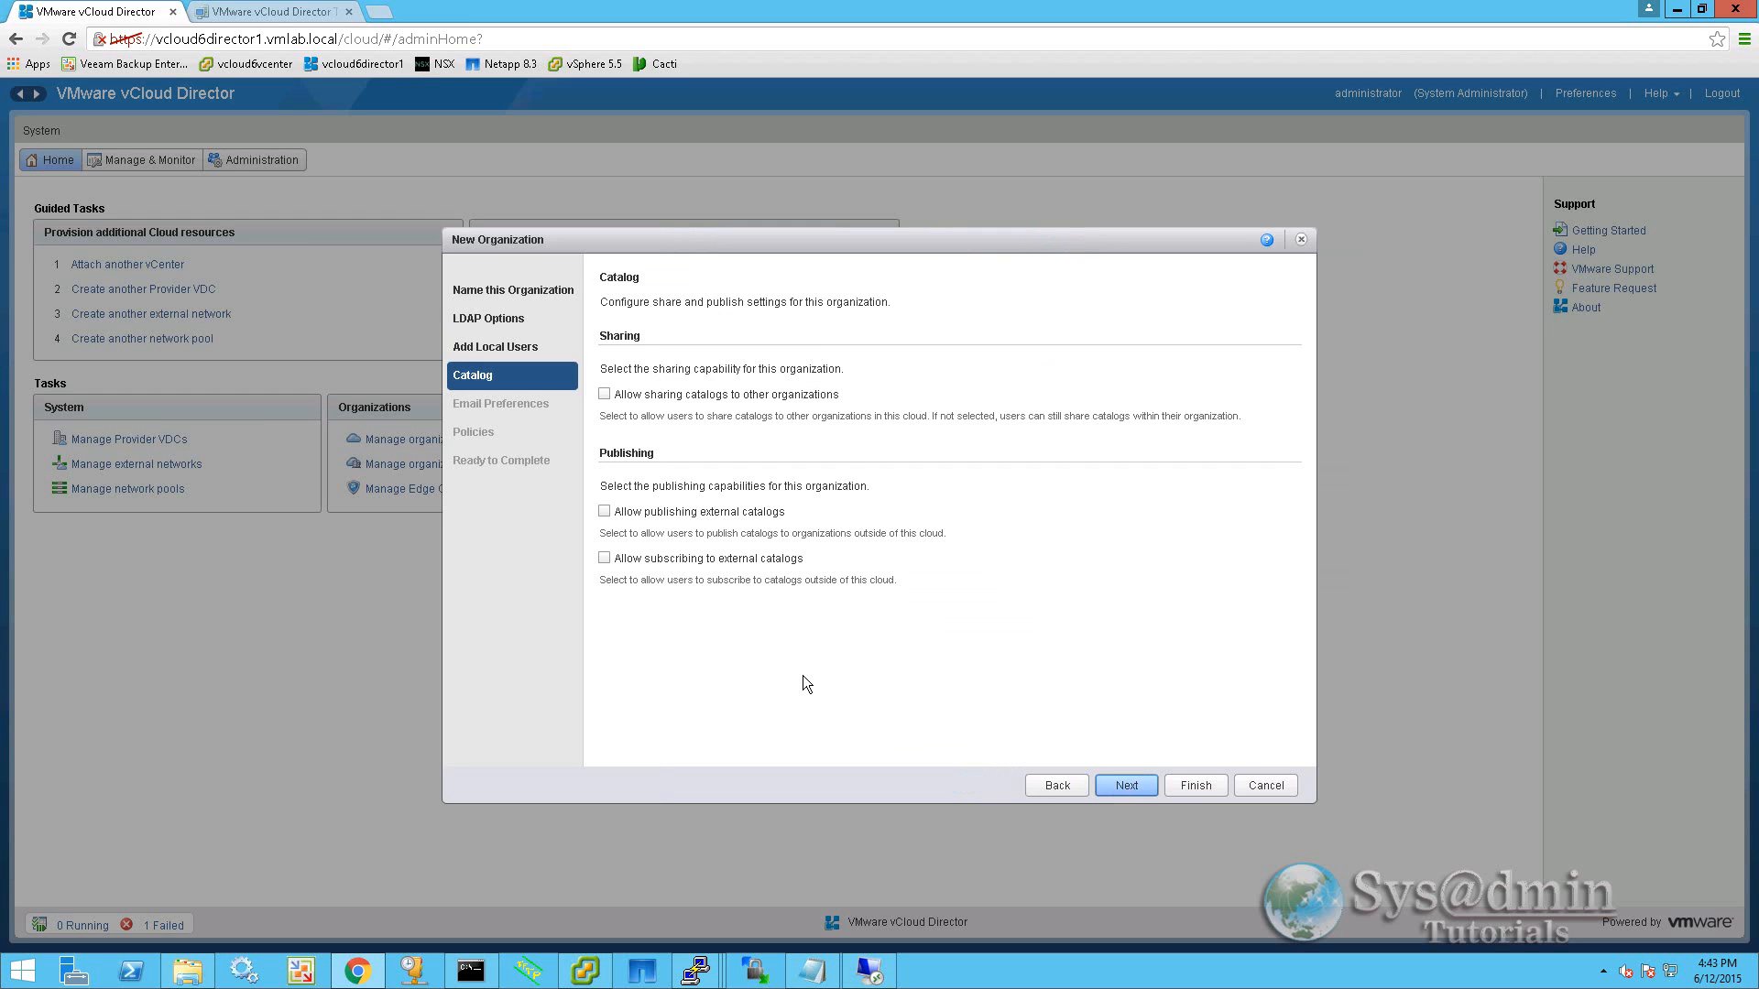
{"action": "mouse_move", "coordinate": [918, 692]}
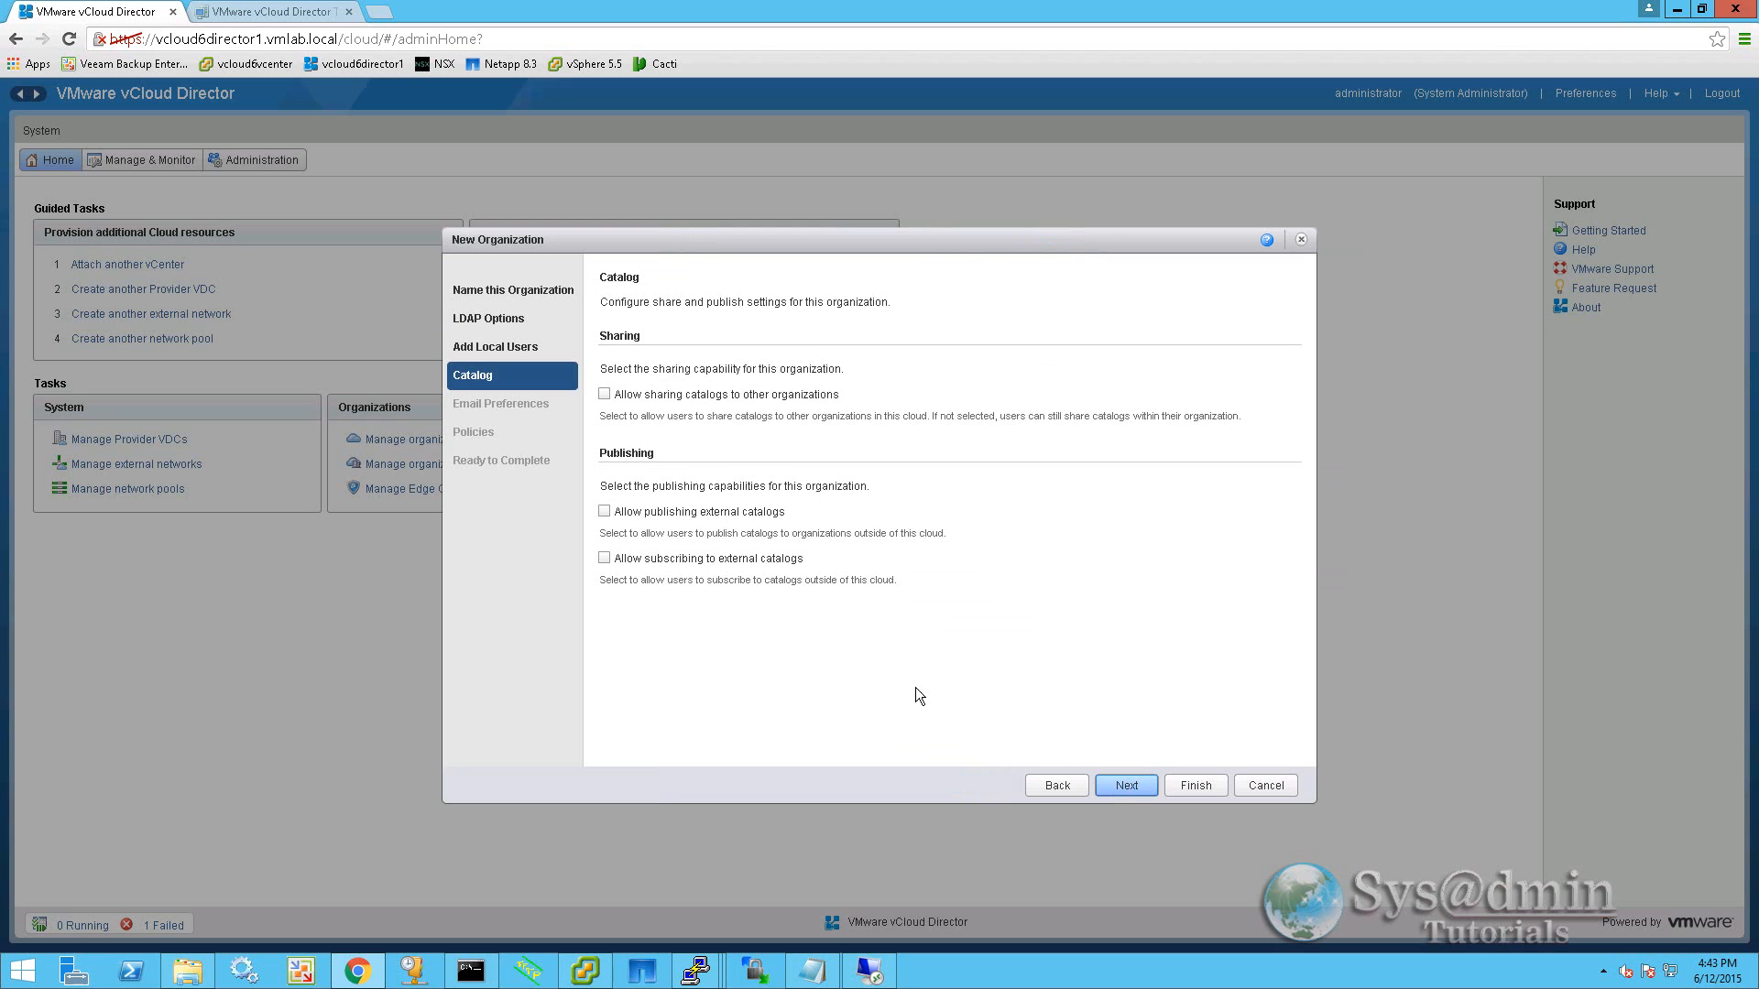
{"action": "left_click", "coordinate": [1124, 784]}
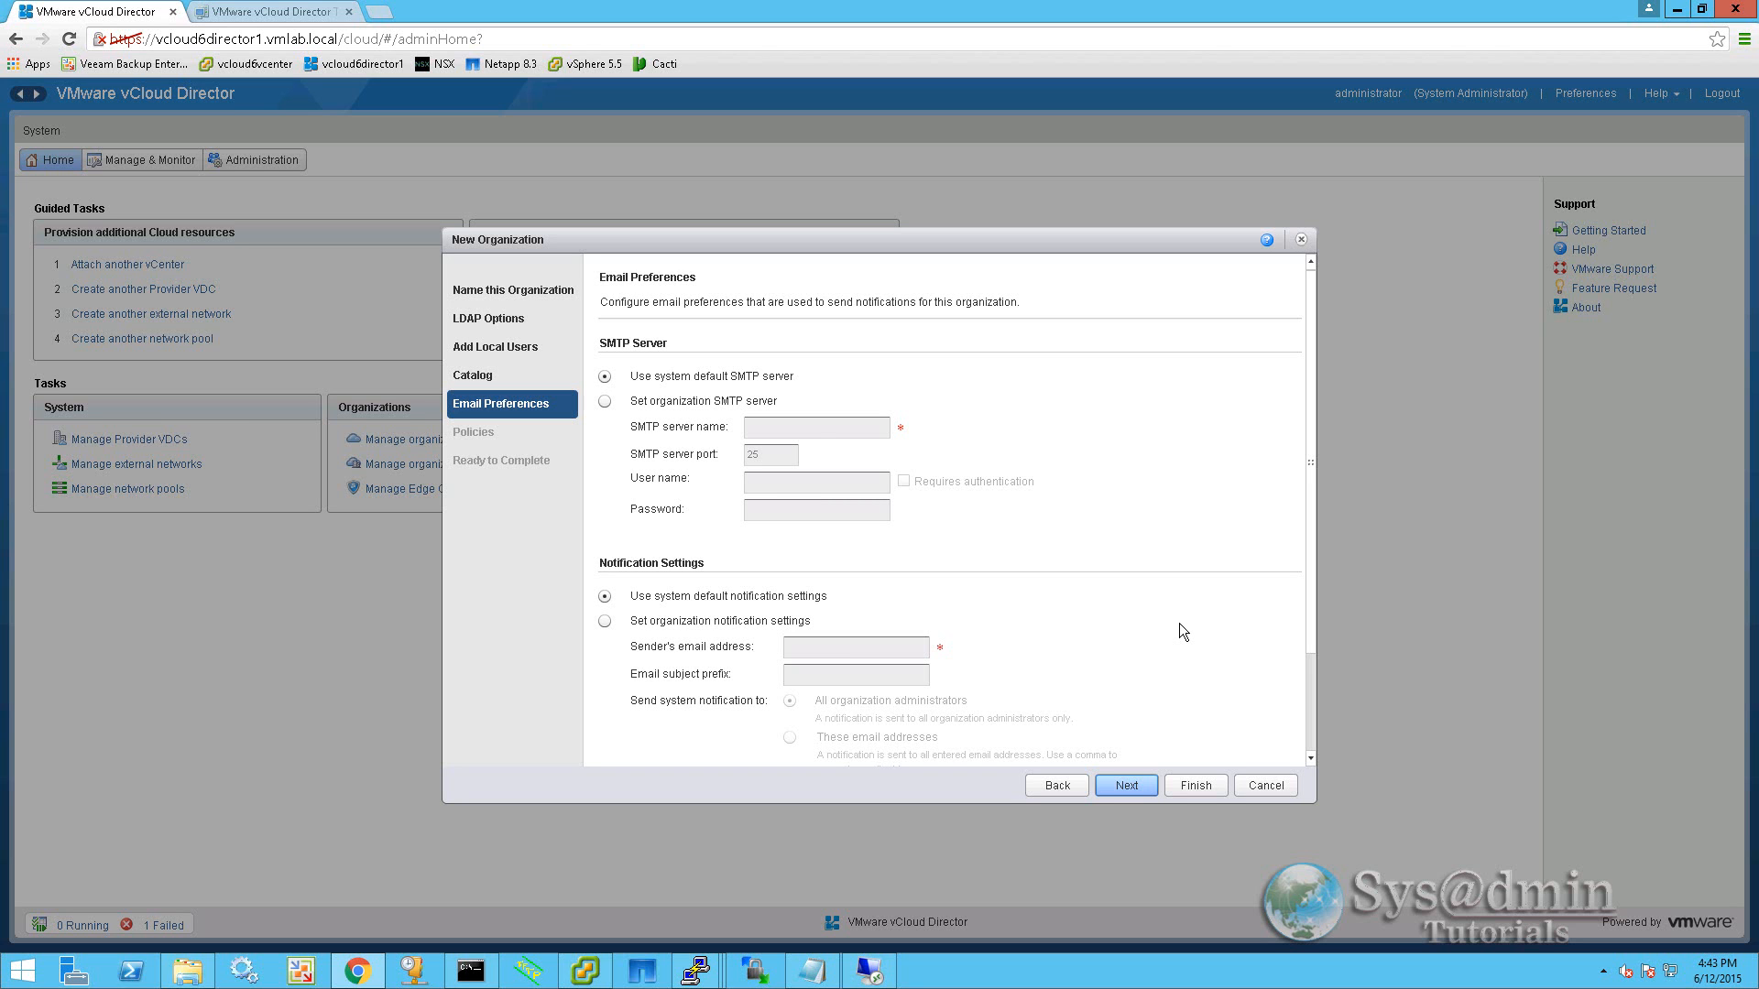
{"action": "left_click", "coordinate": [604, 621]}
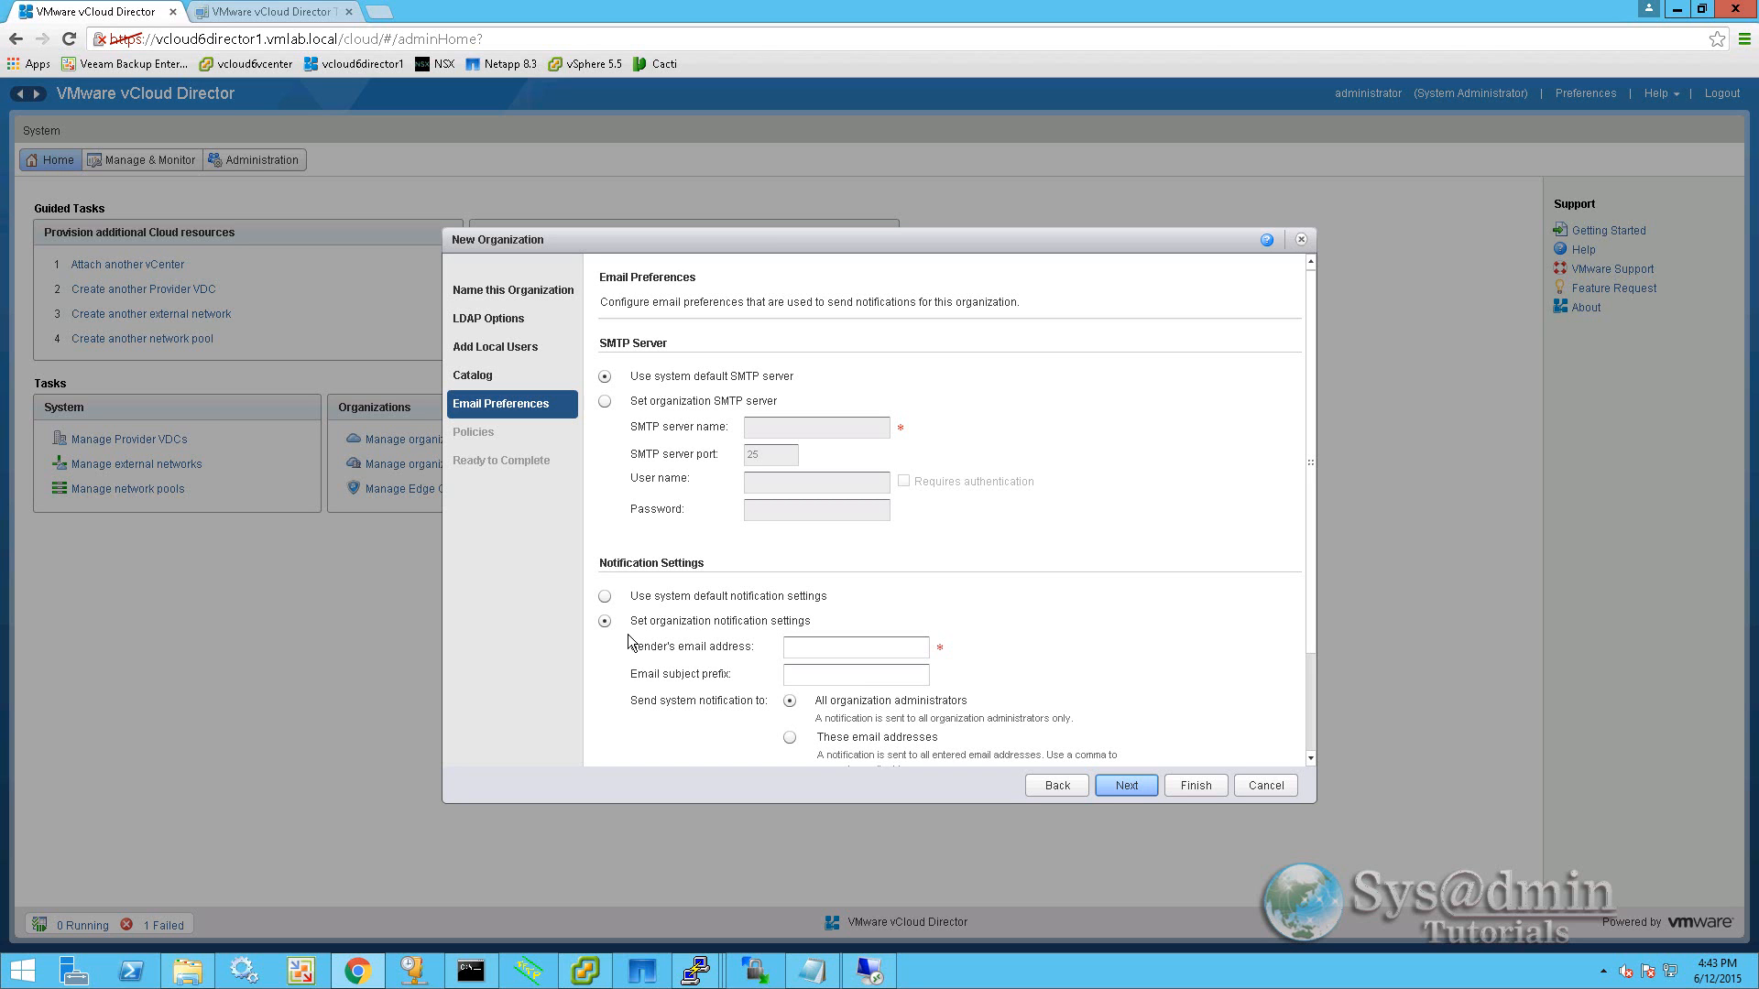
{"action": "left_click", "coordinate": [856, 649]}
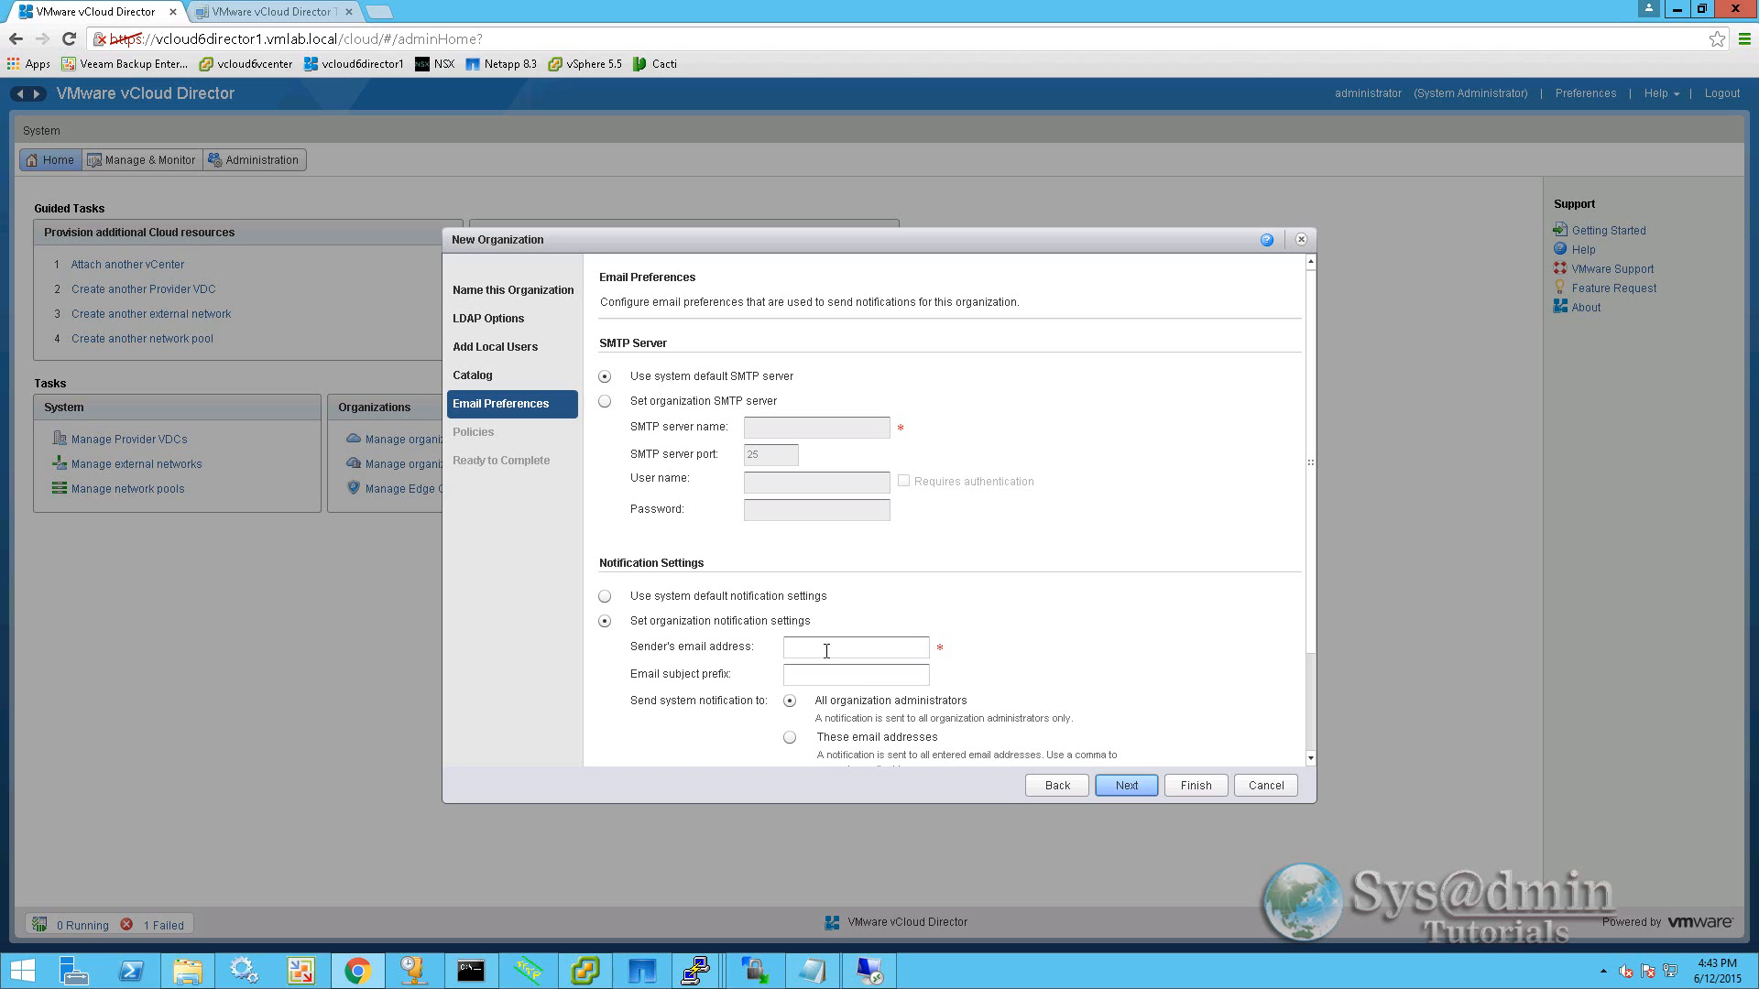
{"action": "left_click", "coordinate": [856, 647]}
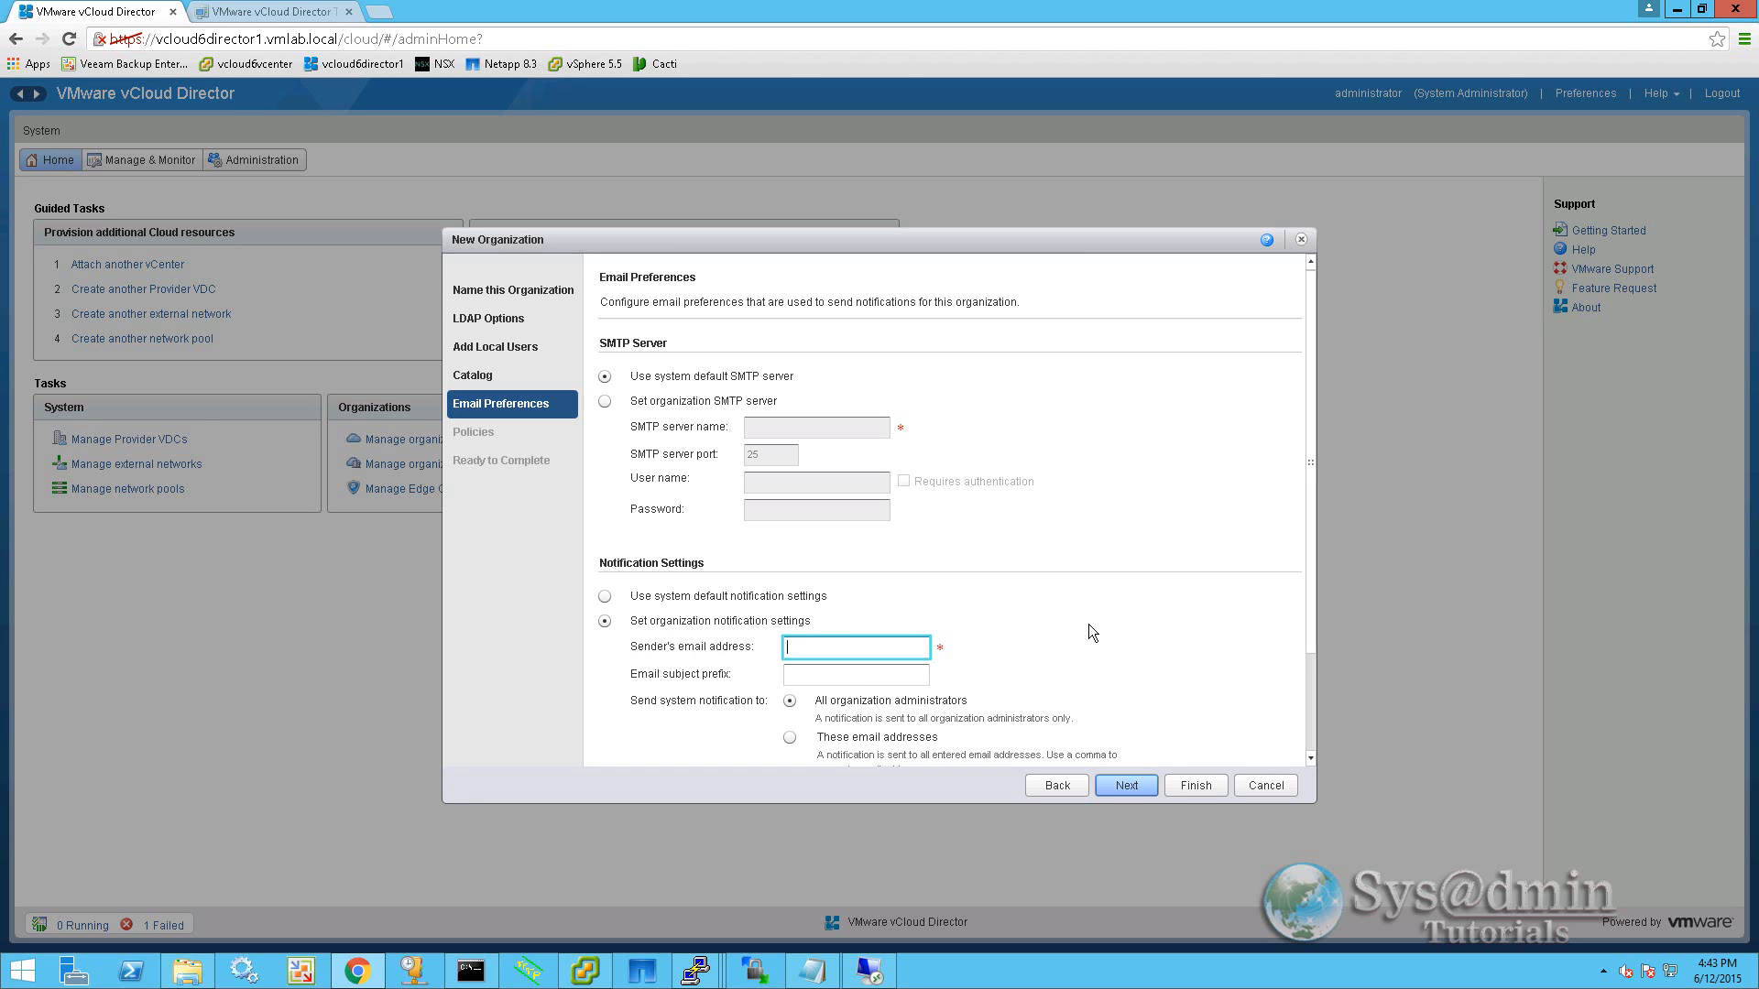
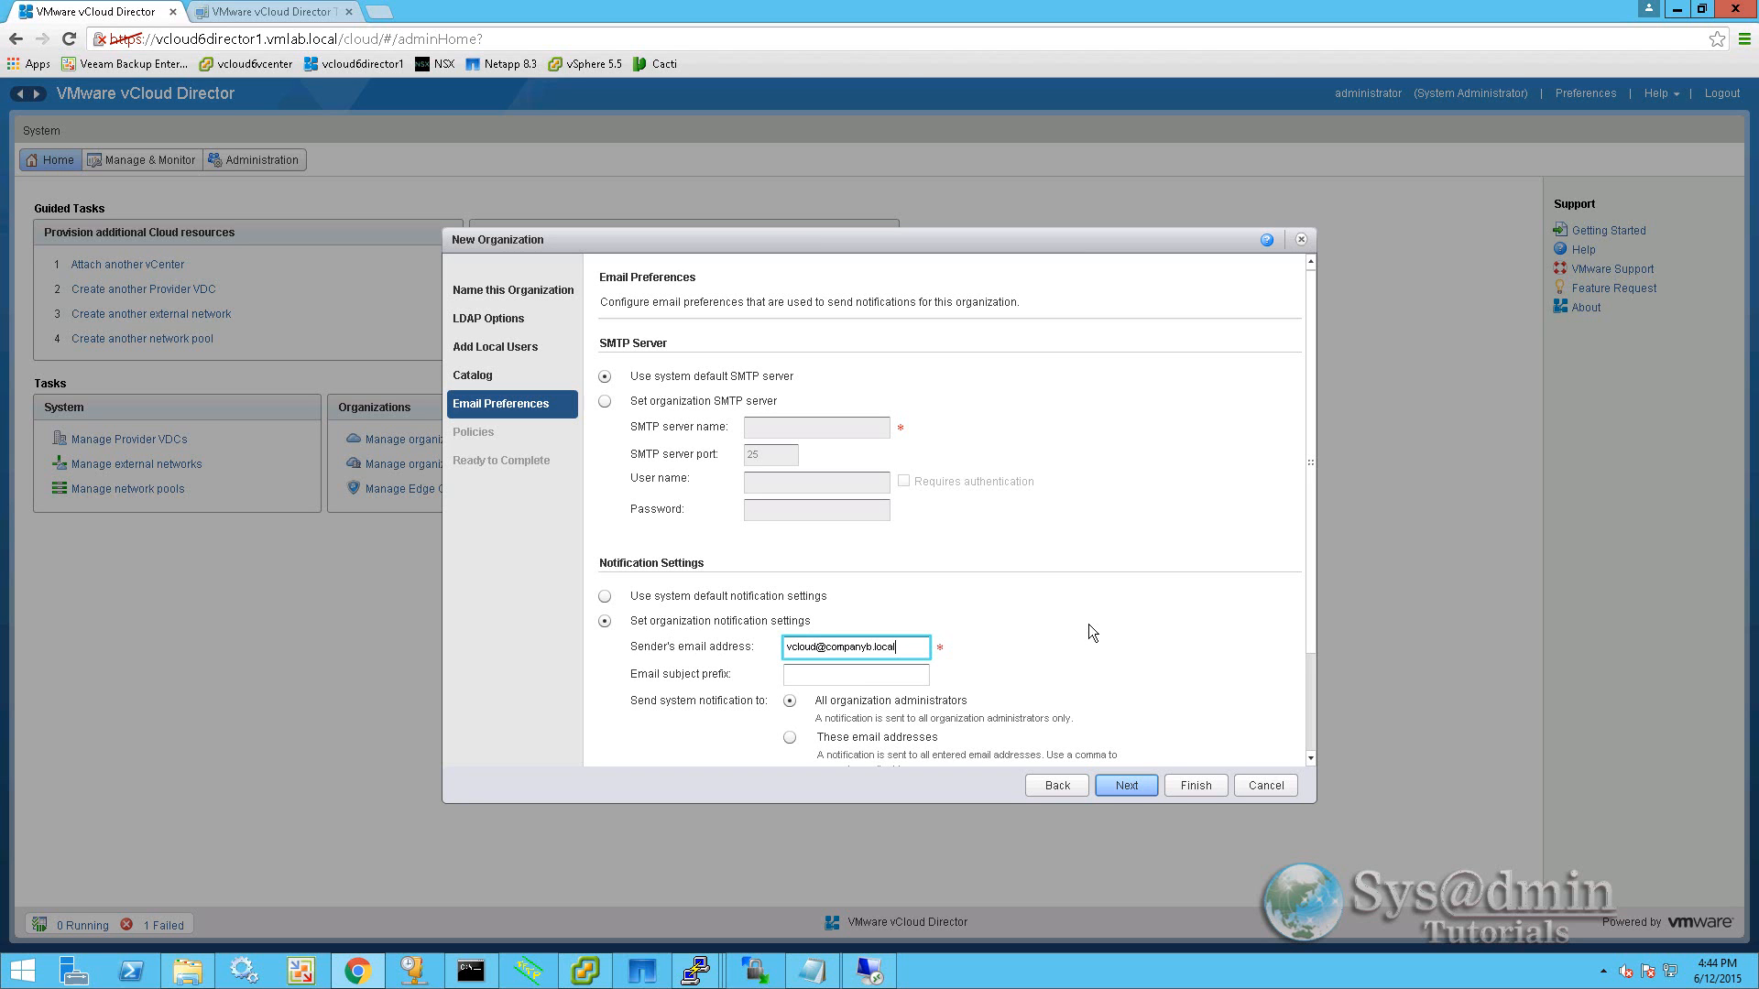
Set the subject prefix to [vCloud Director] and notify all organization administrators
{"action": "left_click", "coordinate": [853, 674]}
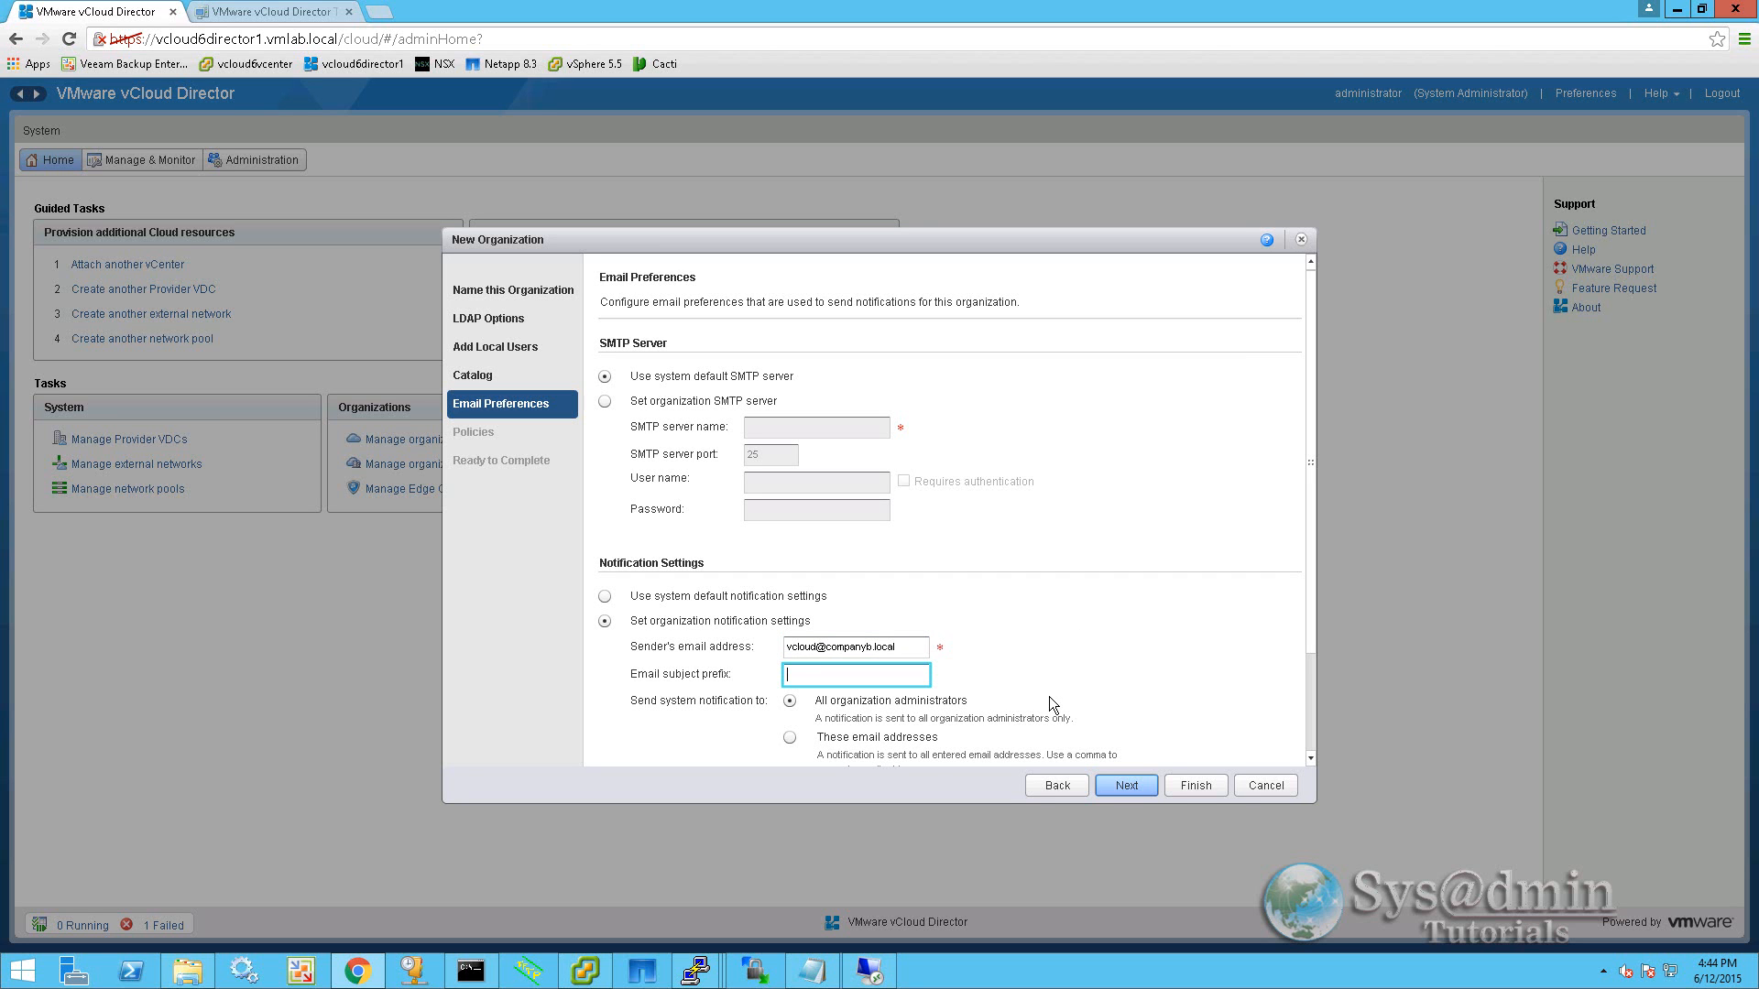
{"action": "type", "text": "[vCloud Director"}
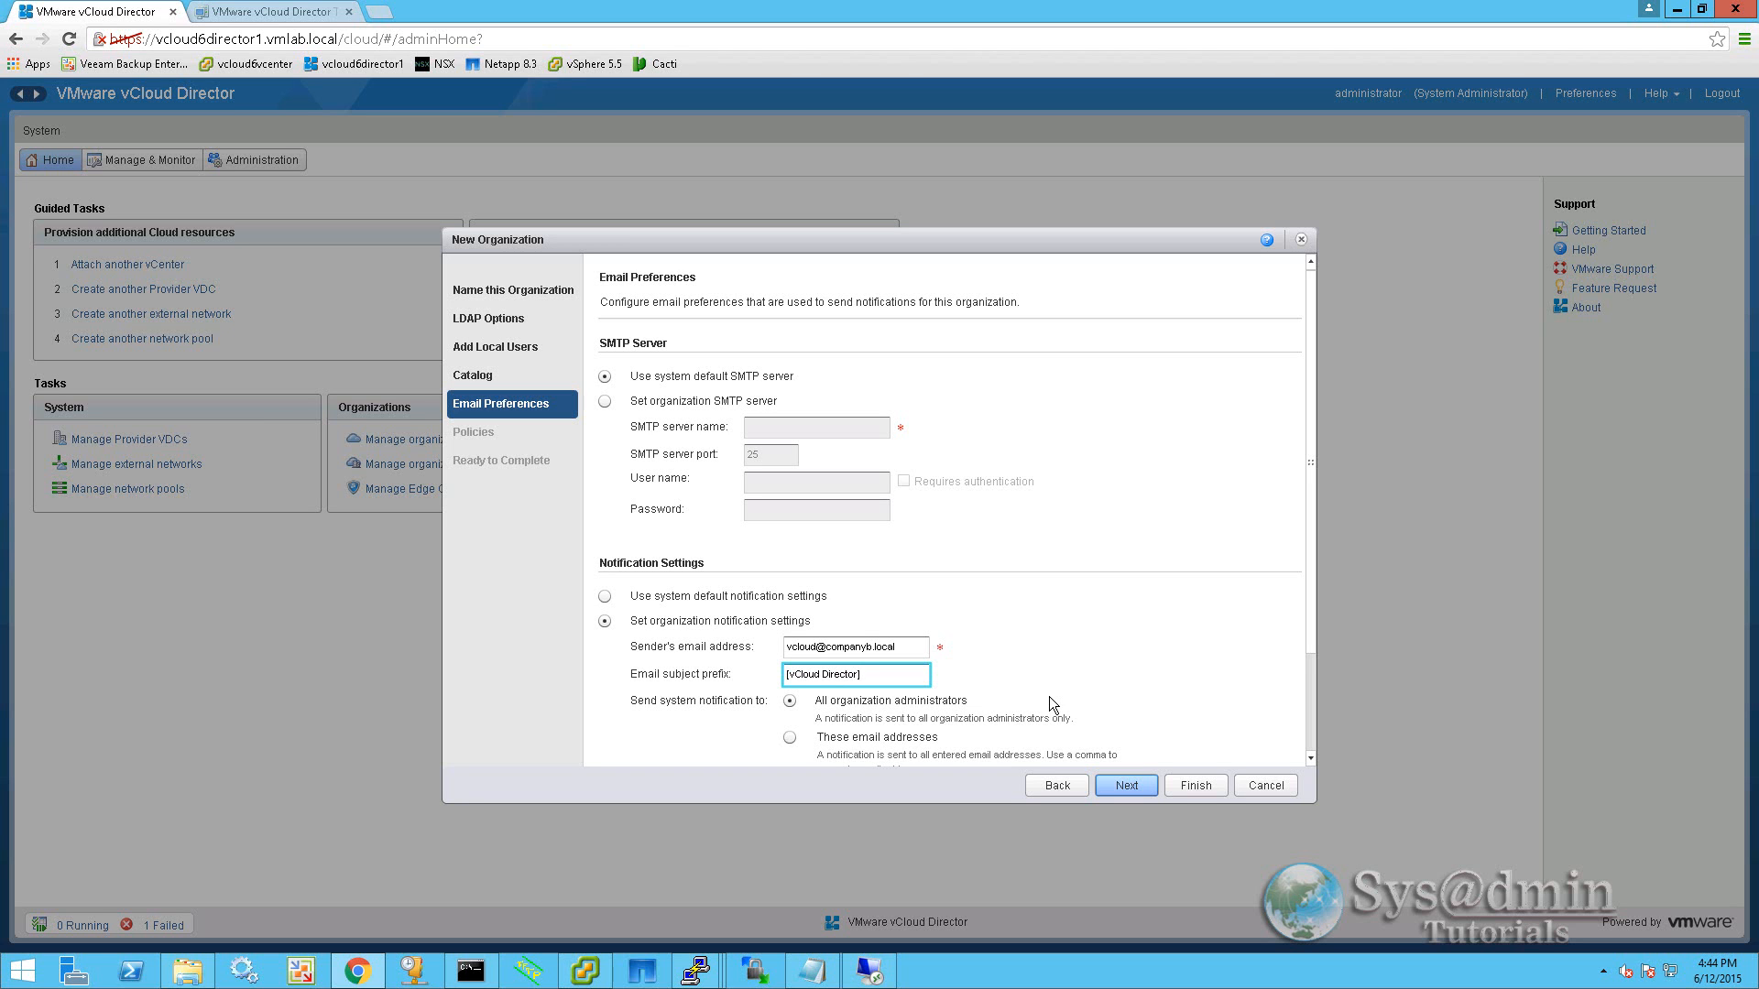
{"action": "mouse_move", "coordinate": [1183, 703]}
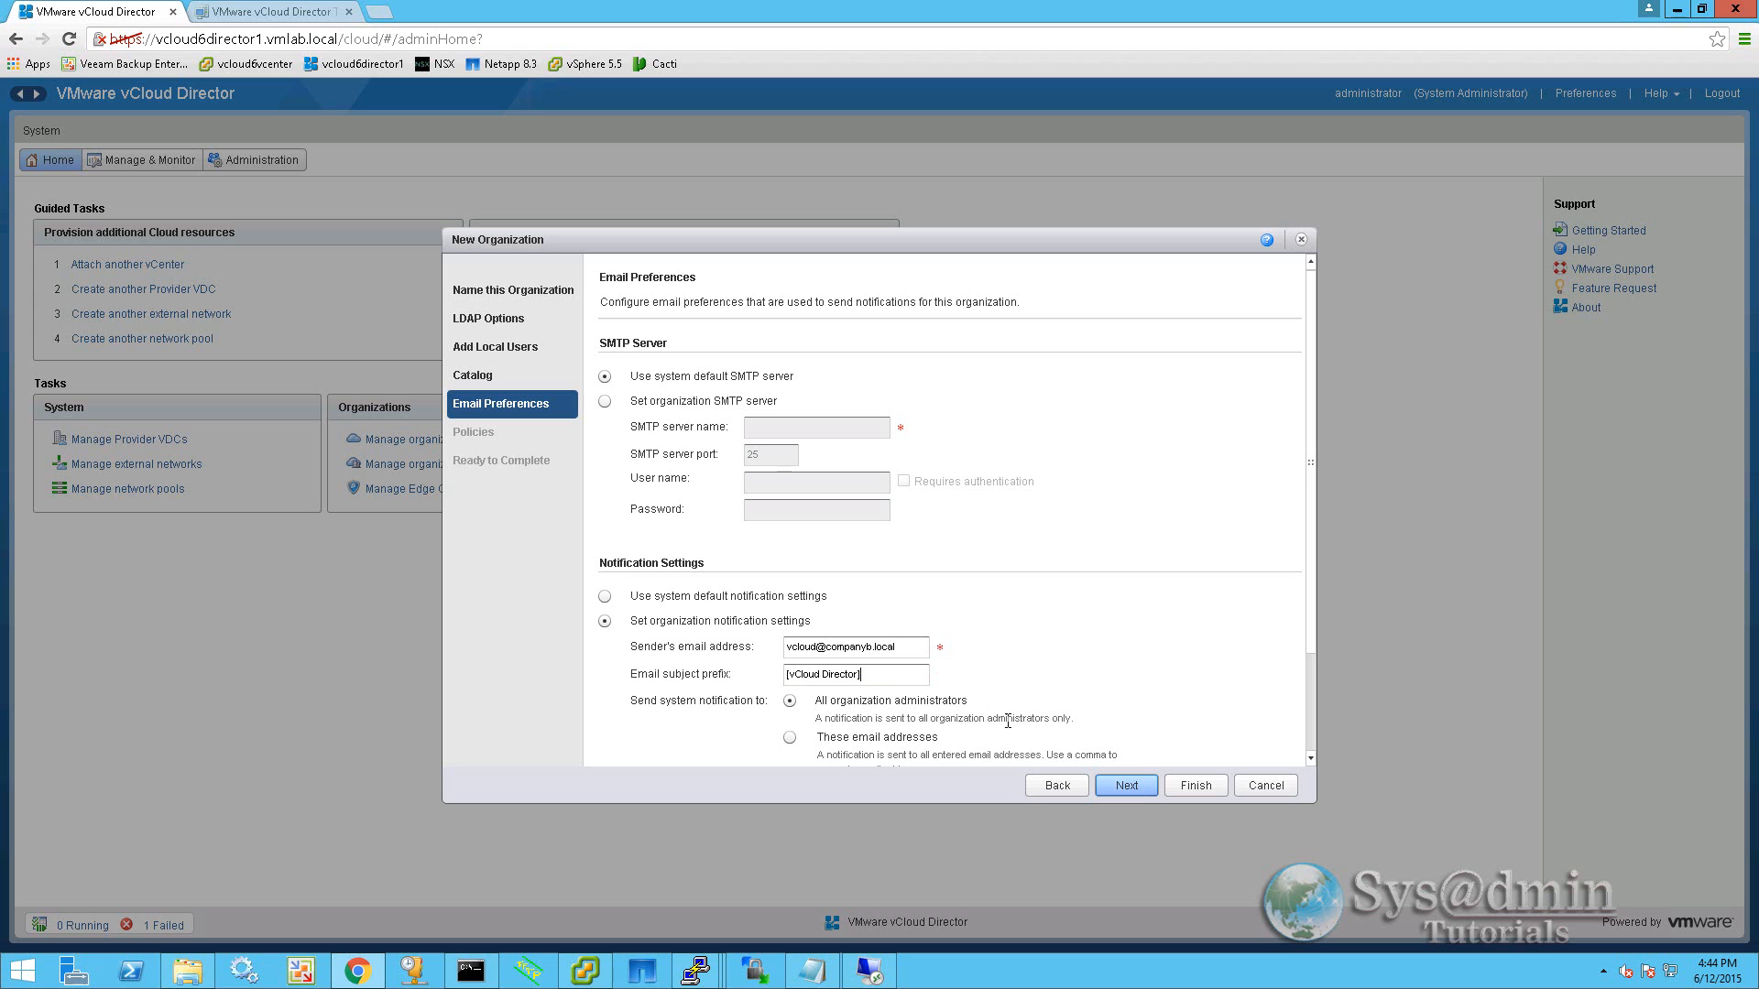
{"action": "scroll", "scroll_direction": "down", "scroll_amount": 3}
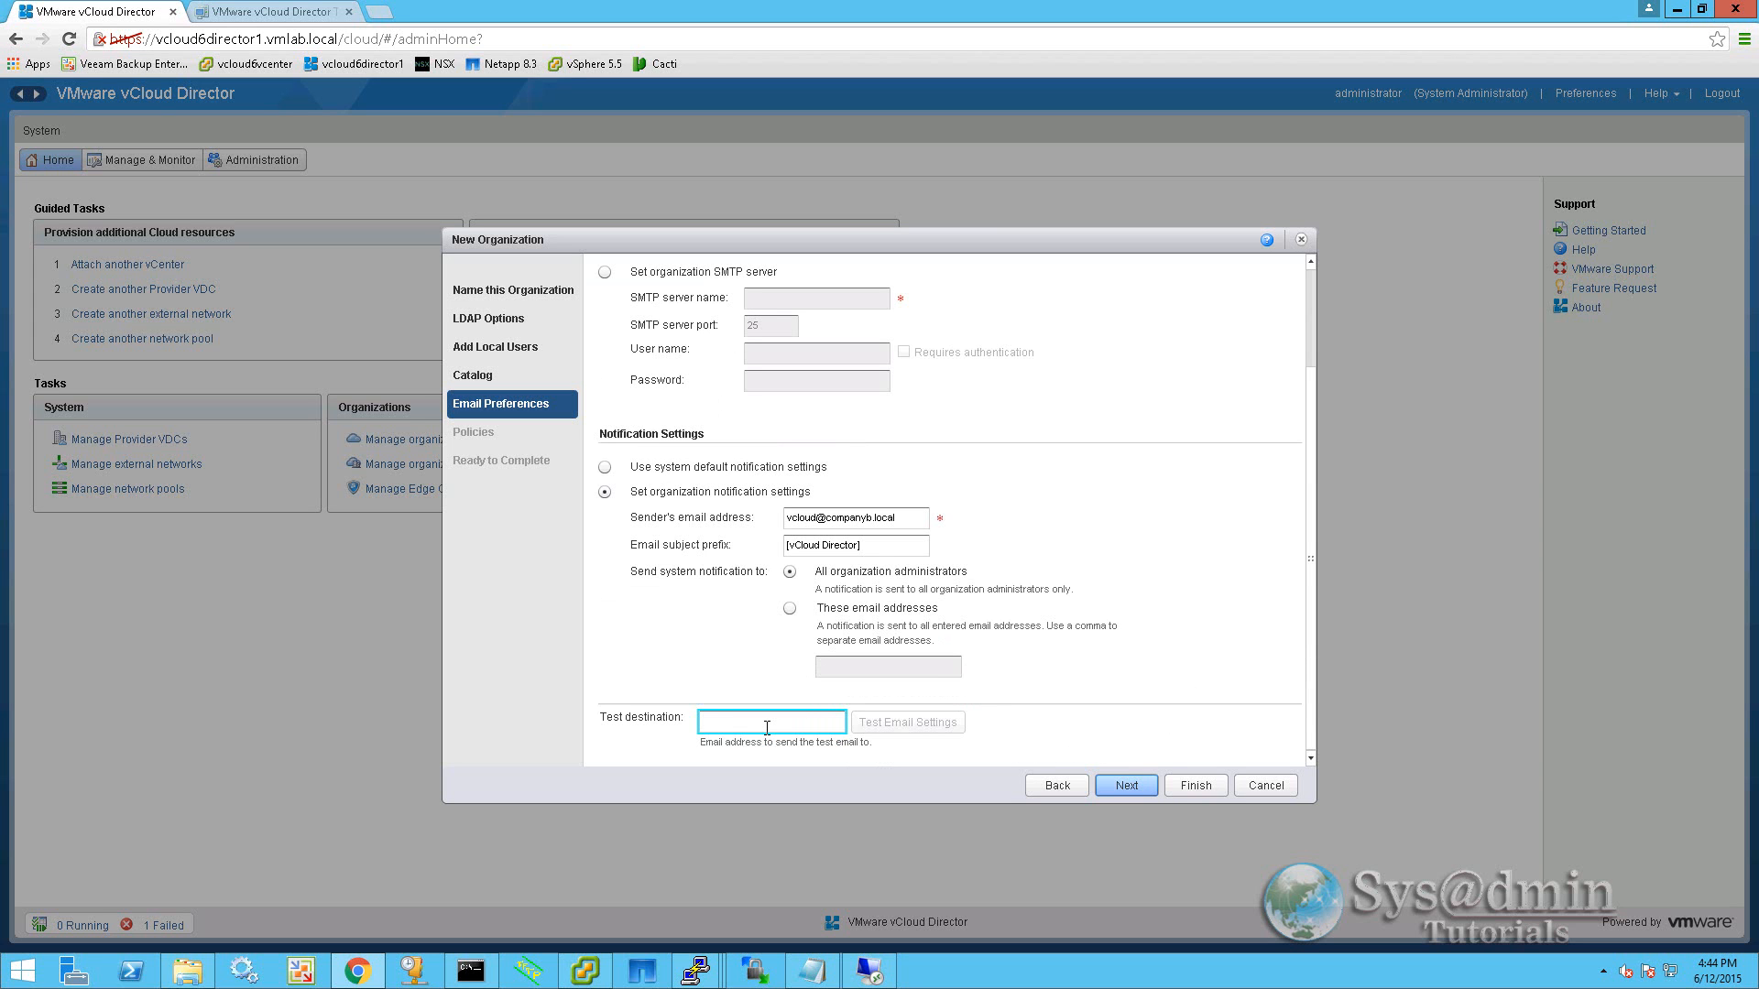
{"action": "left_click", "coordinate": [726, 721]}
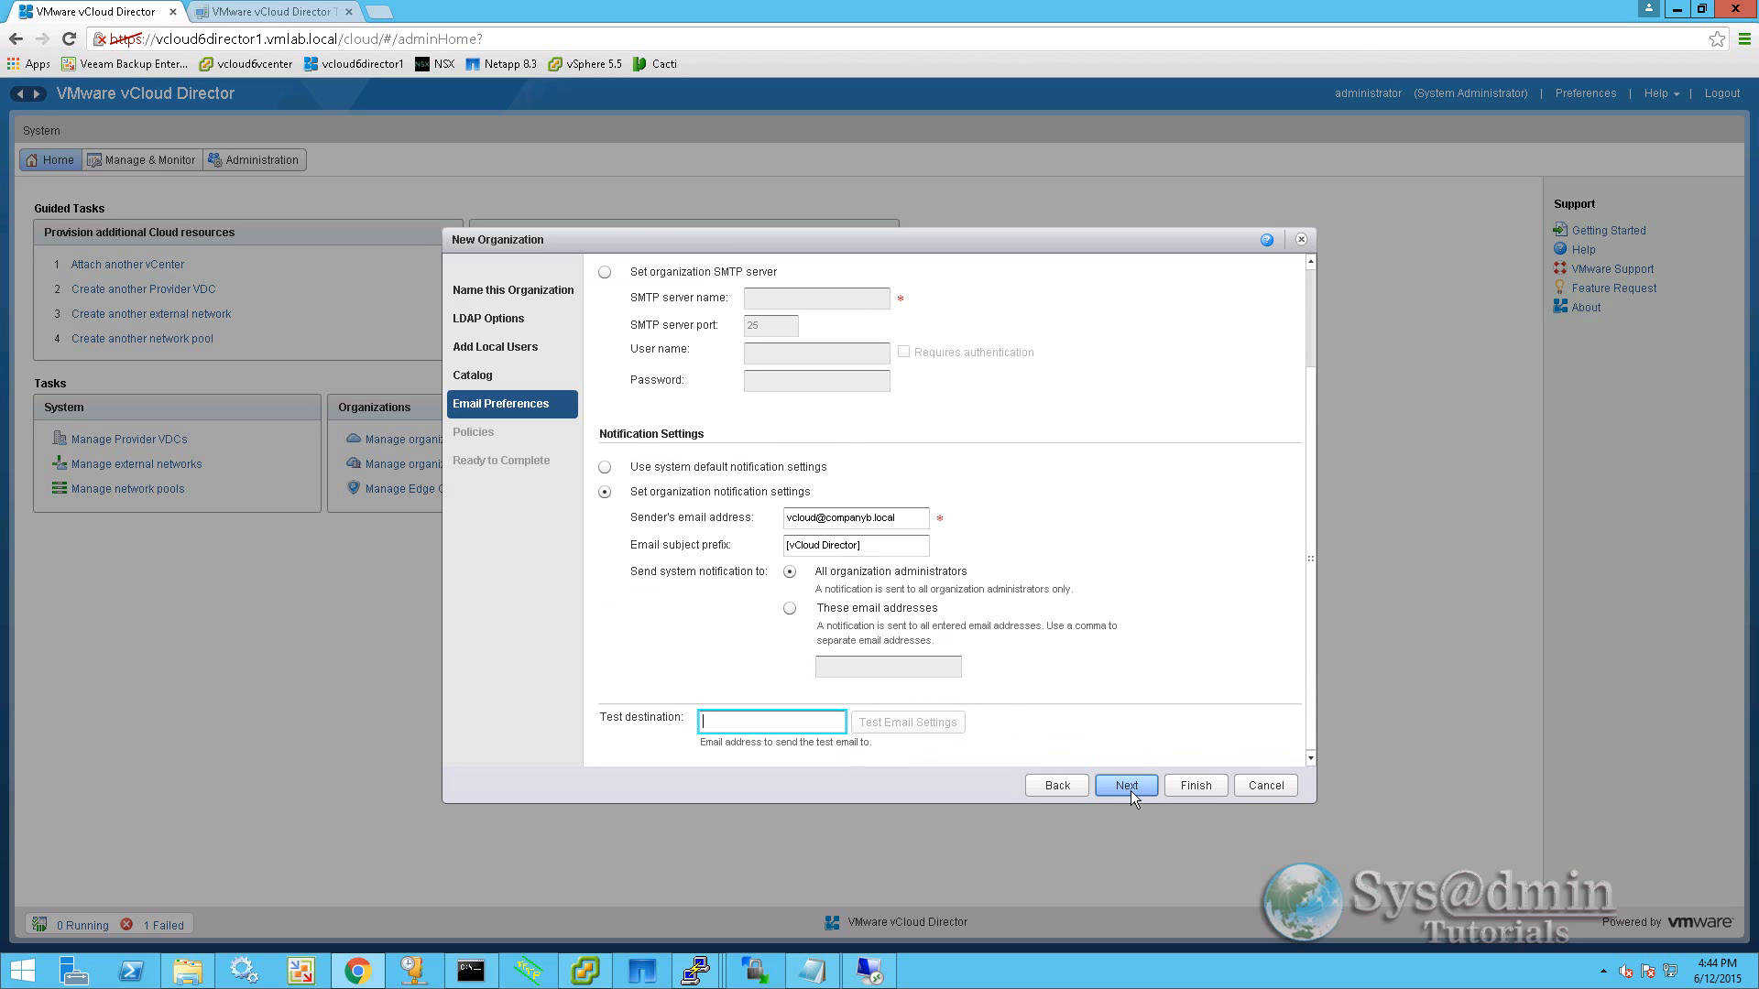
On Policies, keep 7-day leases and set storage cleanup to permanently delete expired vApps
{"action": "left_click", "coordinate": [1125, 784]}
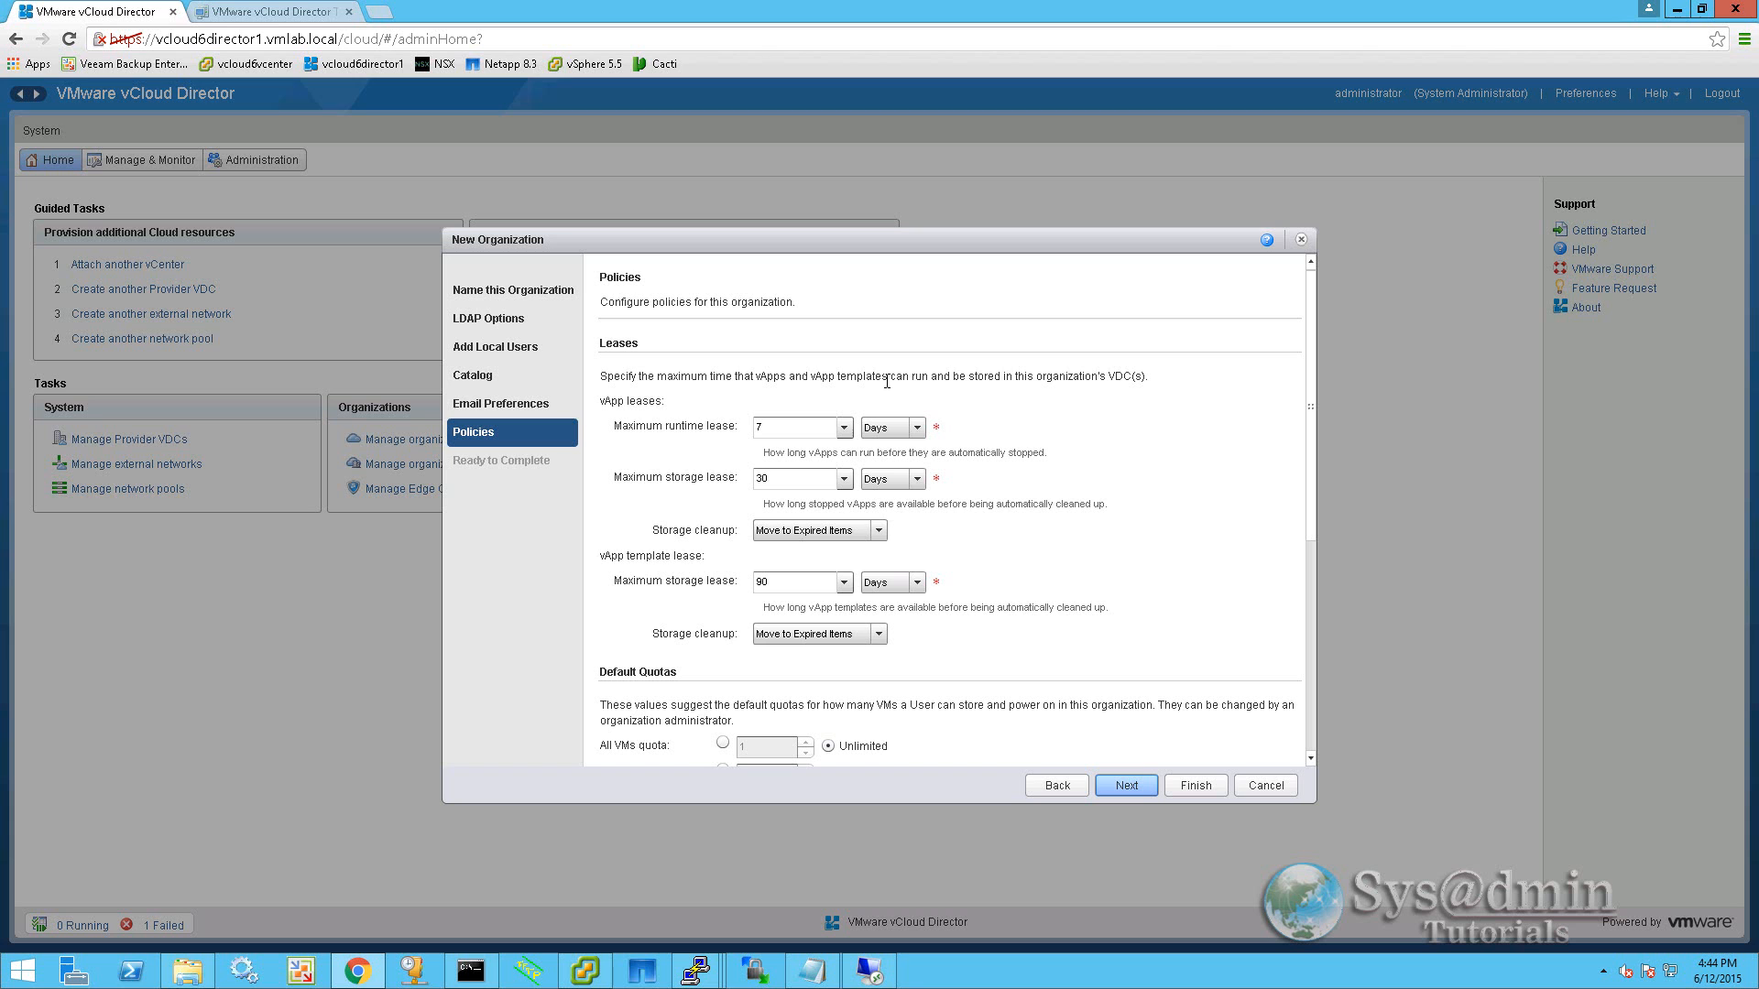
{"action": "mouse_move", "coordinate": [1022, 424]}
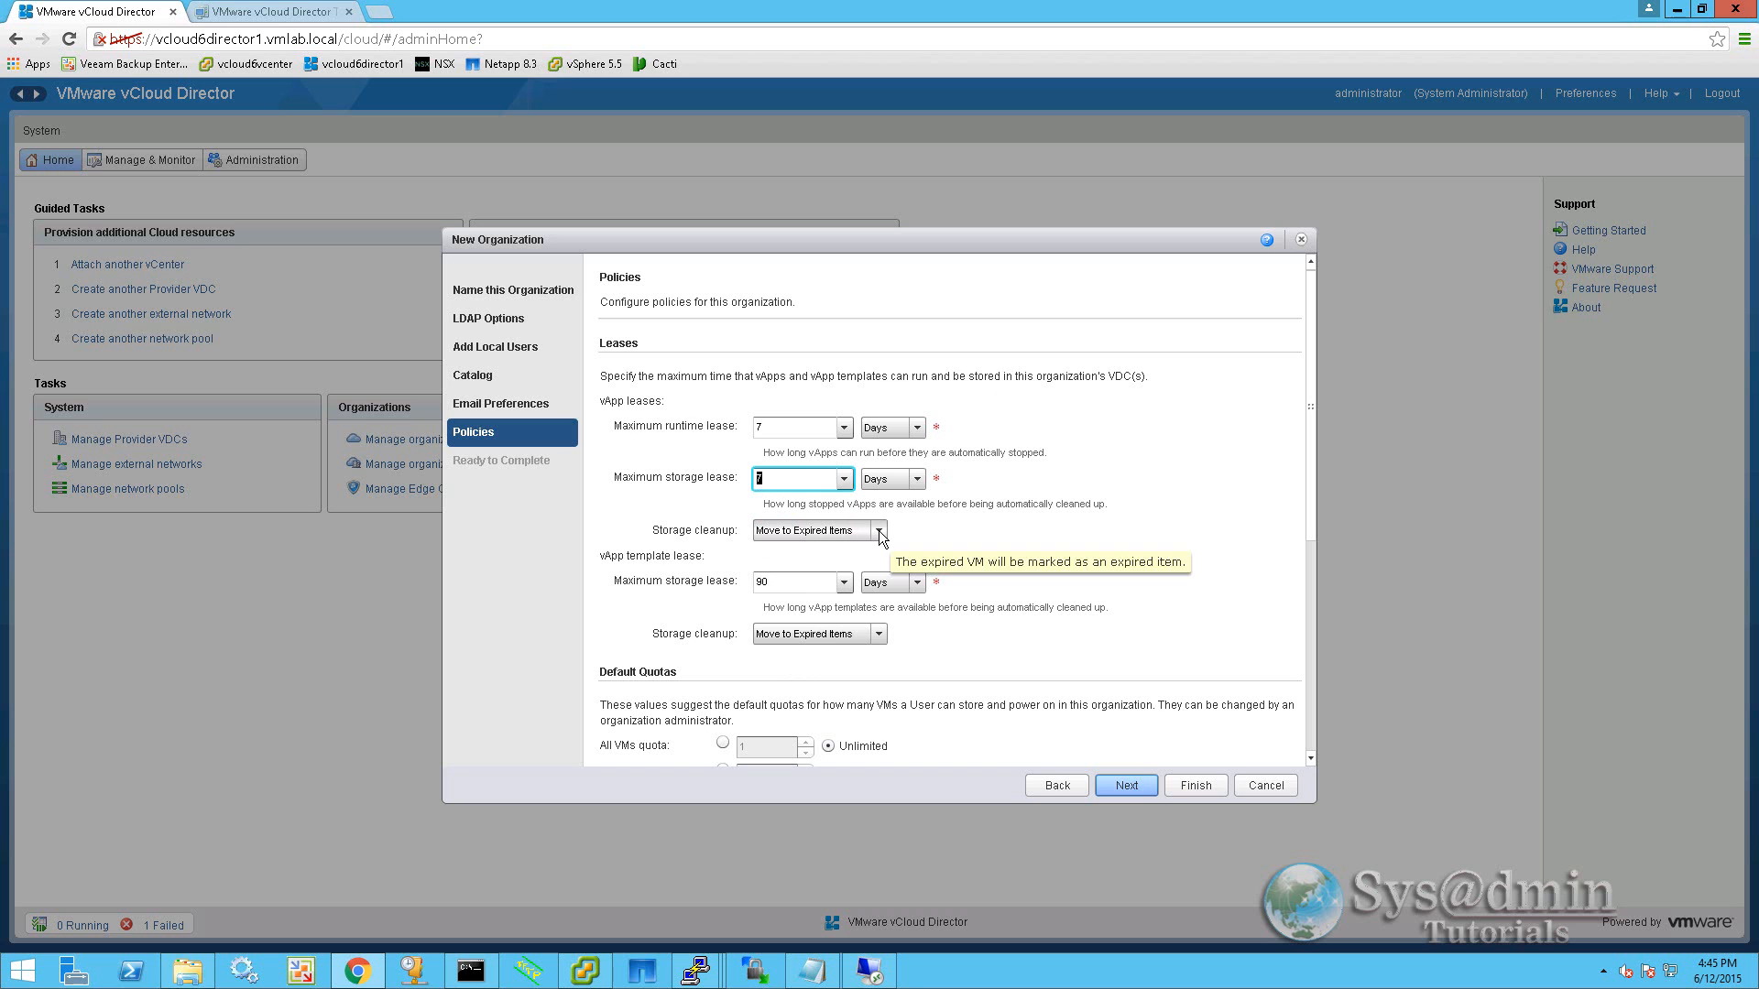
{"action": "left_click", "coordinate": [879, 529]}
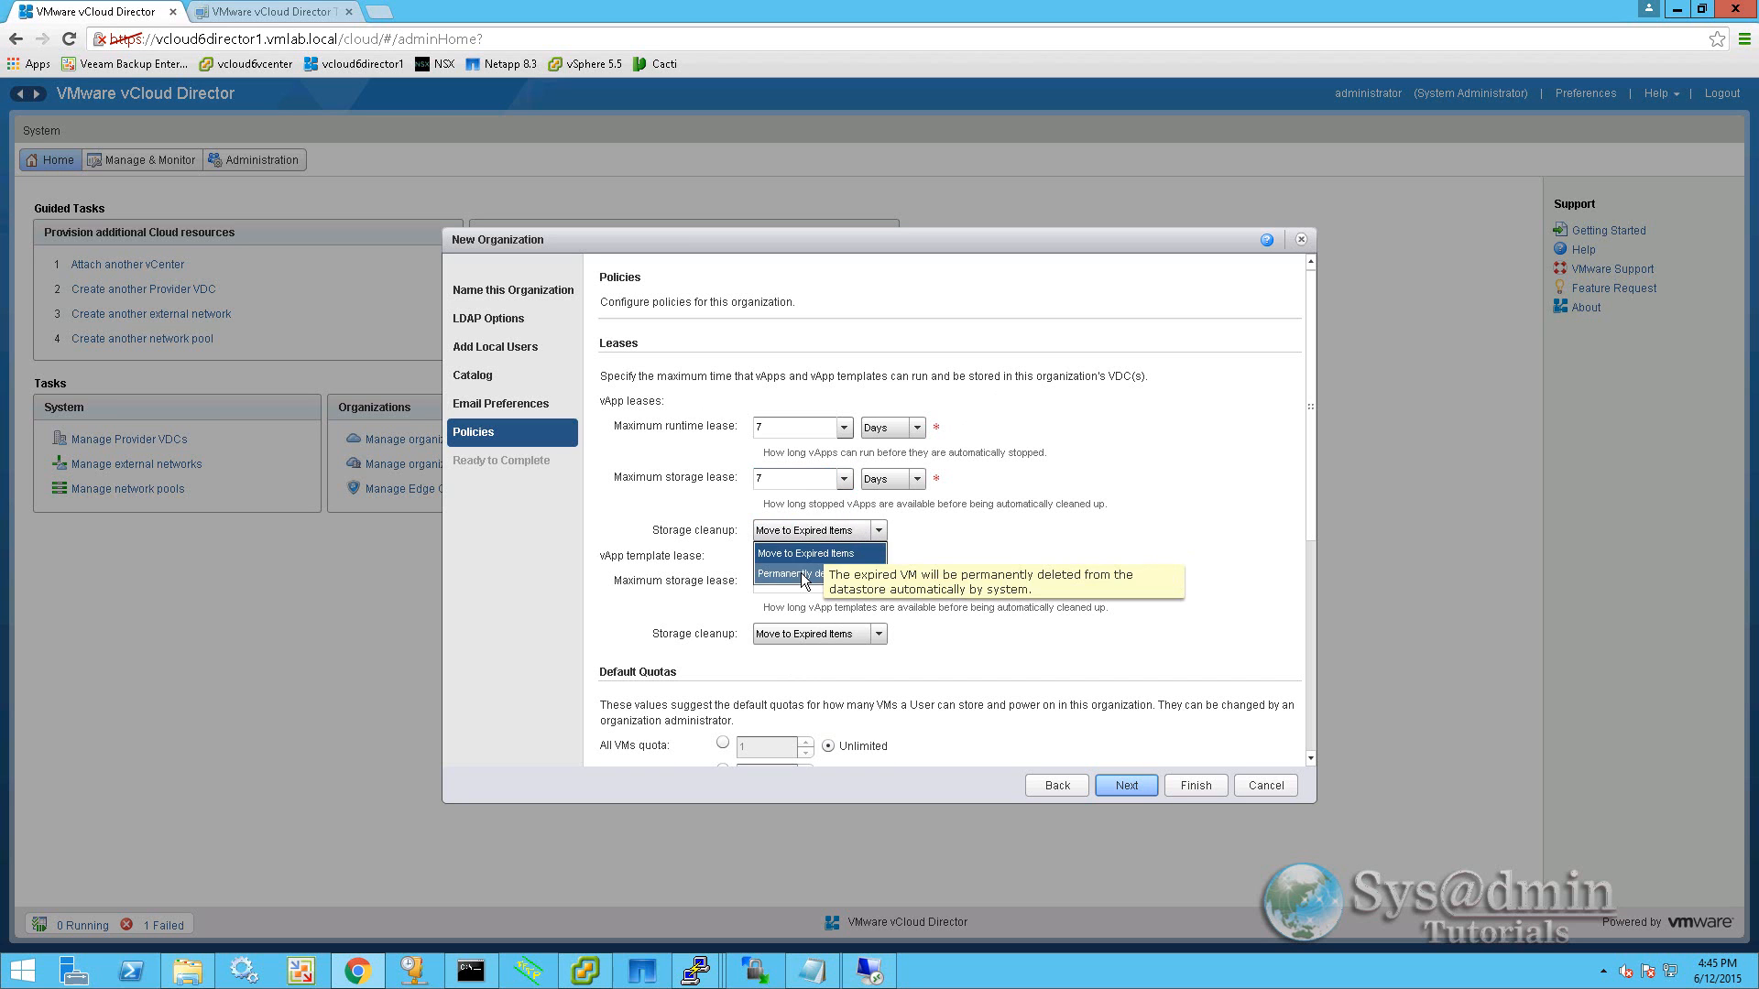
{"action": "left_click", "coordinate": [784, 574]}
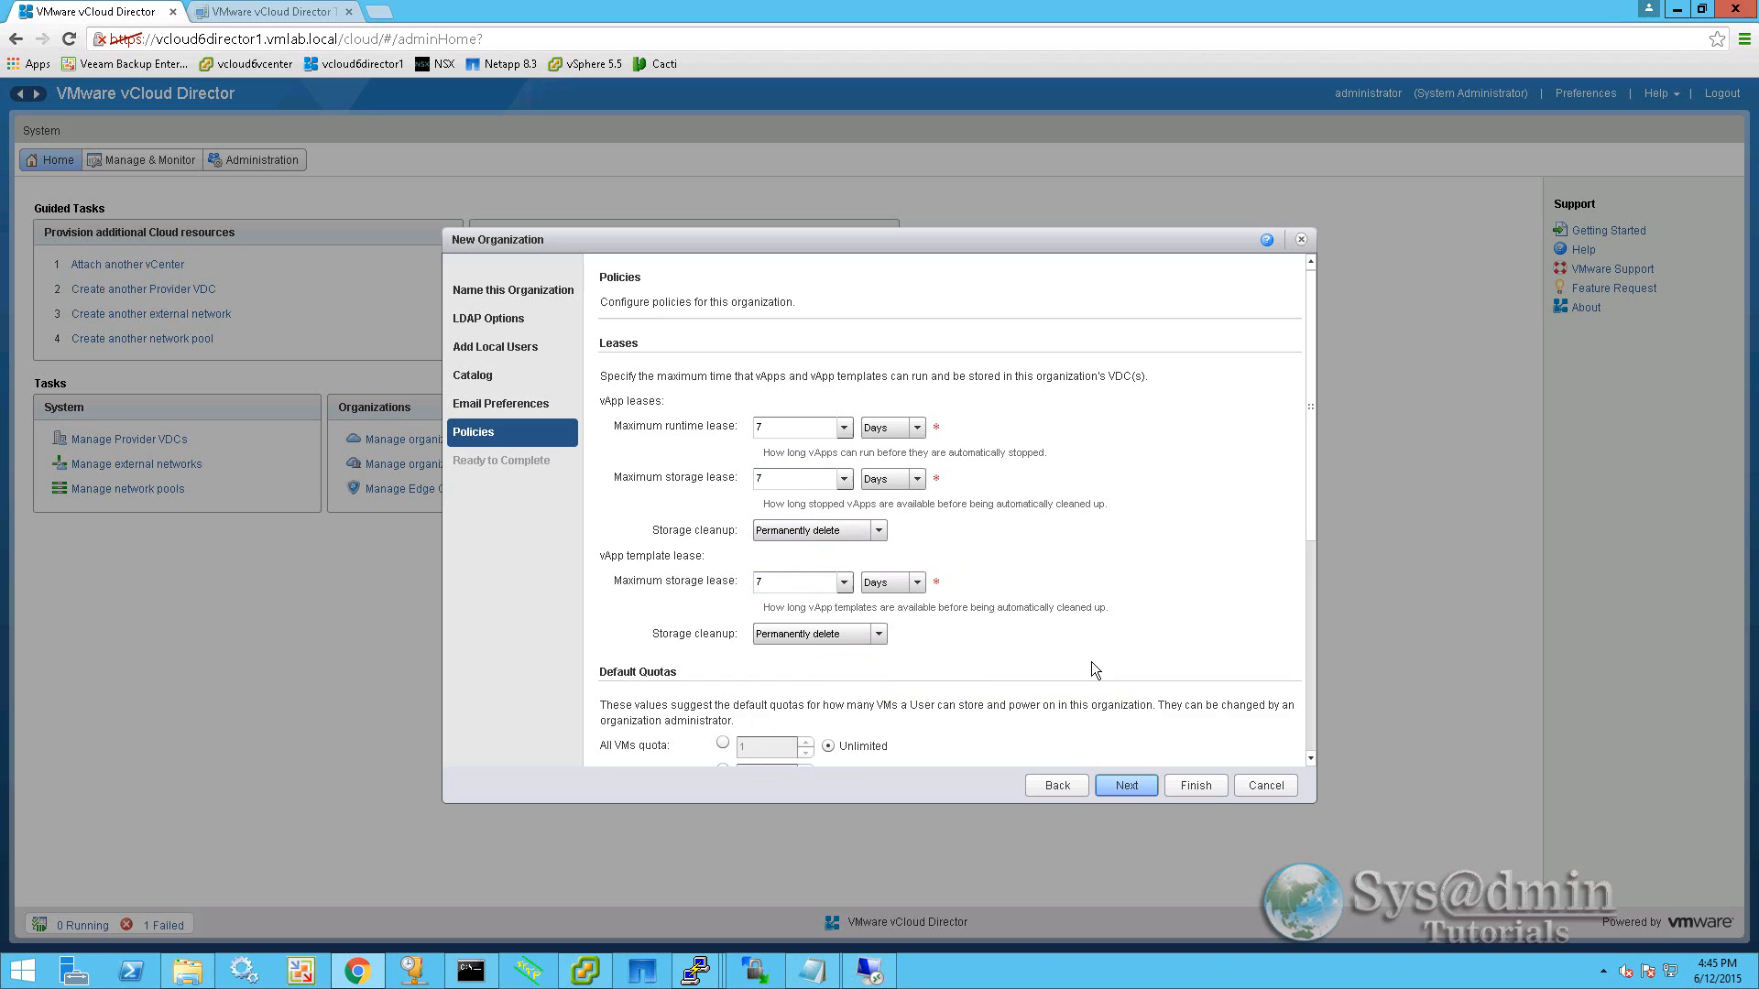
Set both the total VMs and running VMs quotas to 5
{"action": "scroll", "scroll_direction": "down", "scroll_amount": 3}
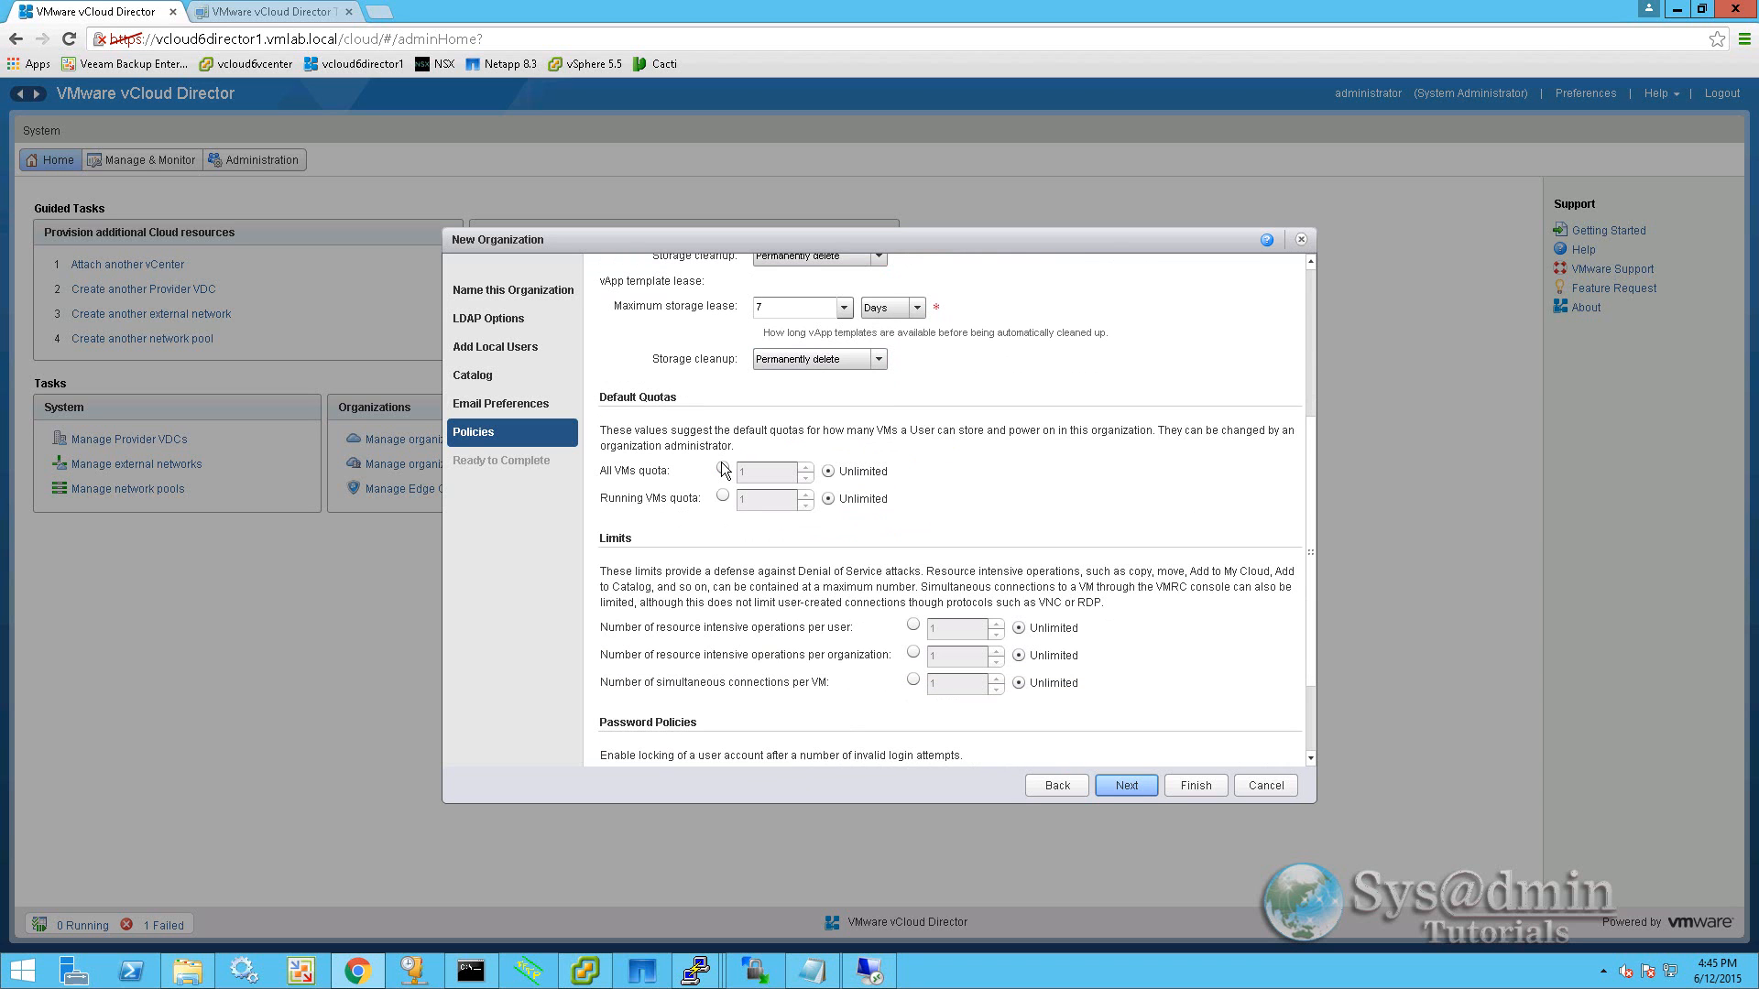
{"action": "type", "text": "5"}
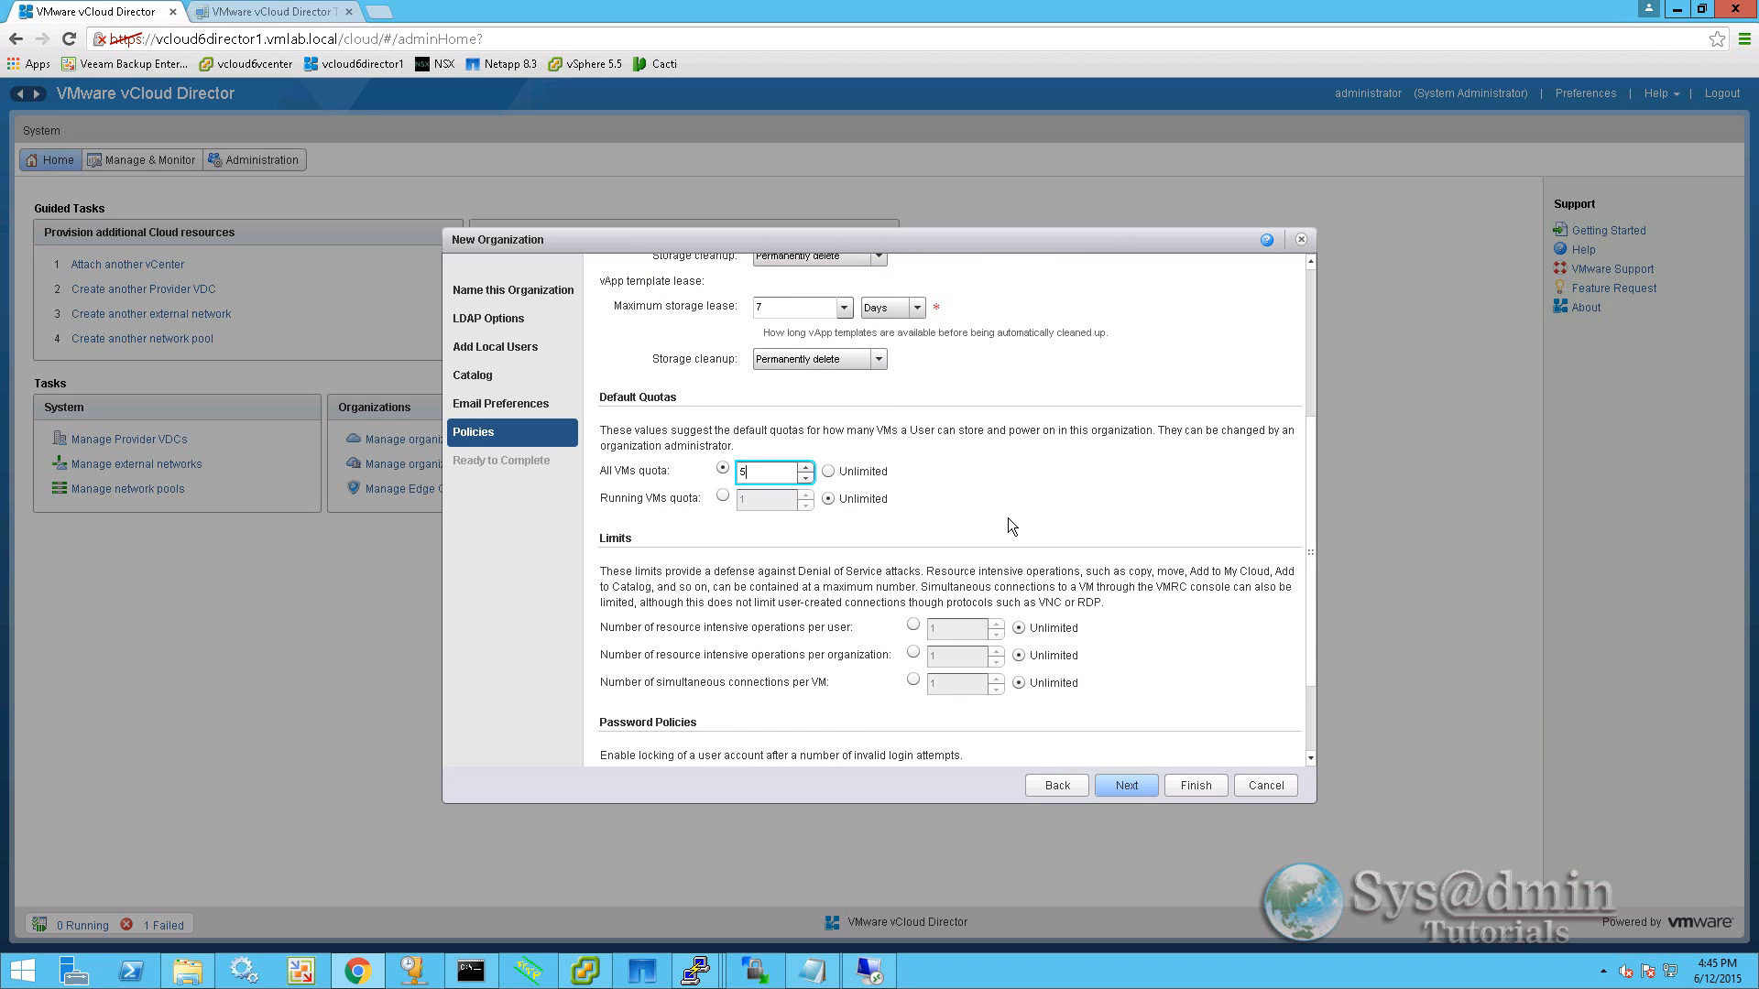
{"action": "left_click", "coordinate": [722, 495]}
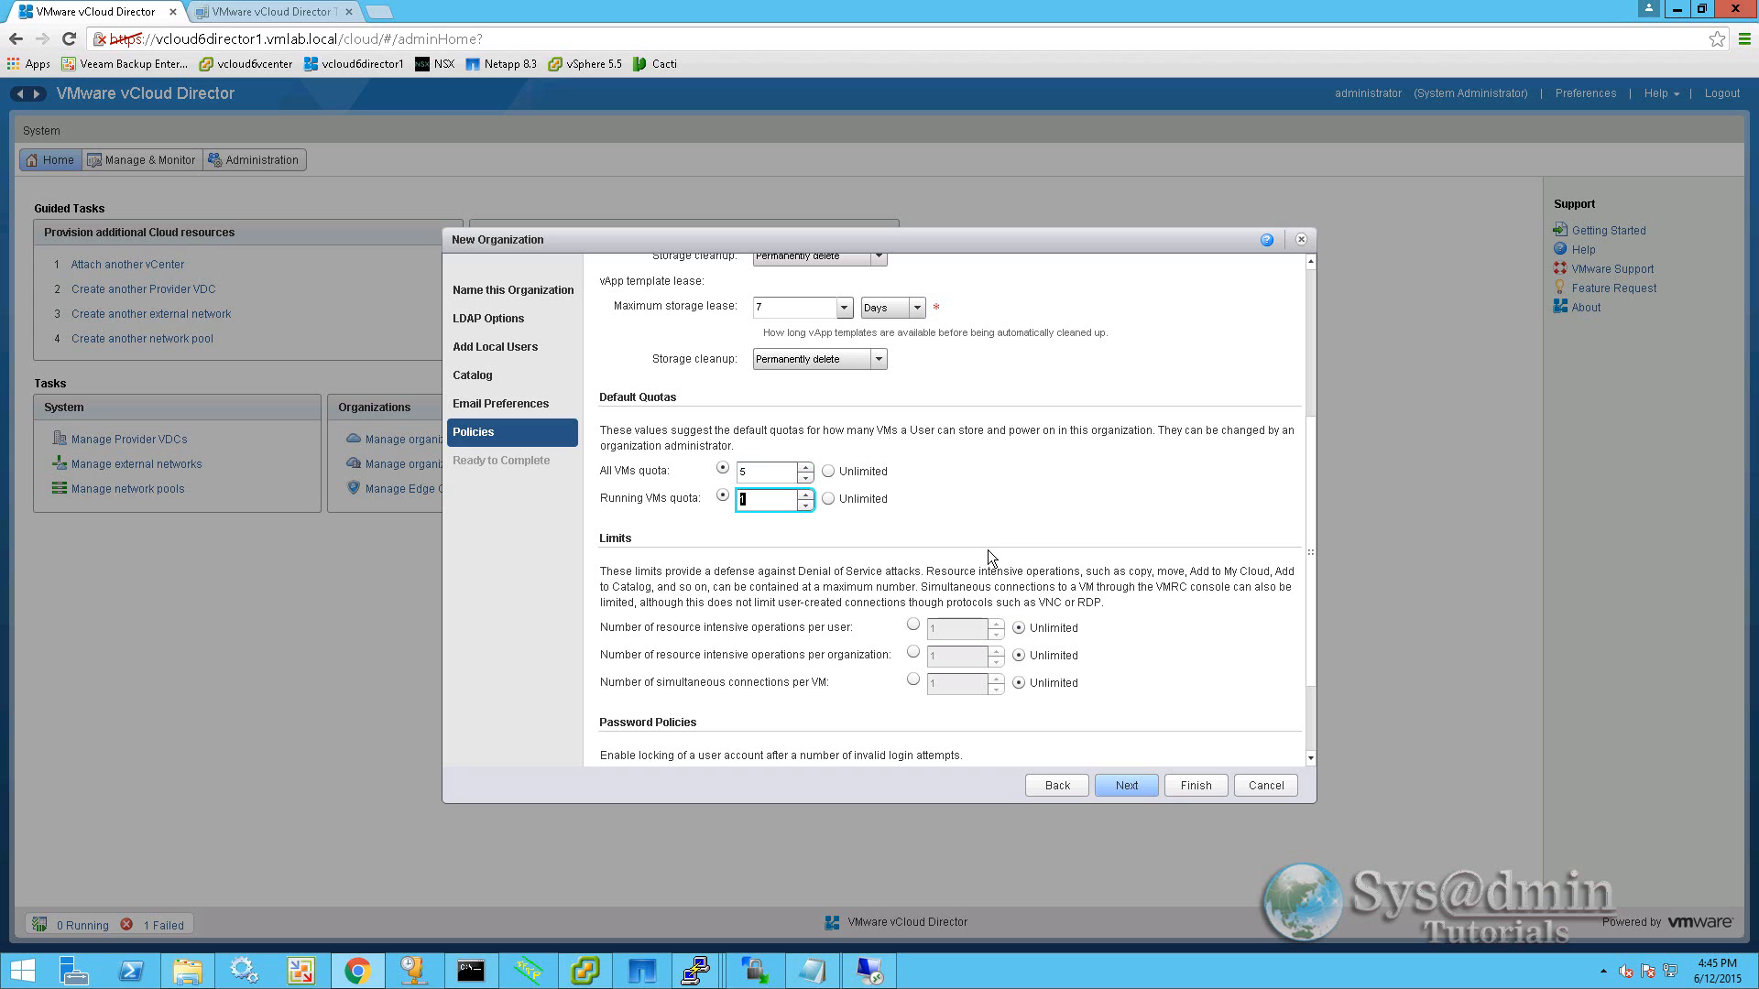
{"action": "type", "text": "5"}
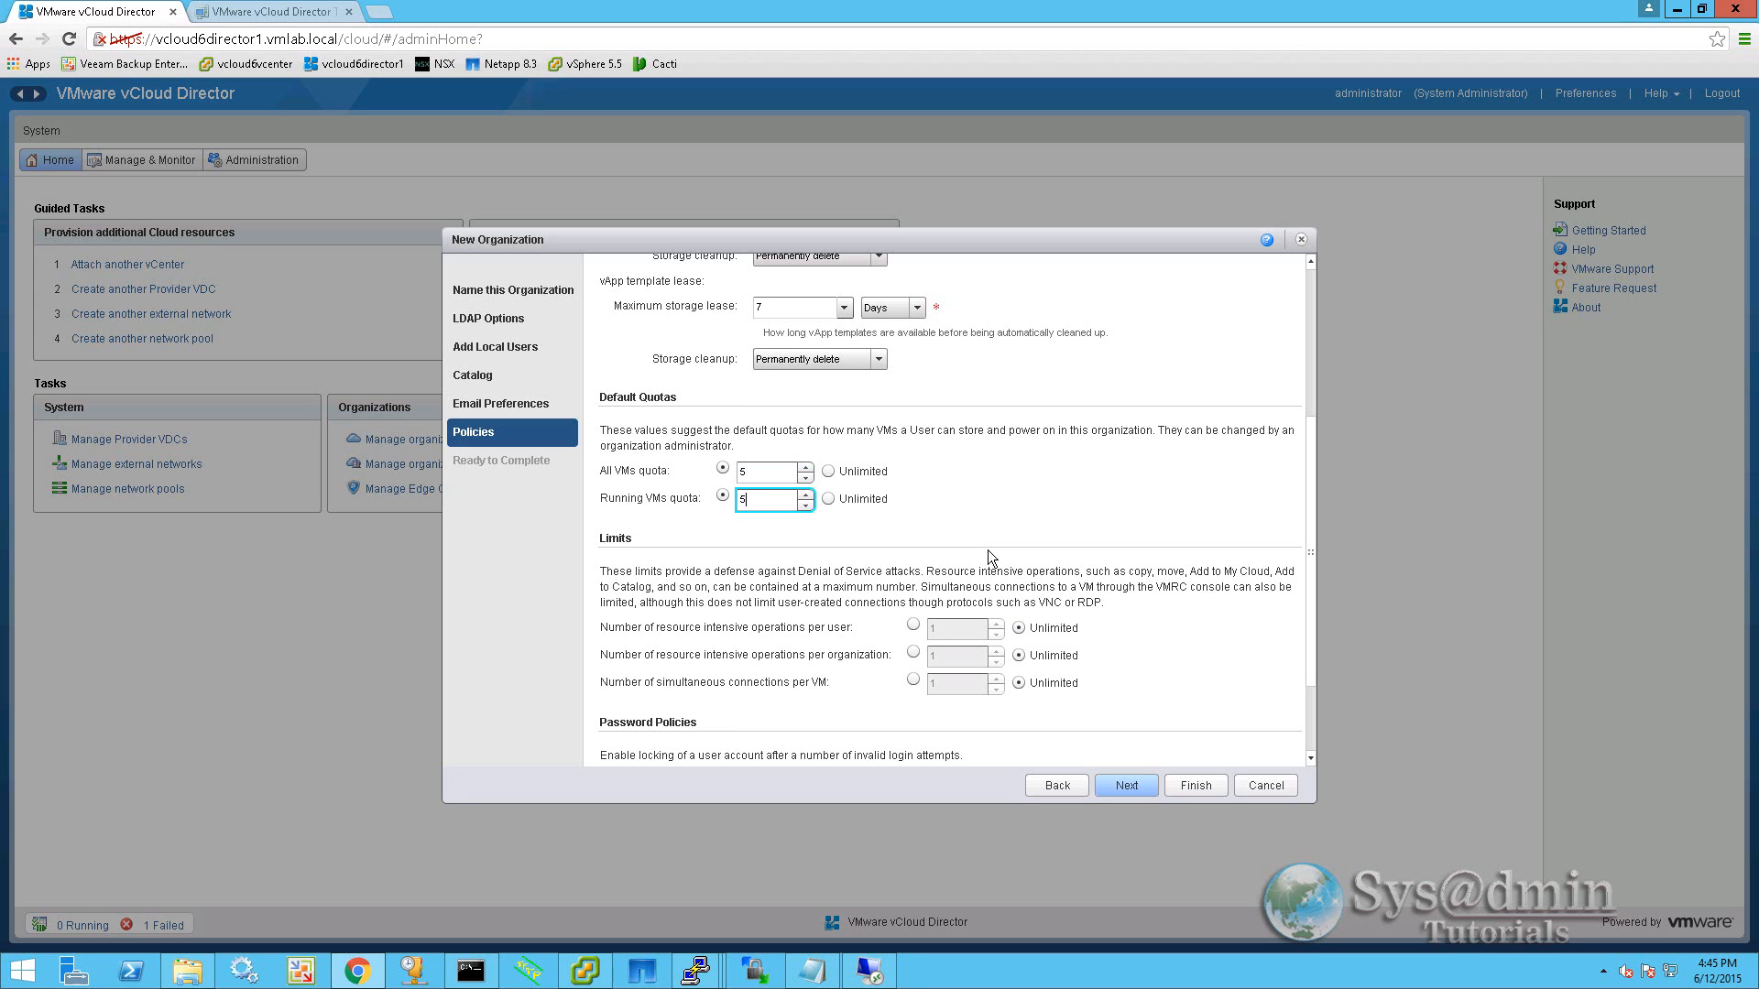
Limit resource-intensive operations per user and per organization
{"action": "scroll", "scroll_direction": "down", "scroll_amount": 3}
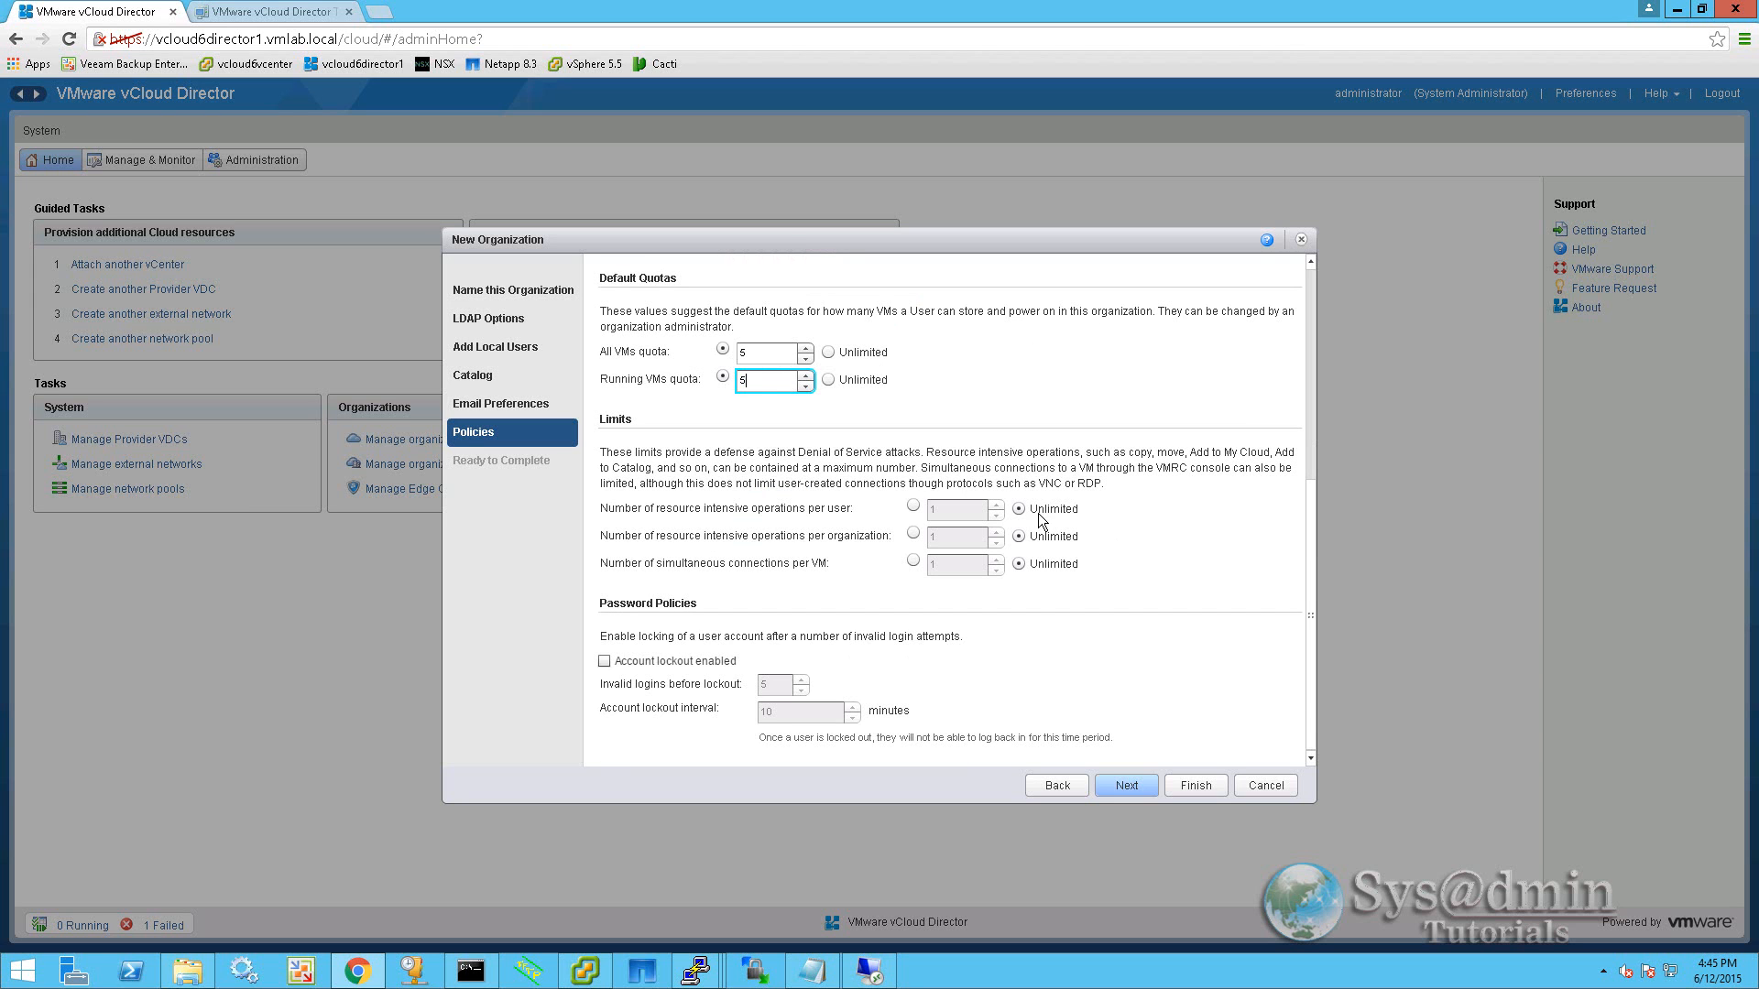
{"action": "left_click", "coordinate": [912, 509]}
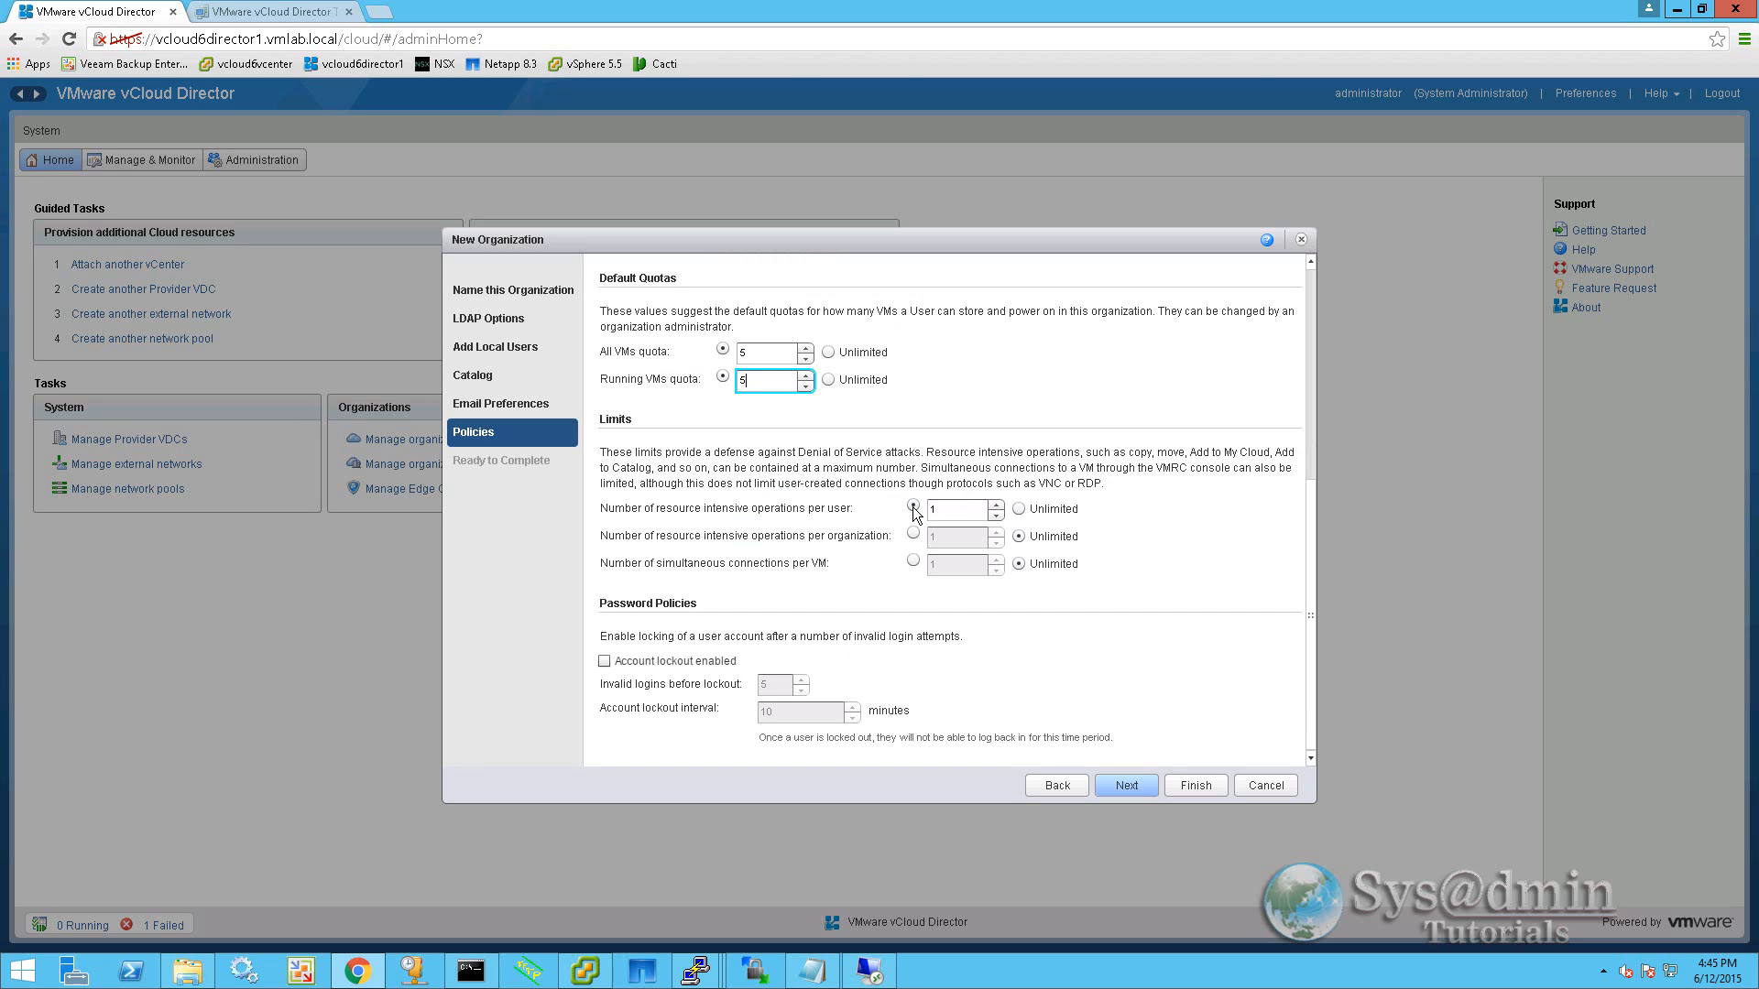
{"action": "left_click", "coordinate": [912, 534]}
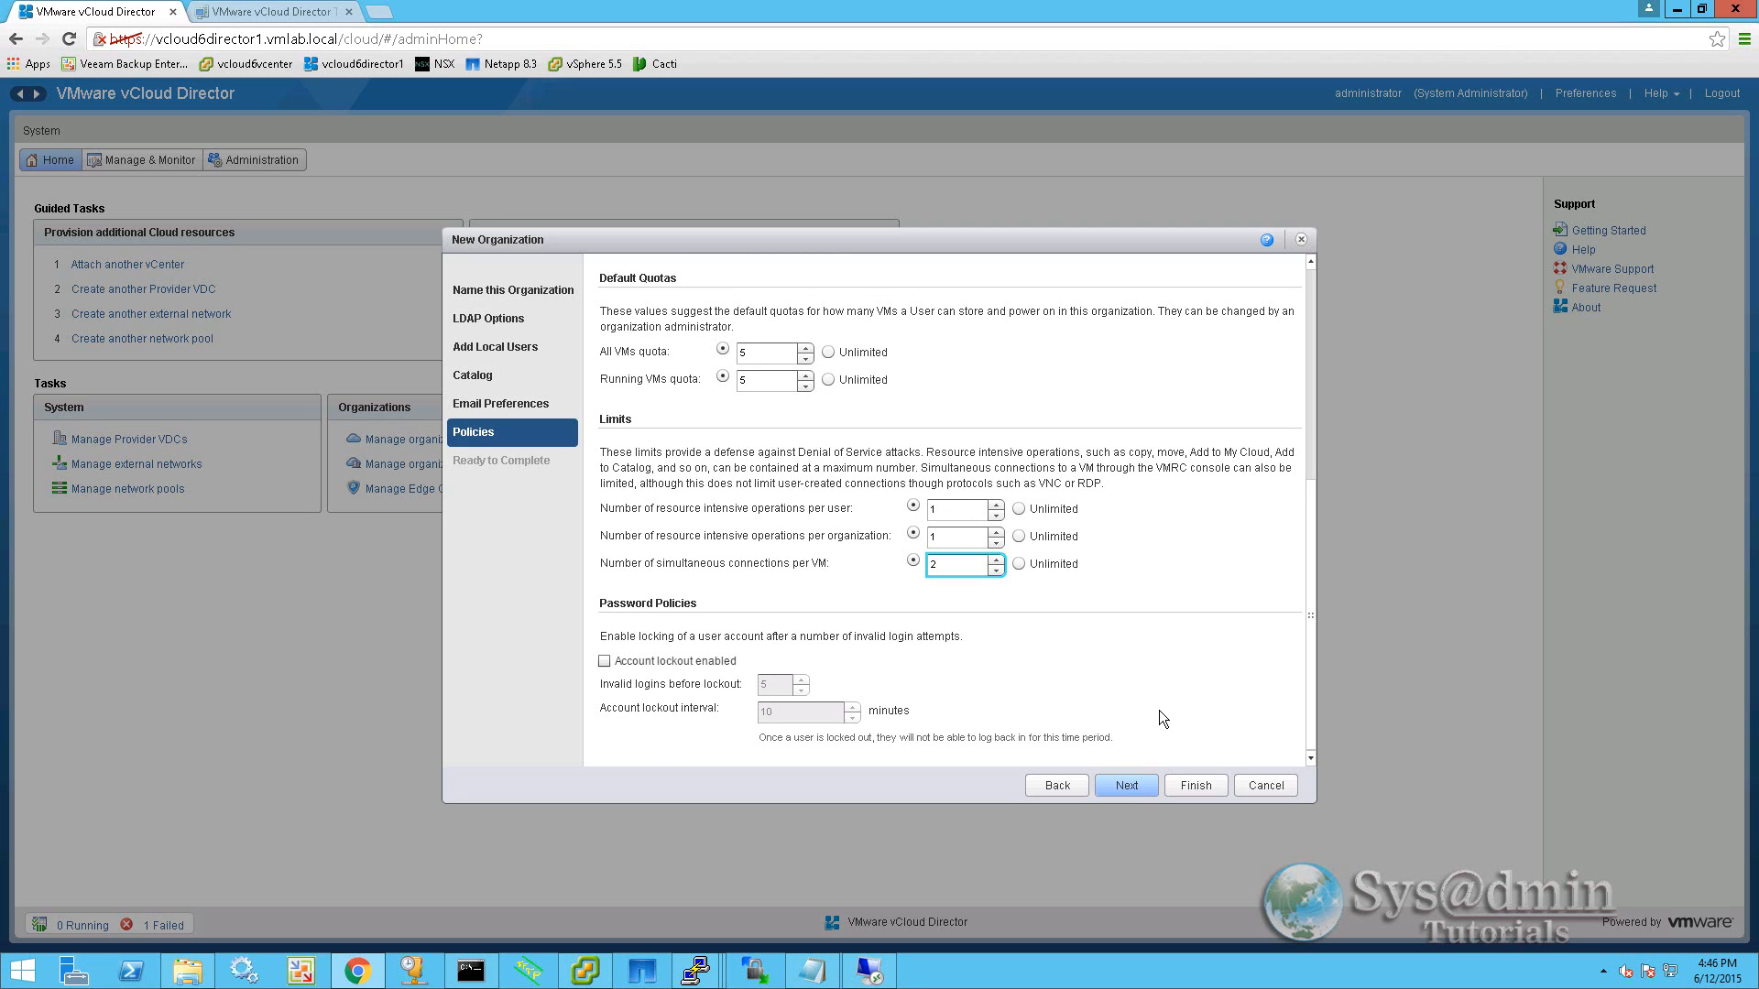
Review the summary, finish creating Company-B and select it in the Organizations list
{"action": "left_click", "coordinate": [1125, 784]}
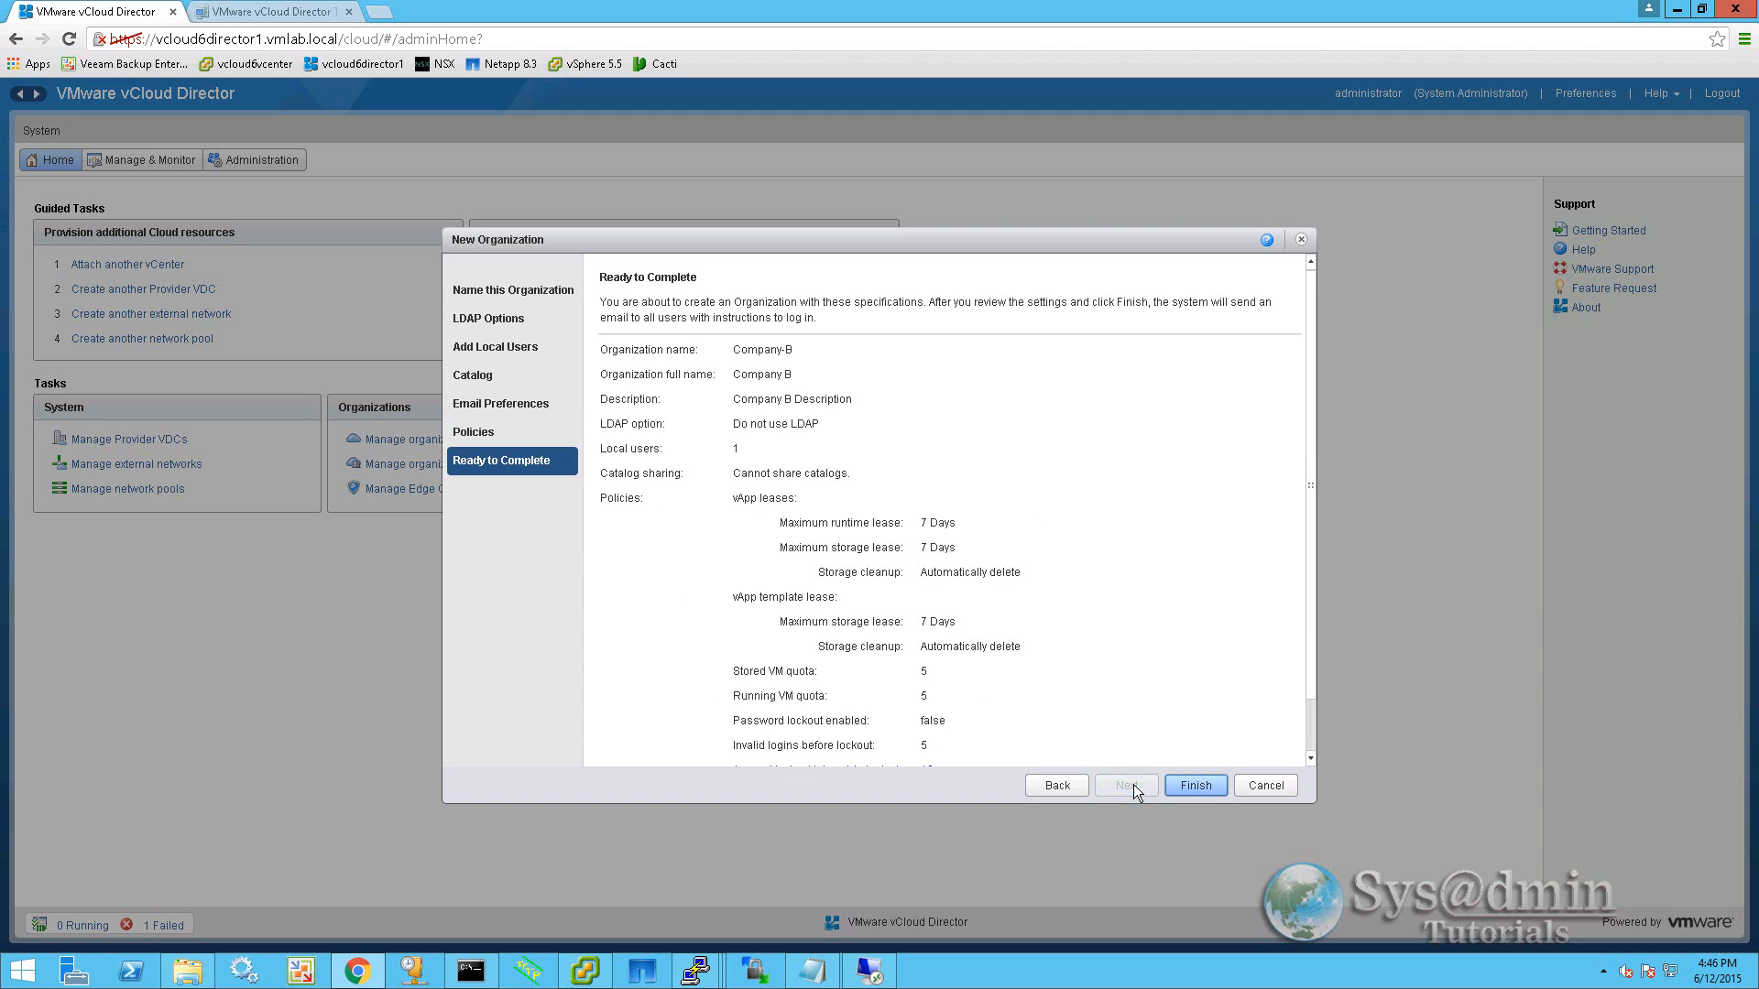
{"action": "scroll", "scroll_direction": "down", "scroll_amount": 3}
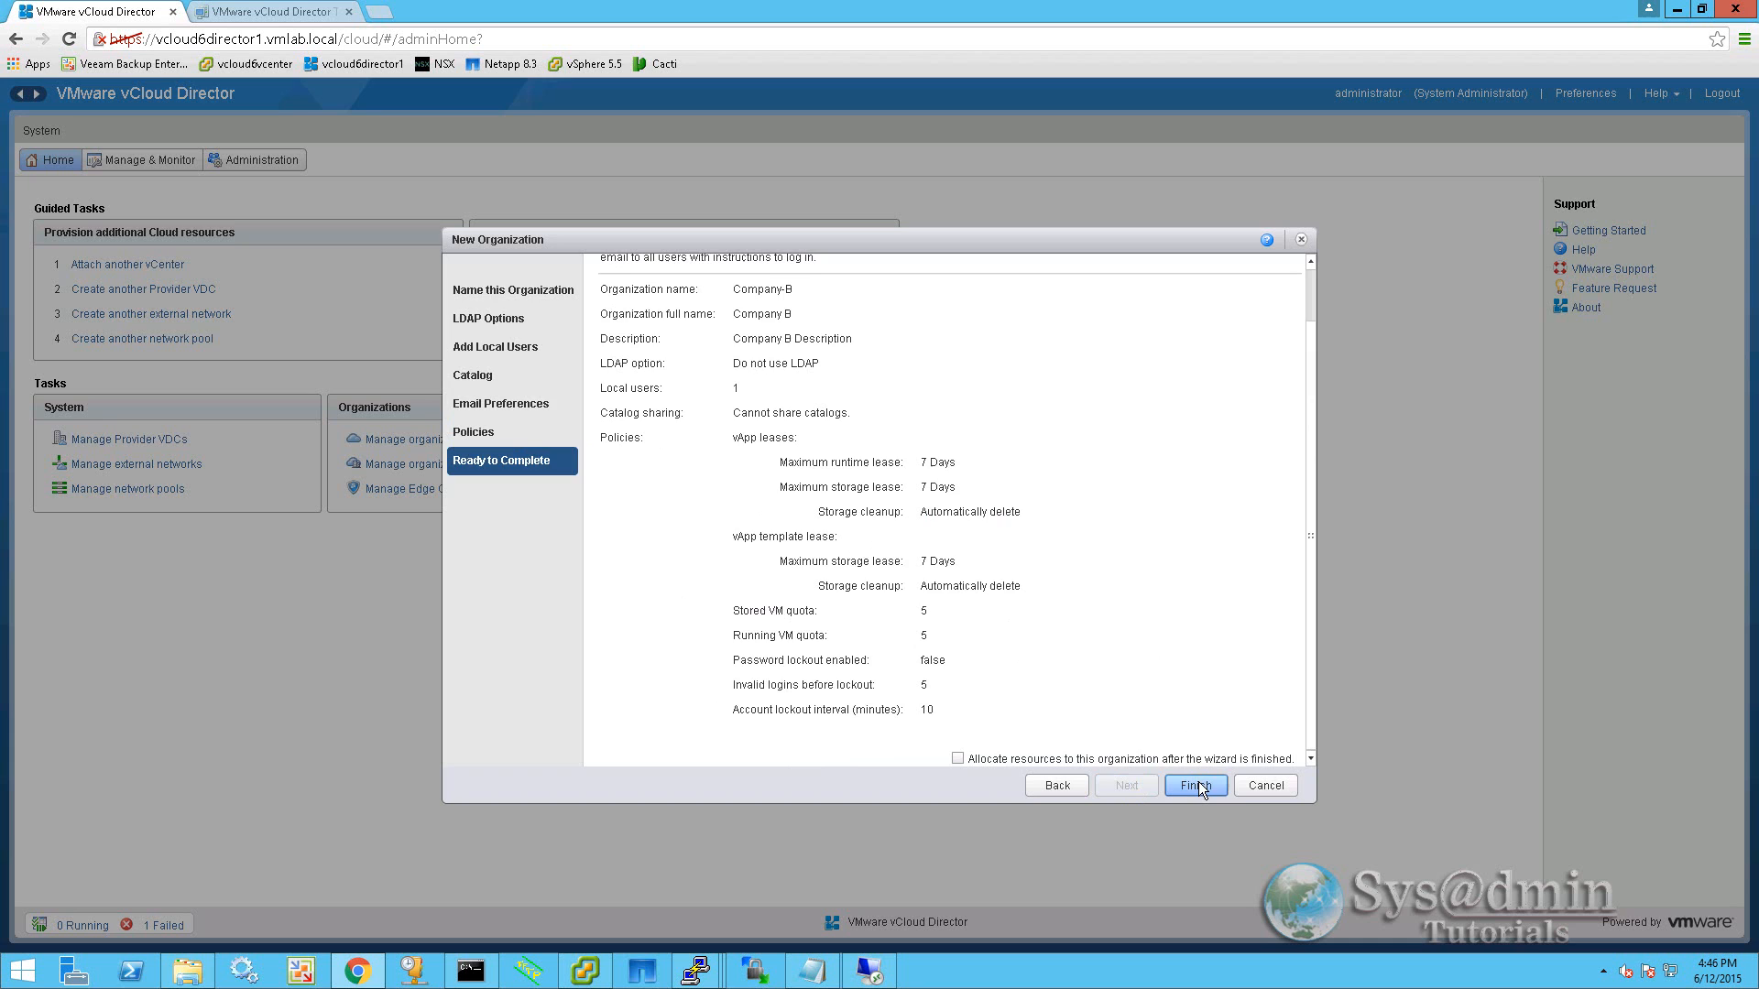
{"action": "left_click", "coordinate": [1194, 784]}
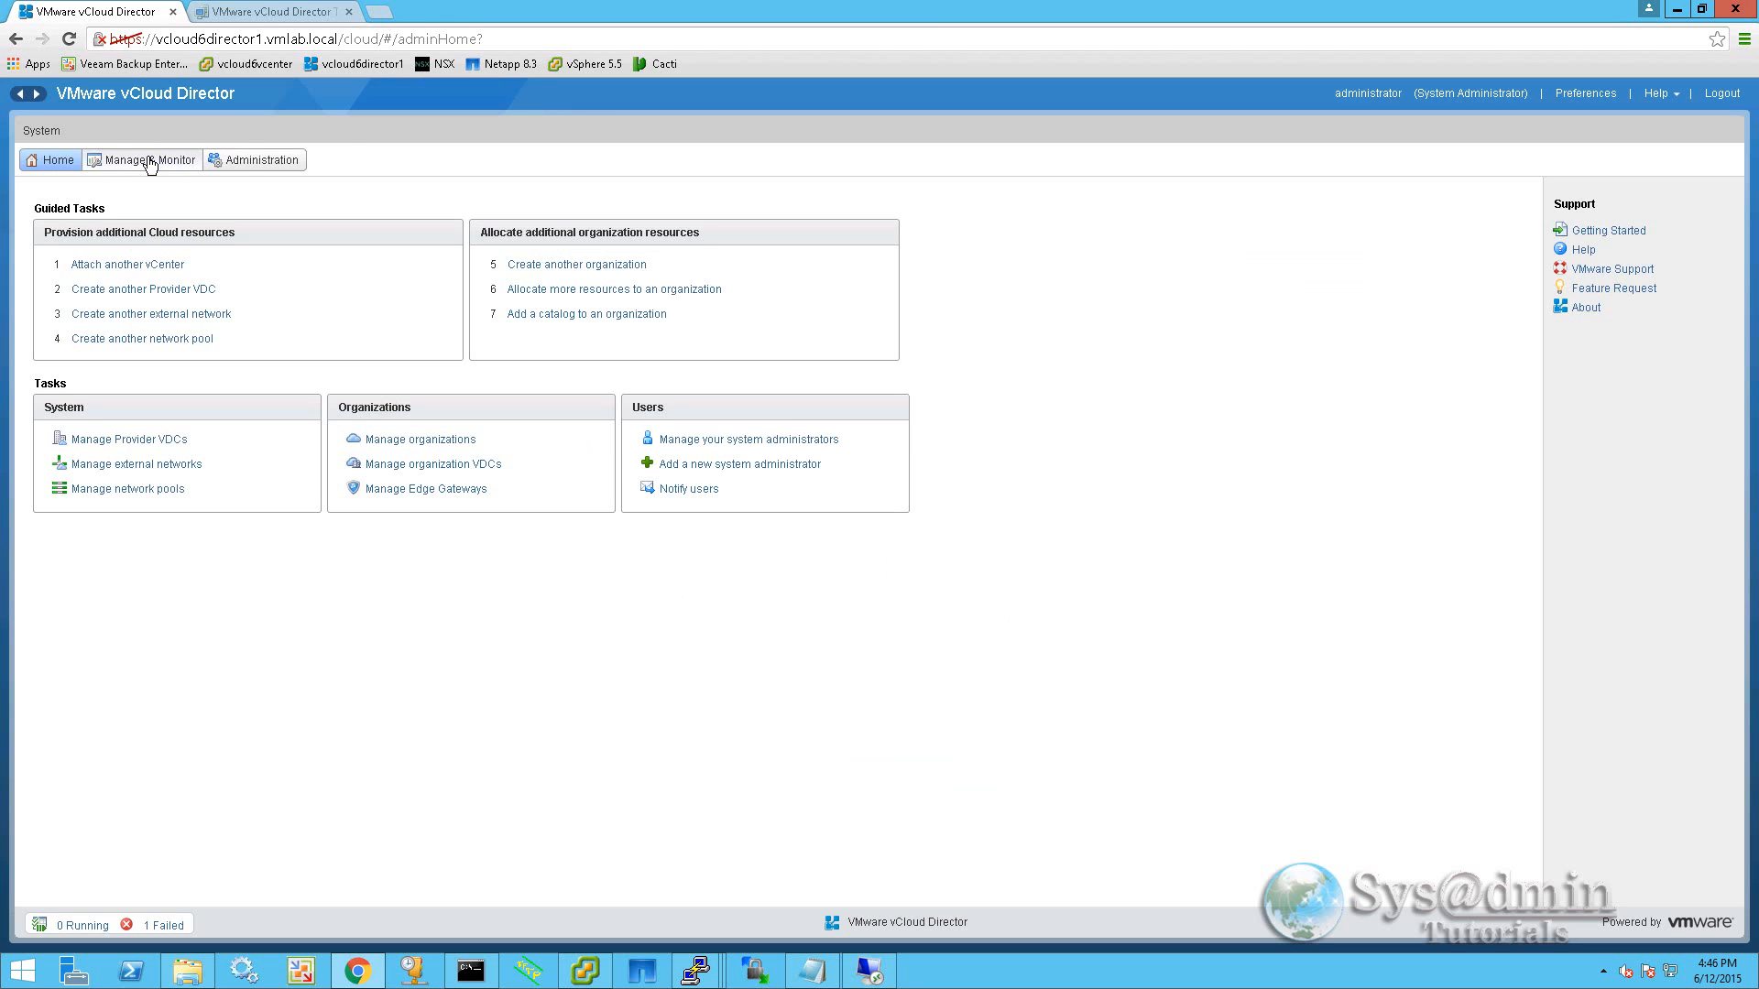
{"action": "left_click", "coordinate": [150, 159]}
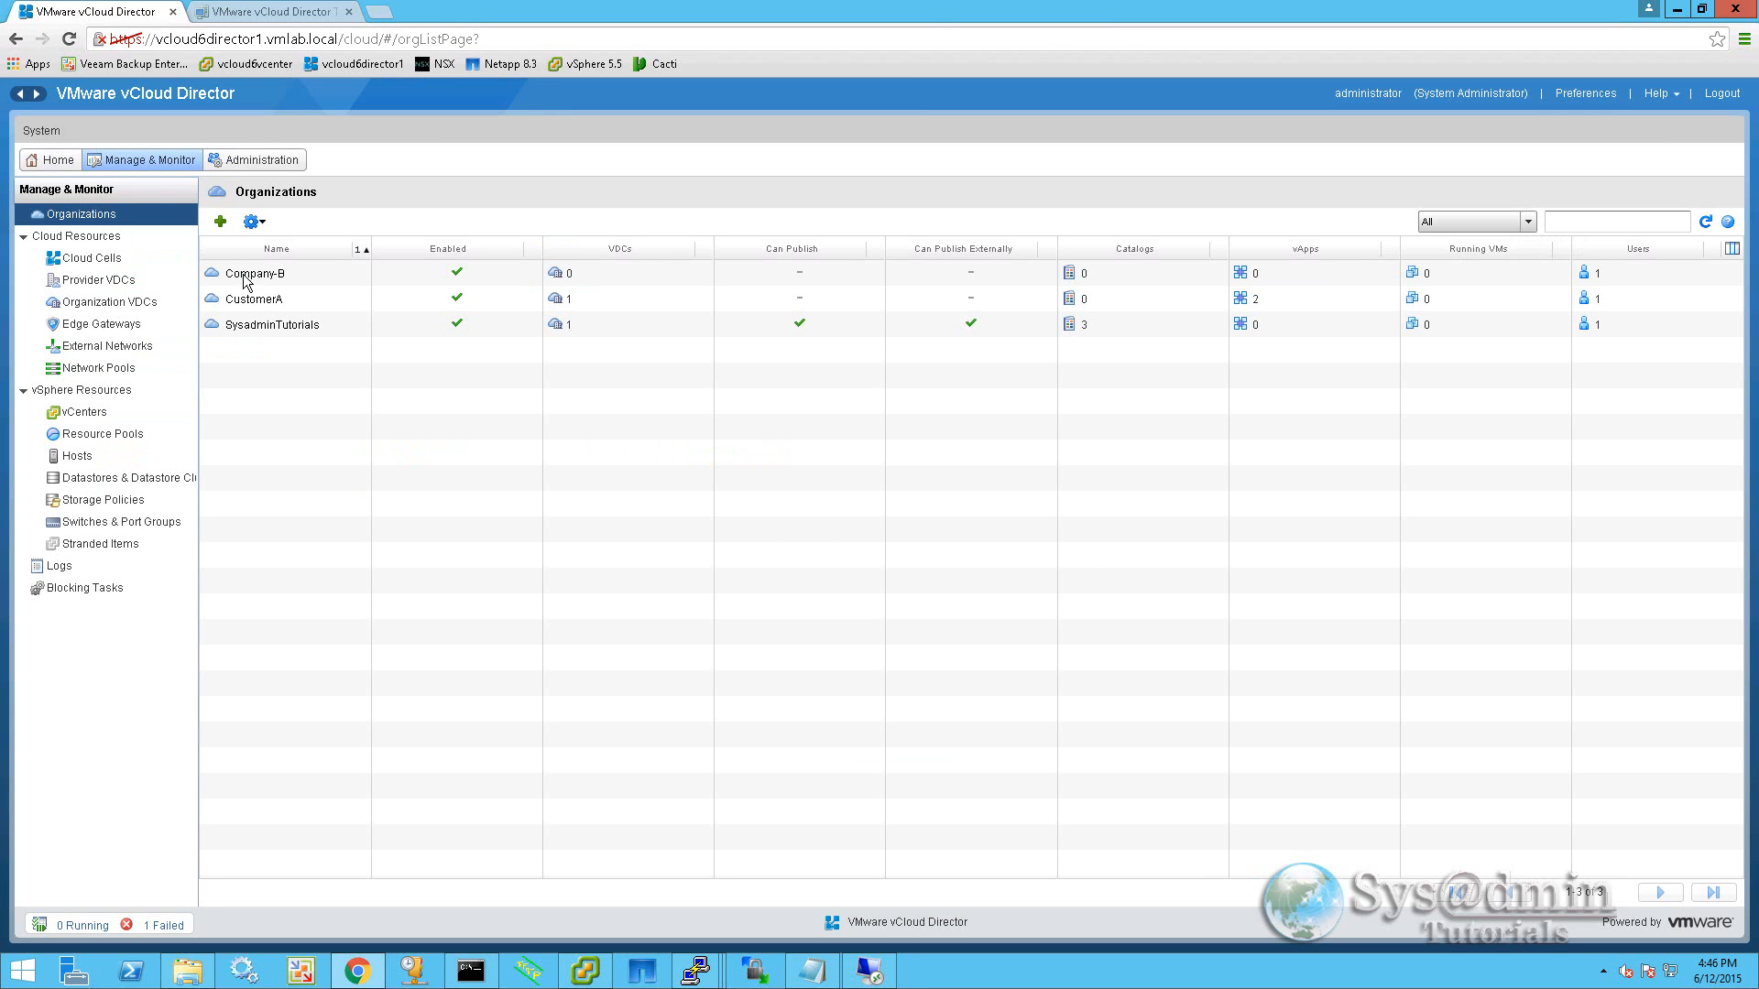
{"action": "left_click", "coordinate": [284, 272]}
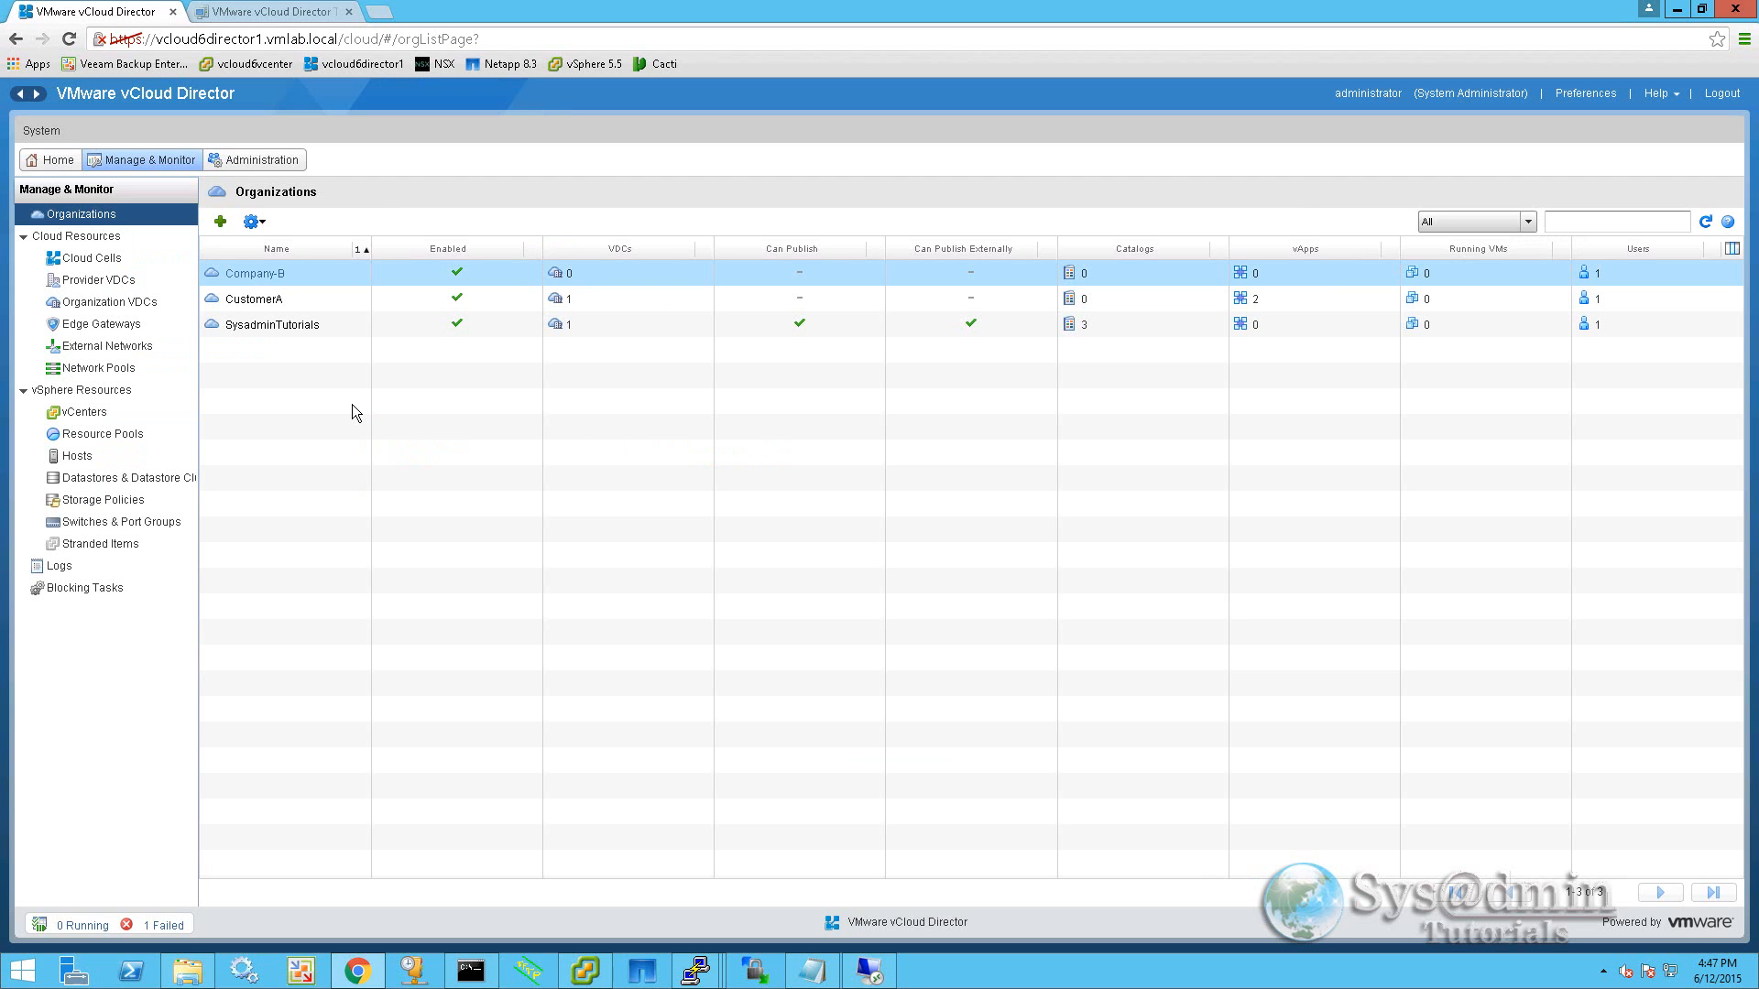
{"action": "mouse_move", "coordinate": [330, 341]}
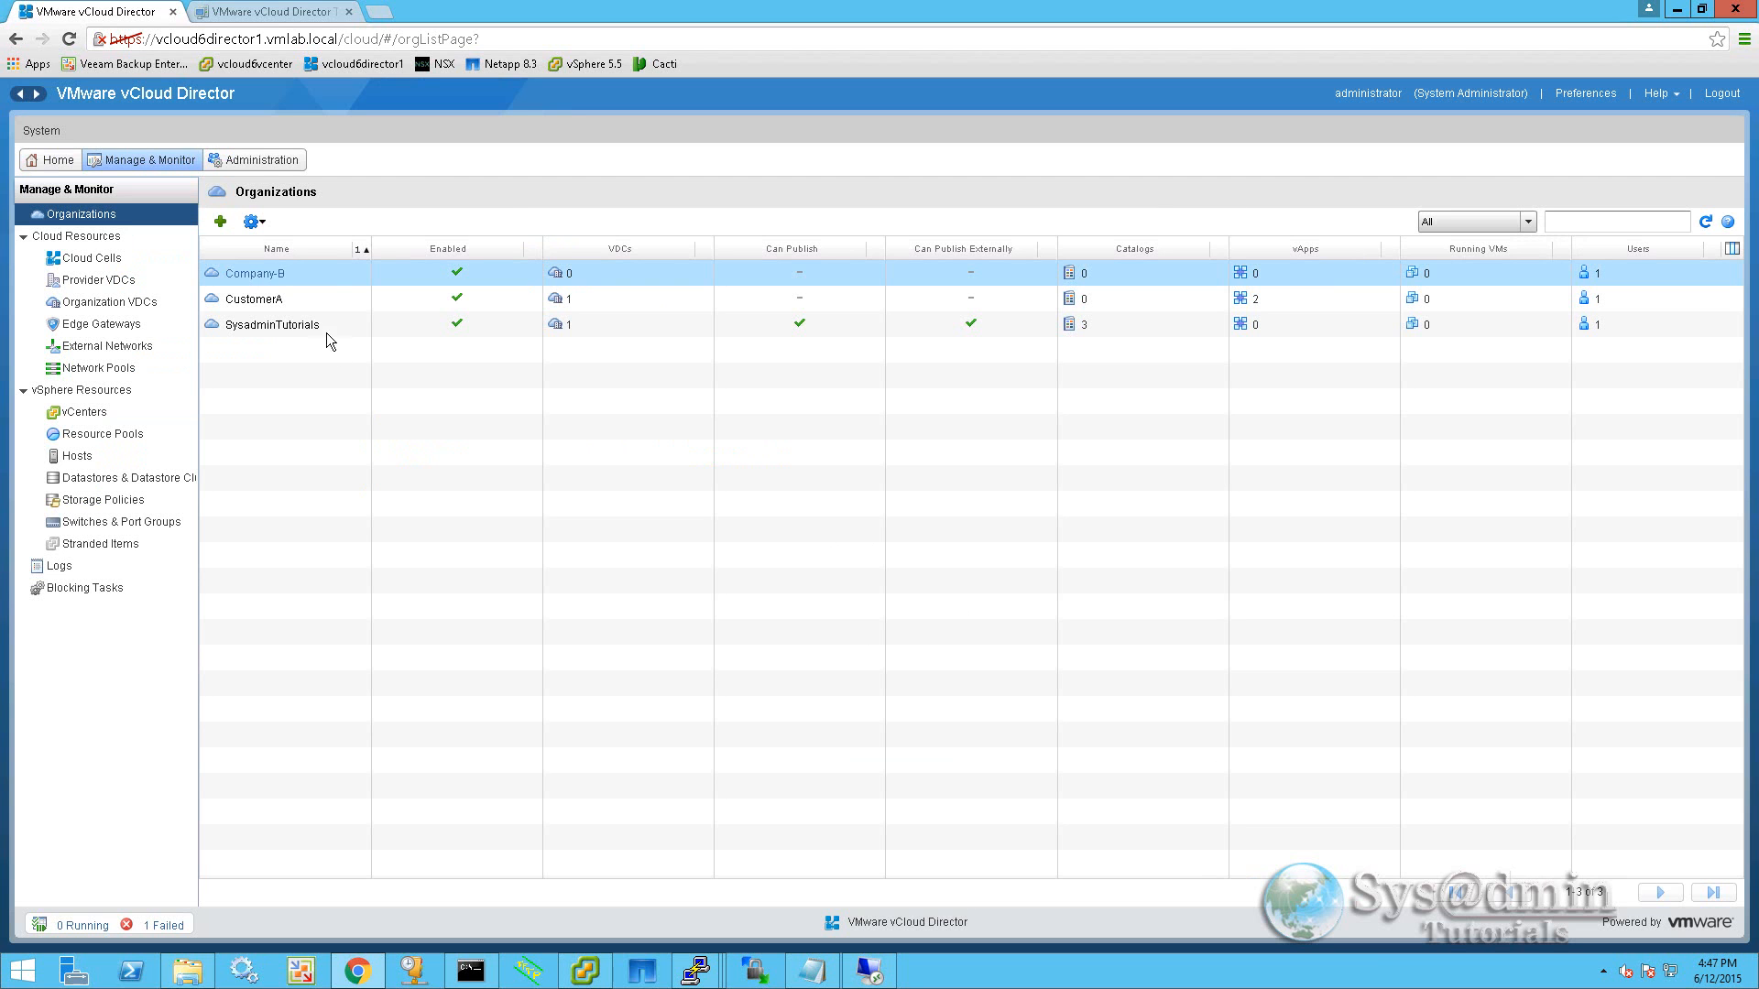
Start Allocate Resources for Company-B with provider VDC VMLAB pVDC chosen
{"action": "right_click", "coordinate": [257, 273]}
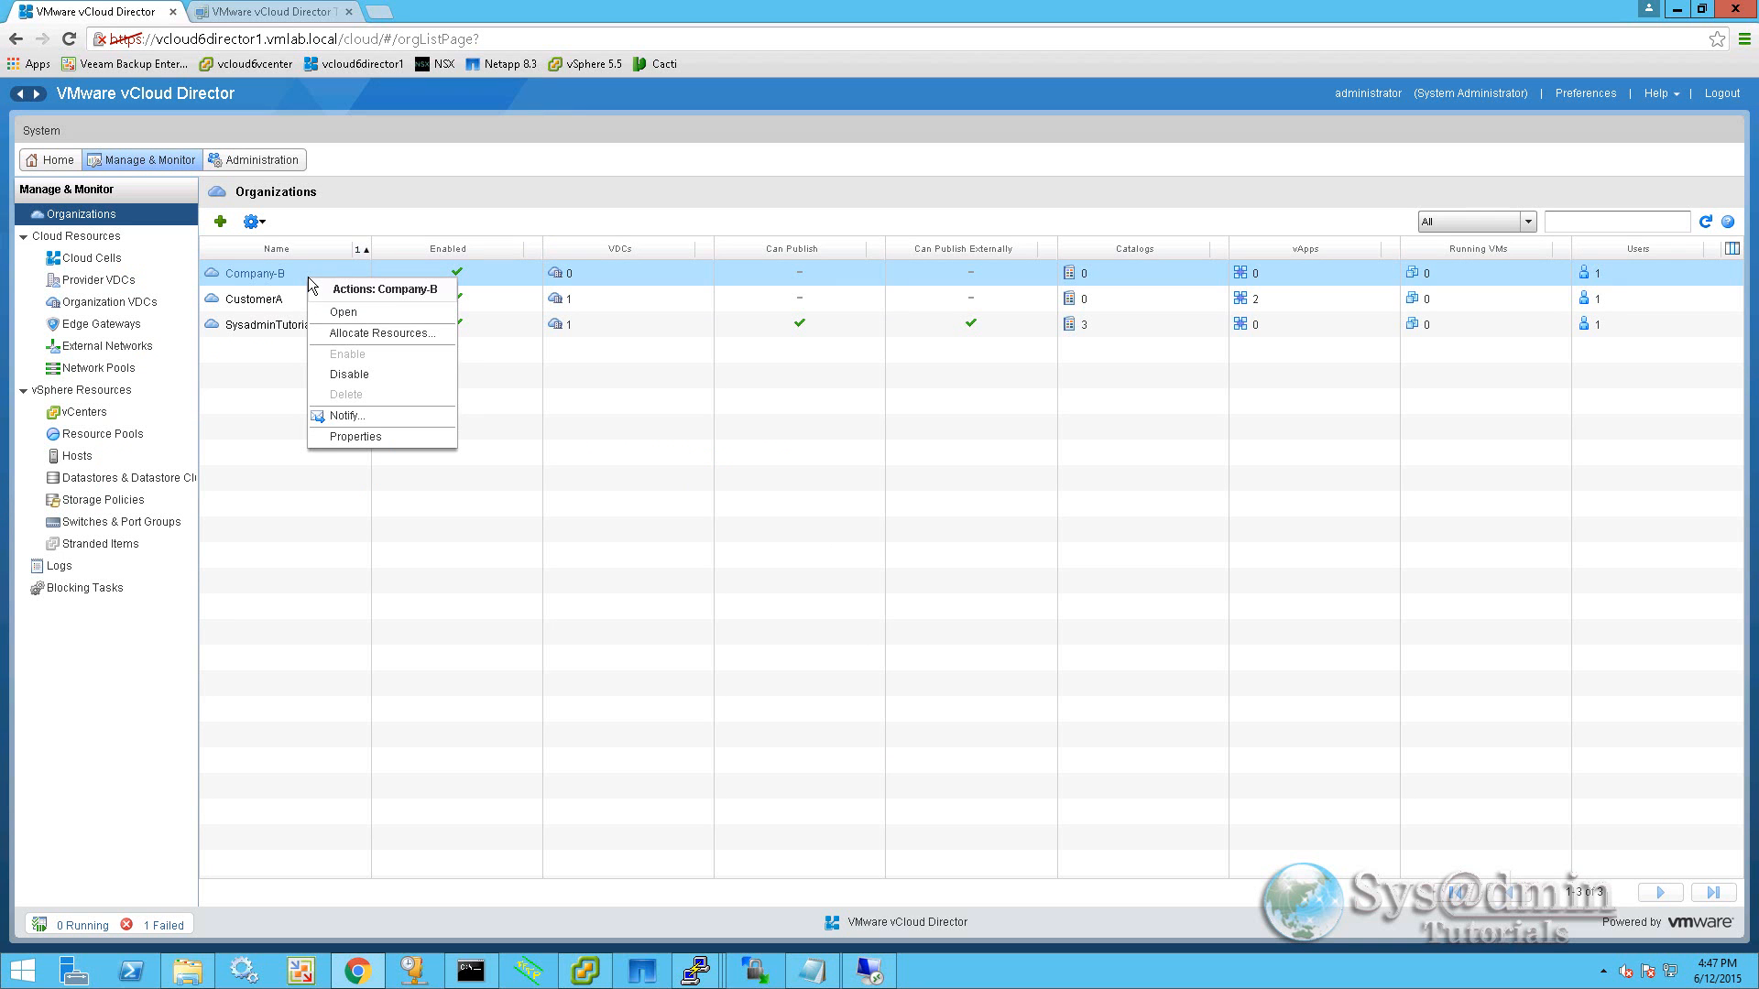
{"action": "mouse_move", "coordinate": [381, 333]}
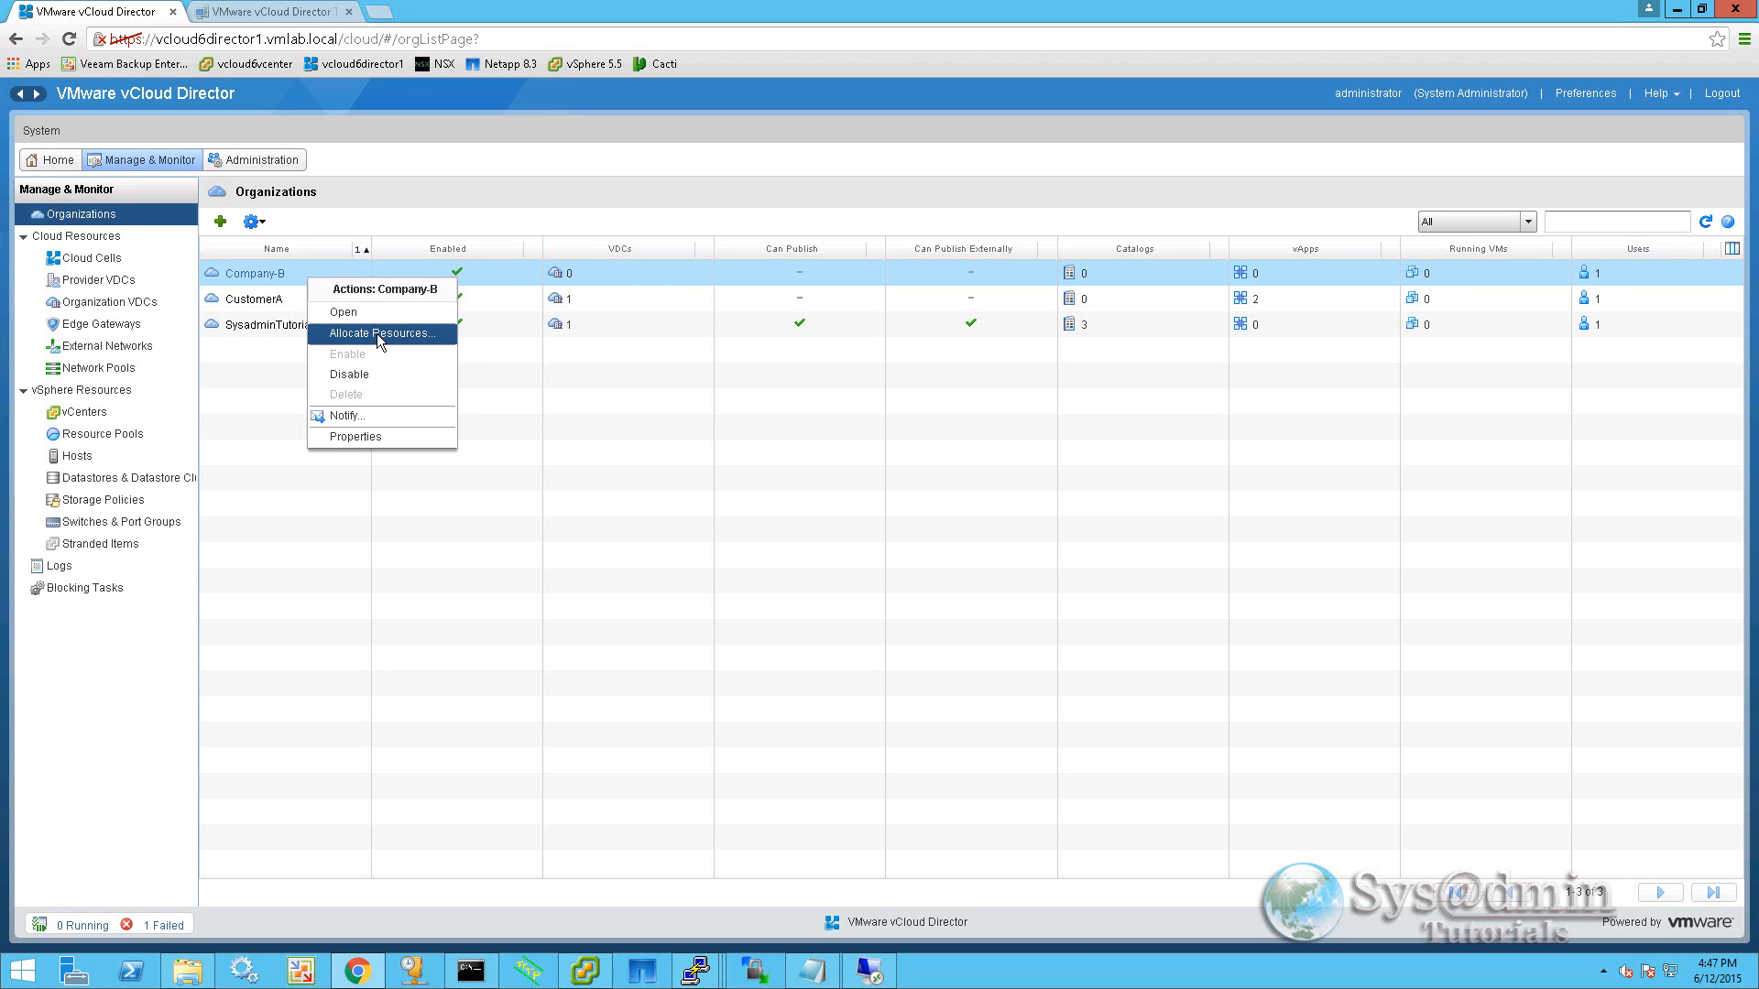
{"action": "left_click", "coordinate": [381, 334]}
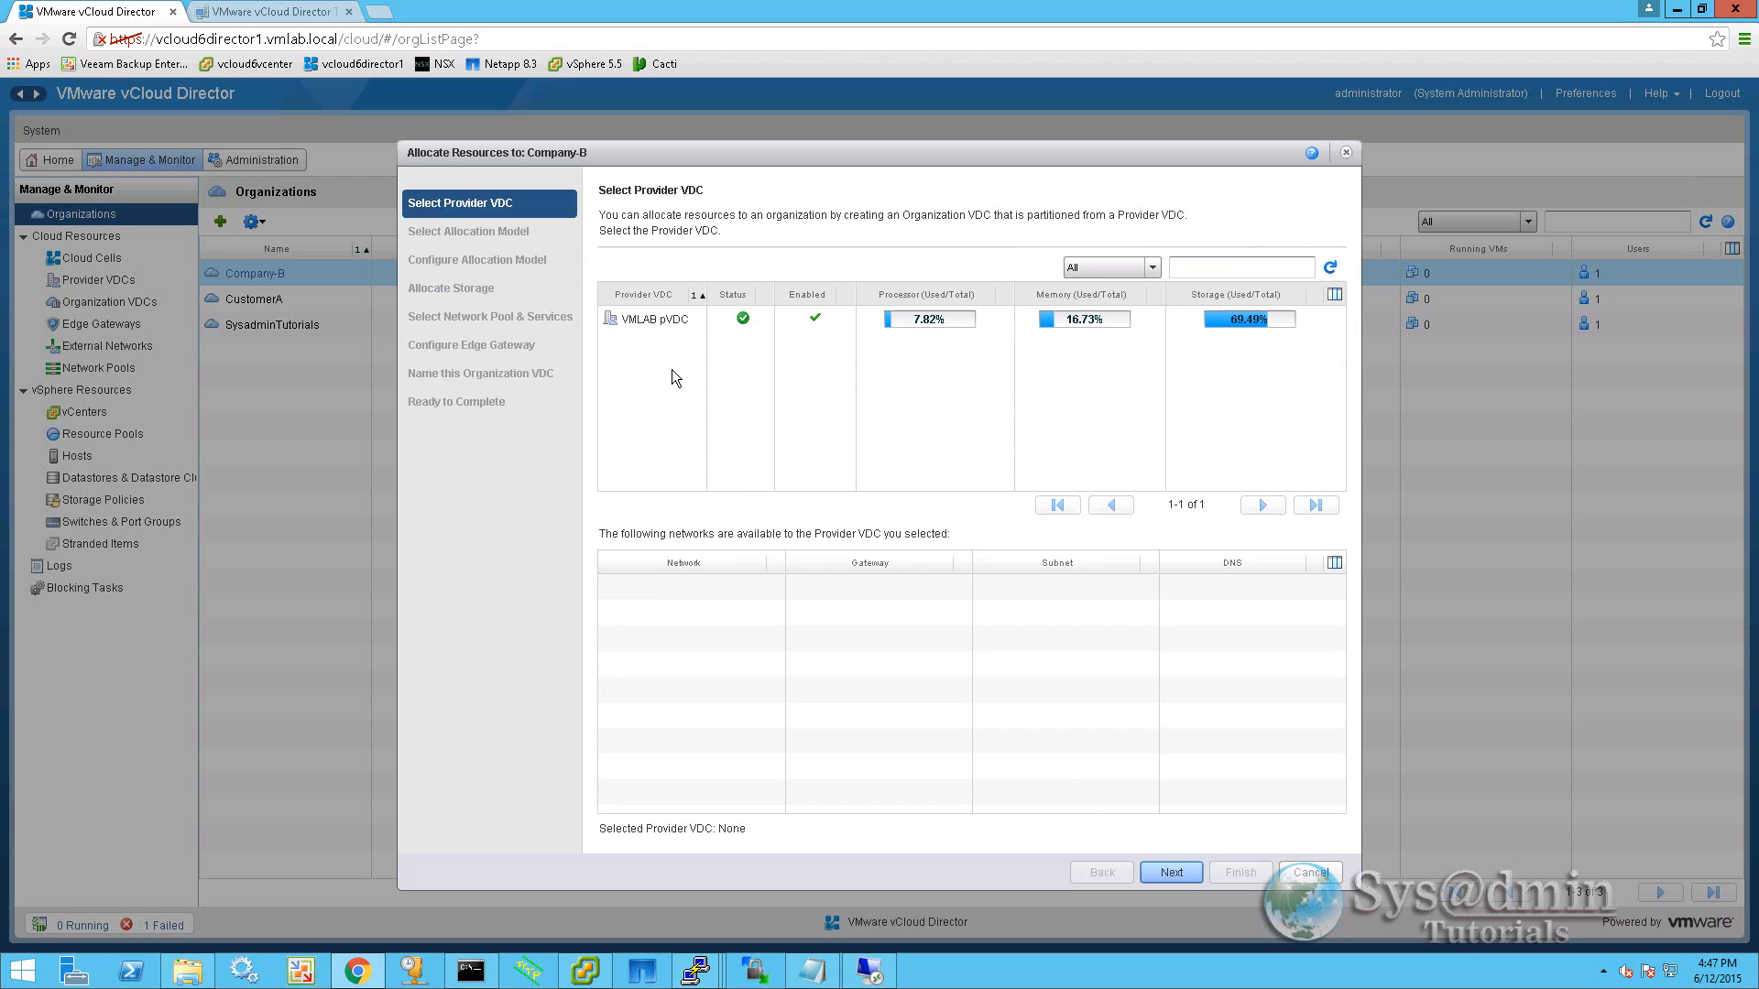
{"action": "left_click", "coordinate": [654, 319]}
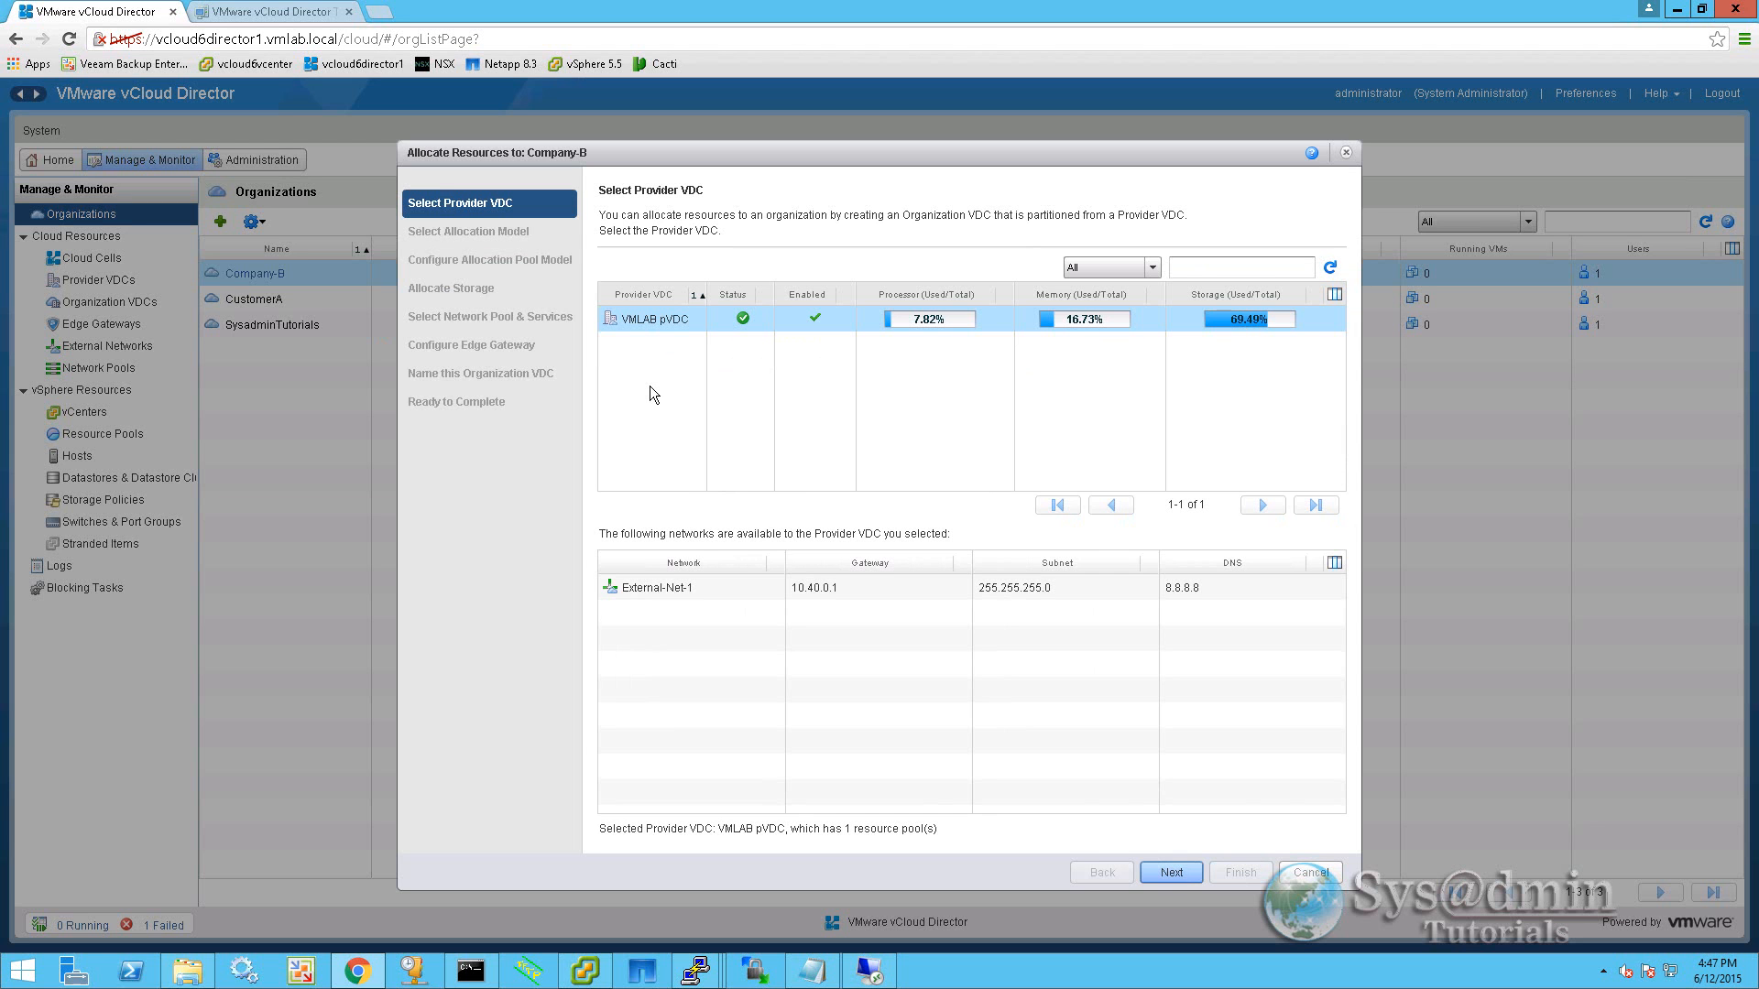
{"action": "mouse_move", "coordinate": [1081, 334]}
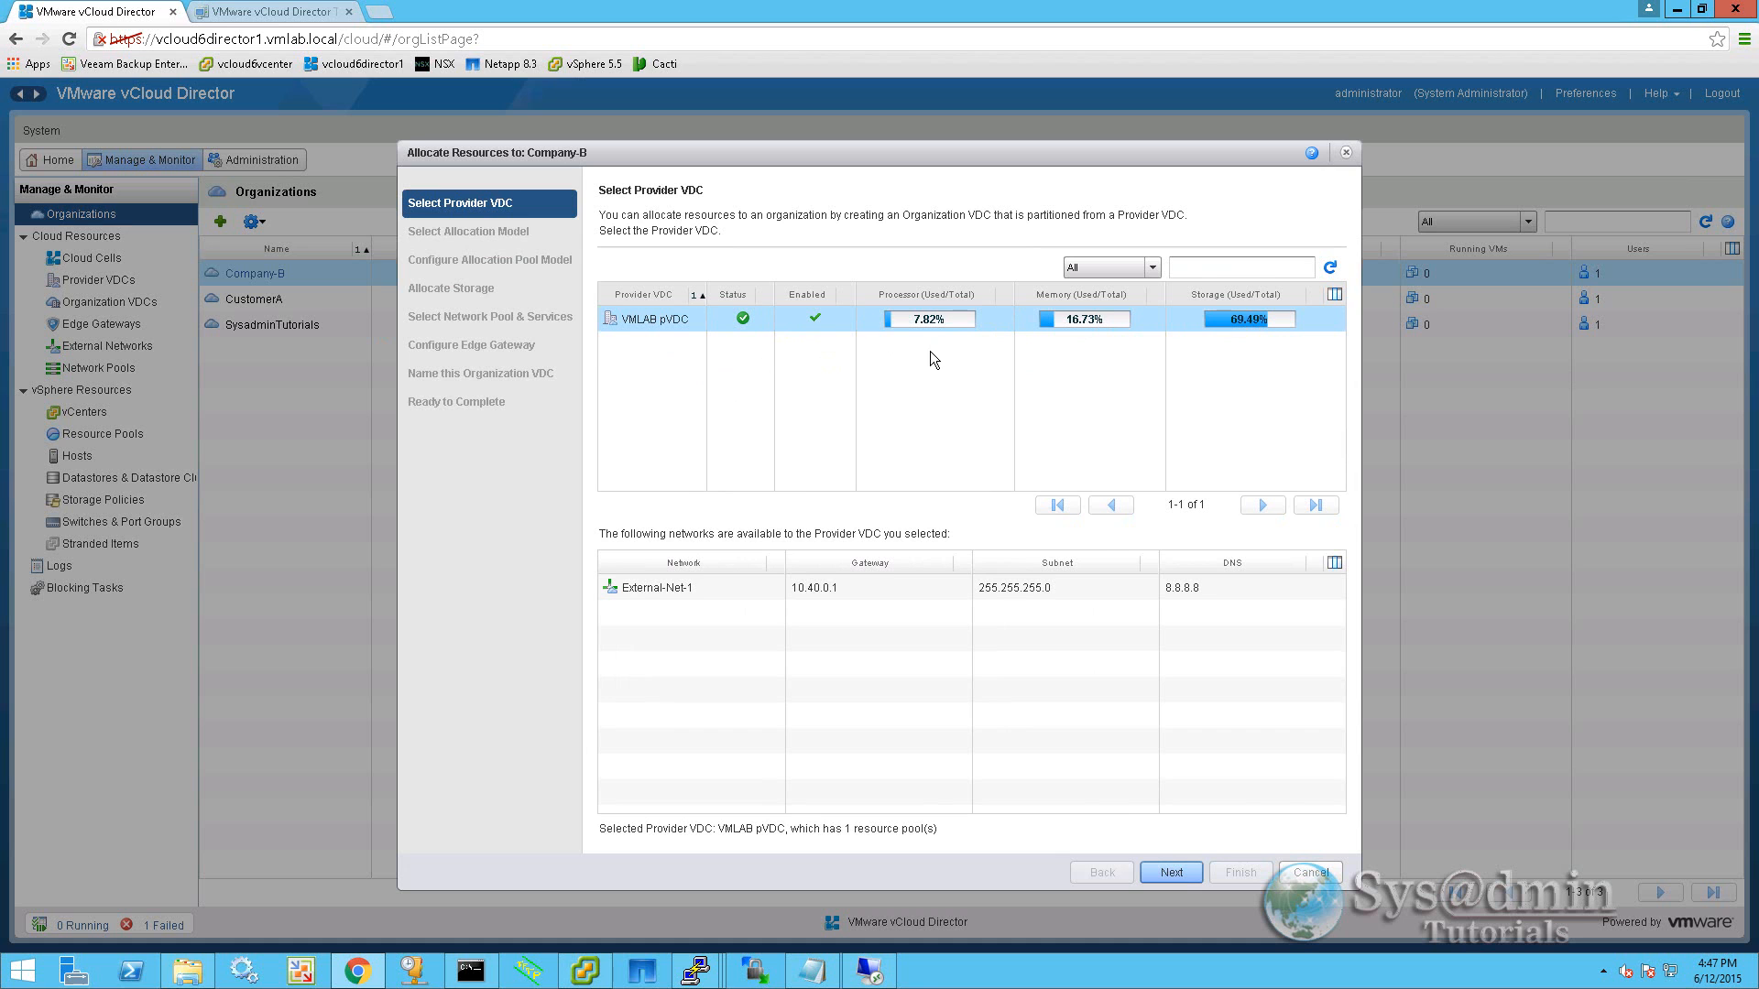
{"action": "mouse_move", "coordinate": [1268, 353]}
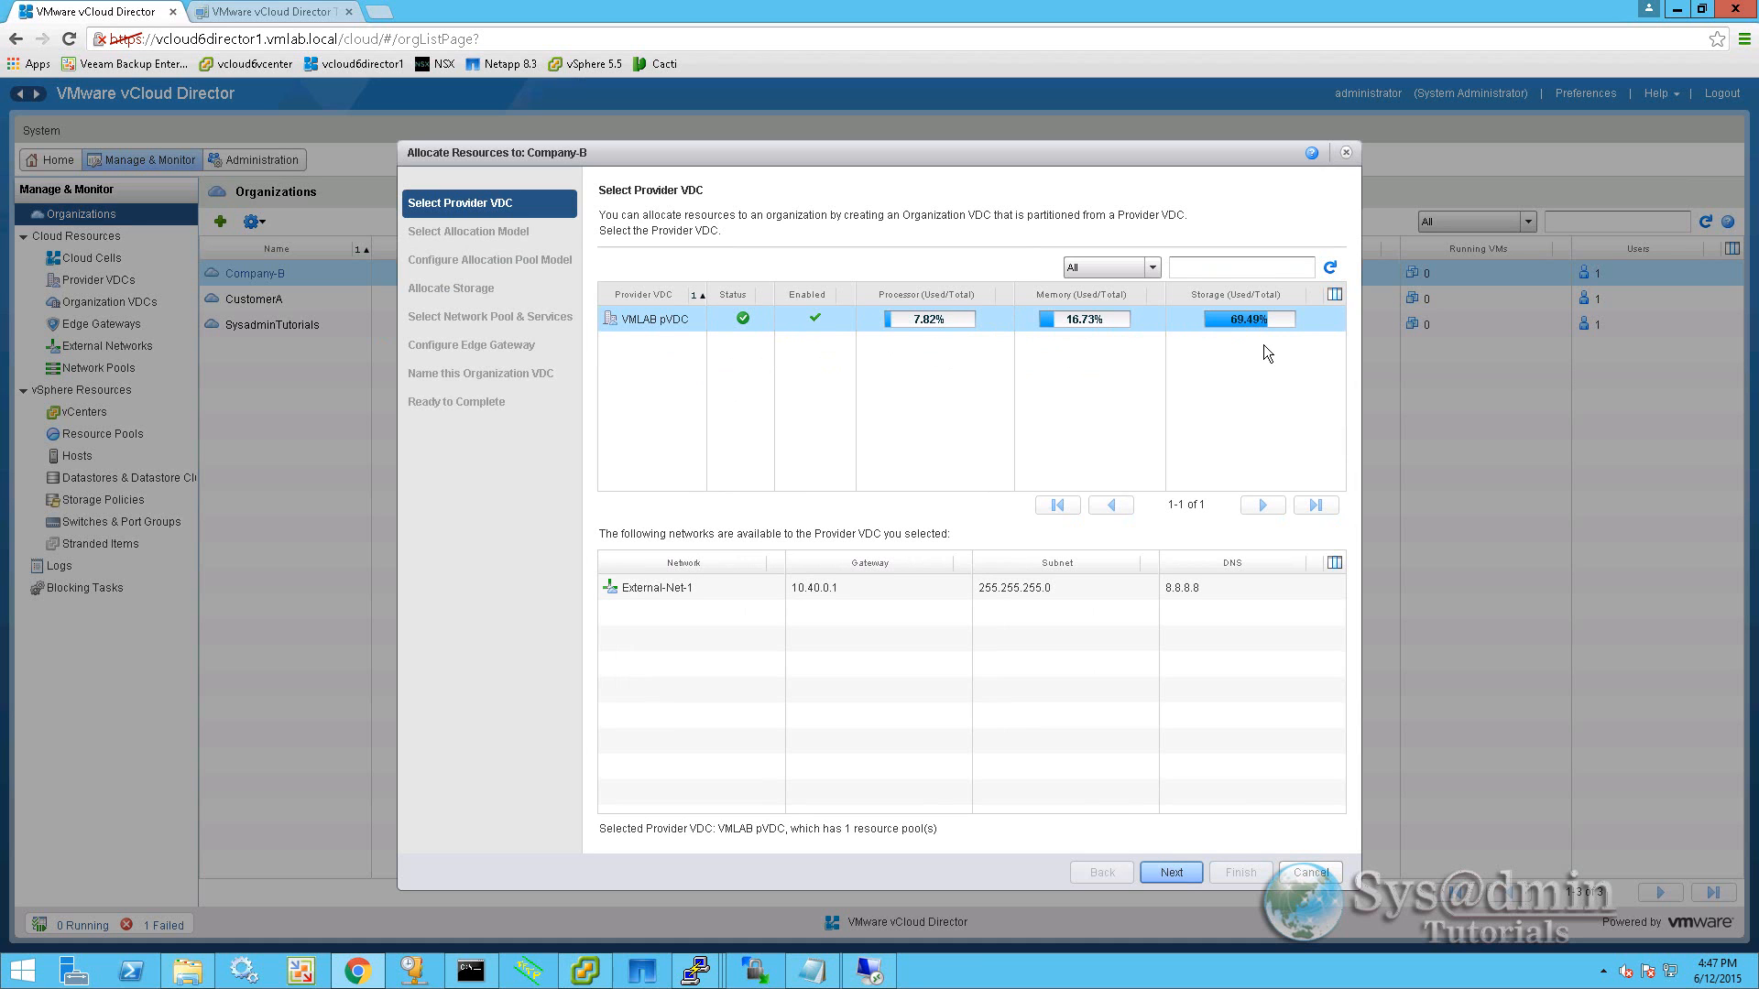
{"action": "mouse_move", "coordinate": [925, 679]}
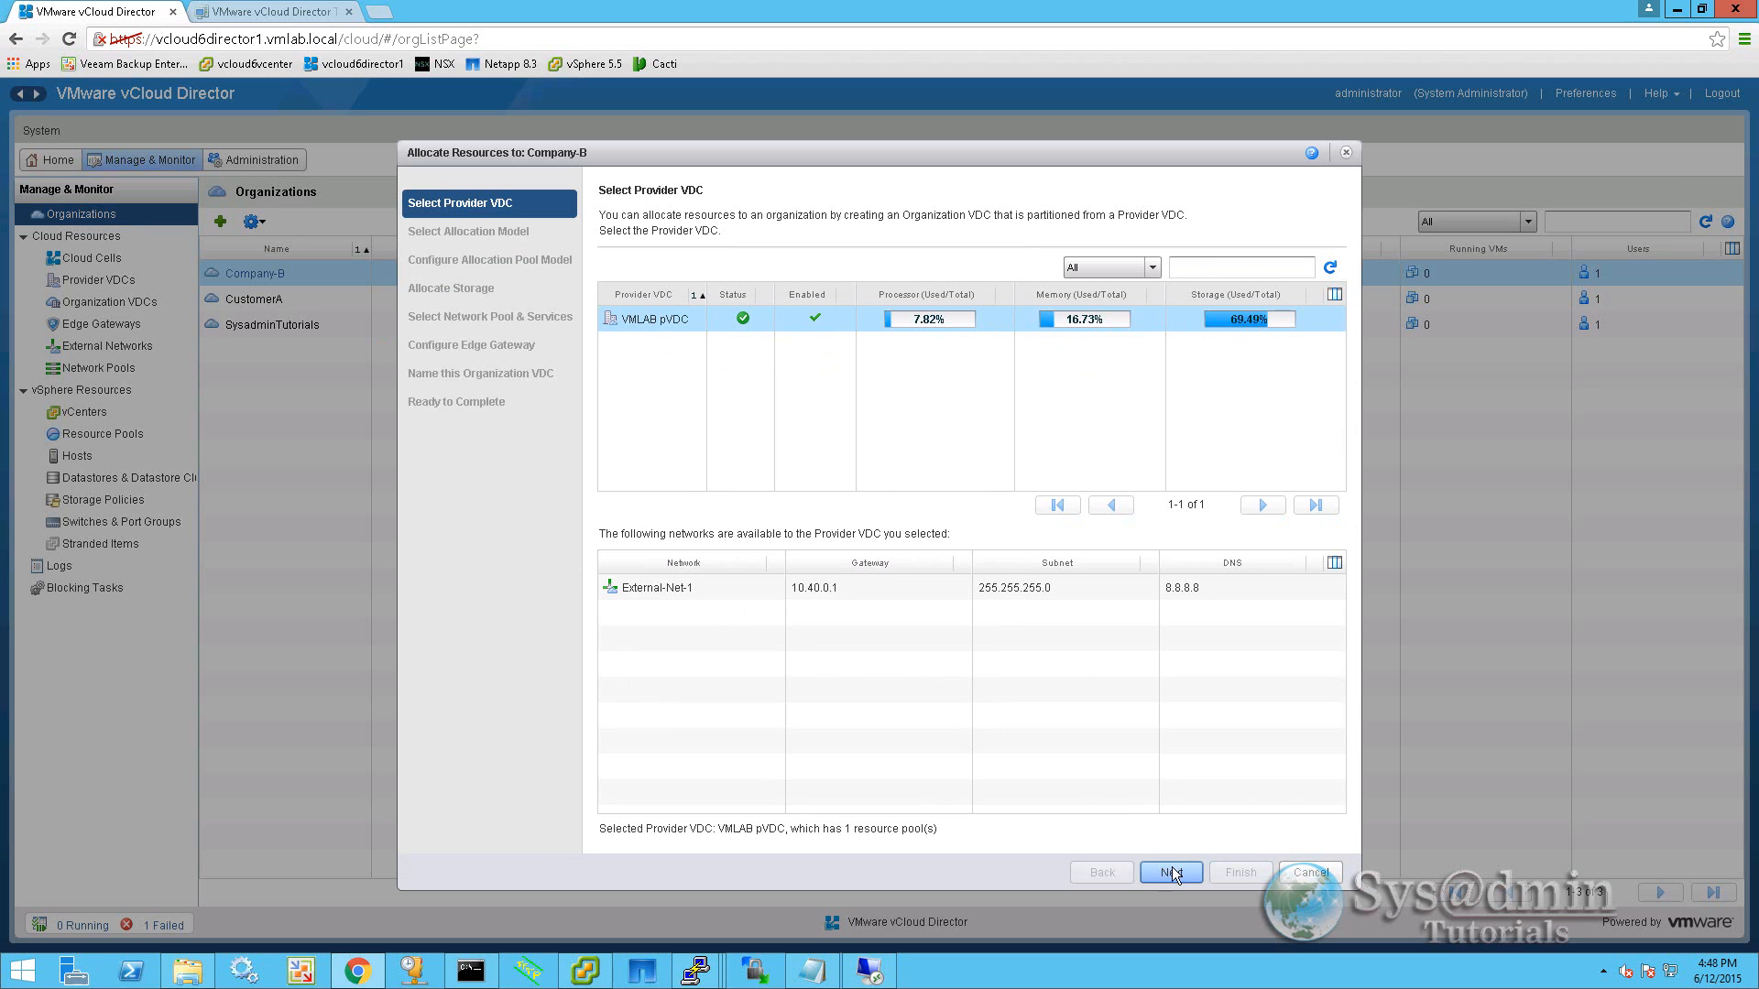
{"action": "left_click", "coordinate": [1170, 872]}
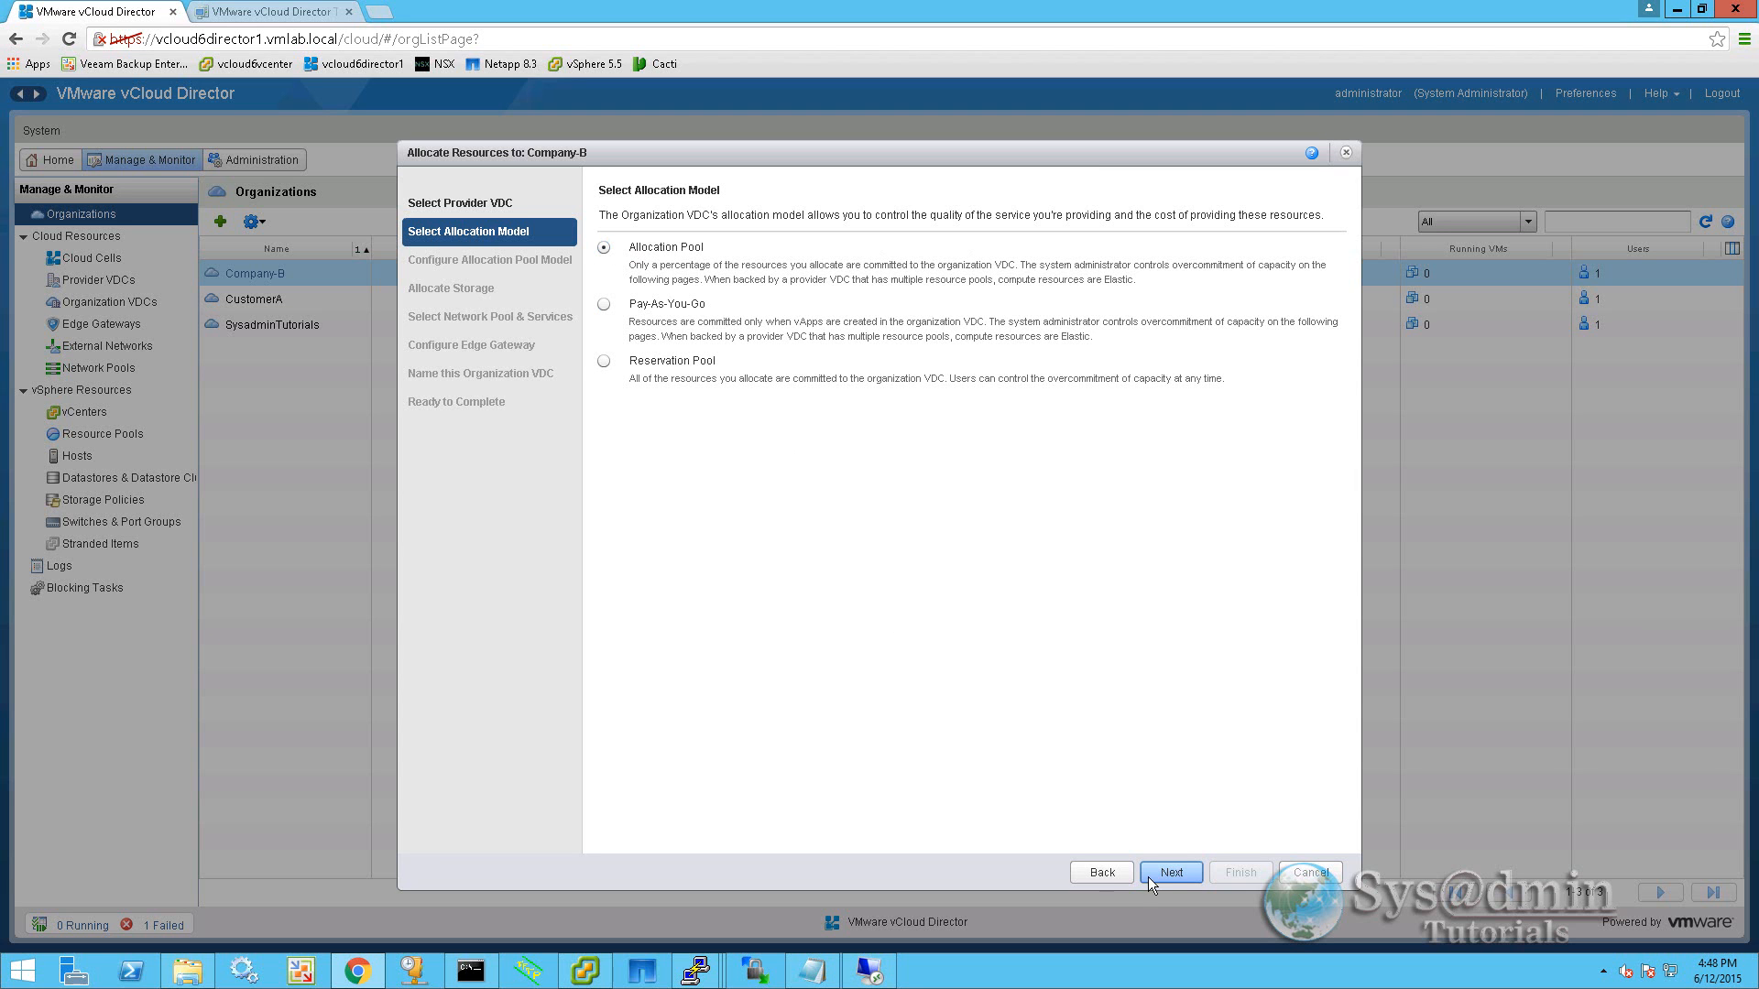
Configure the Allocation Pool with 2 GHz CPU, 6 GB memory and a maximum of 5 VMs
{"action": "left_click", "coordinate": [1171, 872]}
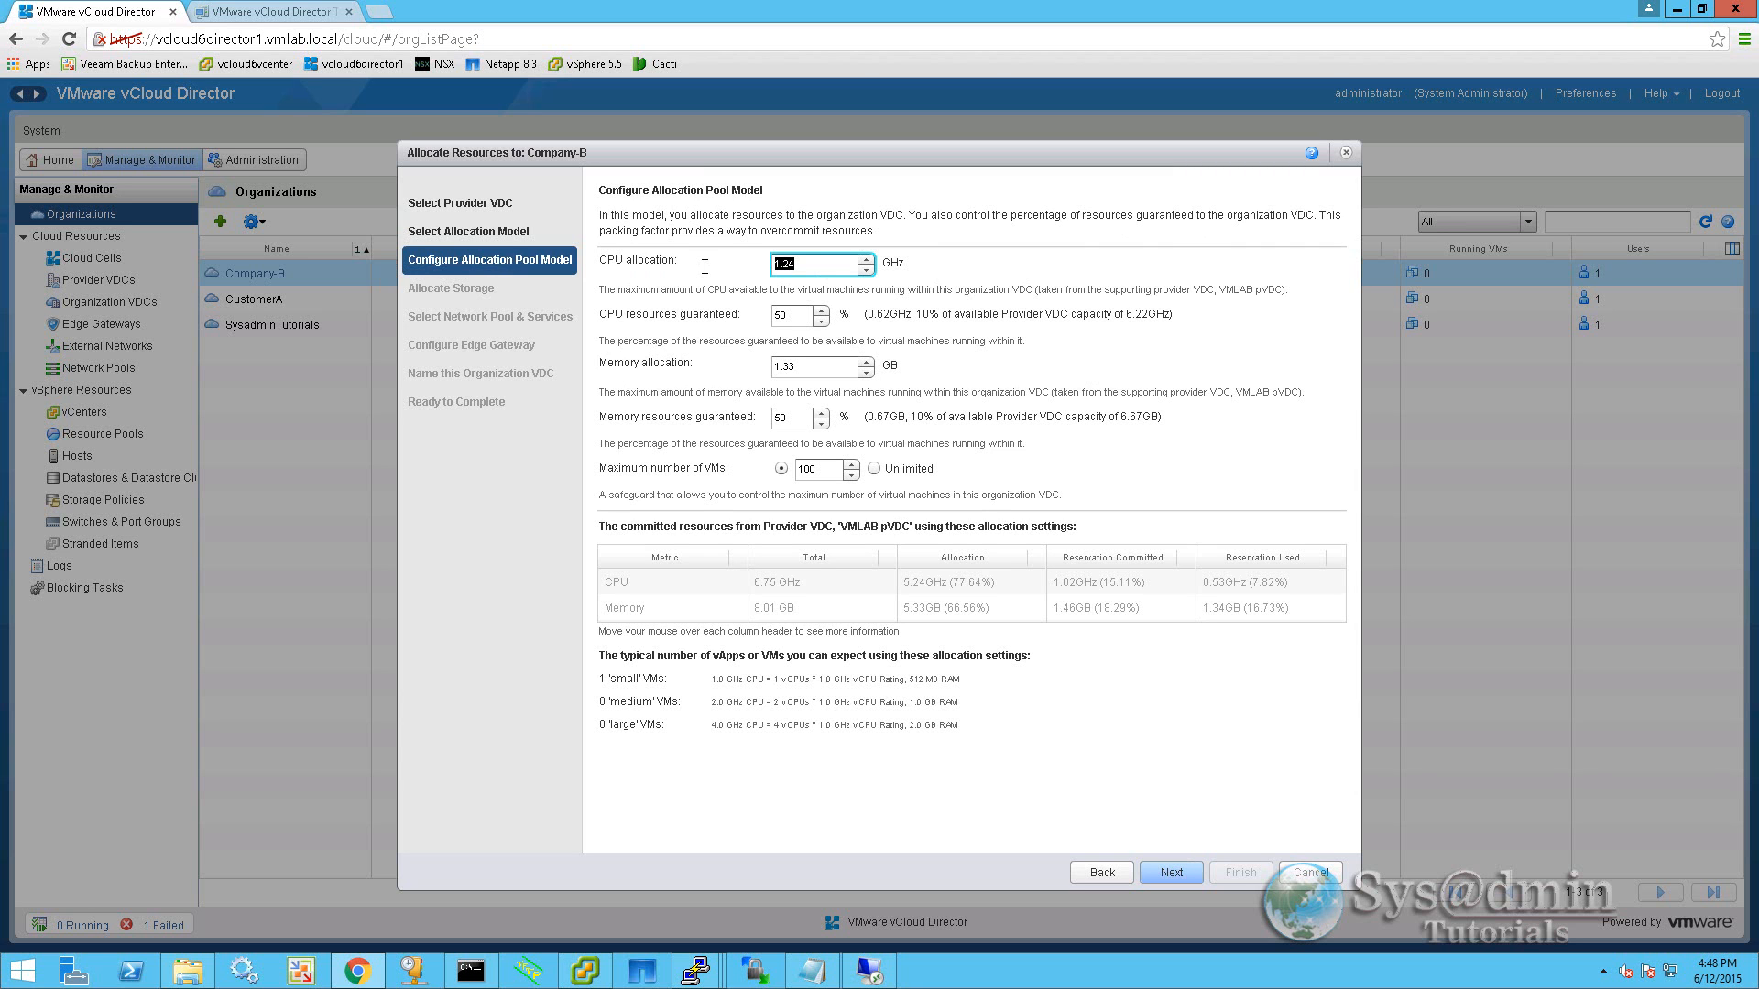
{"action": "type", "text": "2"}
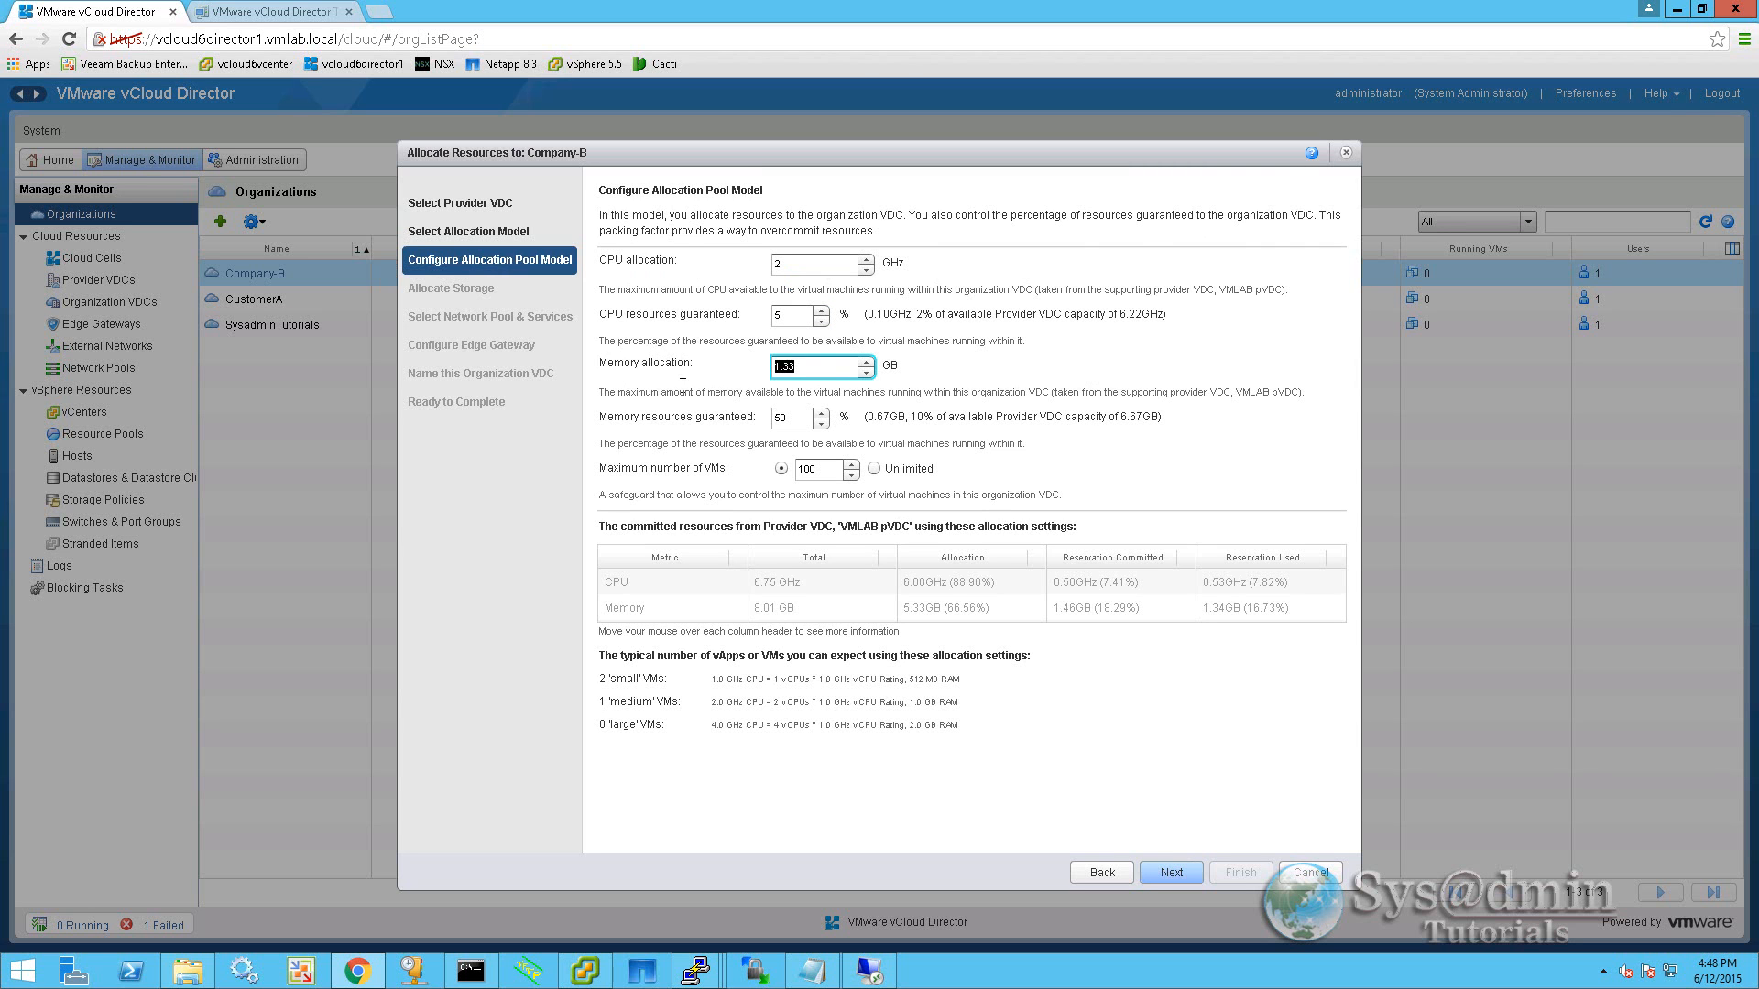
{"action": "type", "text": "6"}
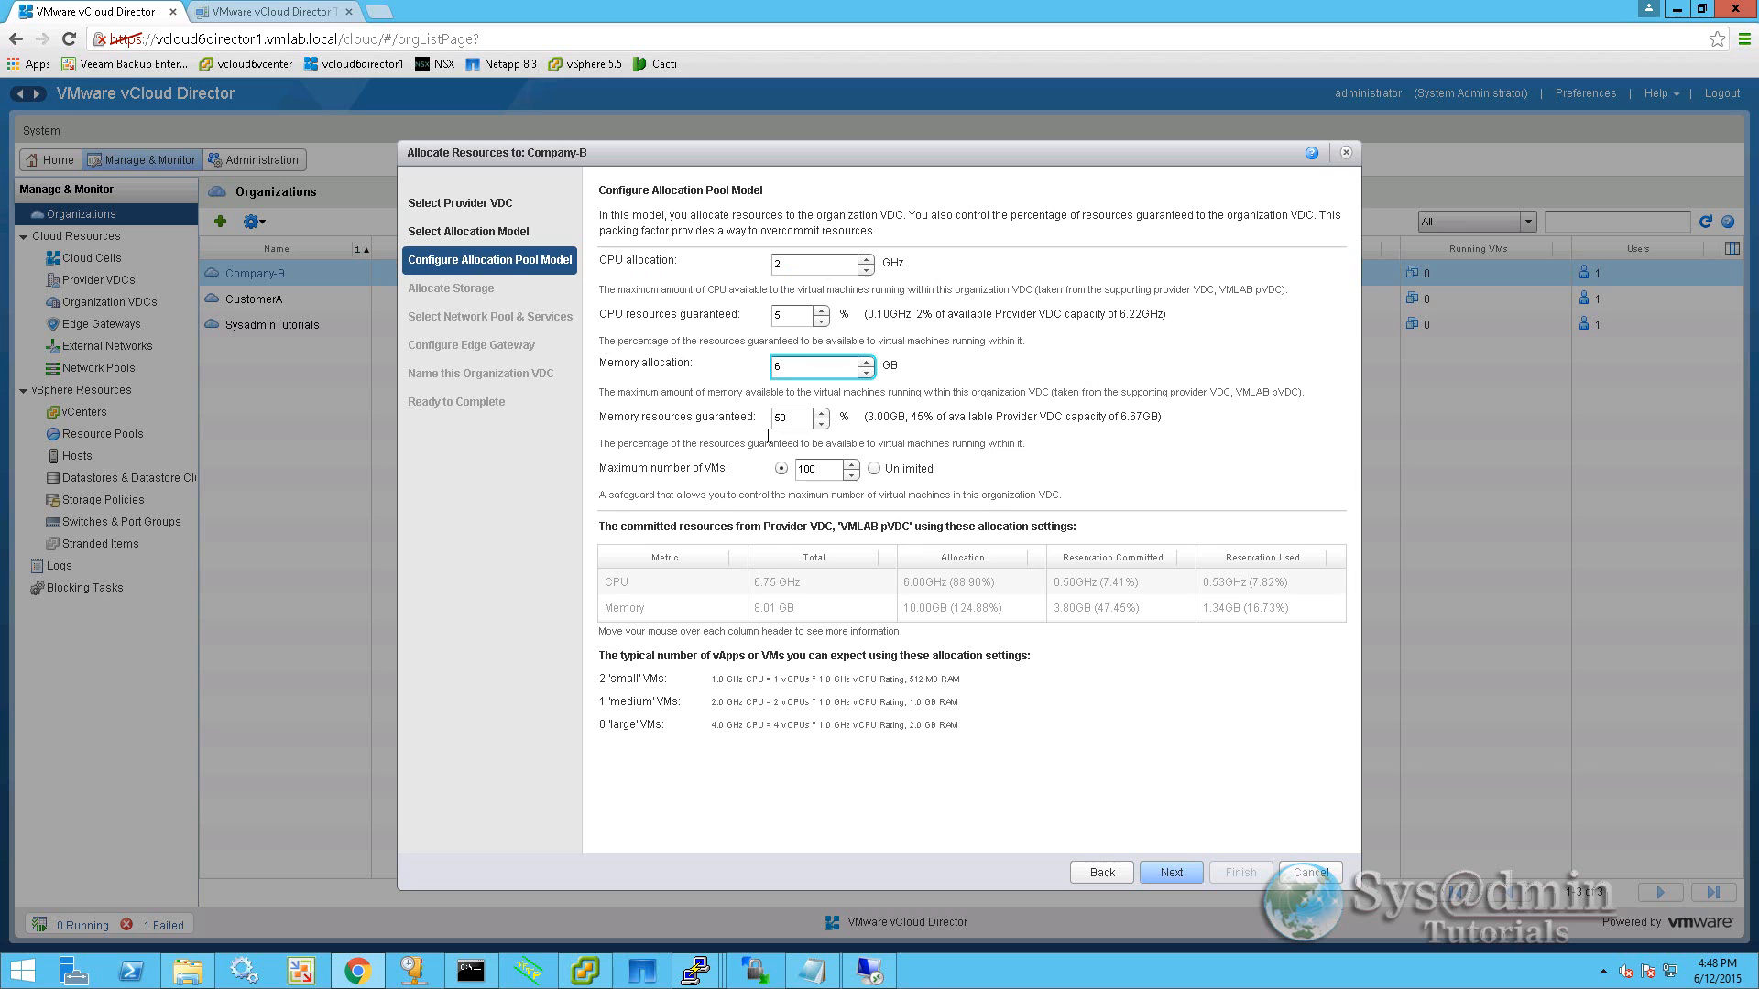
{"action": "type", "text": "5"}
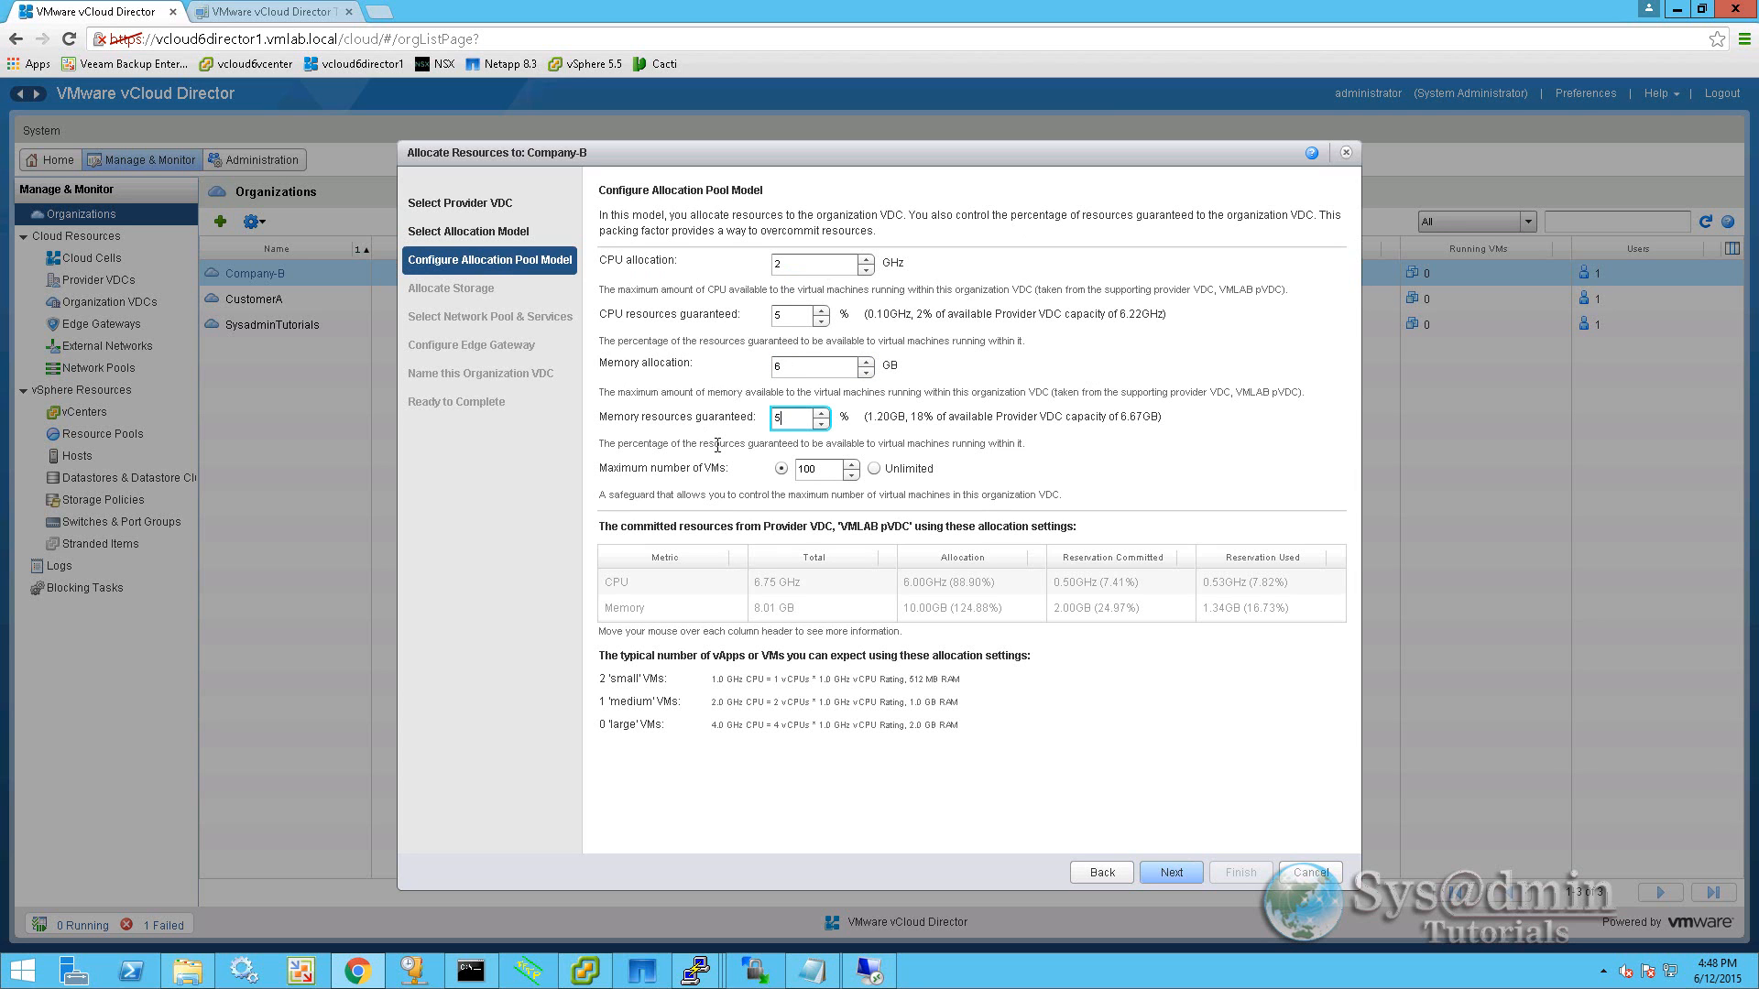
{"action": "left_click", "coordinate": [817, 469]}
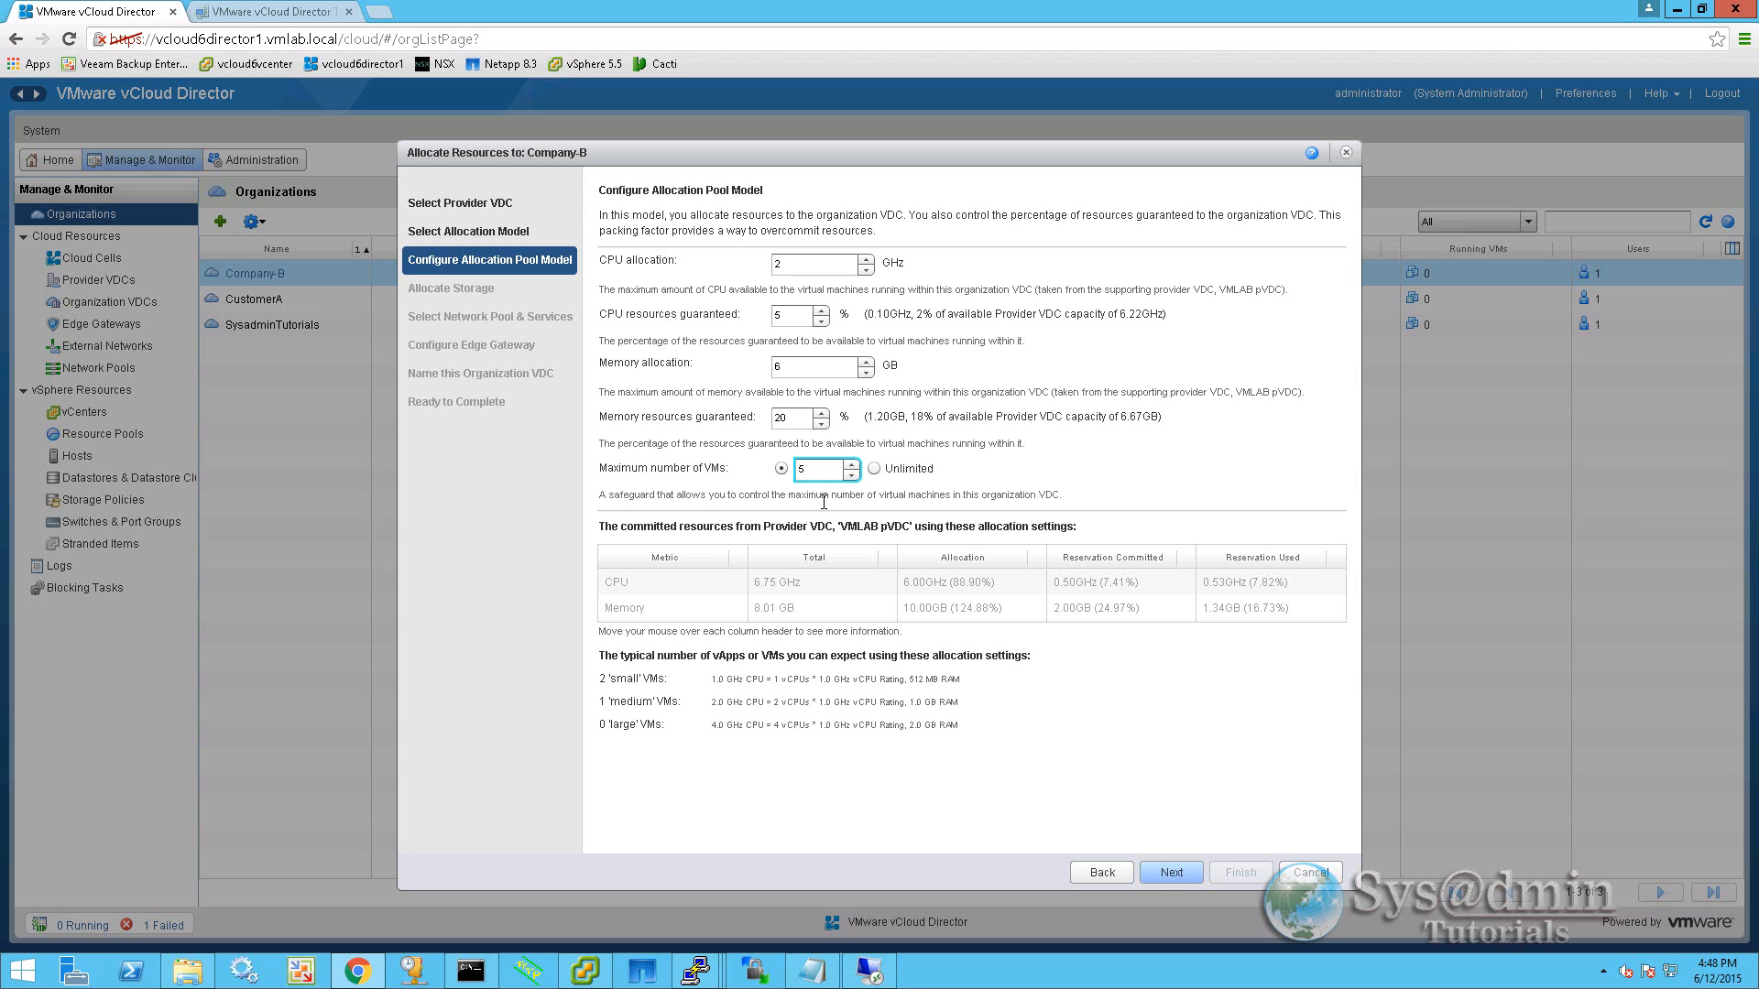
{"action": "left_click", "coordinate": [1170, 872]}
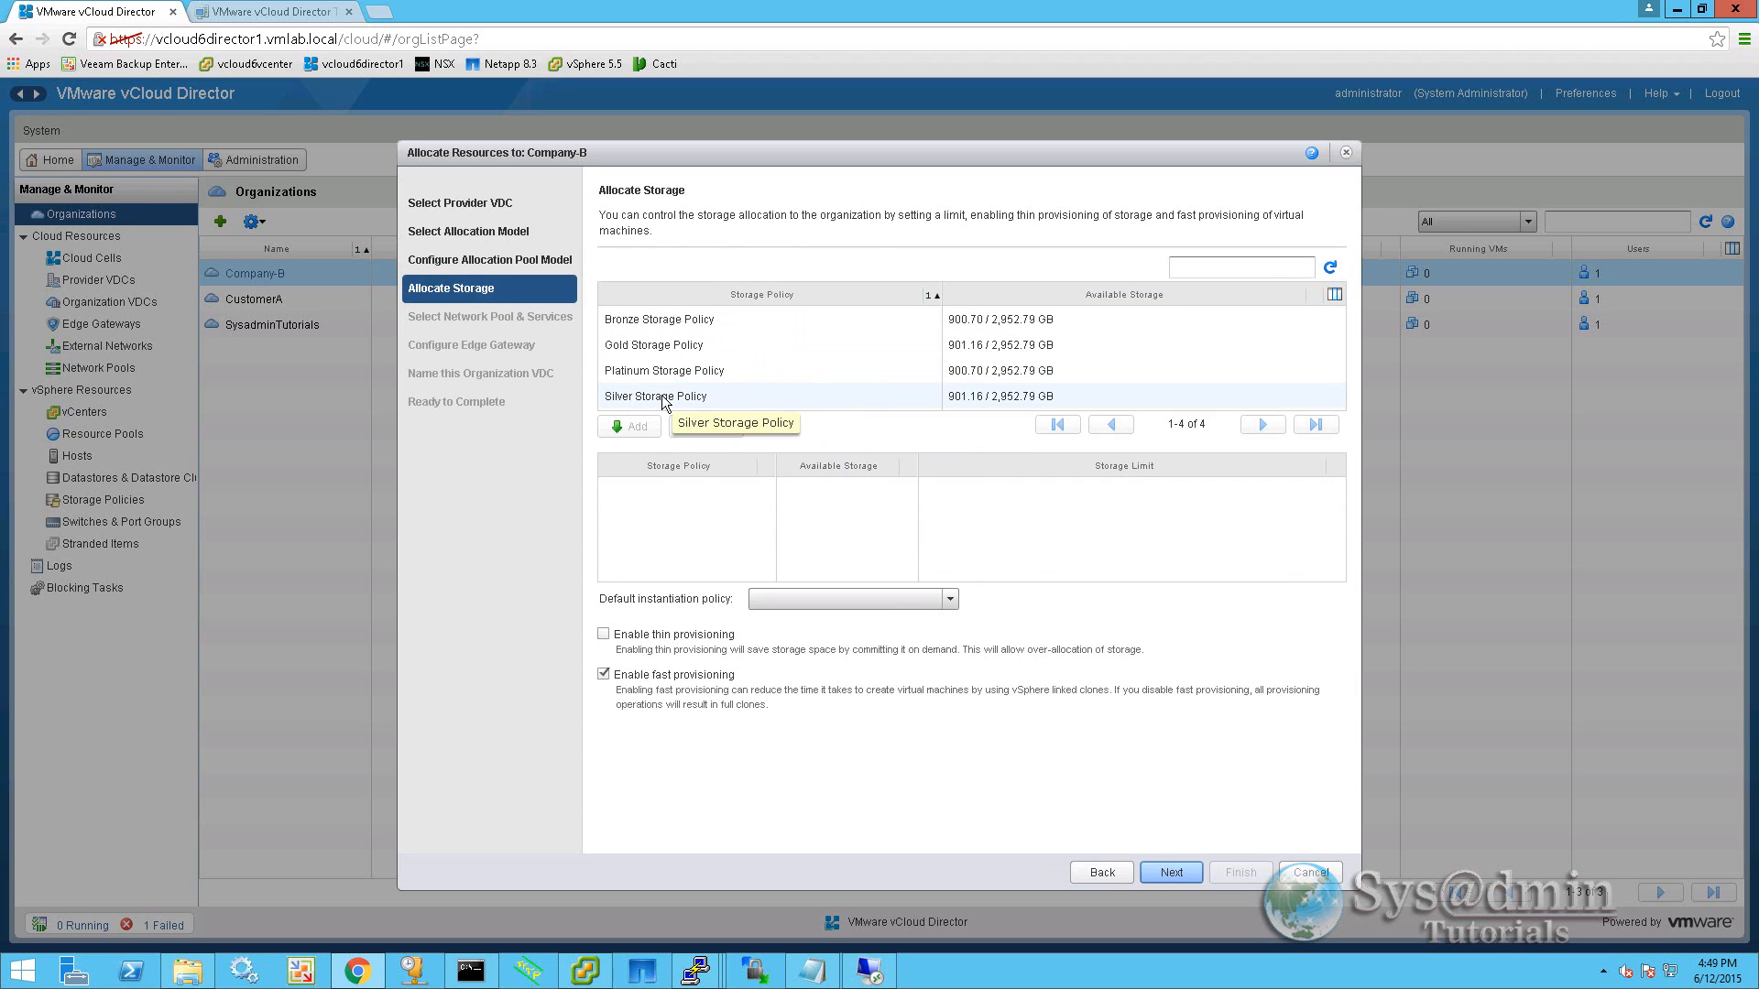
Add Gold Storage Policy with a 100 GB limit and thin provisioning enabled
{"action": "left_click", "coordinate": [652, 344]}
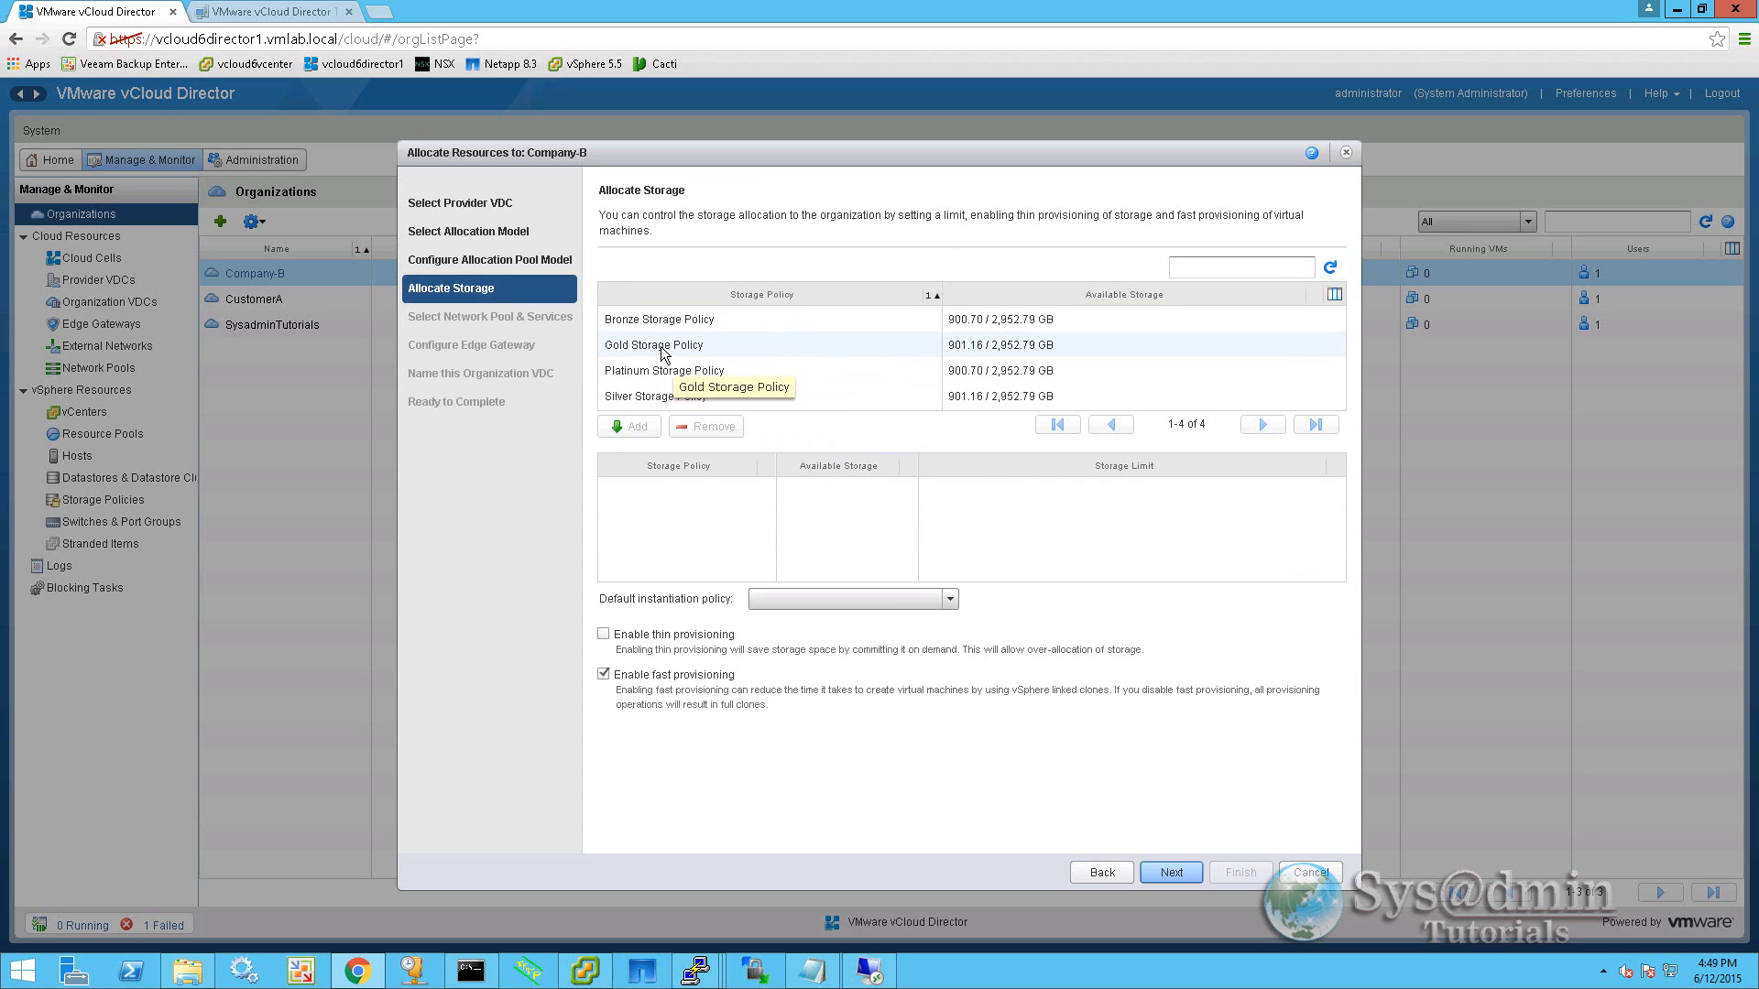
{"action": "left_click", "coordinate": [652, 344]}
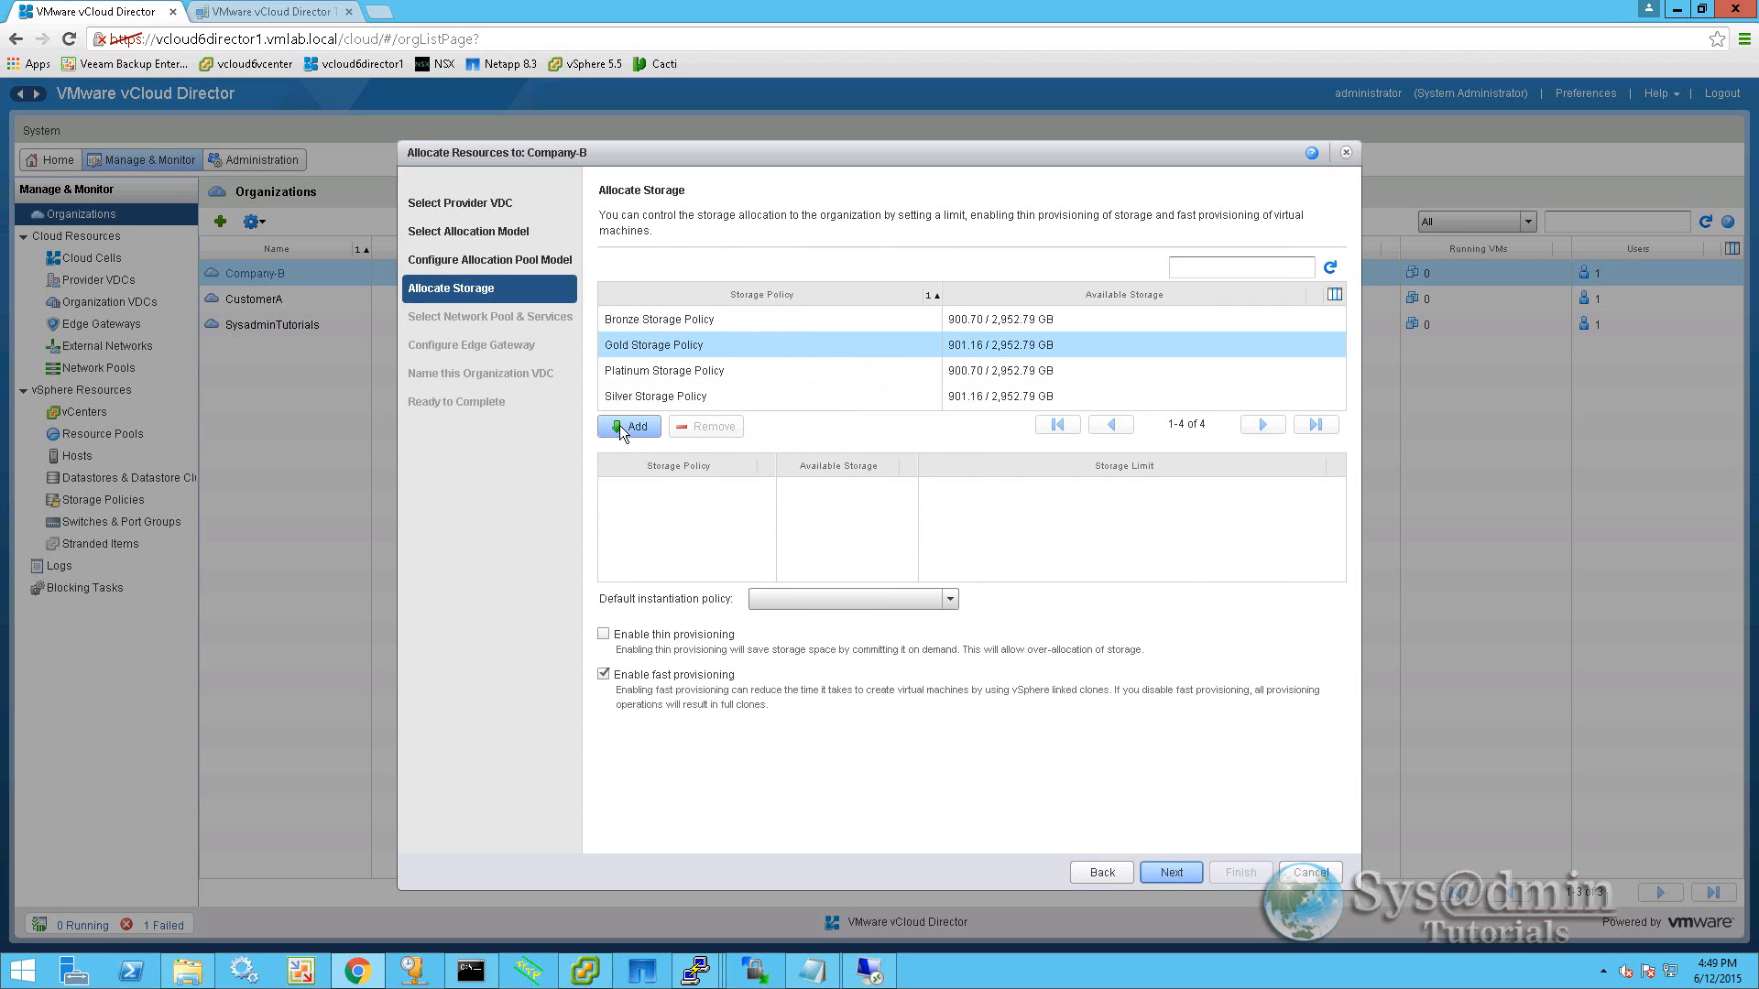
{"action": "left_click", "coordinate": [629, 425]}
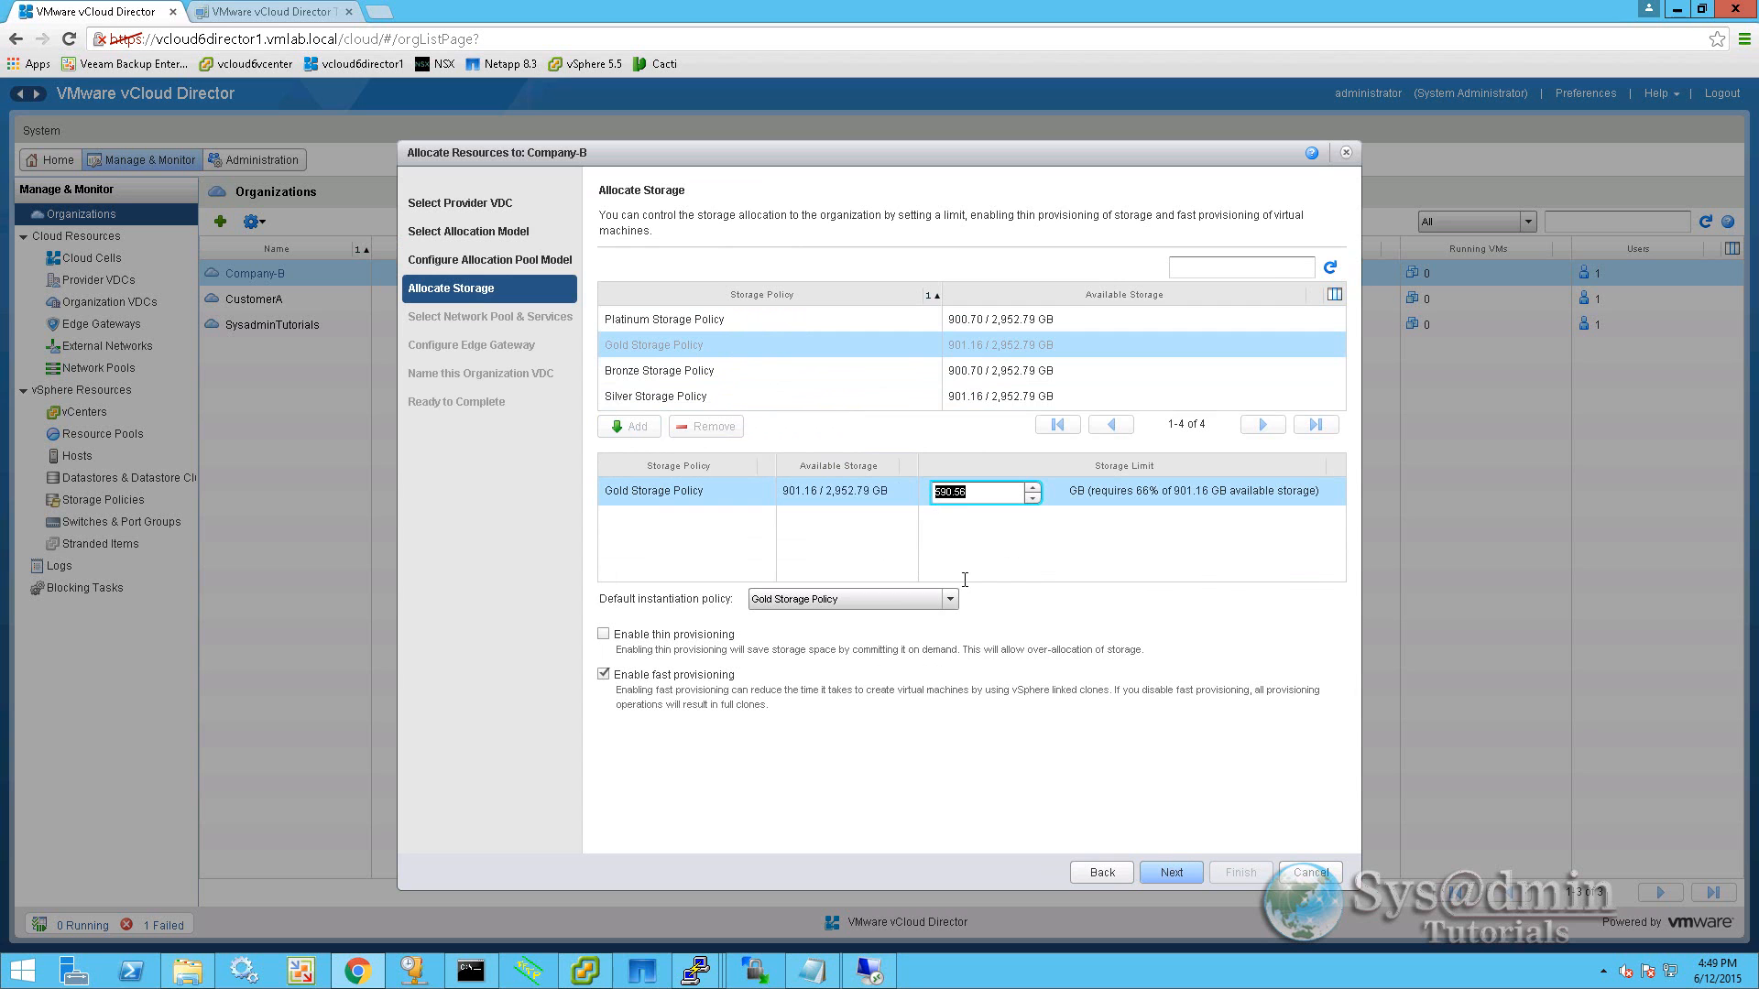
{"action": "type", "text": "100"}
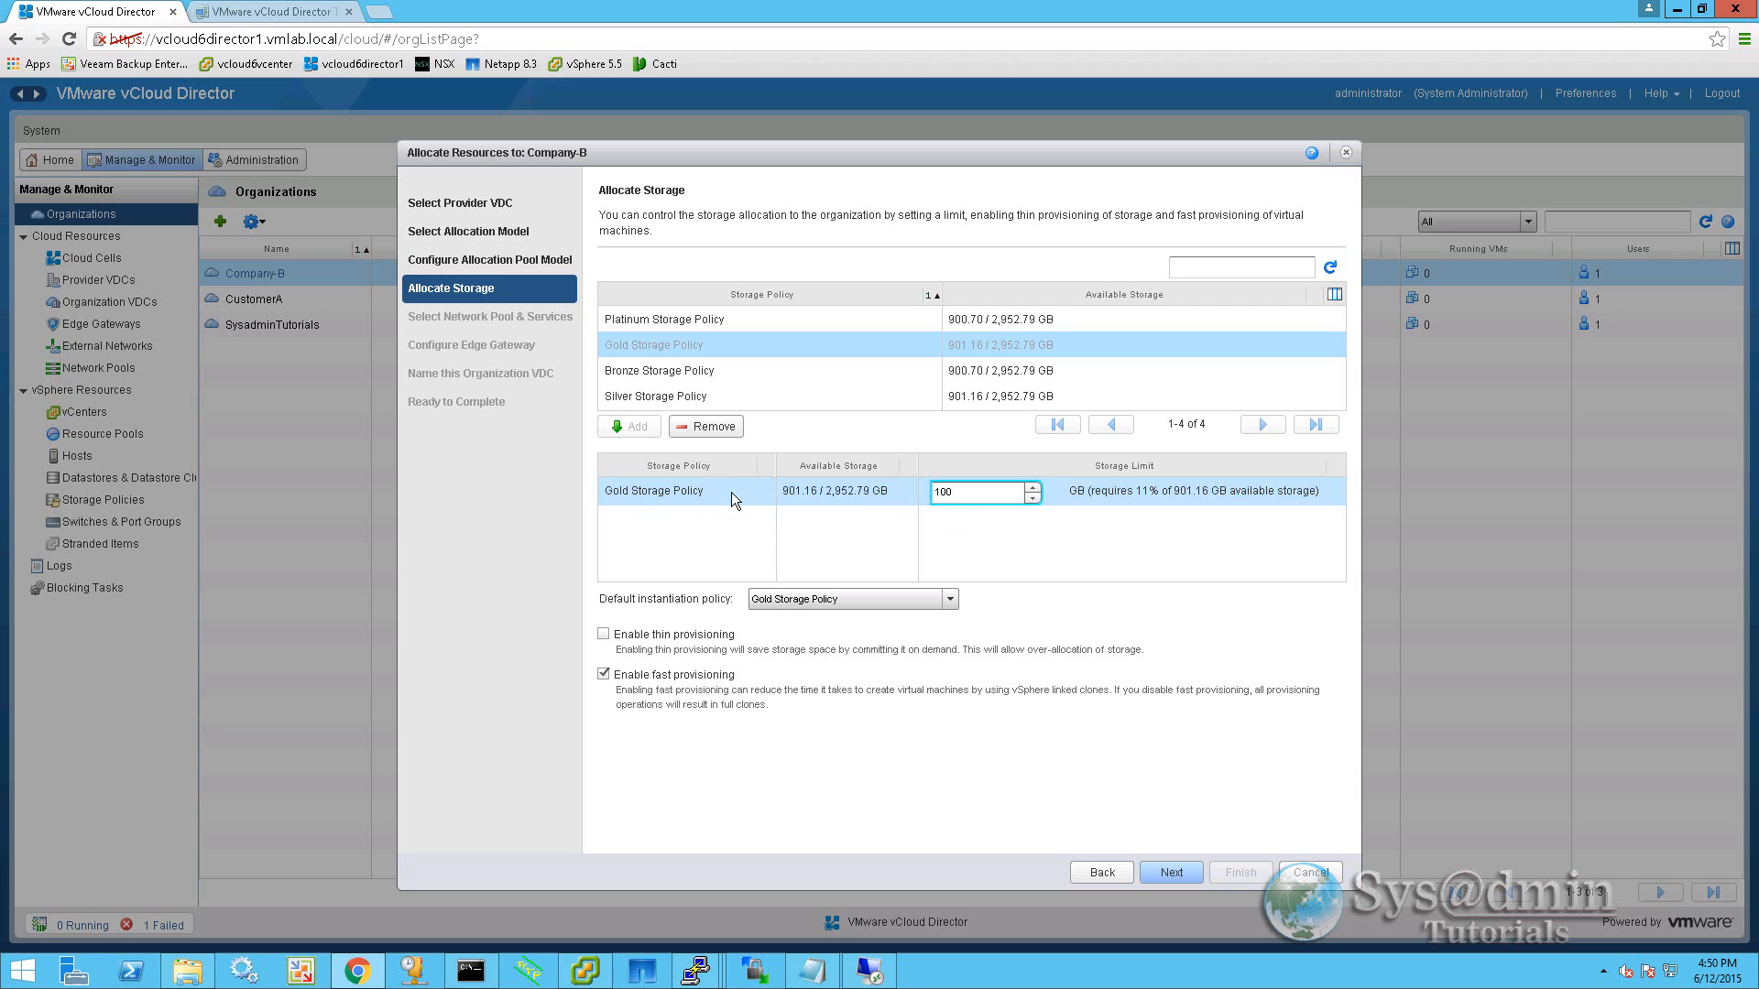
{"action": "mouse_move", "coordinate": [785, 726]}
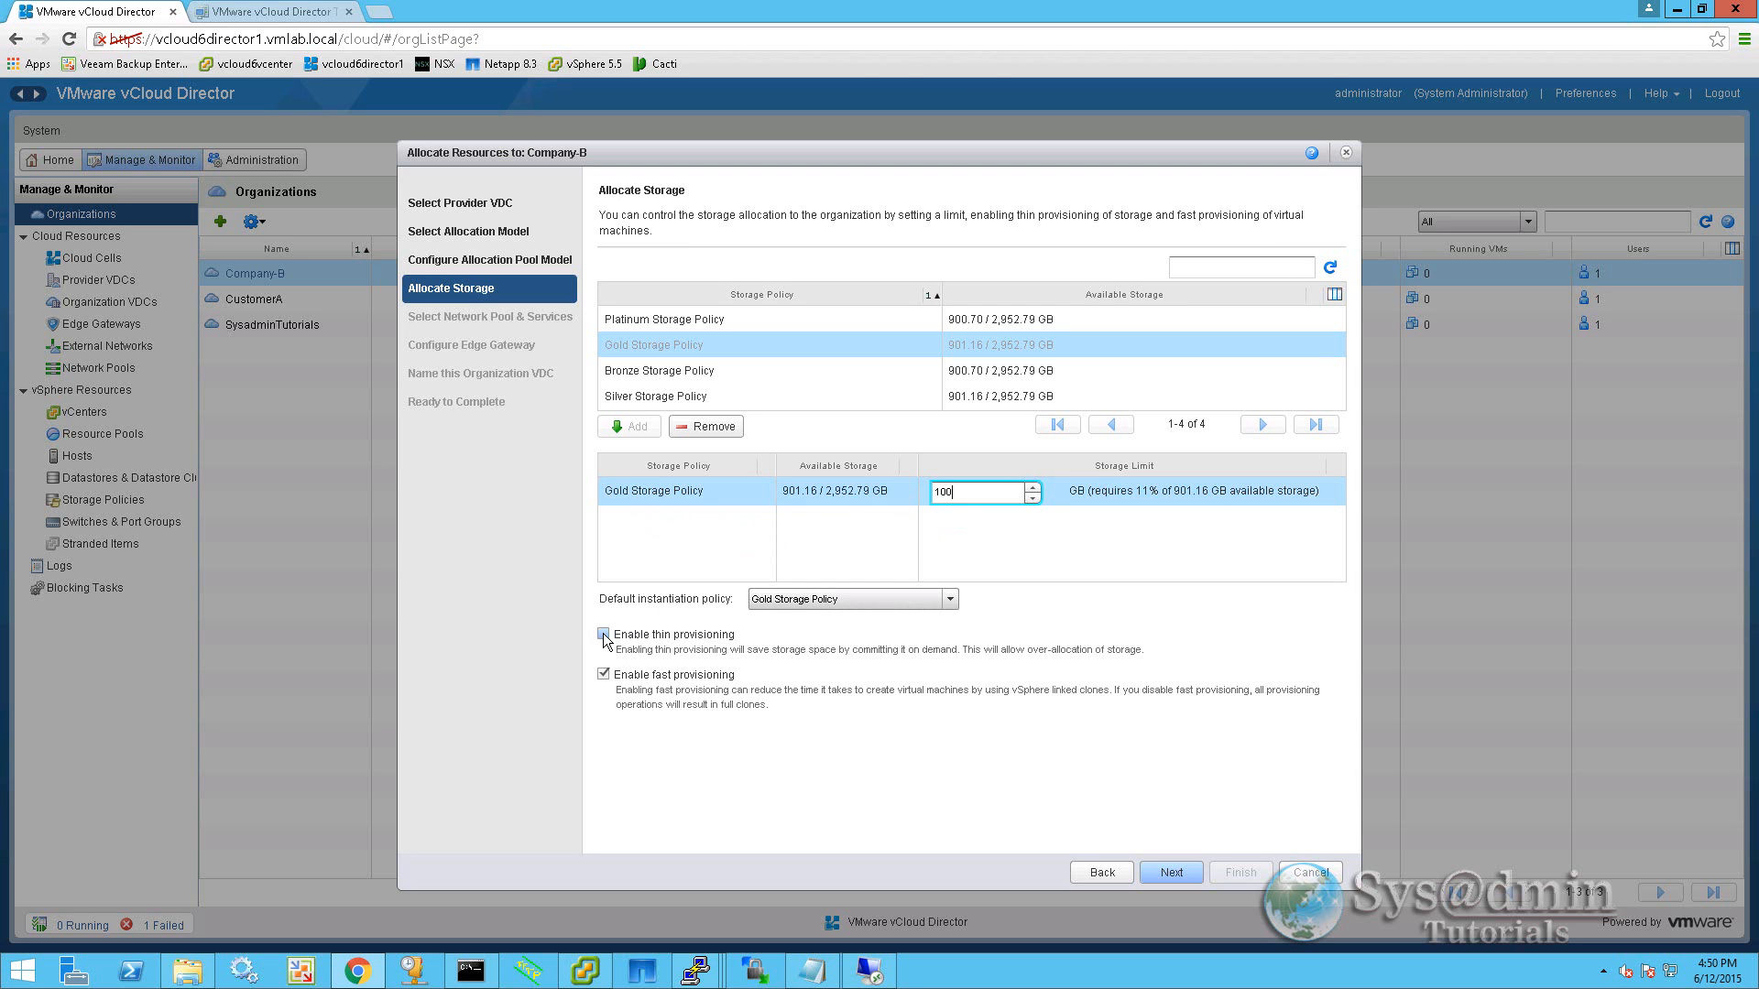
{"action": "left_click", "coordinate": [603, 634]}
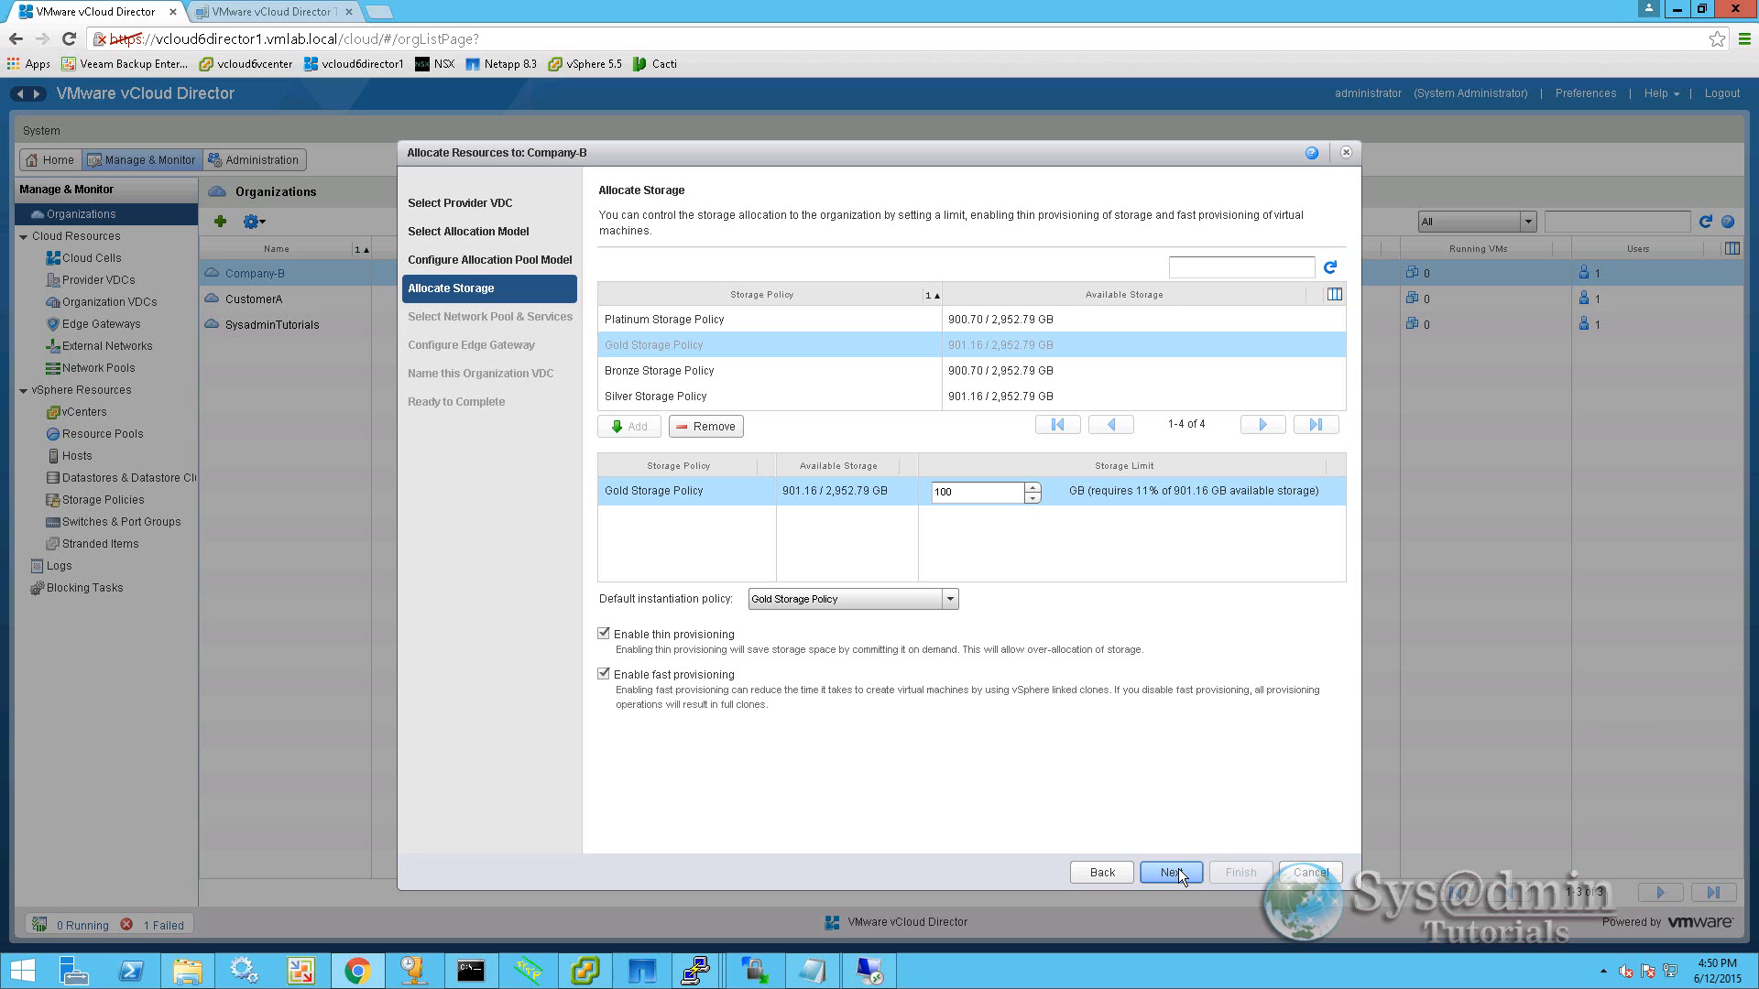
{"action": "left_click", "coordinate": [1171, 872]}
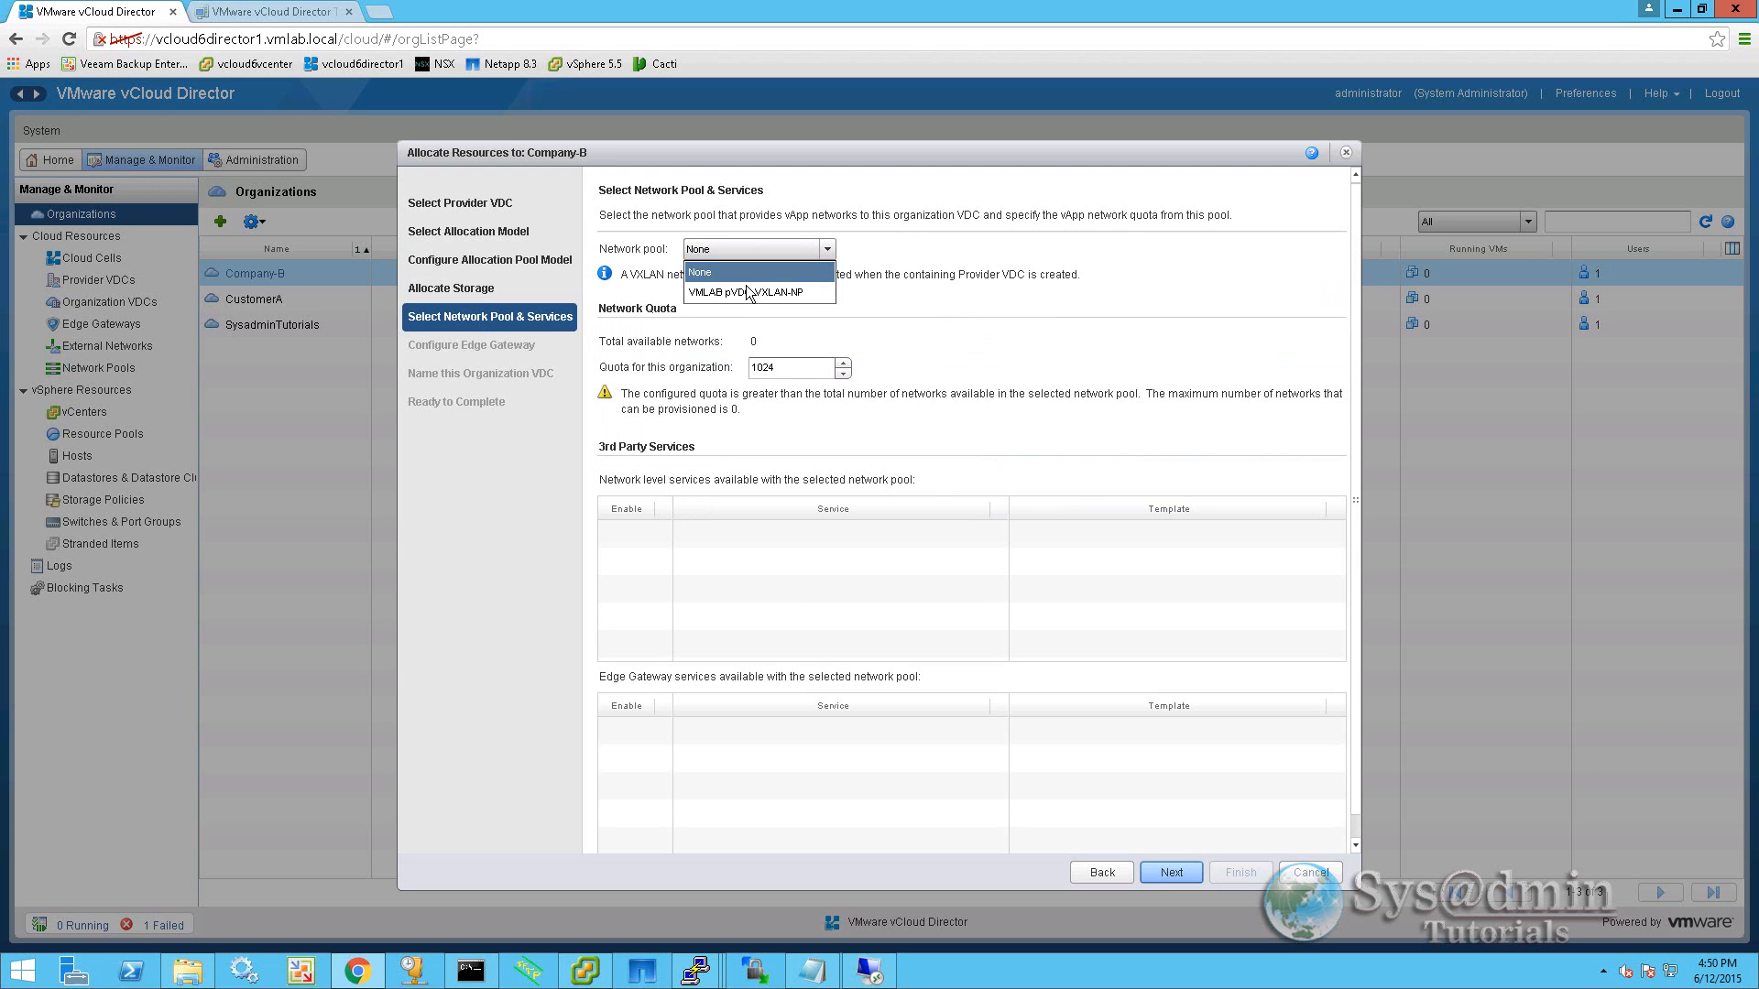
Use network pool VMLAB pVDC-VXLAN-NP with a quota of 5 networks
{"action": "left_click", "coordinate": [751, 291]}
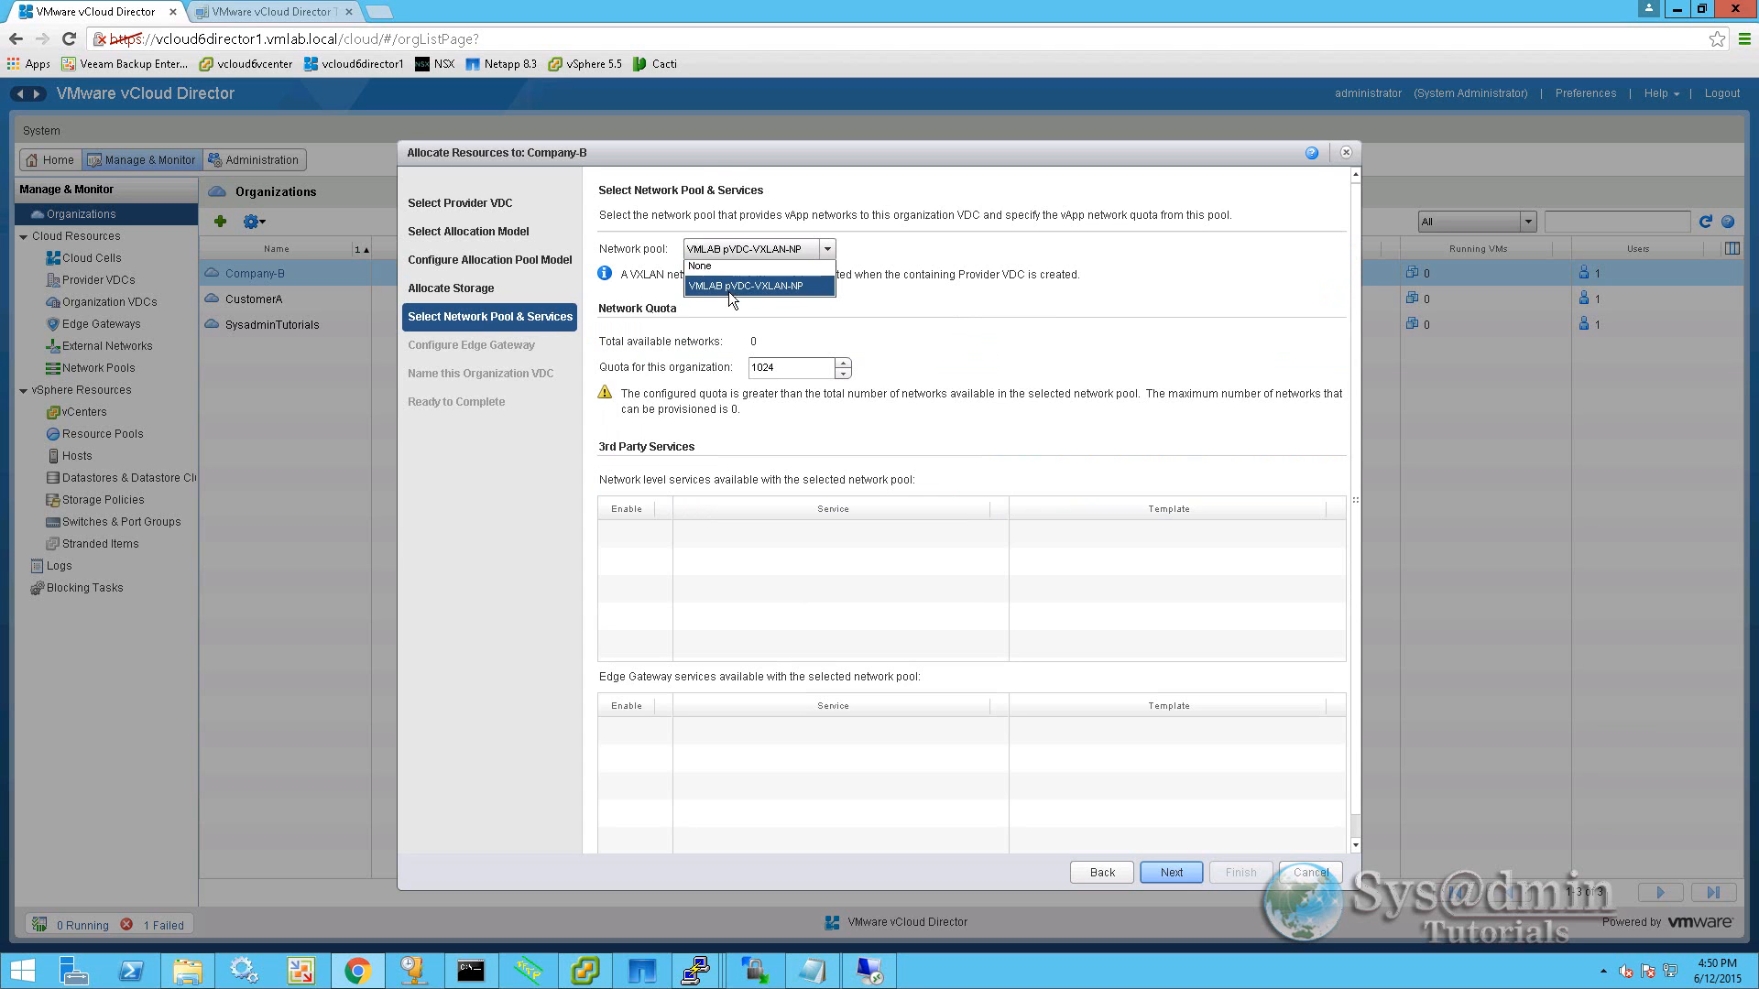
{"action": "left_click", "coordinate": [740, 284]}
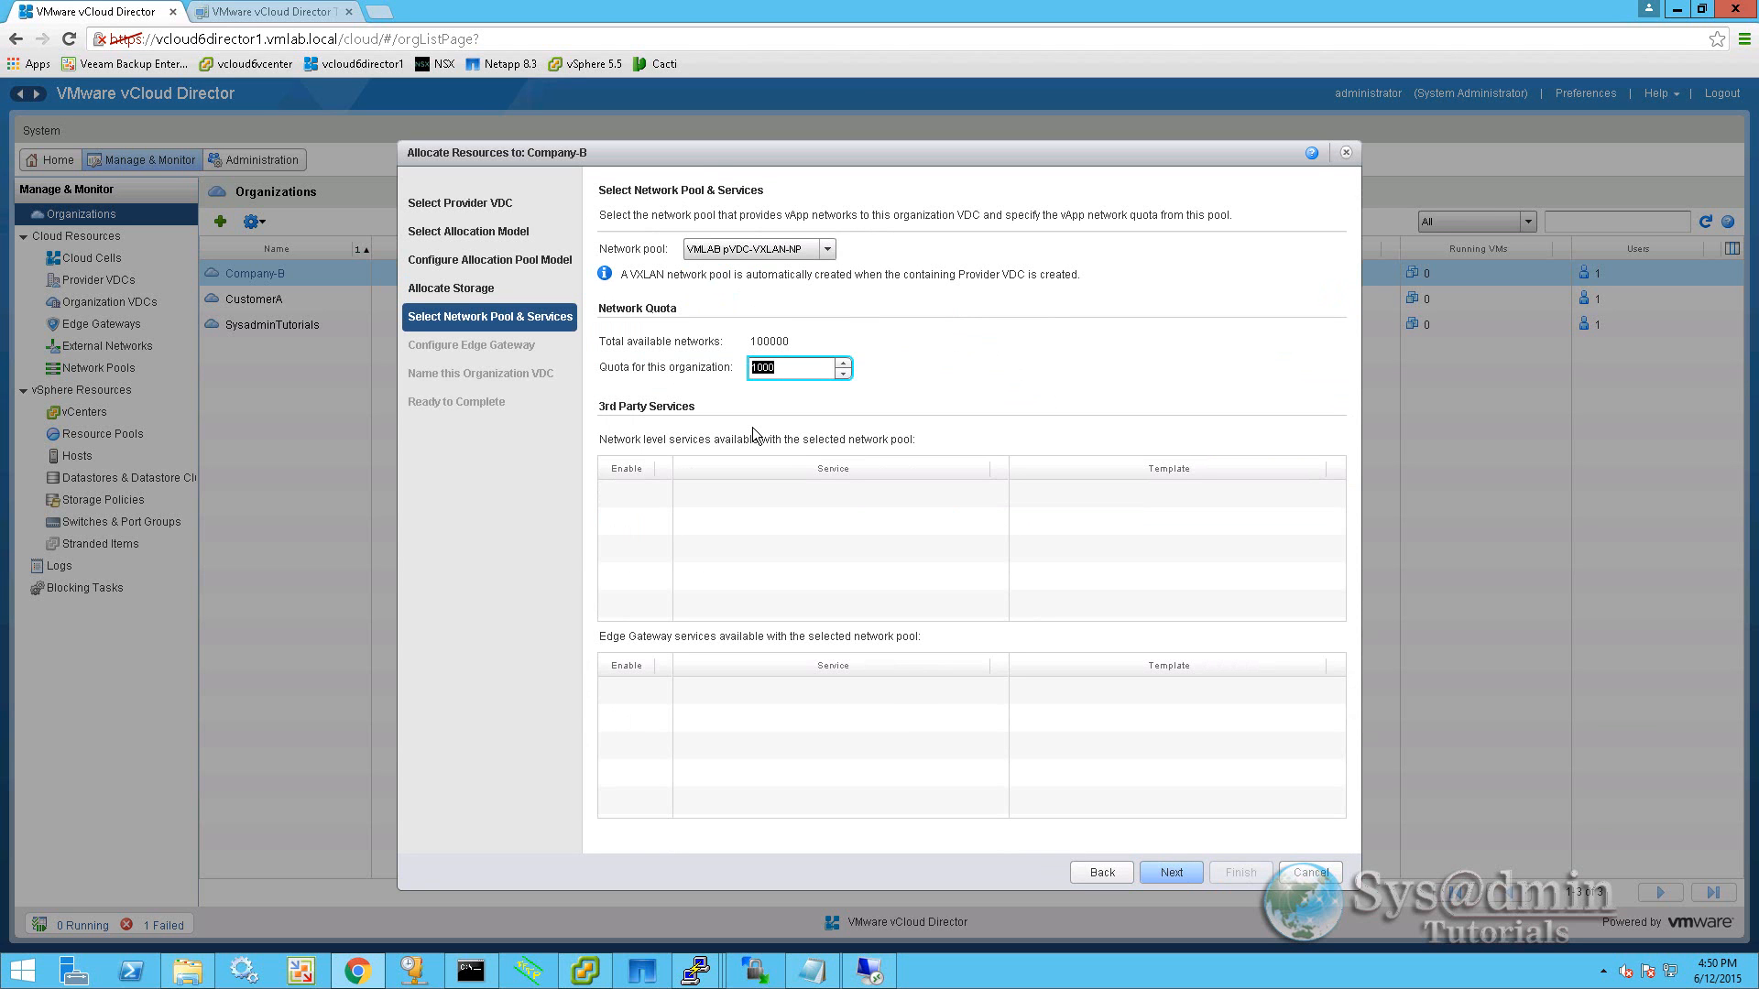
{"action": "type", "text": "5"}
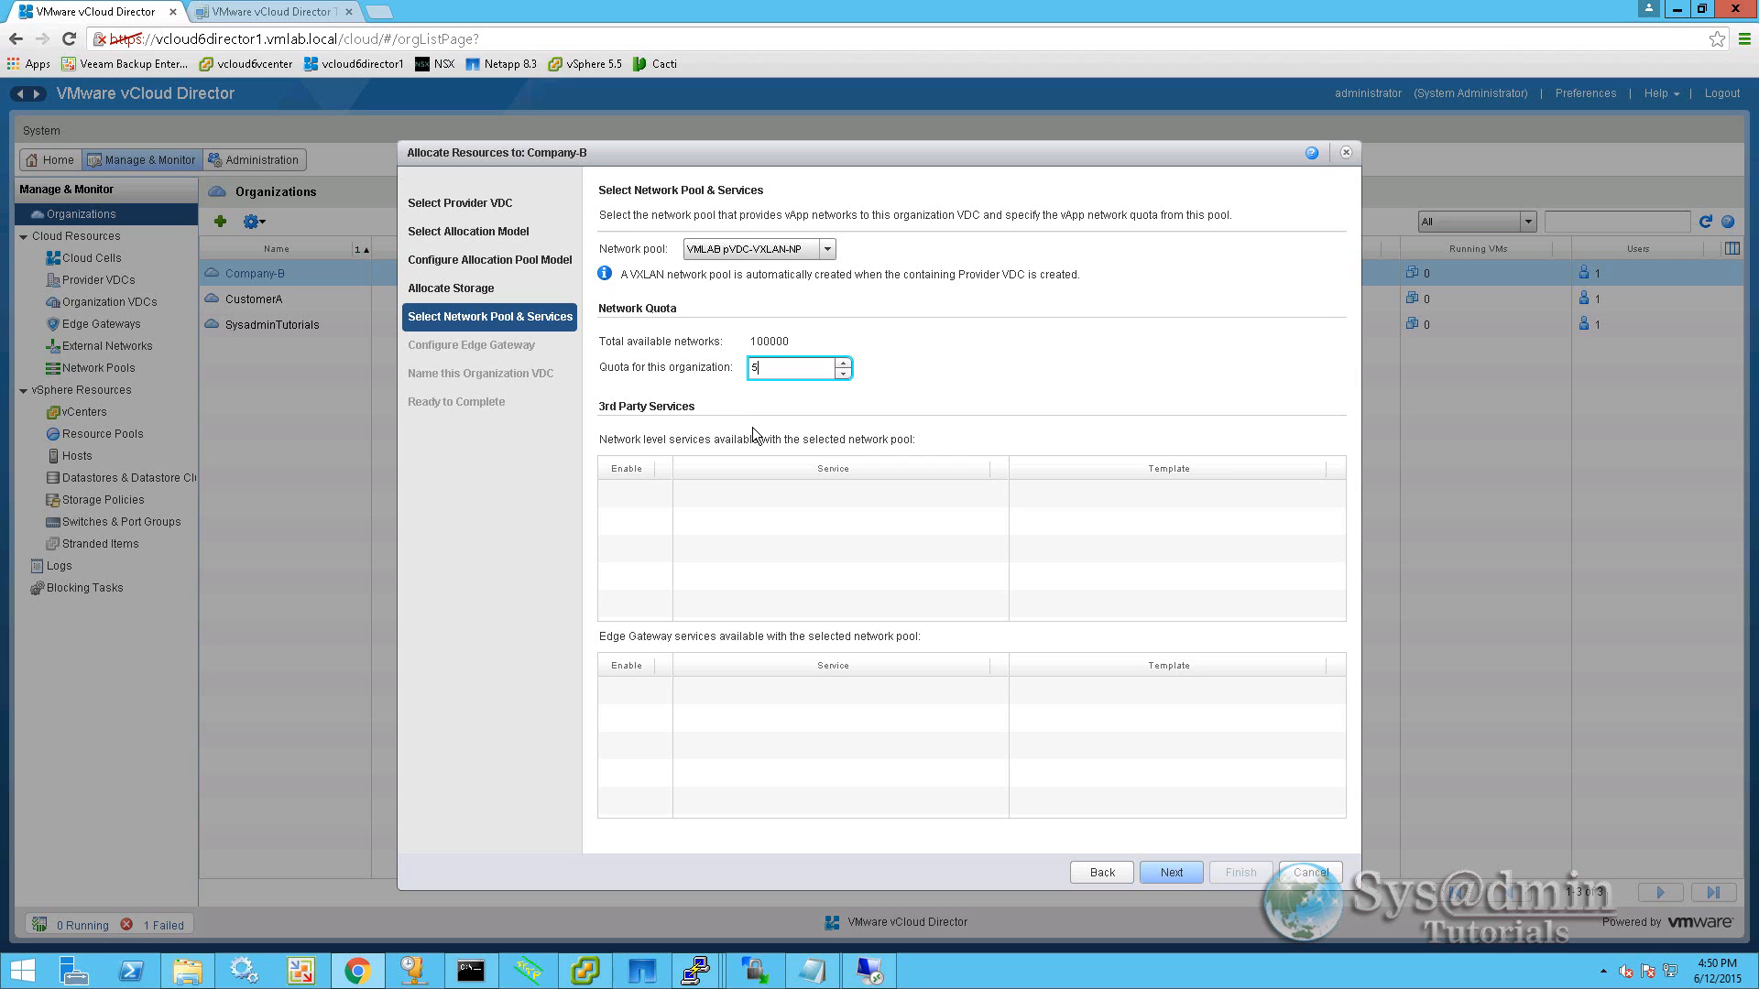
{"action": "left_click", "coordinate": [1171, 872]}
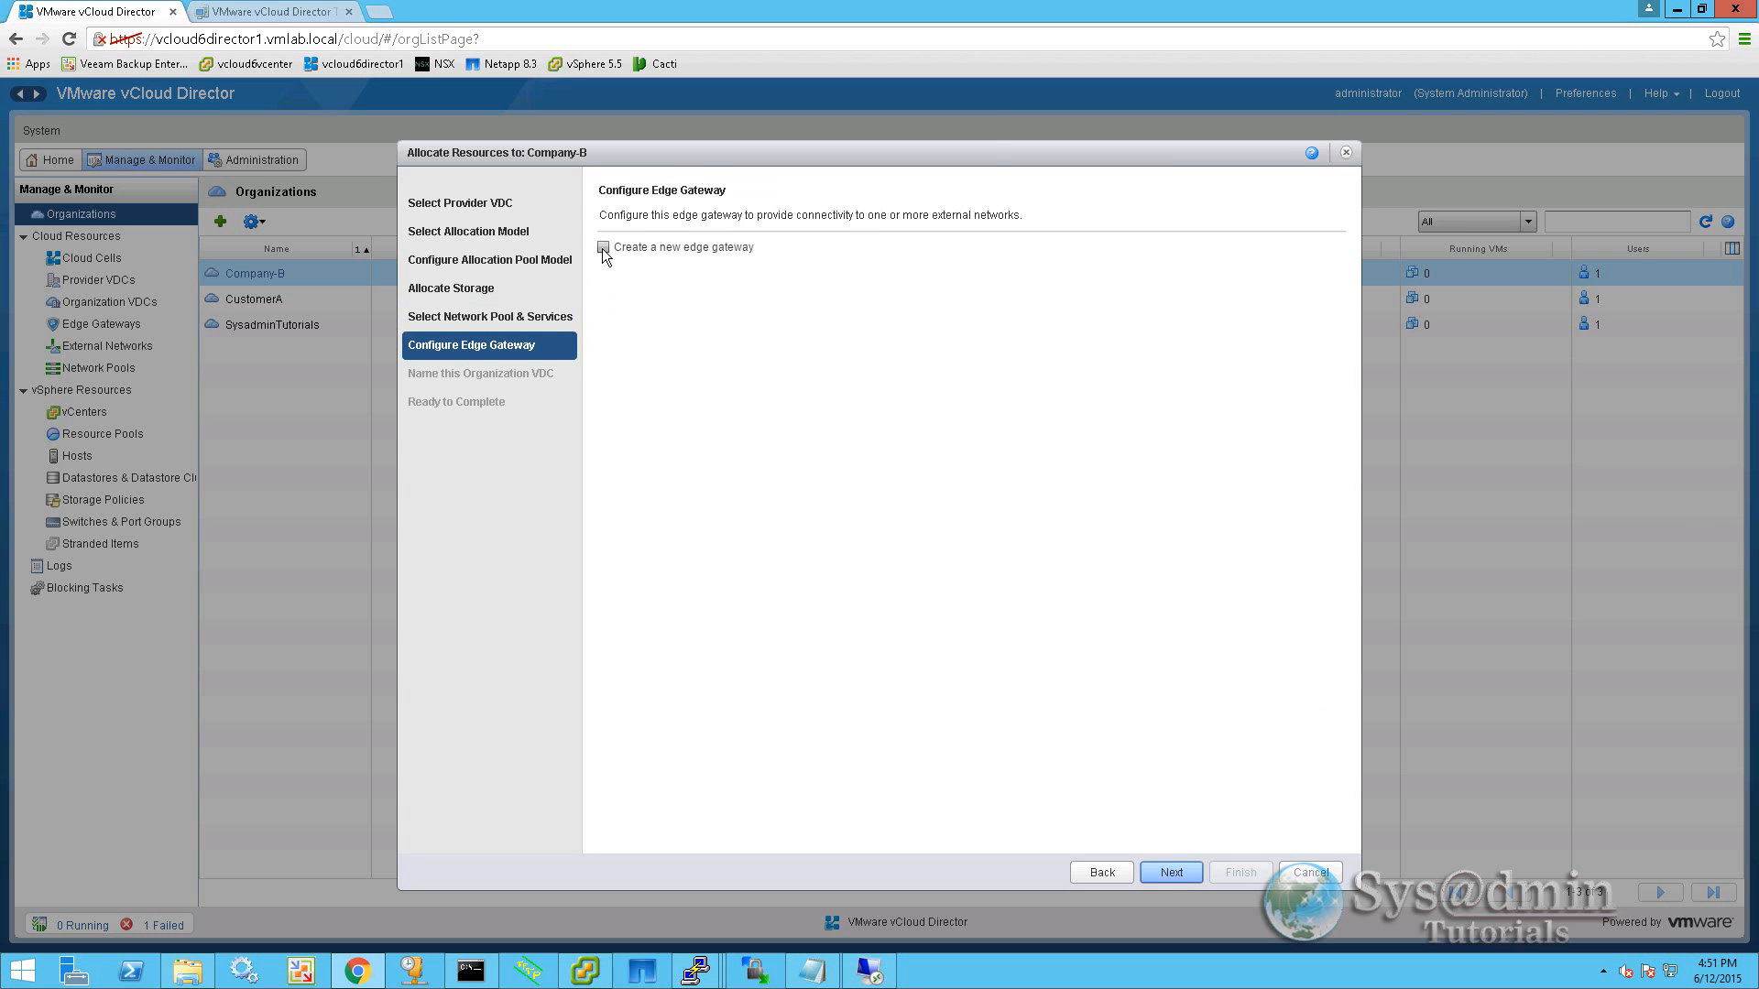
Create a new compact edge gateway named company-b-gw
{"action": "left_click", "coordinate": [601, 247]}
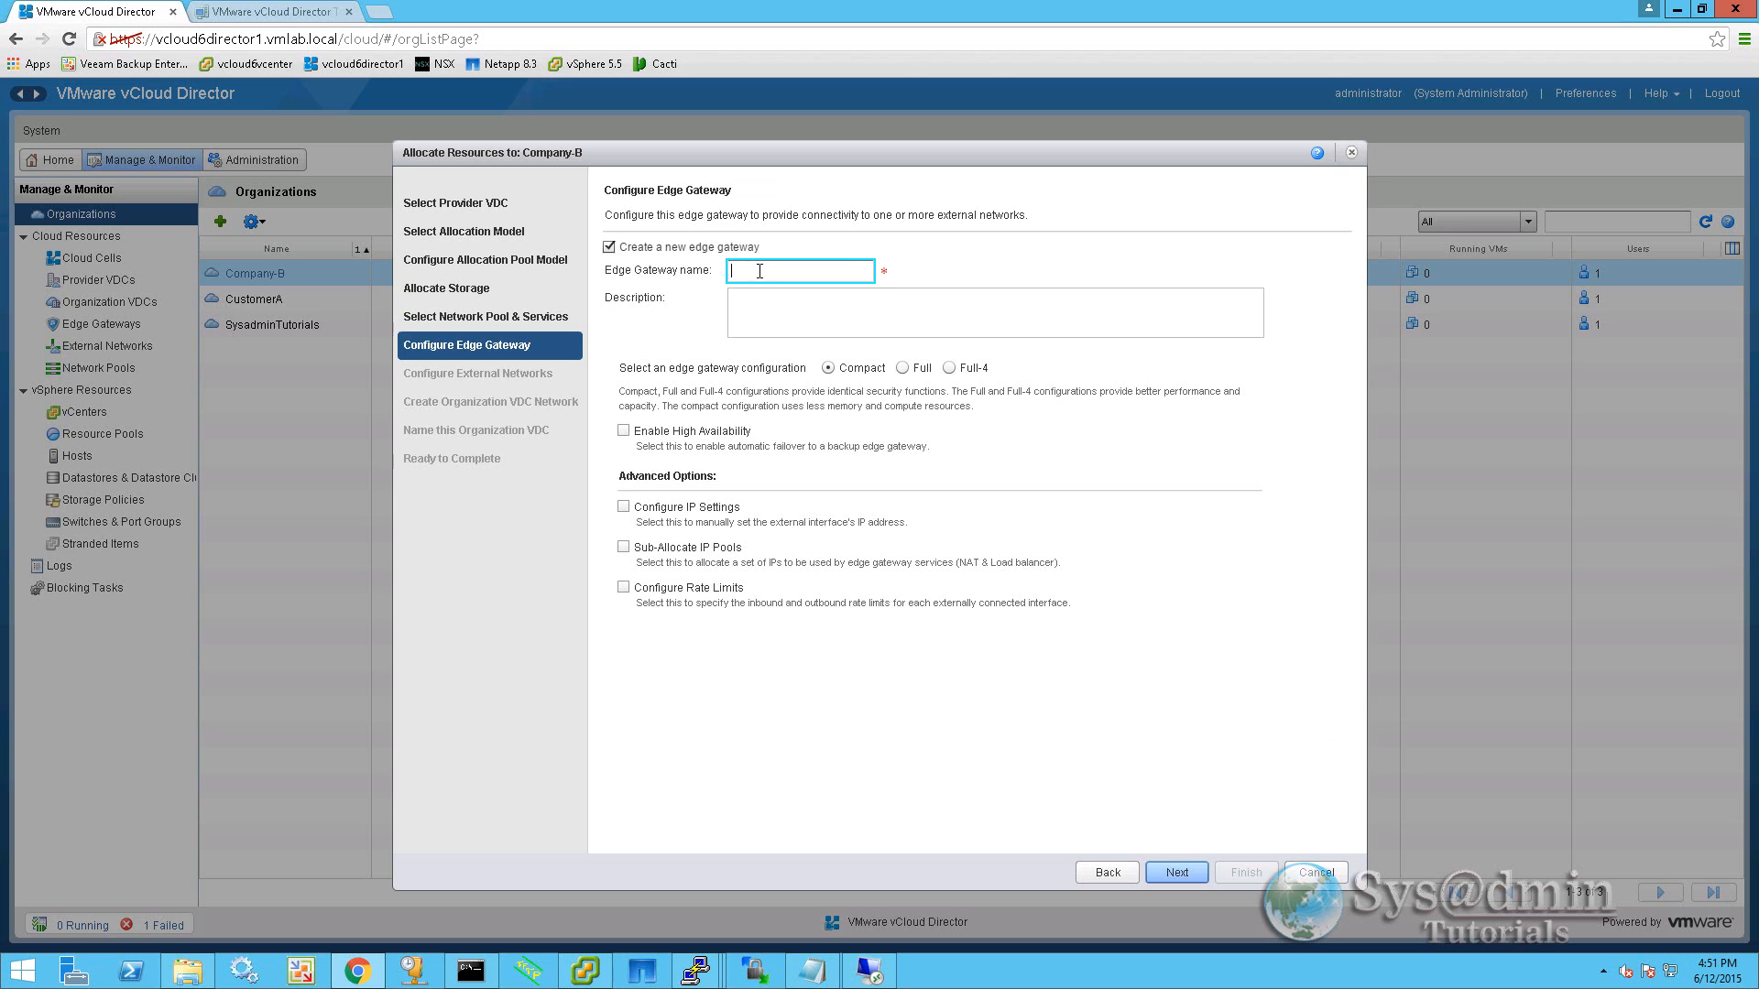
{"action": "type", "text": "company-b-gw"}
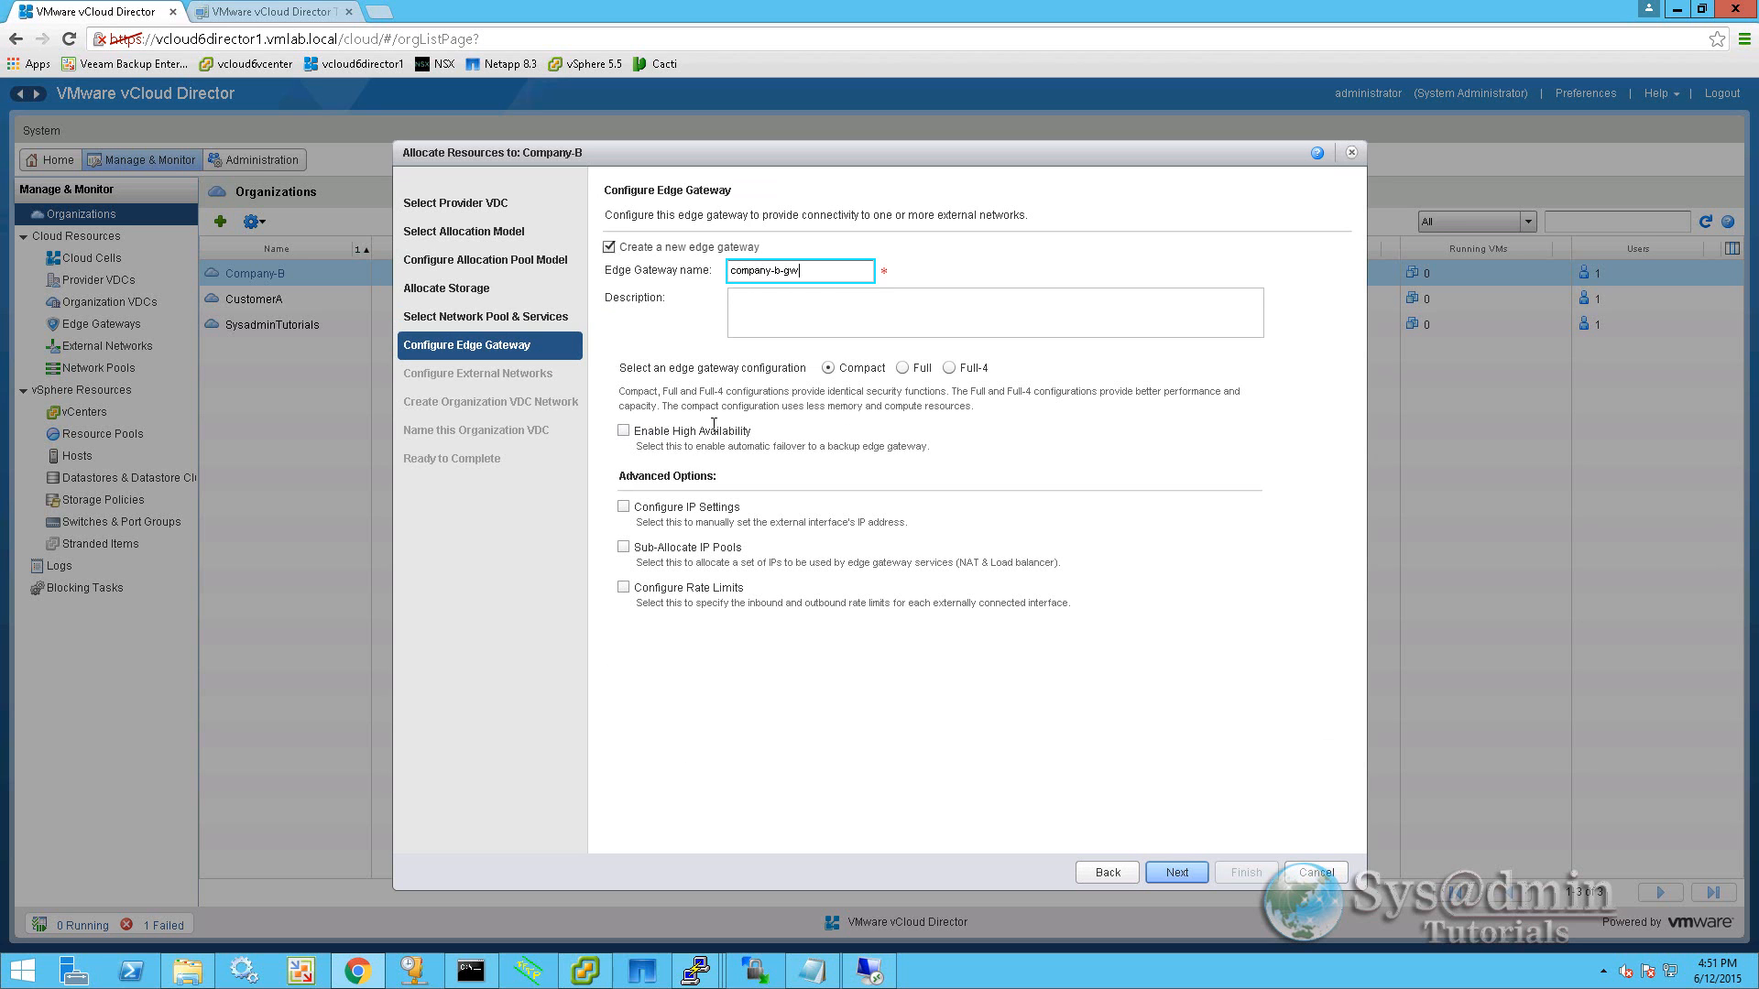
{"action": "mouse_move", "coordinate": [798, 469]}
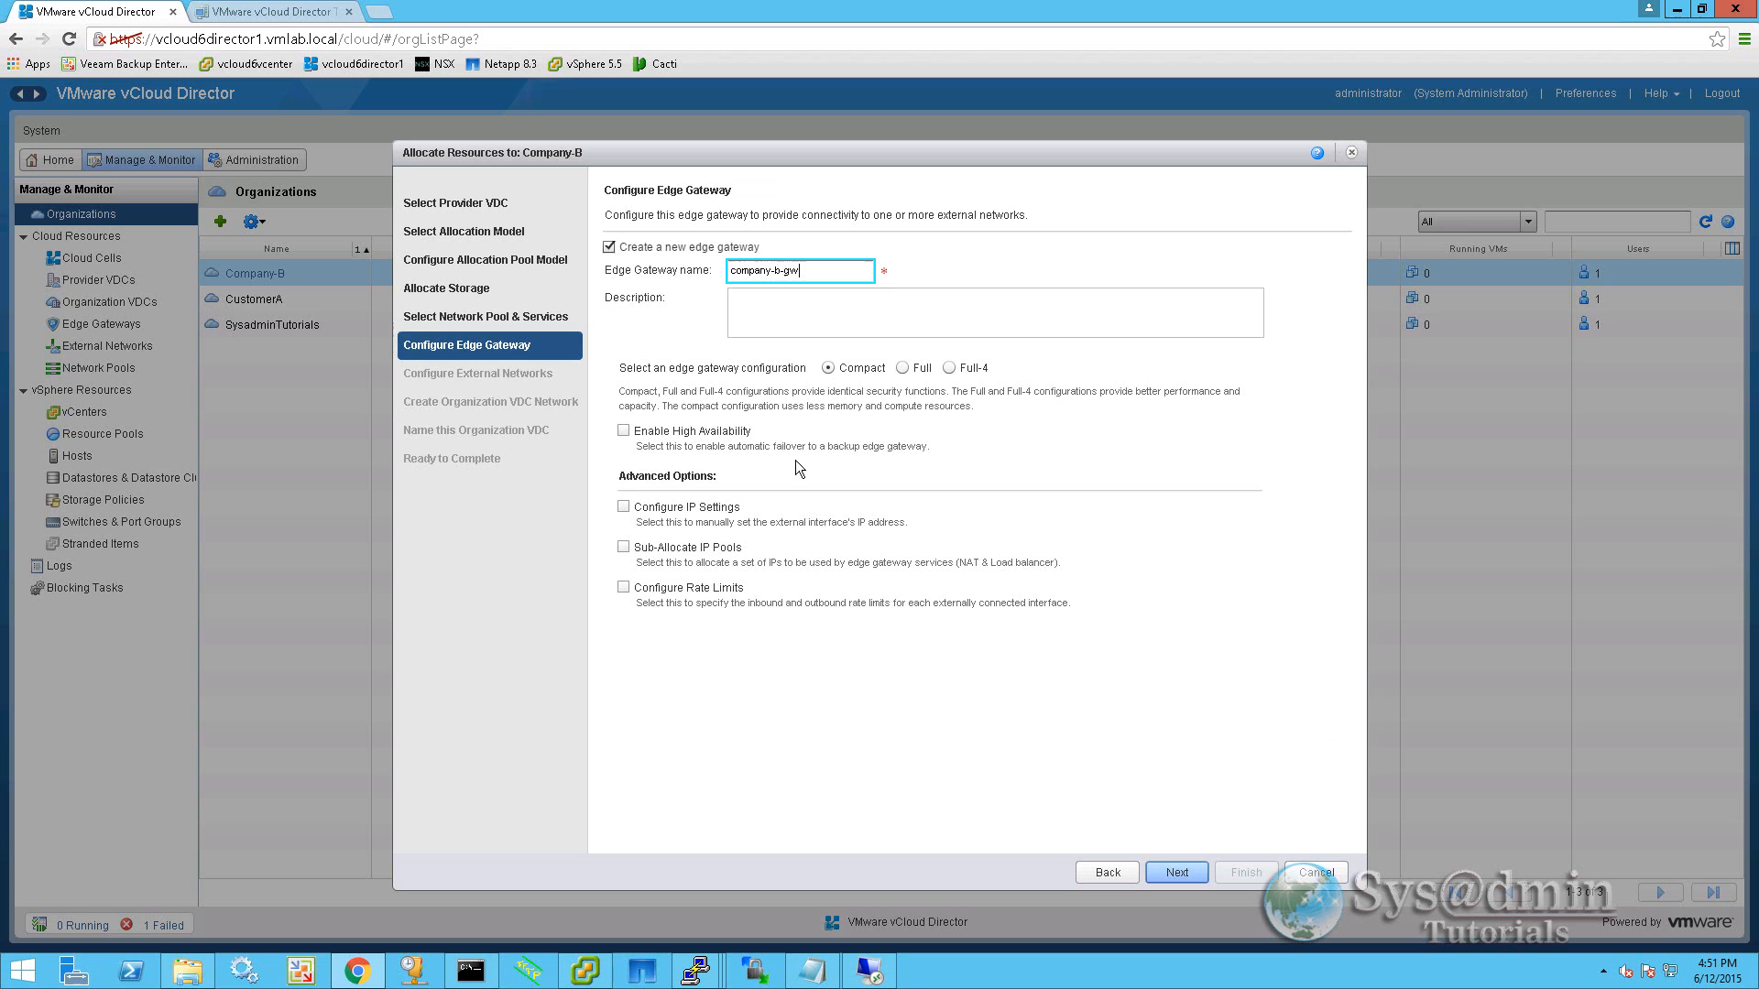
{"action": "mouse_move", "coordinate": [773, 574]}
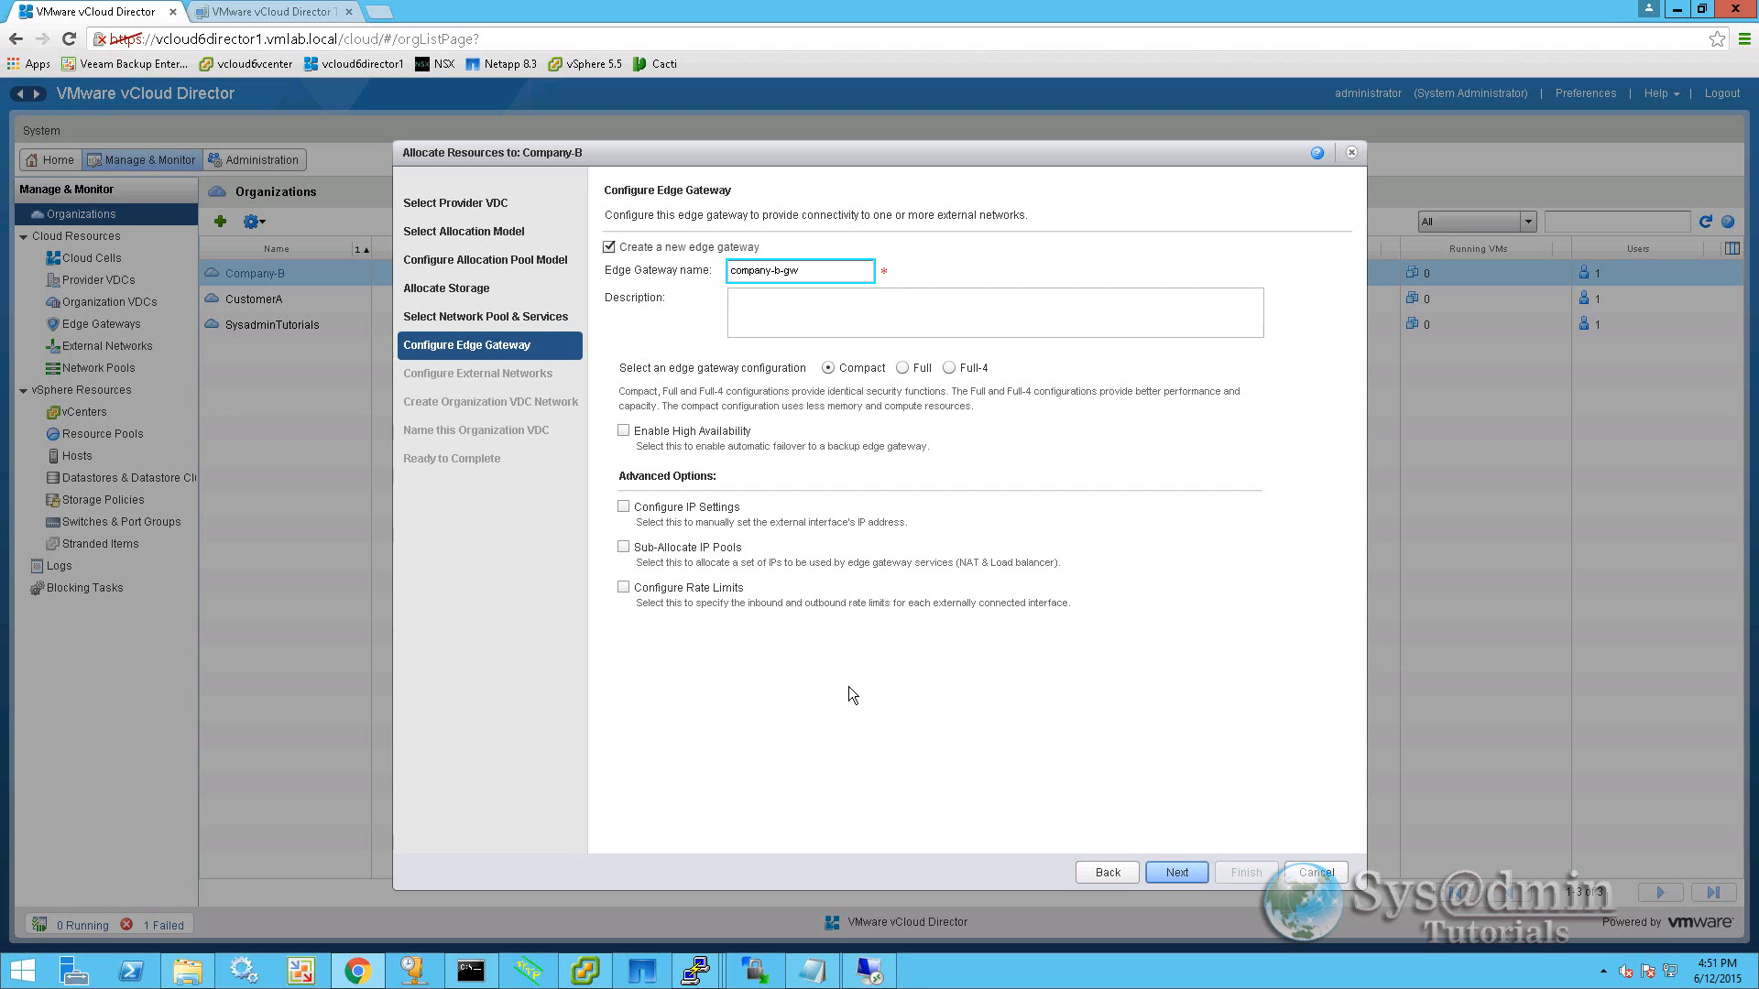
{"action": "left_click", "coordinate": [1176, 872]}
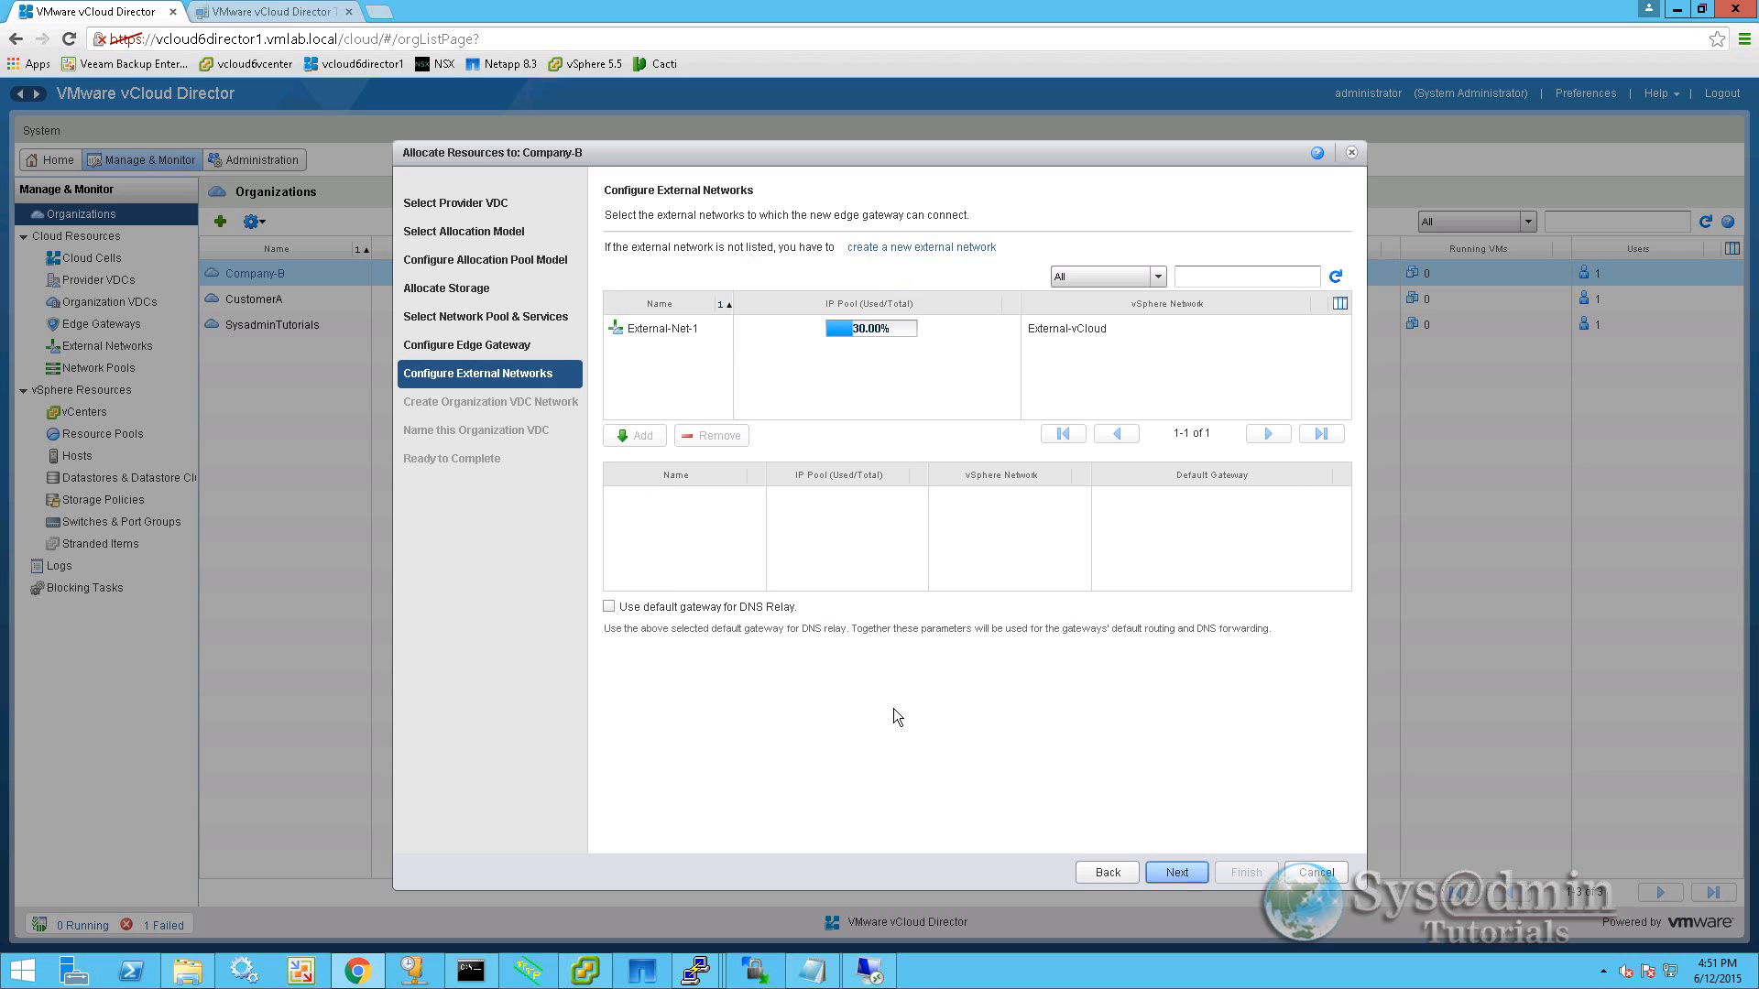
{"action": "mouse_move", "coordinate": [667, 339]}
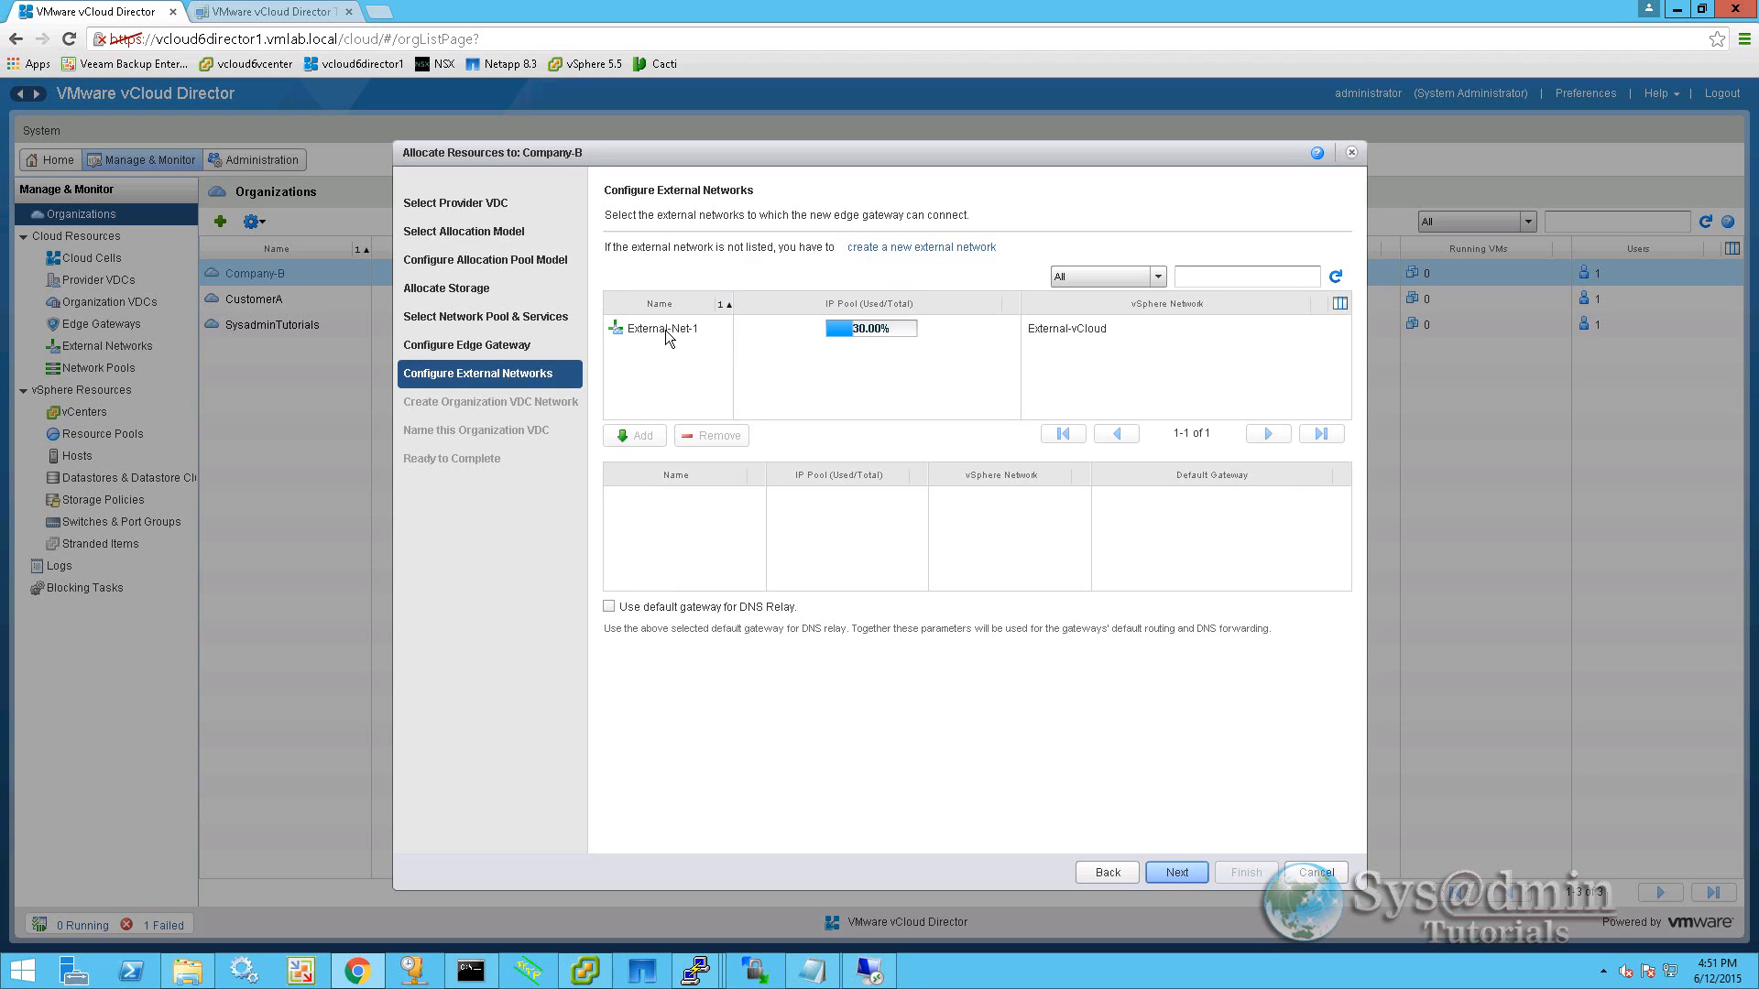
Attach External-Net-1 to the edge gateway as its default gateway with DNS relay and continue
{"action": "left_click", "coordinate": [666, 328]}
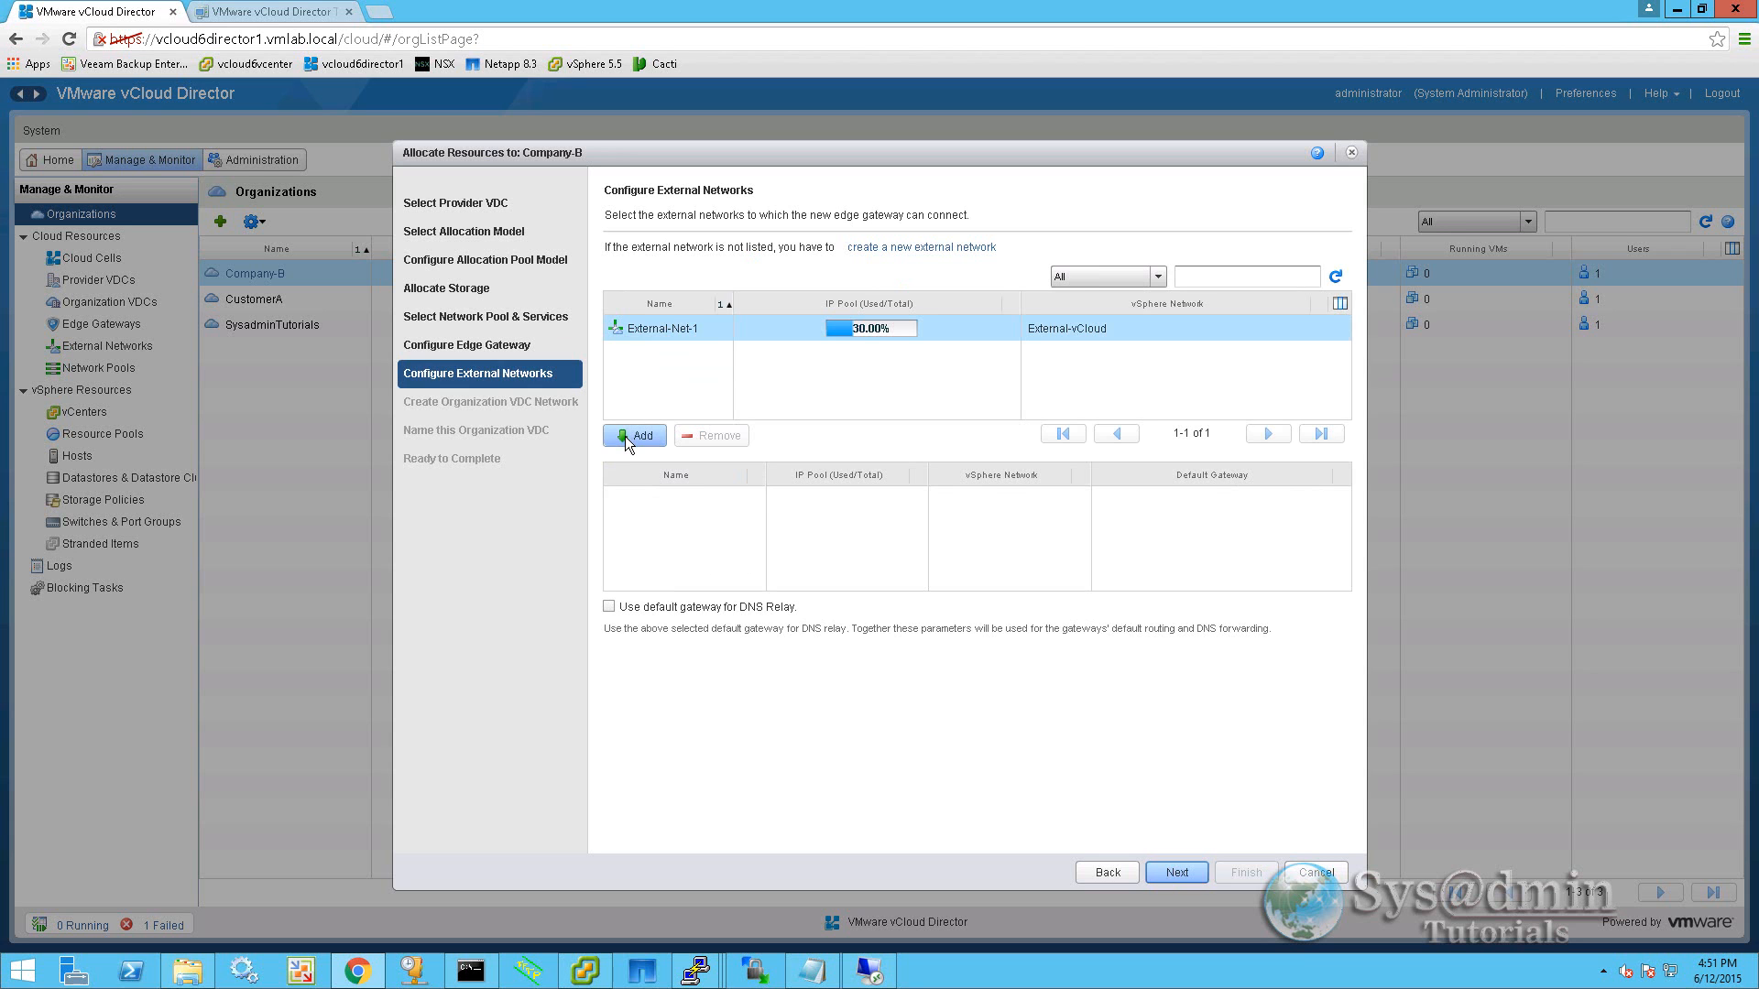
{"action": "left_click", "coordinate": [634, 436]}
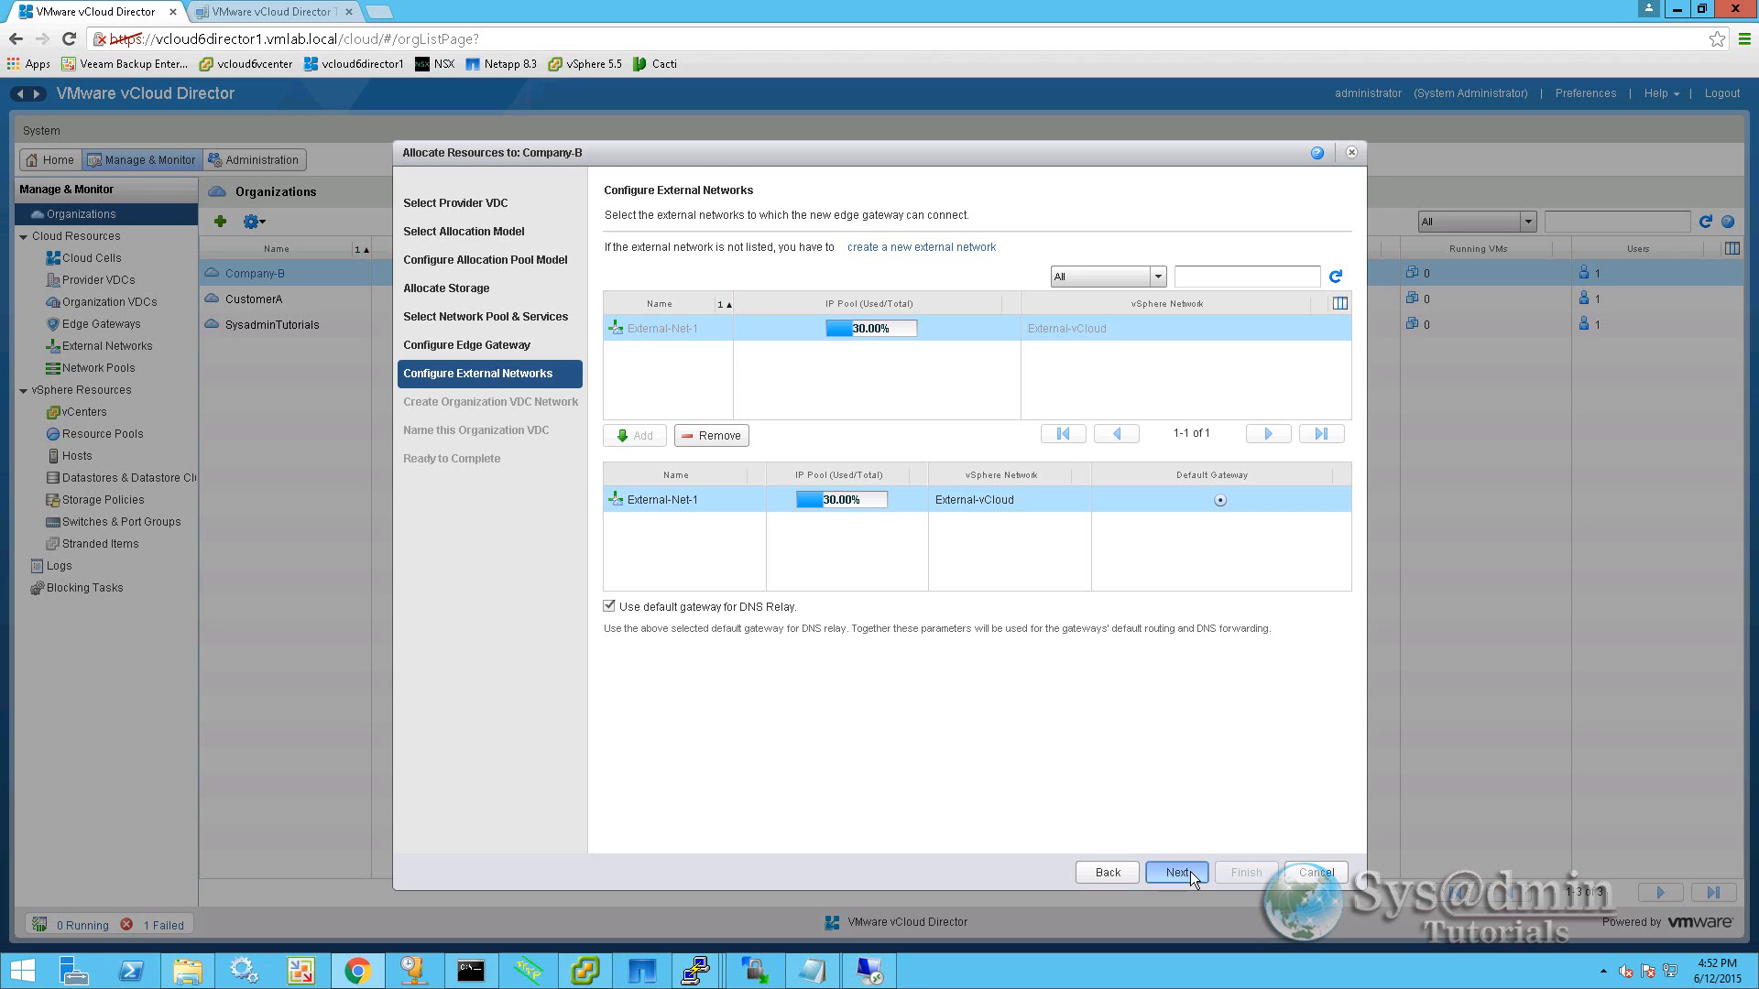
{"action": "left_click", "coordinate": [1176, 872]}
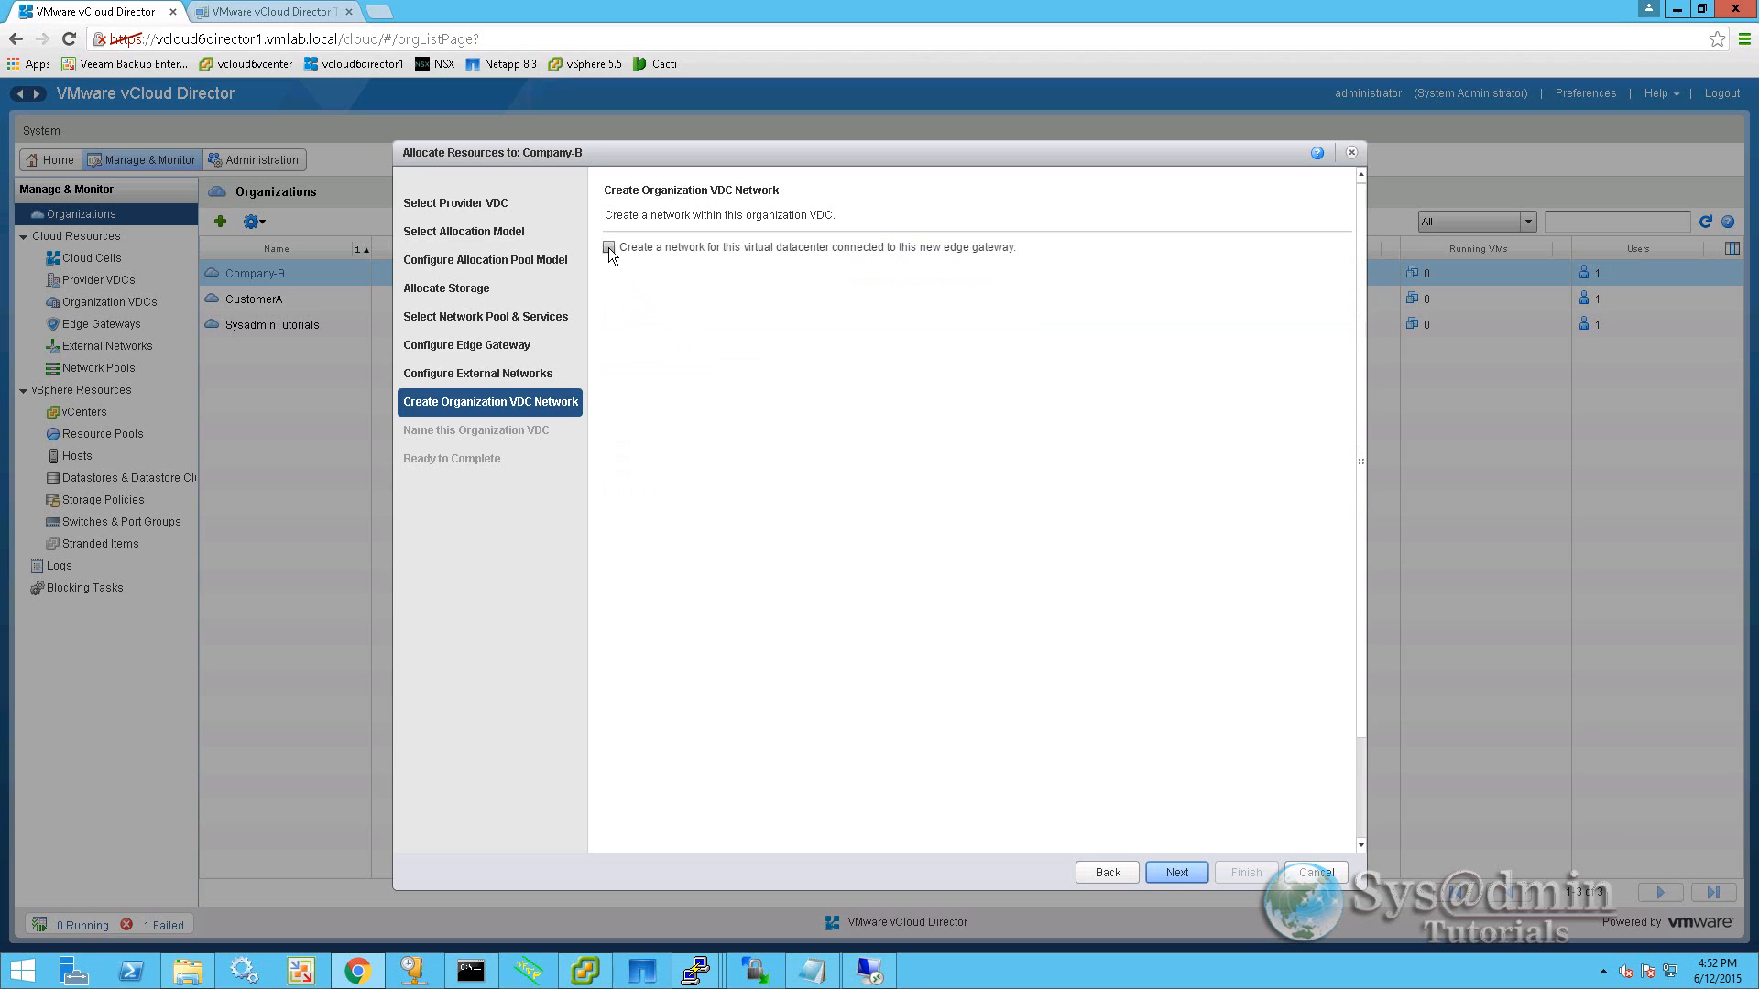
Create organization VDC network company-b-internal with gateway 192.168.20.1 and mask 255.255.255.0
{"action": "left_click", "coordinate": [609, 247]}
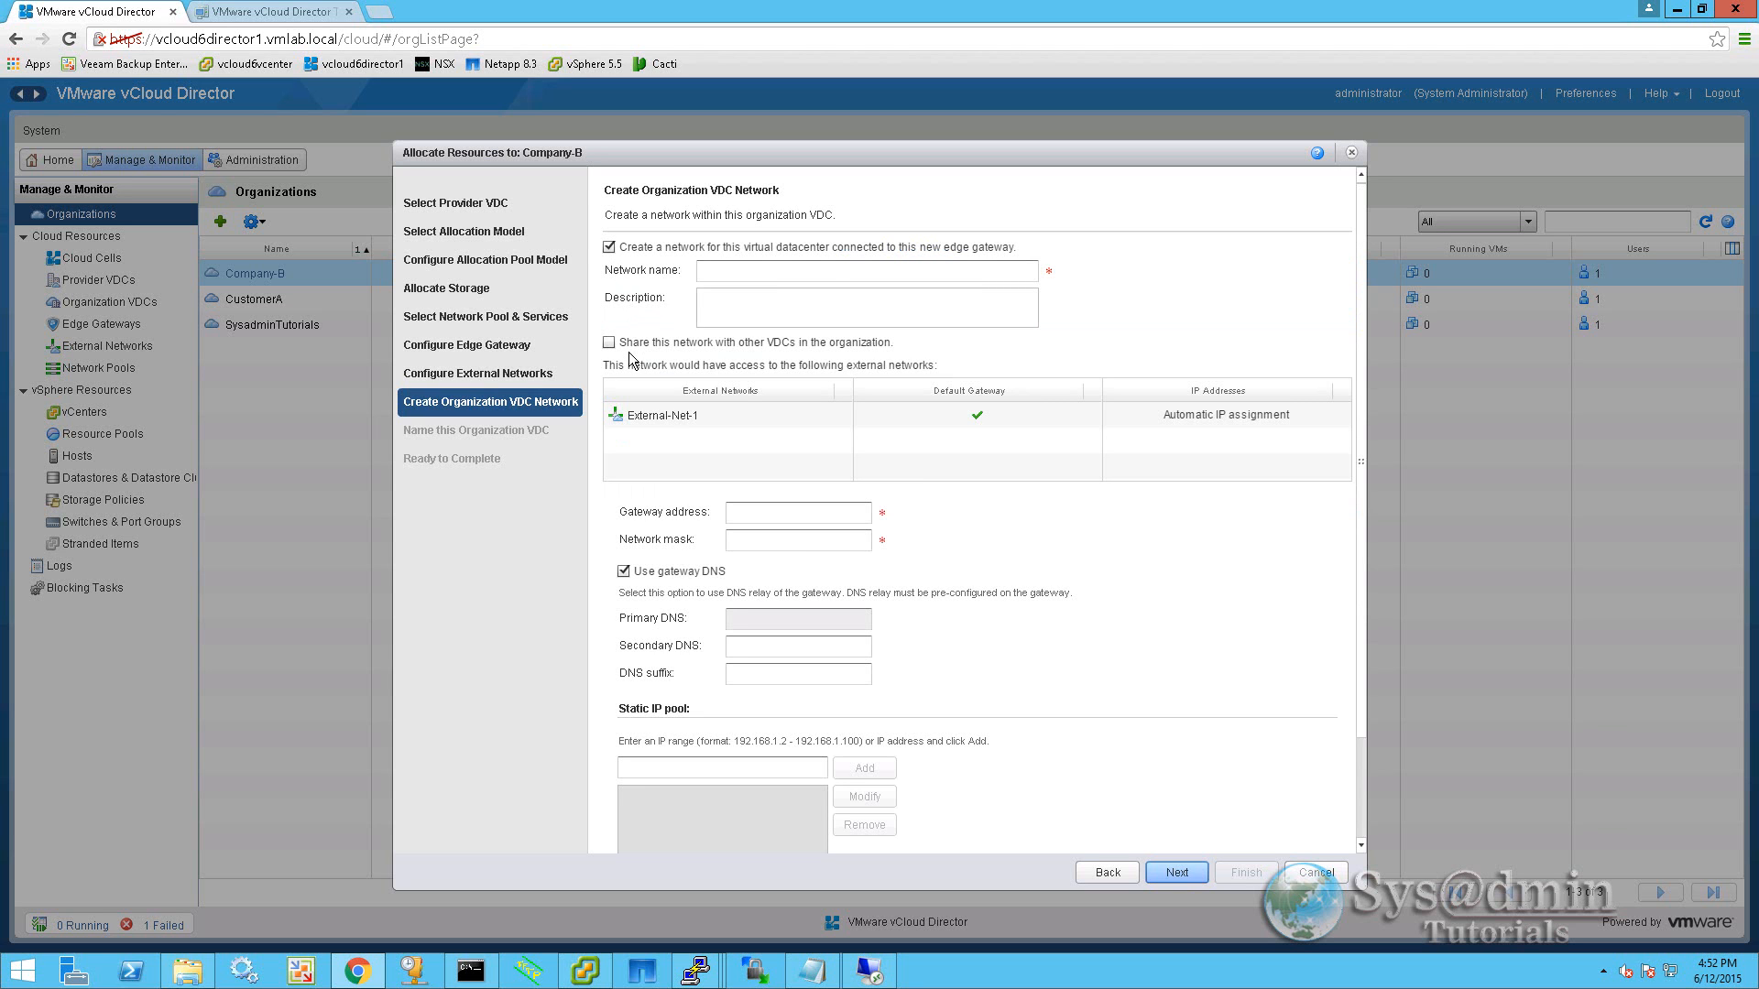
{"action": "left_click", "coordinate": [720, 271]}
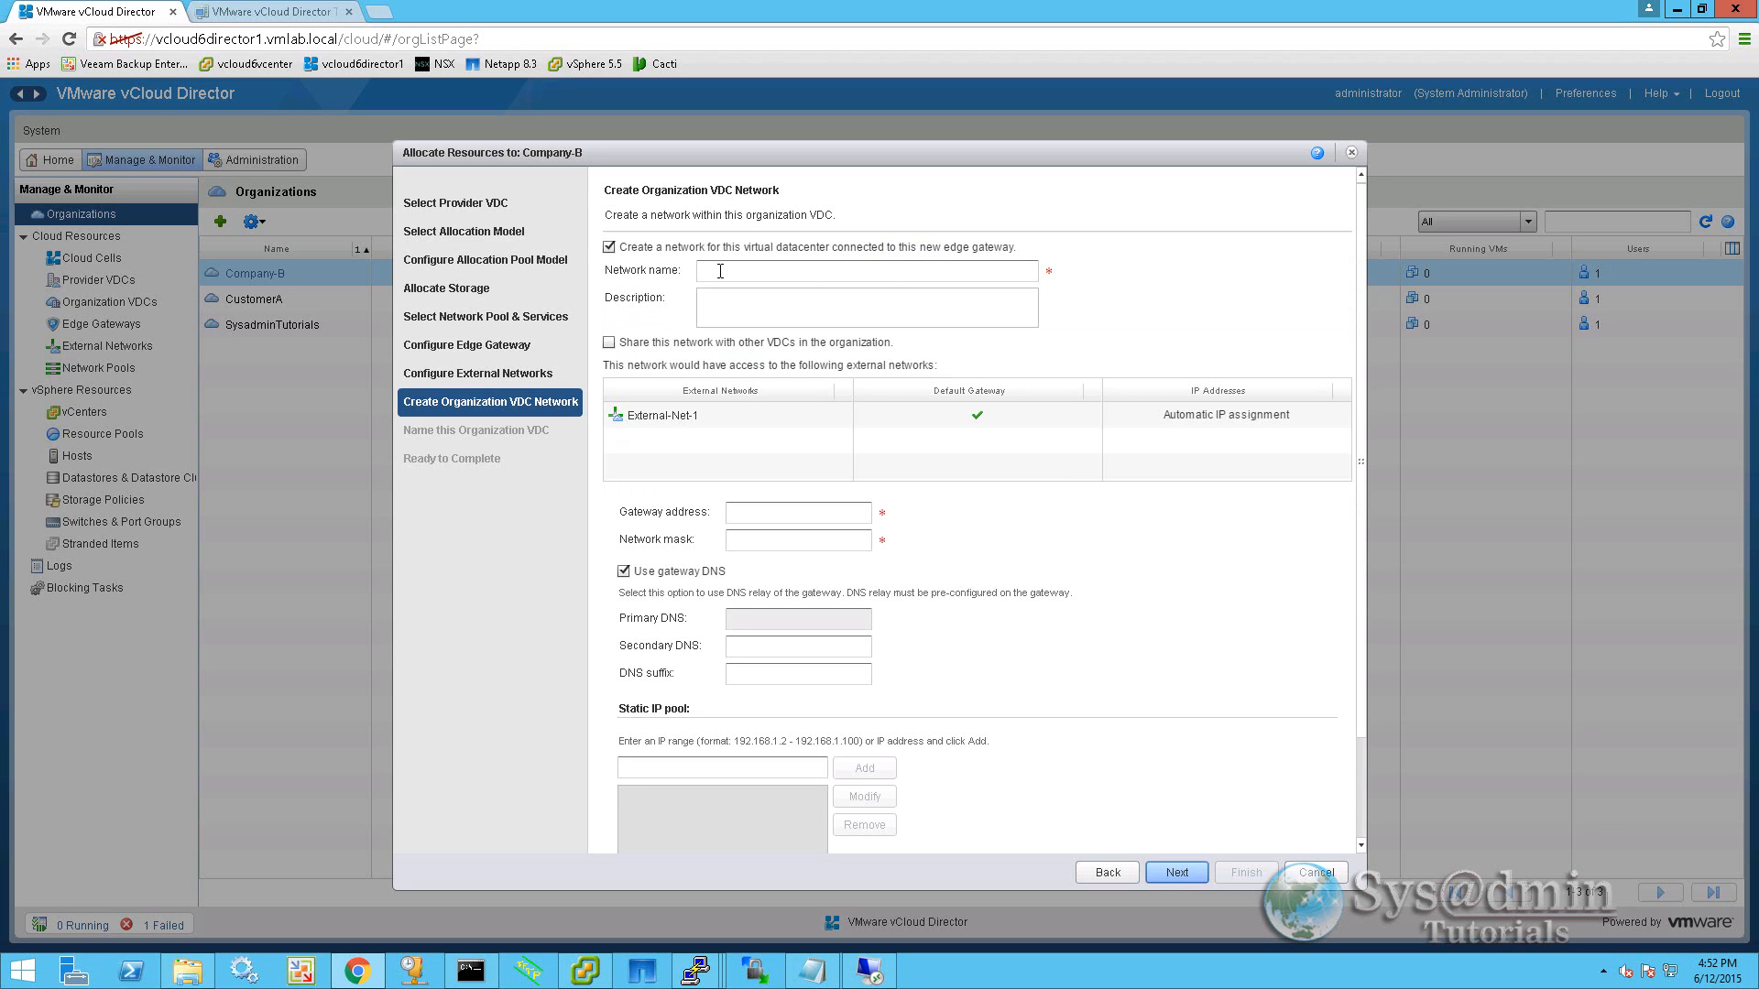
{"action": "type", "text": "company-b-internal"}
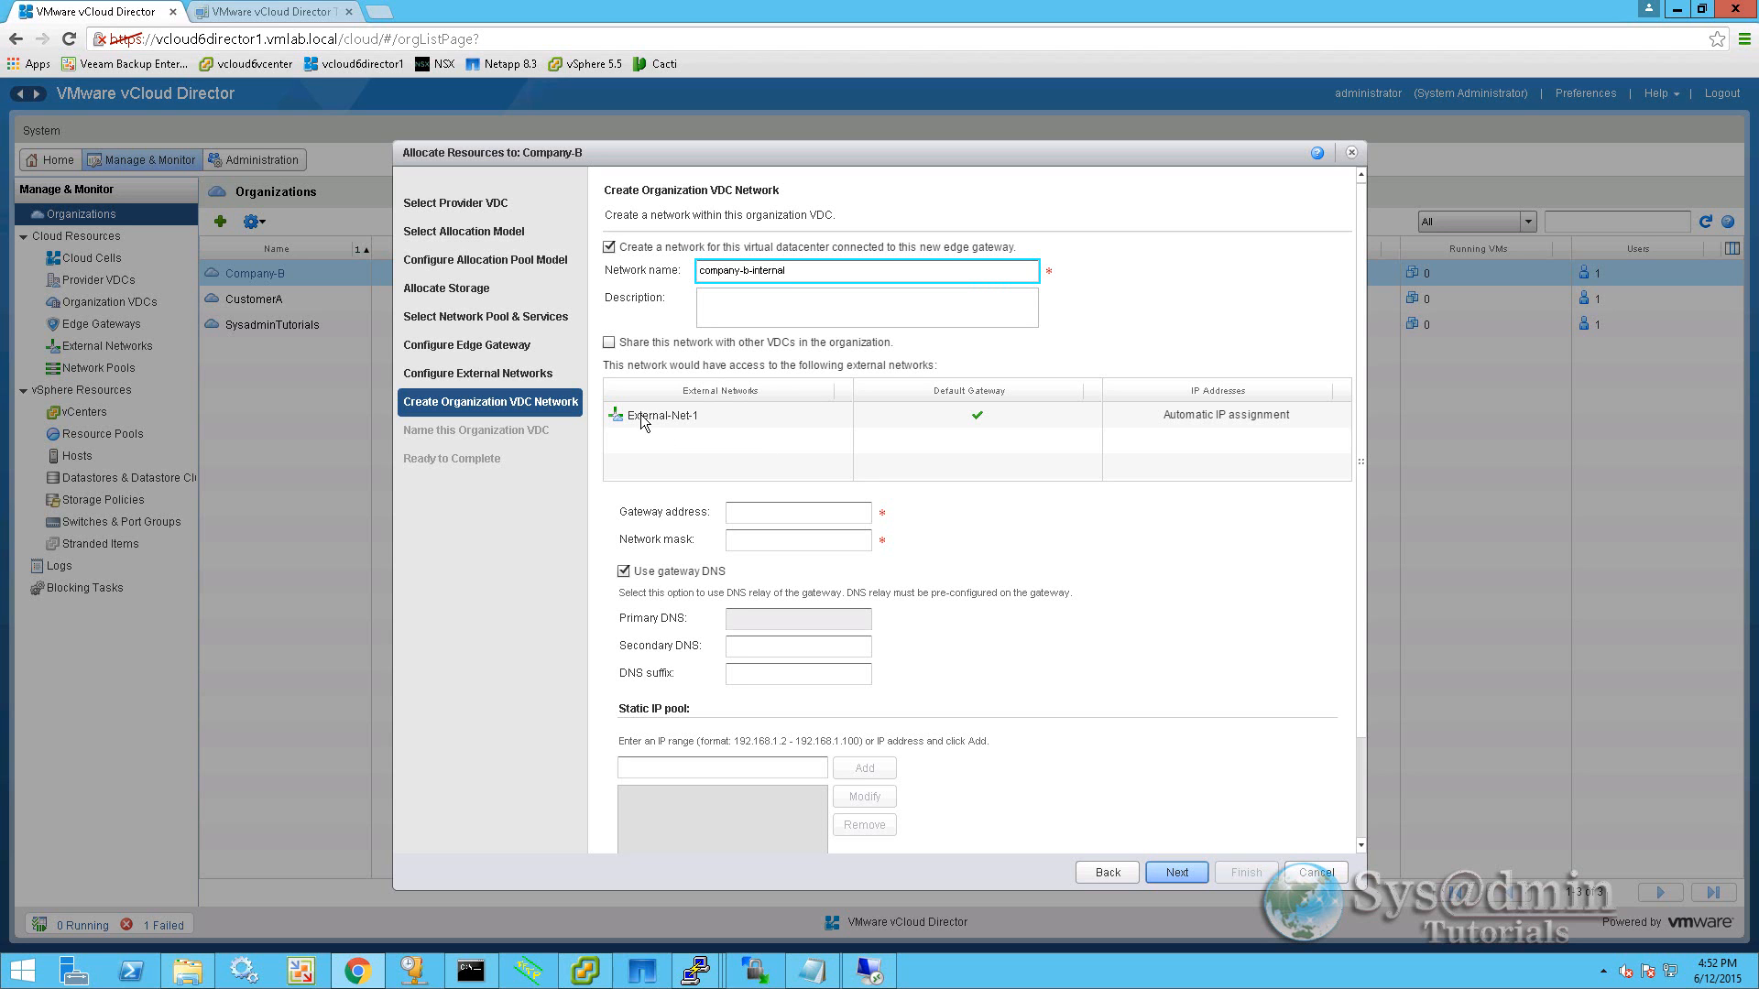
{"action": "mouse_move", "coordinate": [781, 429]}
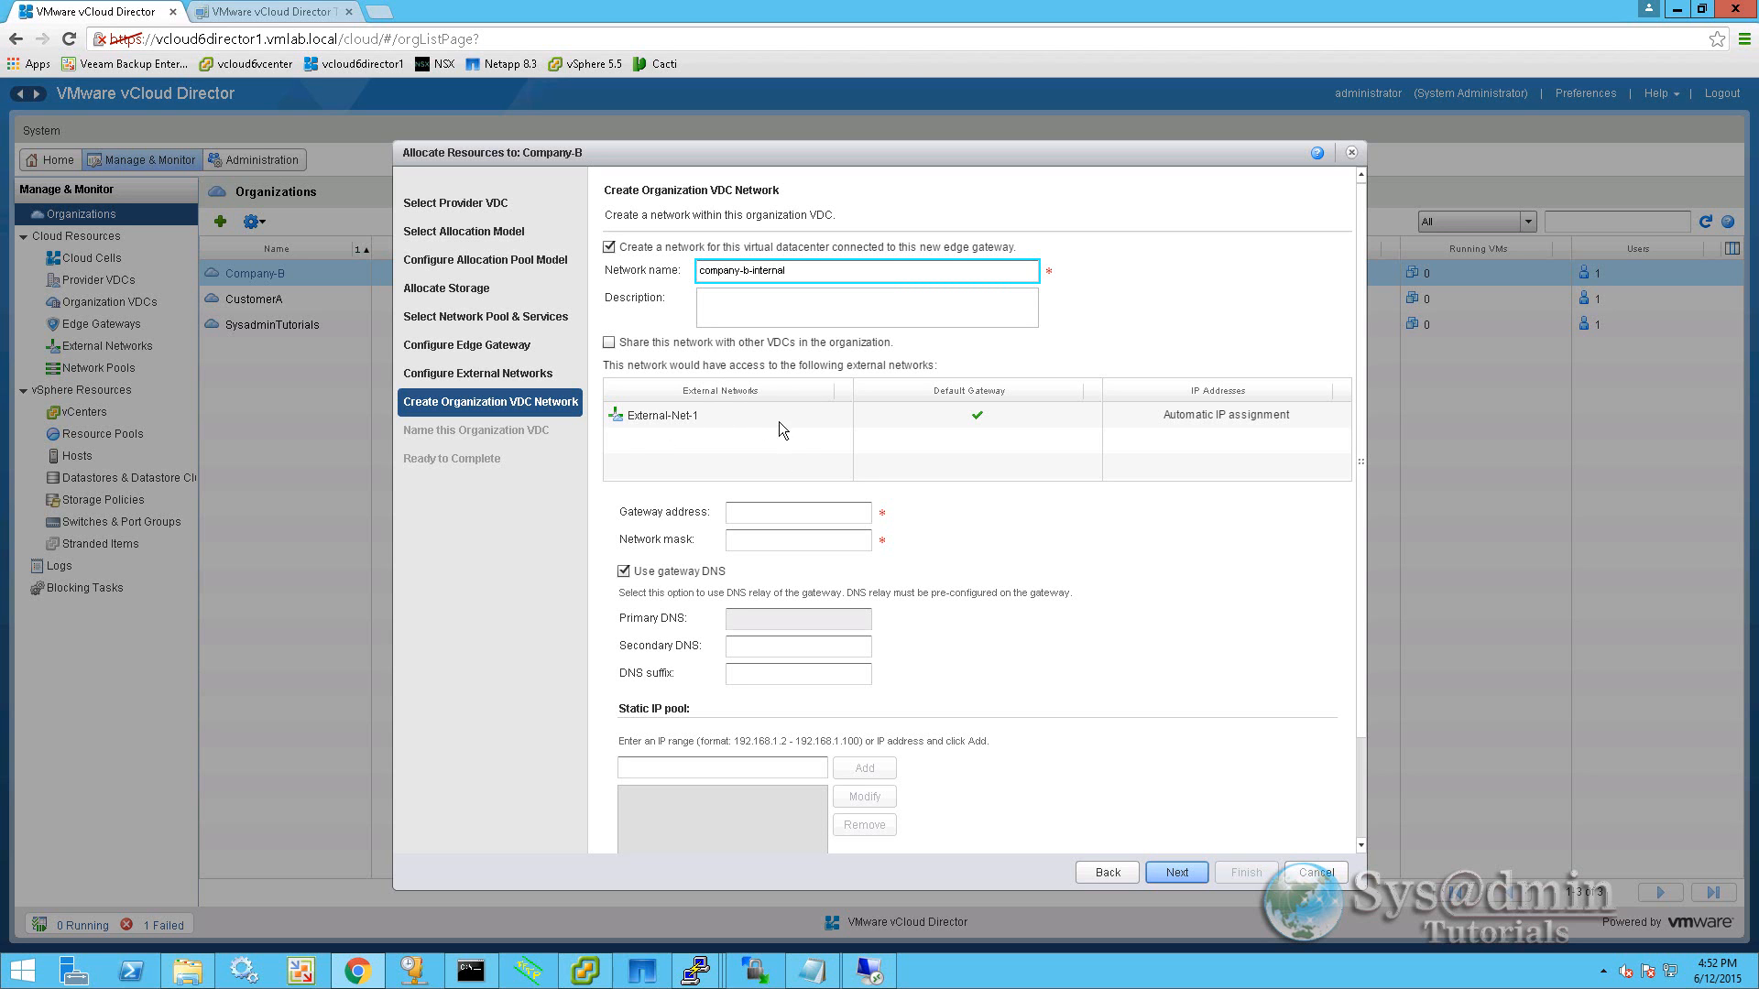
{"action": "left_click", "coordinate": [799, 513]}
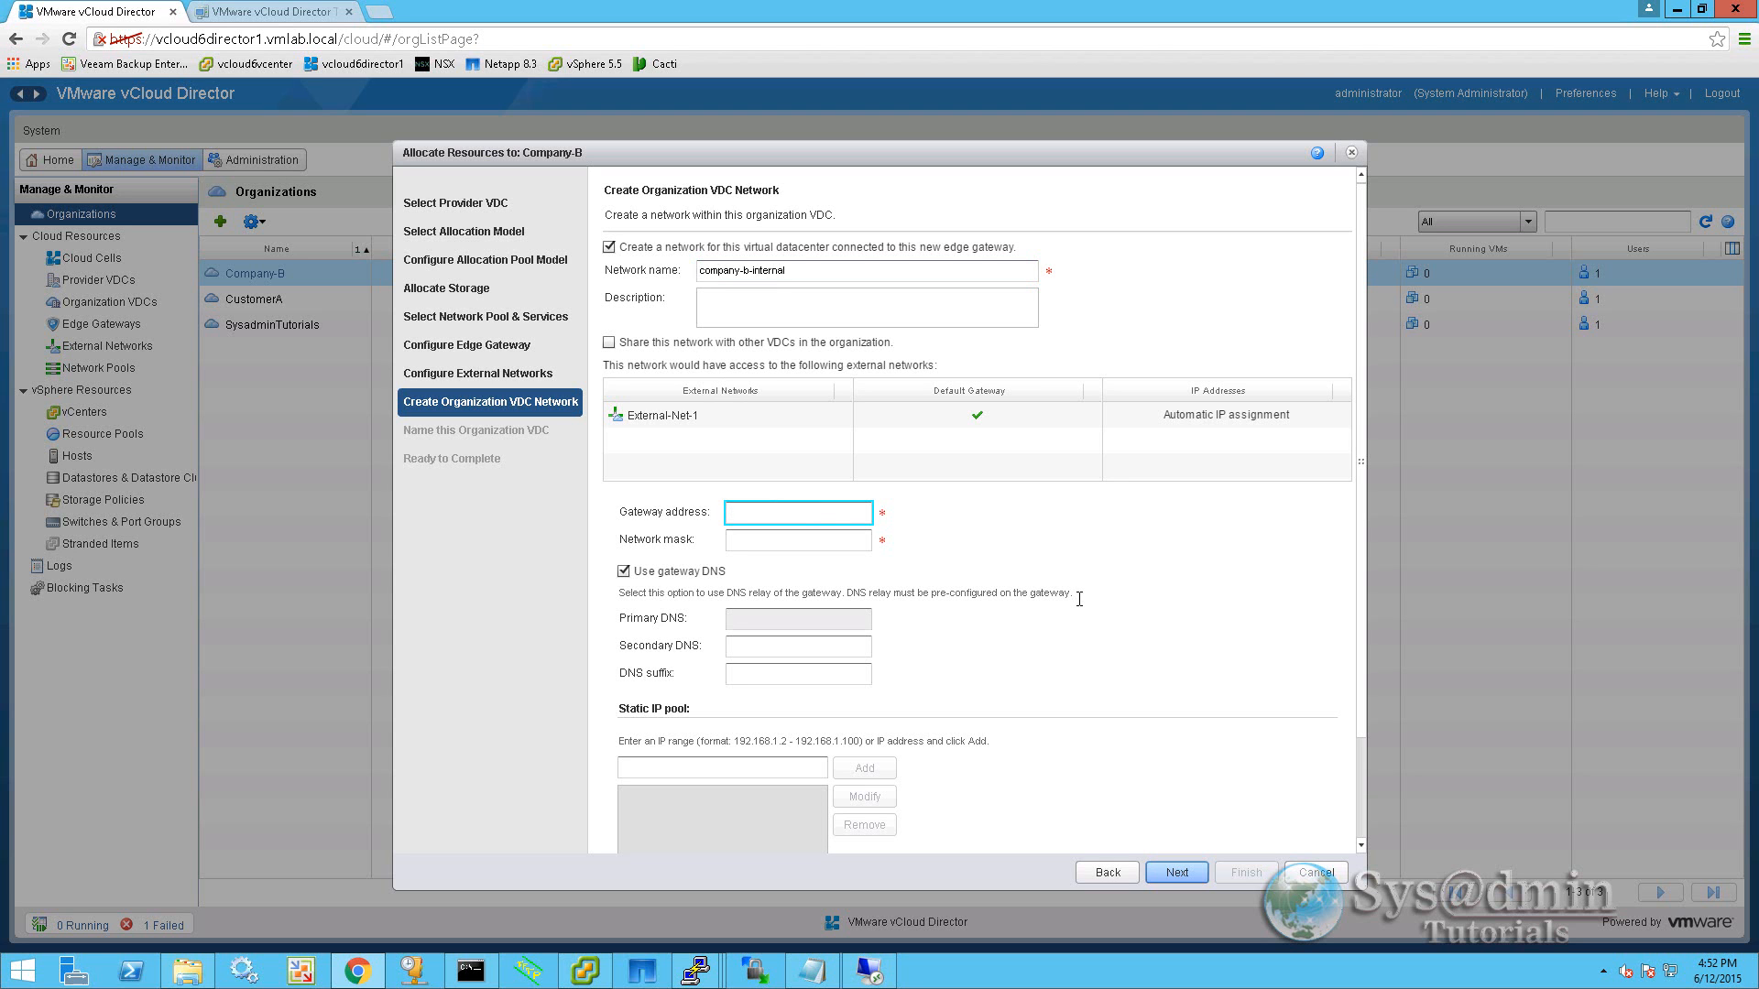
{"action": "type", "text": "192.168.20.1"}
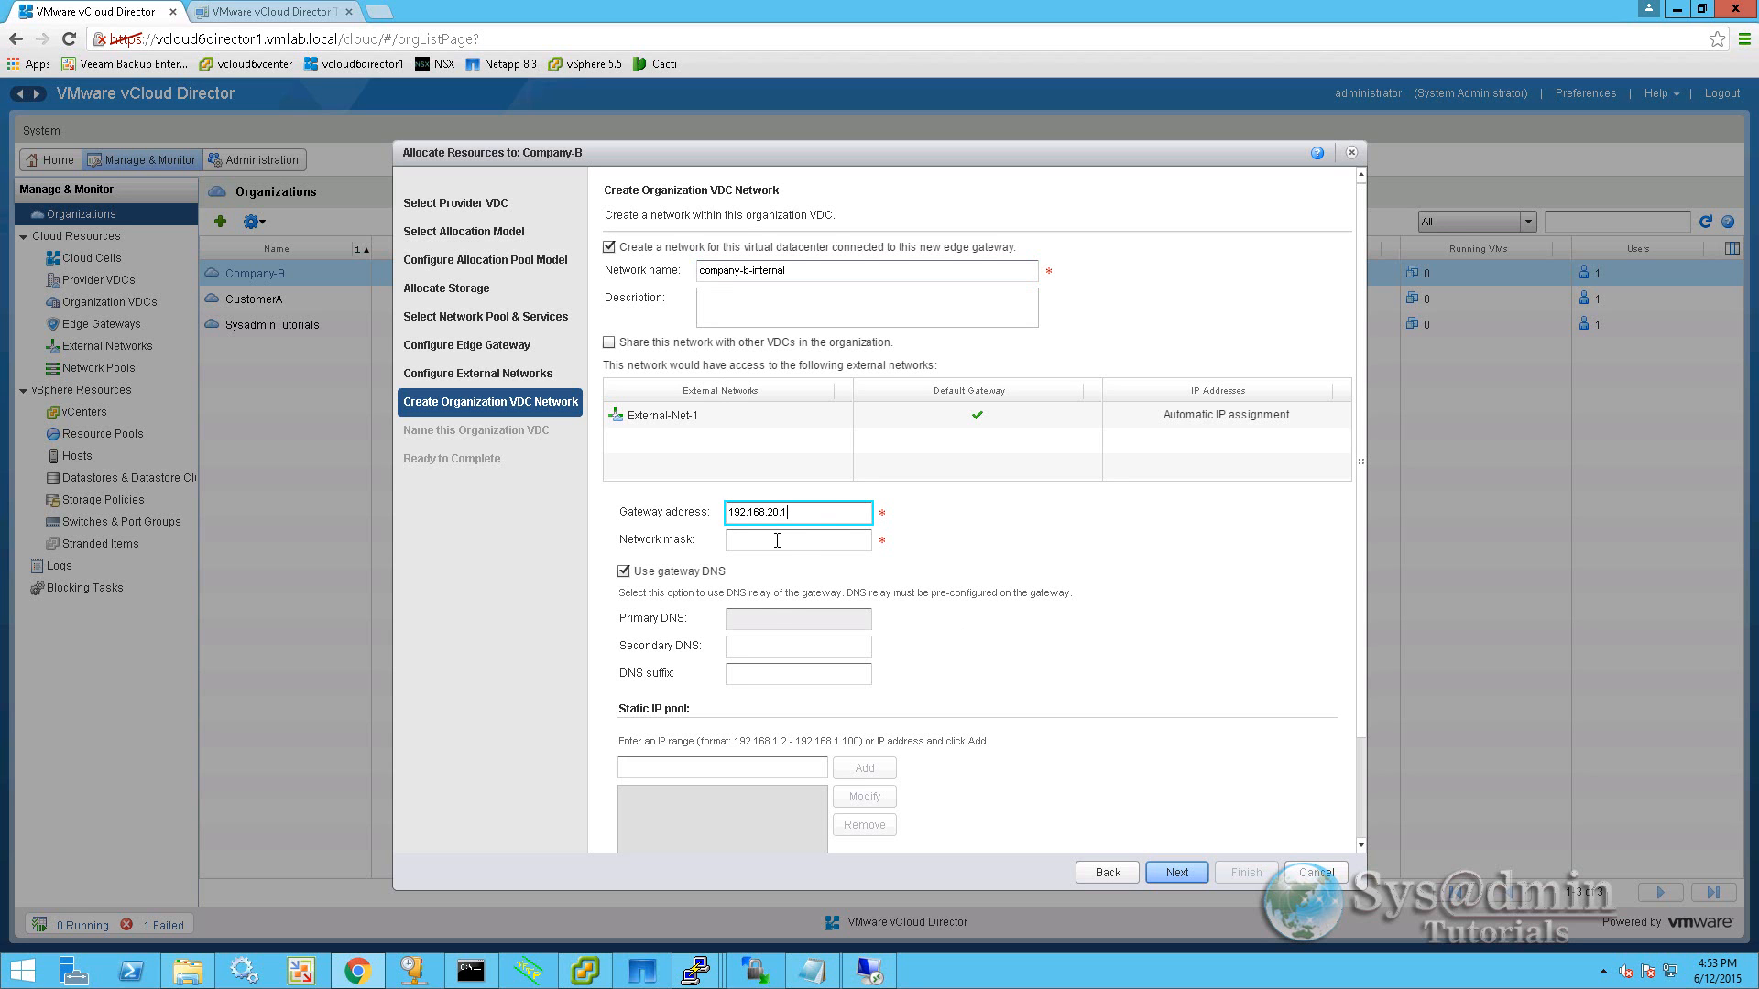
{"action": "type", "text": "255.255.255.0"}
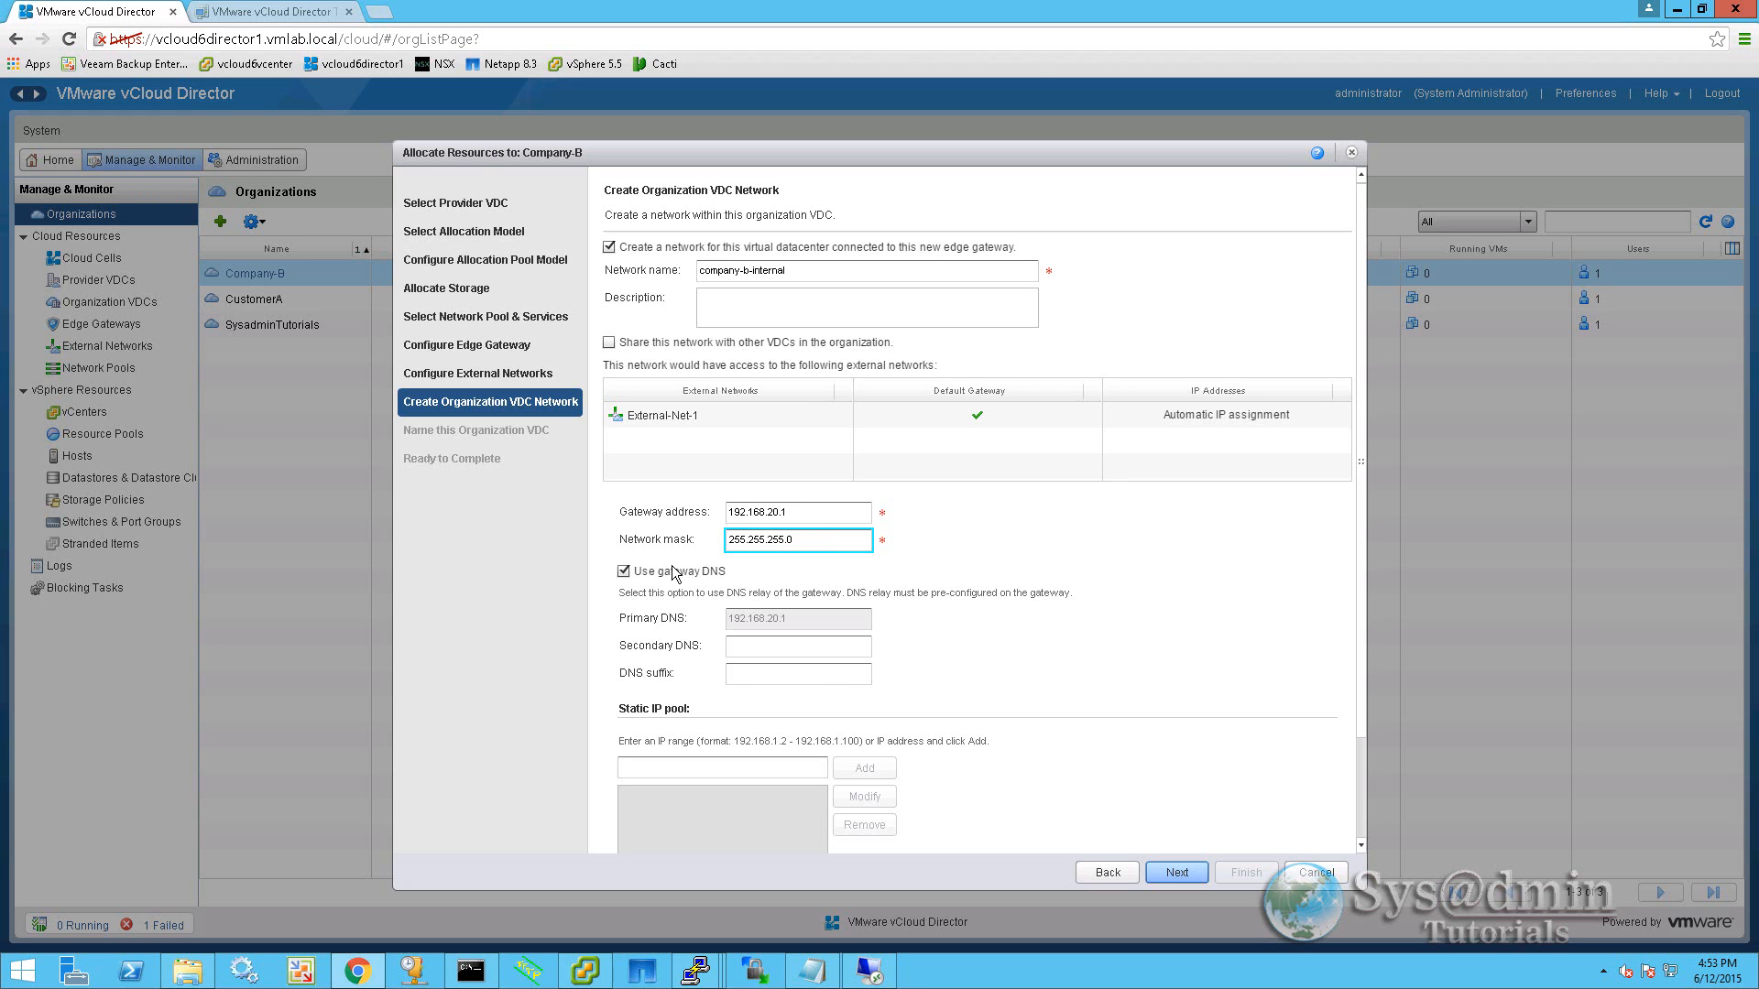
{"action": "mouse_move", "coordinate": [740, 623]}
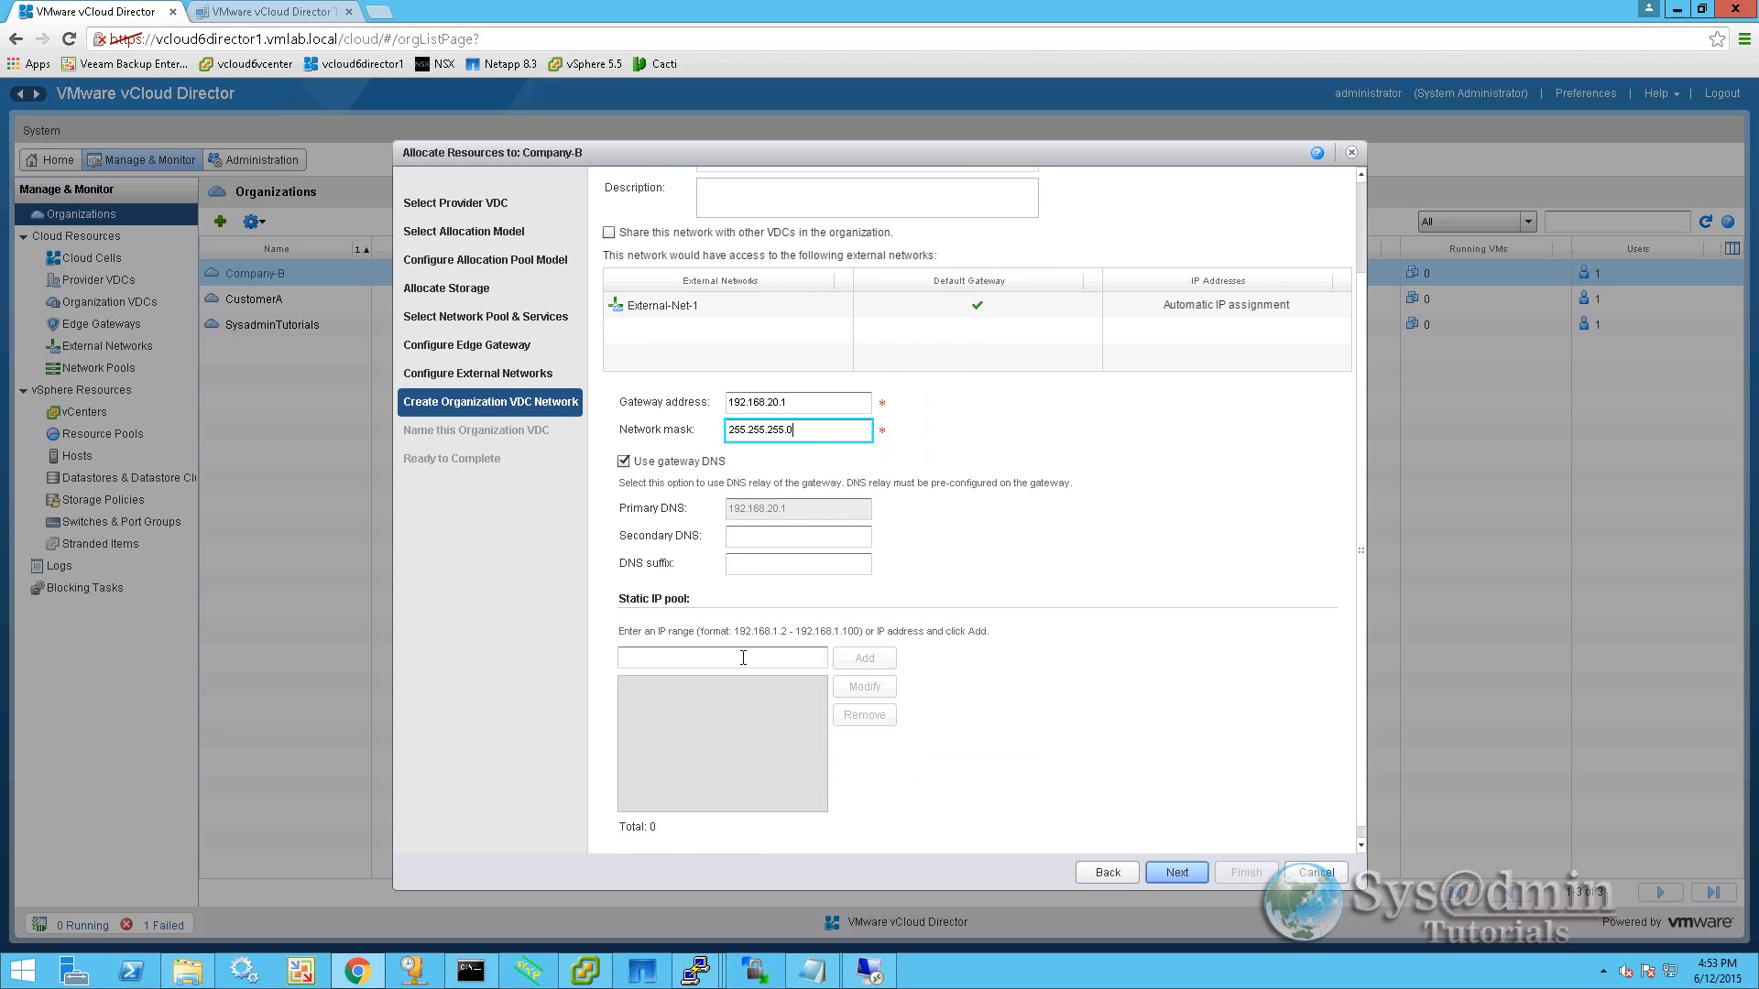
Add the static IP pool range 192.168.20.10-192.168.20.14 to the network
{"action": "left_click", "coordinate": [722, 657]}
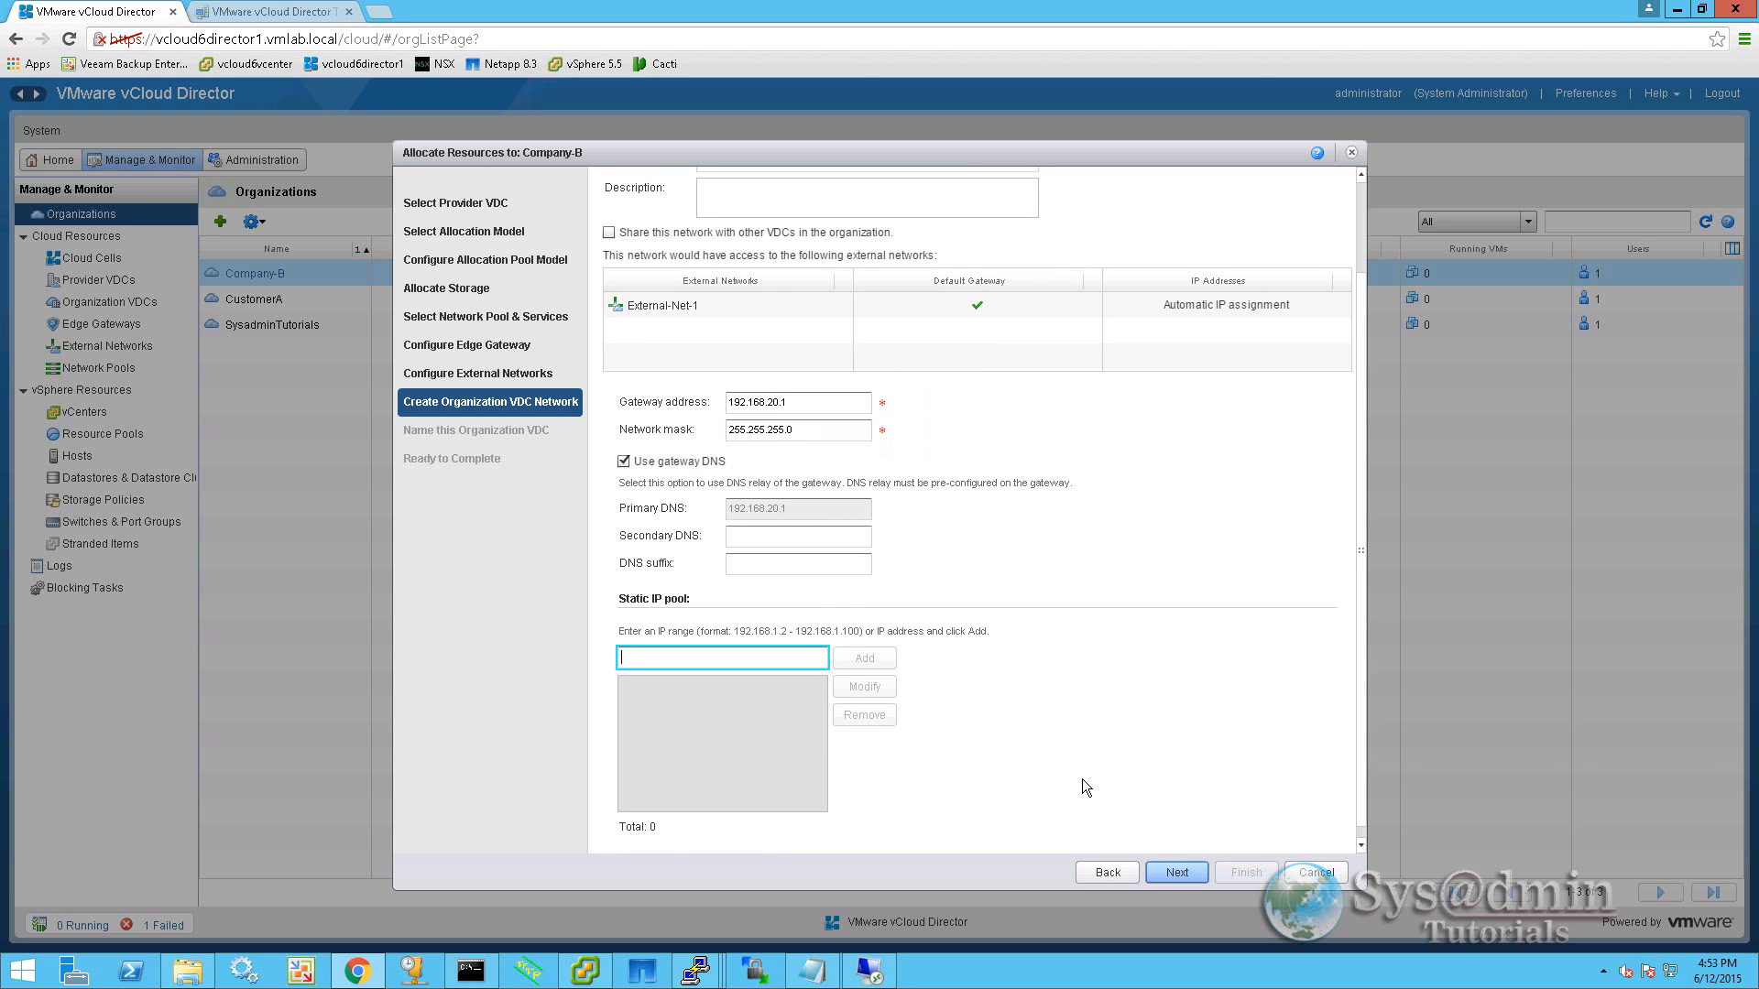
{"action": "type", "text": "192.168.20.10-"}
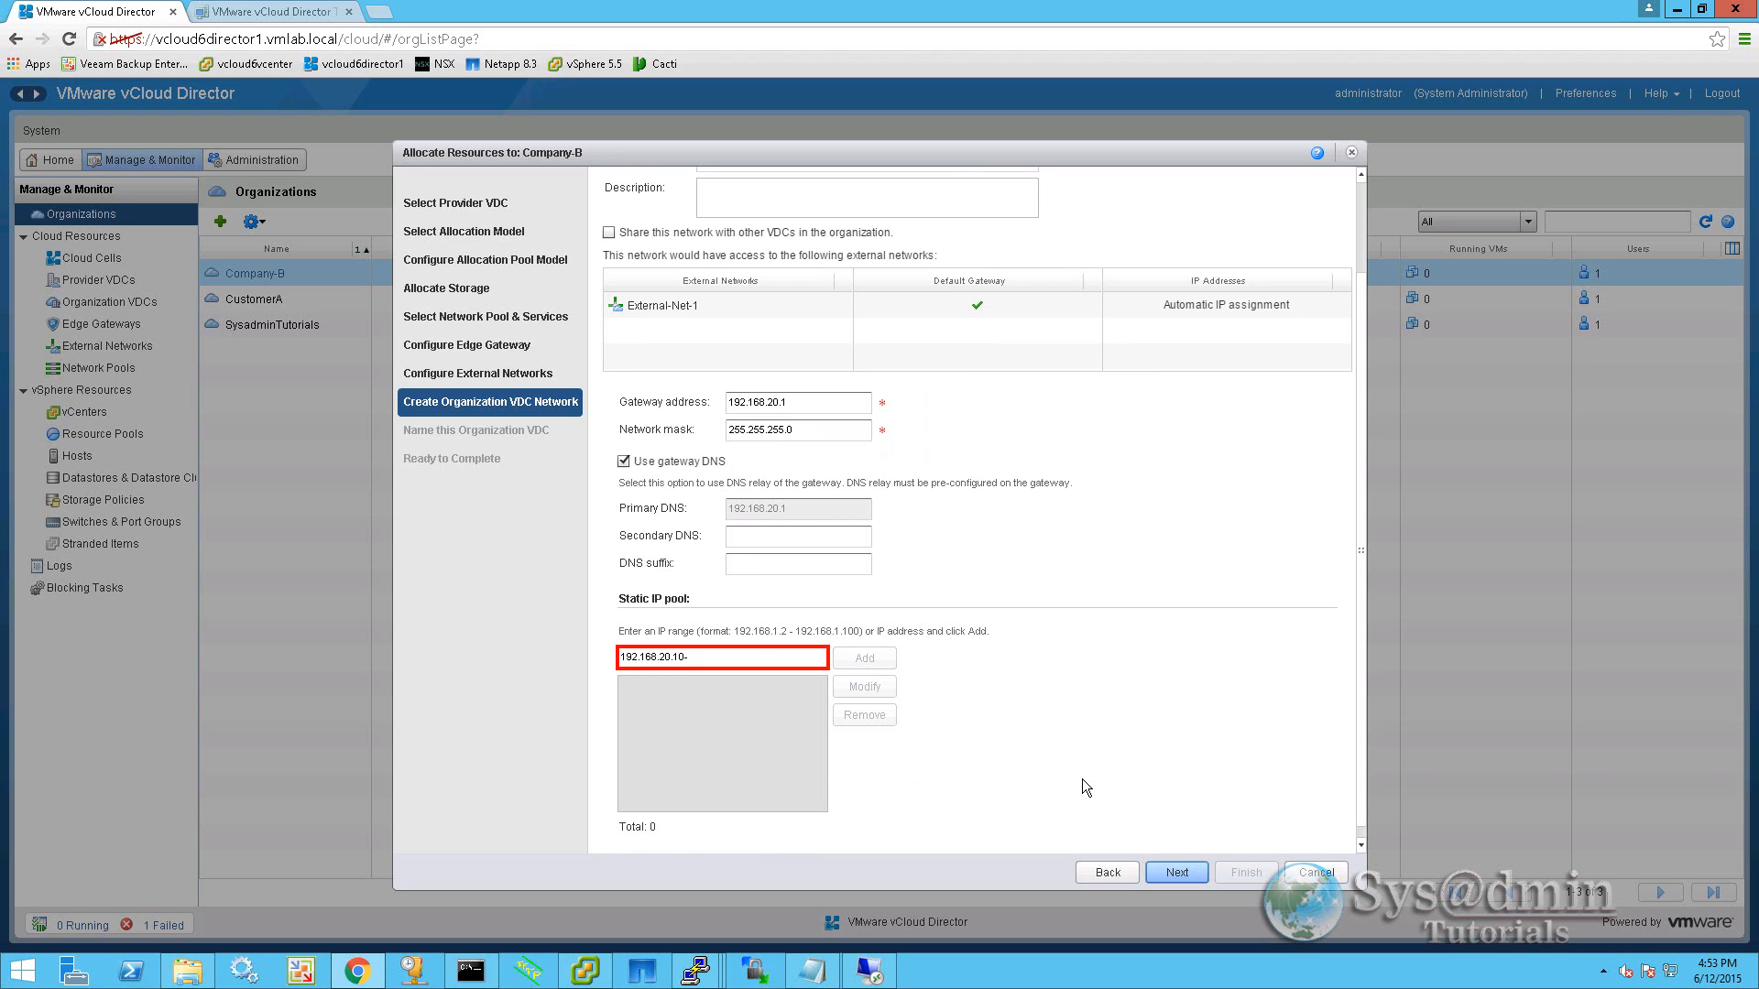
{"action": "type", "text": "192.168.20.14"}
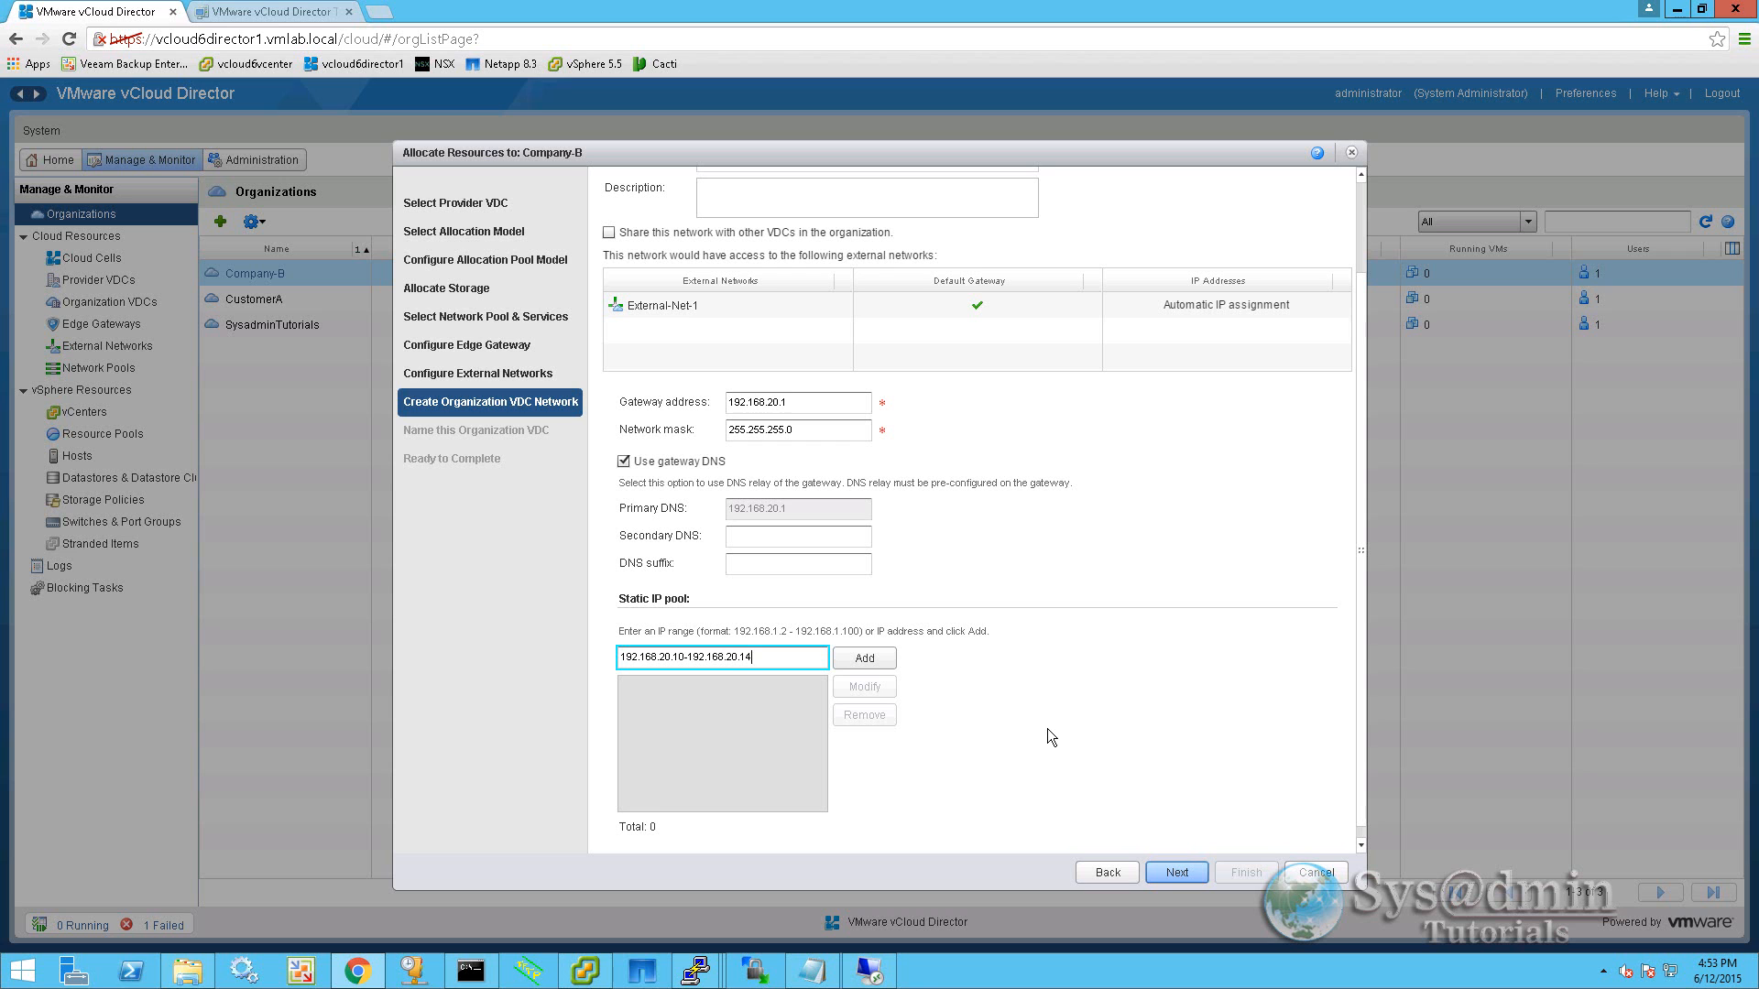
{"action": "mouse_move", "coordinate": [982, 632]}
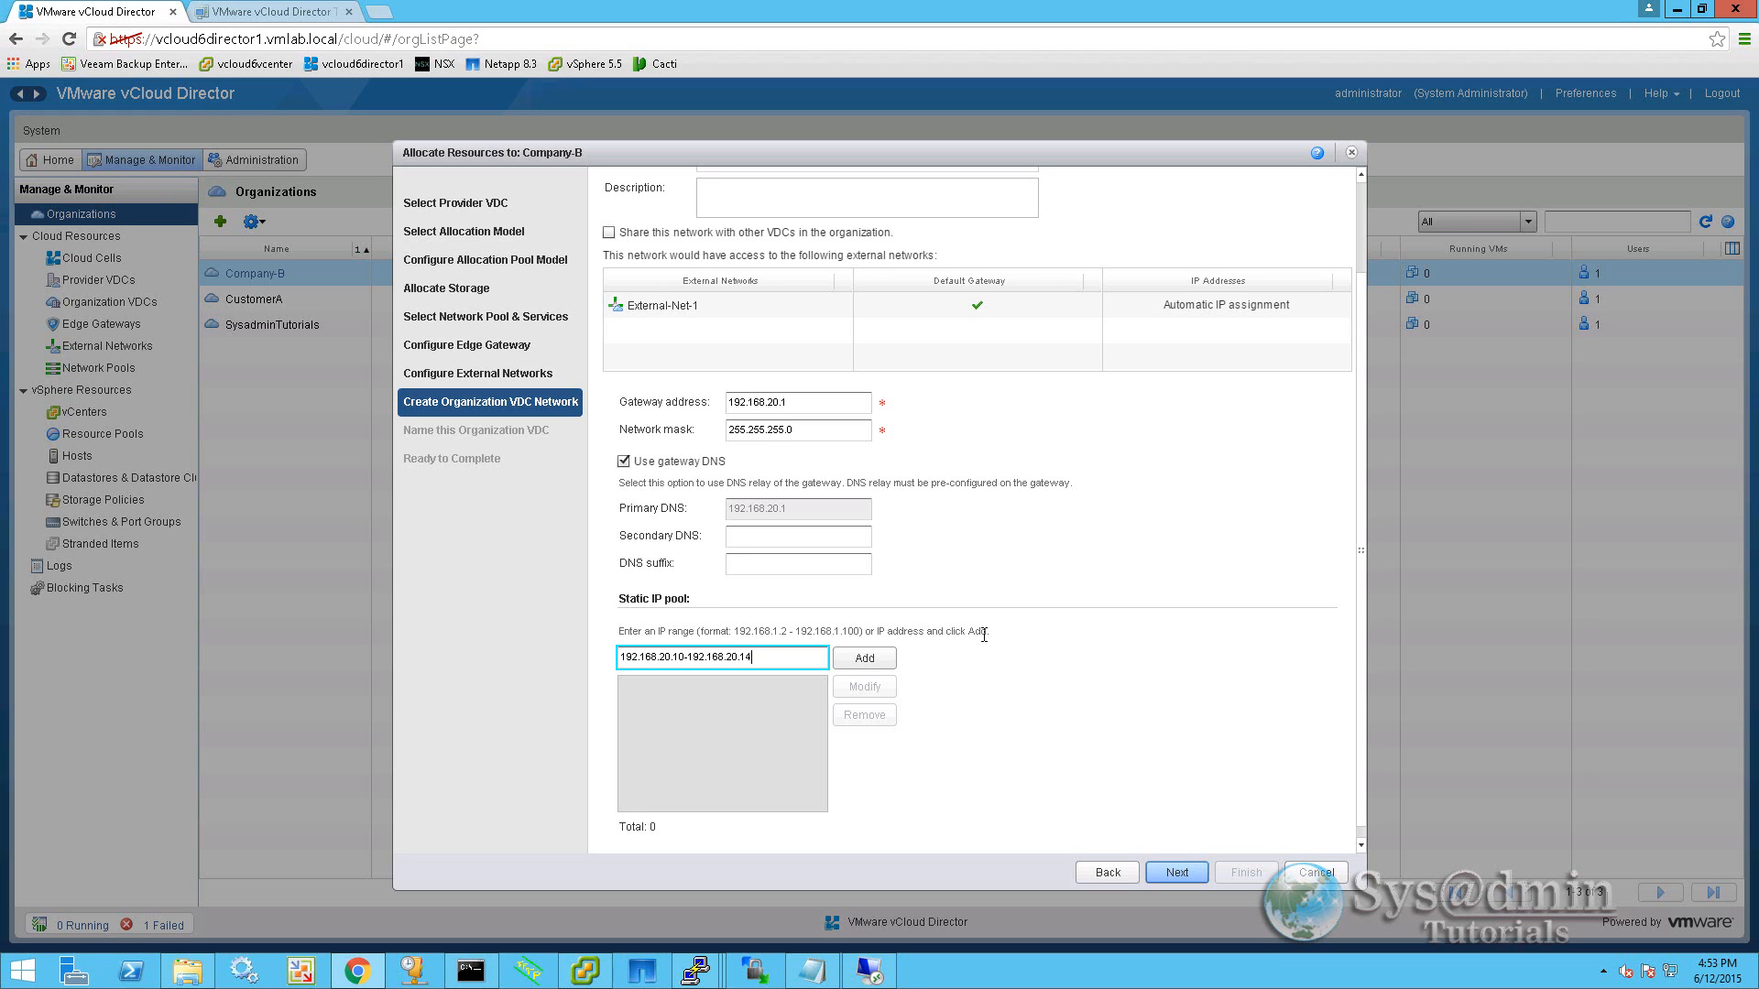
{"action": "left_click", "coordinate": [865, 657]}
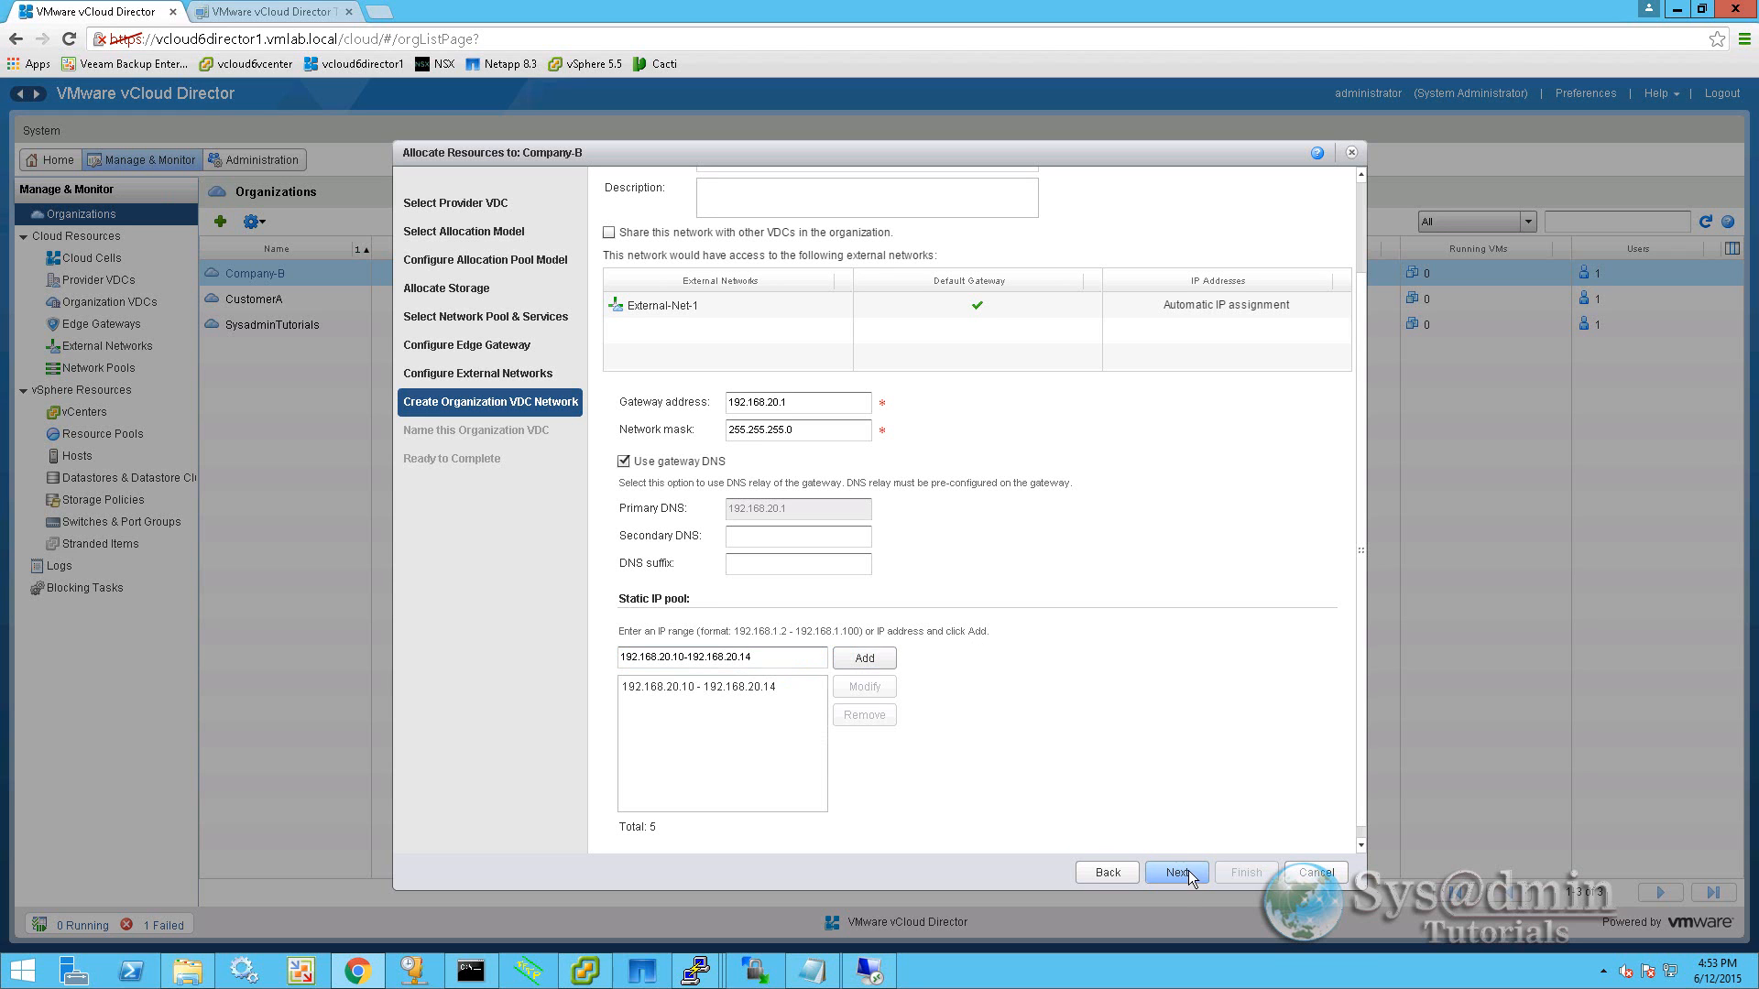
Name the organization VDC Company-B-VDC, review the summary and finish its creation
{"action": "left_click", "coordinate": [1176, 872]}
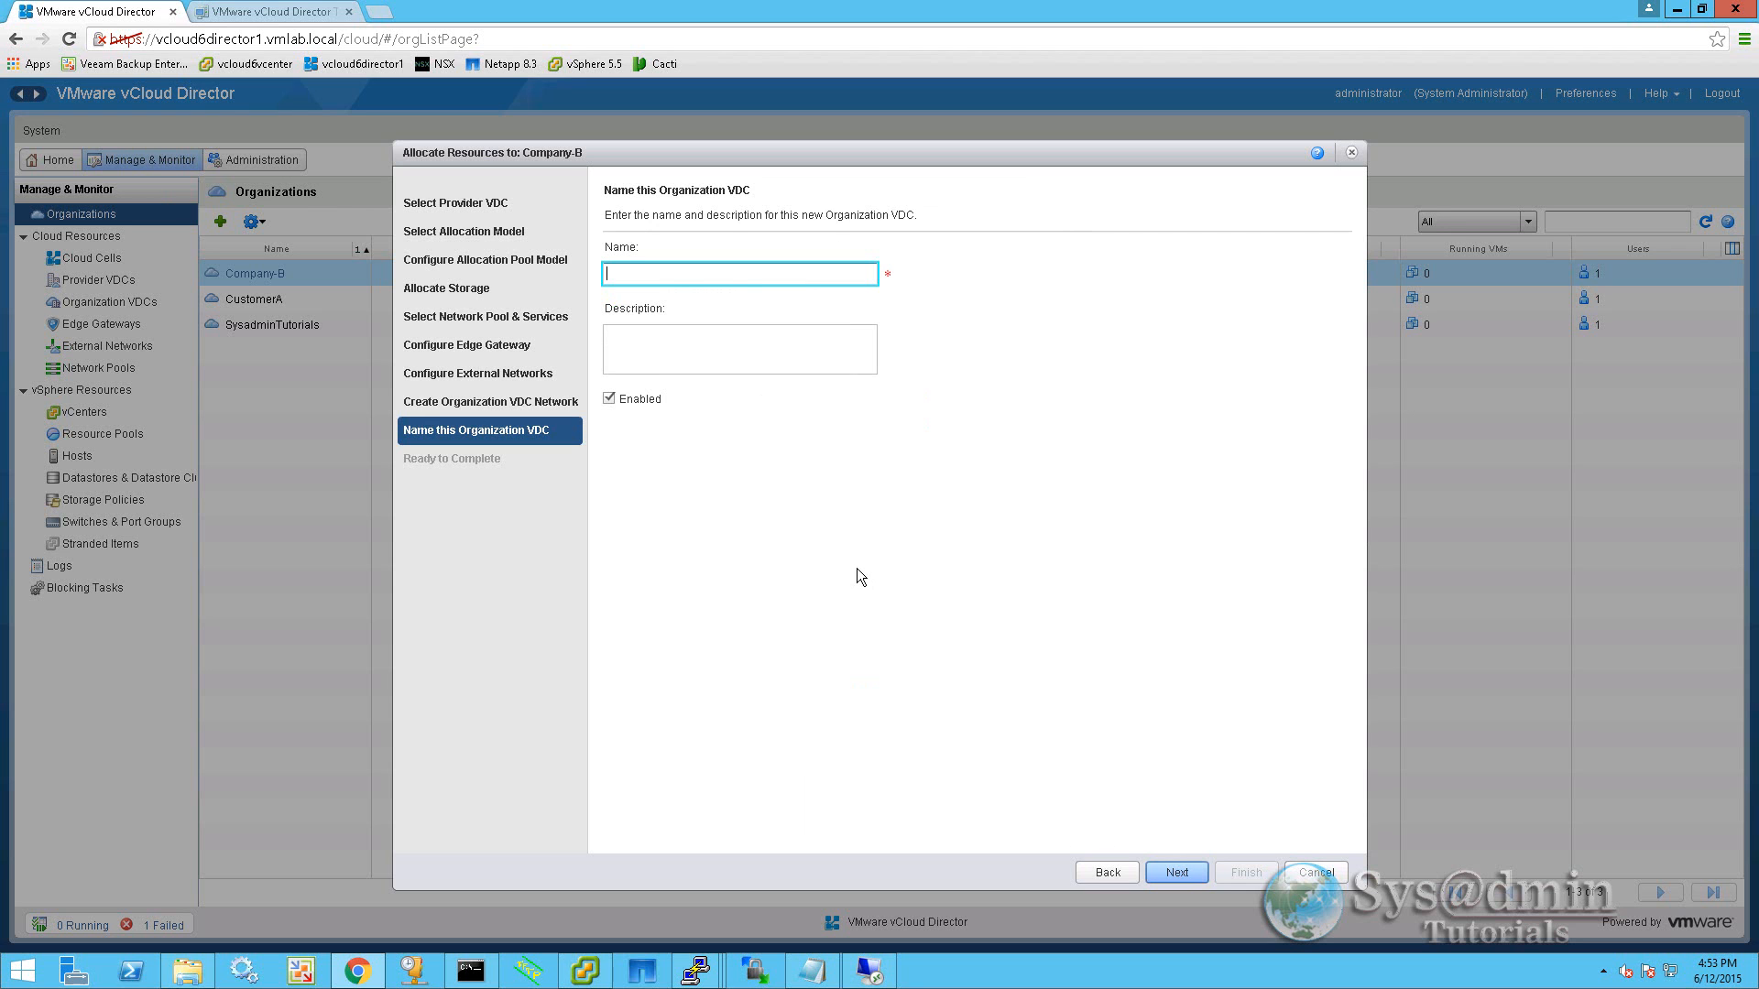
{"action": "type", "text": "Company-B-VDC"}
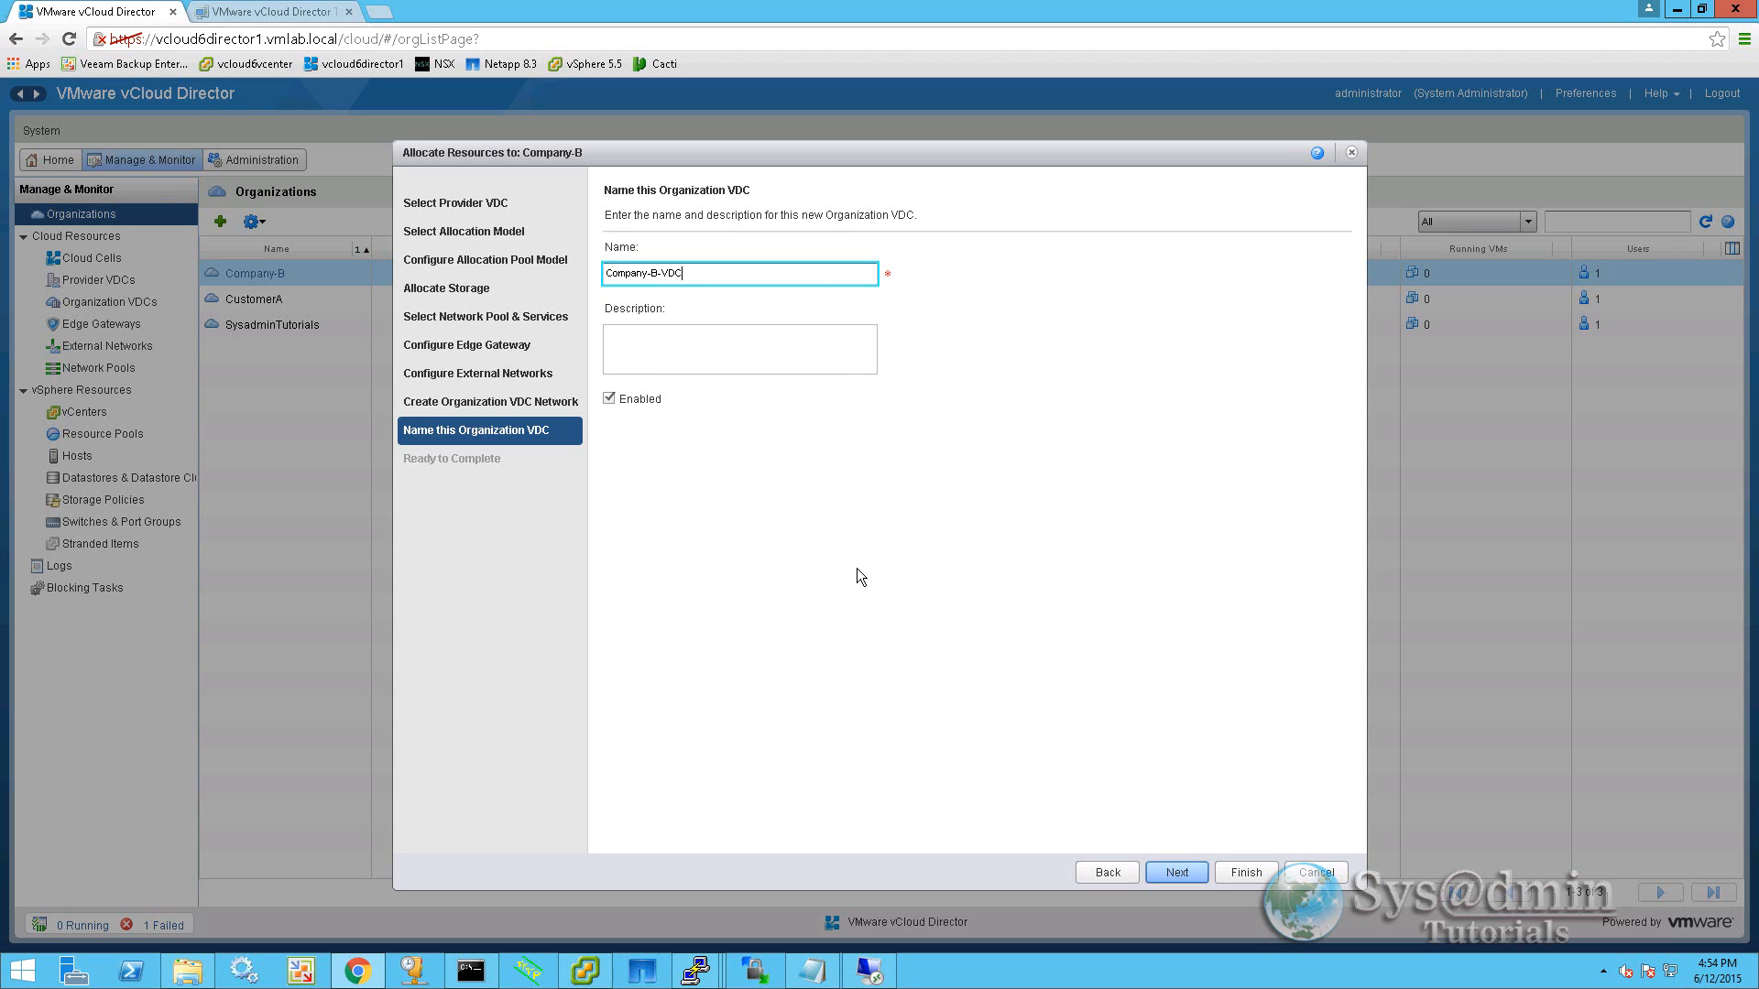
{"action": "mouse_move", "coordinate": [714, 346]}
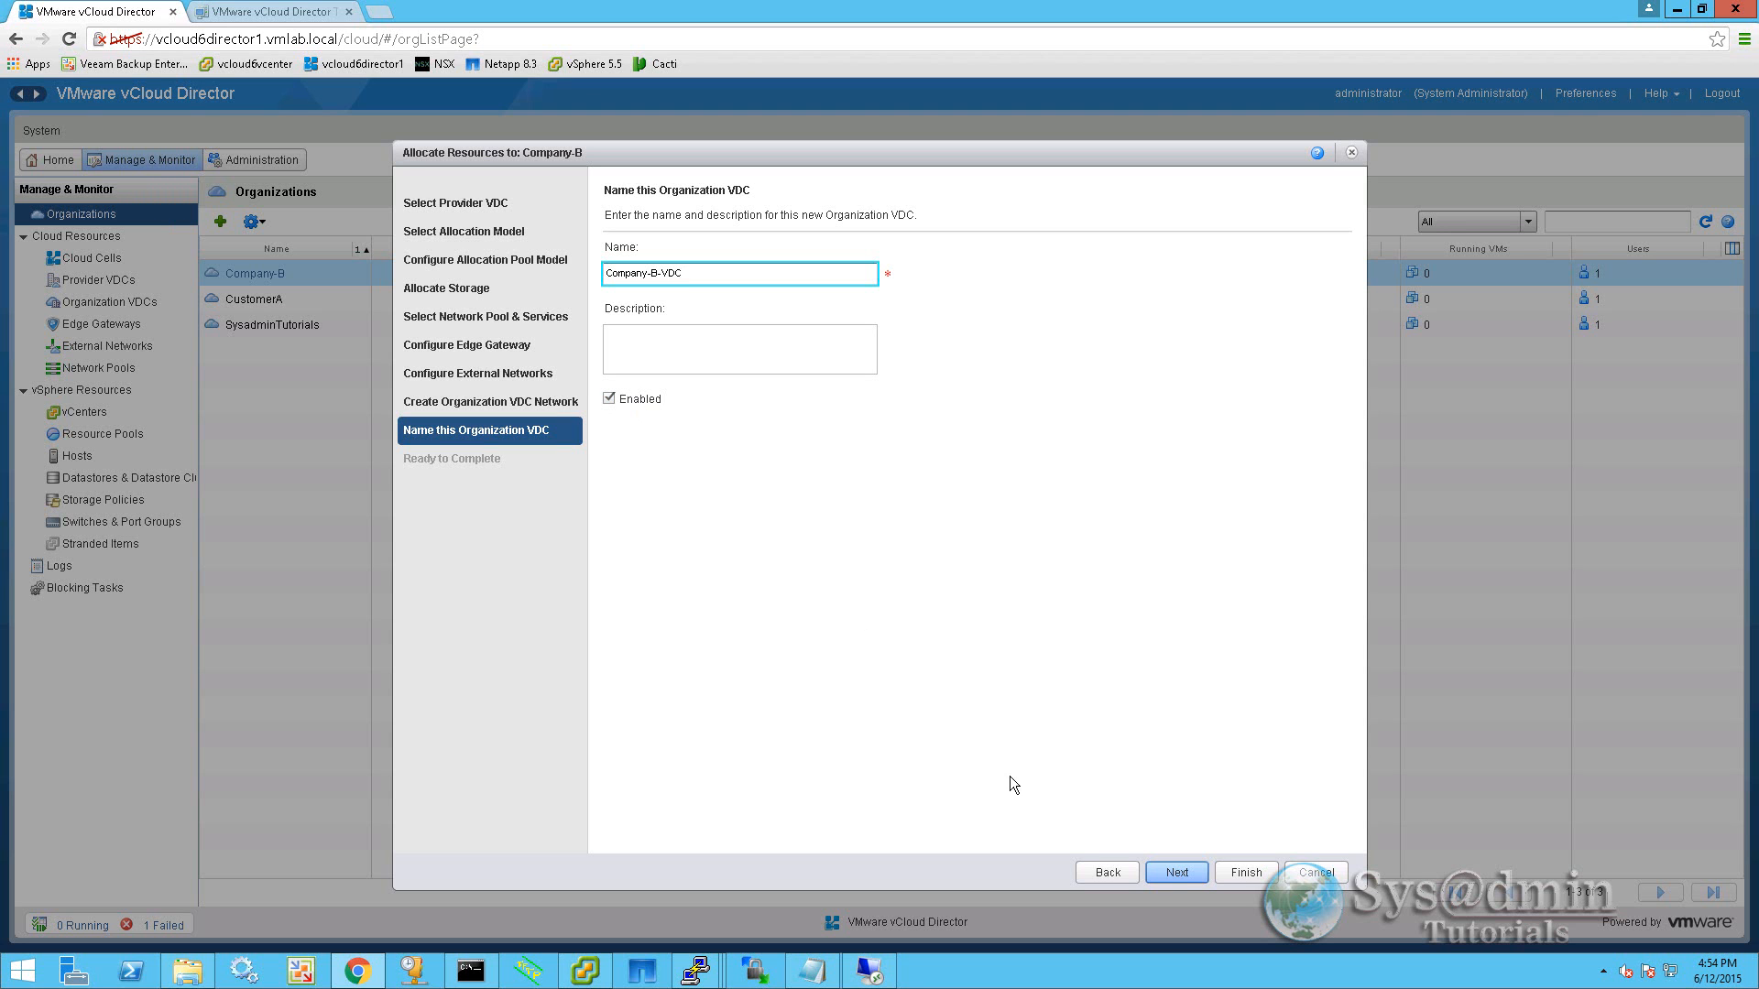
{"action": "left_click", "coordinate": [1176, 872]}
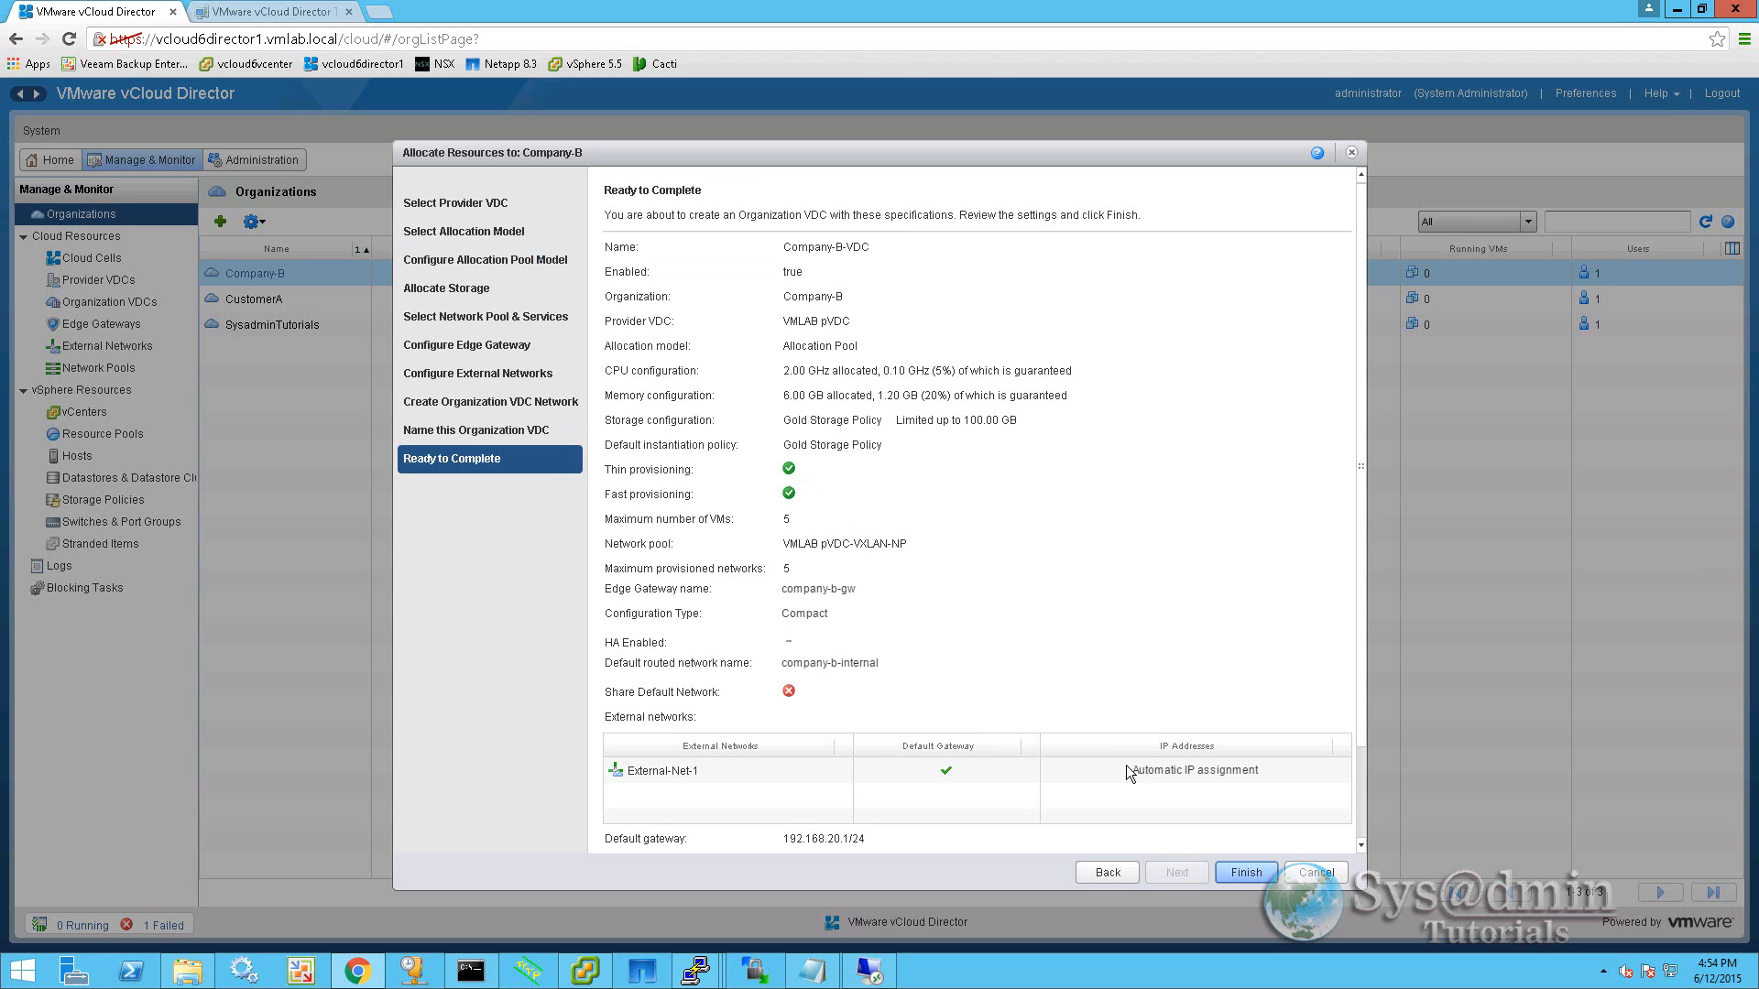
{"action": "mouse_move", "coordinate": [1114, 660]}
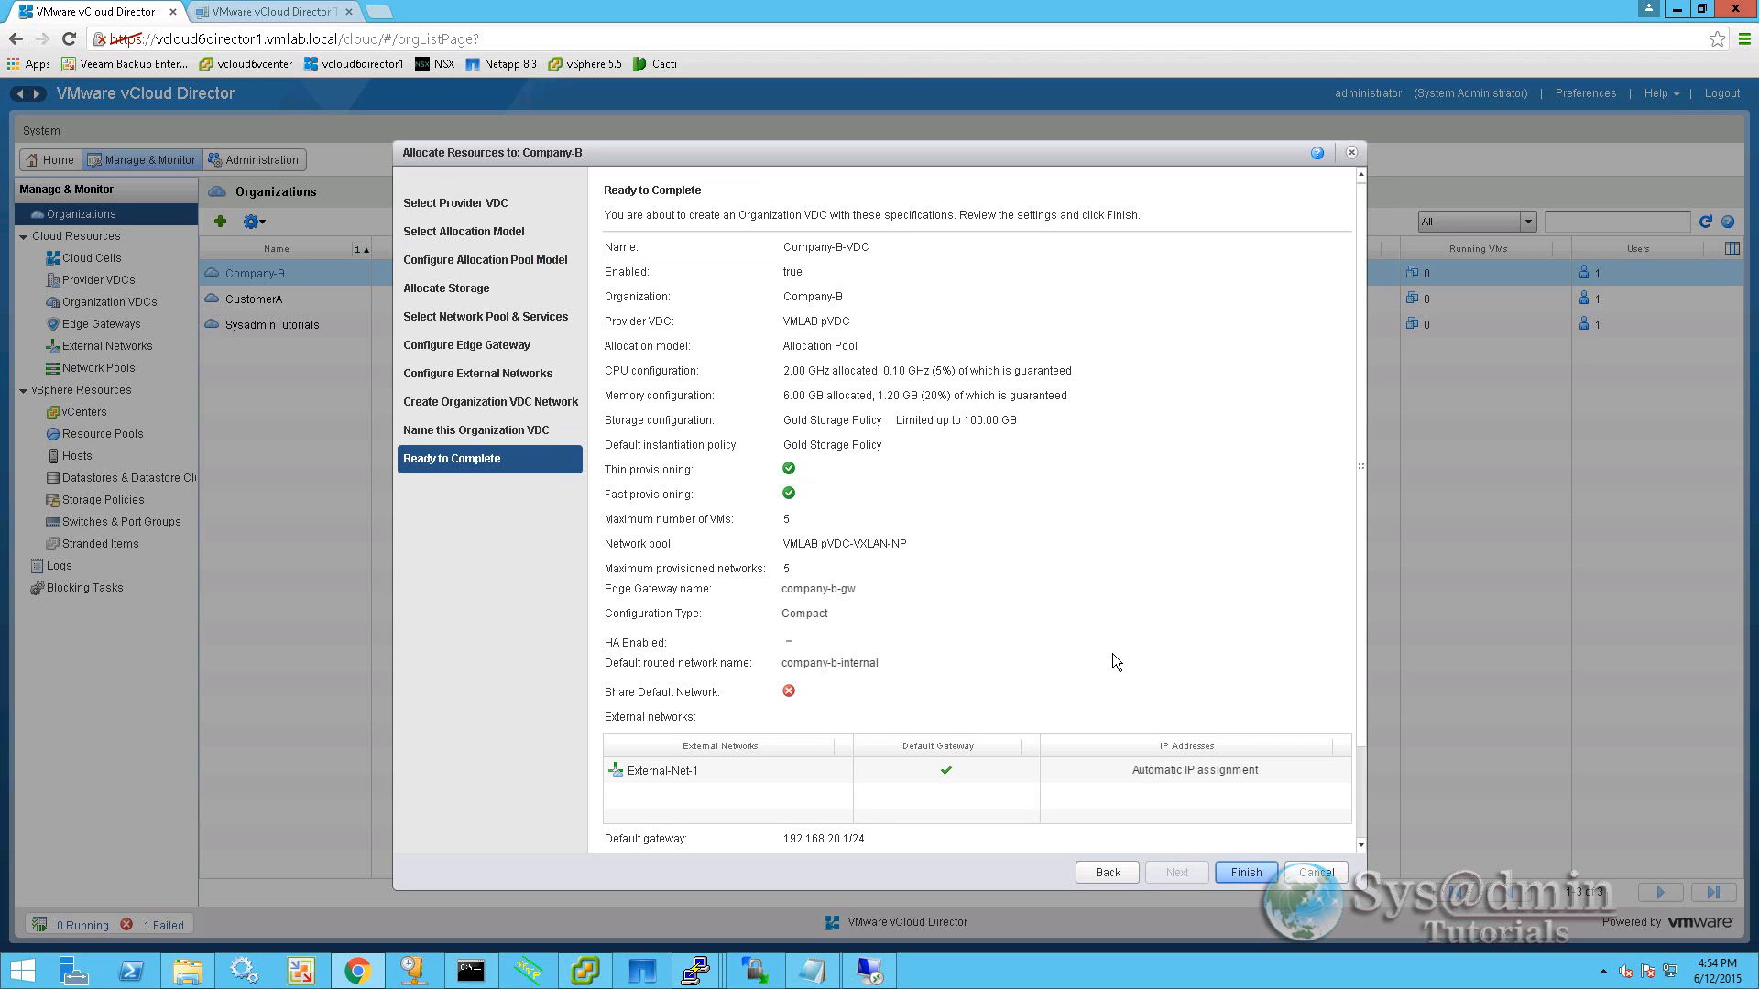
{"action": "left_click", "coordinate": [1246, 872]}
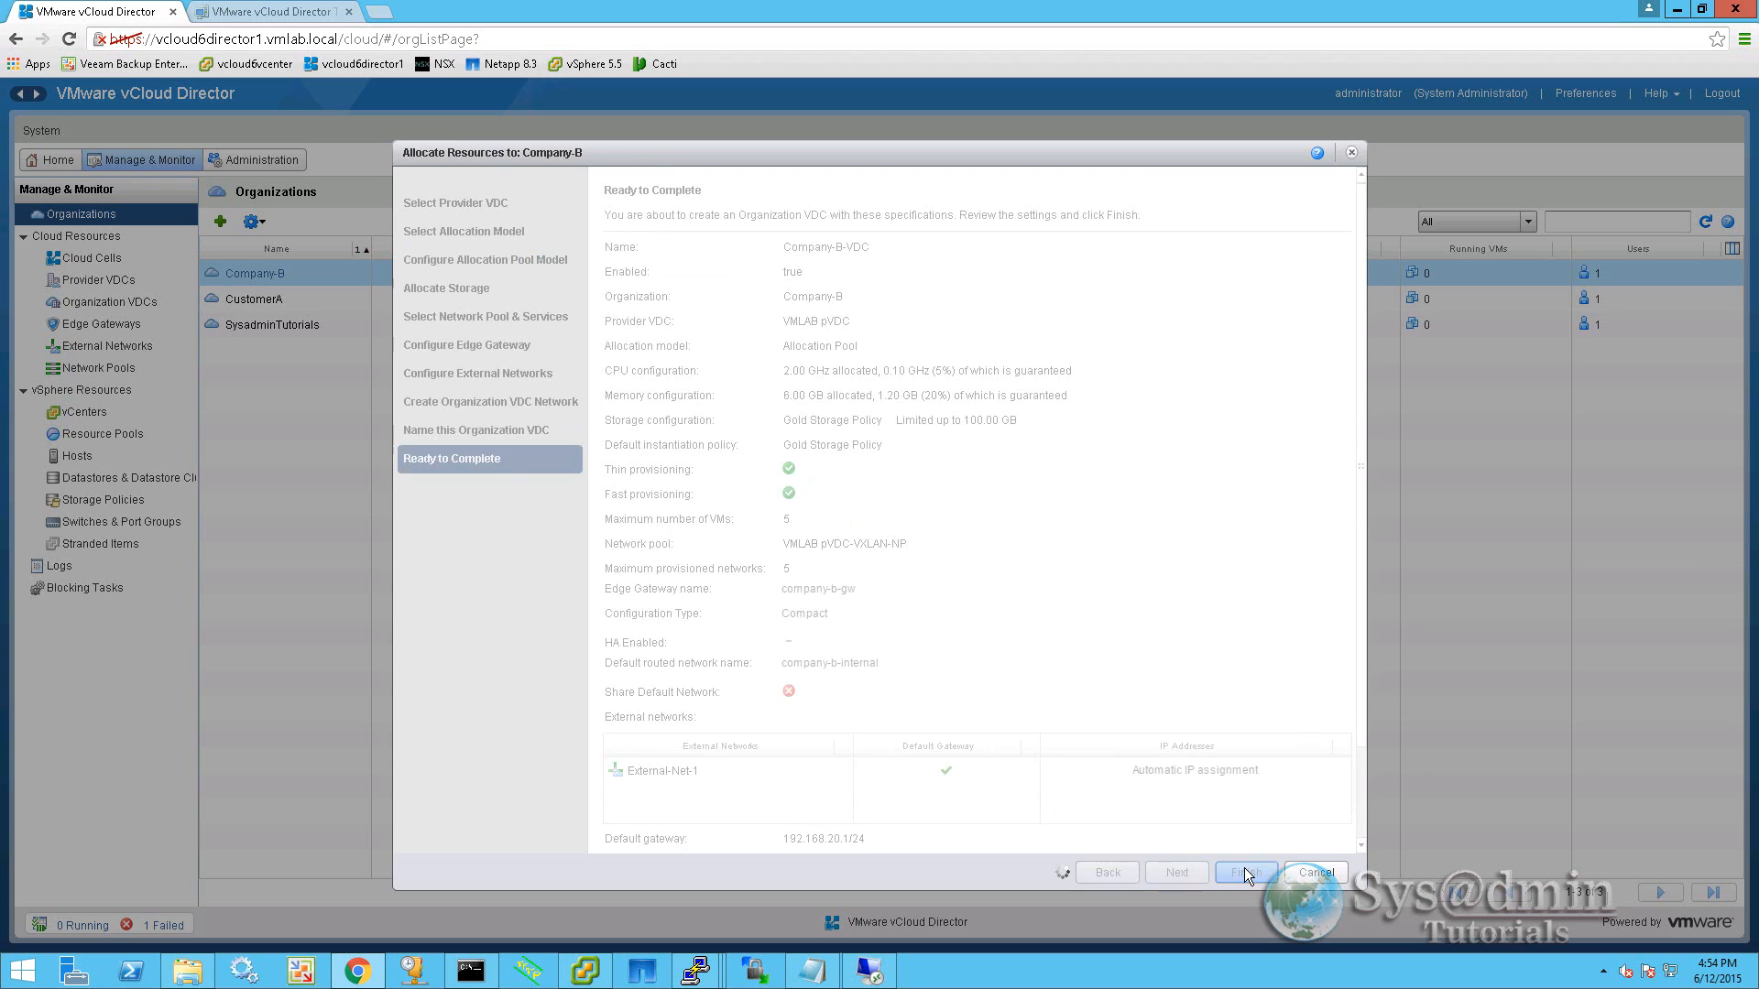
Show the Organization VDCs list where Company-B-VDC is being created
{"action": "left_click", "coordinate": [1246, 872]}
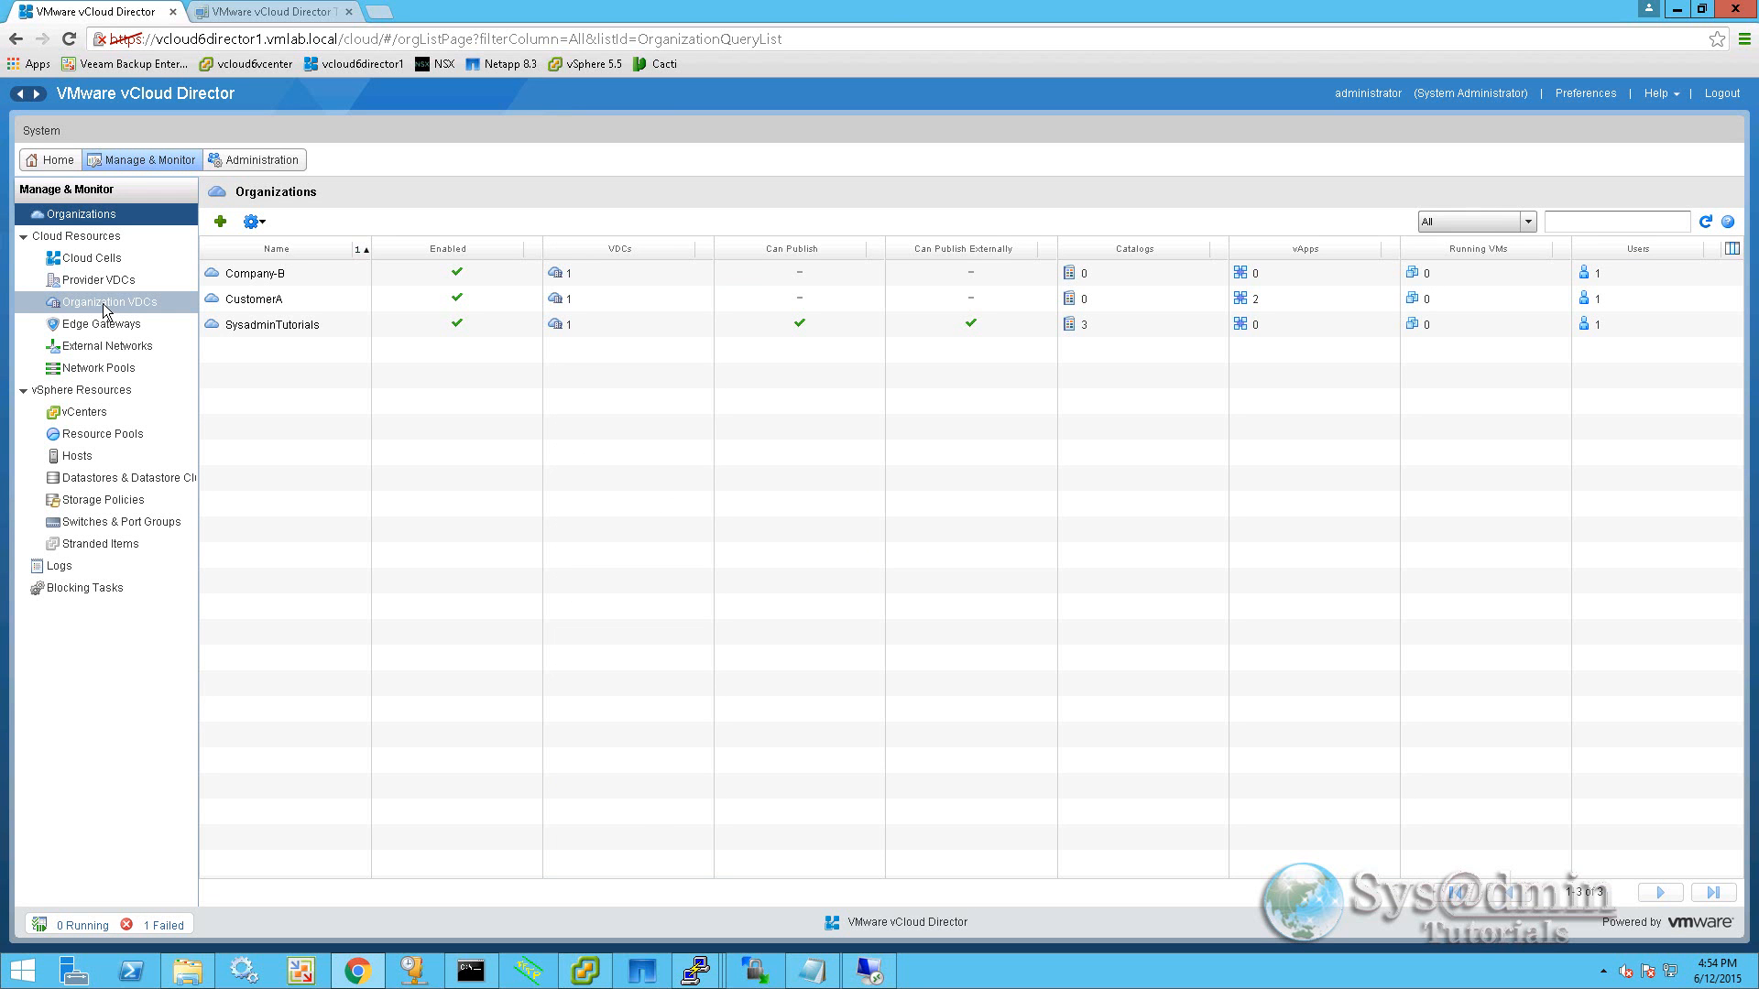
{"action": "left_click", "coordinate": [95, 300]}
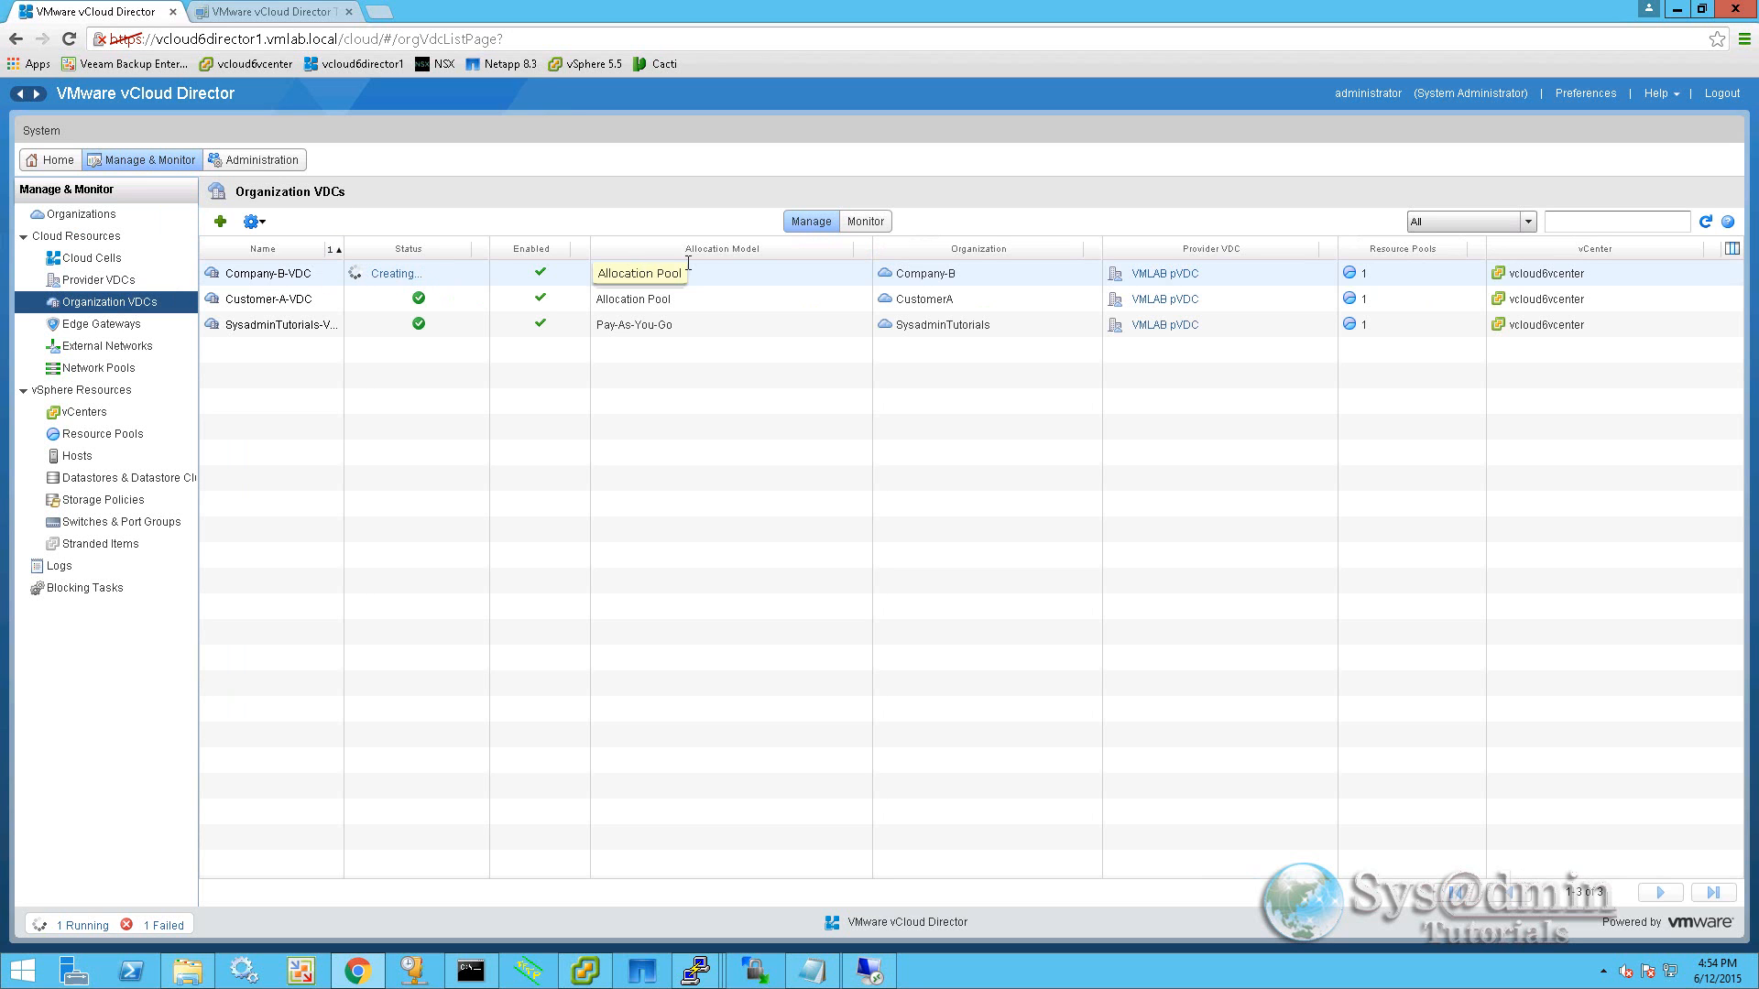
{"action": "mouse_move", "coordinate": [685, 278]}
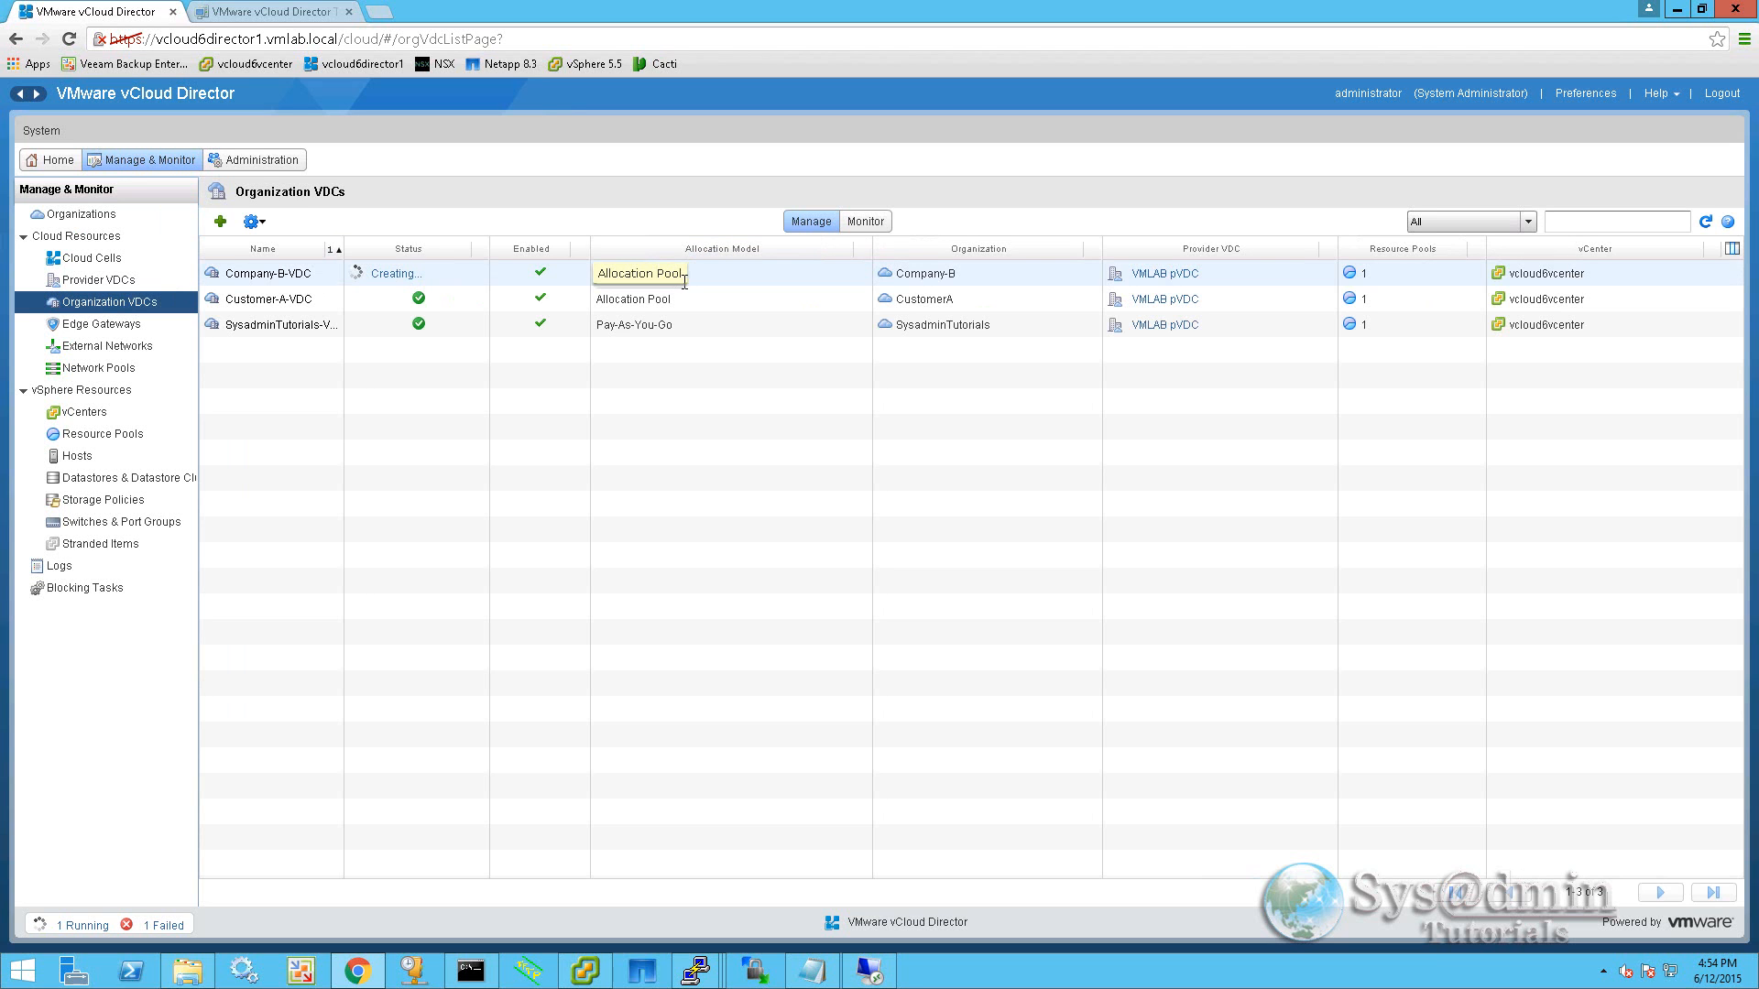
{"action": "mouse_move", "coordinate": [977, 284]}
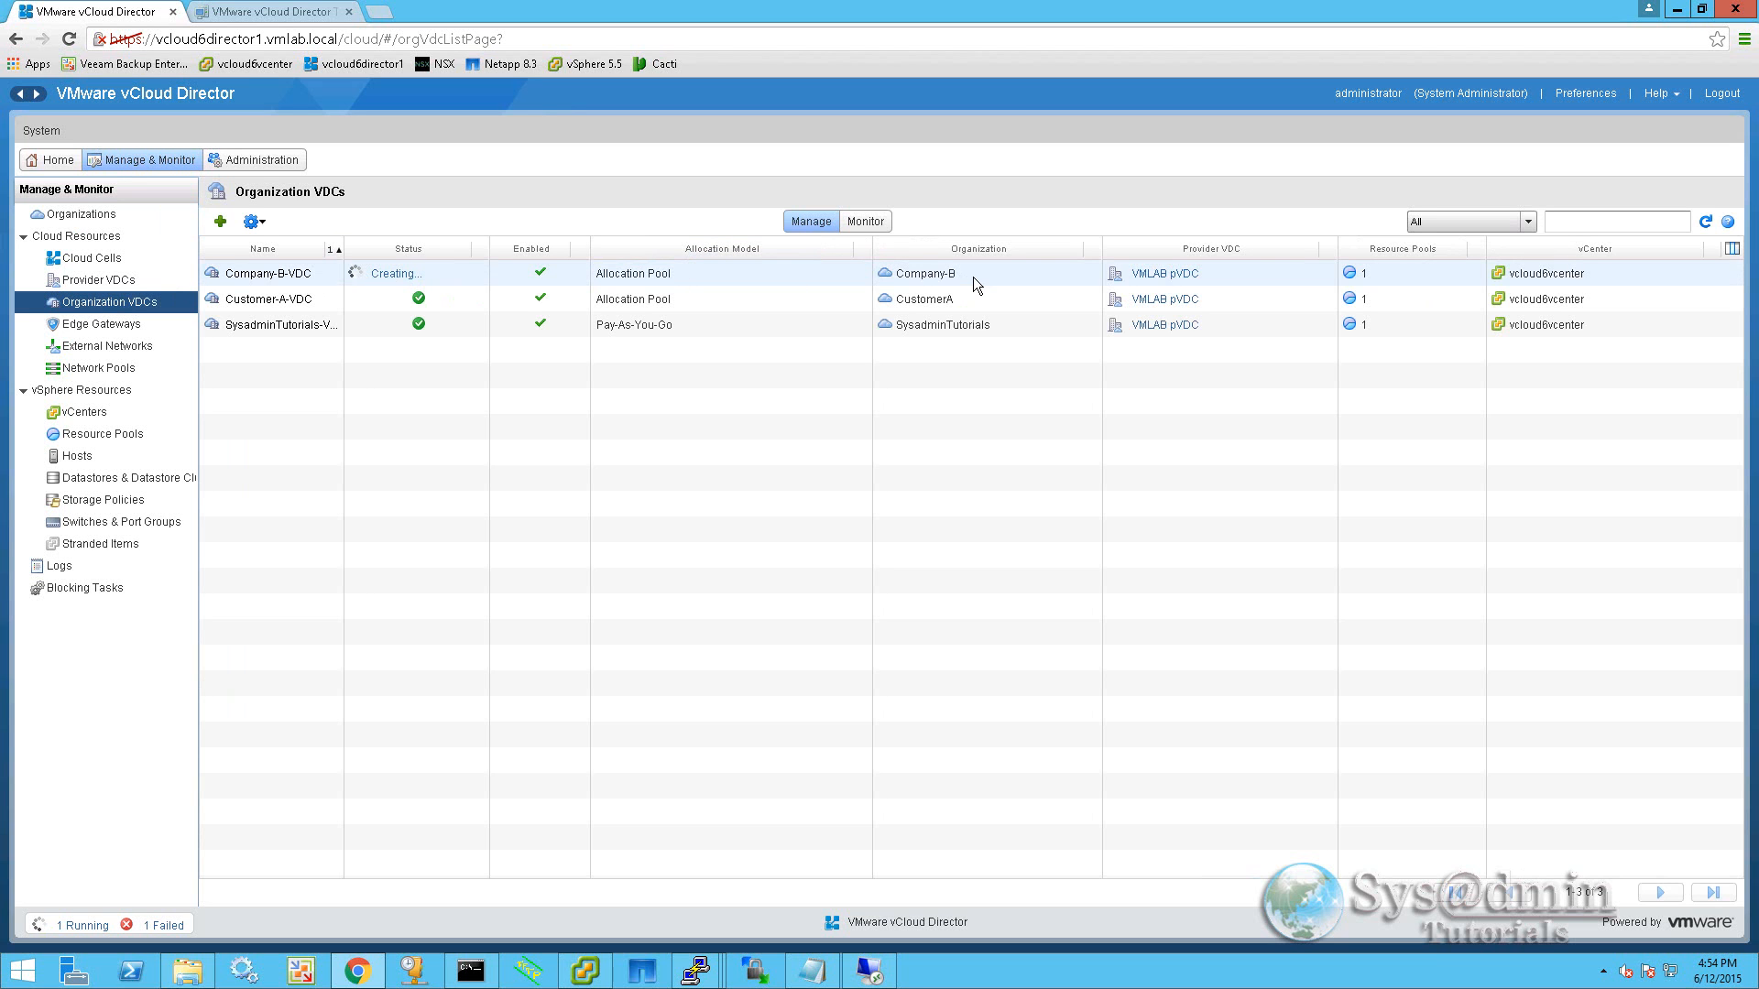
{"action": "mouse_move", "coordinate": [1187, 280]}
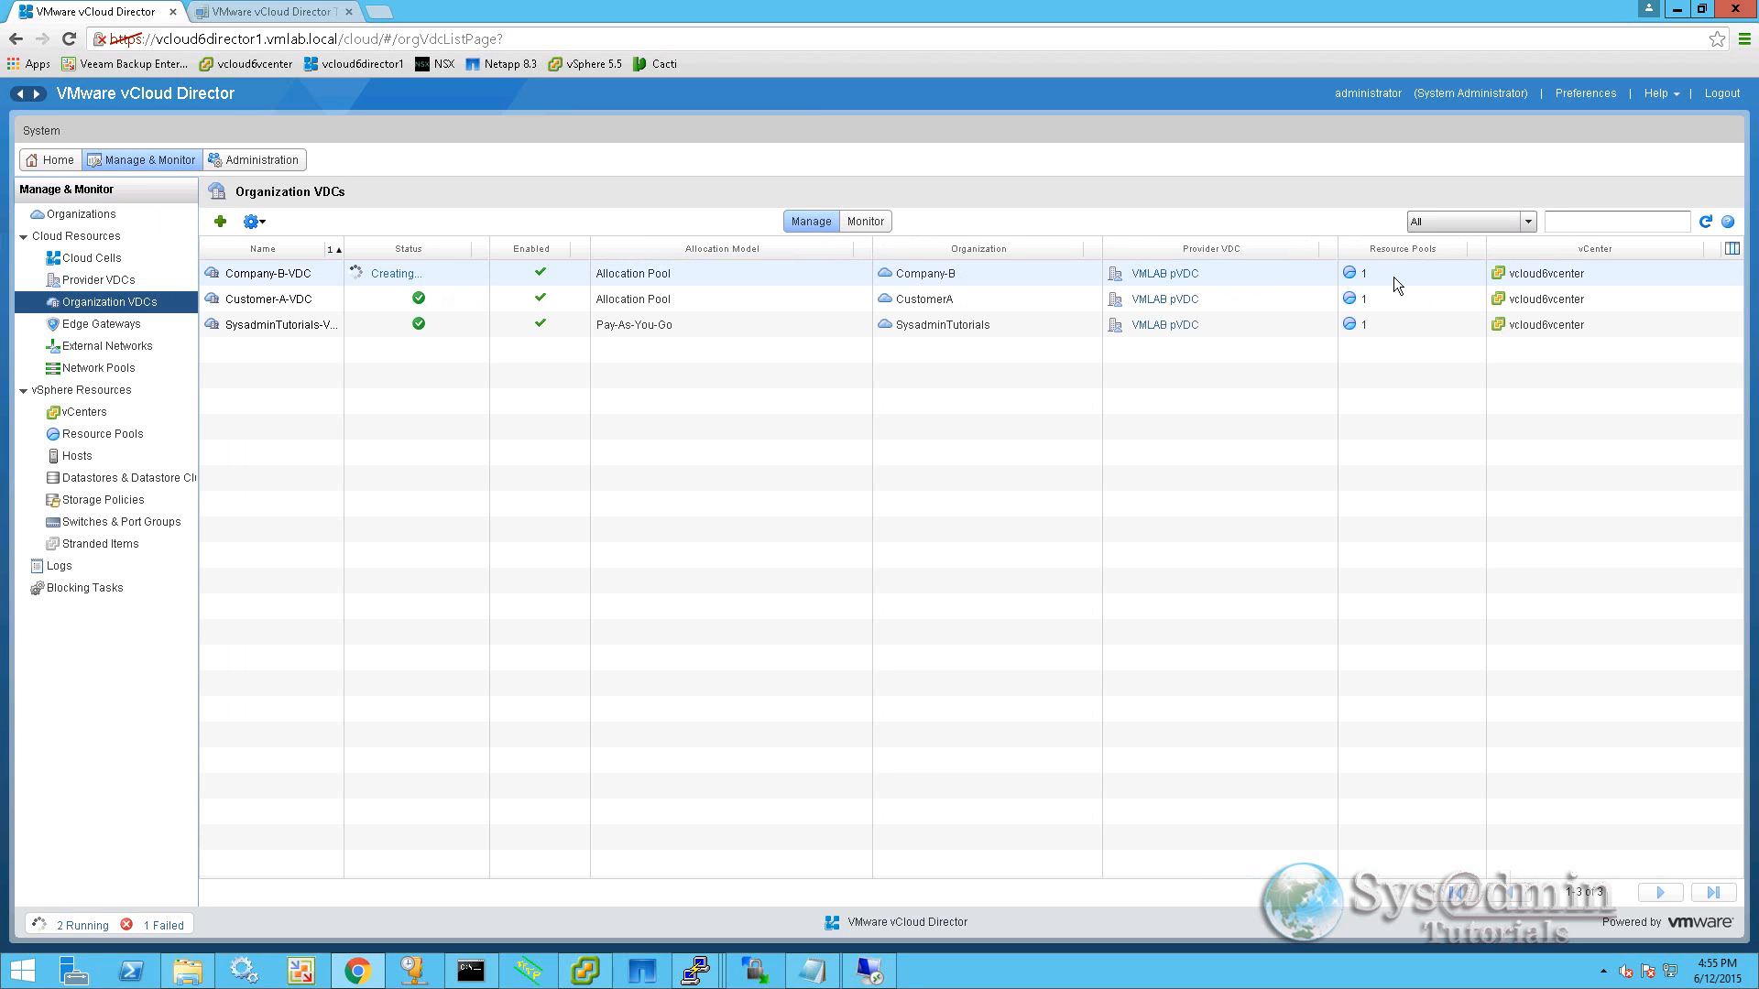
{"action": "mouse_move", "coordinate": [1495, 273]}
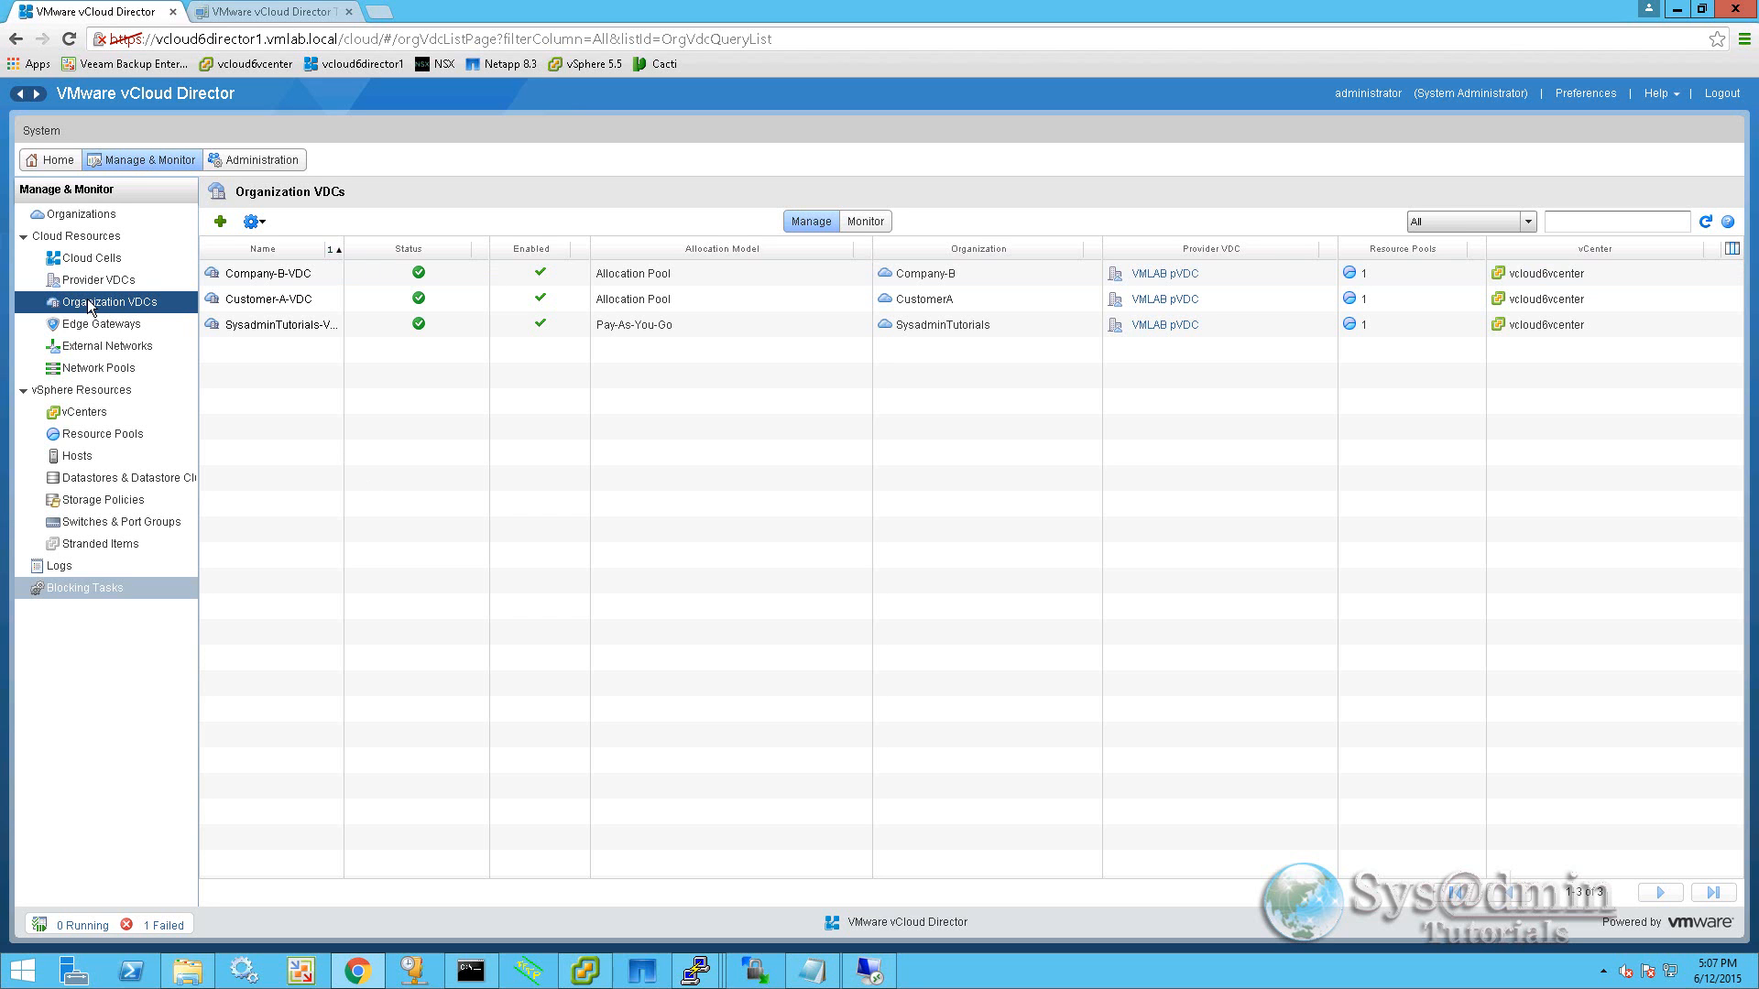
{"action": "mouse_move", "coordinate": [240, 278]}
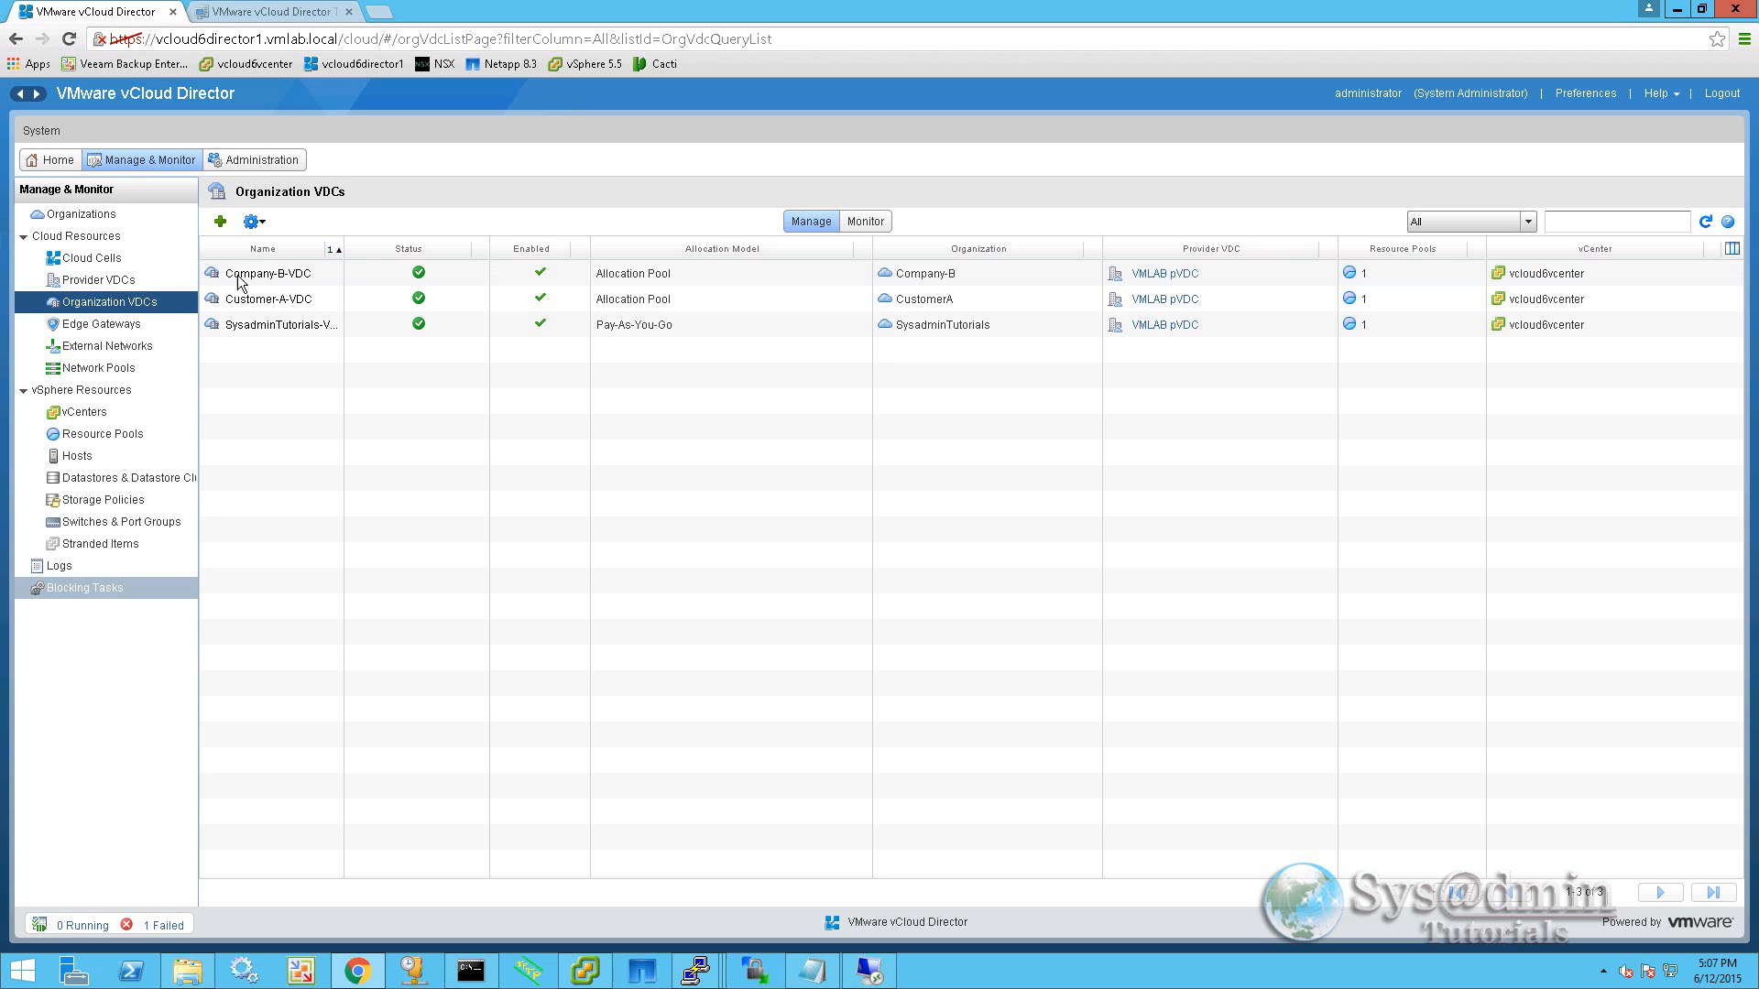
{"action": "mouse_move", "coordinate": [355, 287]}
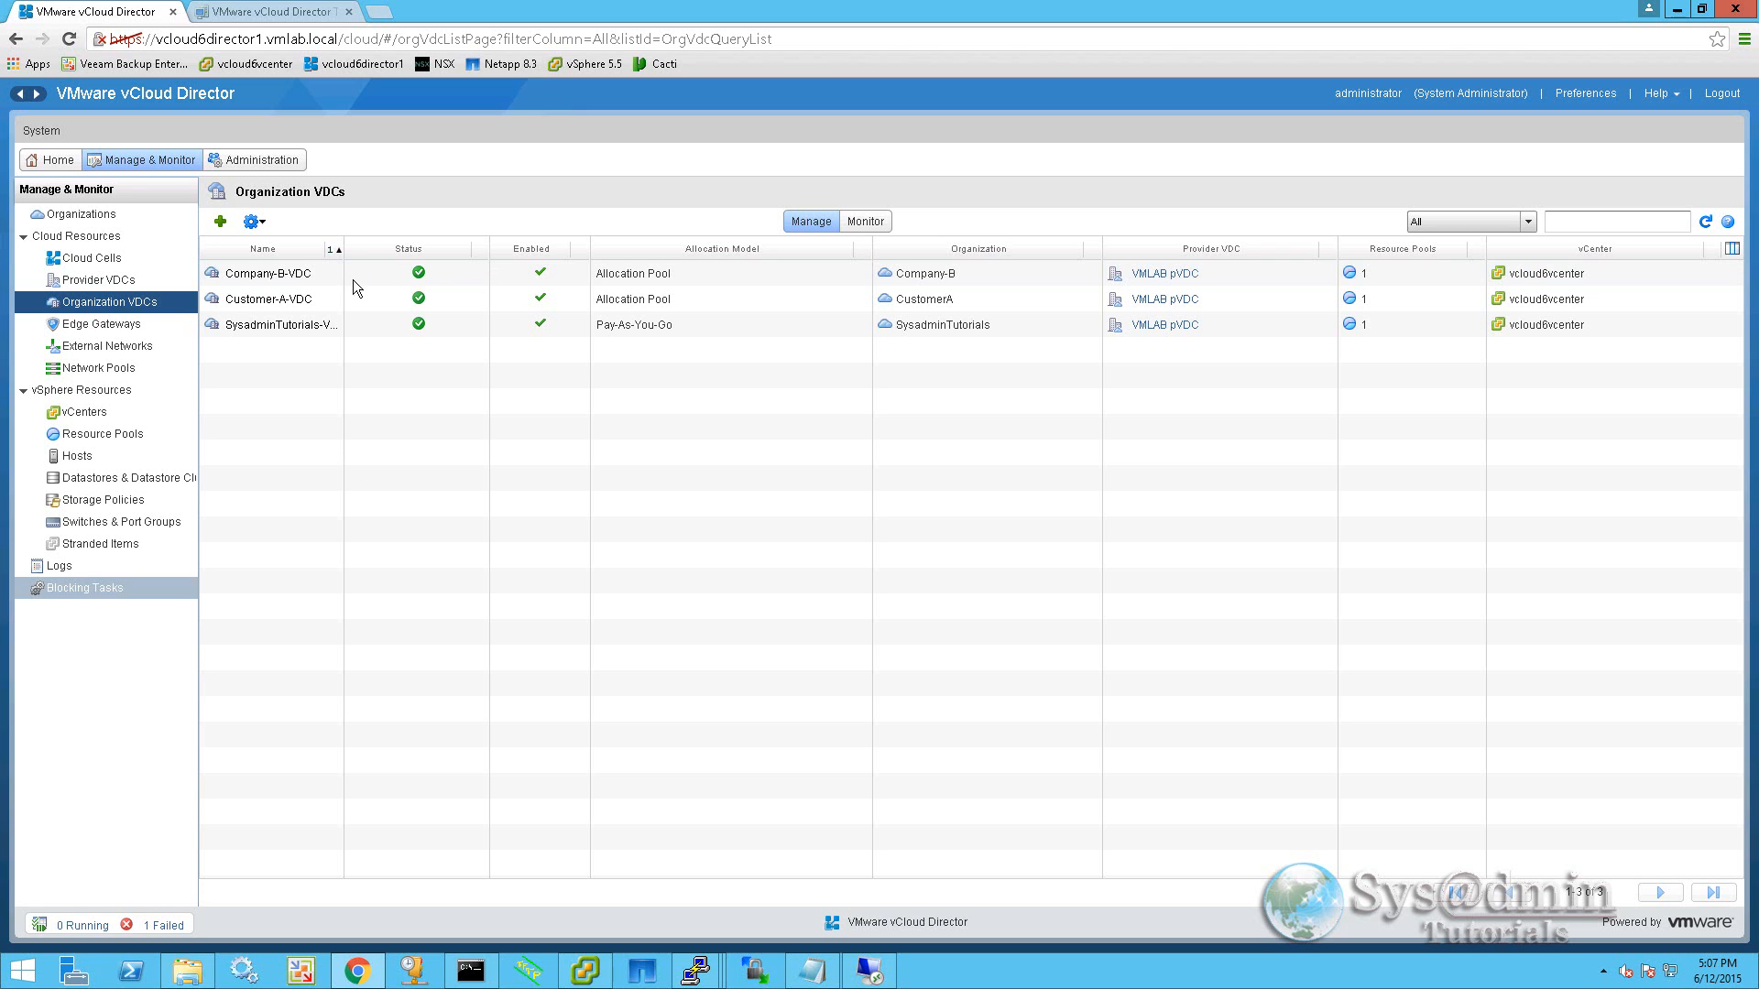
{"action": "mouse_move", "coordinate": [425, 280]}
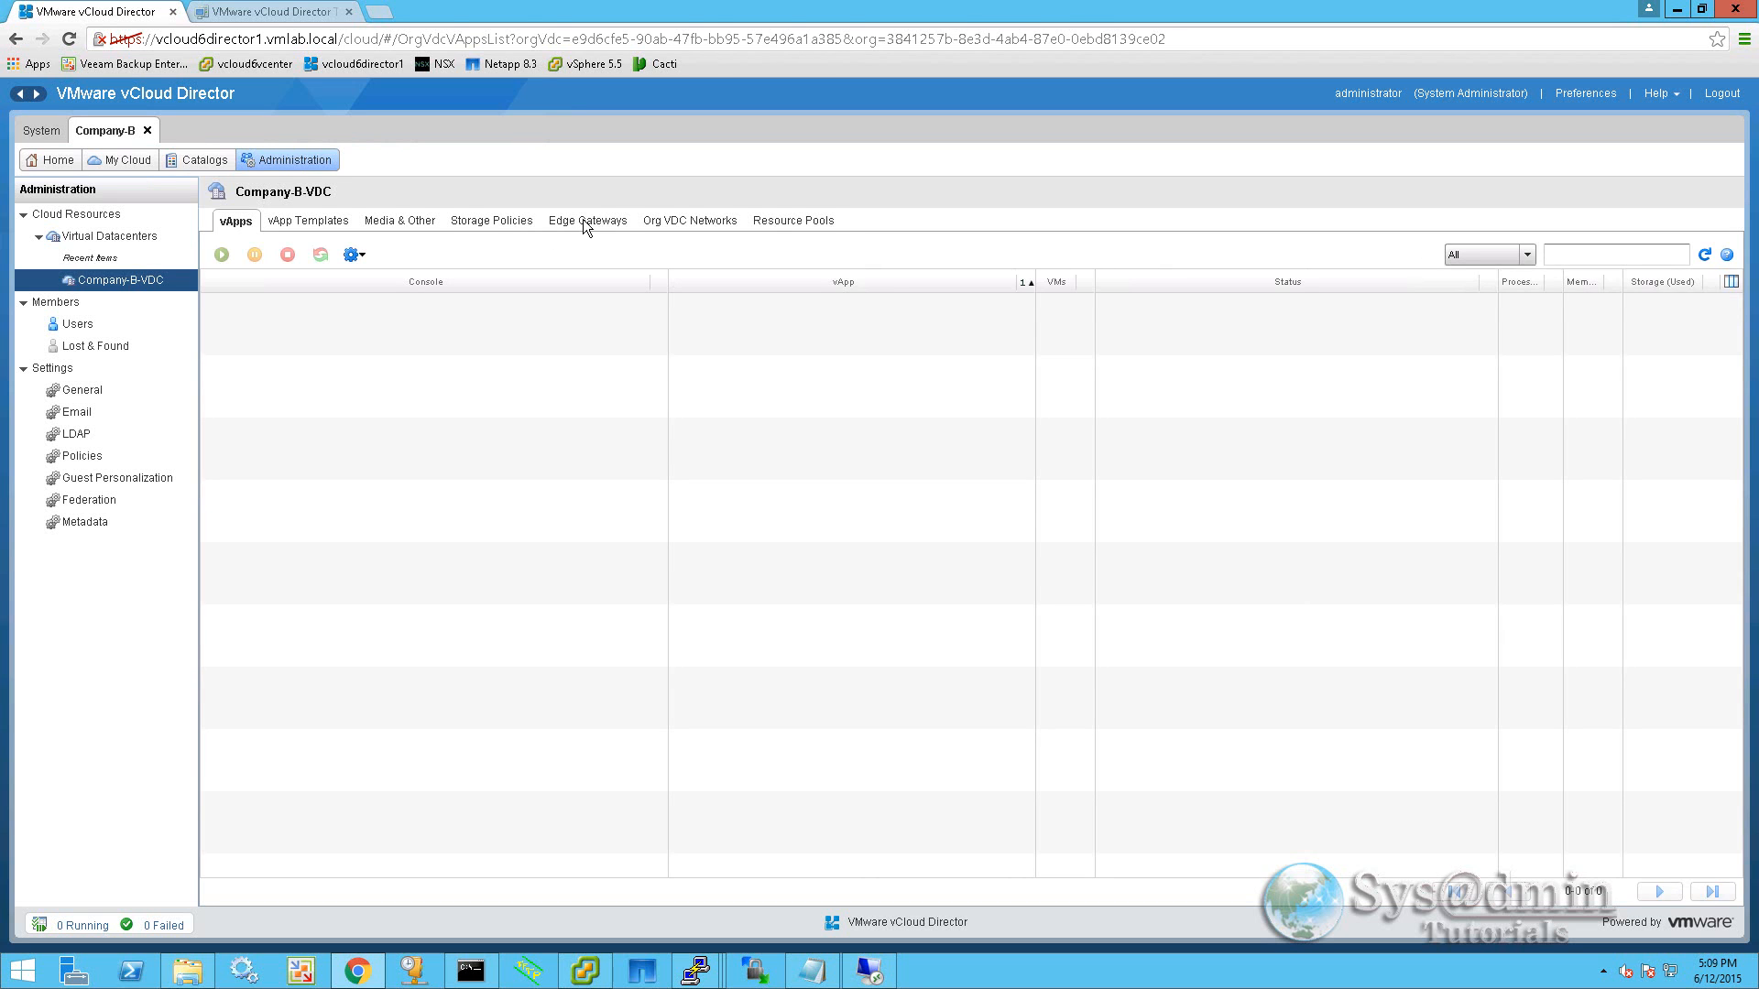
Show the Firewall settings in company-b-gw's Edge Gateway Services configuration
{"action": "left_click", "coordinate": [586, 220]}
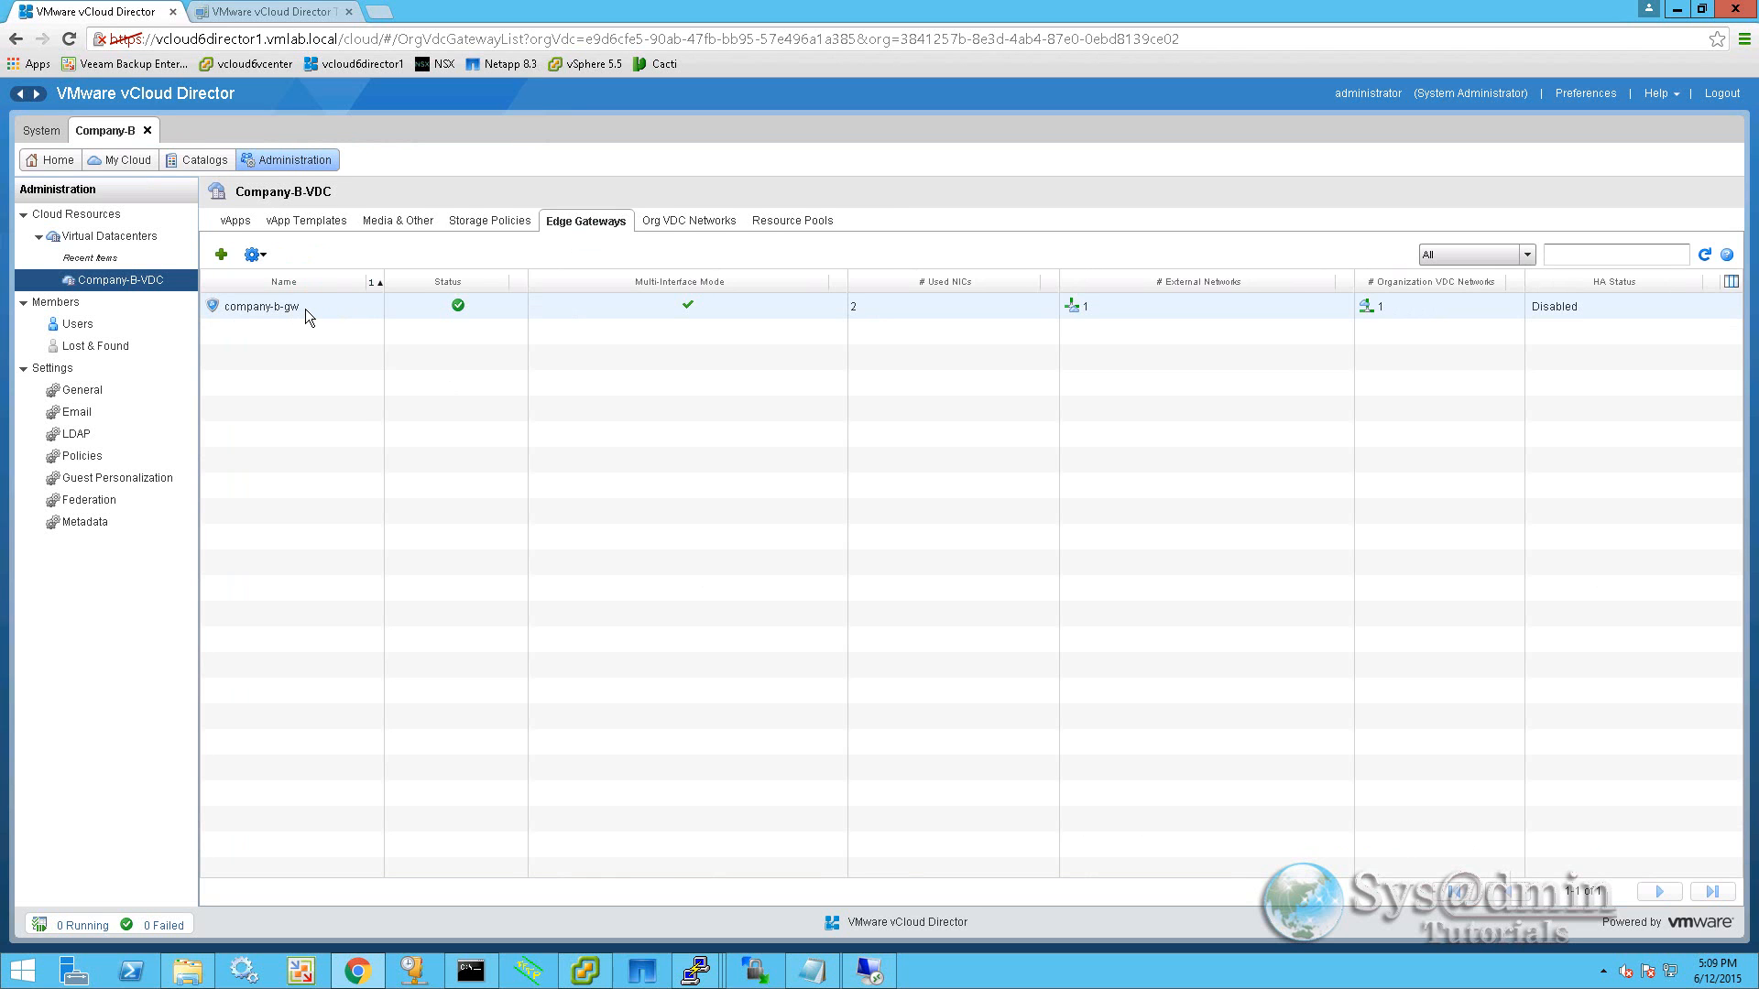
{"action": "right_click", "coordinate": [308, 315]}
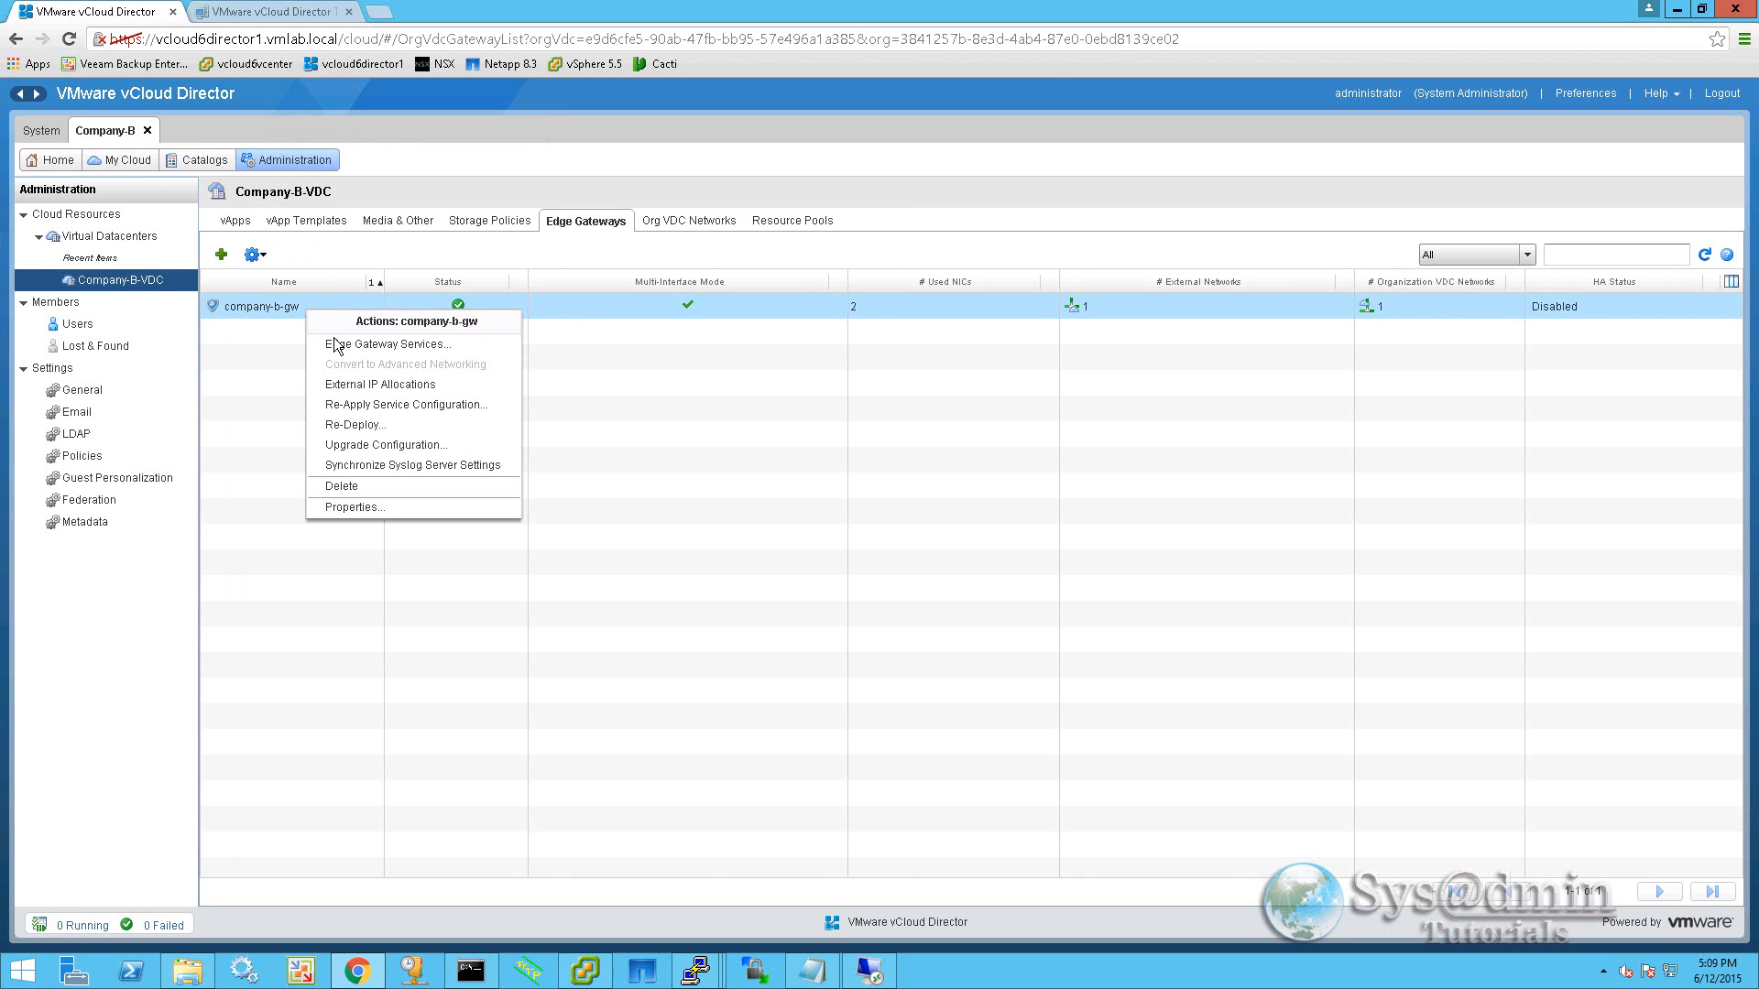
{"action": "mouse_move", "coordinate": [342, 348]}
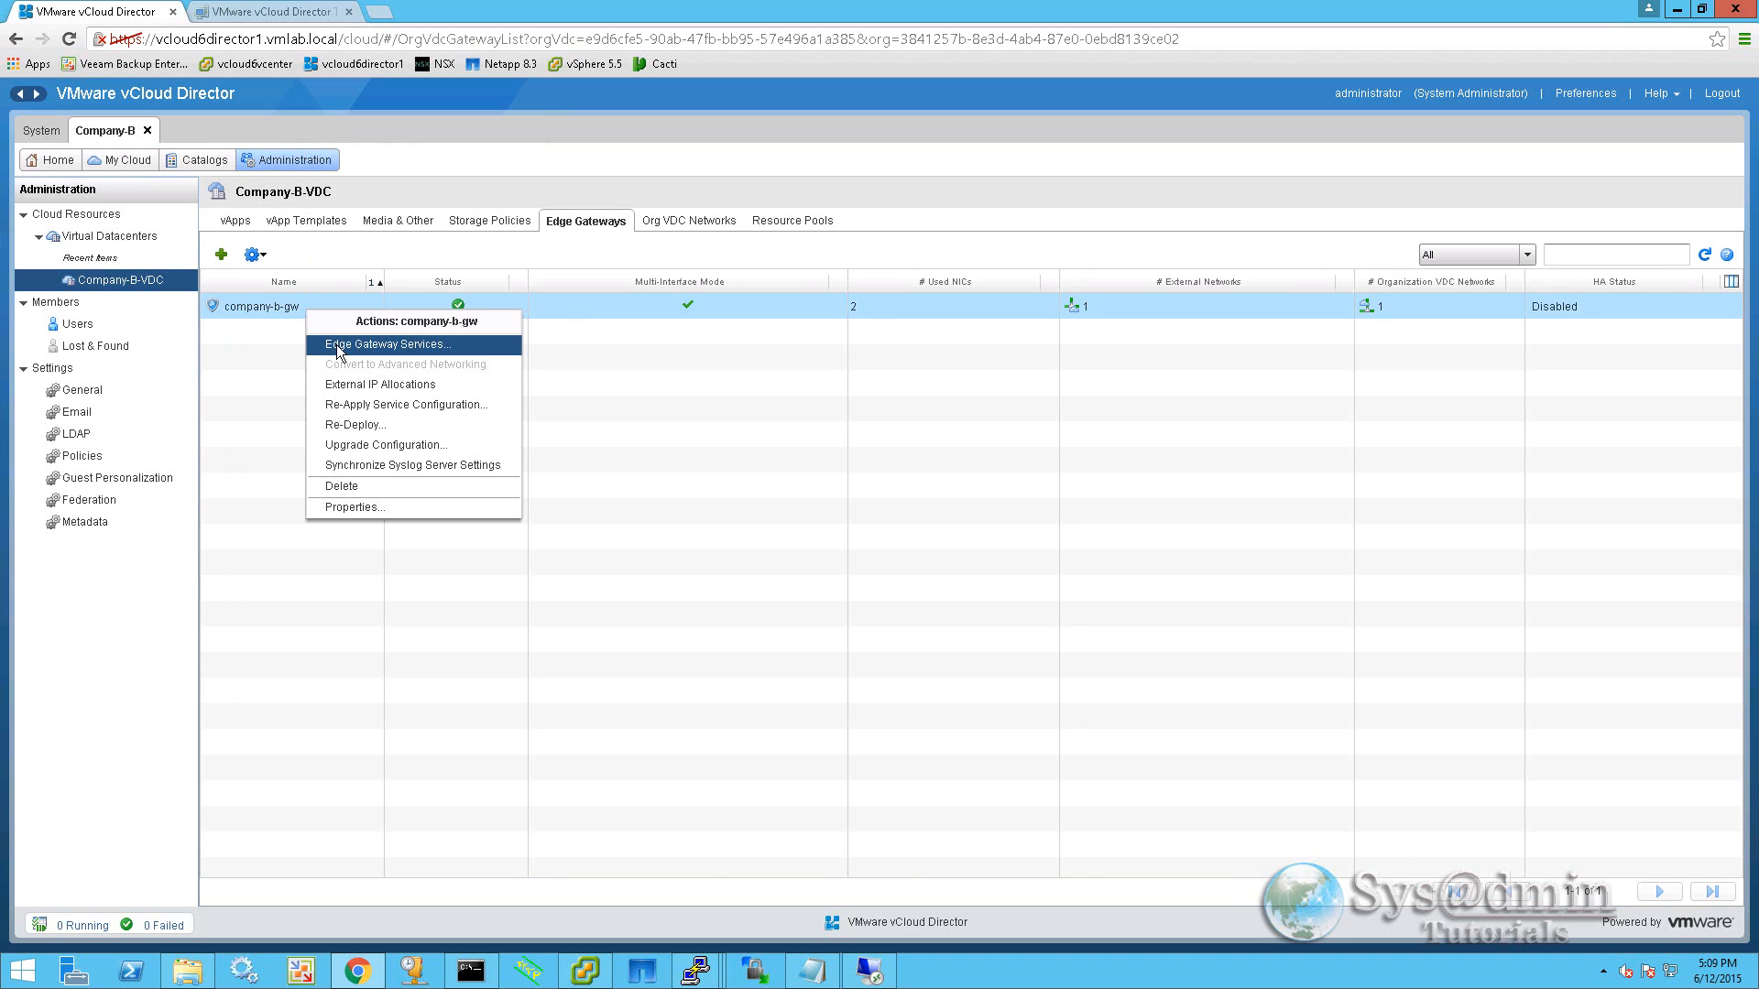
{"action": "left_click", "coordinate": [388, 345]}
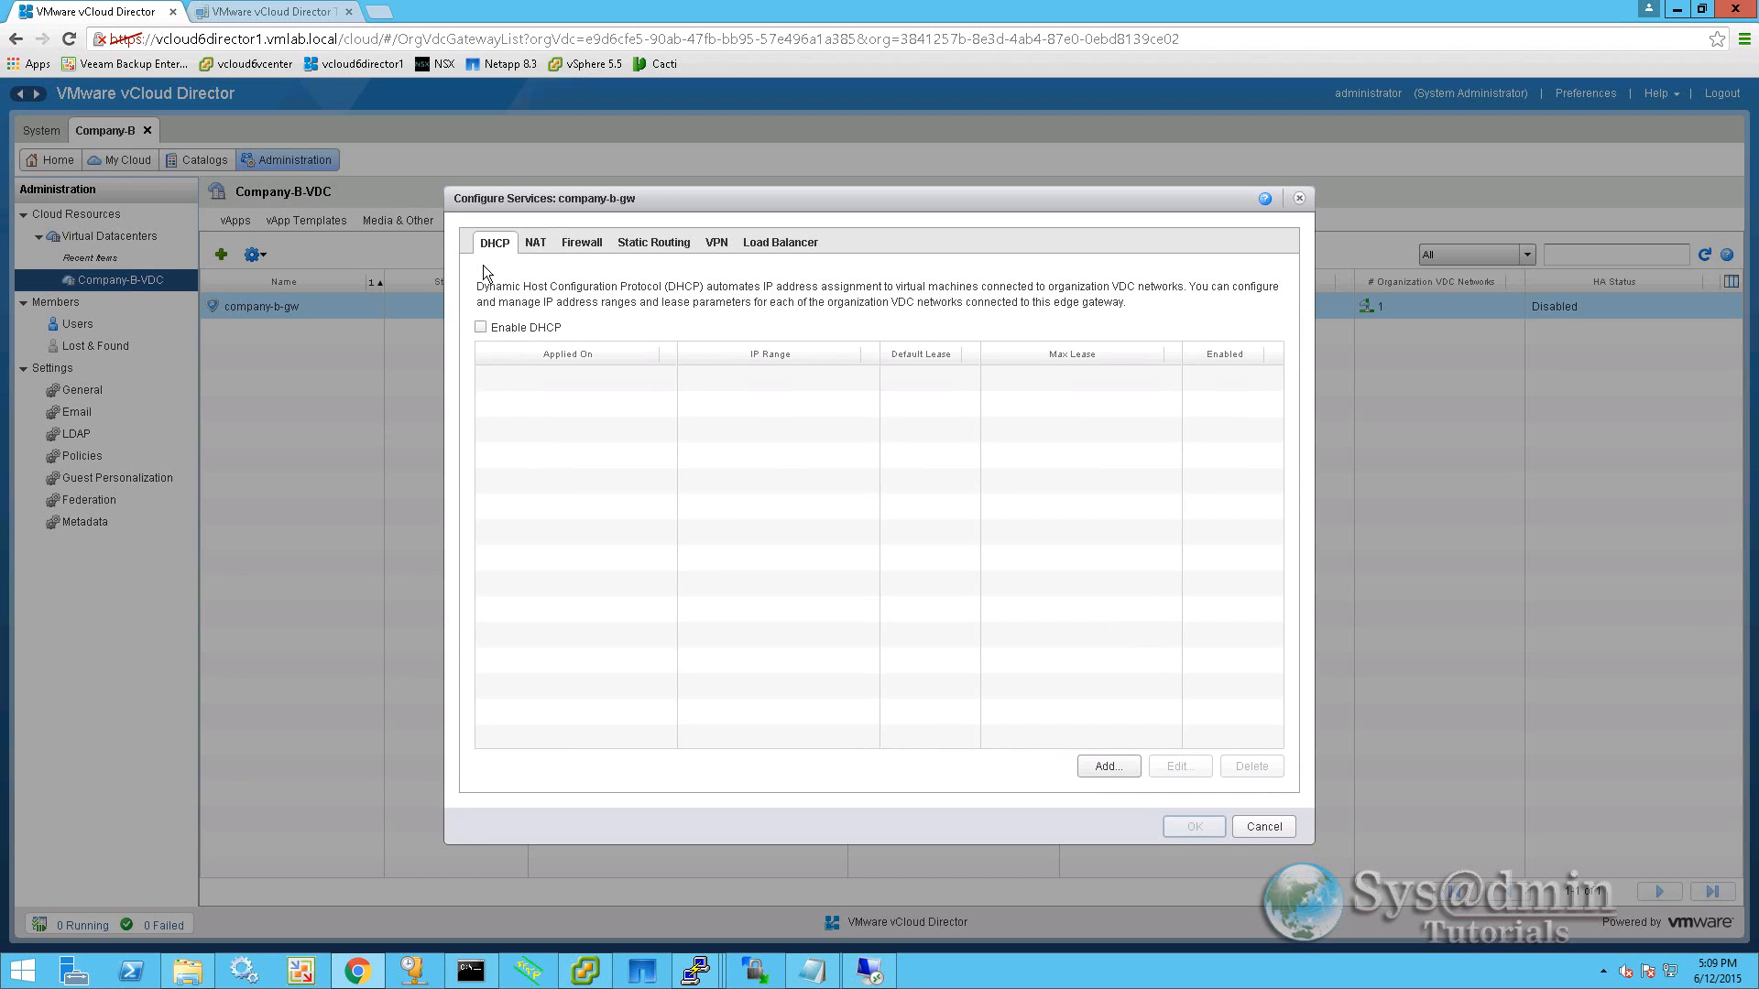
{"action": "mouse_move", "coordinate": [683, 247]}
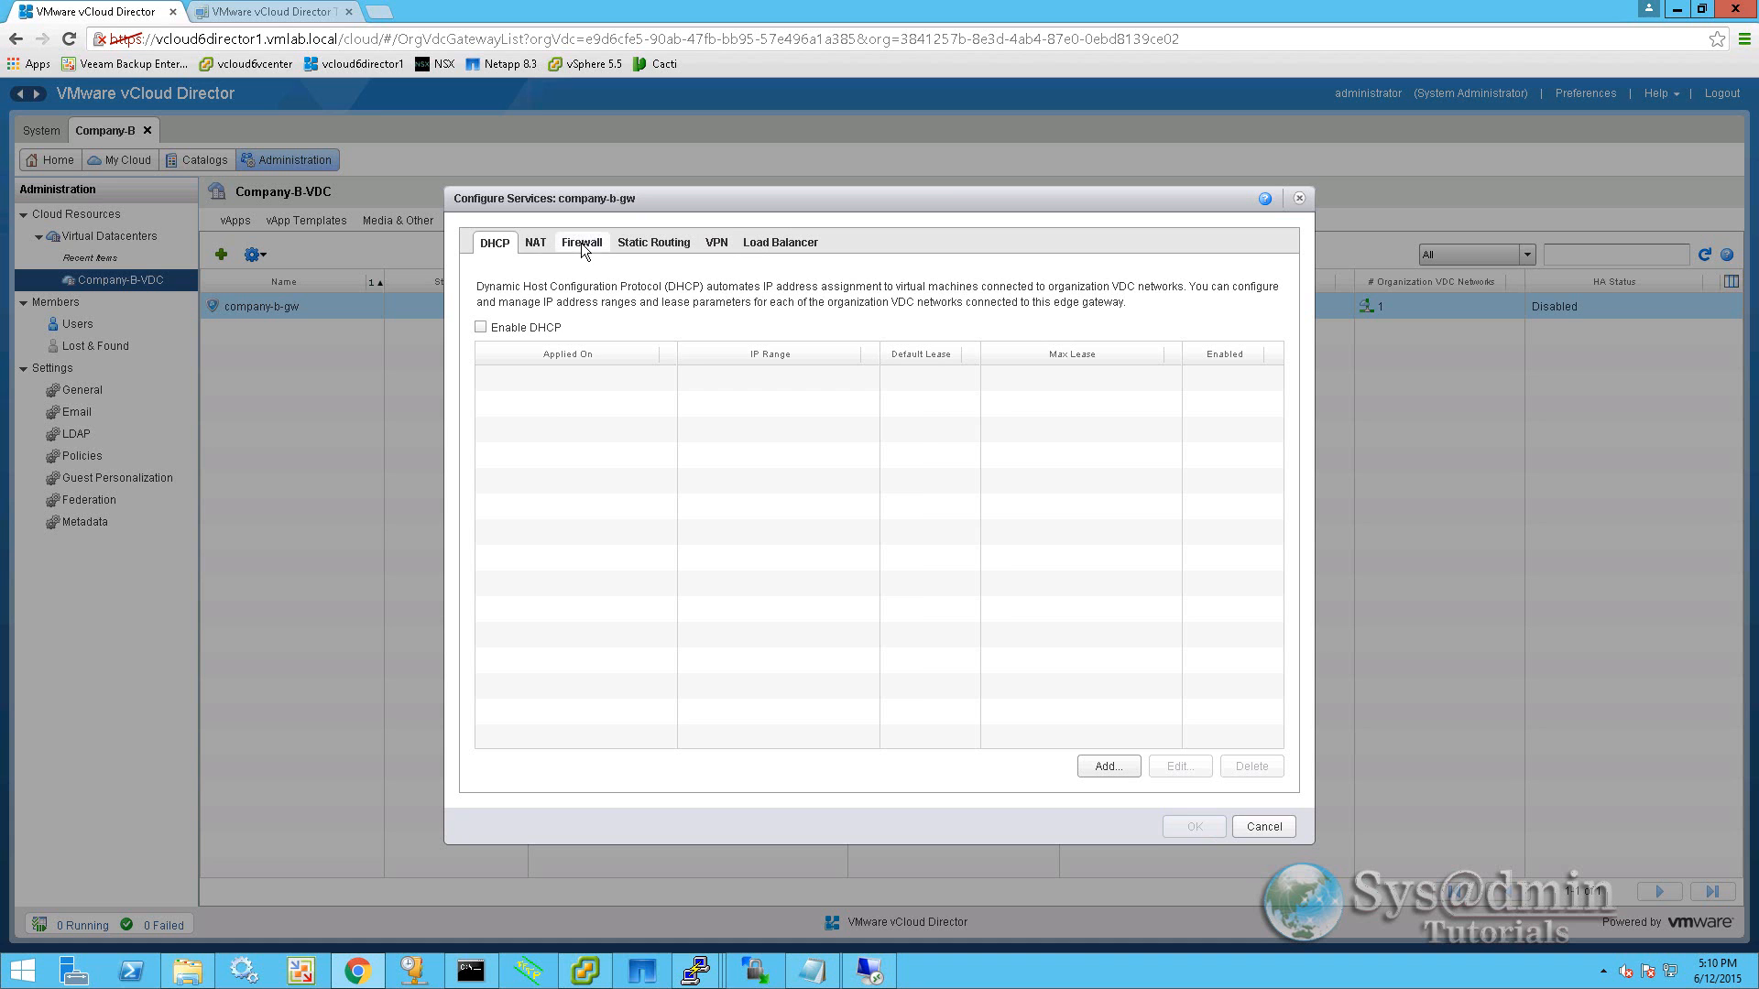
{"action": "left_click", "coordinate": [582, 242]}
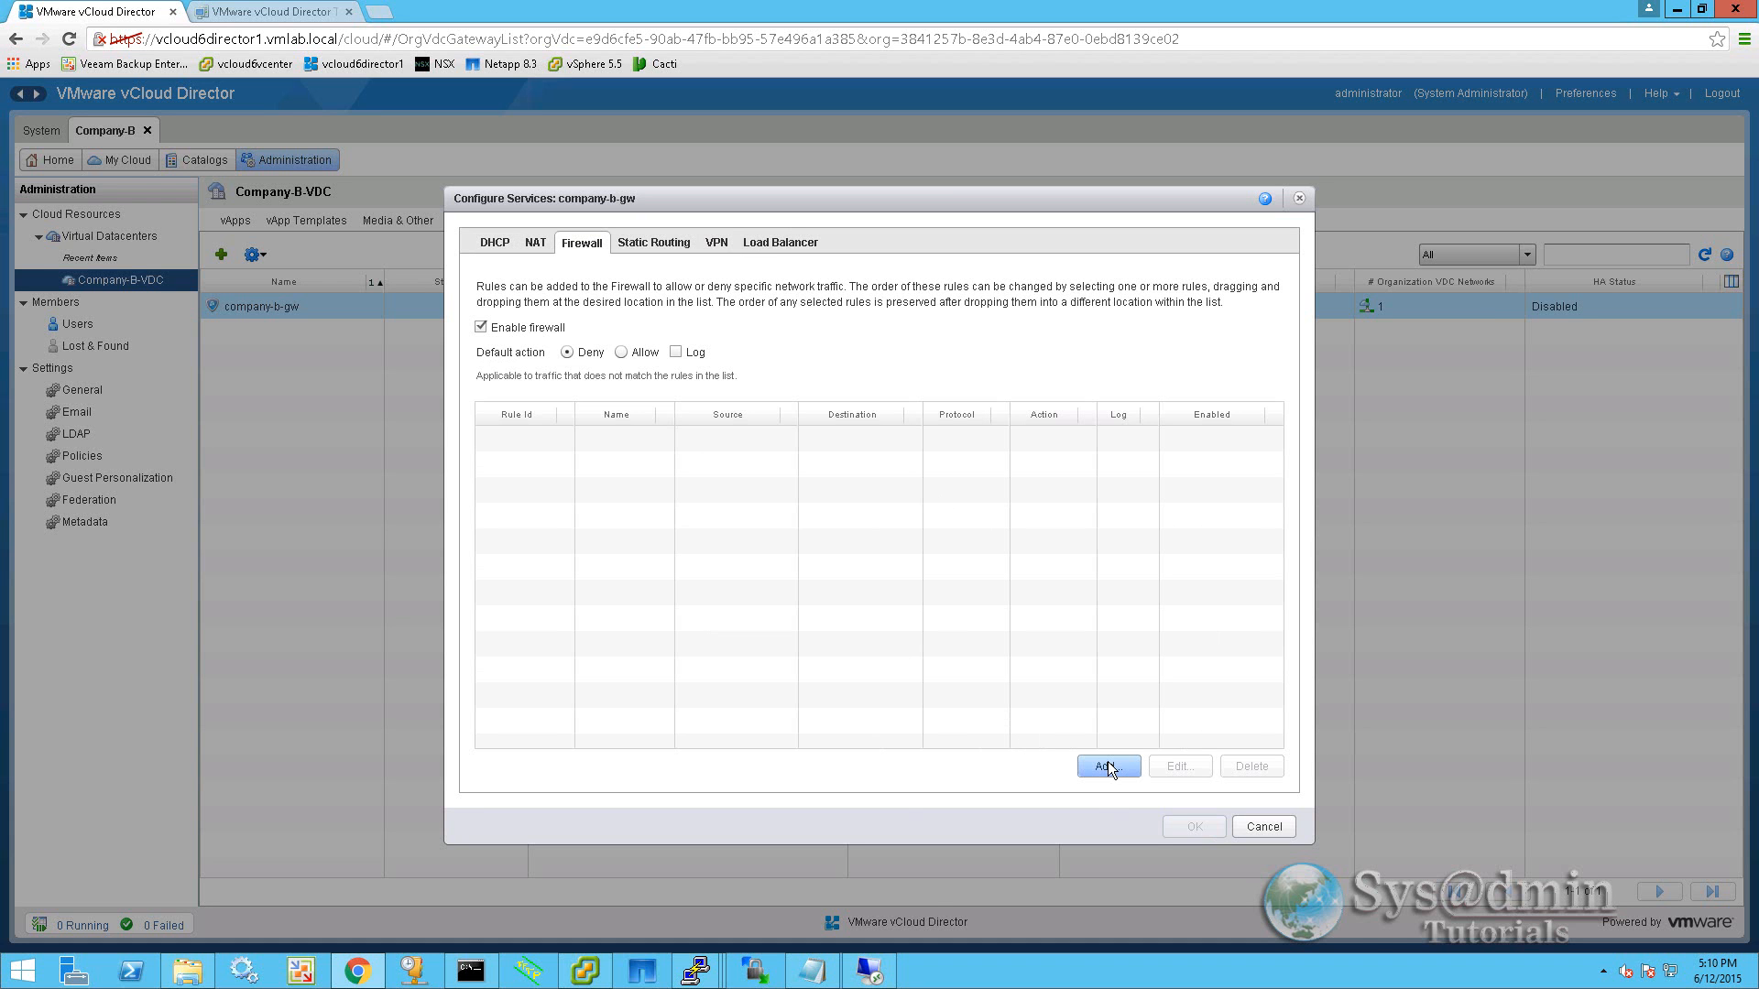
Add firewall rule Allow ICMP from 192.168.20.0/24 to any, protocol ICMP, action Allow
{"action": "left_click", "coordinate": [1108, 766]}
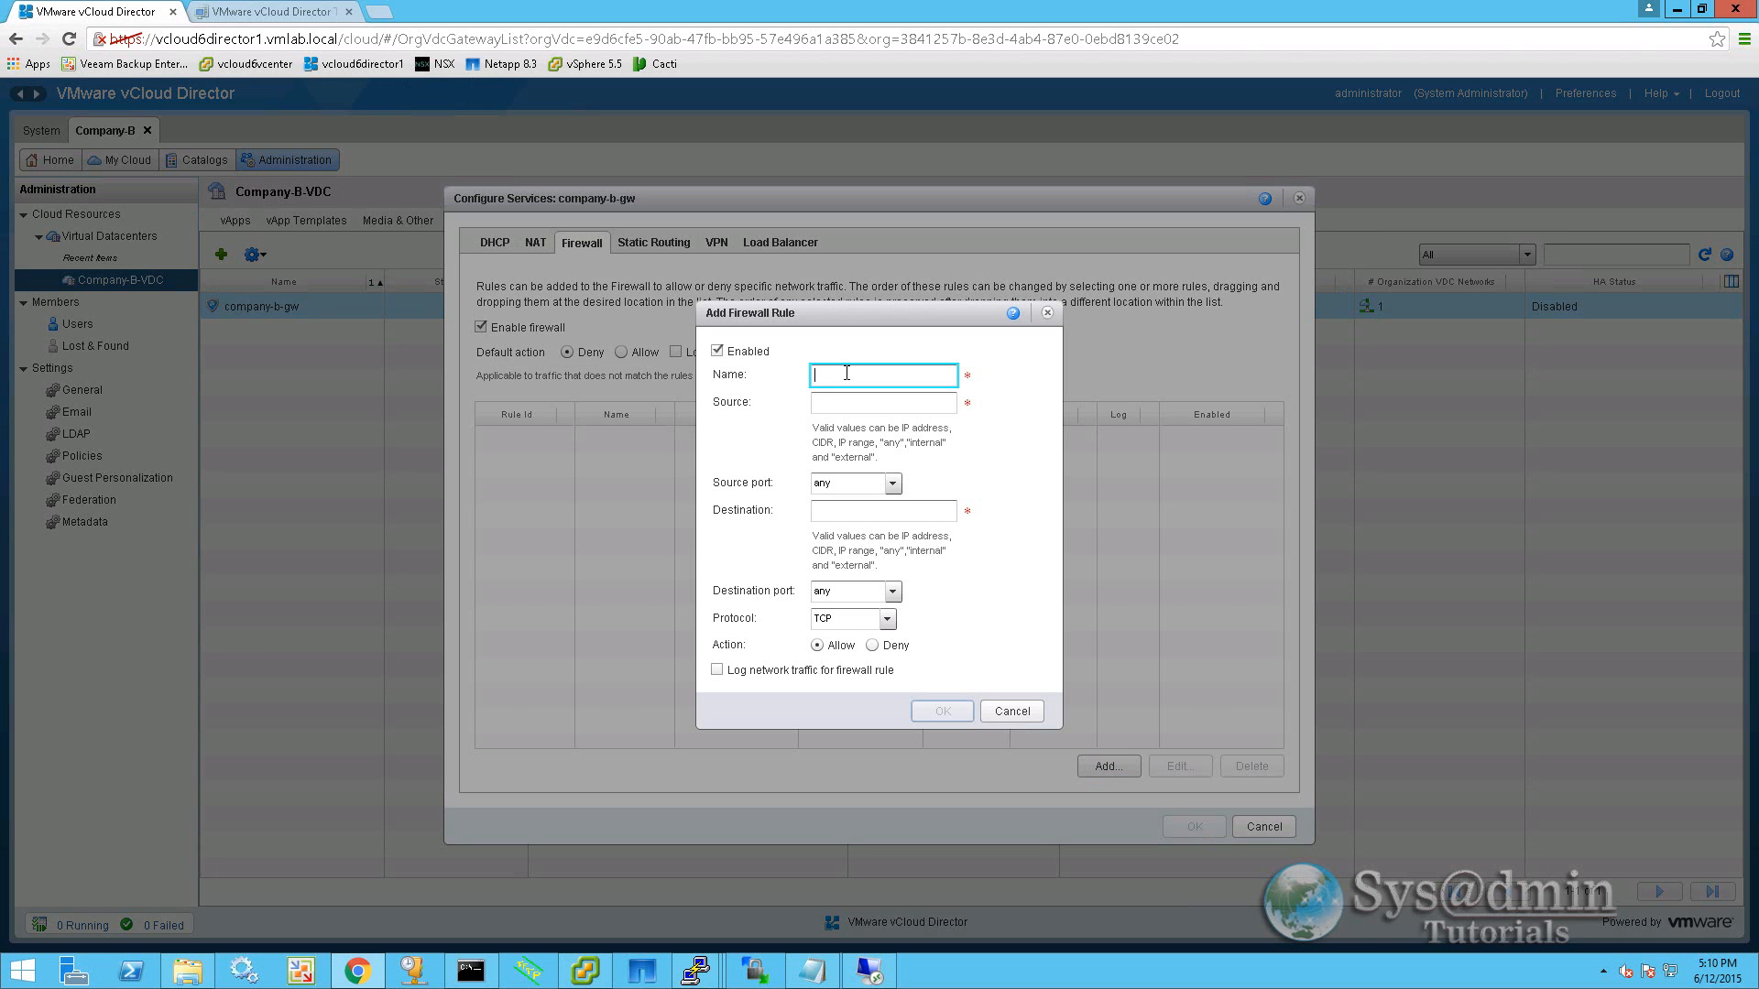
{"action": "type", "text": "Allow ICMP"}
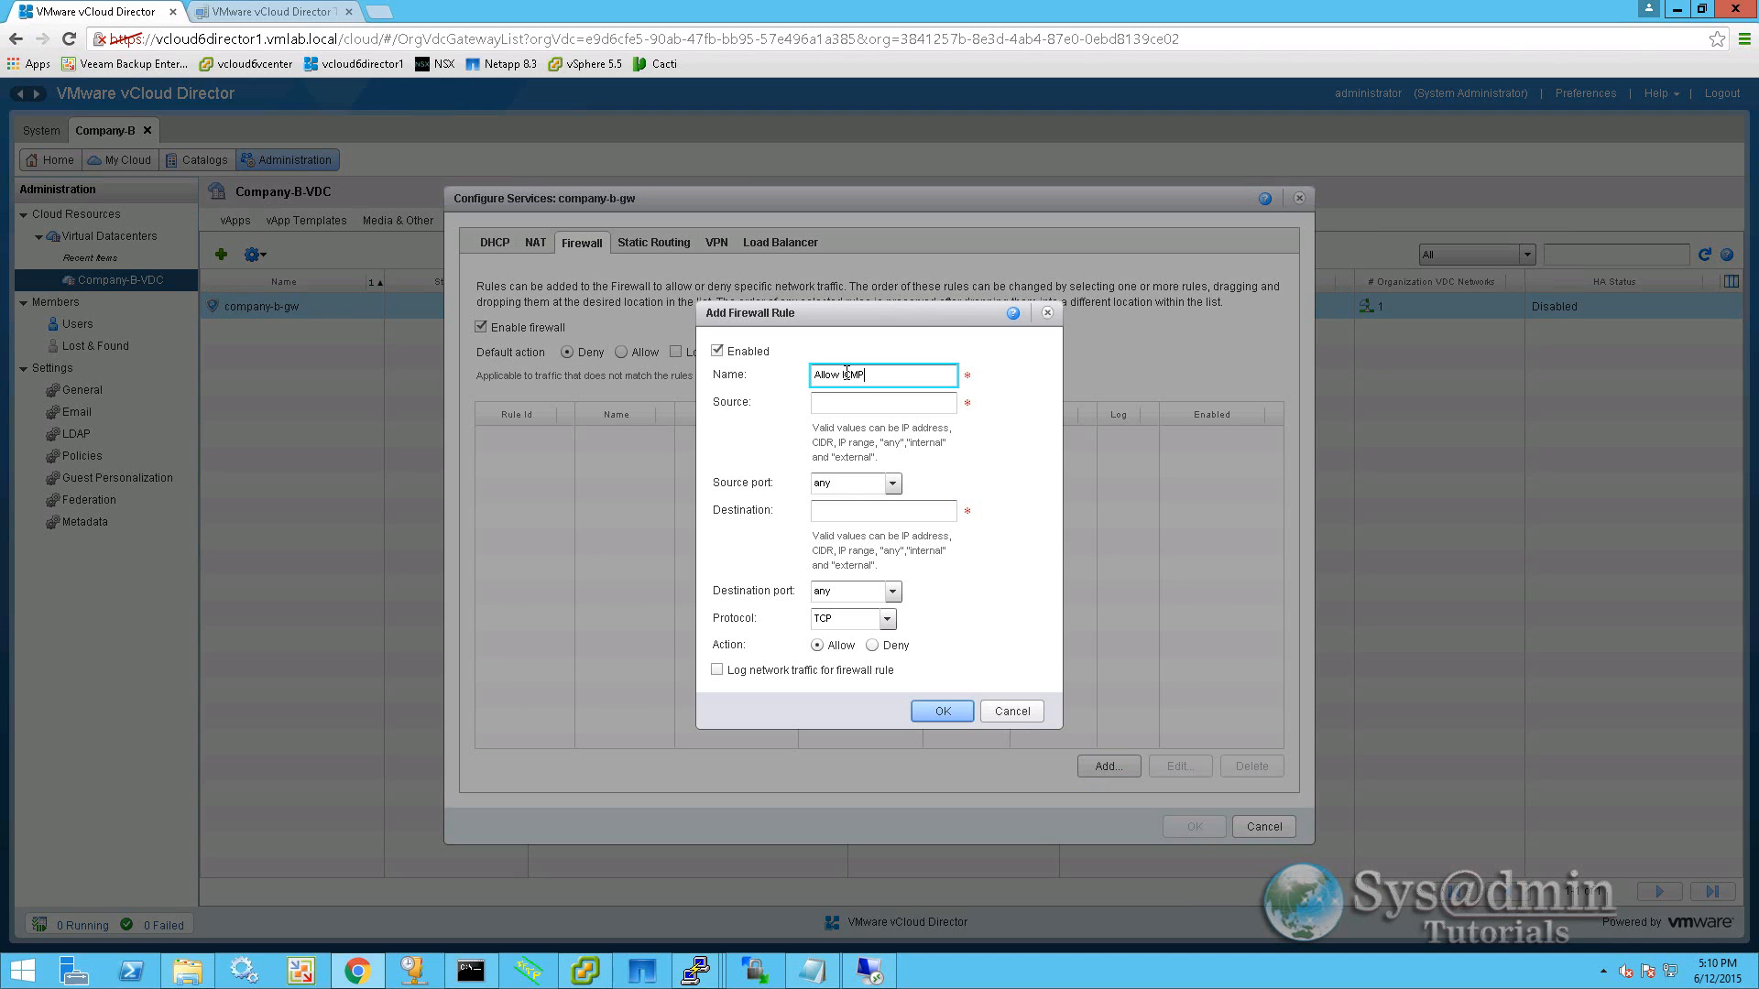
{"action": "left_click", "coordinate": [881, 401]}
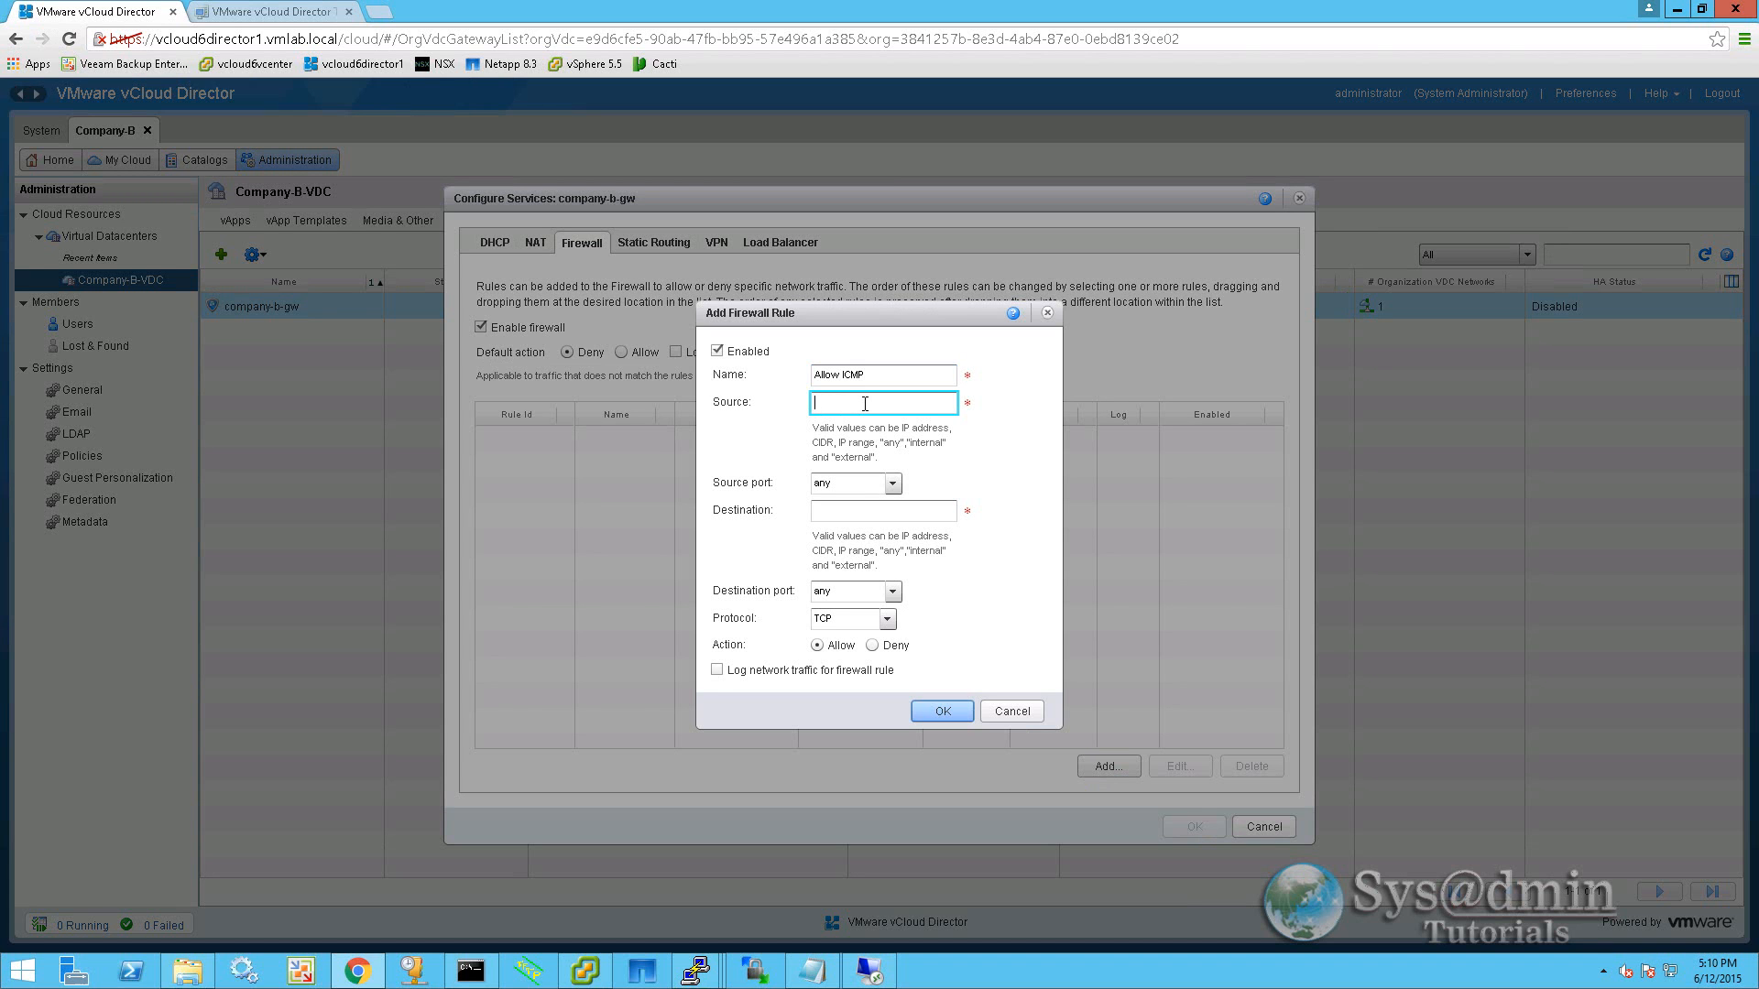
{"action": "type", "text": "192.168.20.0/24"}
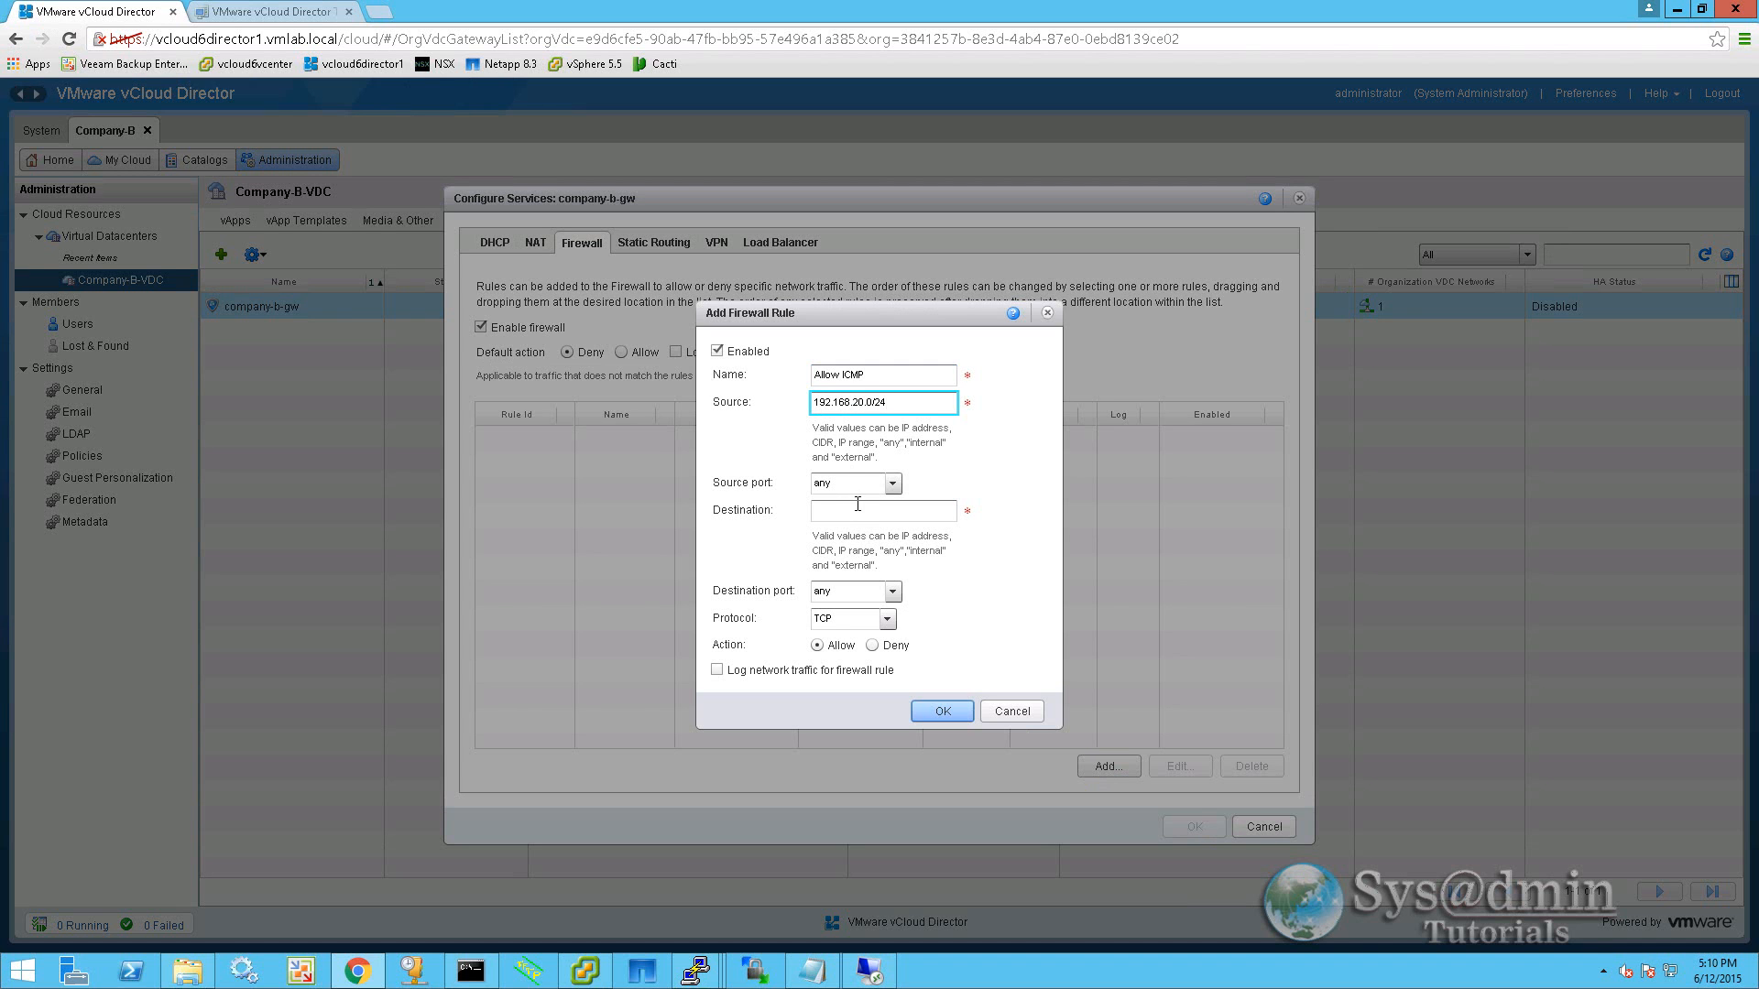
{"action": "left_click", "coordinate": [881, 511]}
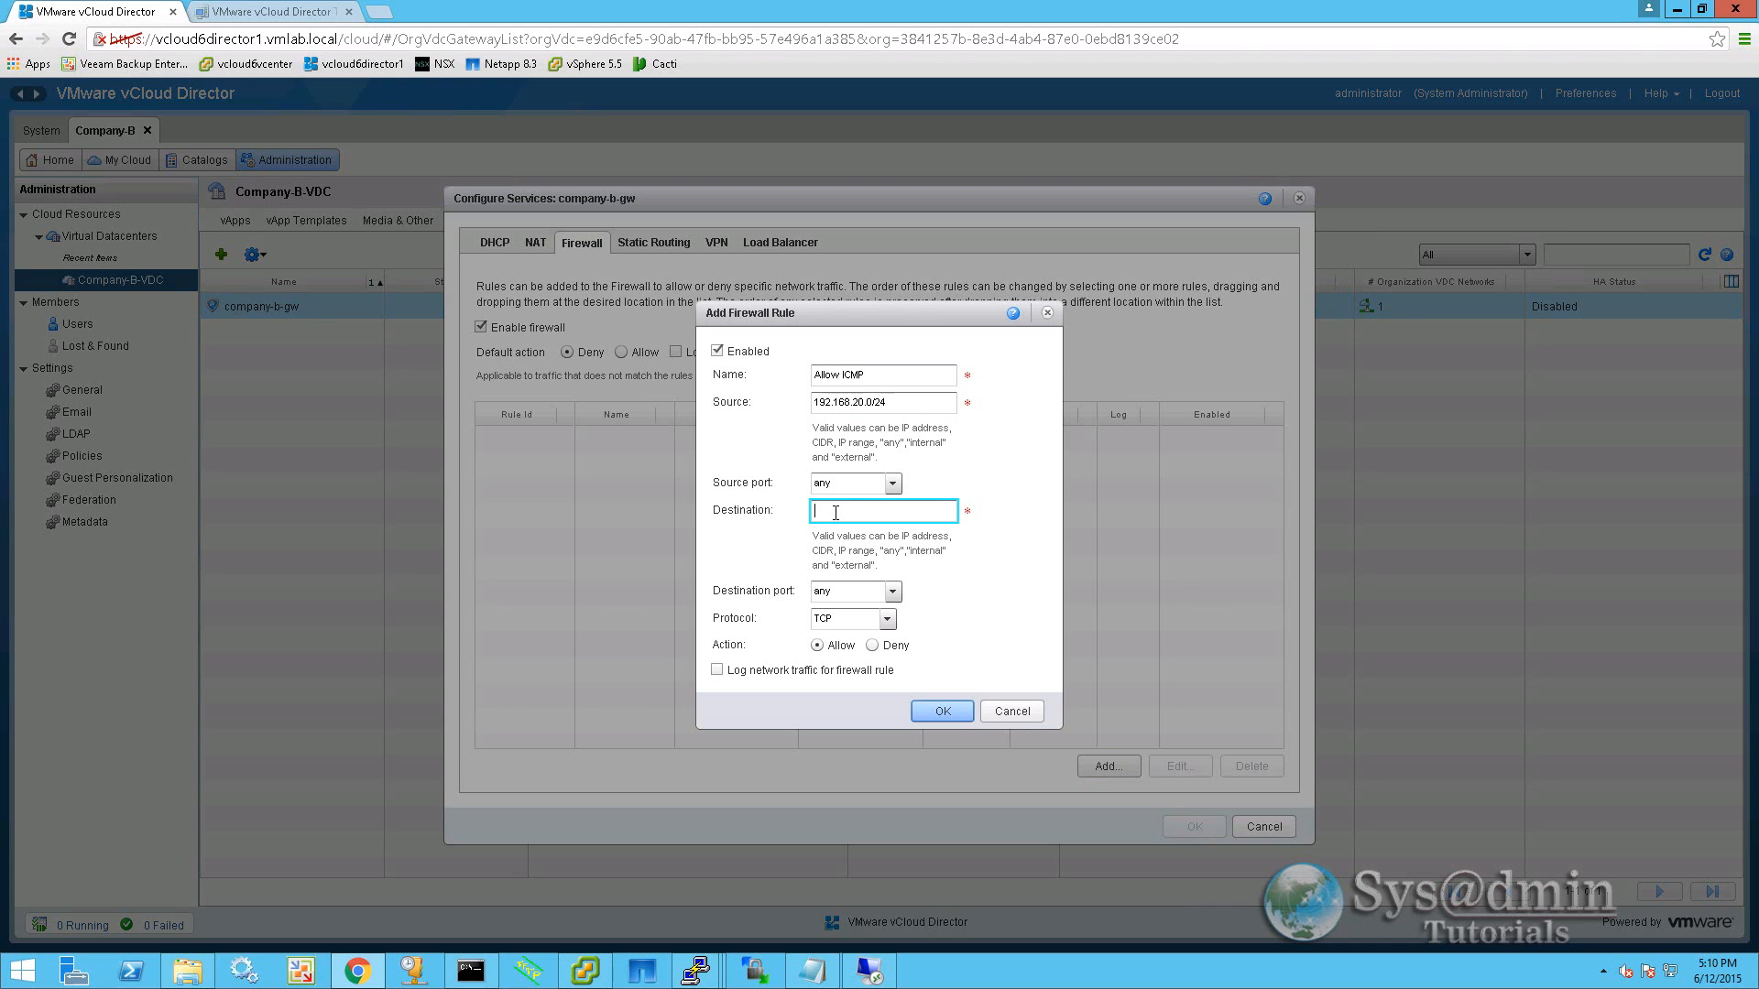
{"action": "type", "text": "any"}
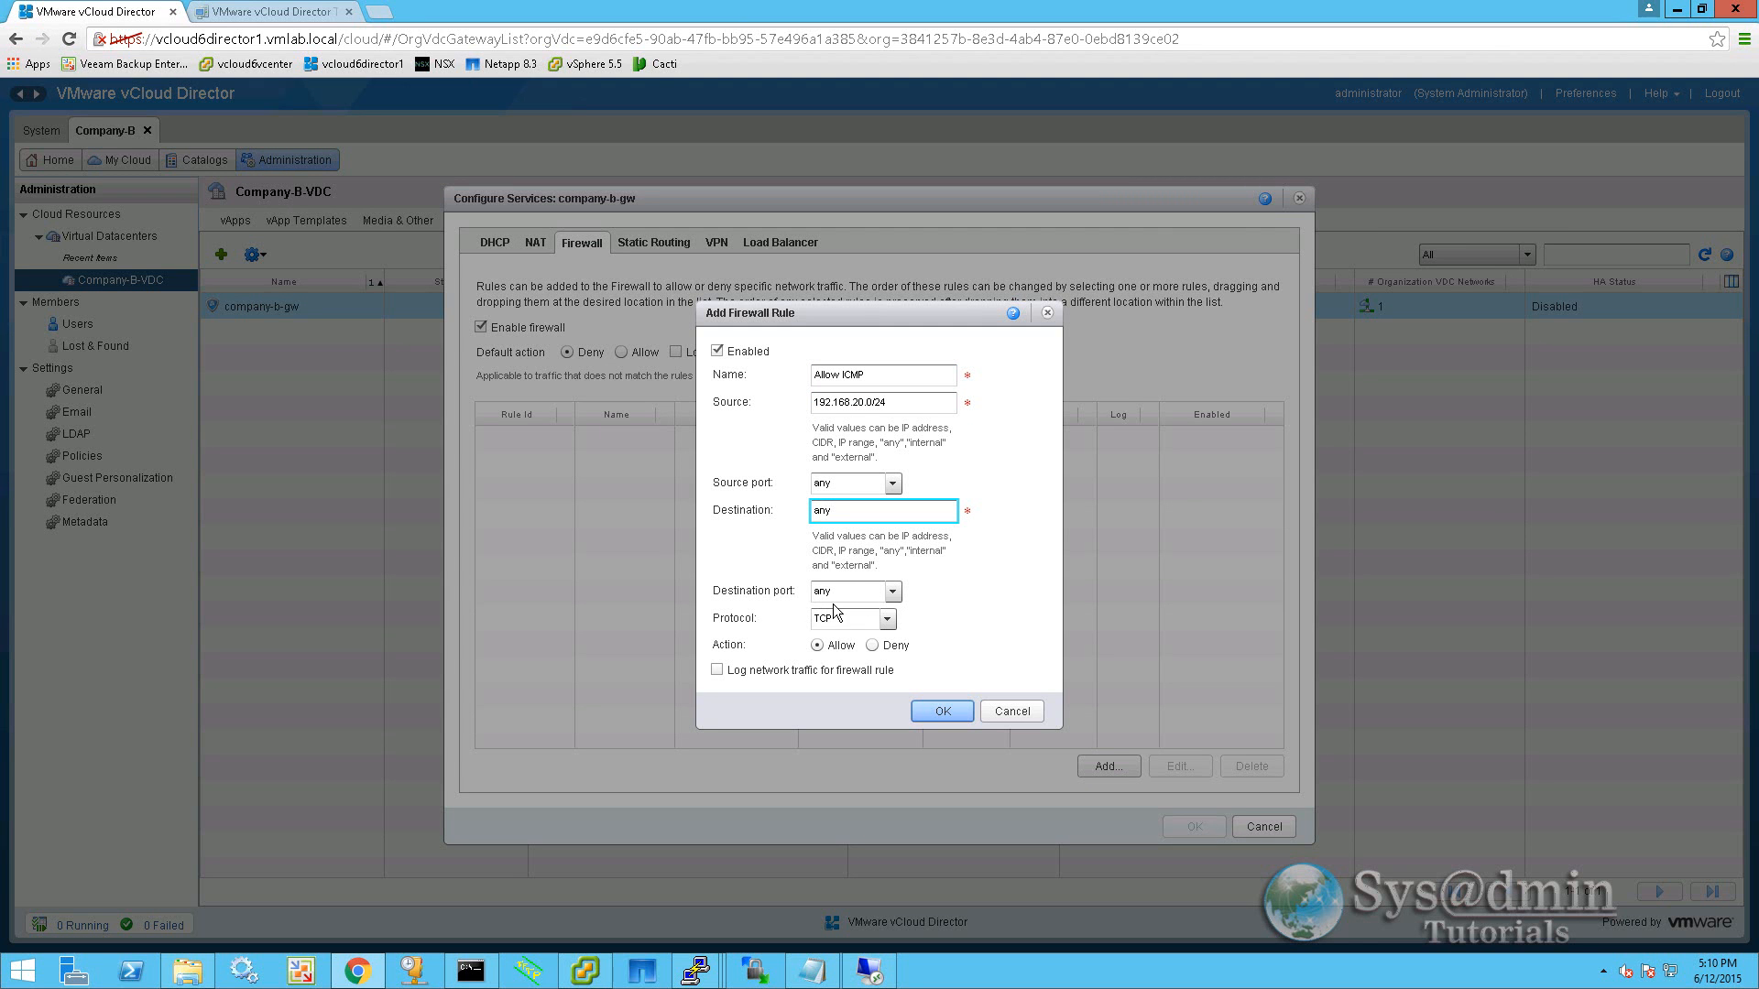
{"action": "left_click", "coordinate": [884, 620]}
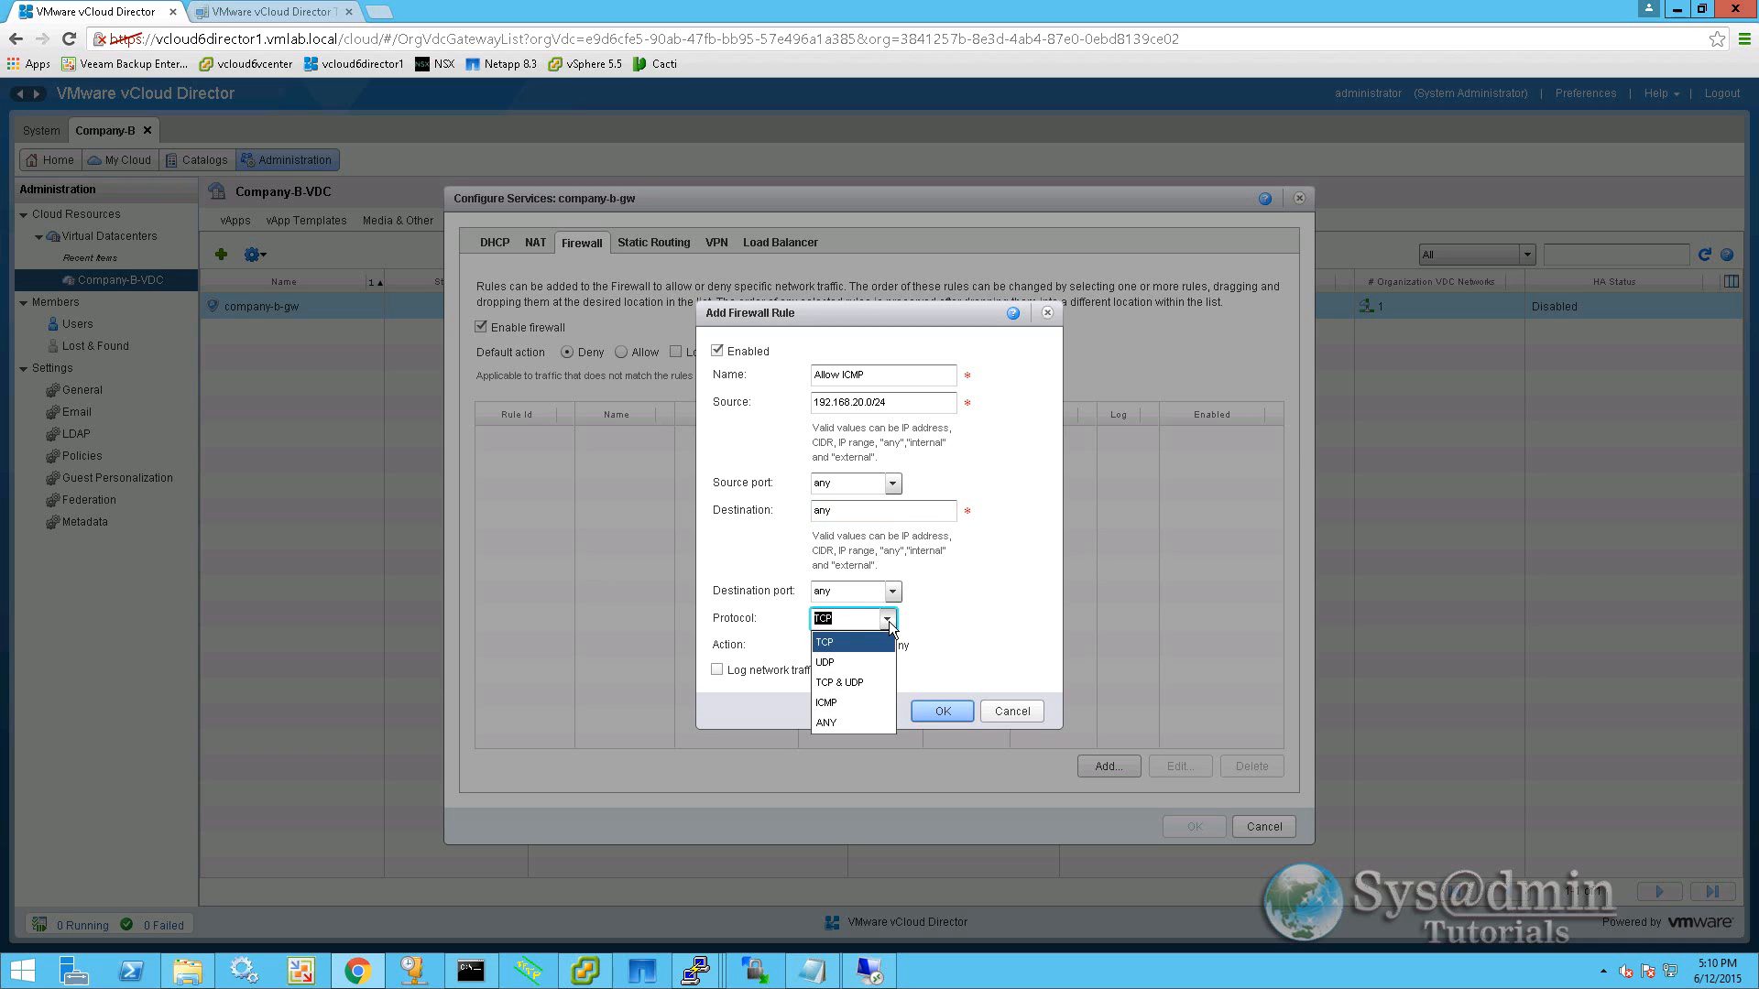
{"action": "left_click", "coordinate": [825, 703]}
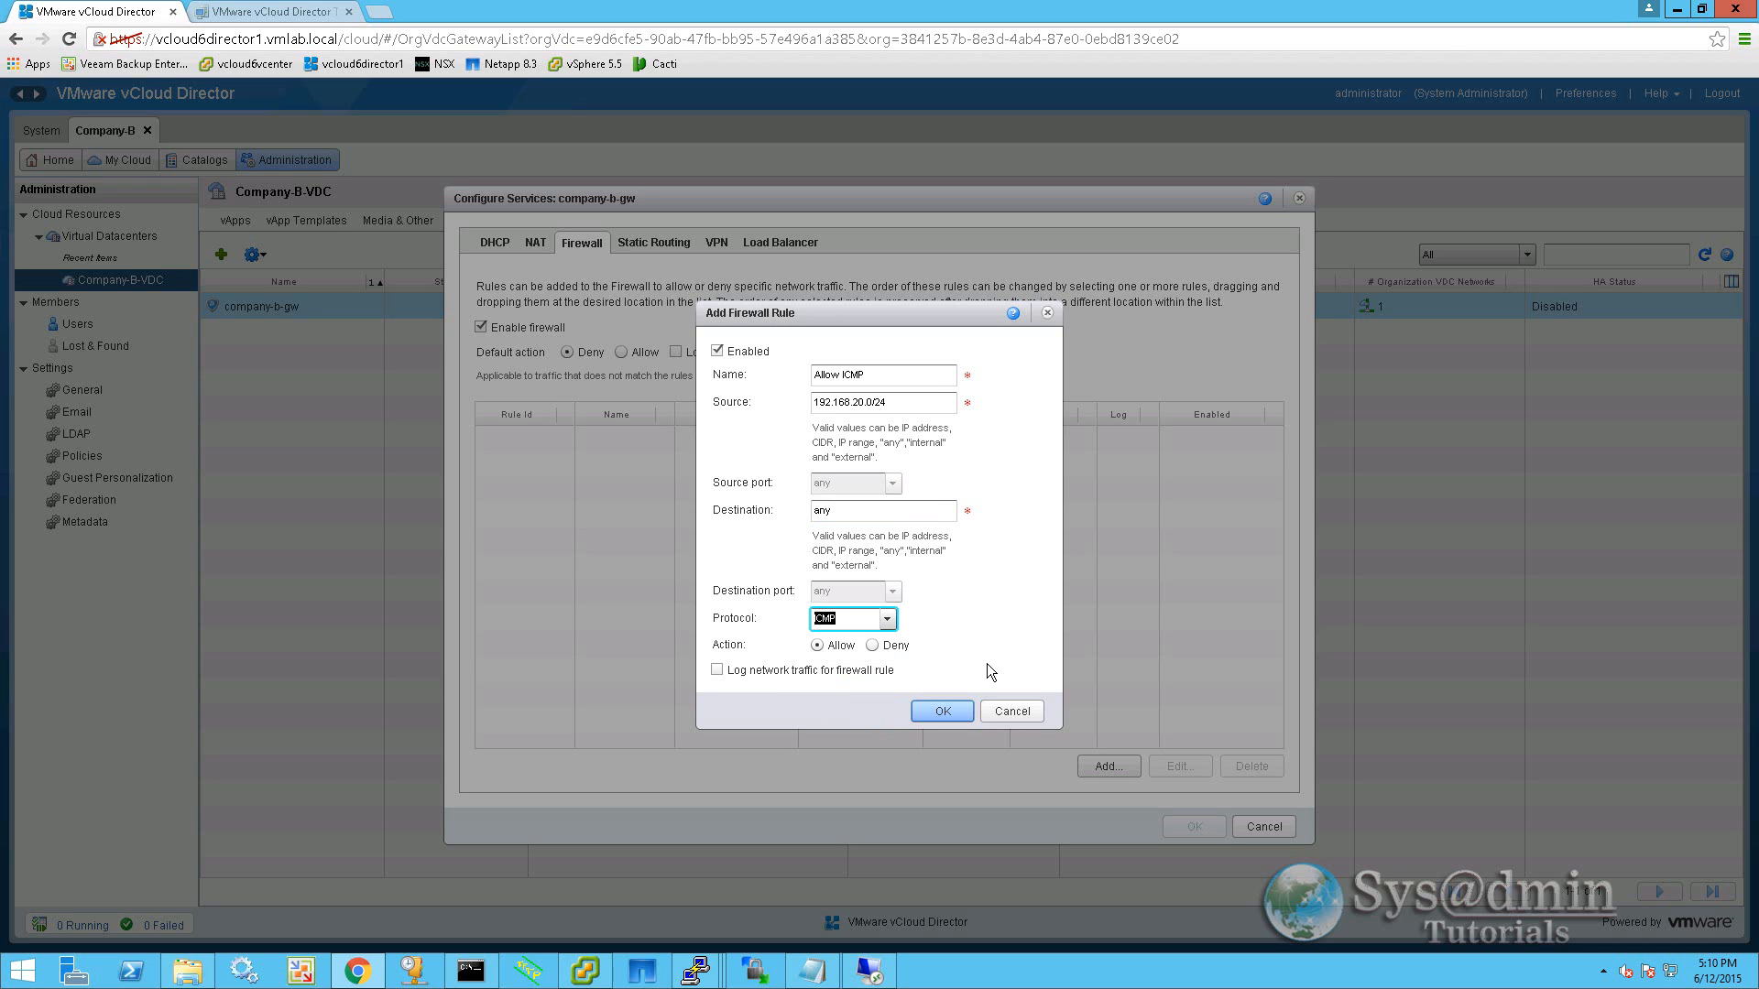
{"action": "mouse_move", "coordinate": [839, 711]}
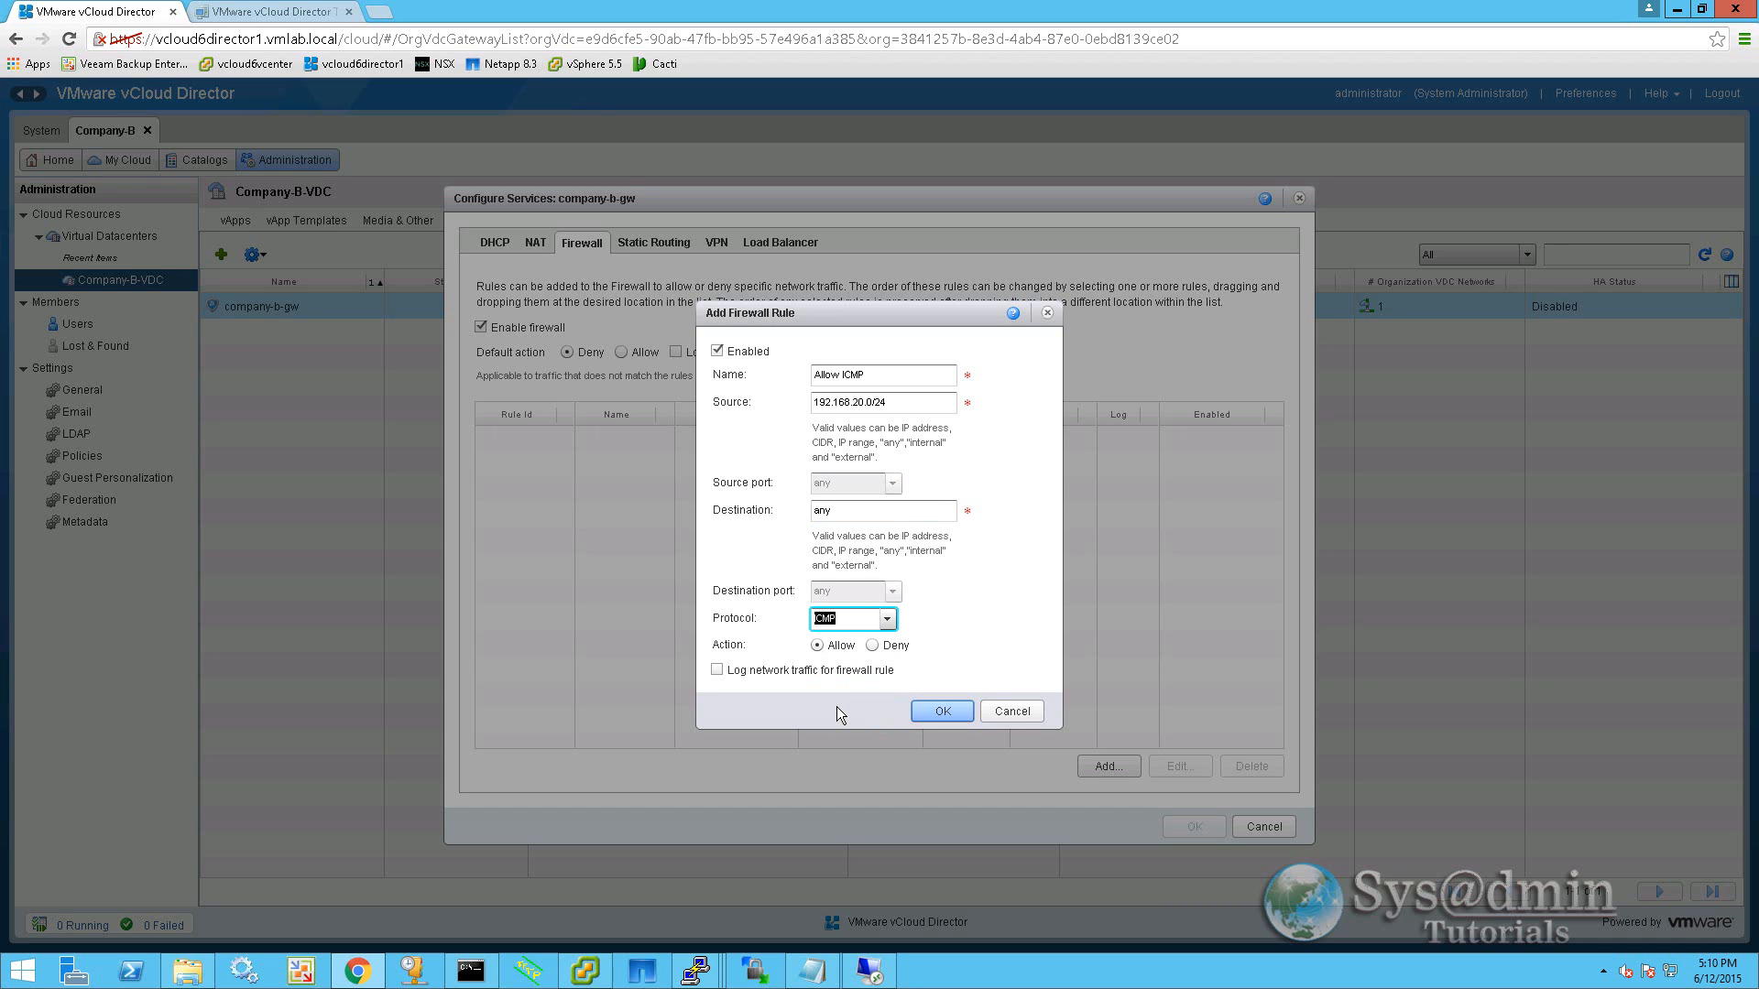
{"action": "mouse_move", "coordinate": [817, 711]}
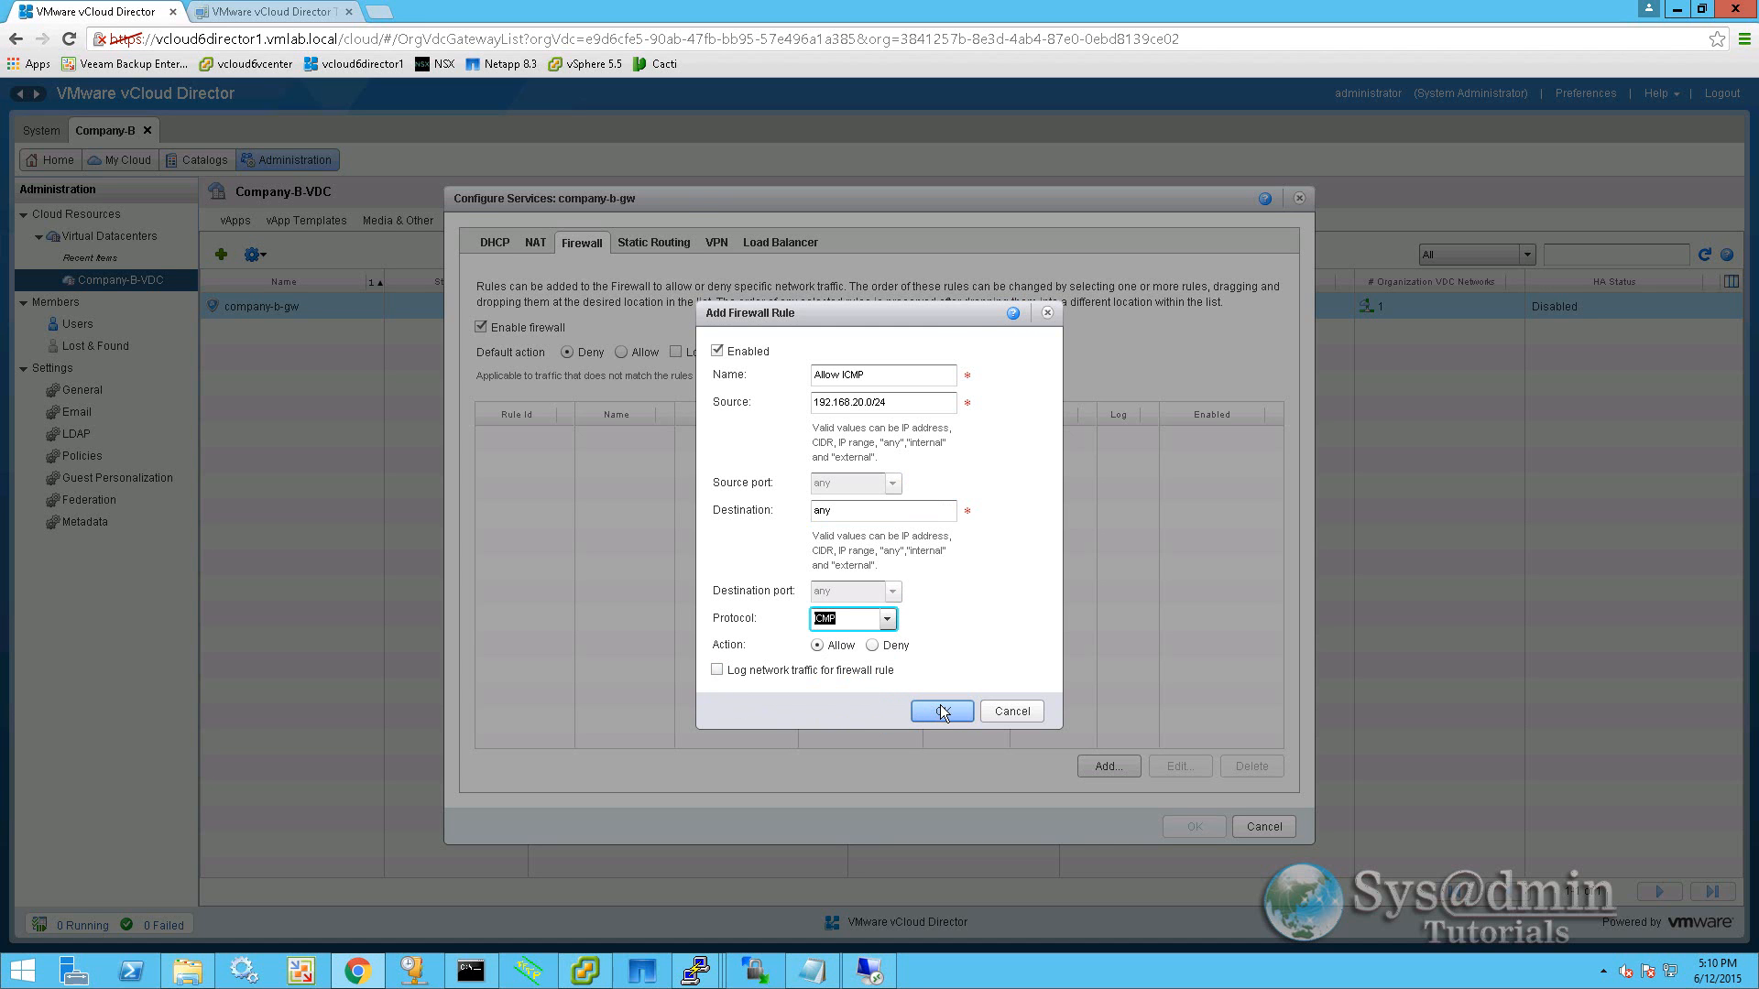
{"action": "left_click", "coordinate": [941, 711]}
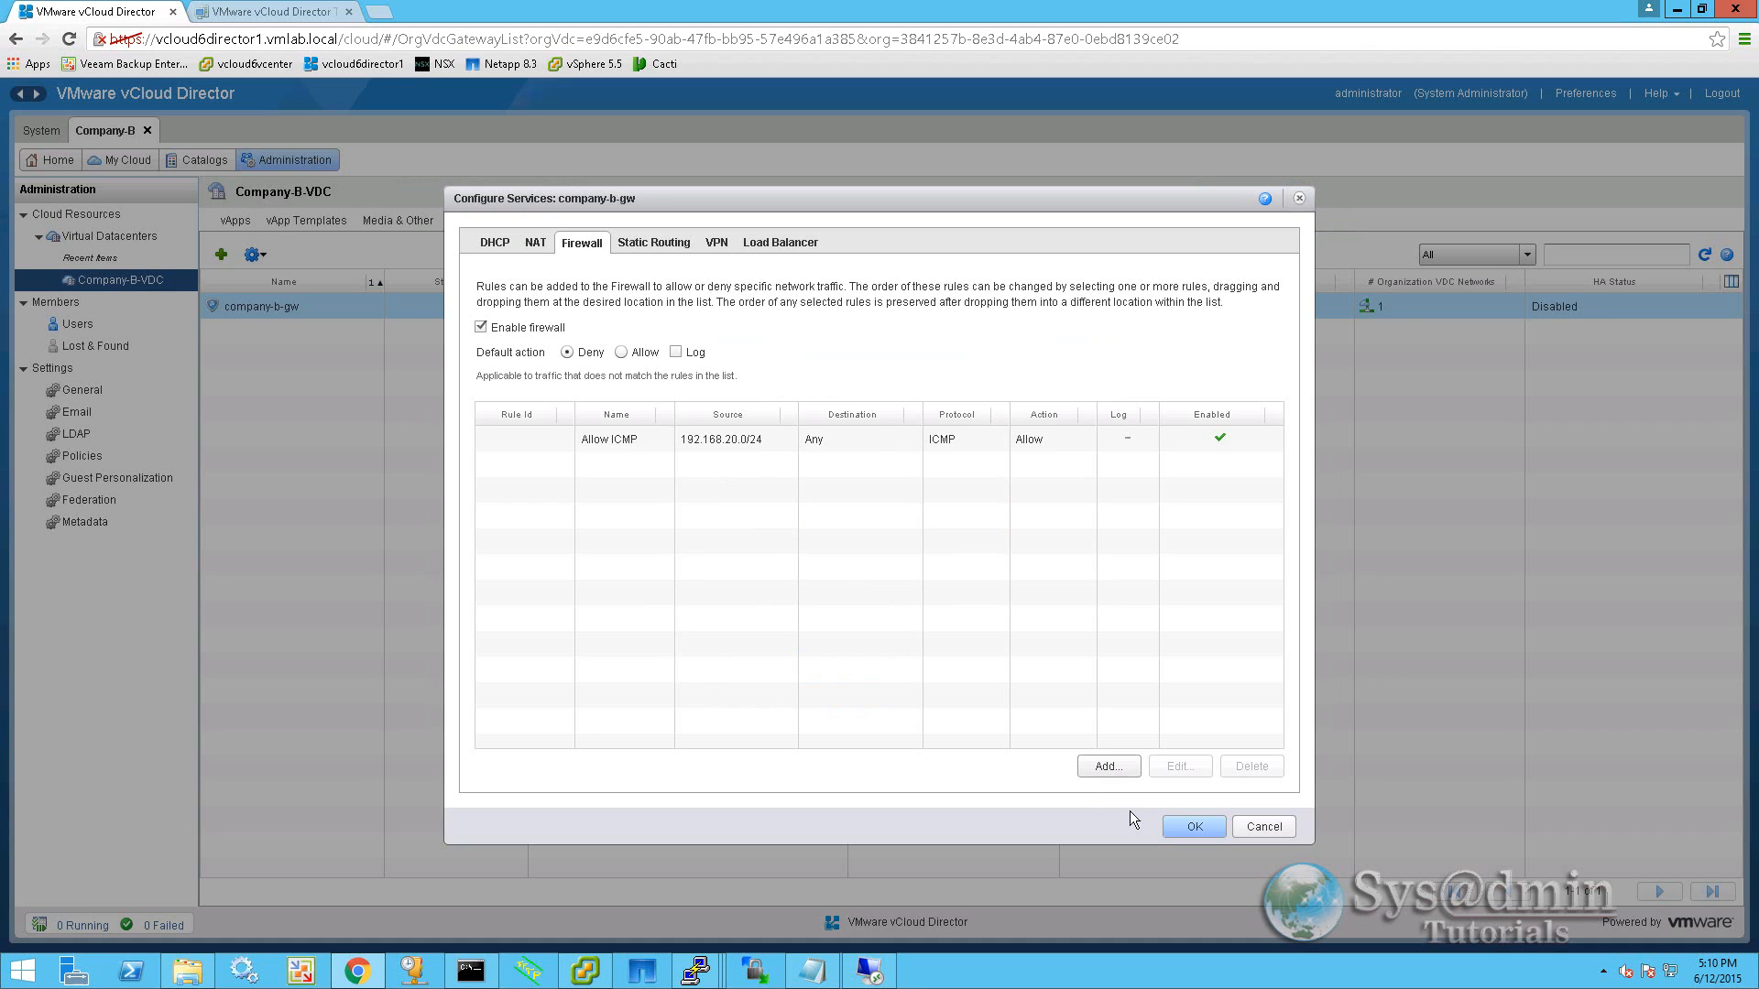
Save company-b-gw's service configuration and go to the vApps list in My Cloud
{"action": "left_click", "coordinate": [1194, 826]}
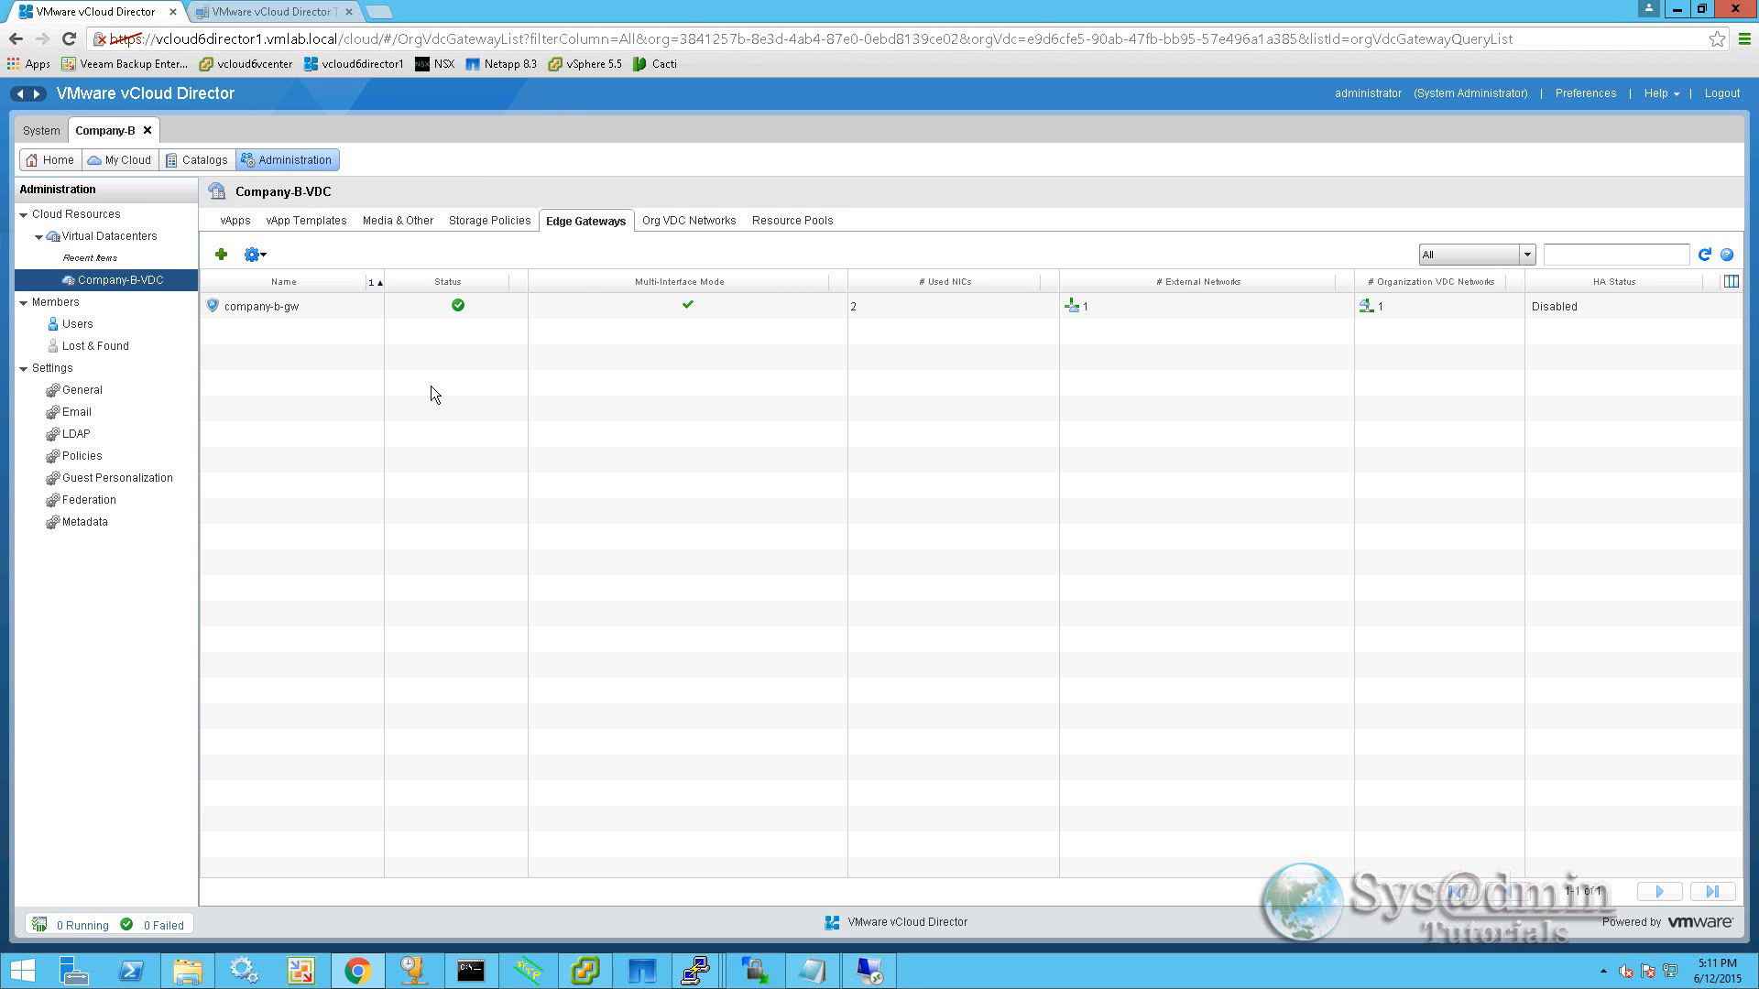
{"action": "mouse_move", "coordinate": [121, 169]}
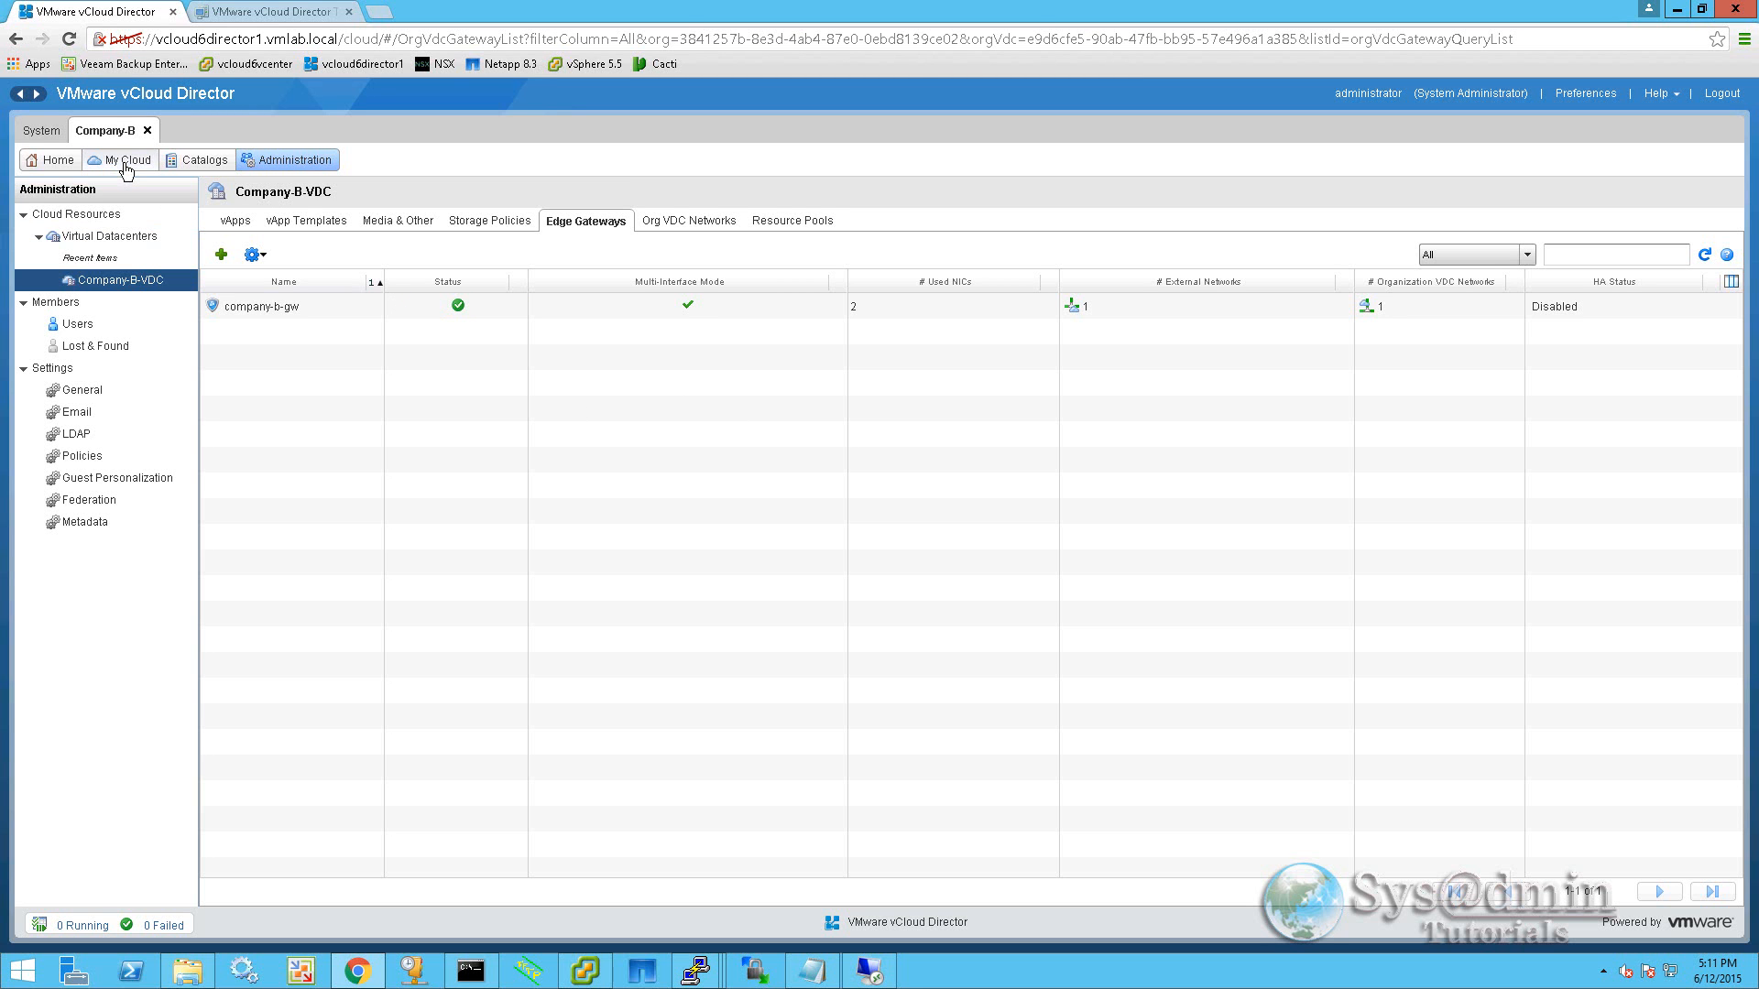
{"action": "left_click", "coordinate": [125, 159]}
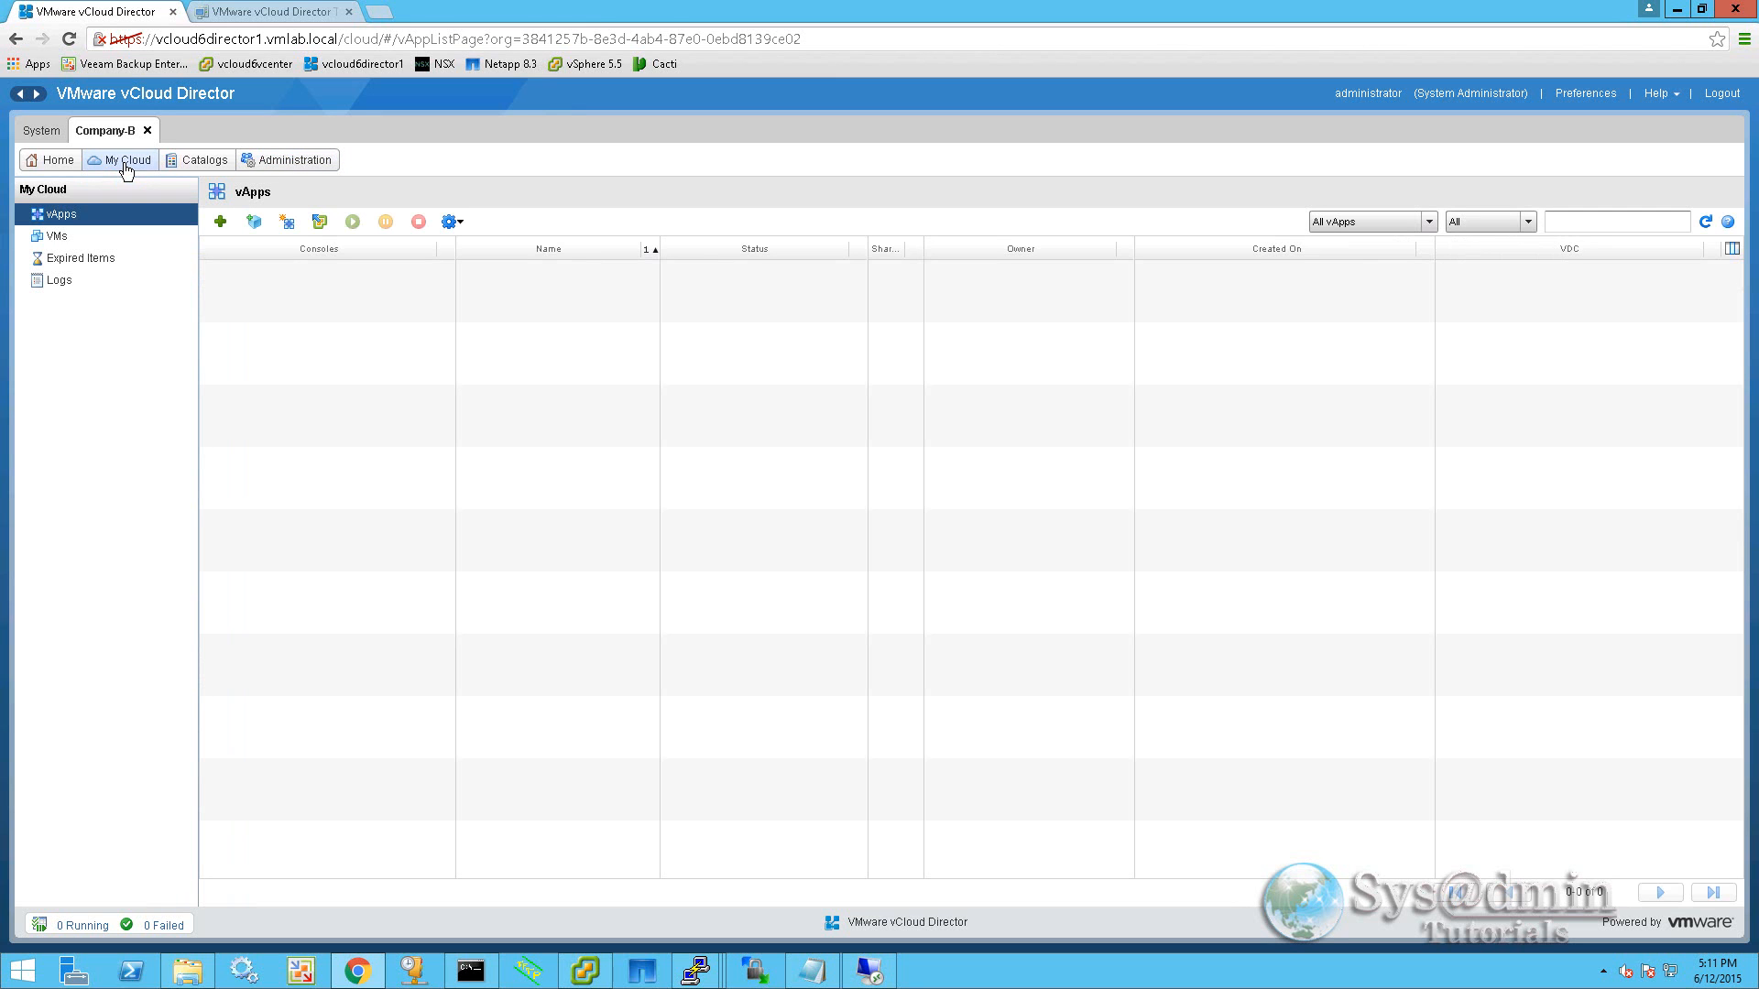
{"action": "mouse_move", "coordinate": [157, 210]}
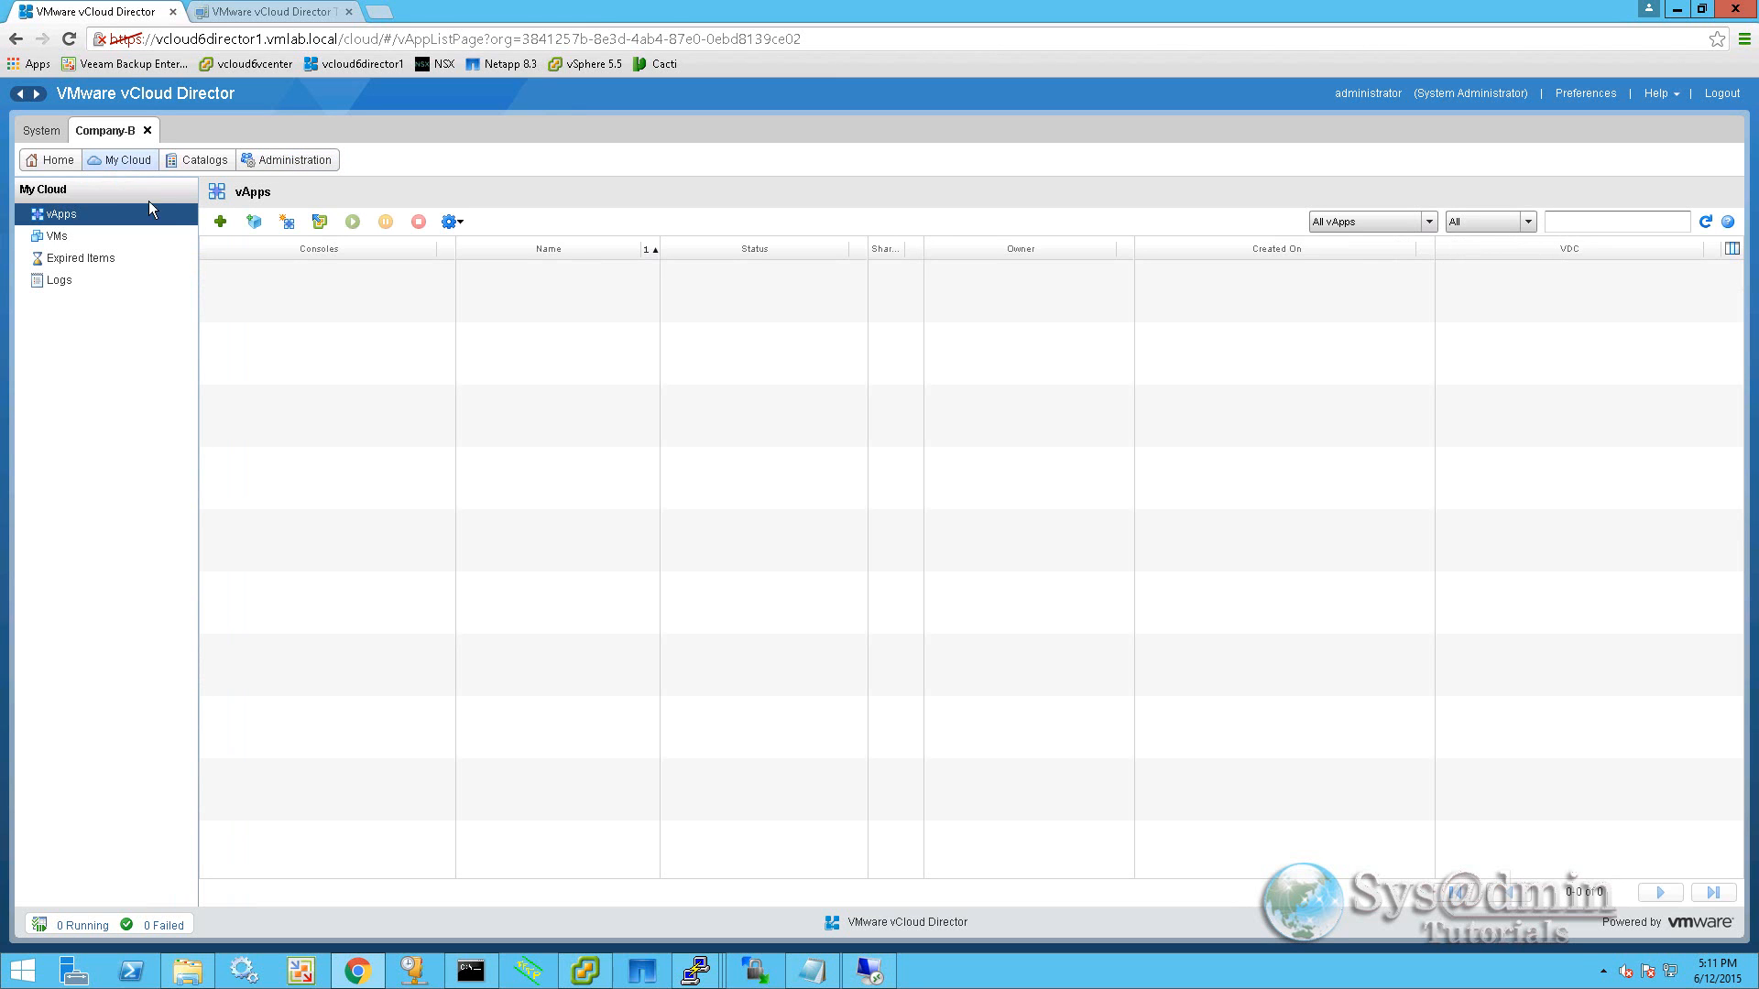
{"action": "mouse_move", "coordinate": [227, 240]}
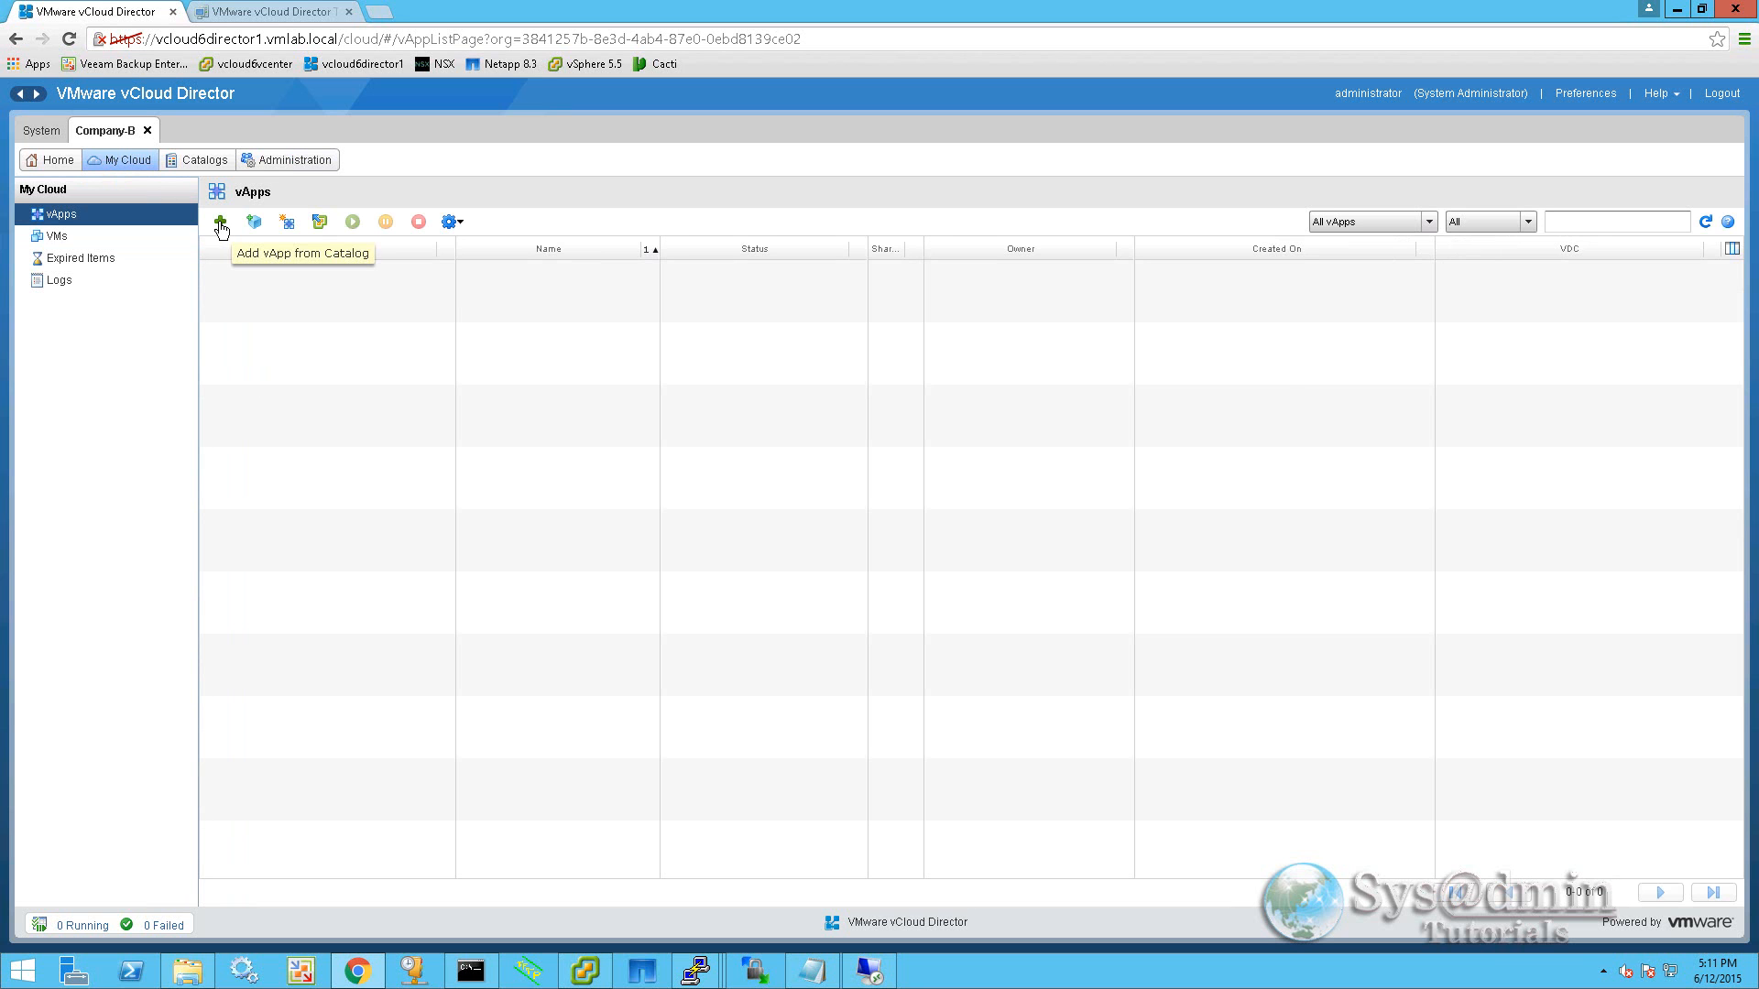
Add a vApp from public catalog template centos_65_x64 and name it Linux Web Servers
{"action": "left_click", "coordinate": [220, 222]}
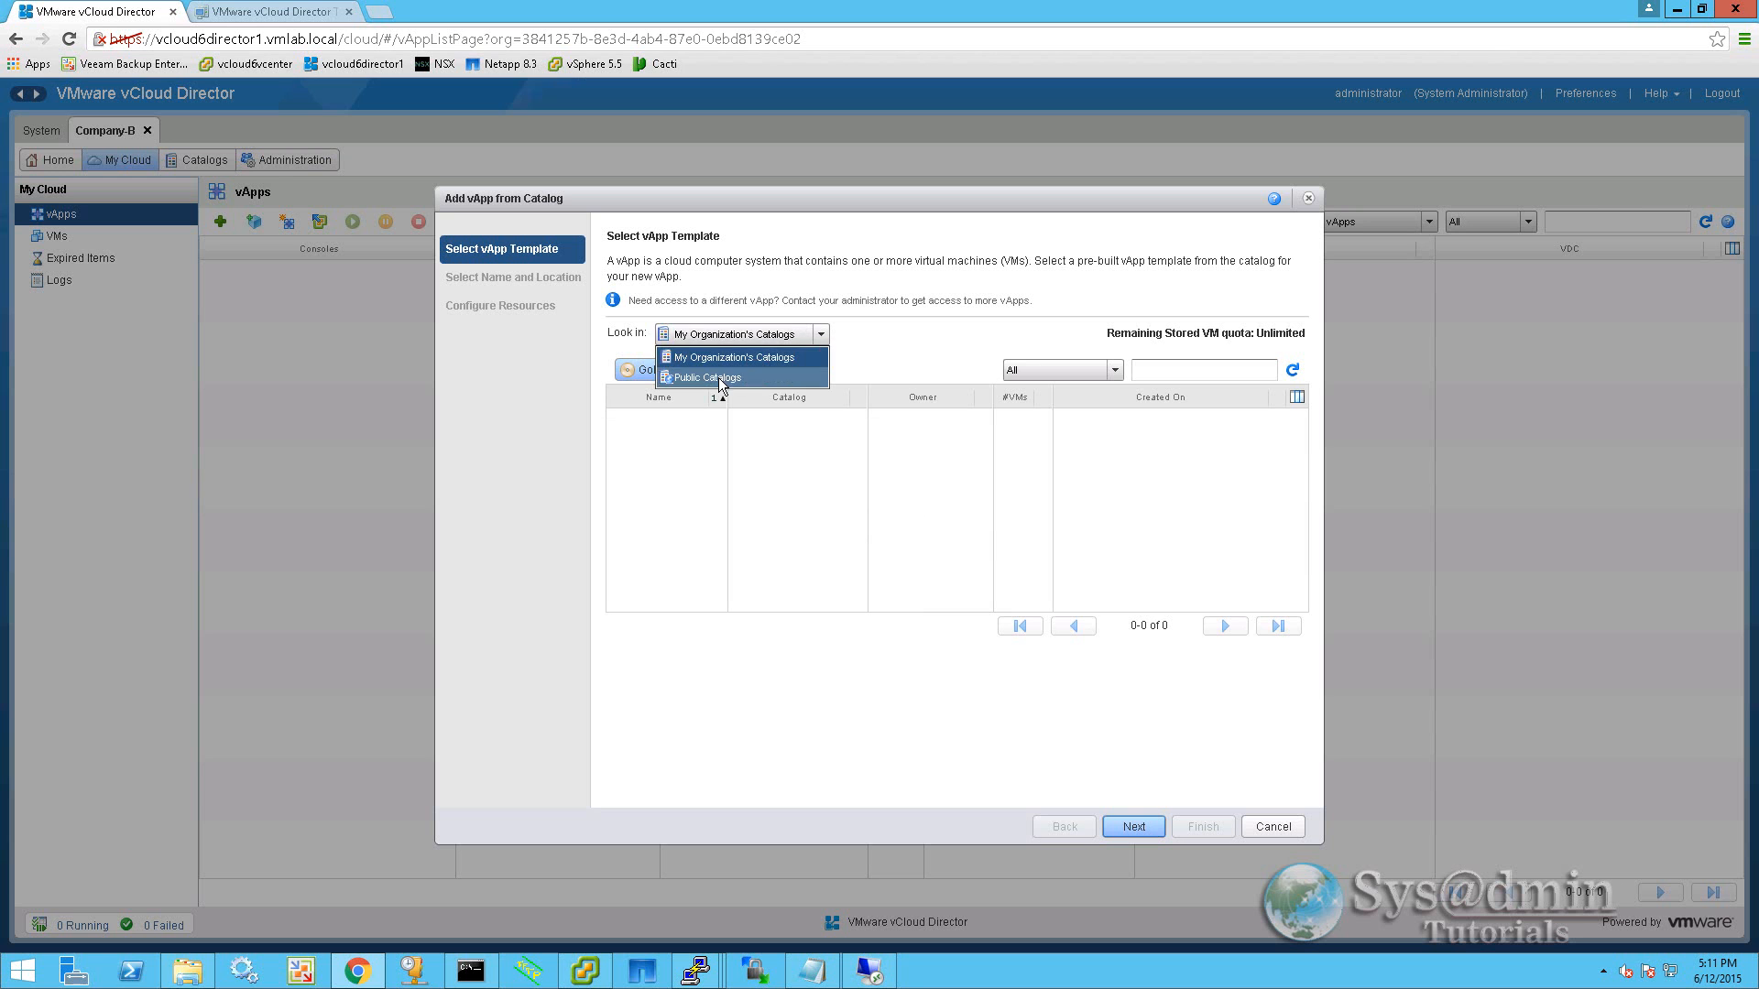
{"action": "left_click", "coordinate": [707, 377]}
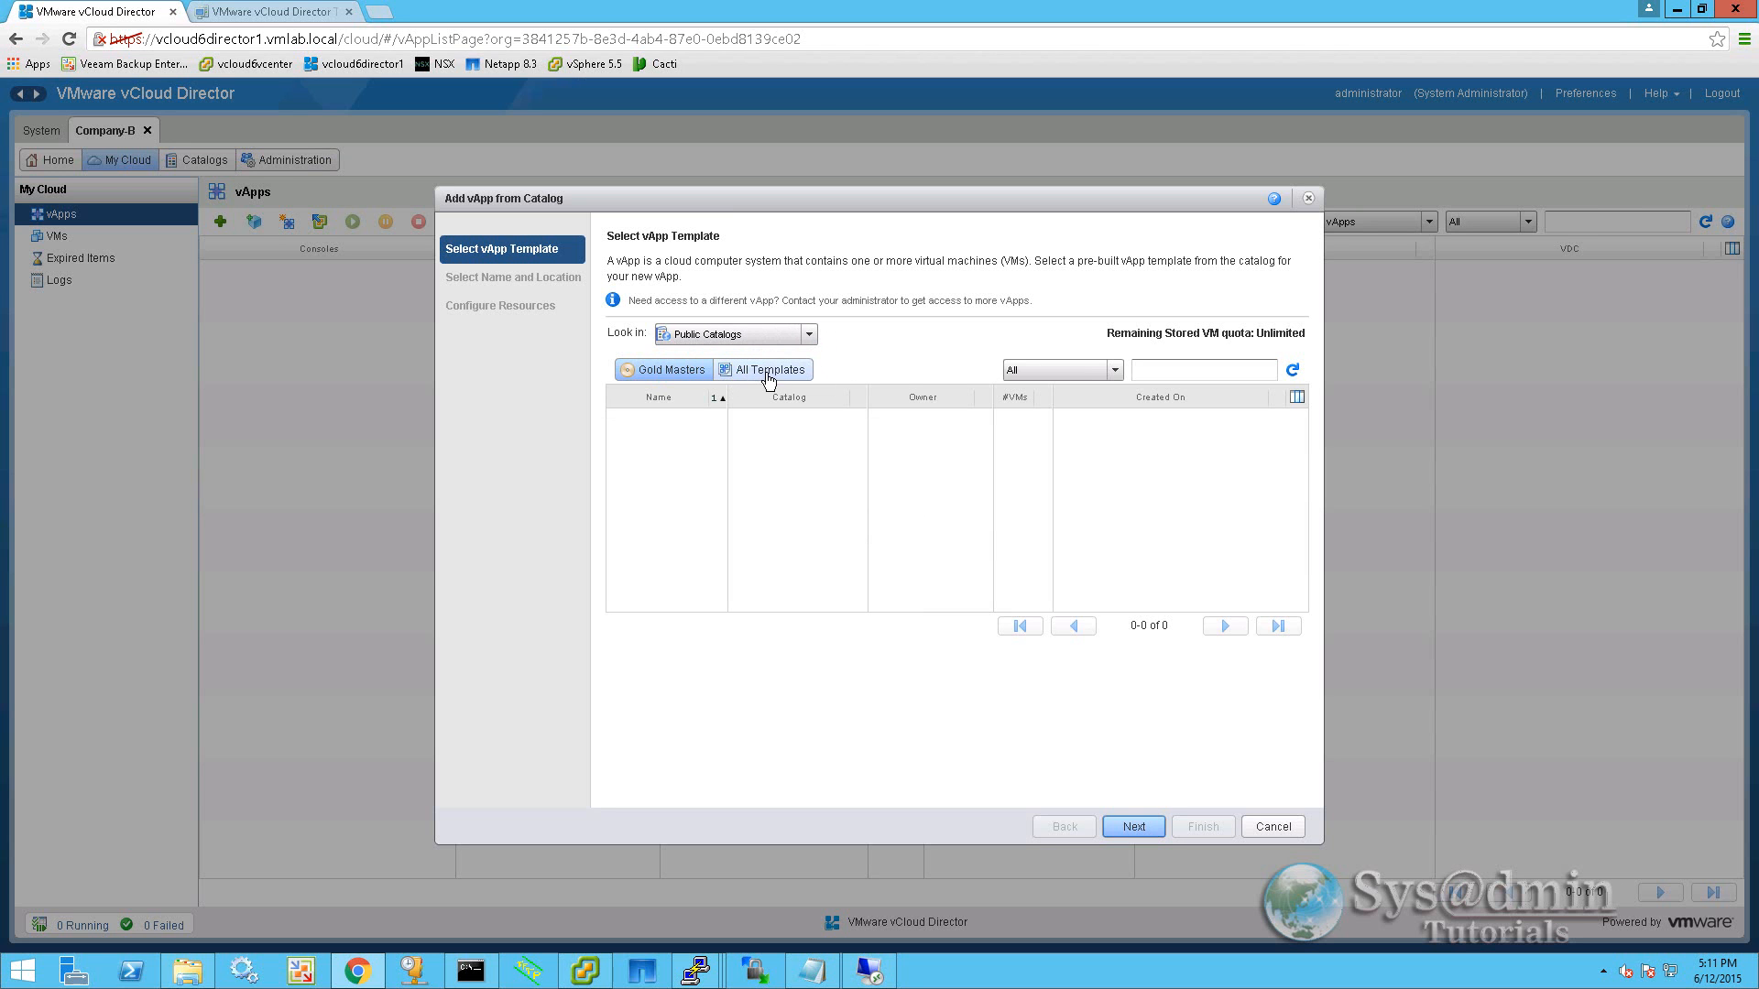
{"action": "left_click", "coordinate": [769, 371]}
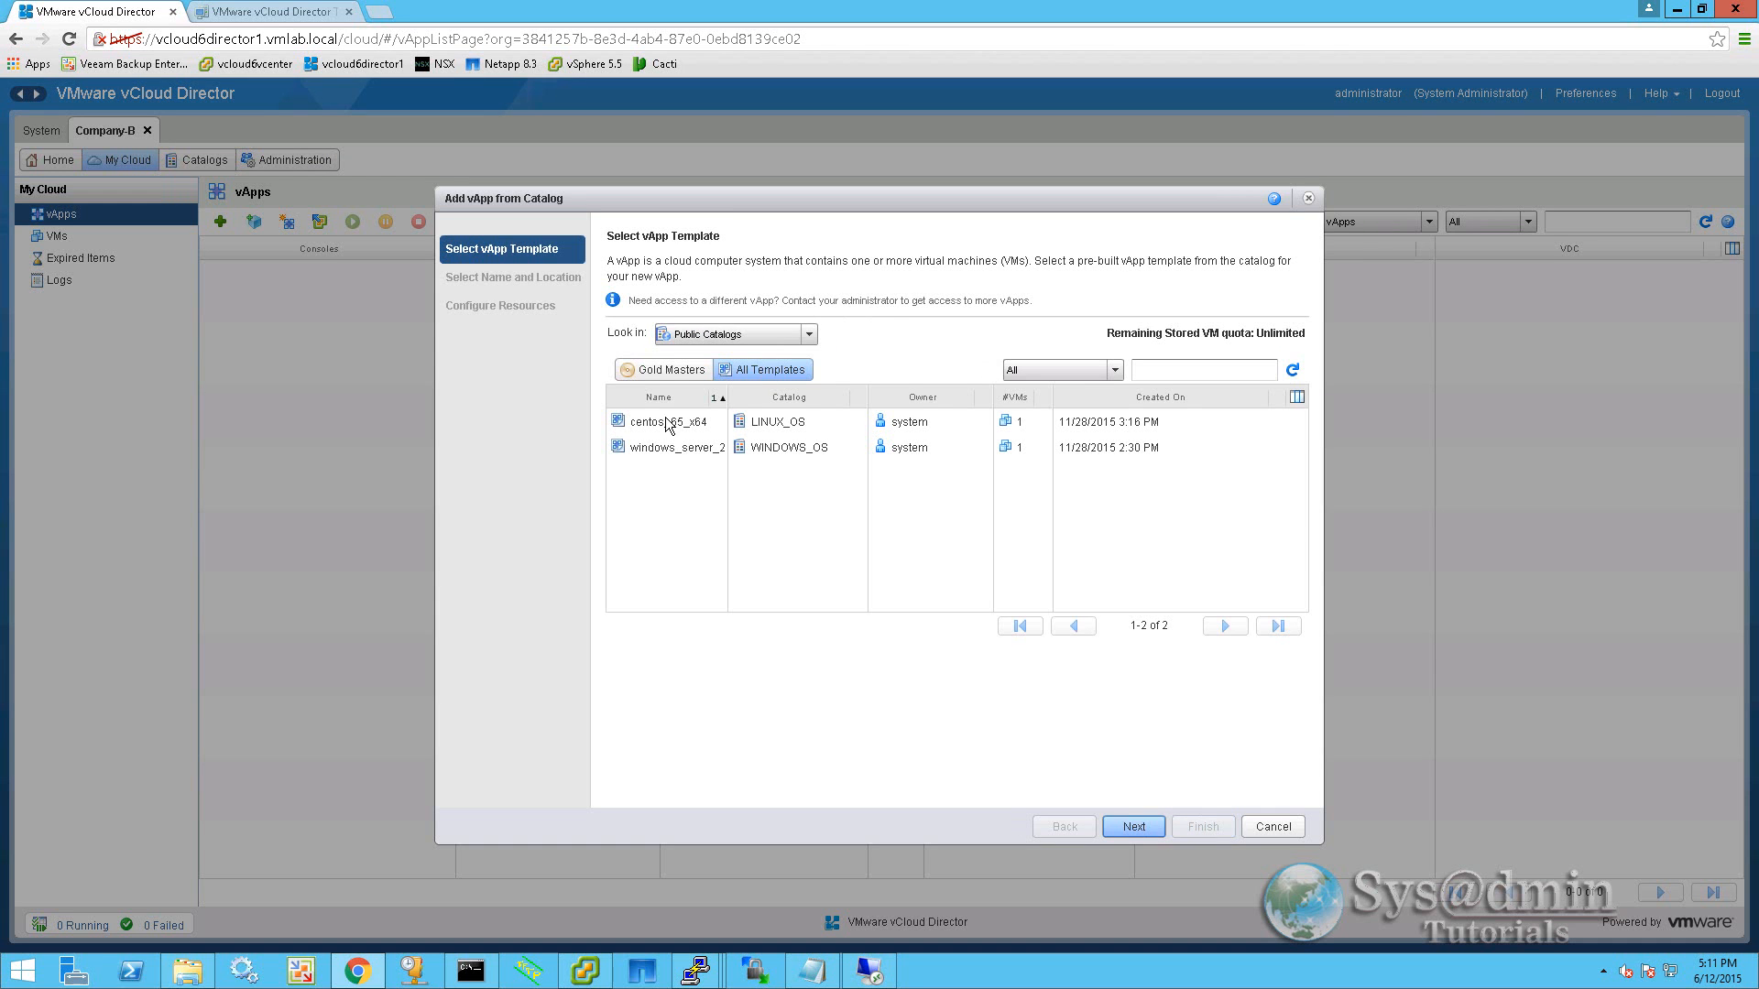
{"action": "left_click", "coordinate": [667, 421]}
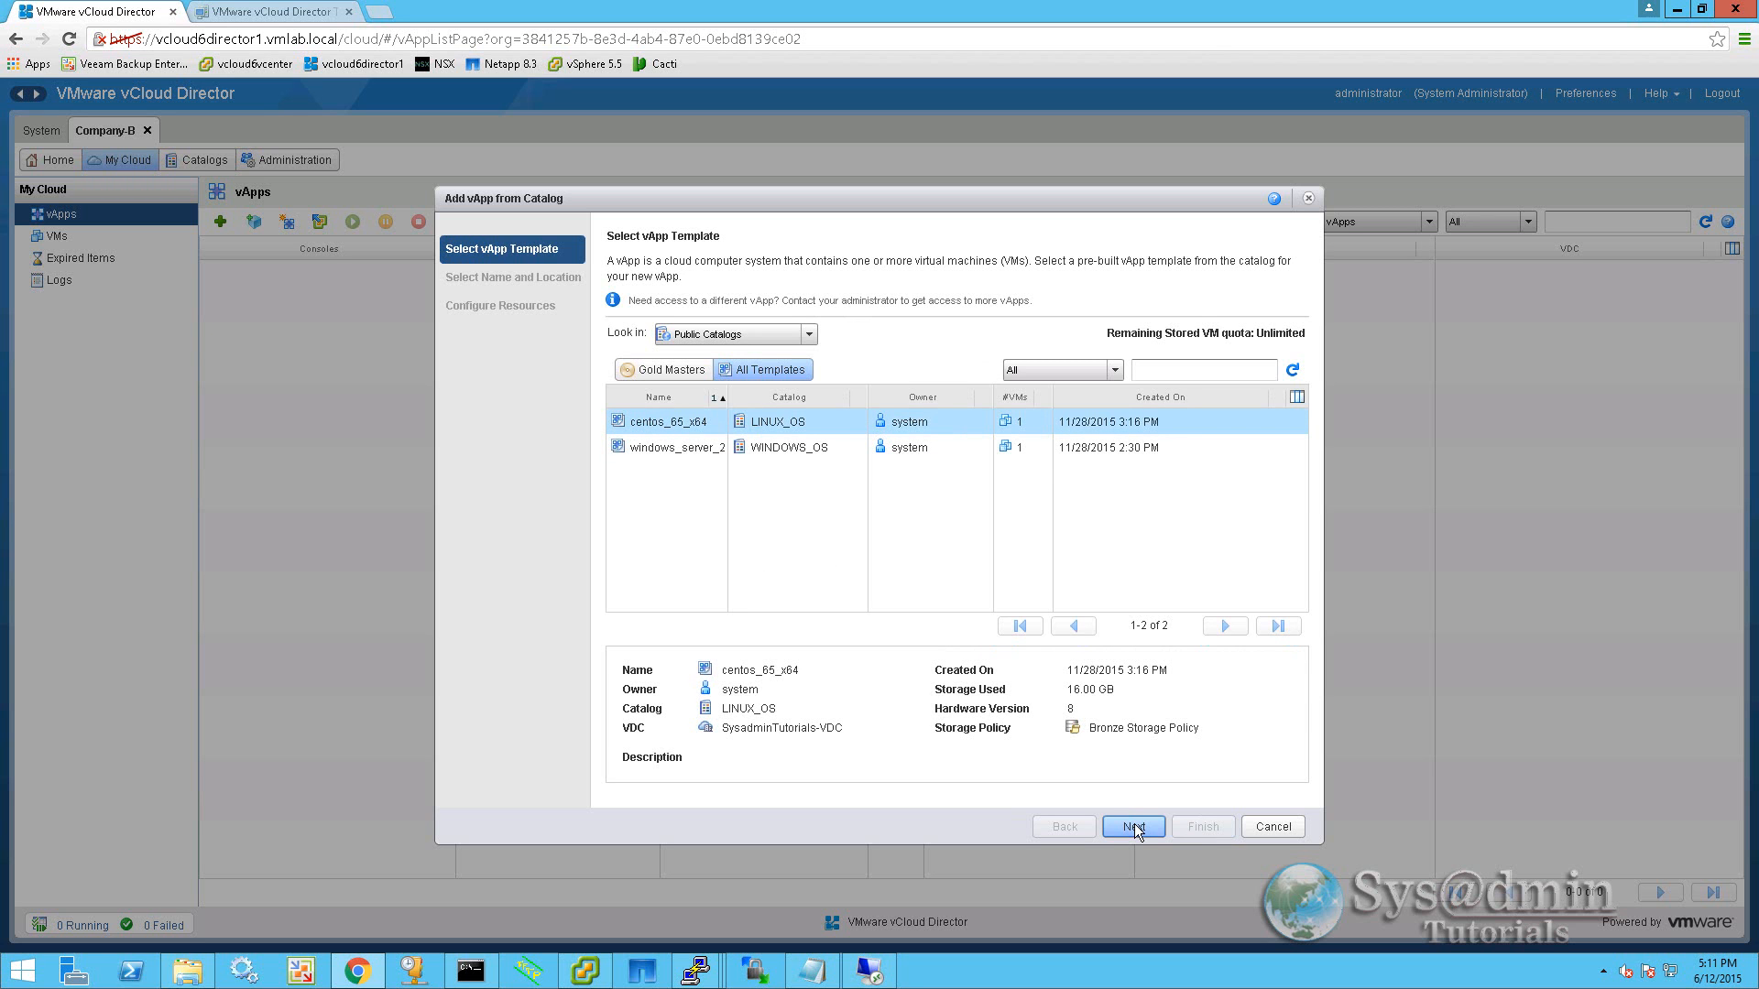
{"action": "left_click", "coordinate": [1132, 827]}
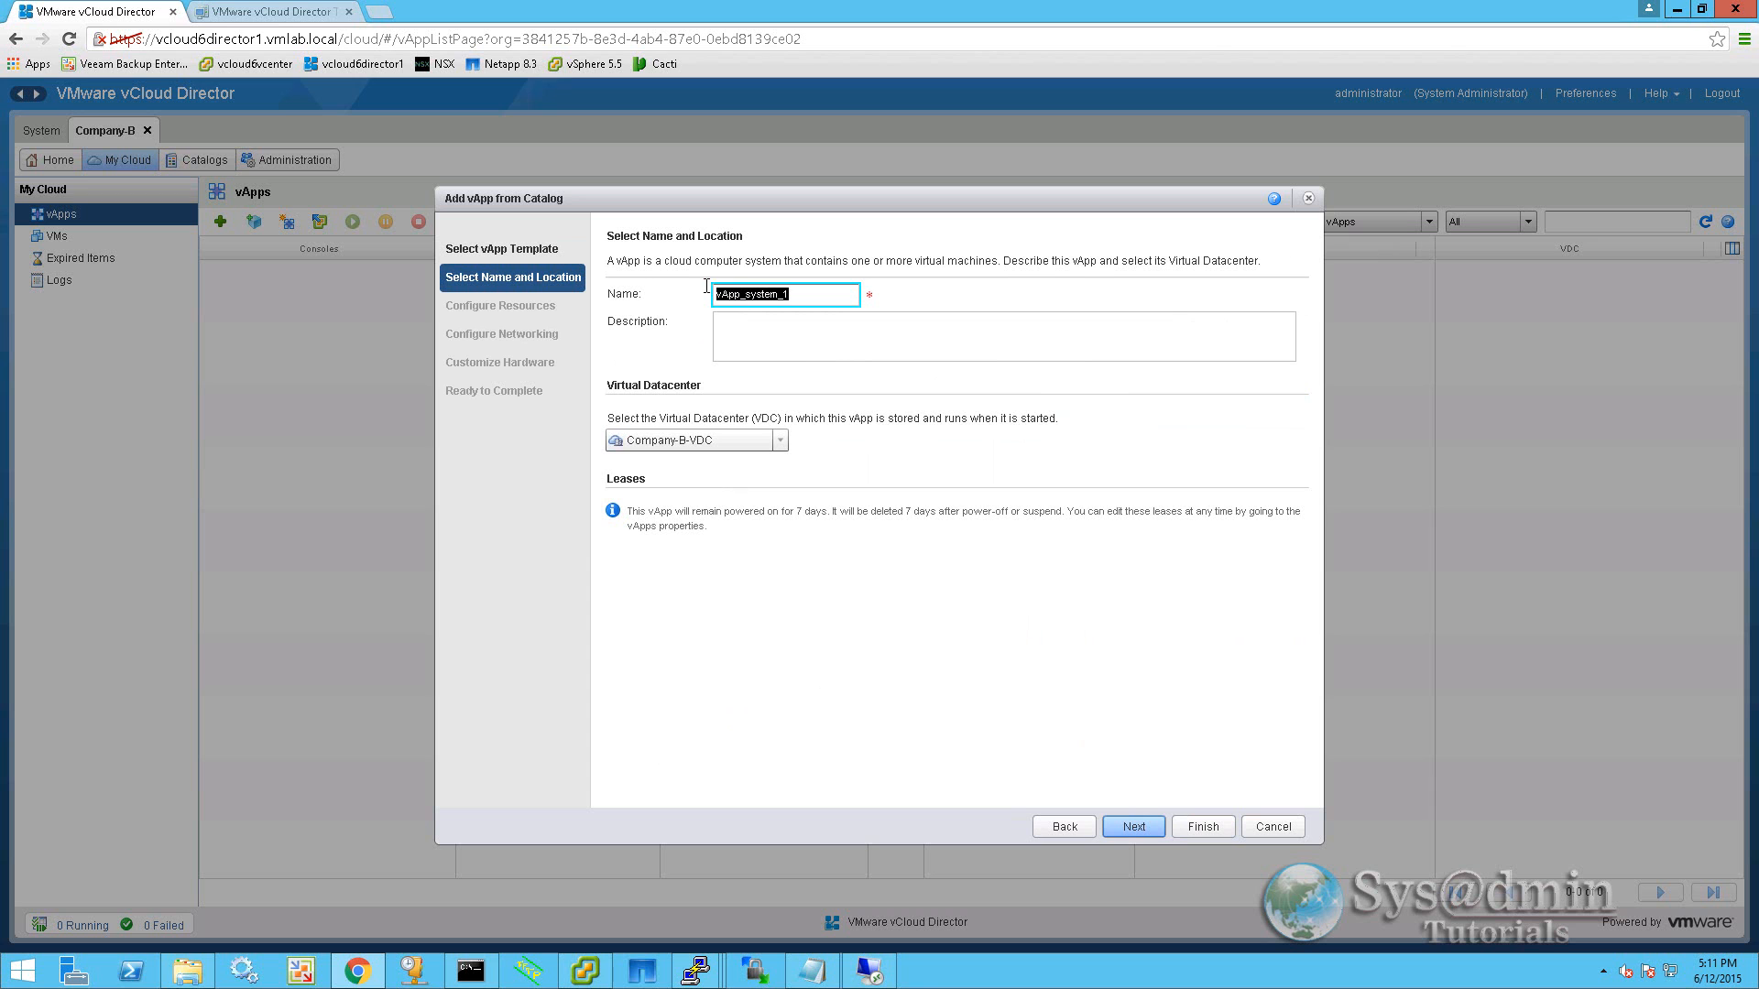
{"action": "type", "text": "Linux Web Servers"}
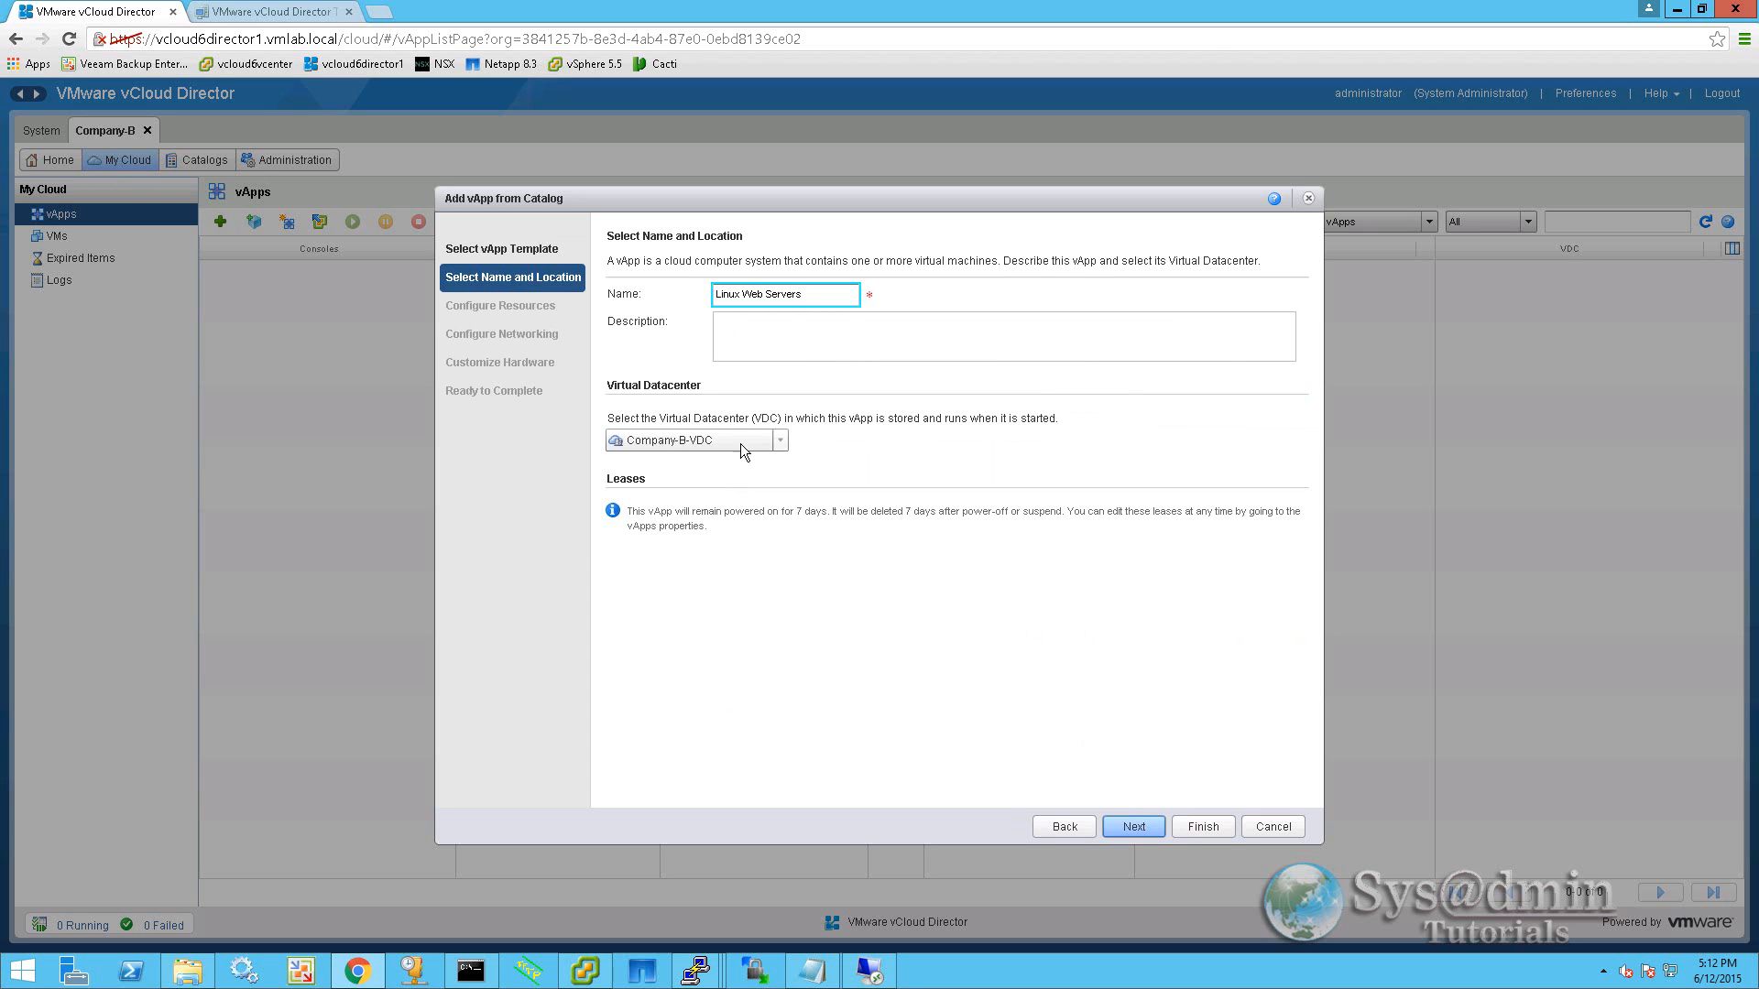
{"action": "mouse_move", "coordinate": [956, 665]}
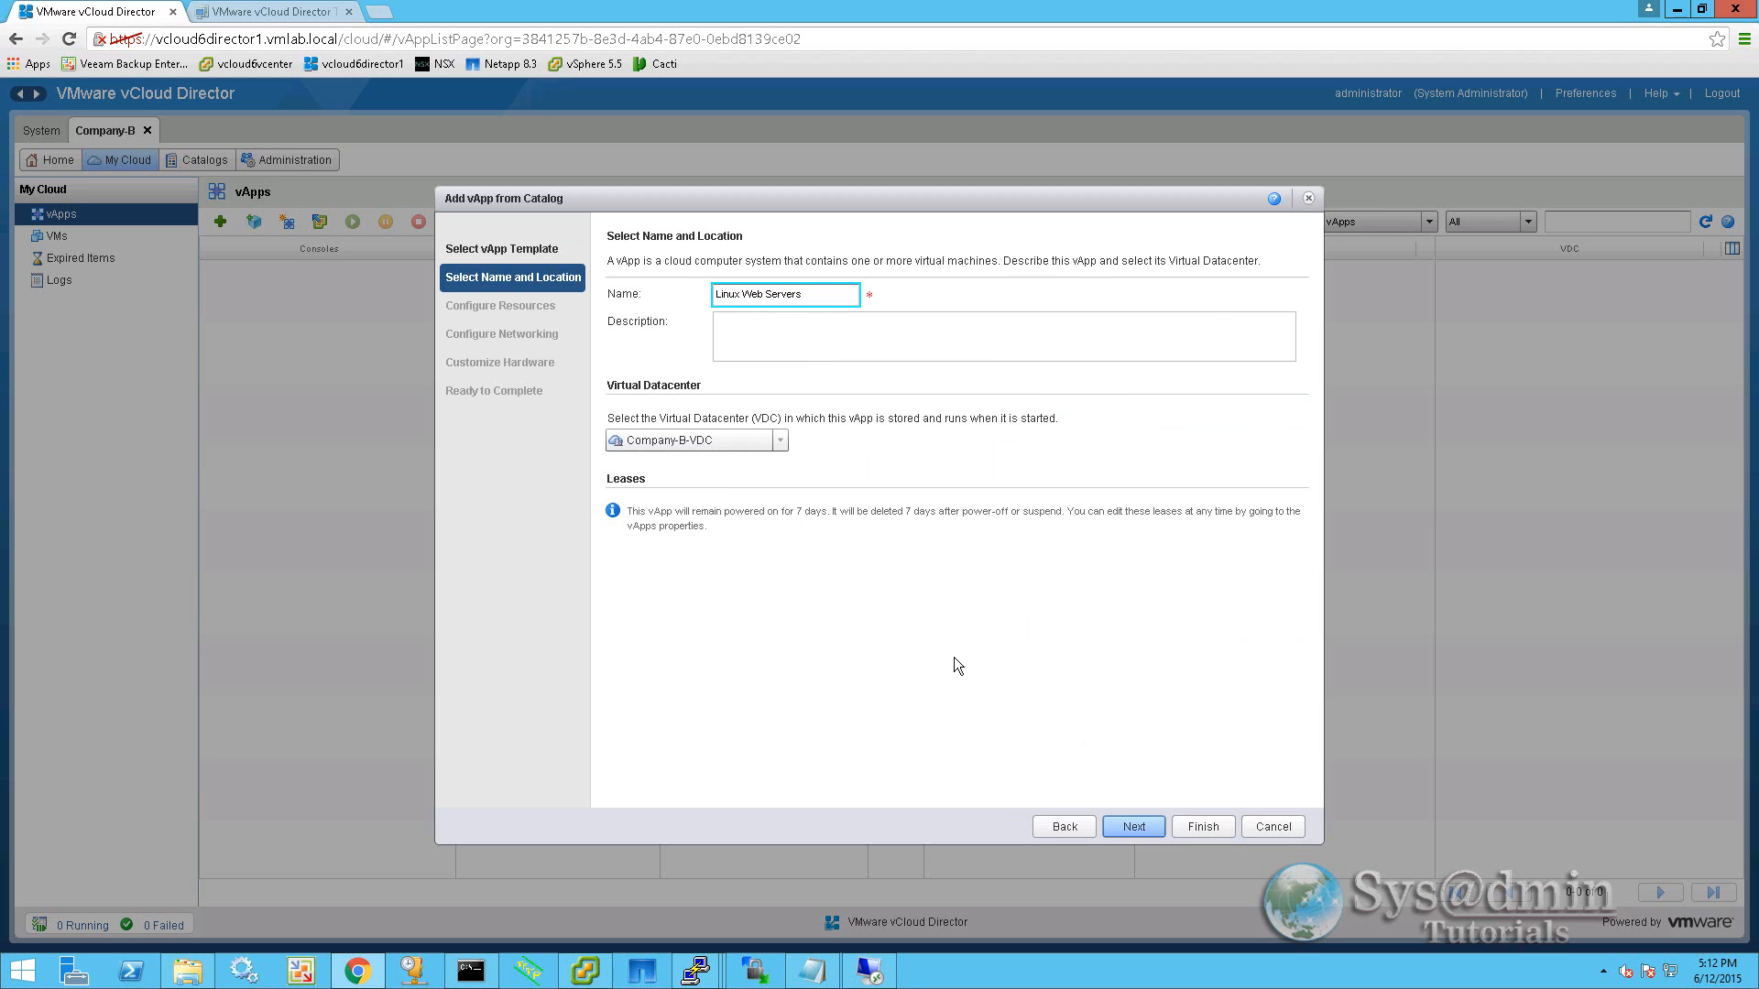
{"action": "mouse_move", "coordinate": [608, 484]}
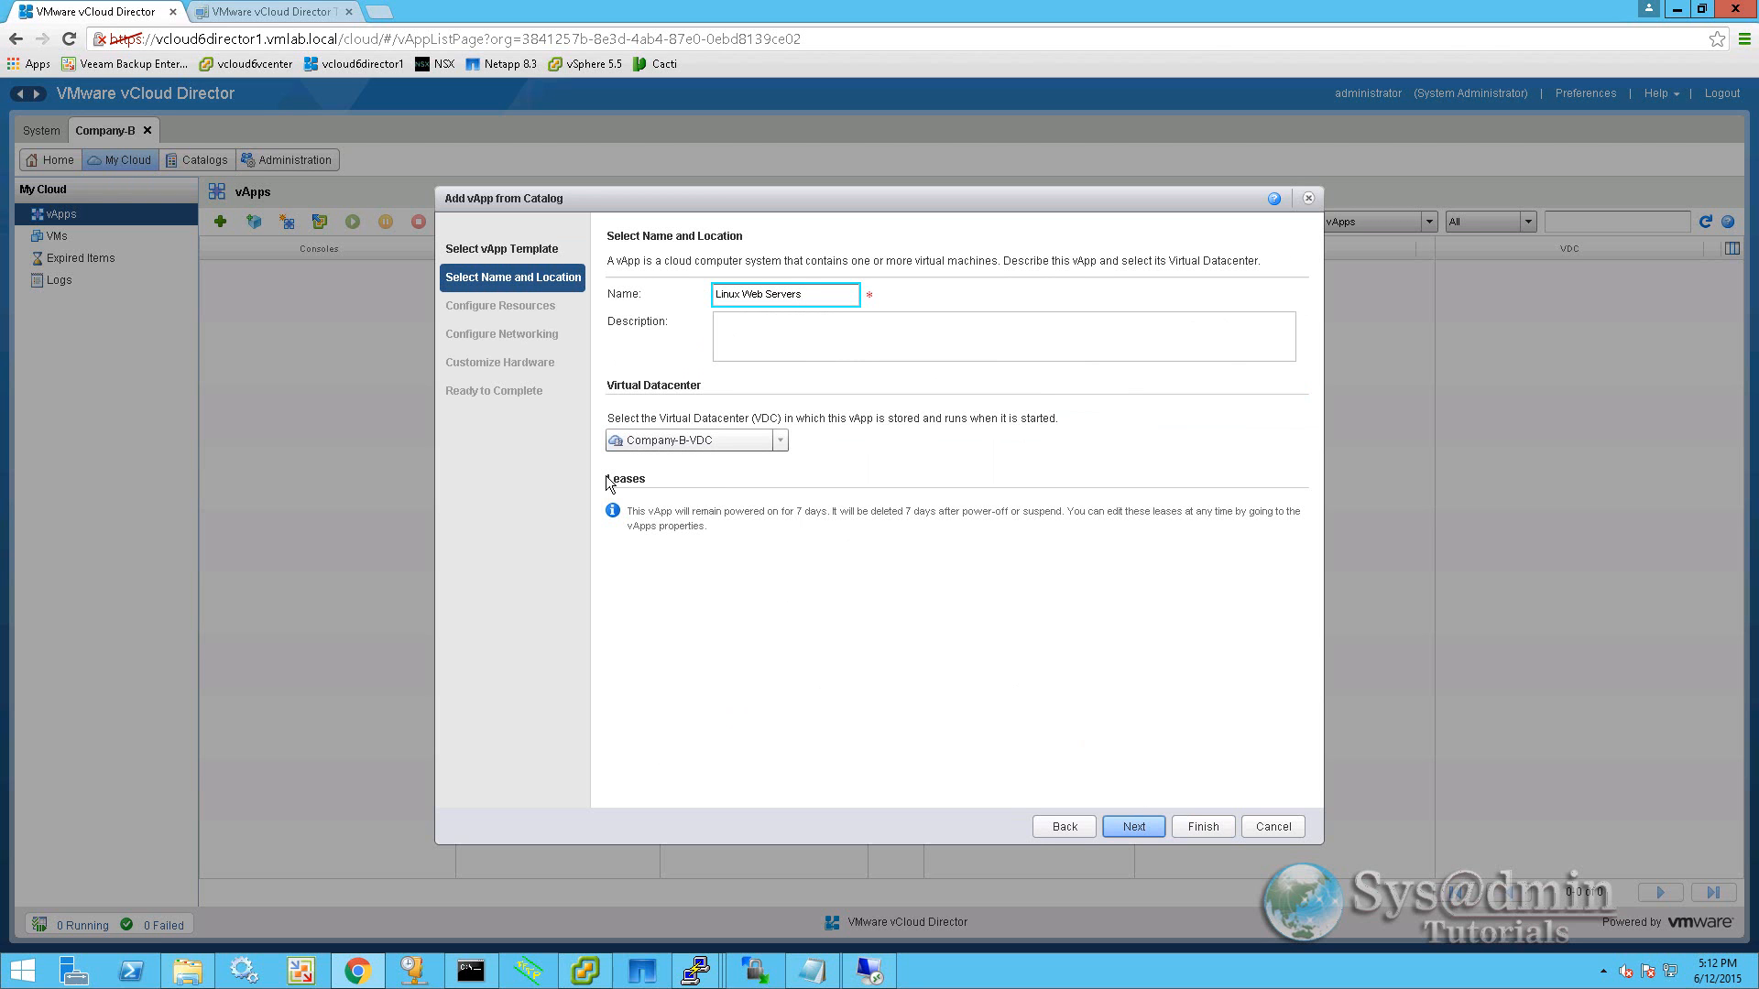
{"action": "mouse_move", "coordinate": [993, 503]}
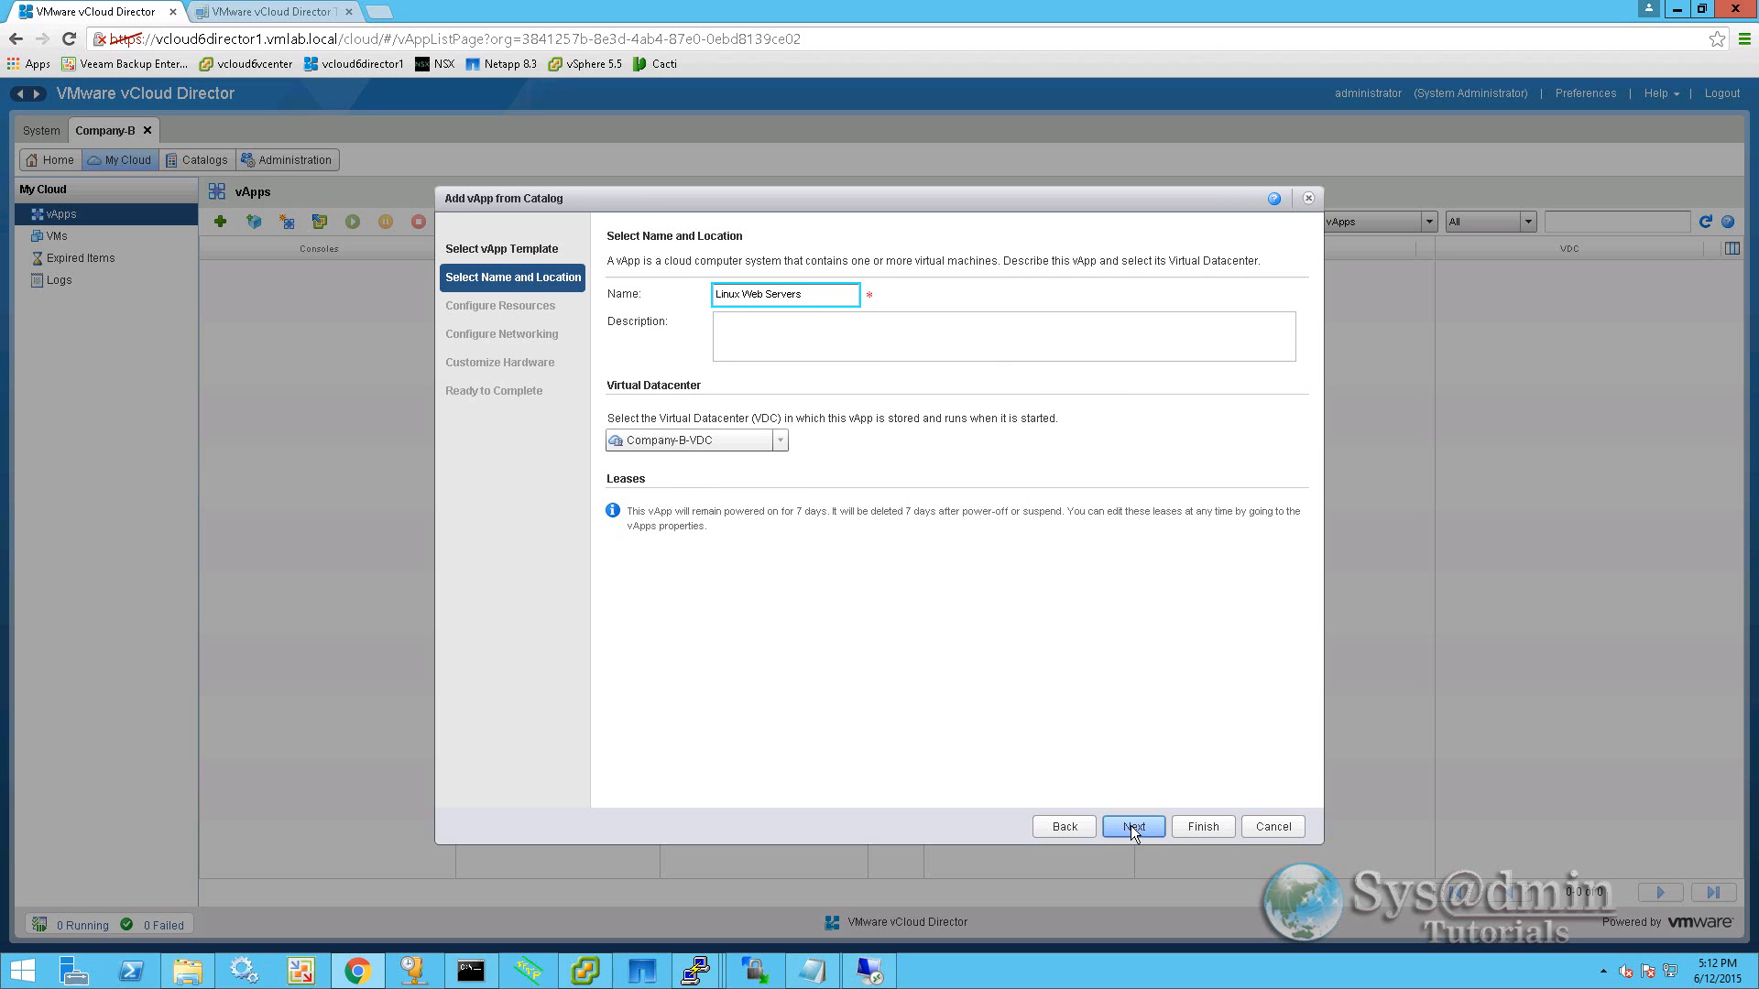
Name the virtual machine centos-web1 and keep the Gold Storage Policy
{"action": "left_click", "coordinate": [1132, 826]}
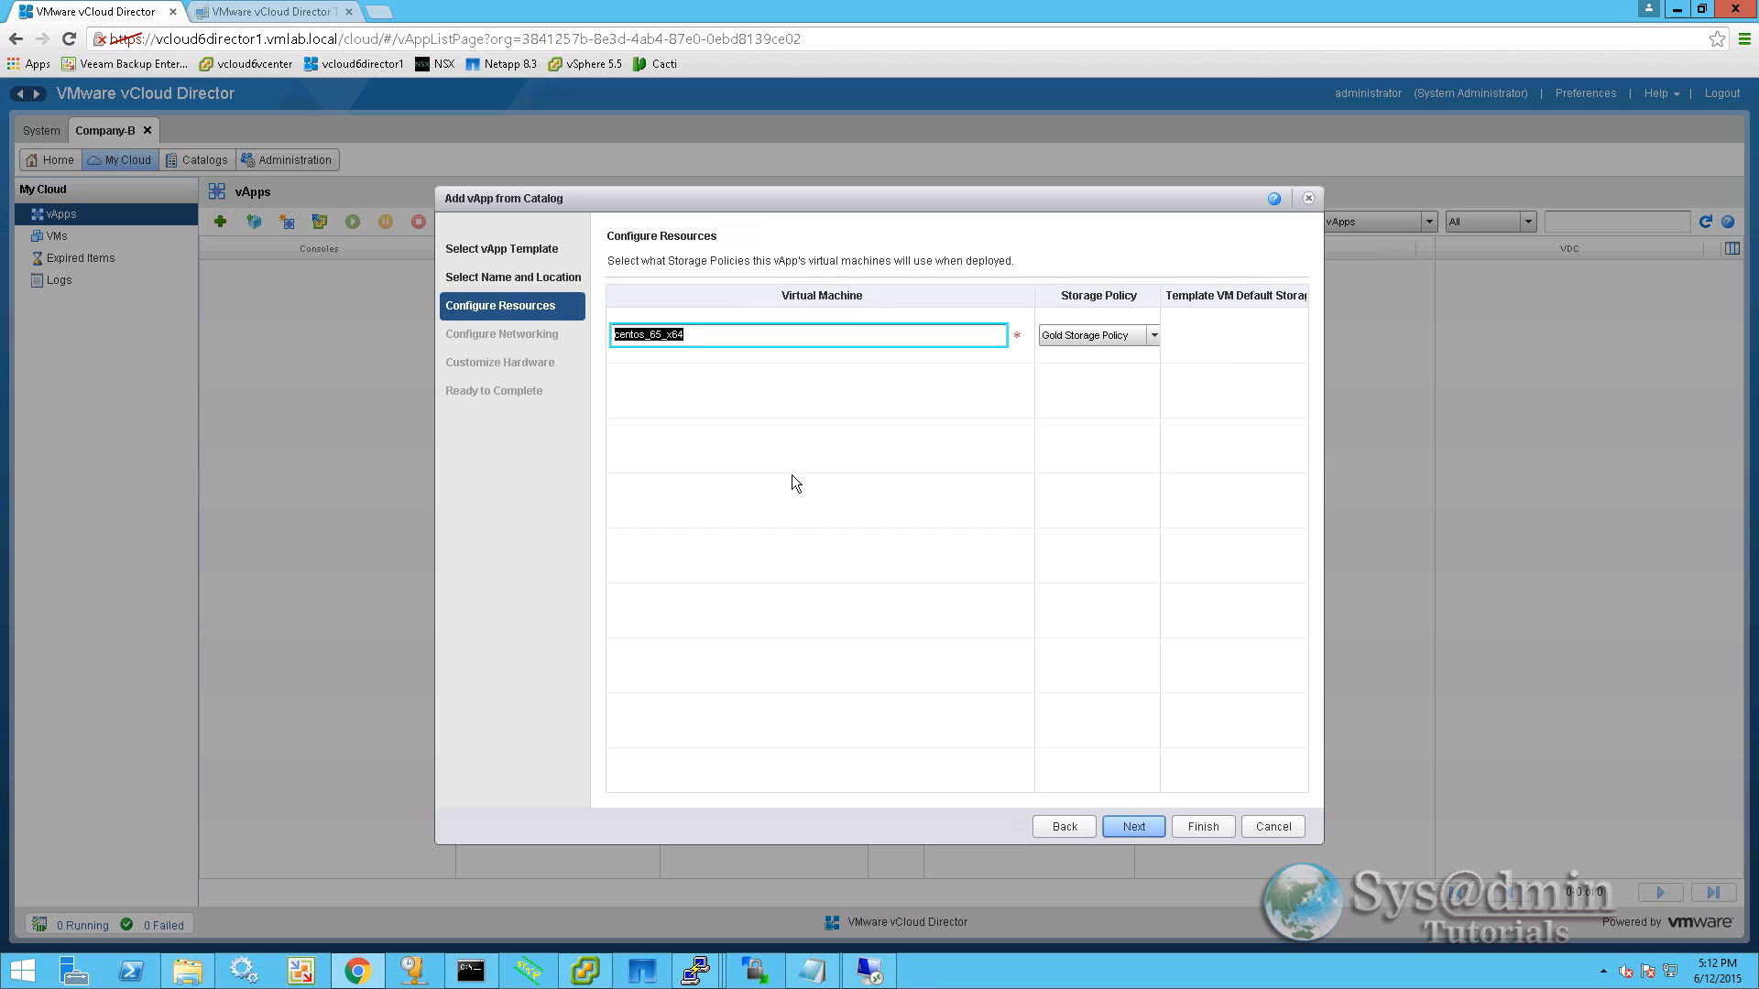
{"action": "type", "text": "centos-web"}
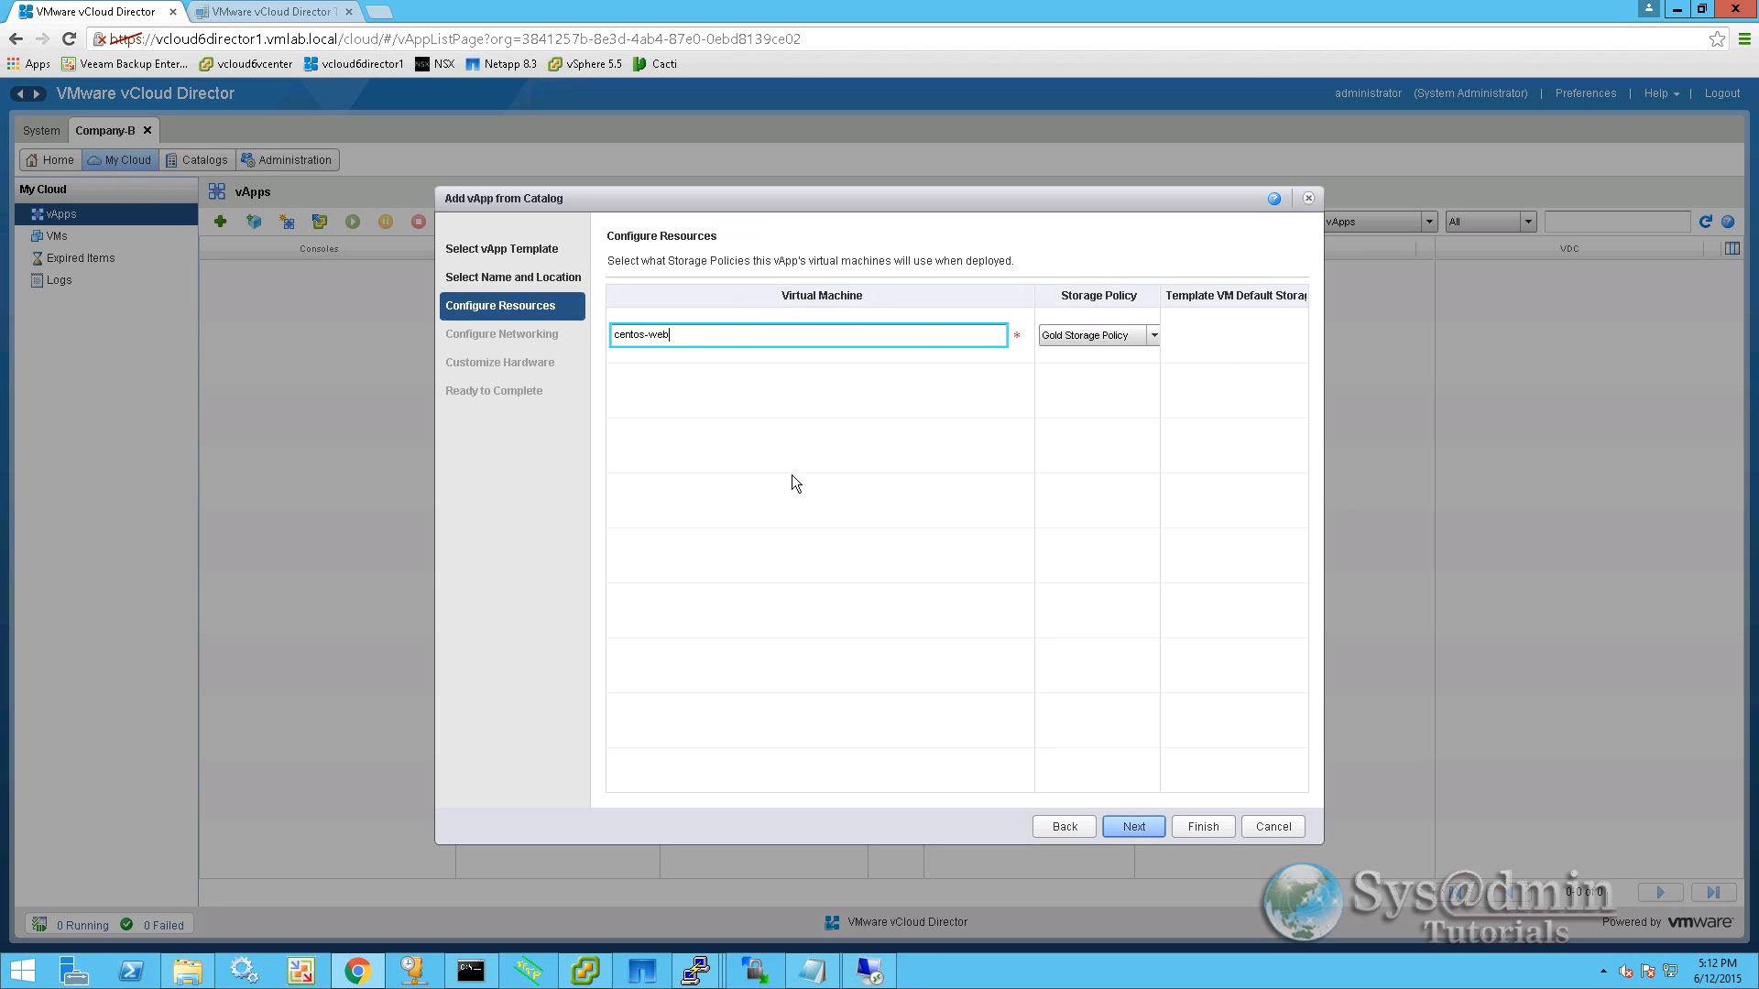
{"action": "type", "text": "1"}
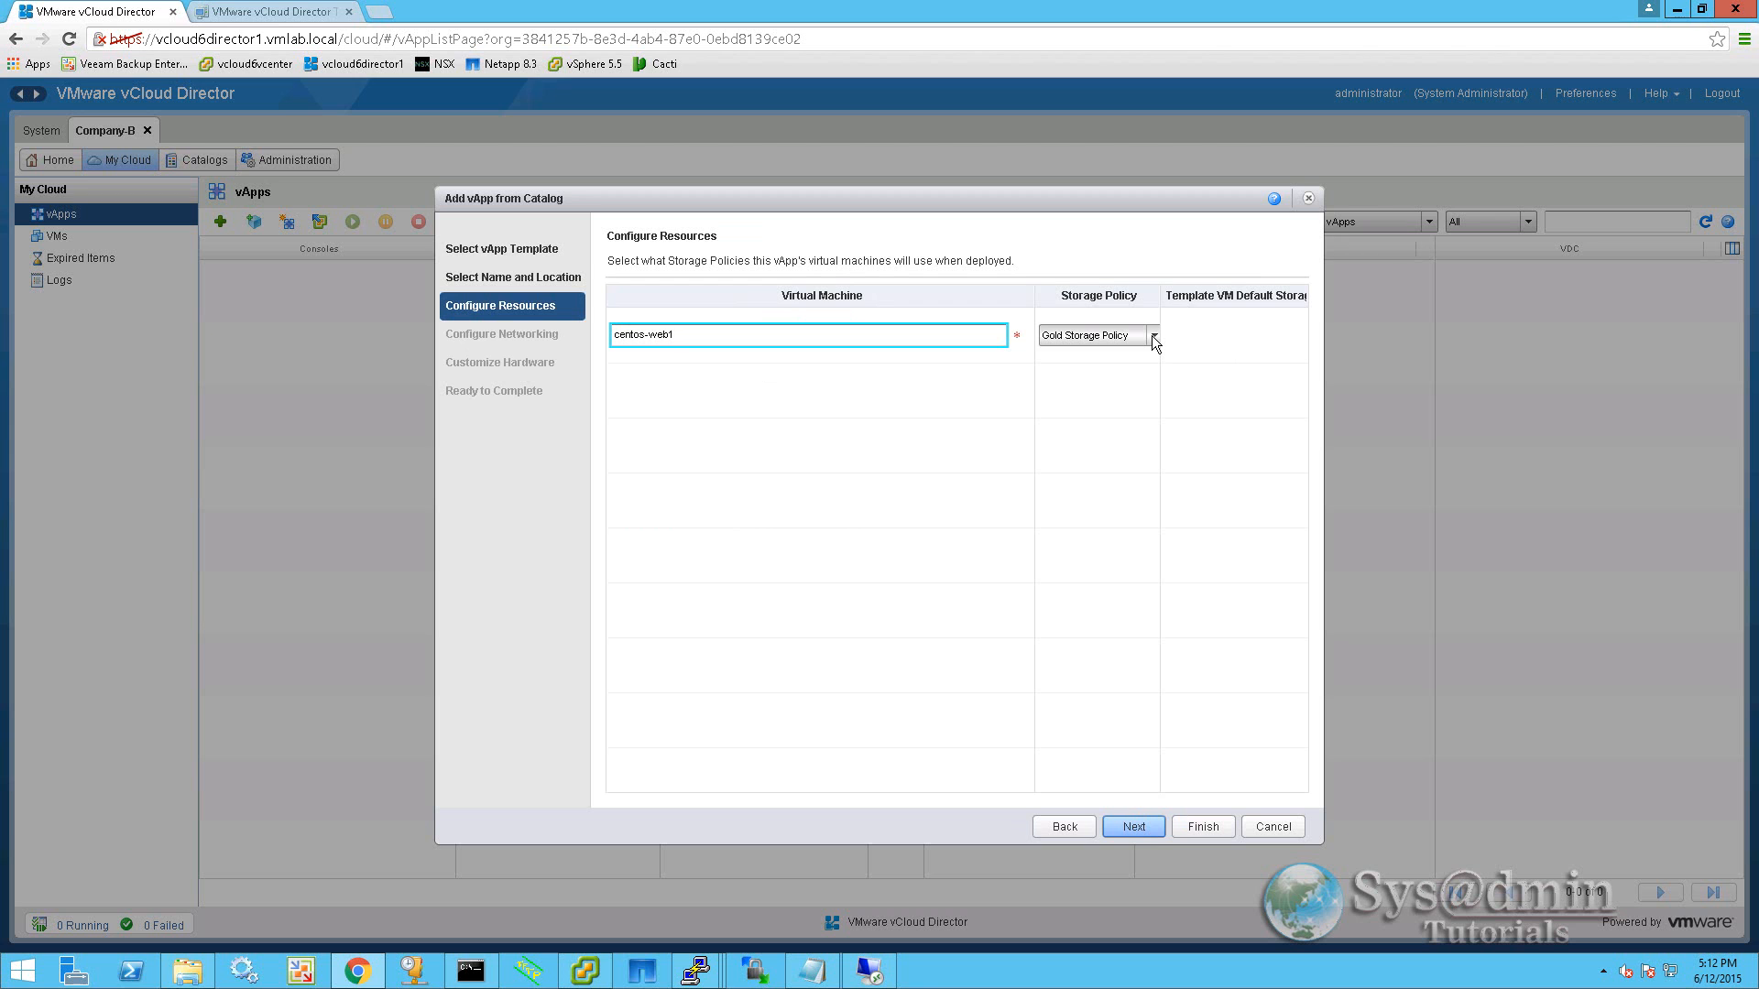
{"action": "left_click", "coordinate": [1154, 336]}
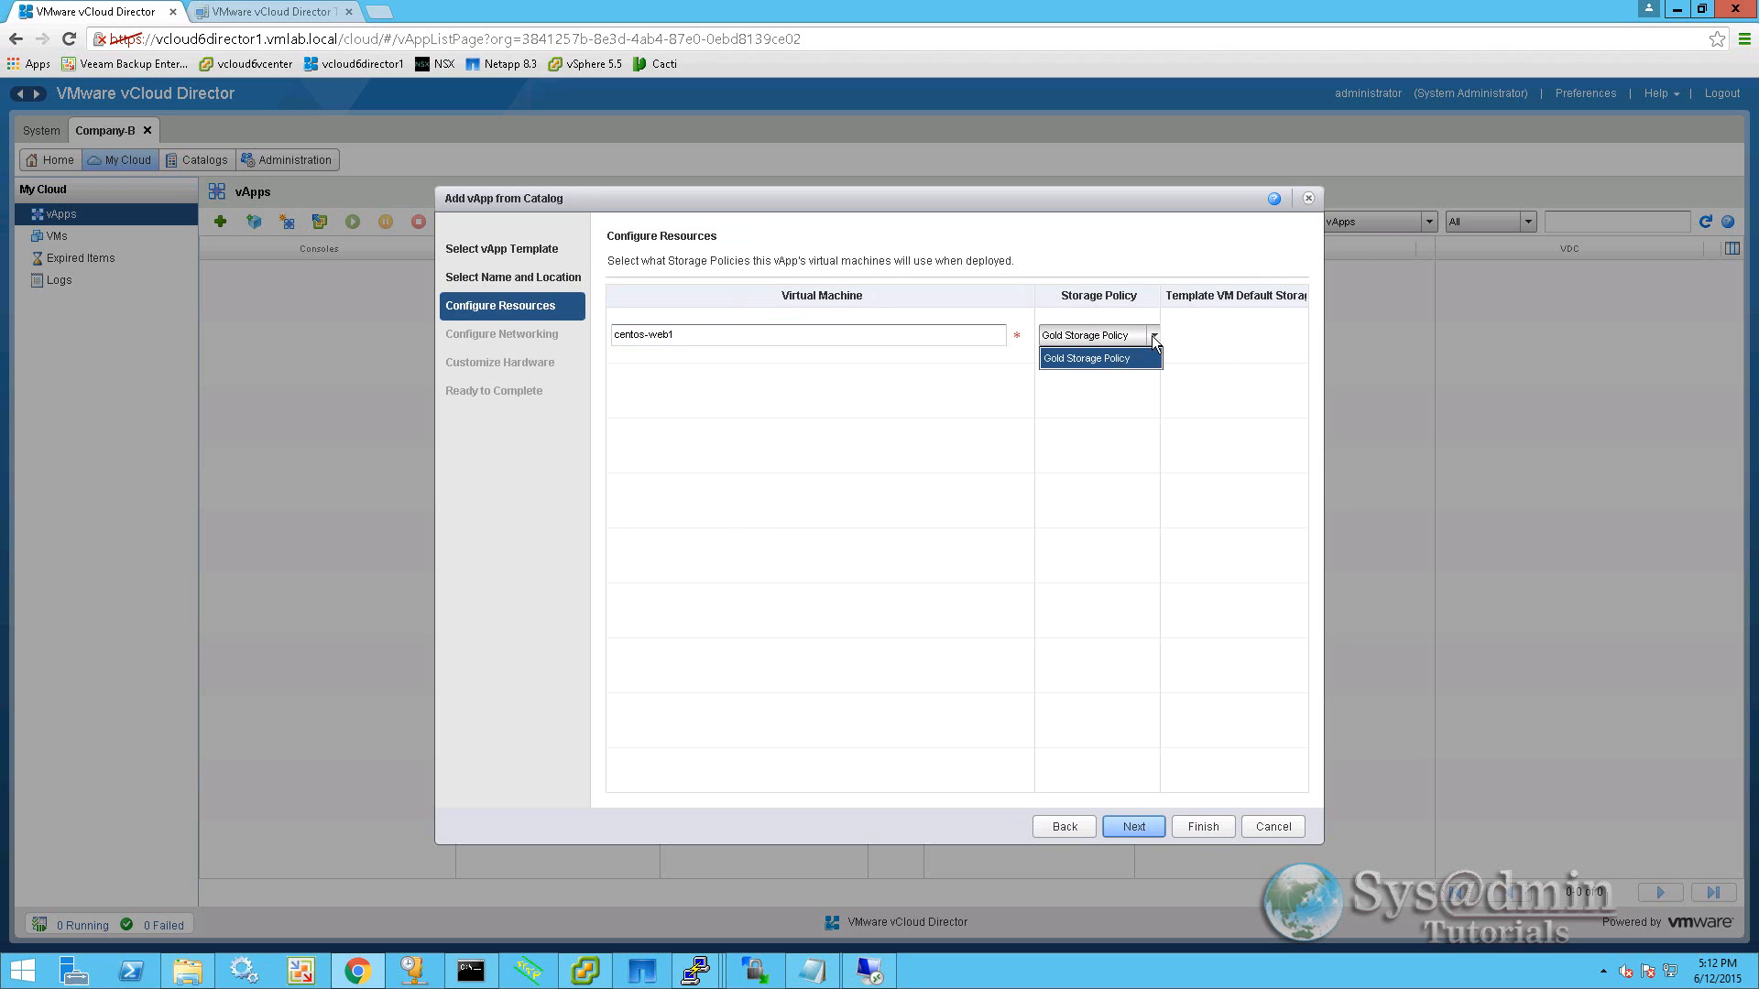
{"action": "left_click", "coordinate": [1087, 359]}
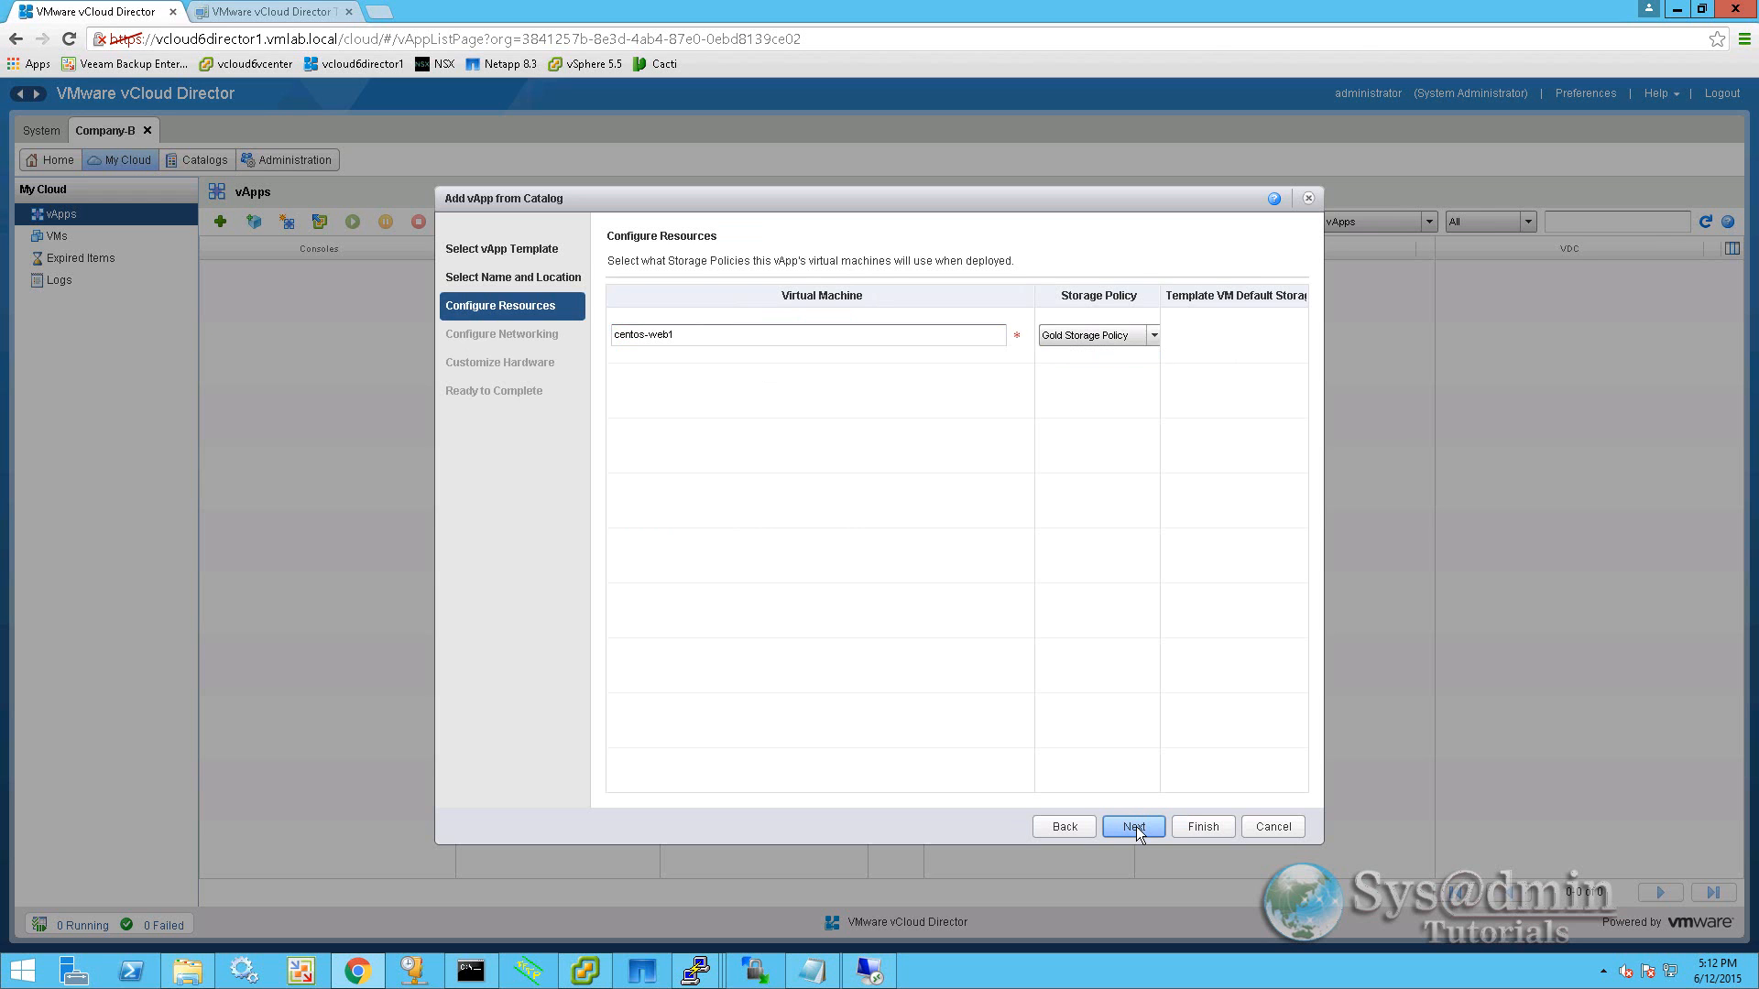
Connect centos-web1's NIC 0 to company-b-internal with Static - IP Pool and continue
{"action": "left_click", "coordinate": [1132, 826]}
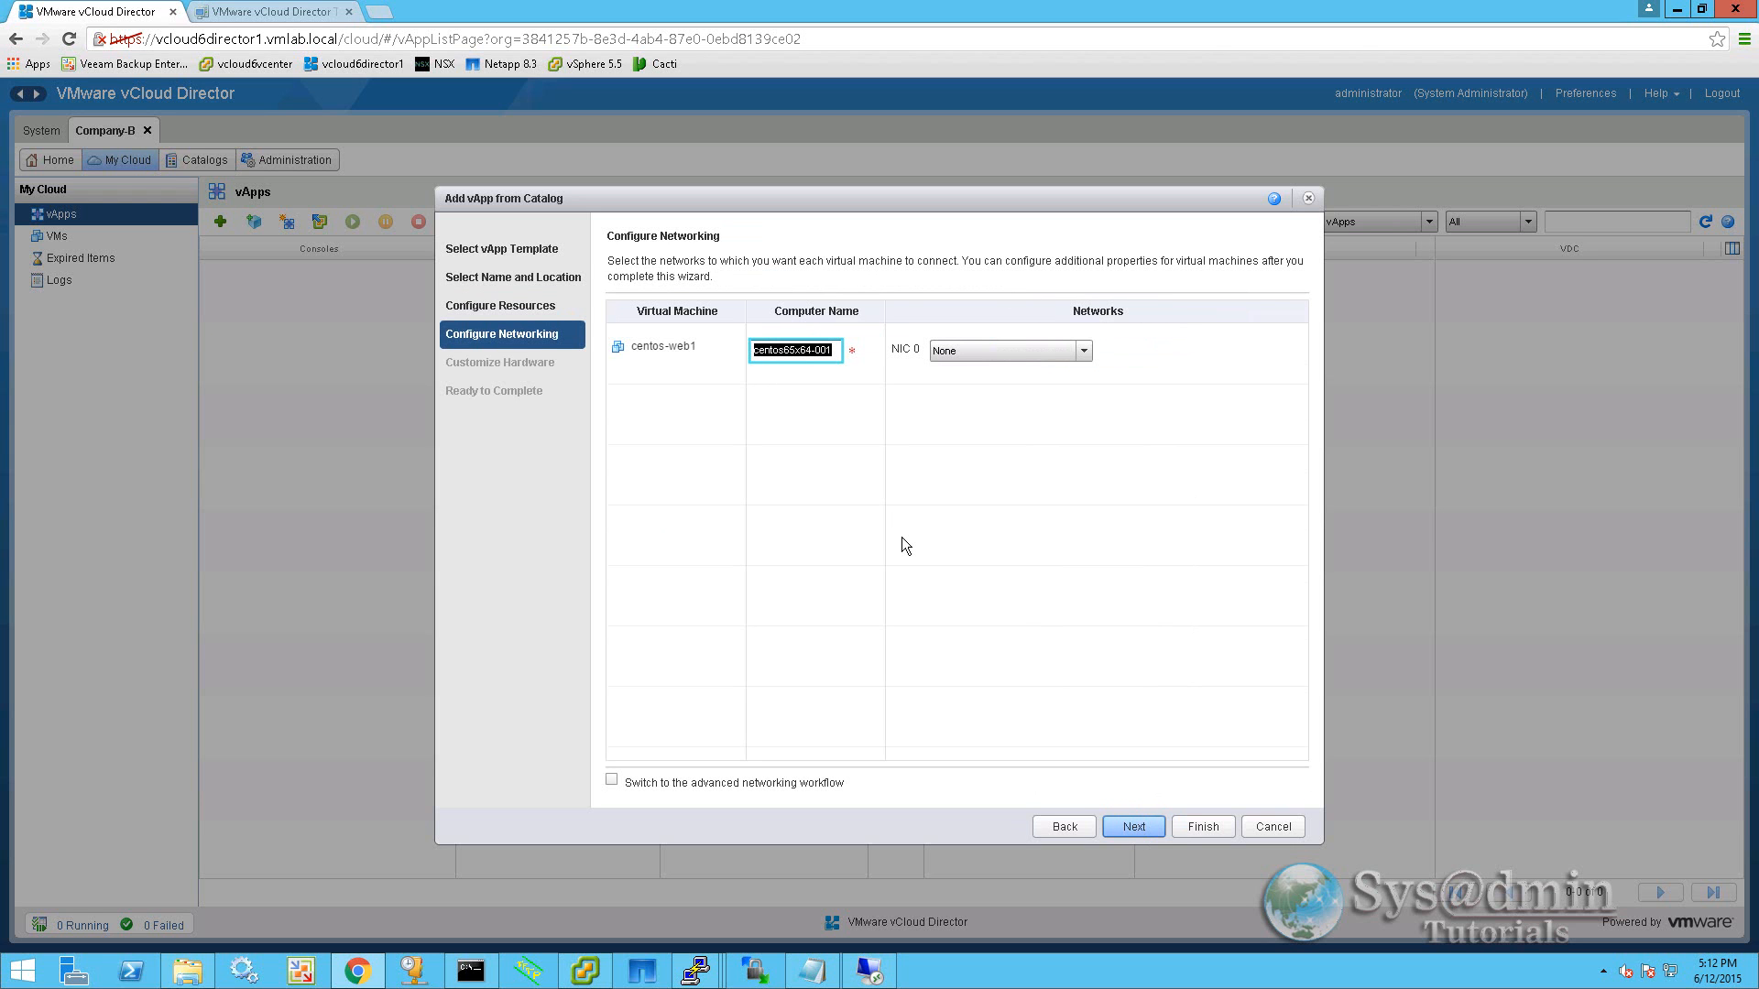
{"action": "type", "text": "centos"}
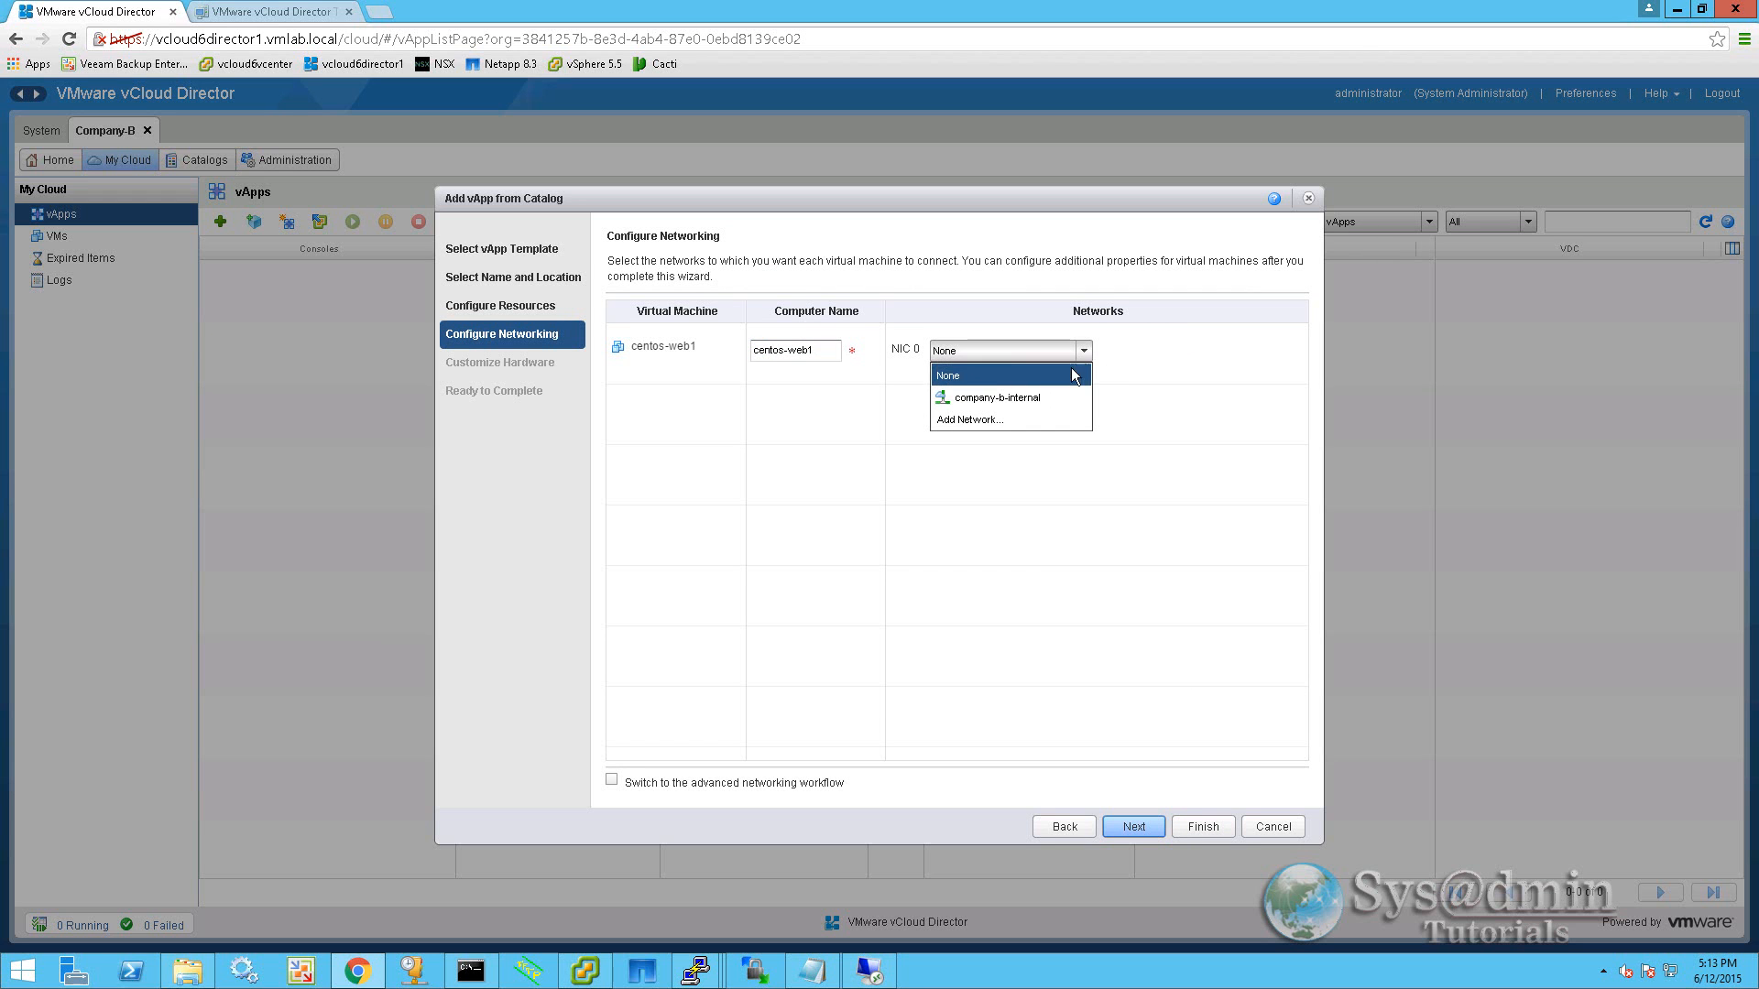
{"action": "left_click", "coordinate": [998, 398]}
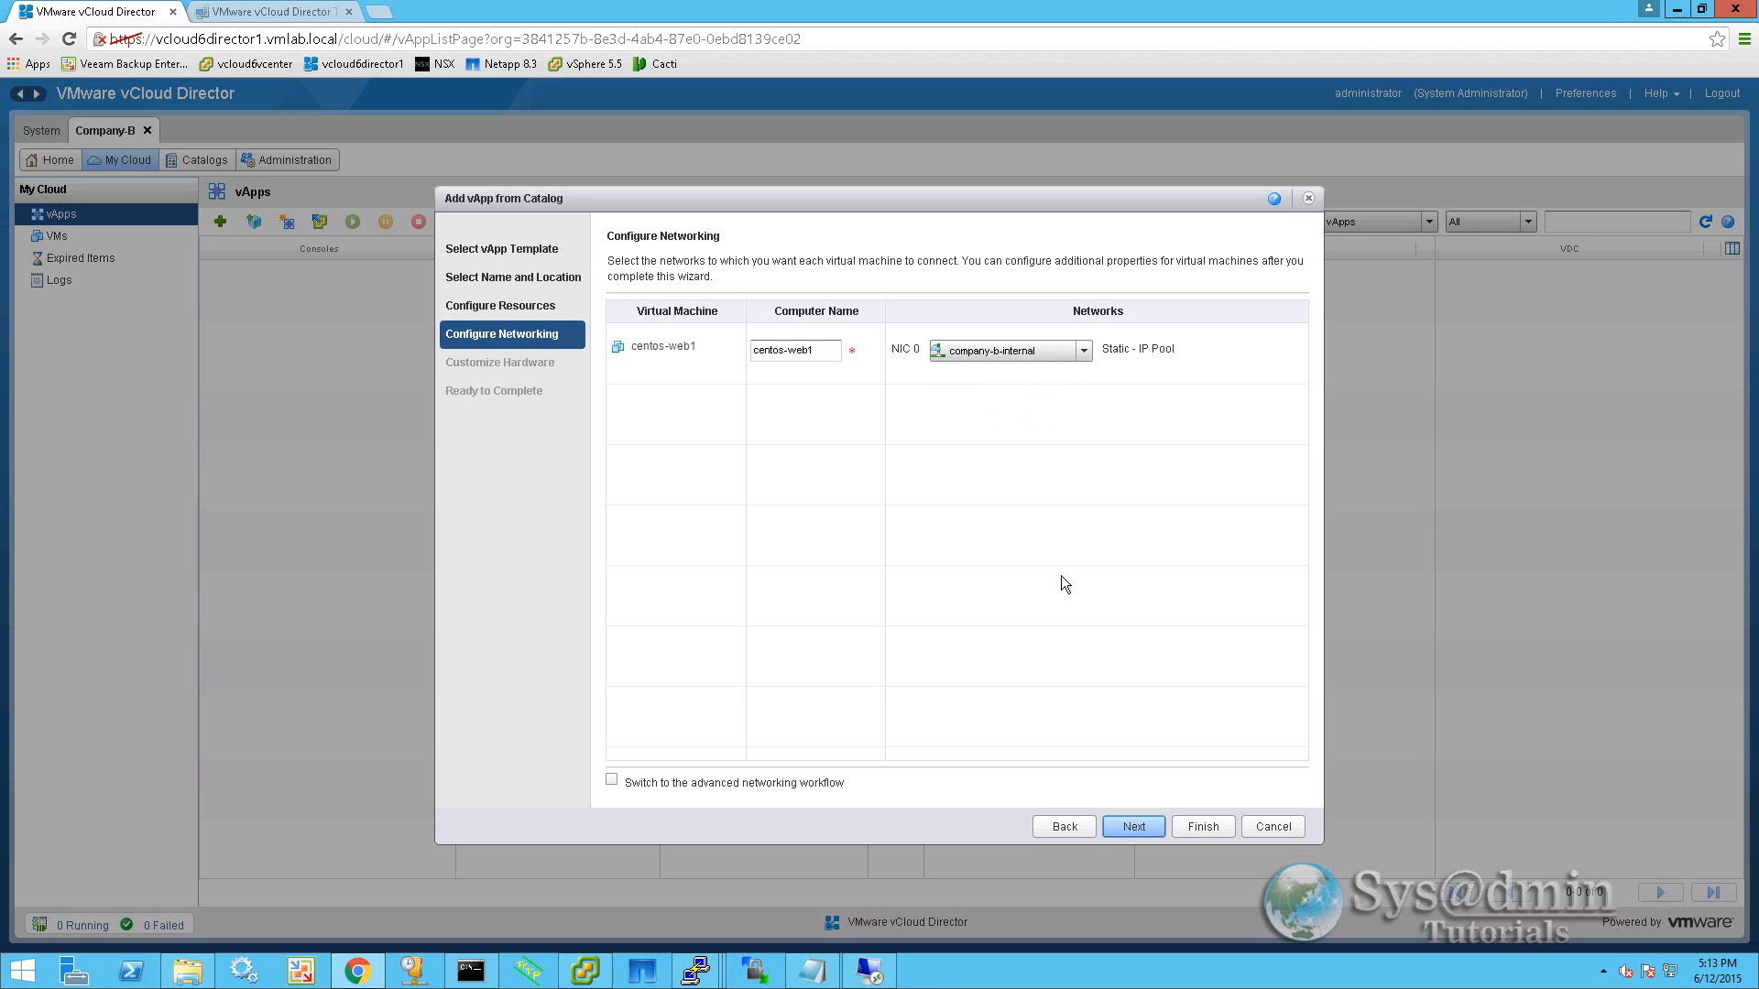
{"action": "mouse_move", "coordinate": [1128, 535]}
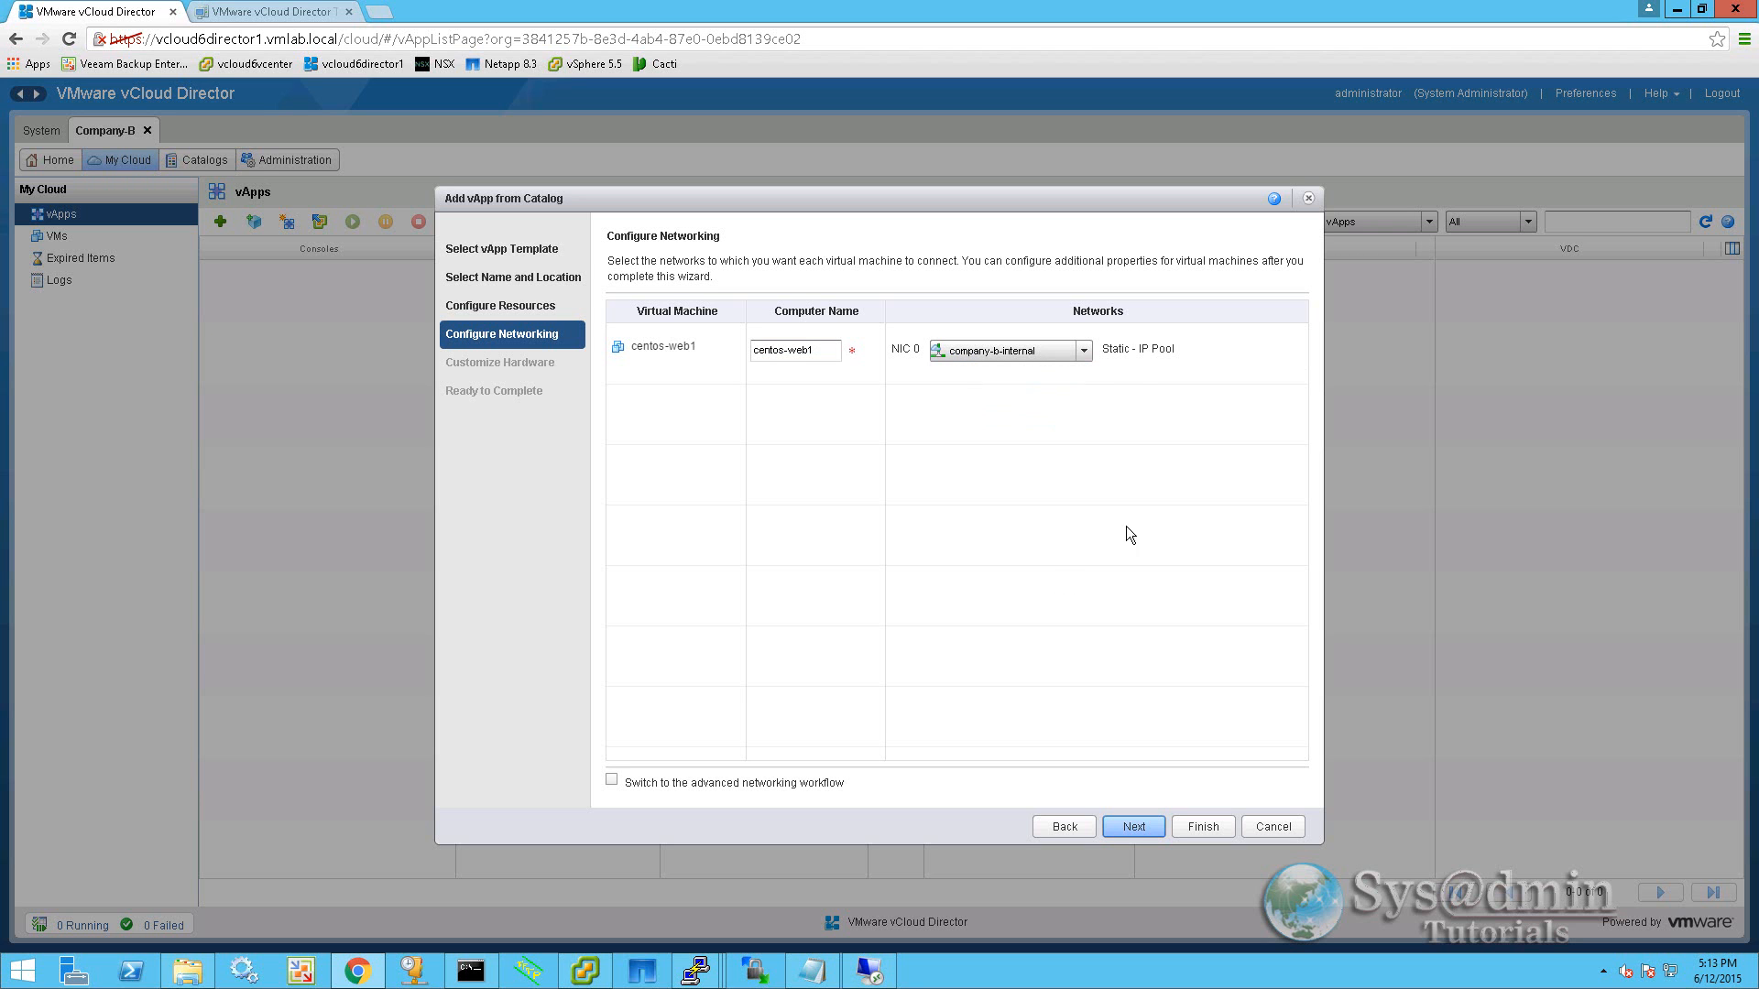
{"action": "mouse_move", "coordinate": [1195, 359]}
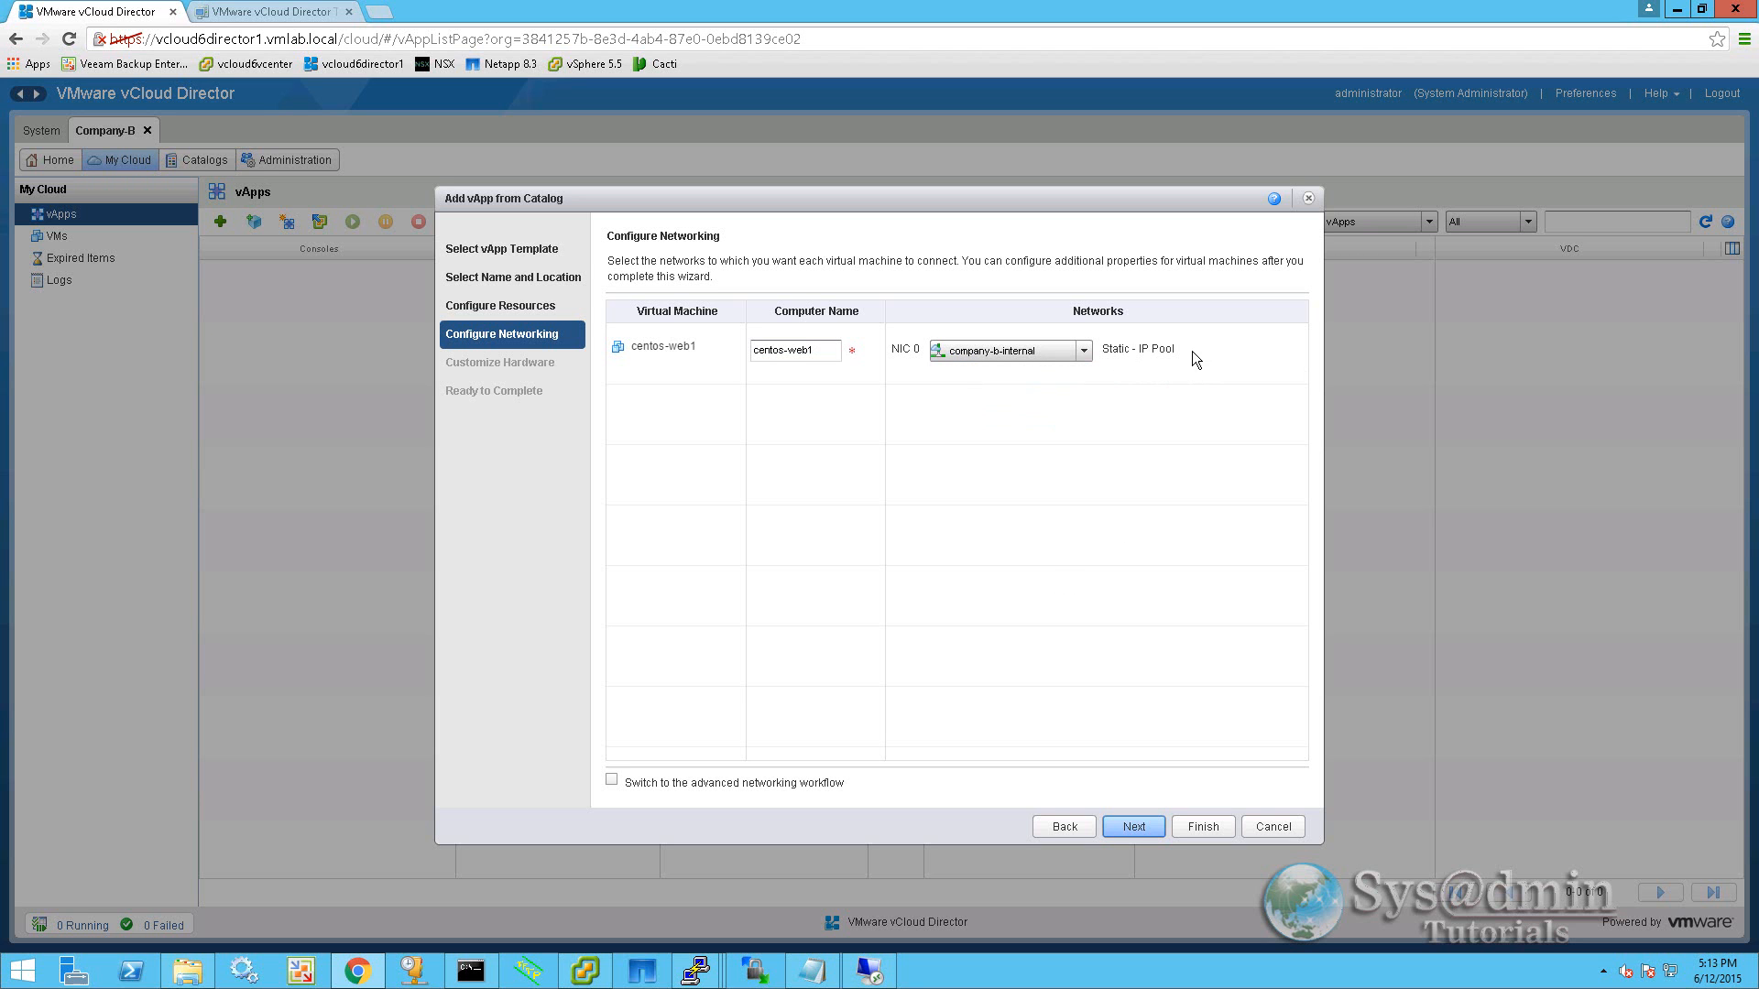
{"action": "left_click", "coordinate": [1132, 826]}
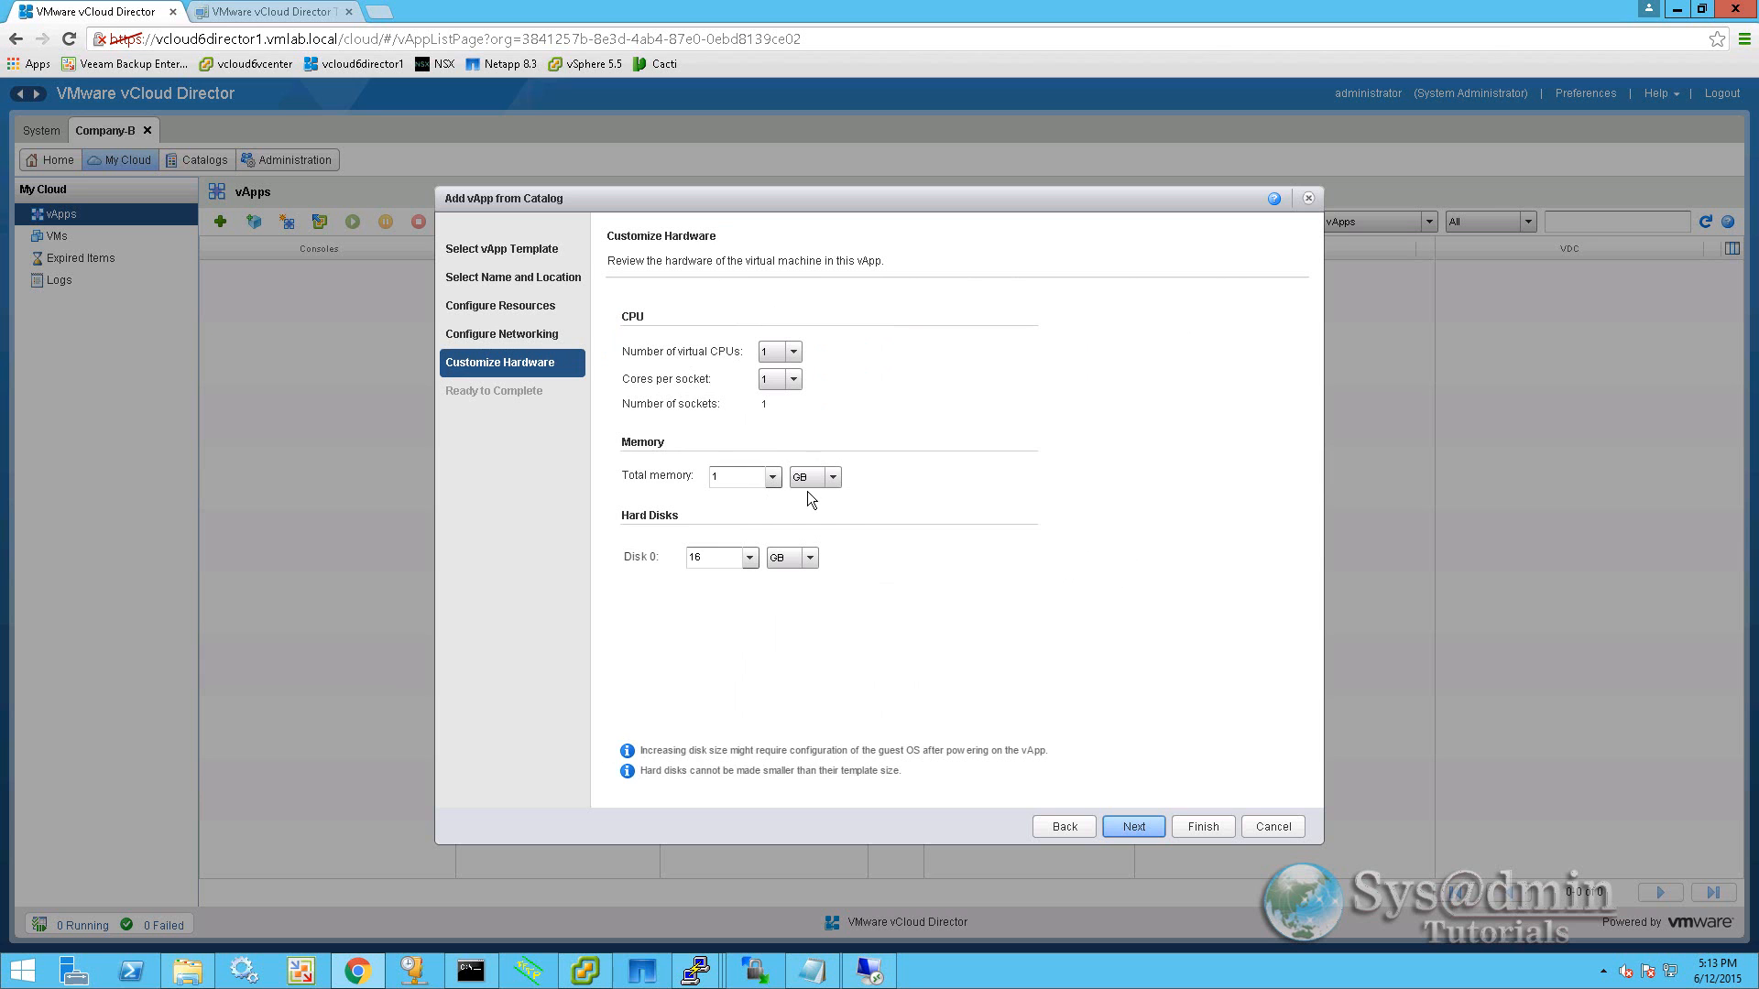
{"action": "mouse_move", "coordinate": [795, 575]}
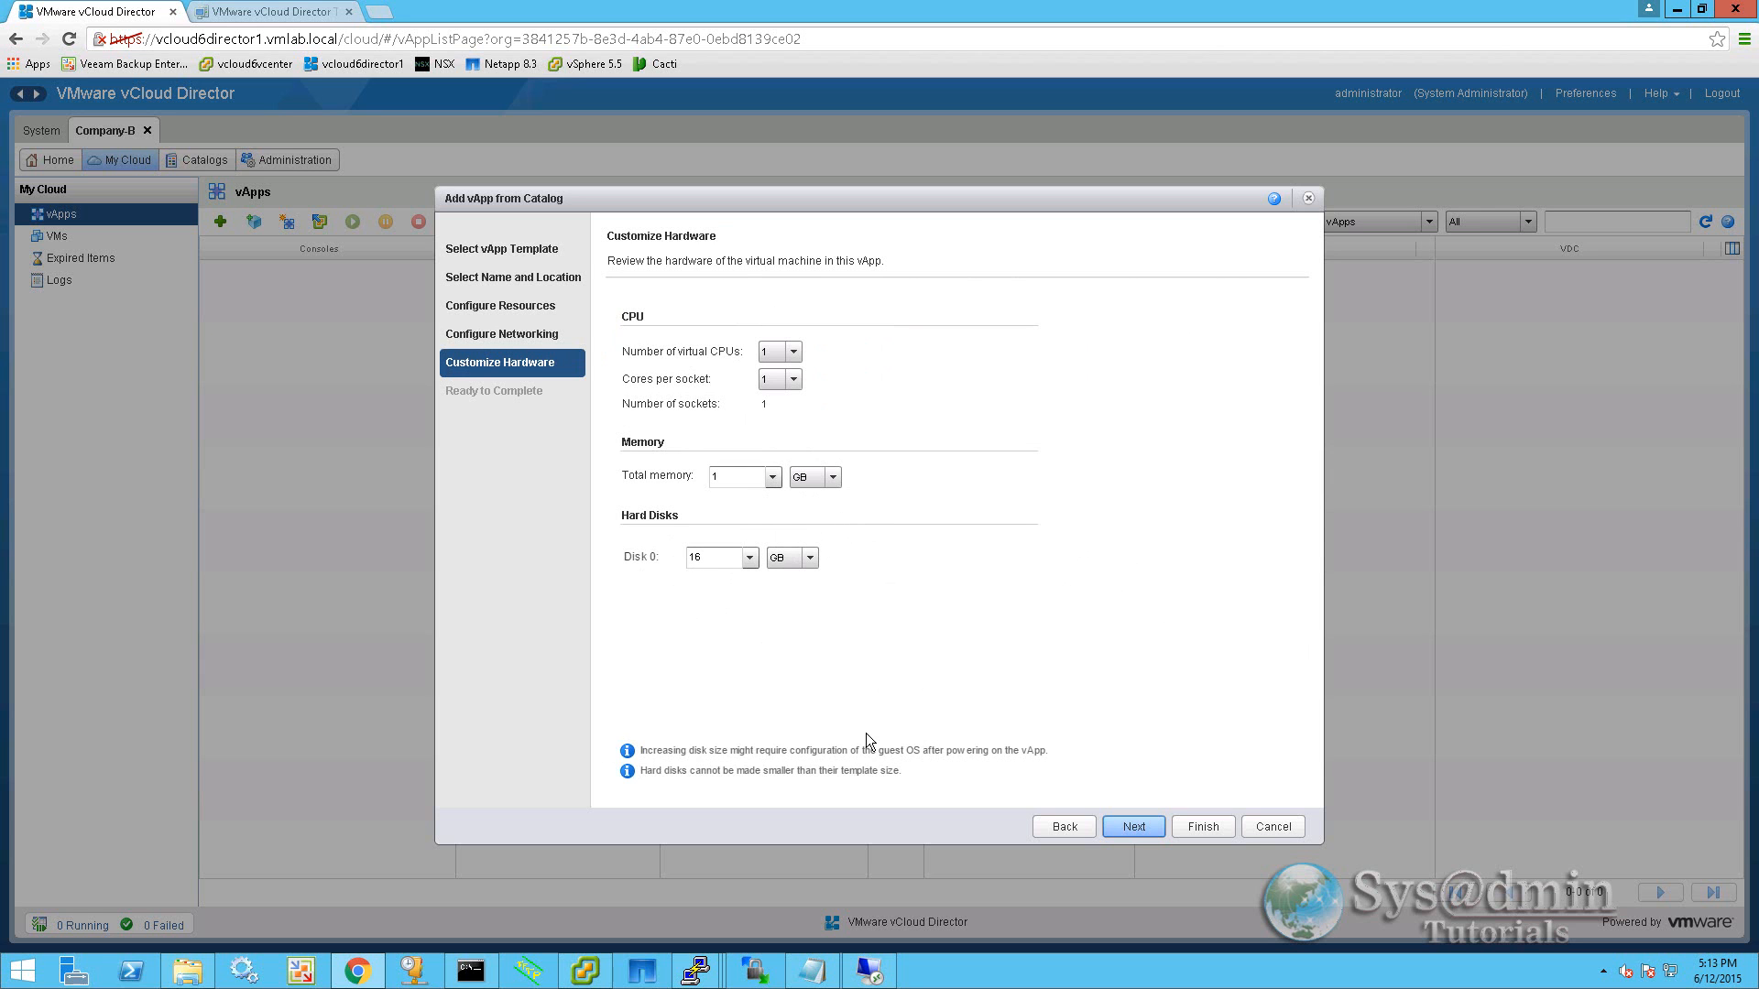
Accept the hardware settings, finish creating the Linux Web Servers vApp, and switch to vSphere Client
{"action": "left_click", "coordinate": [1132, 826]}
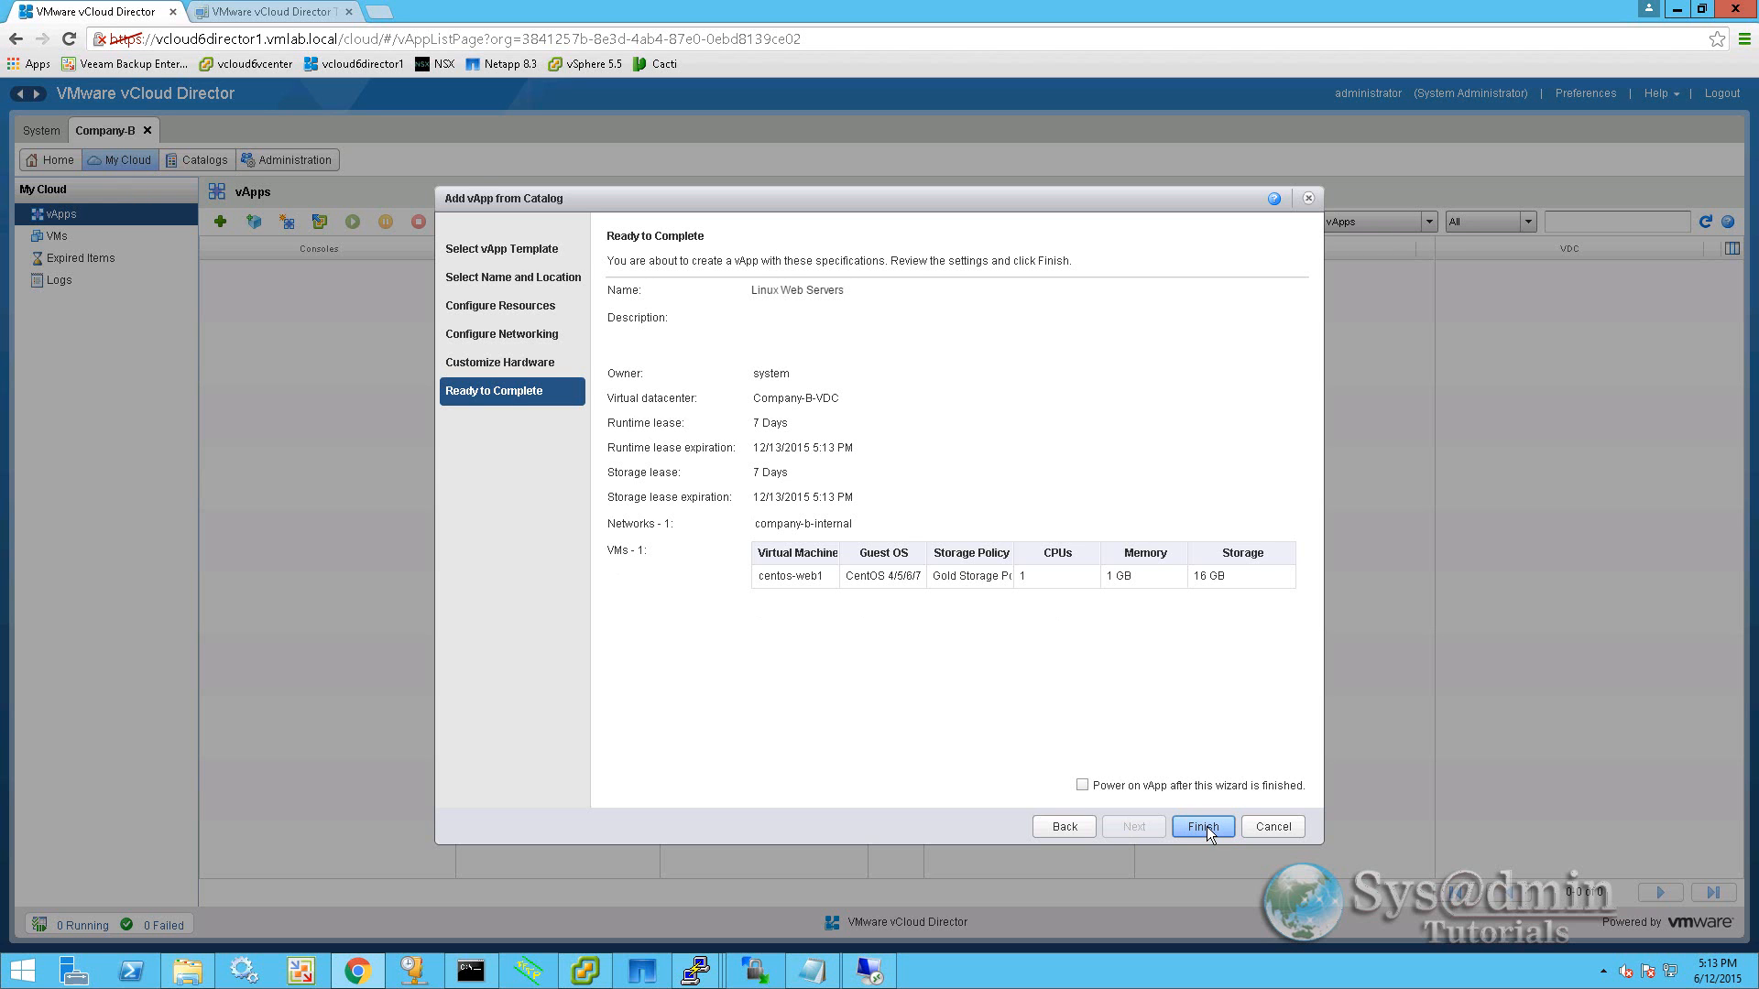
{"action": "left_click", "coordinate": [1202, 826]}
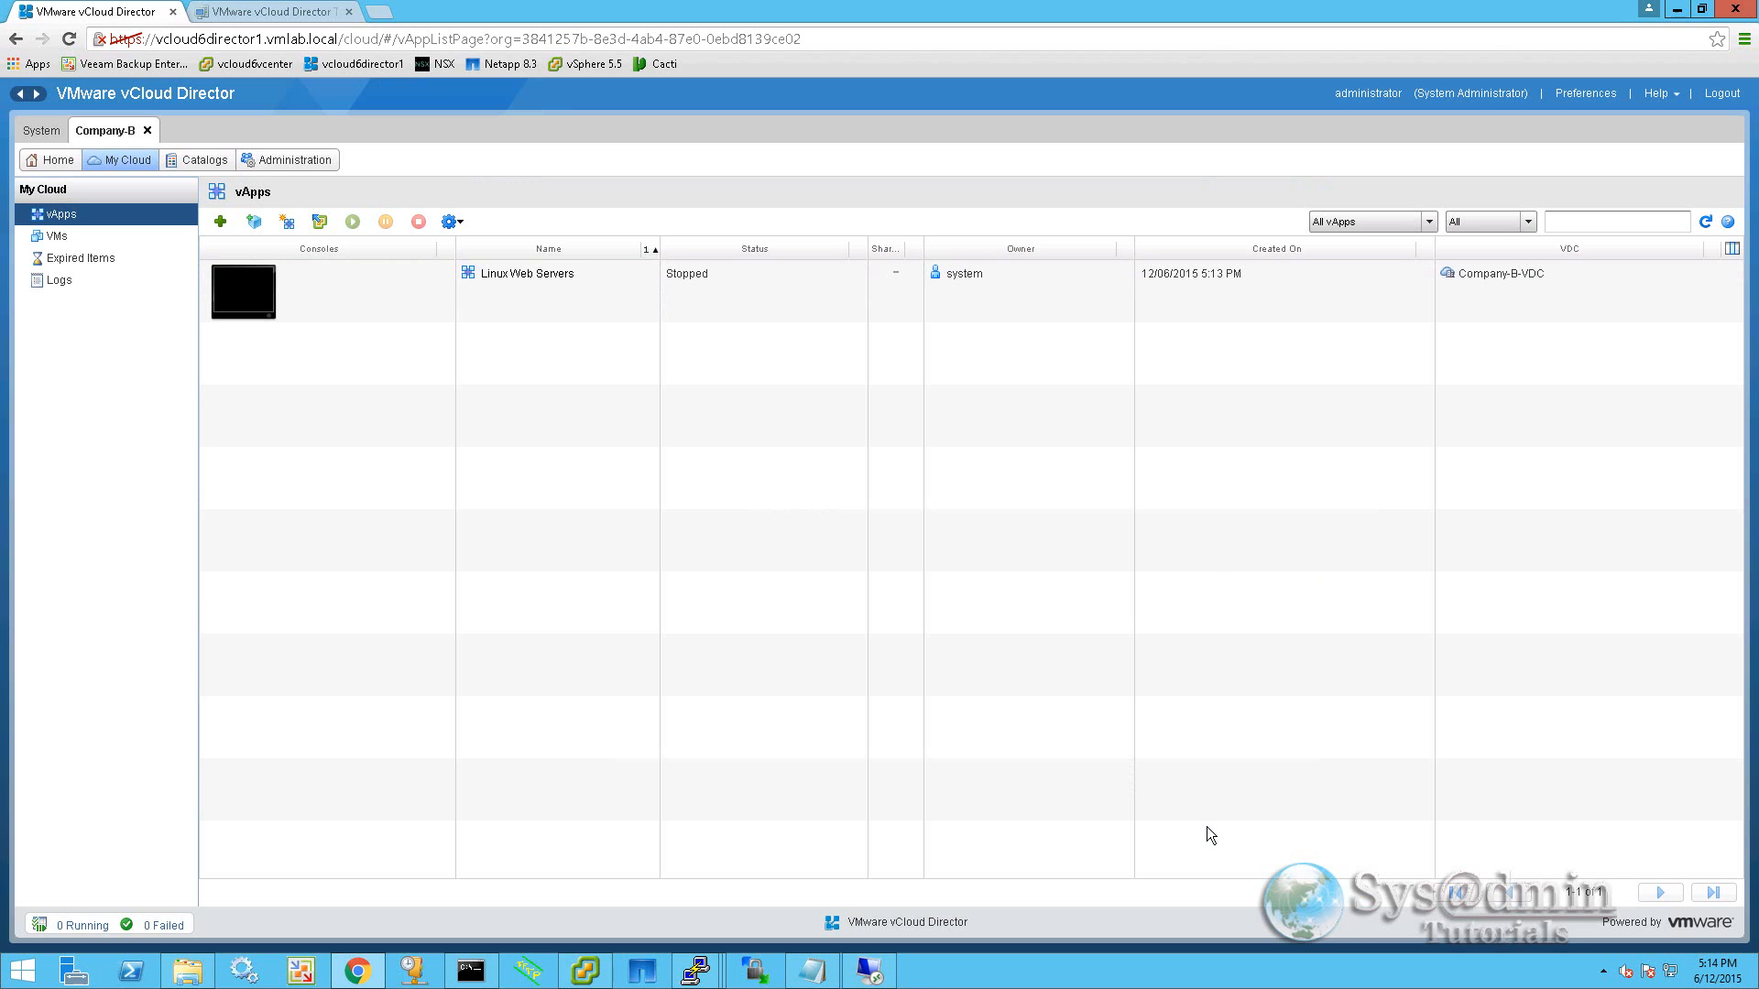
{"action": "mouse_move", "coordinate": [927, 564]}
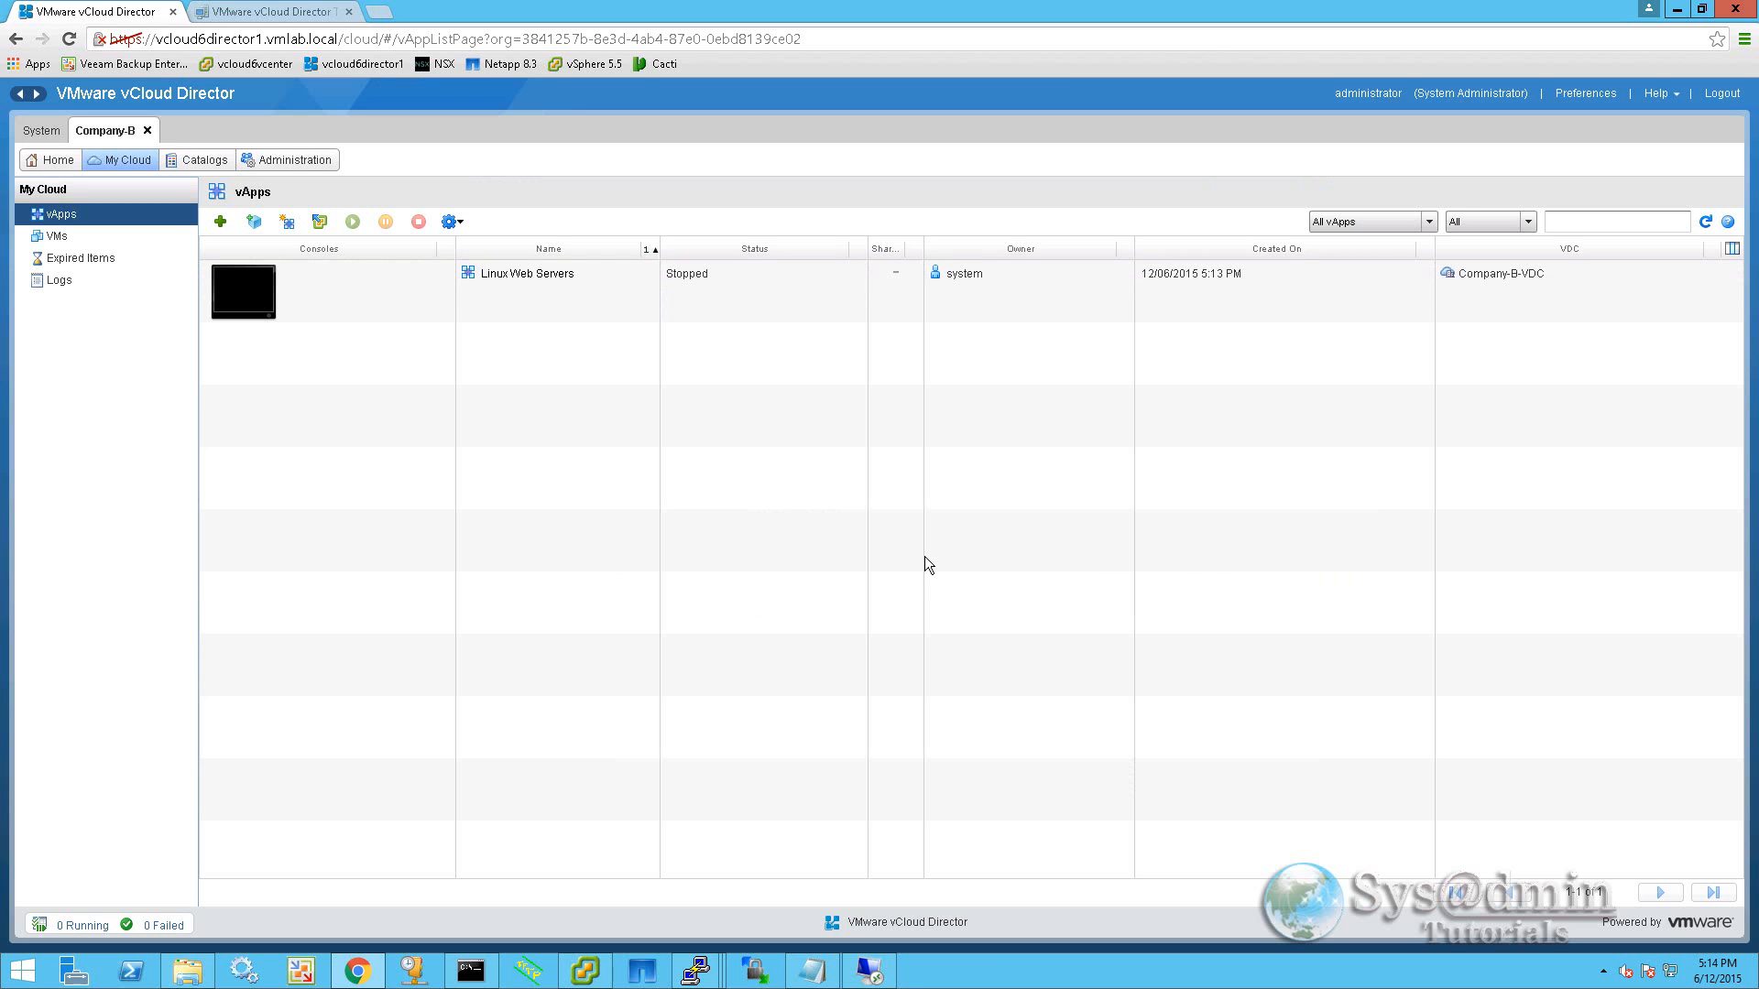
{"action": "mouse_move", "coordinate": [729, 872]}
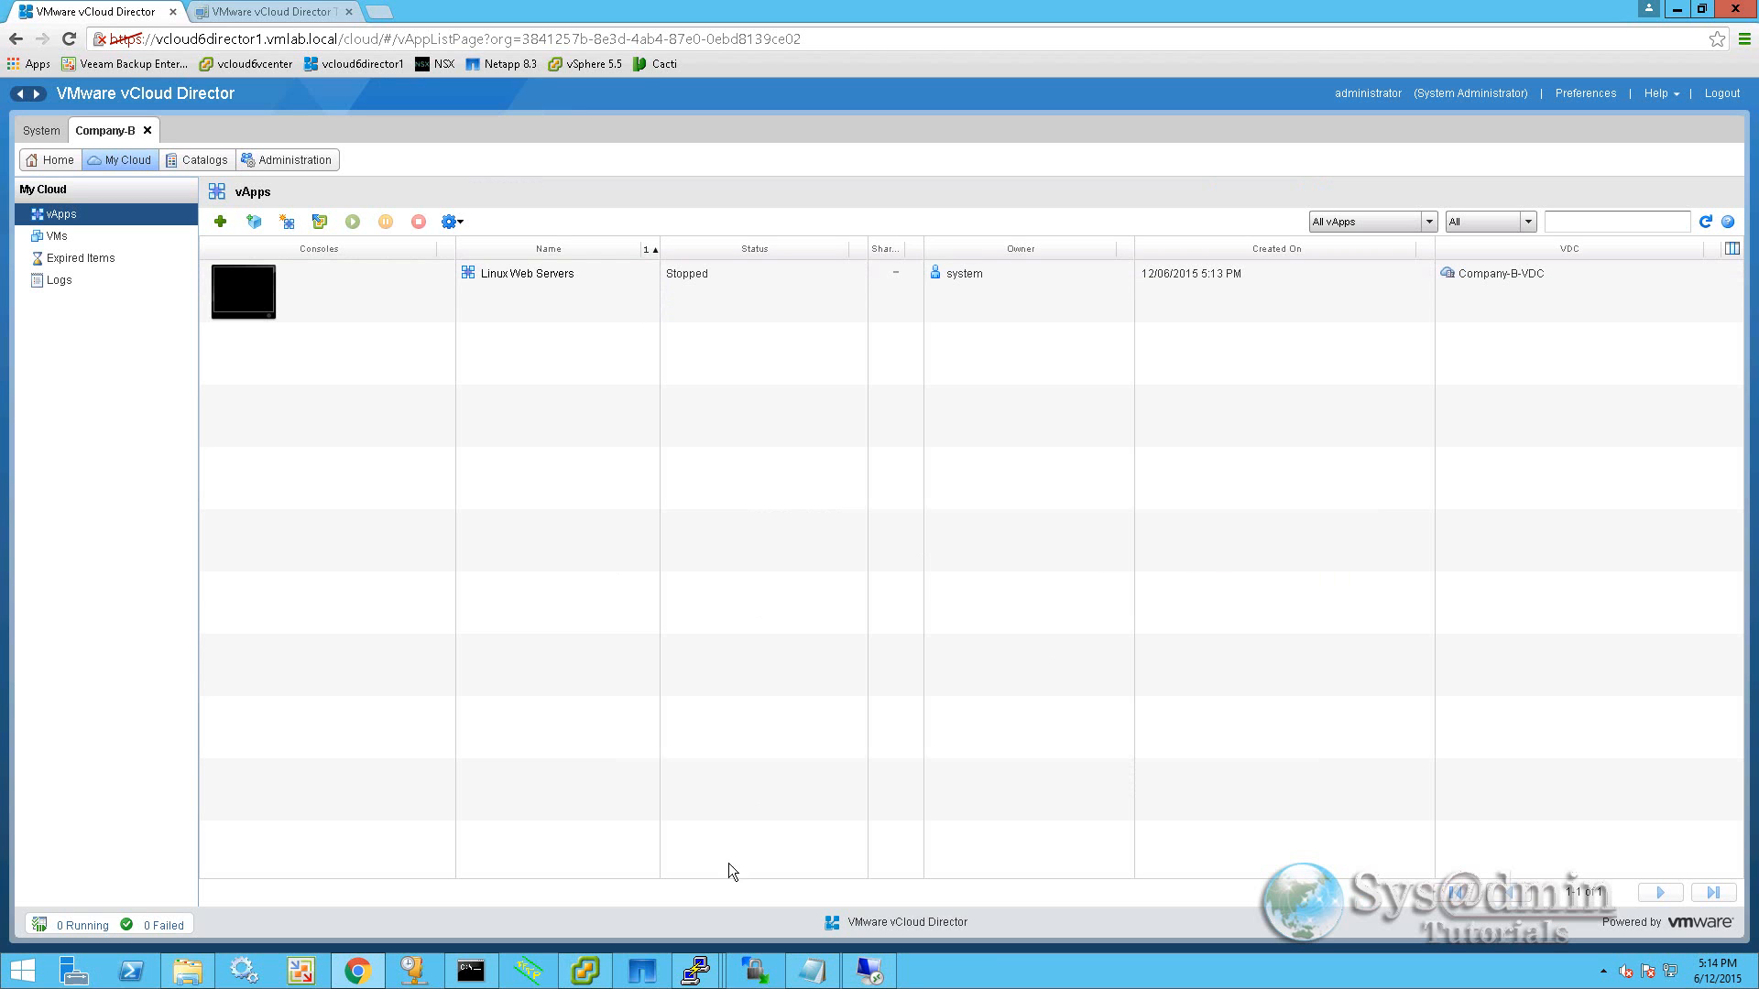
{"action": "left_click", "coordinate": [692, 967]}
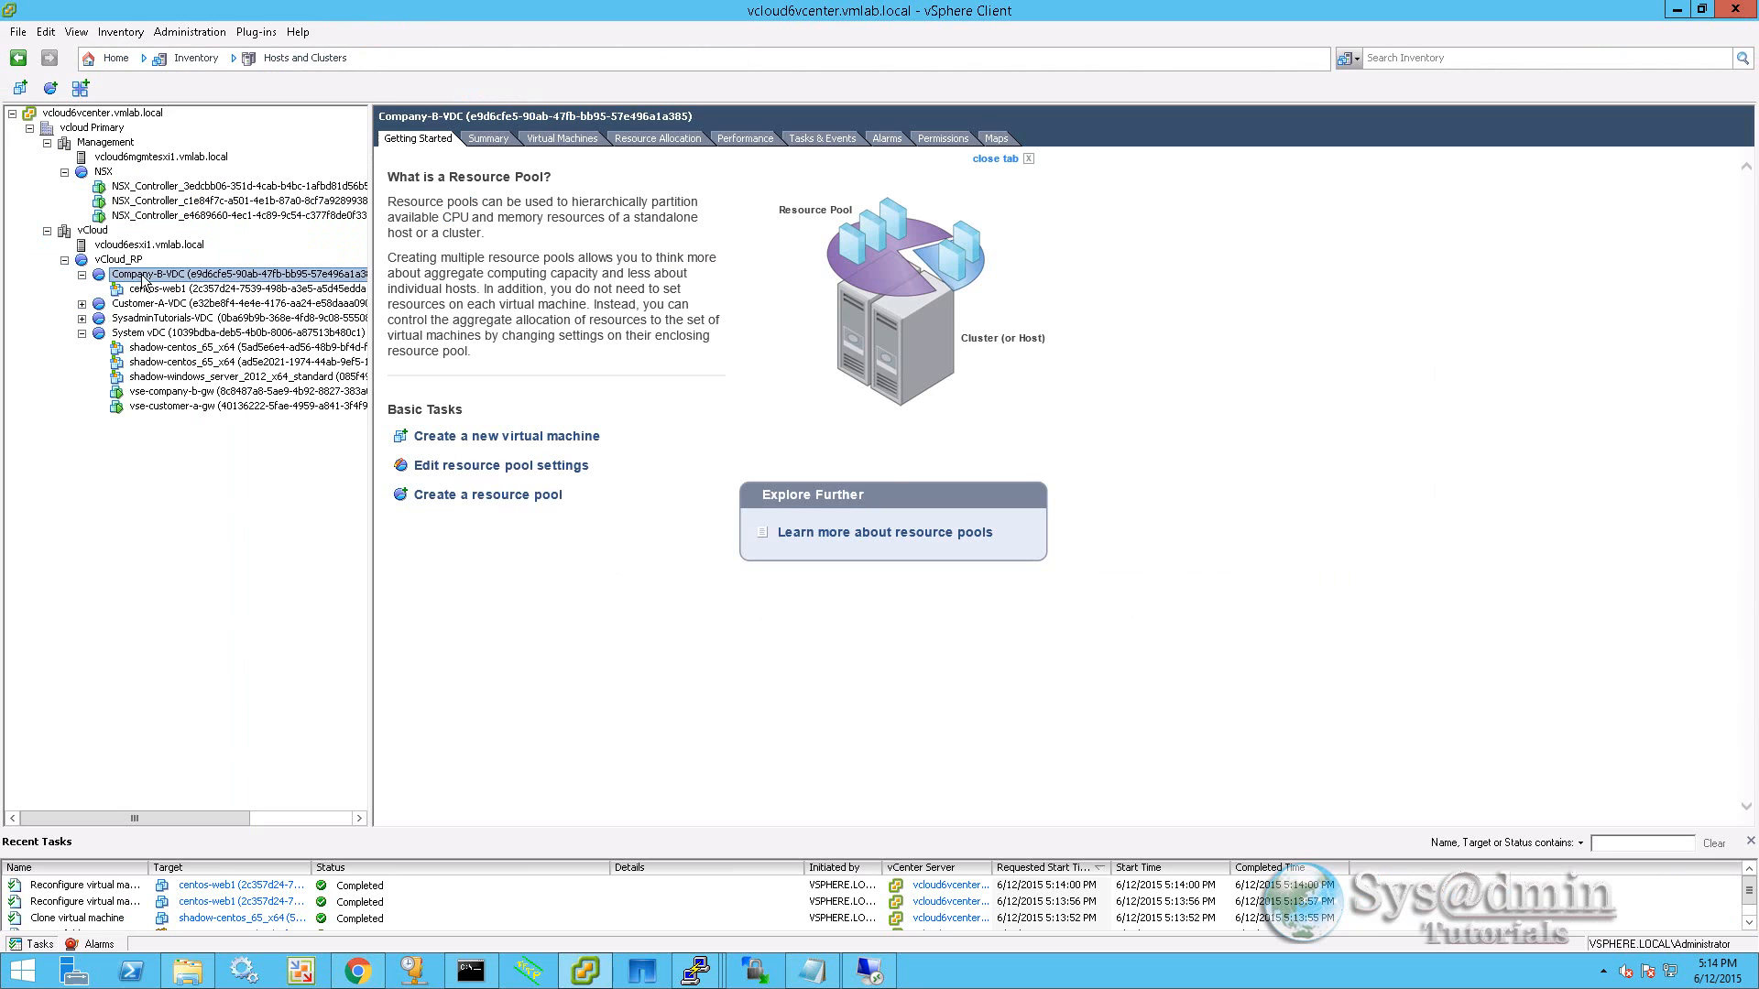
{"action": "mouse_move", "coordinate": [183, 286]}
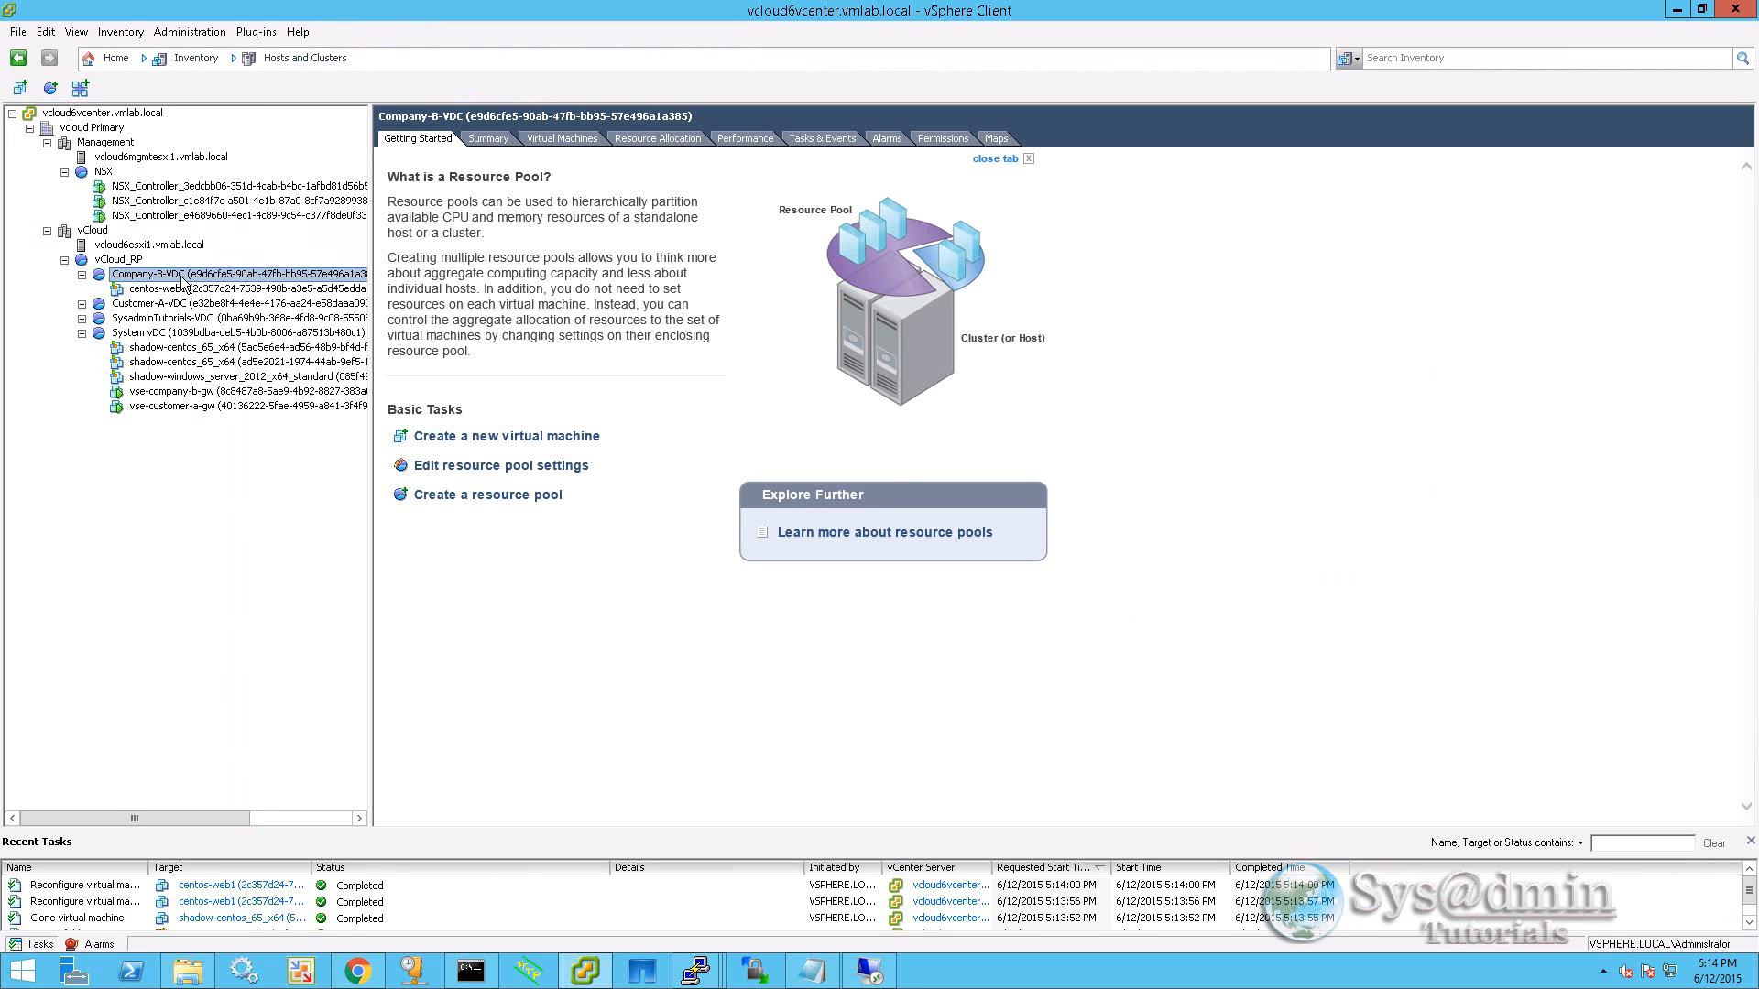
{"action": "mouse_move", "coordinate": [198, 308]}
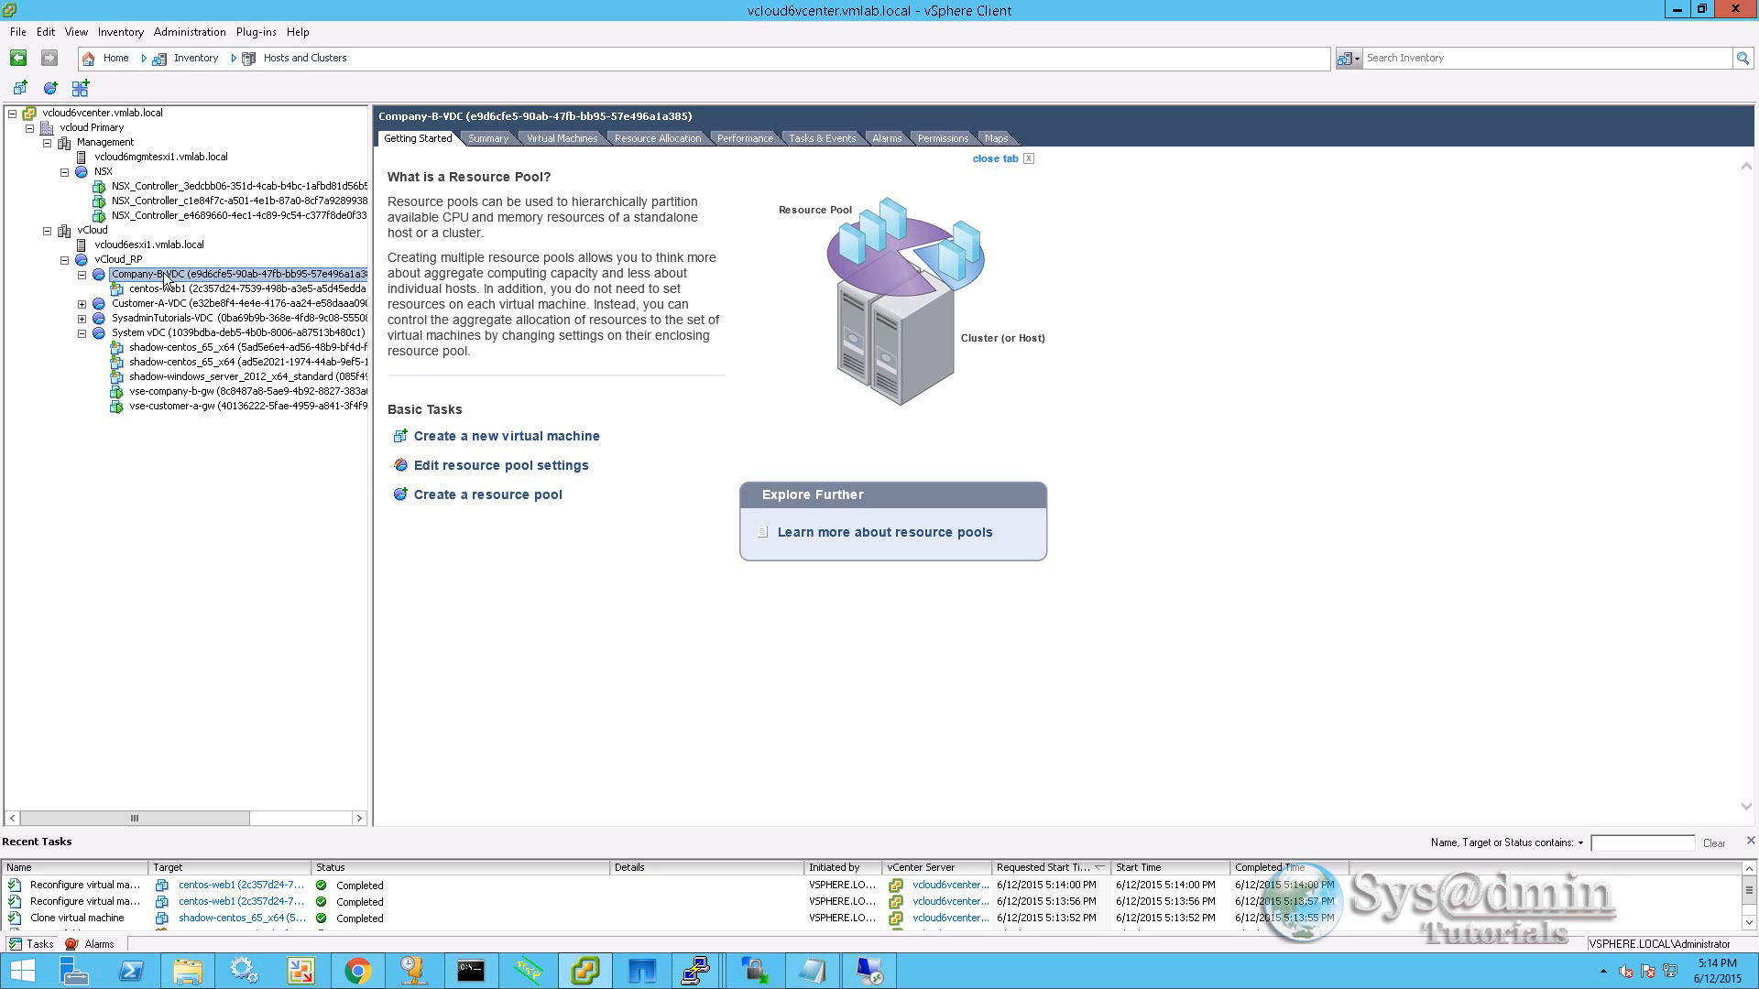
View Company-B-VDC's resource pool settings (CPU 100-2000 MHz, memory 1229-6144 MB)
{"action": "left_click", "coordinate": [500, 465]}
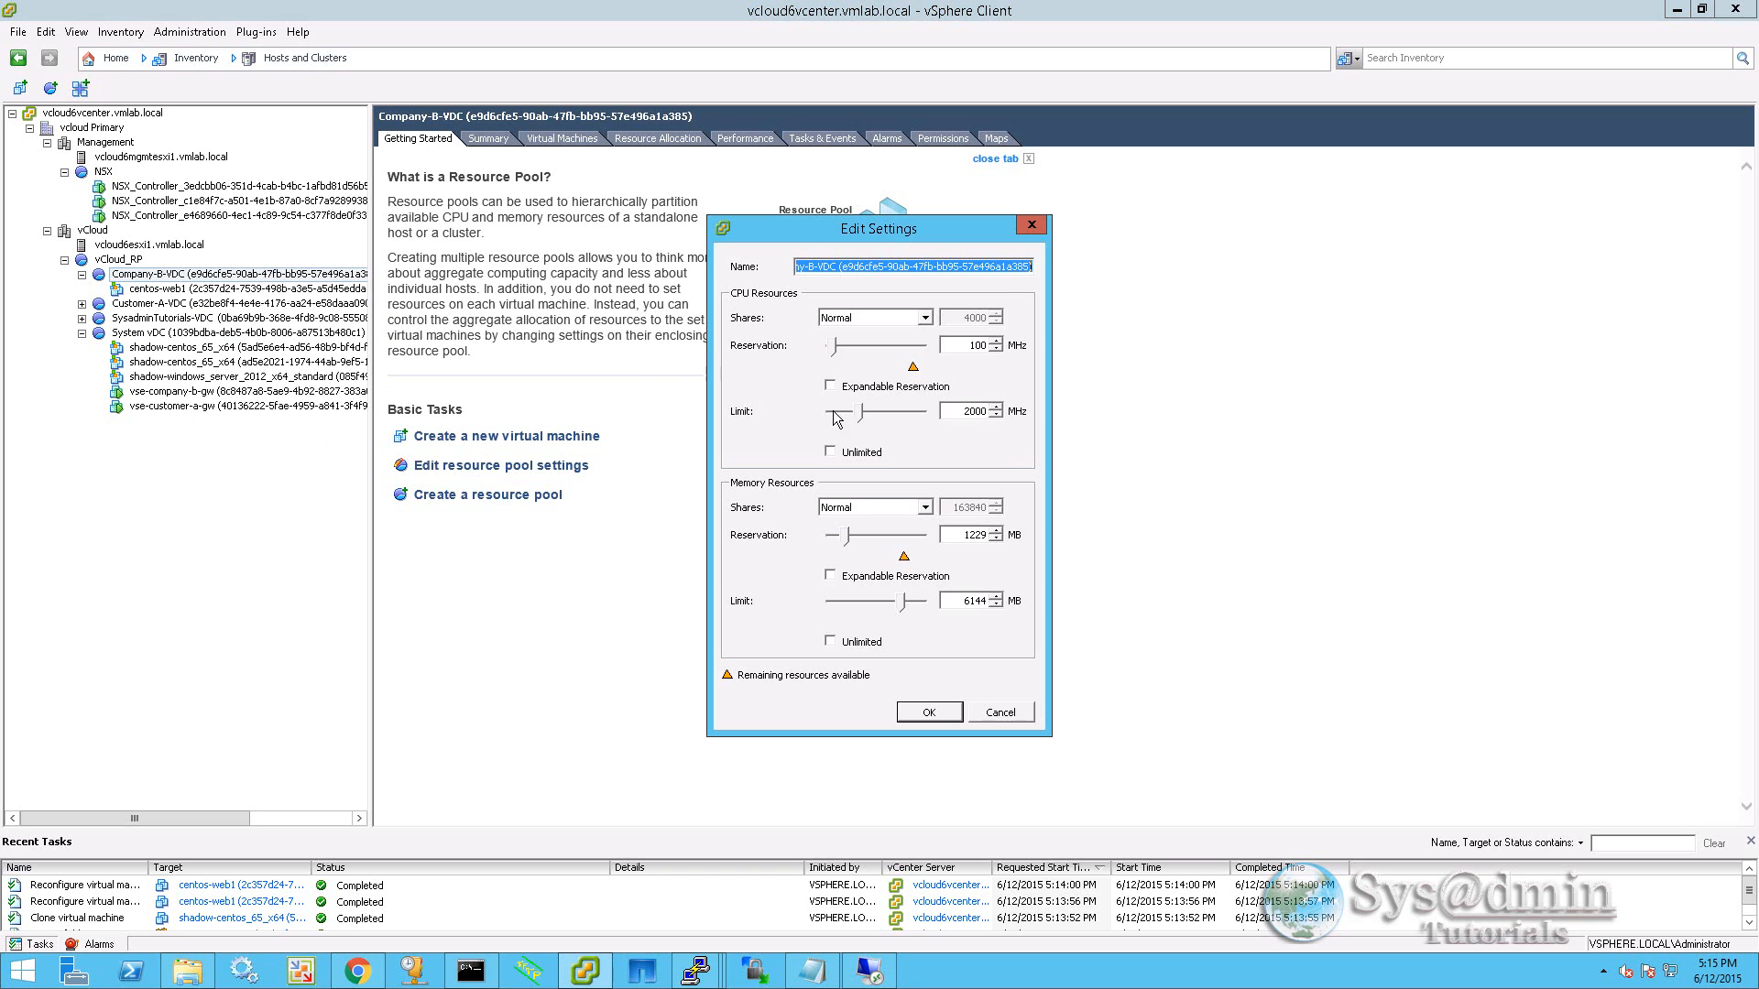
{"action": "mouse_move", "coordinate": [925, 458]}
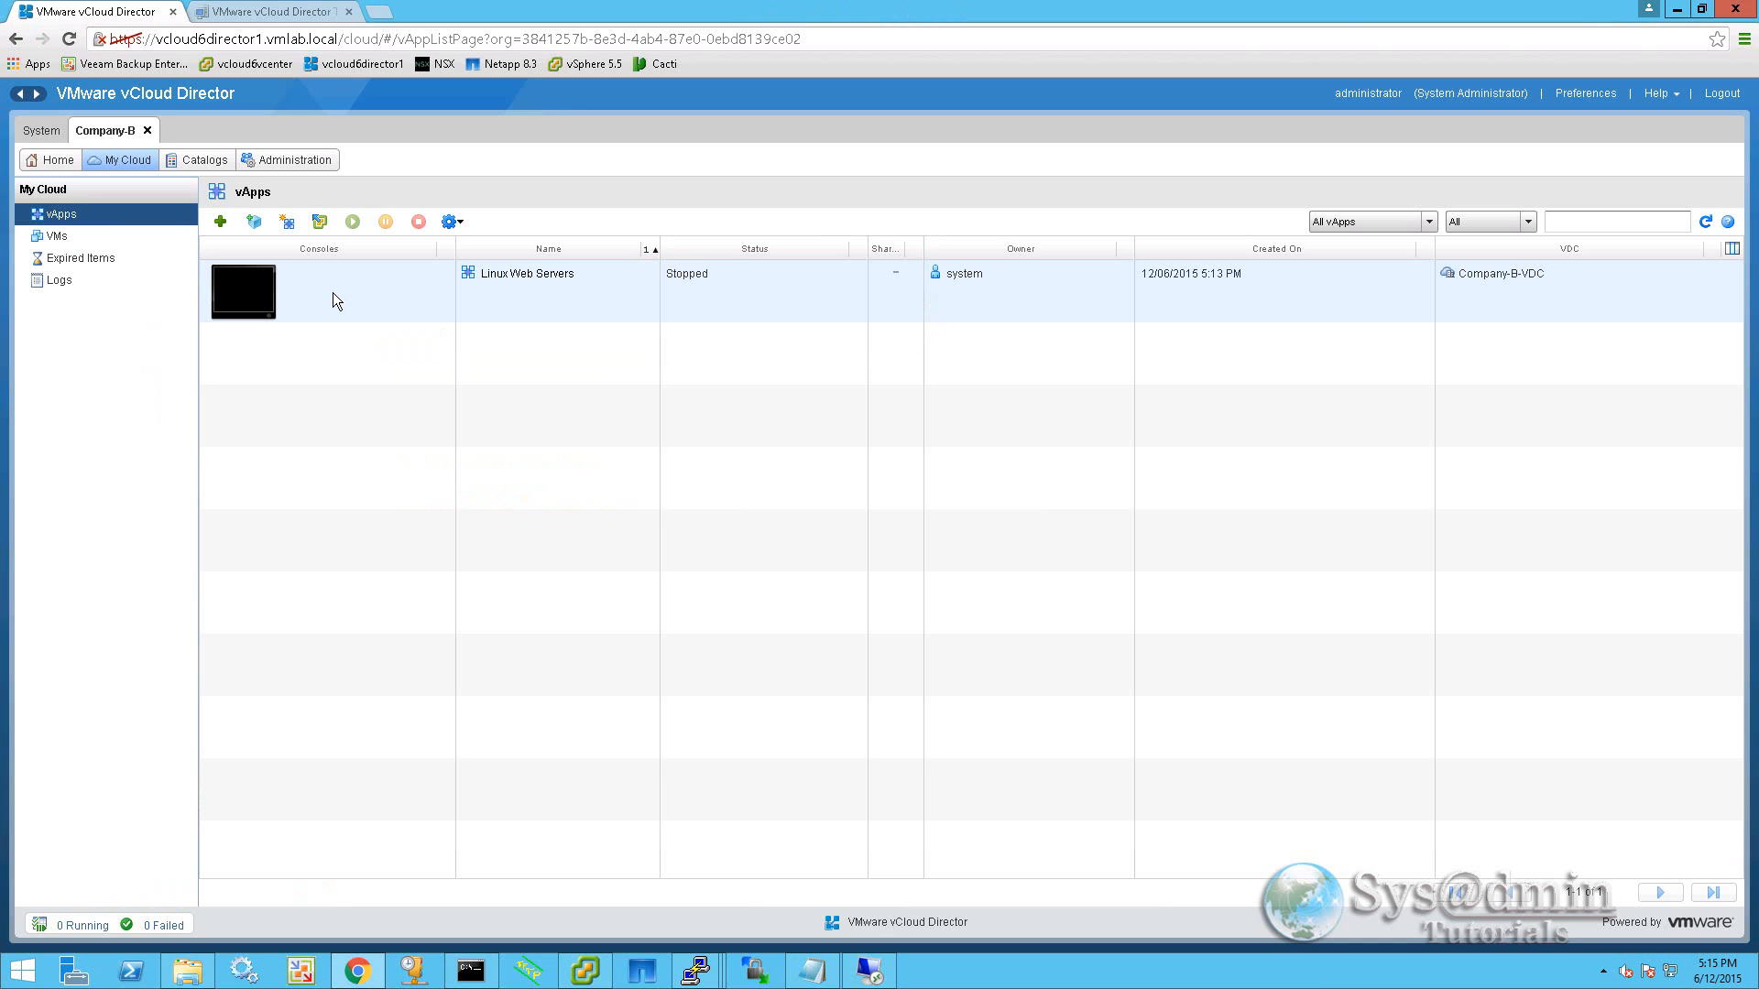
Start the Linux Web Servers vApp and view its diagram with centos-web1 on the company network
{"action": "right_click", "coordinate": [527, 273]}
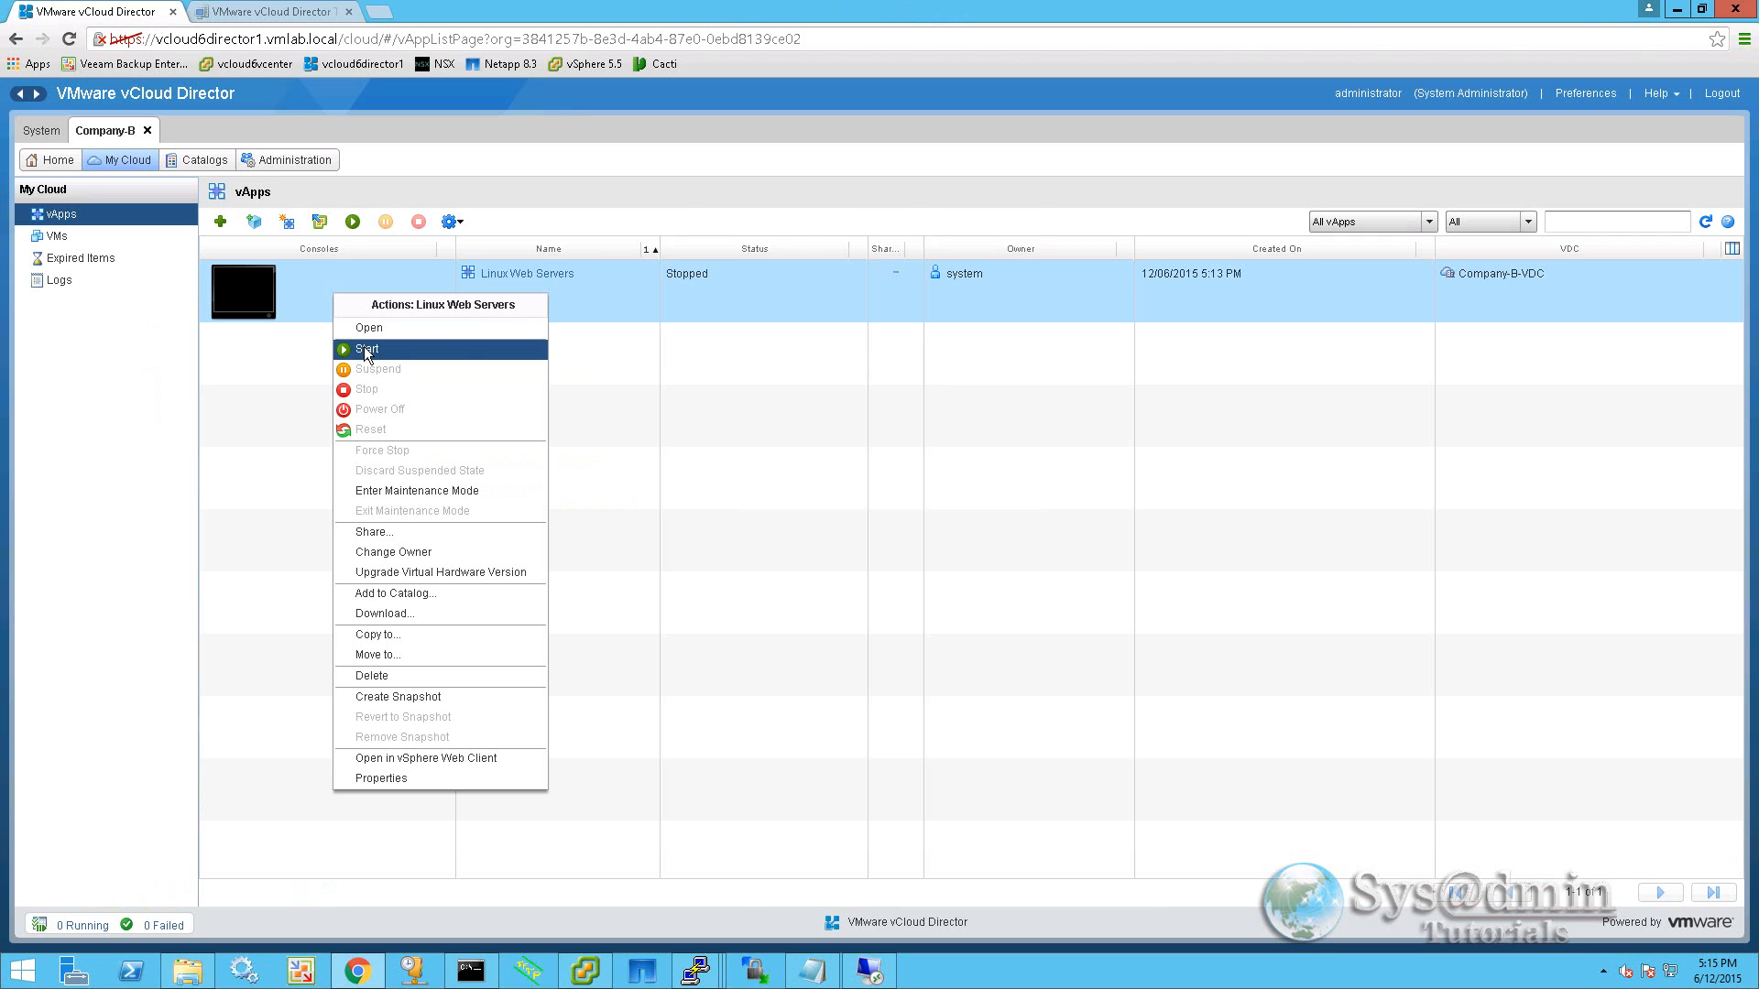
{"action": "left_click", "coordinate": [370, 348]}
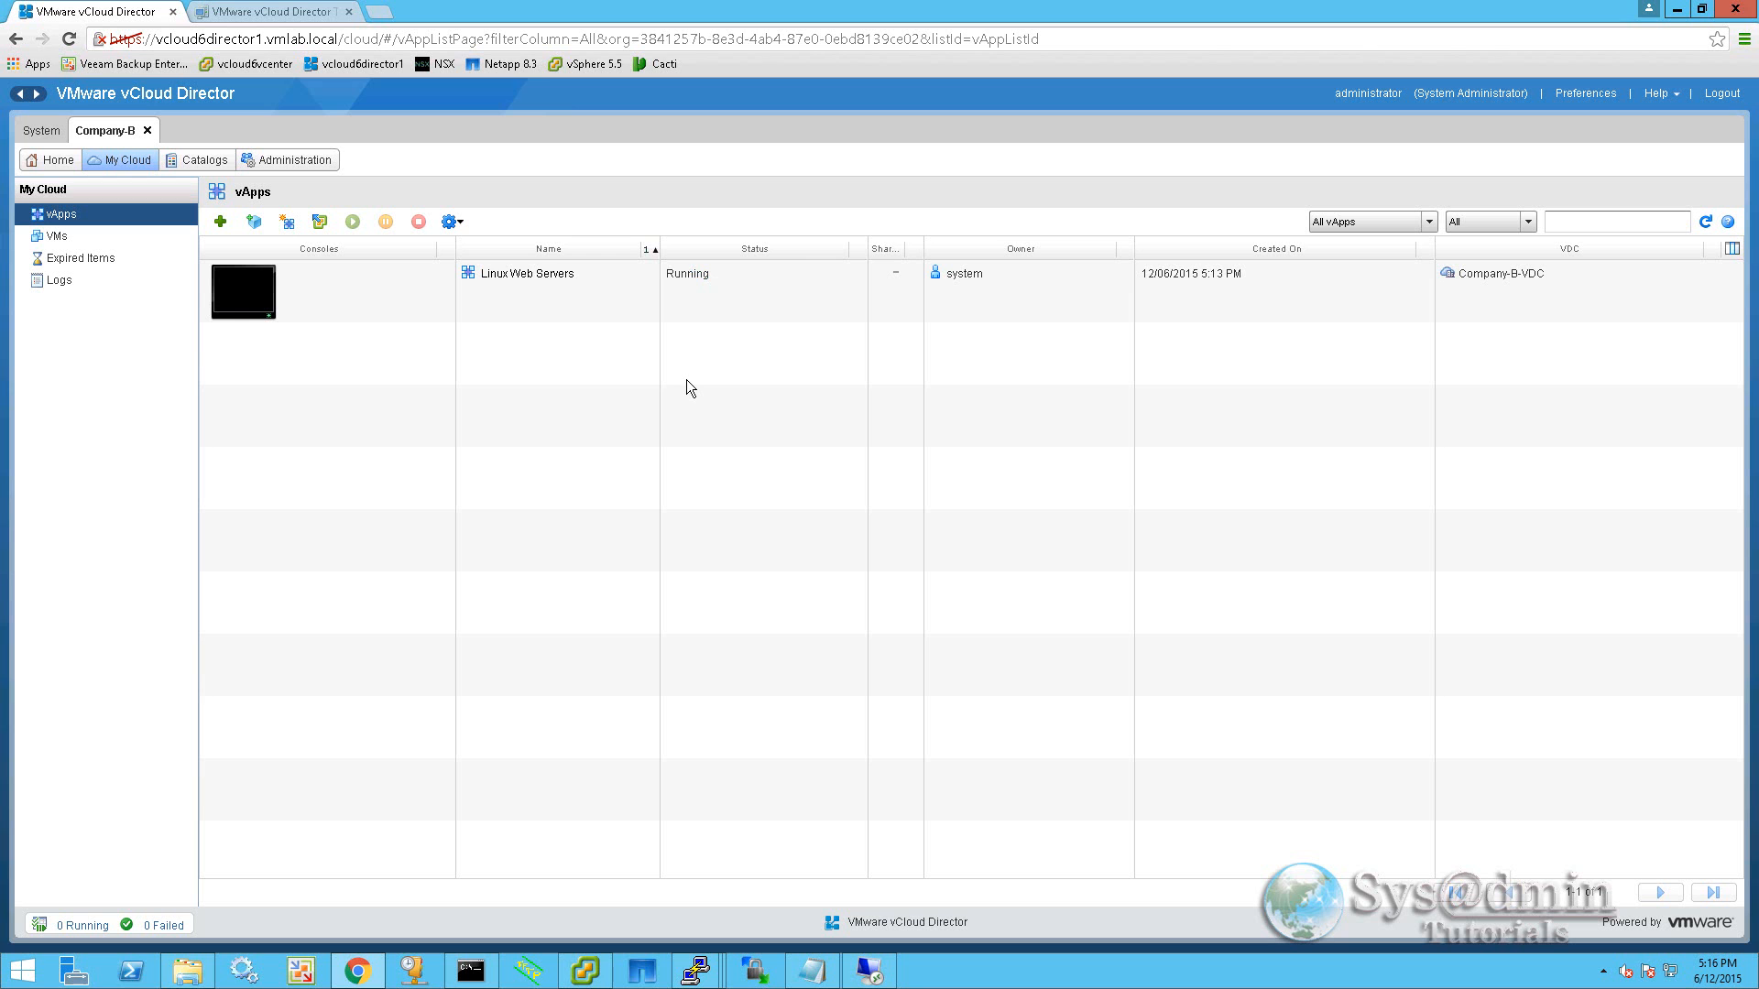
{"action": "left_click", "coordinate": [526, 278]}
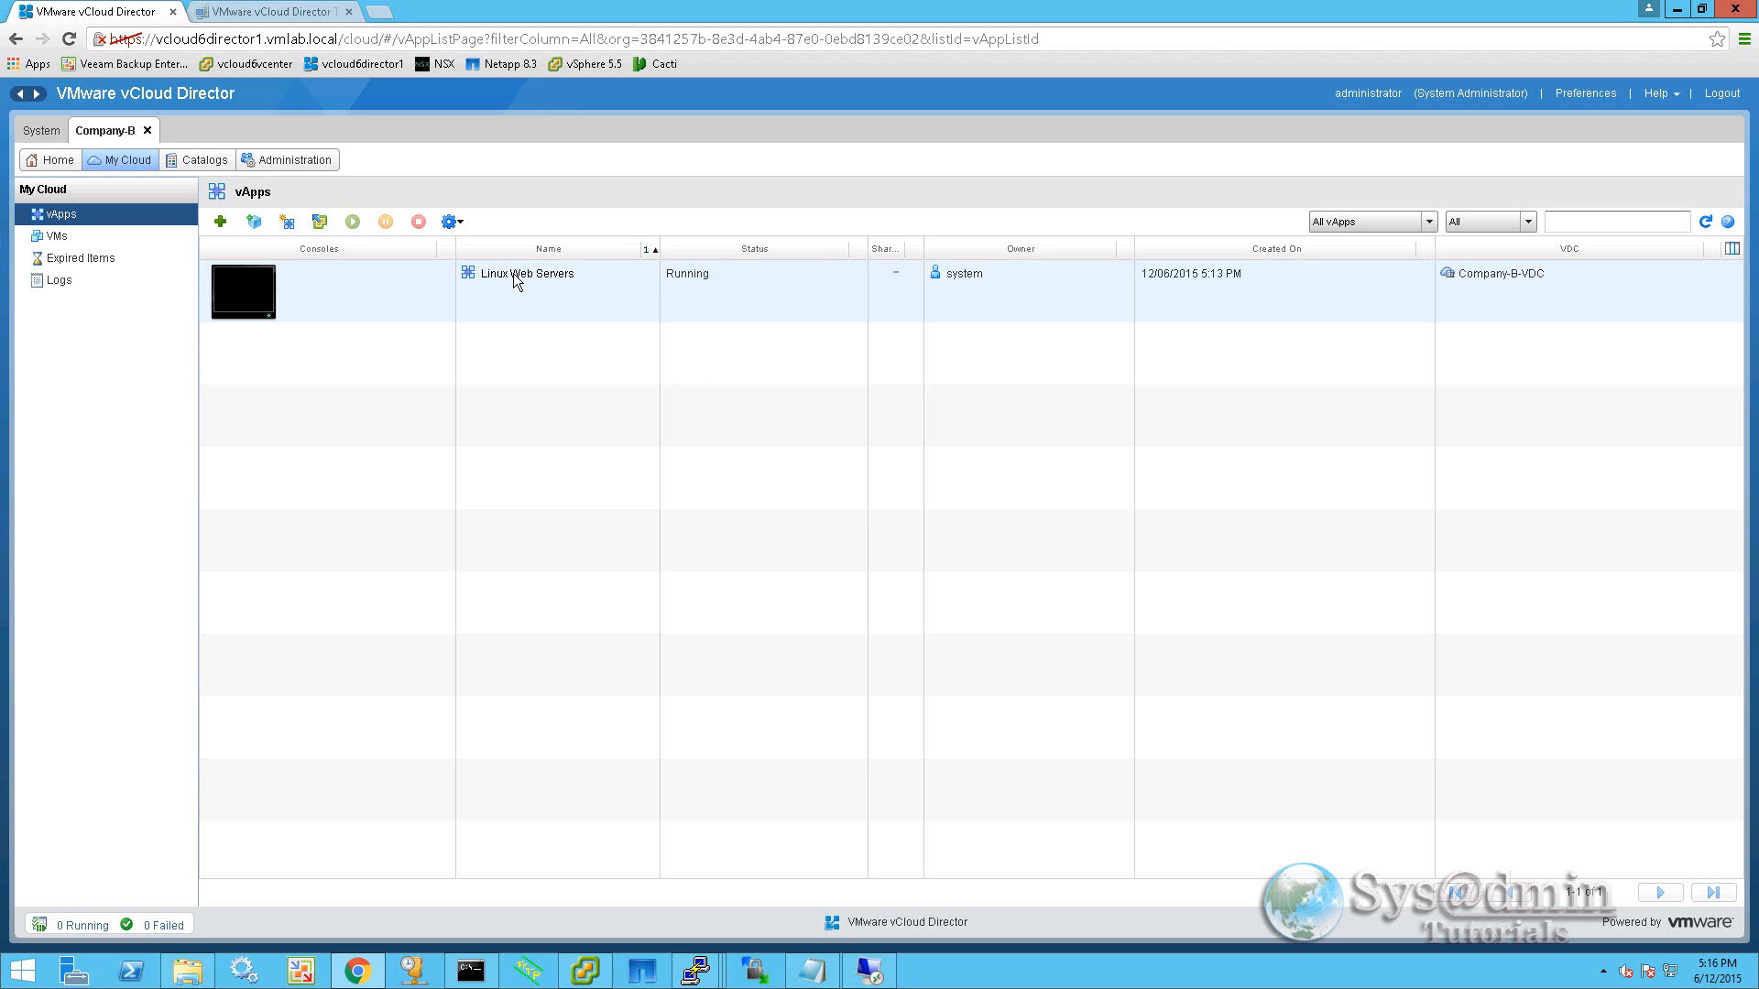
{"action": "double_click", "coordinate": [528, 273]}
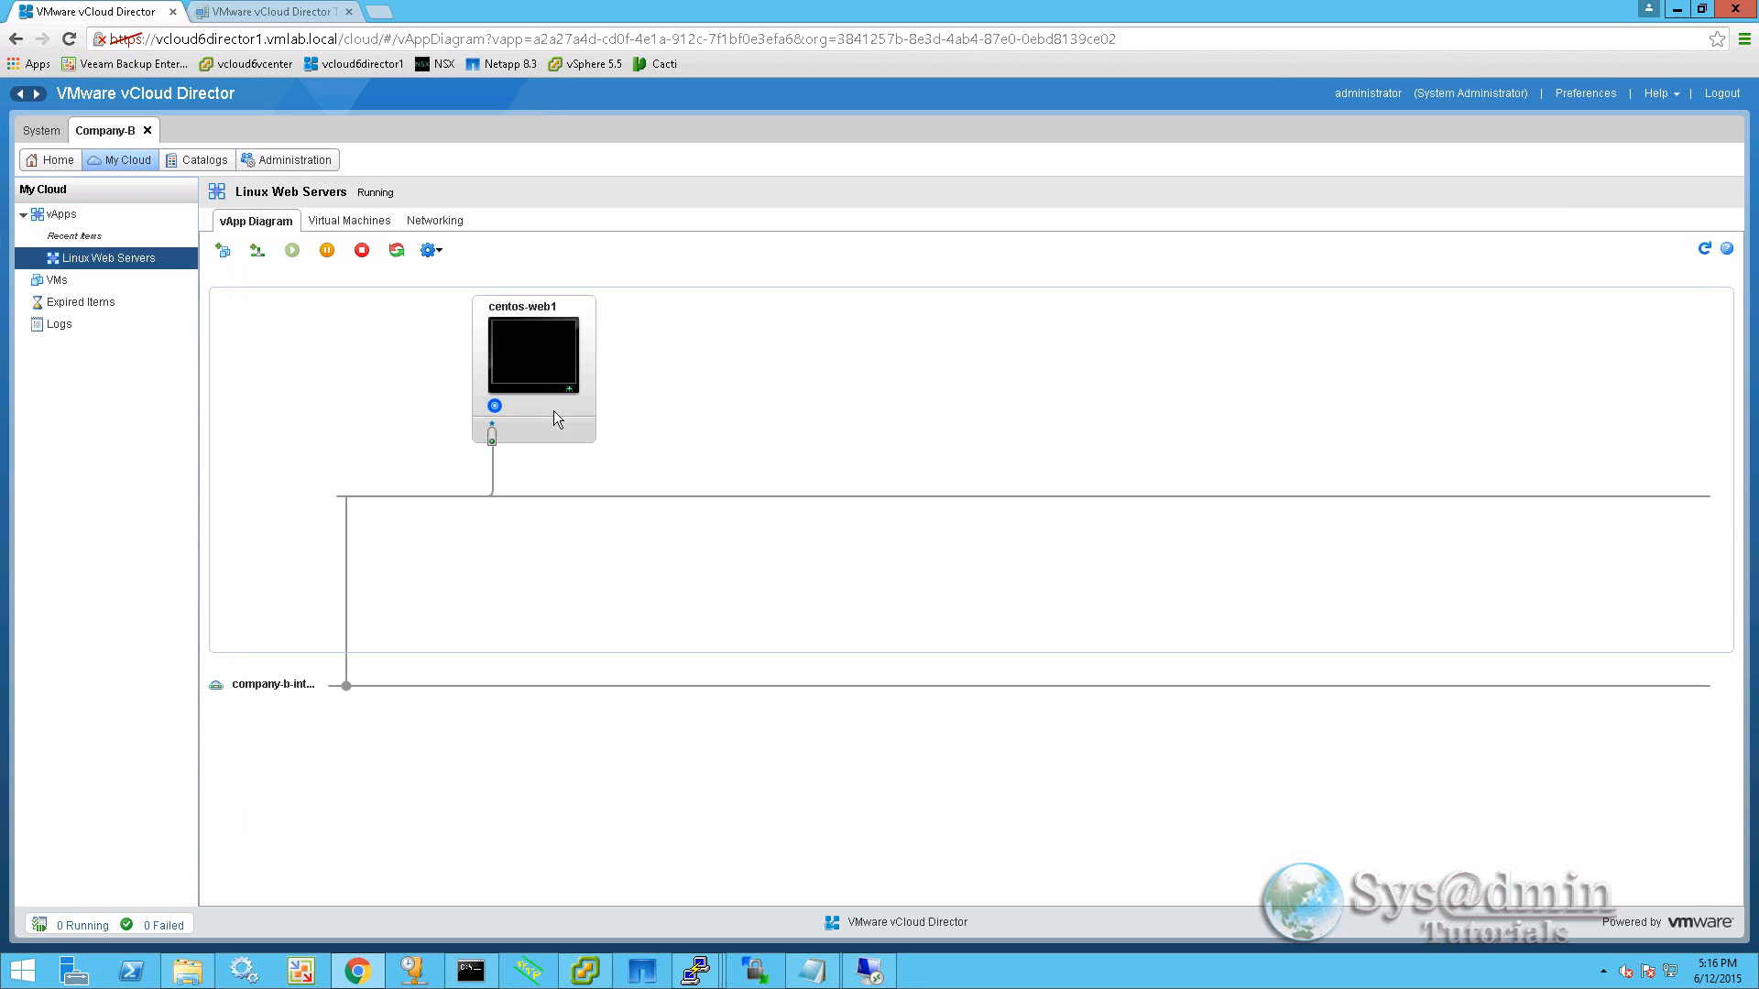
{"action": "mouse_move", "coordinate": [330, 379]}
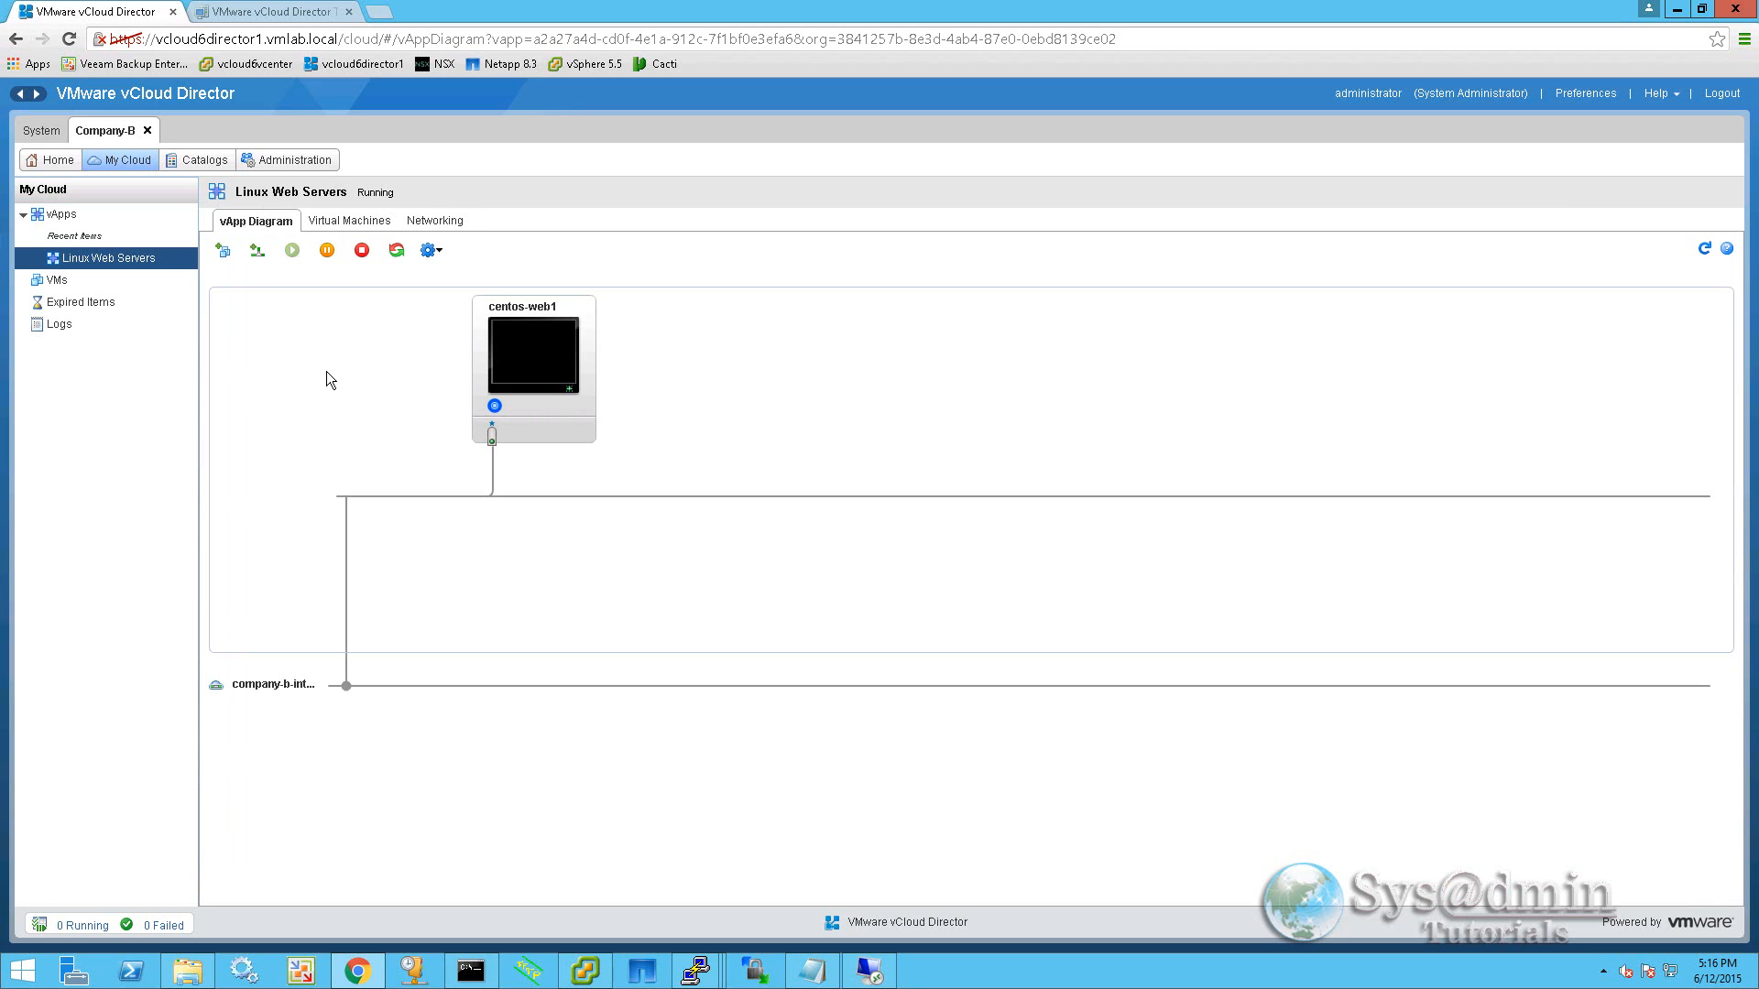
{"action": "mouse_move", "coordinate": [330, 410]}
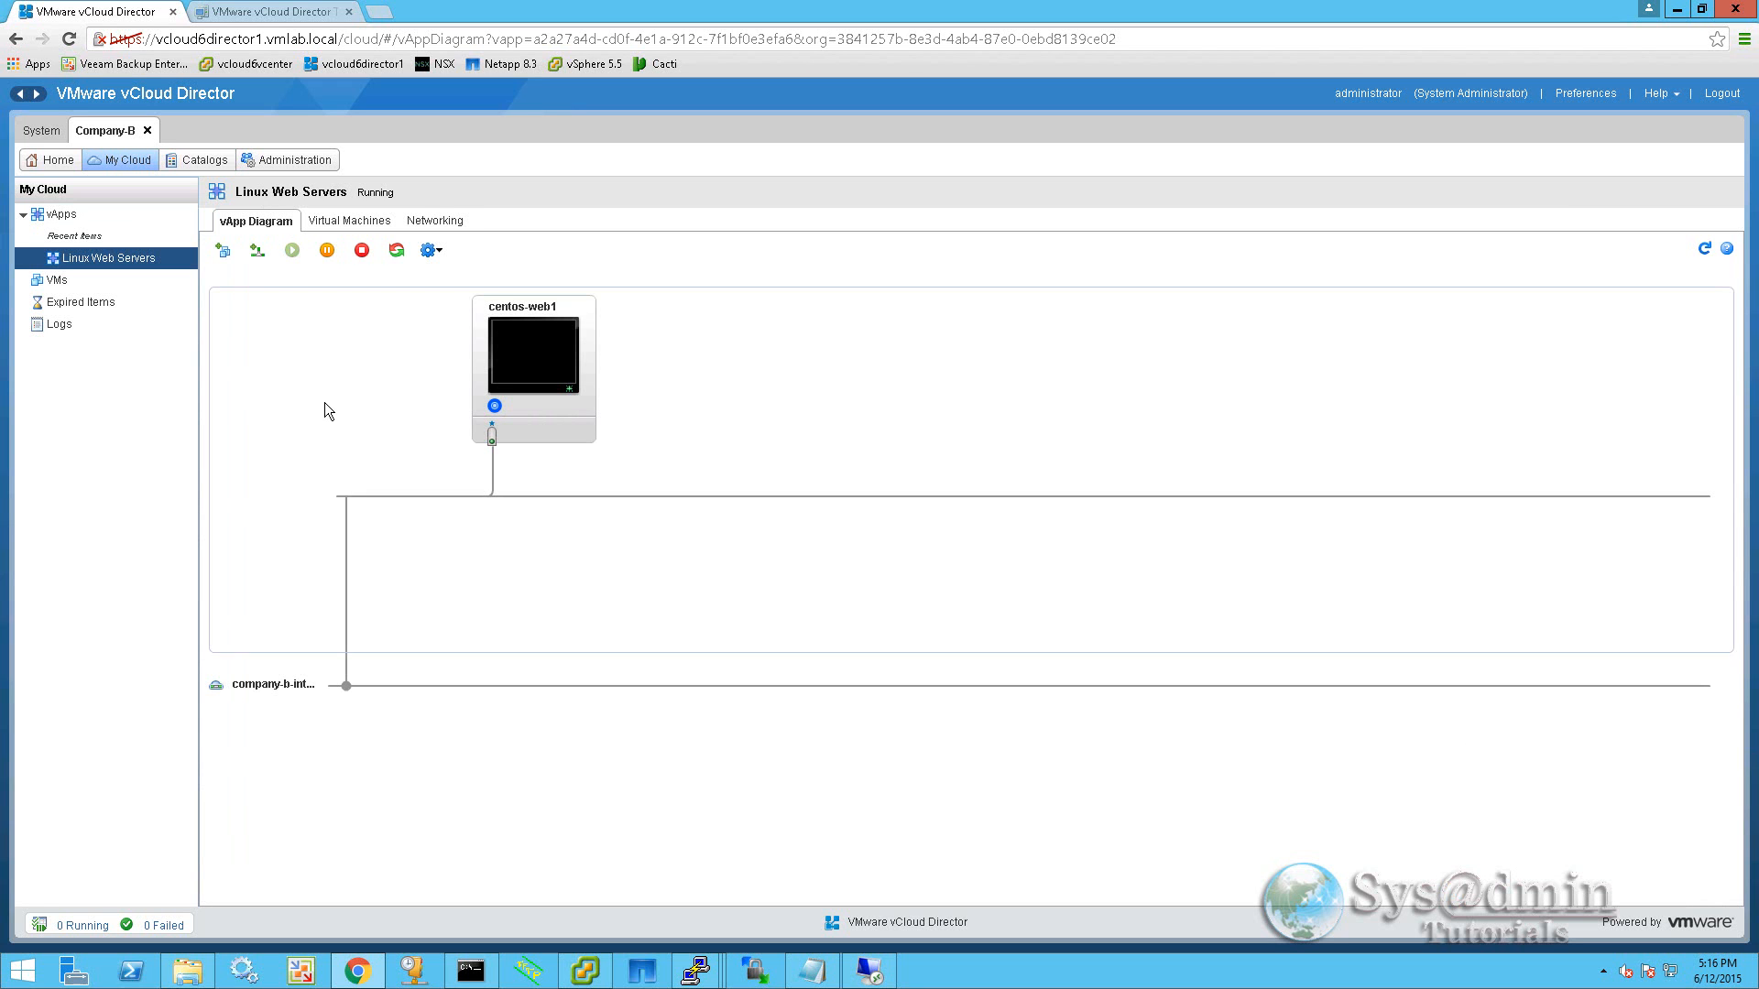
{"action": "mouse_move", "coordinate": [300, 703]}
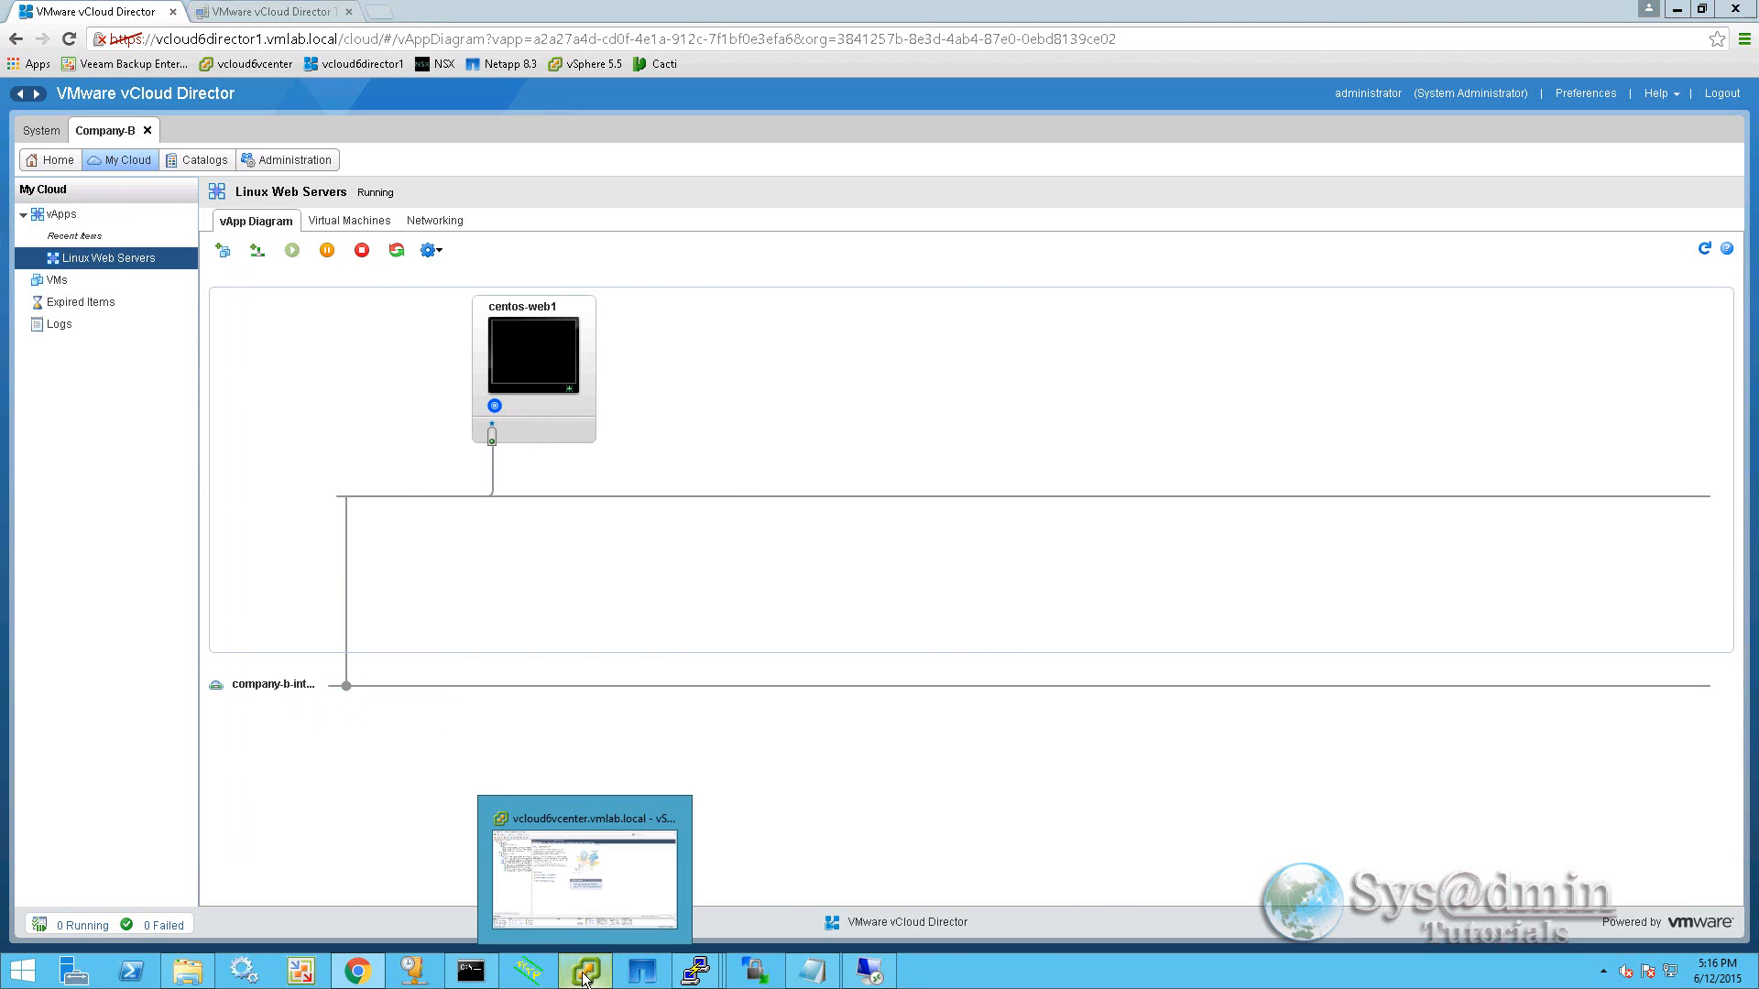
{"action": "left_click", "coordinate": [584, 970]}
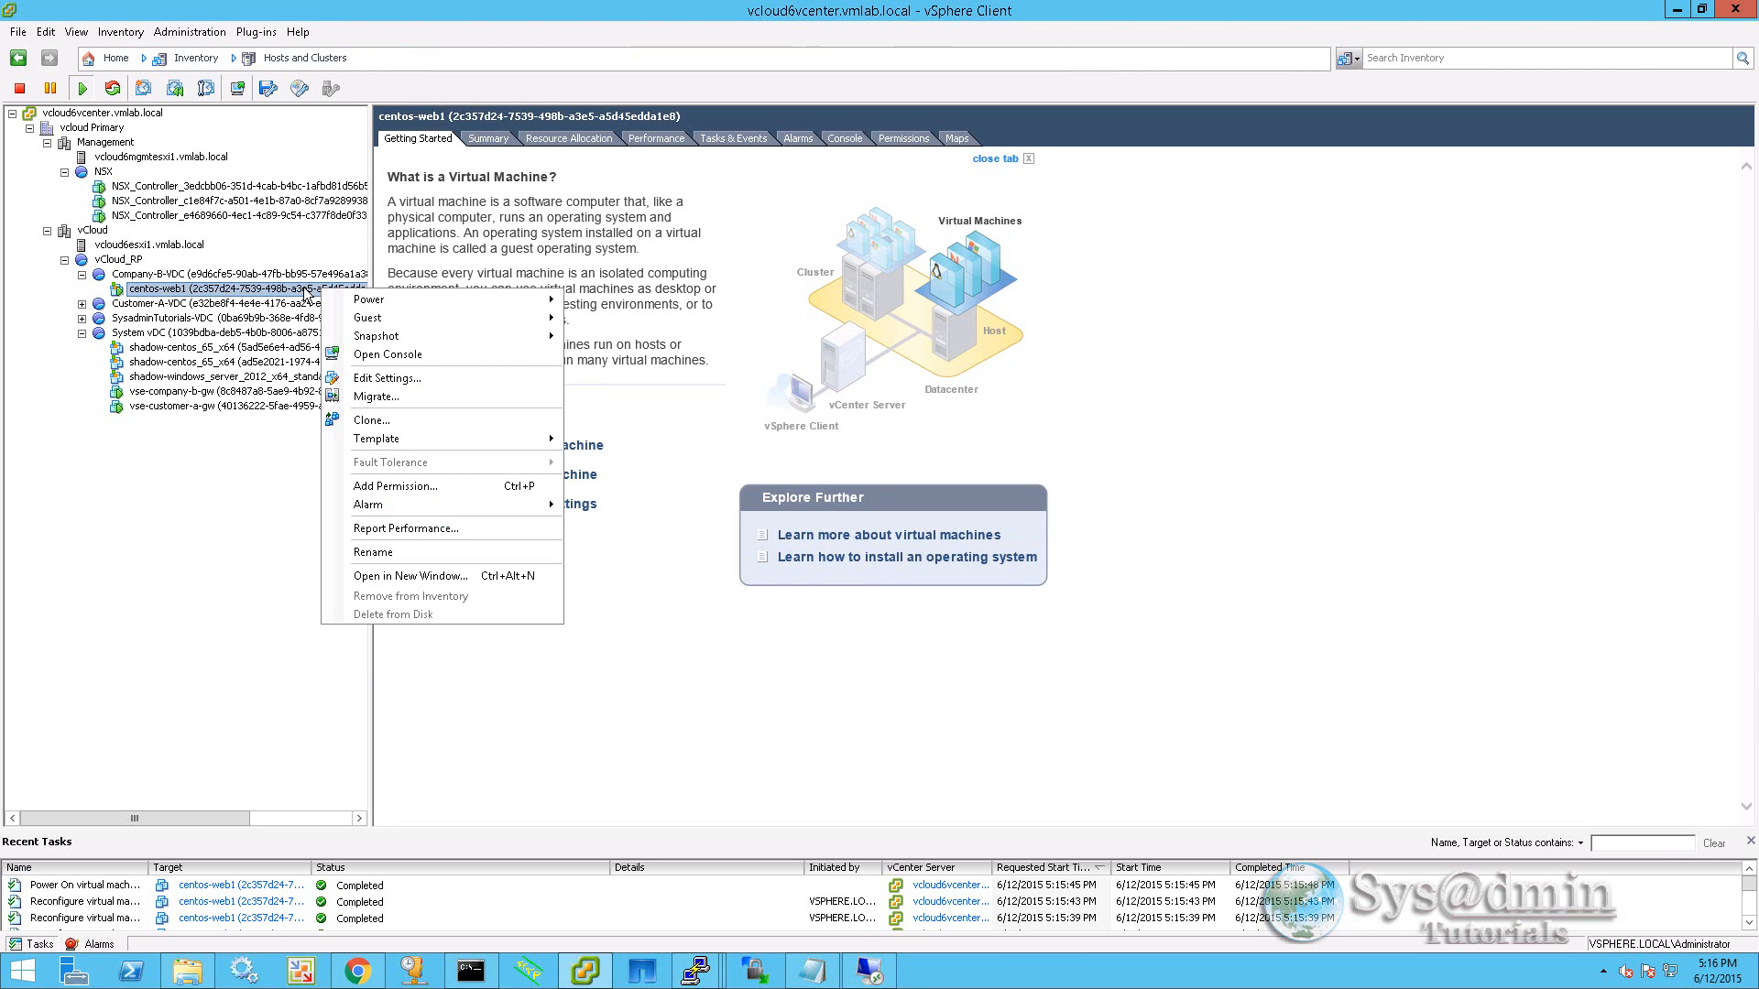
{"action": "mouse_move", "coordinate": [375, 335]}
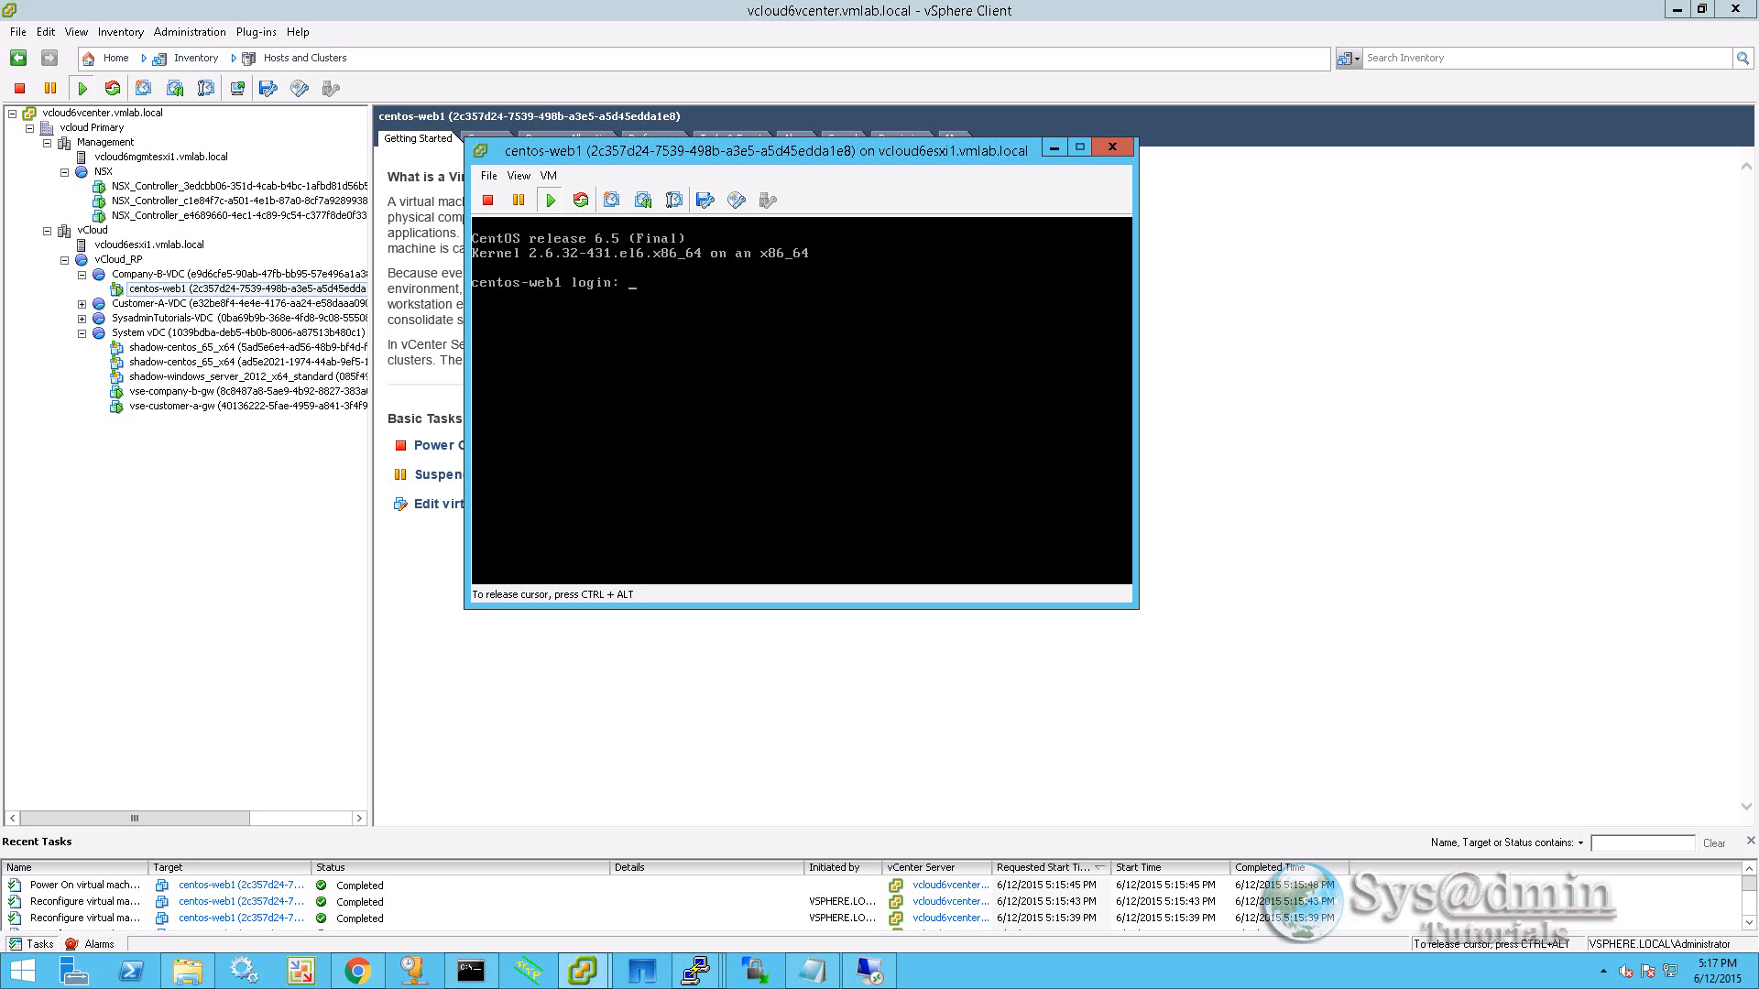
Log into centos-web1 as root, run ifconfig (eth1 192.168.20.10), and begin a ping to 192.168.20.x
{"action": "type", "text": "root"}
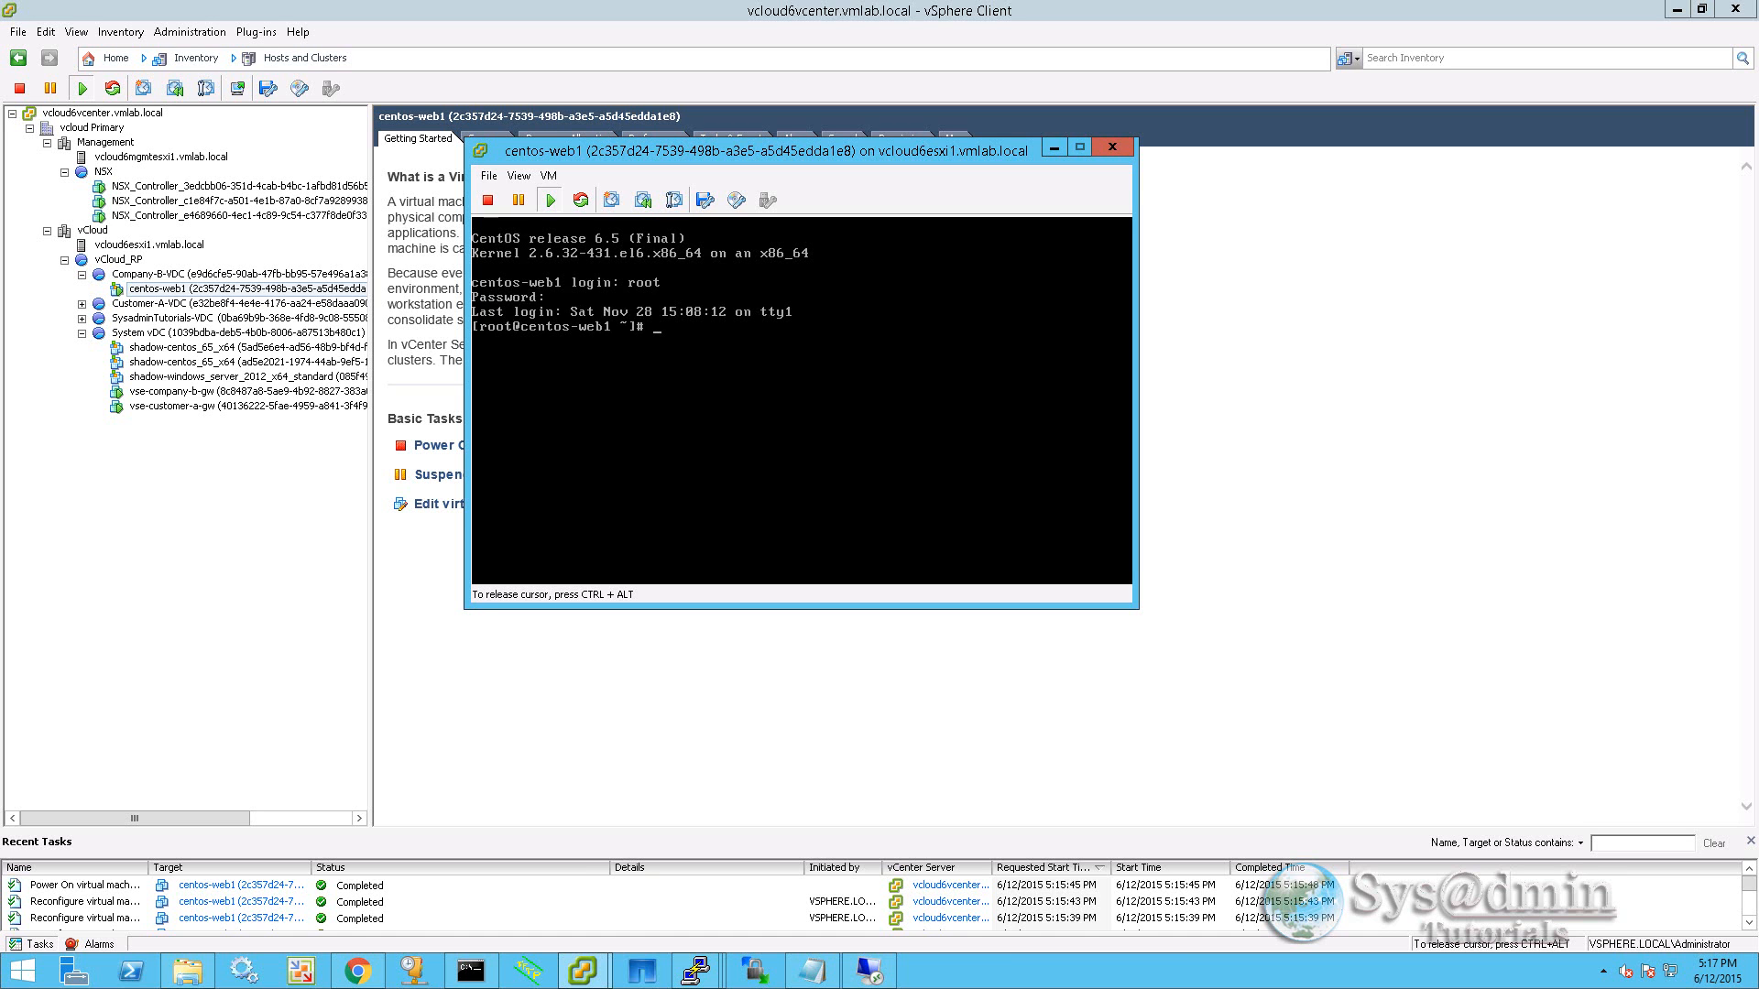
{"action": "type", "text": "ifconfig"}
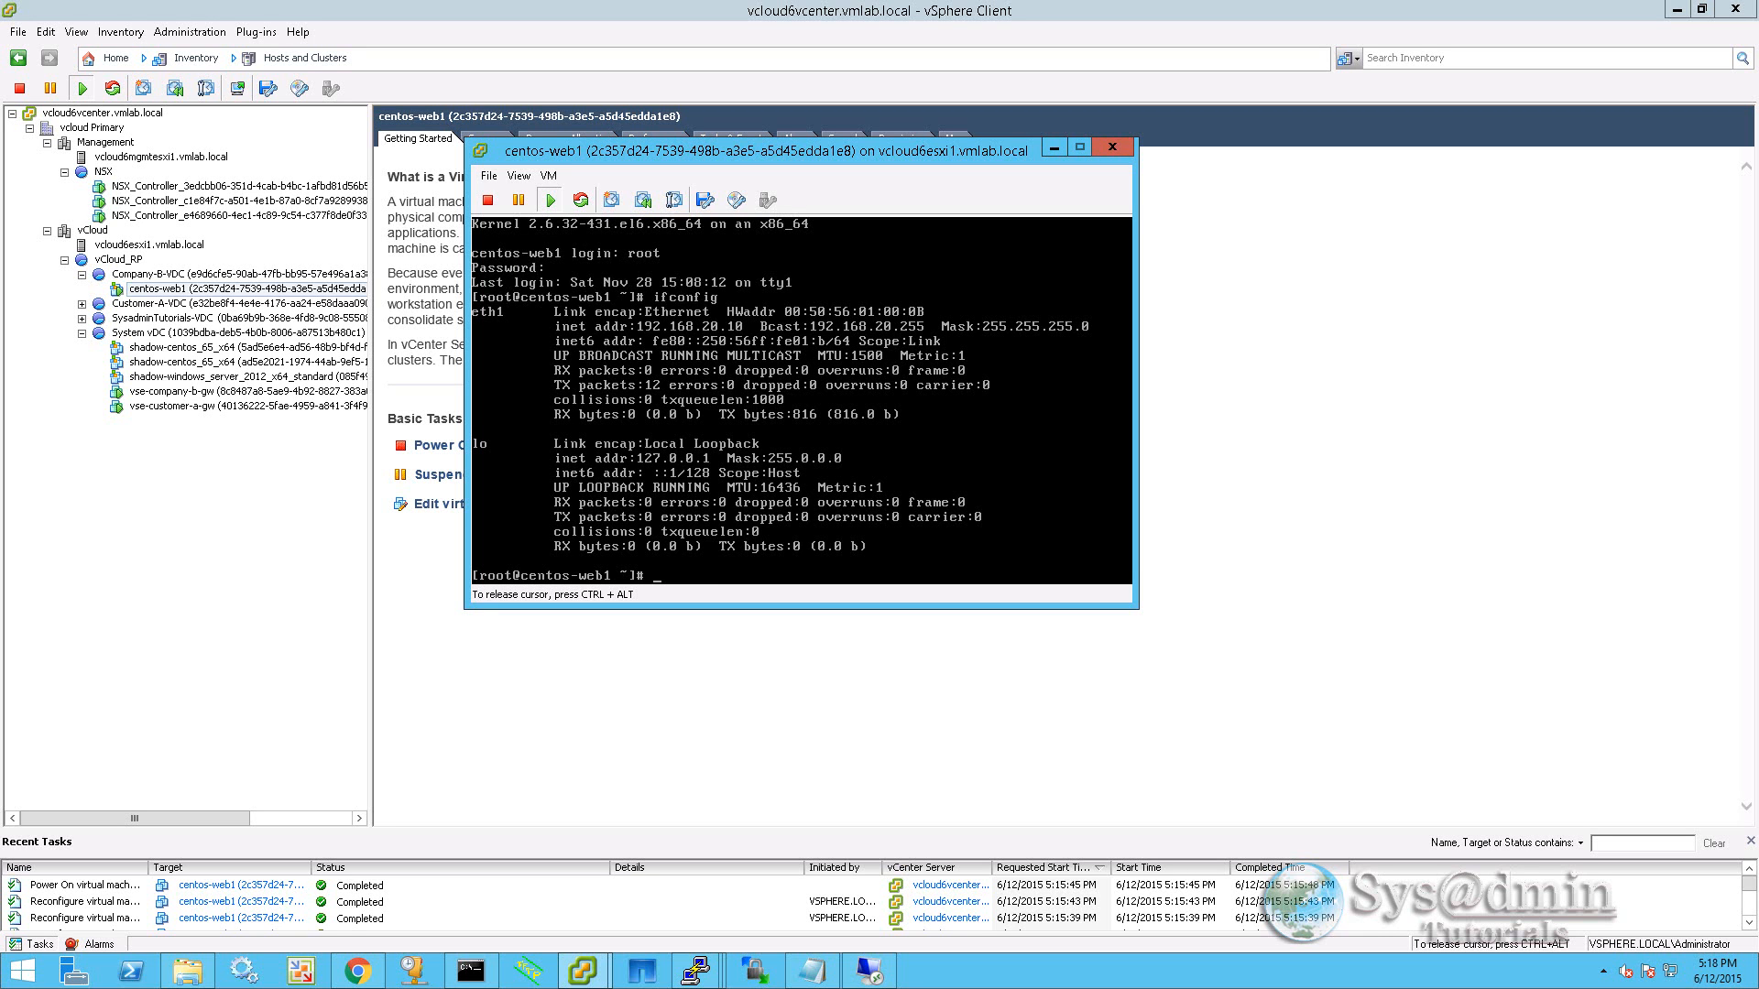
{"action": "type", "text": "ping 192"}
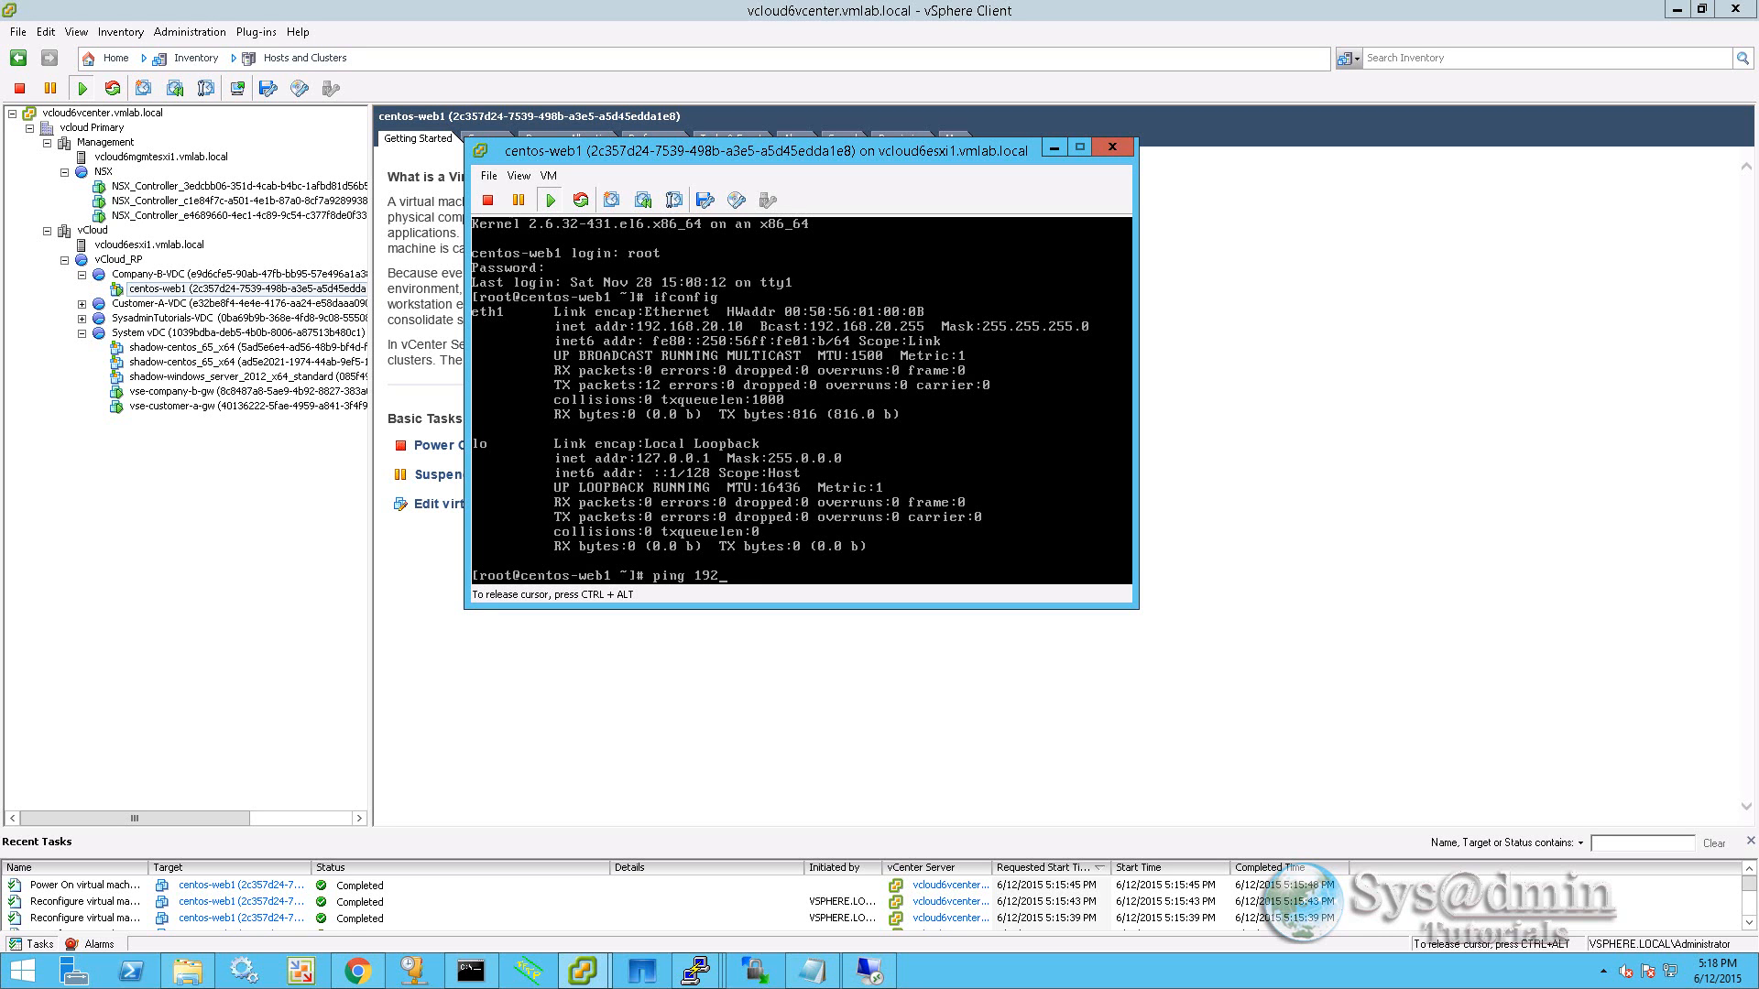
{"action": "type", "text": "168.20."}
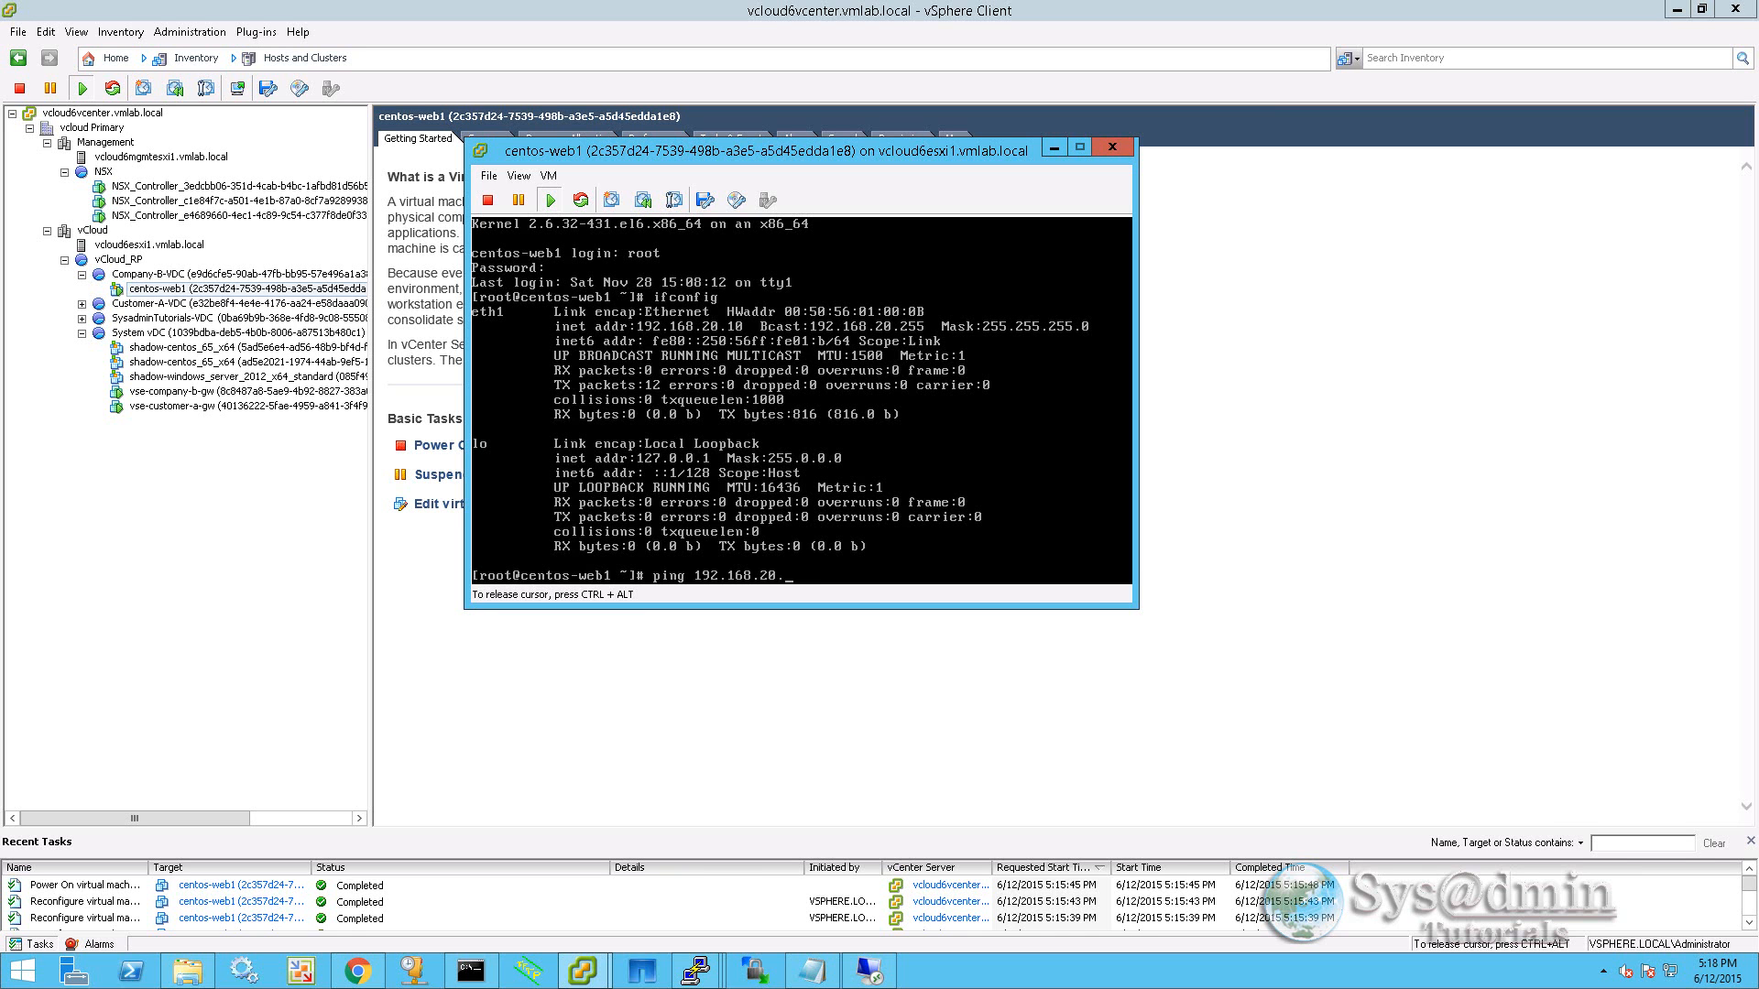